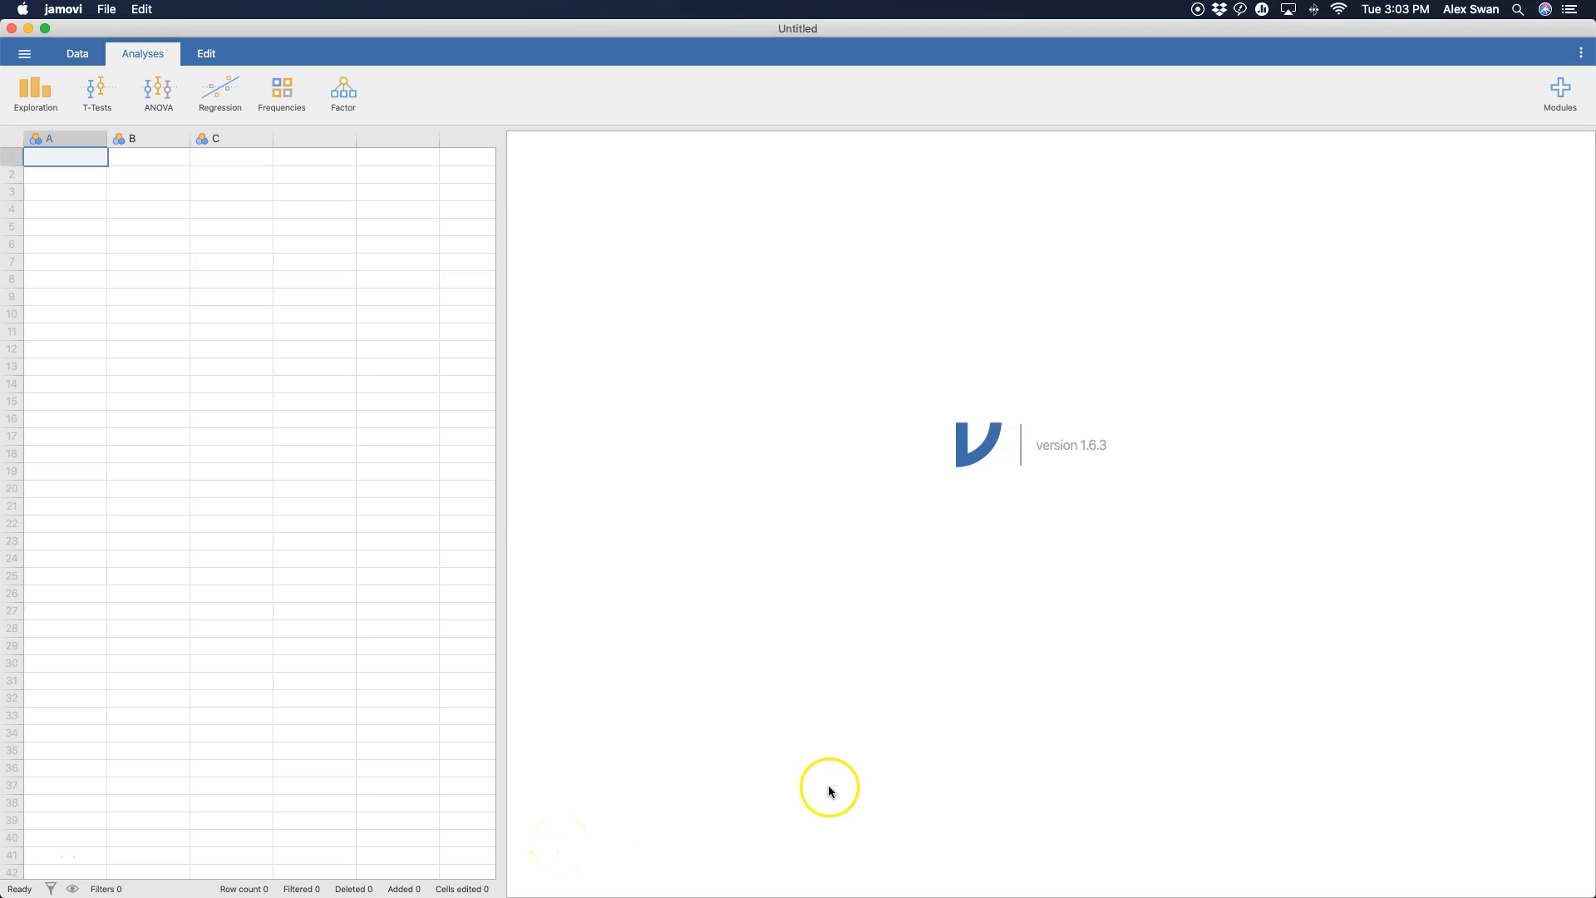
mouse_move(1024, 468)
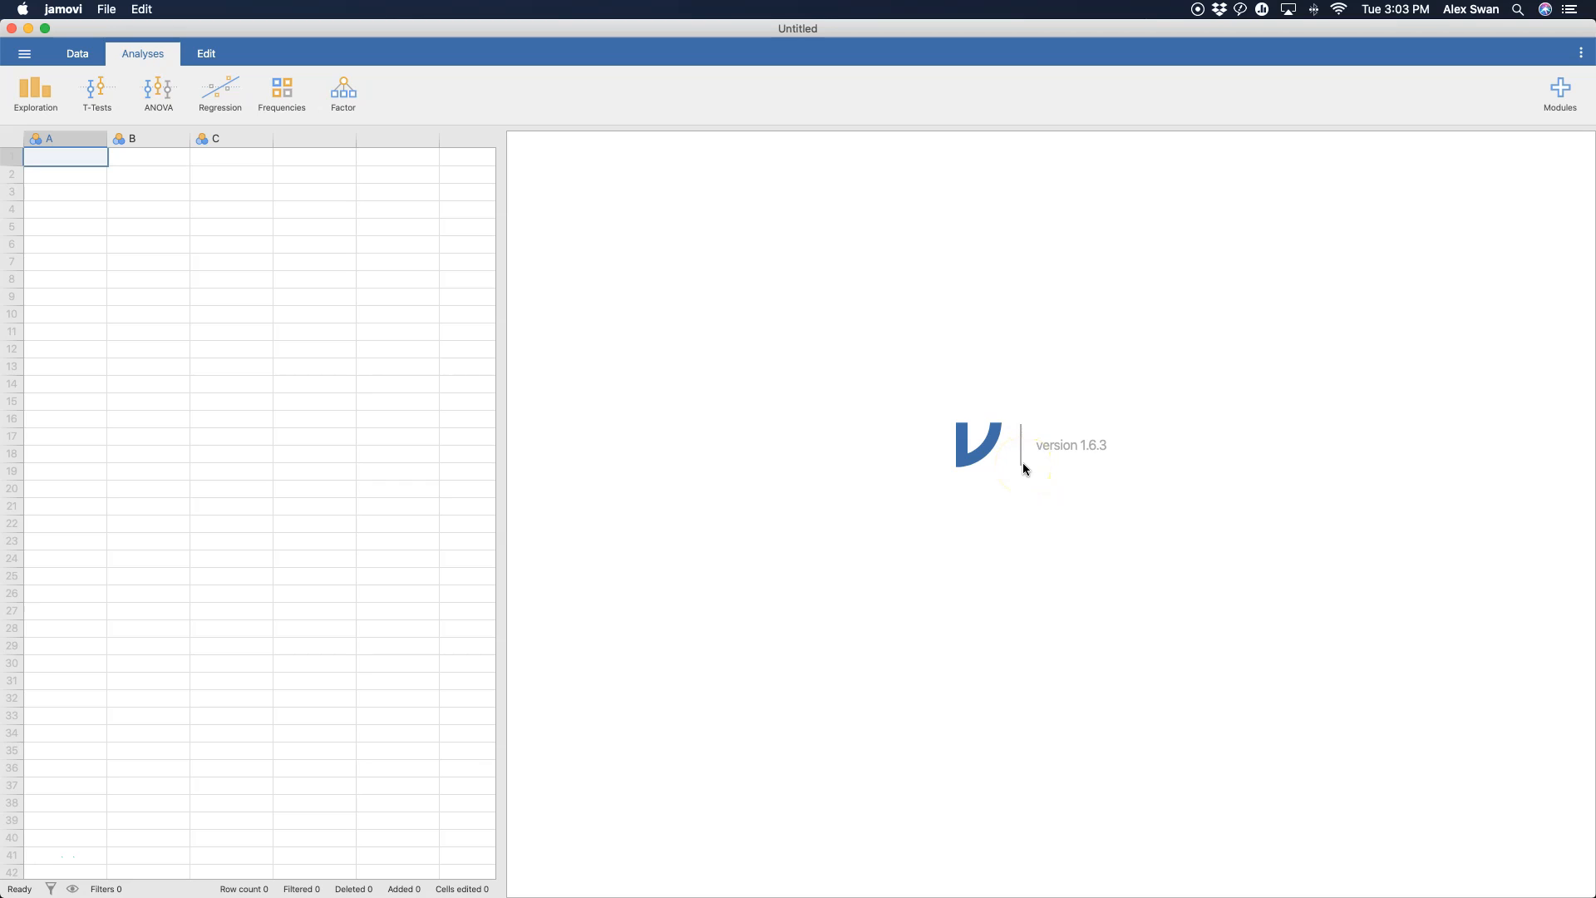
mouse_move(893, 564)
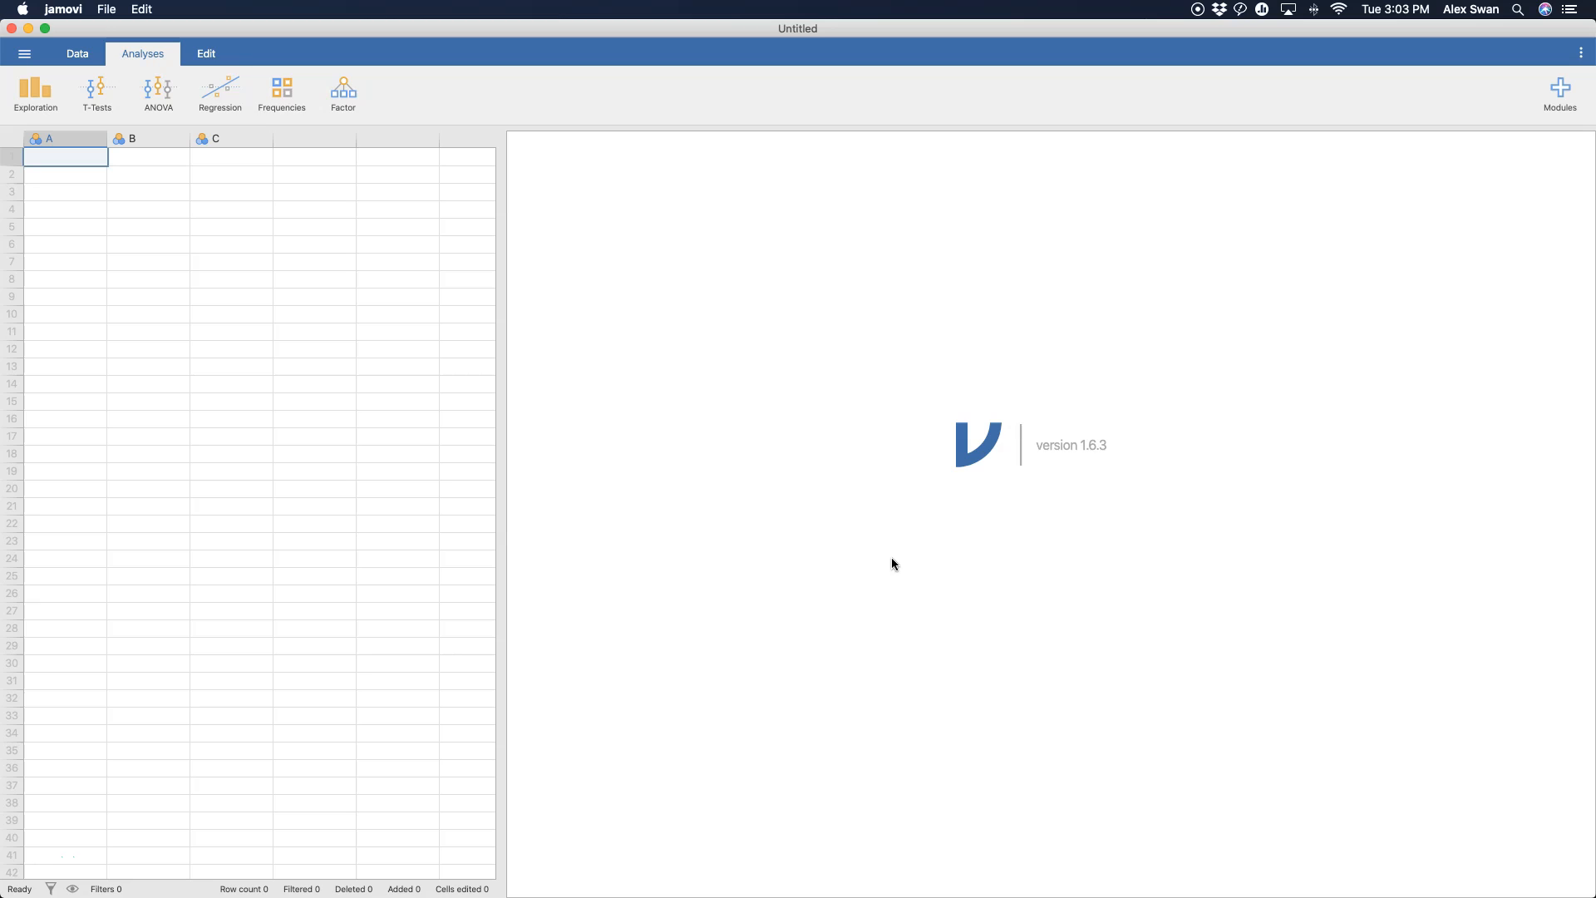
mouse_move(647, 527)
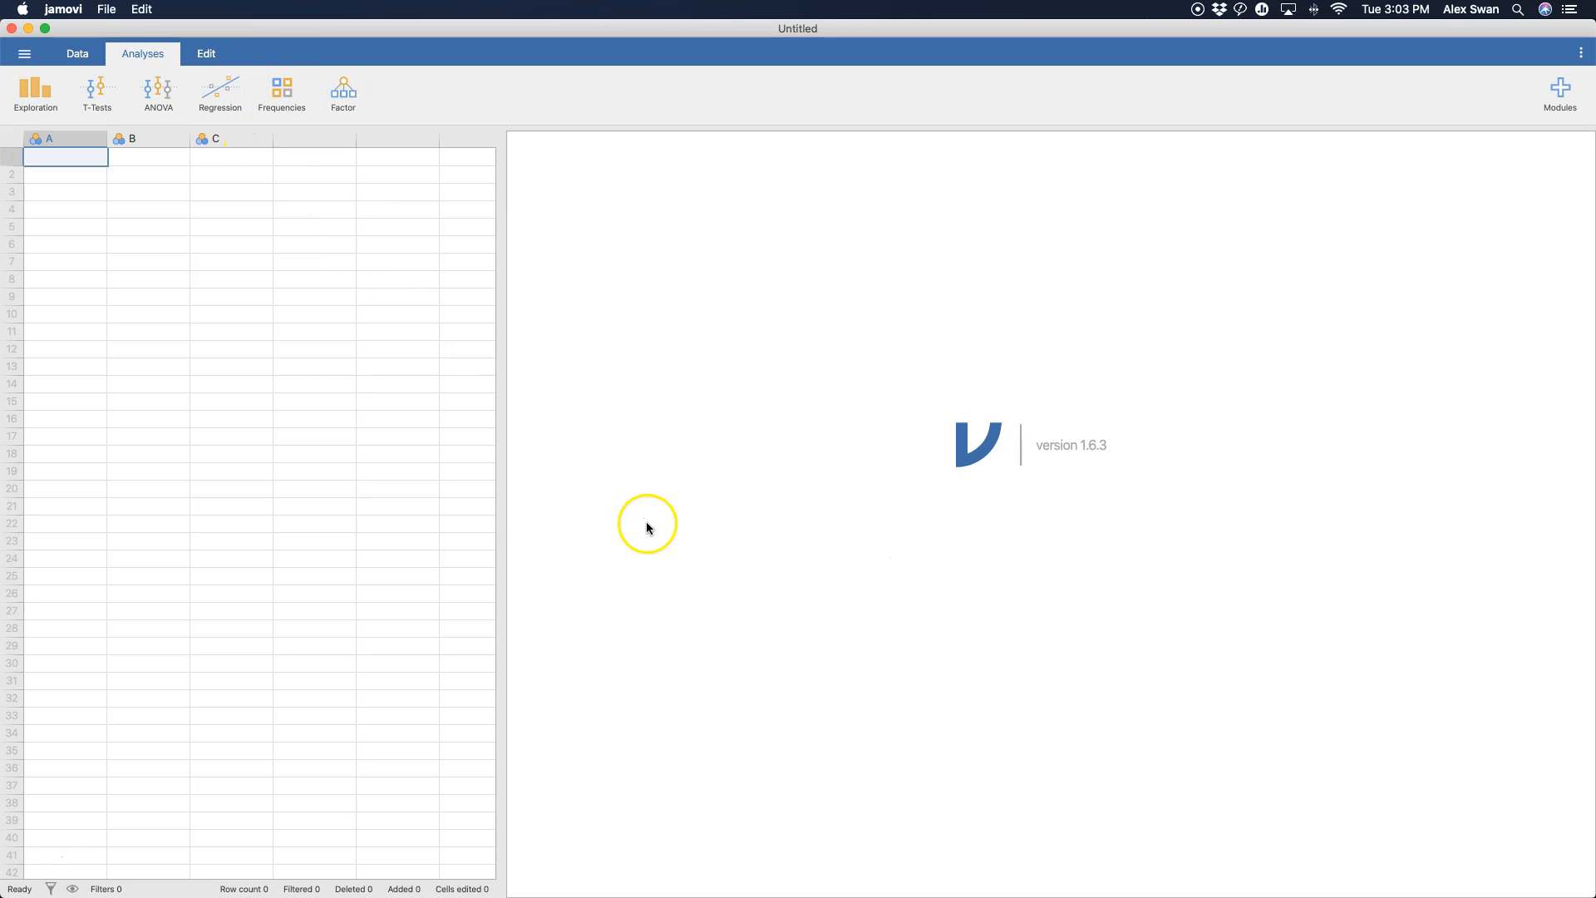
mouse_move(680, 558)
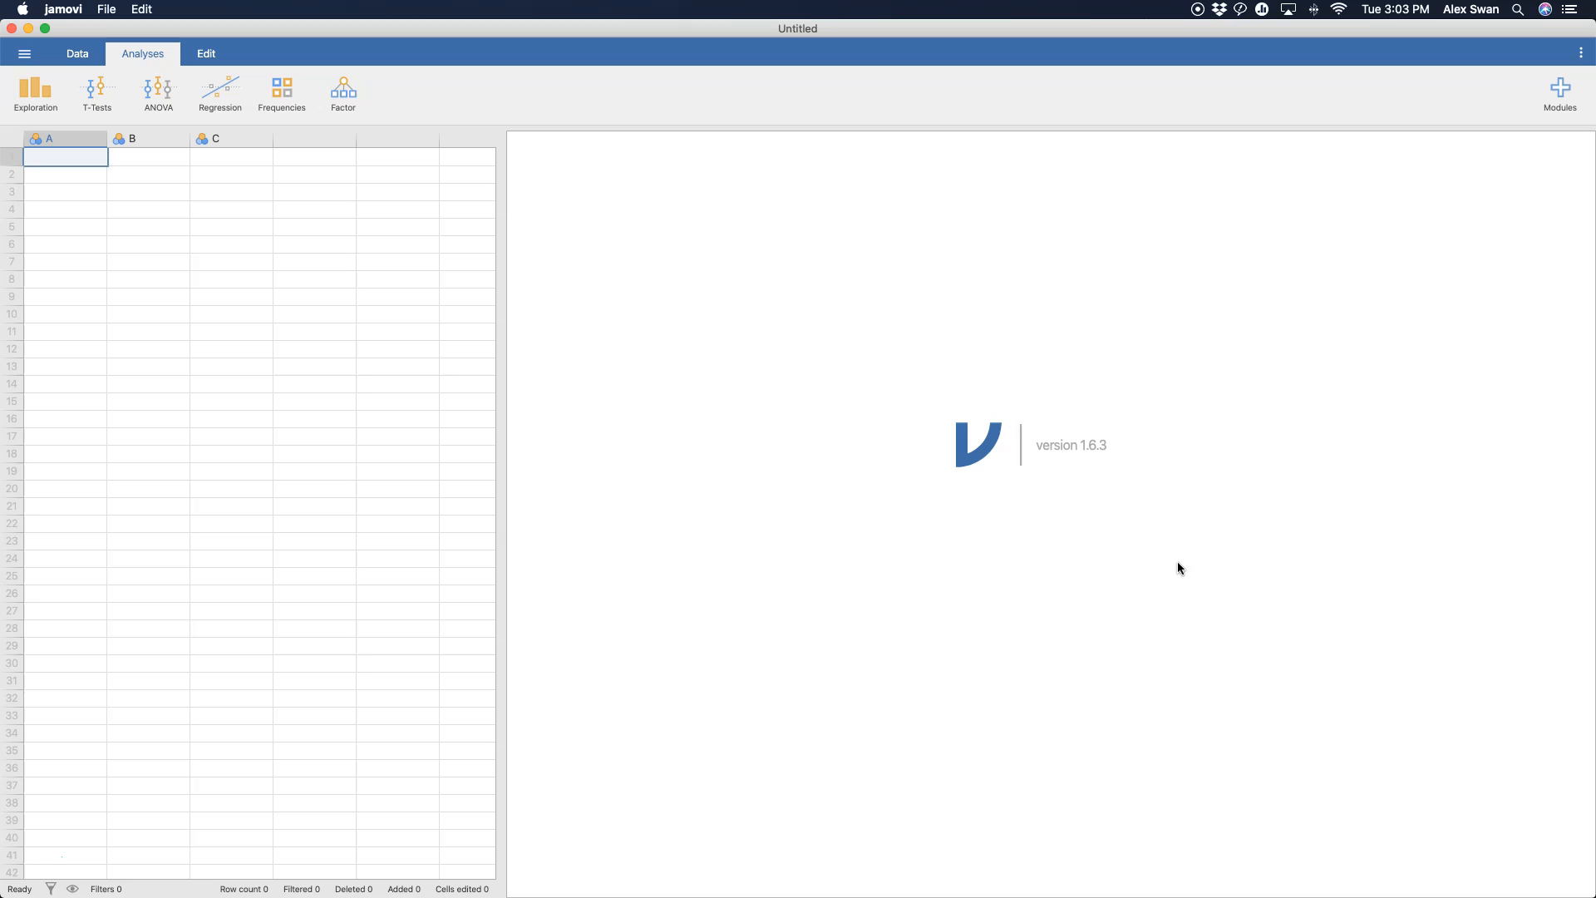
mouse_move(1106, 424)
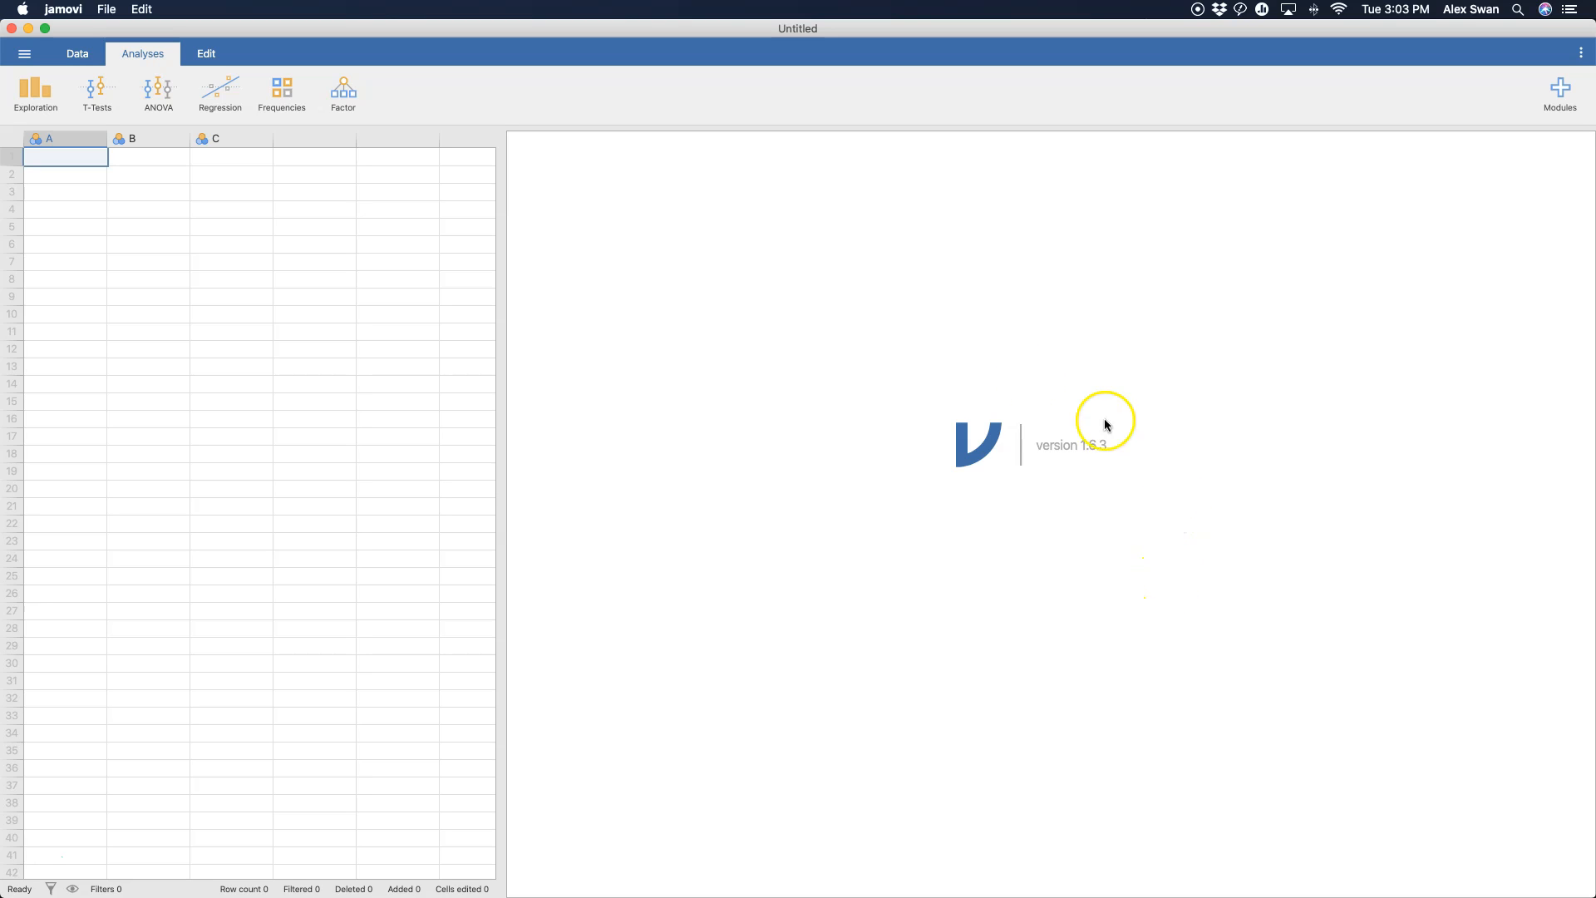
mouse_move(1012, 484)
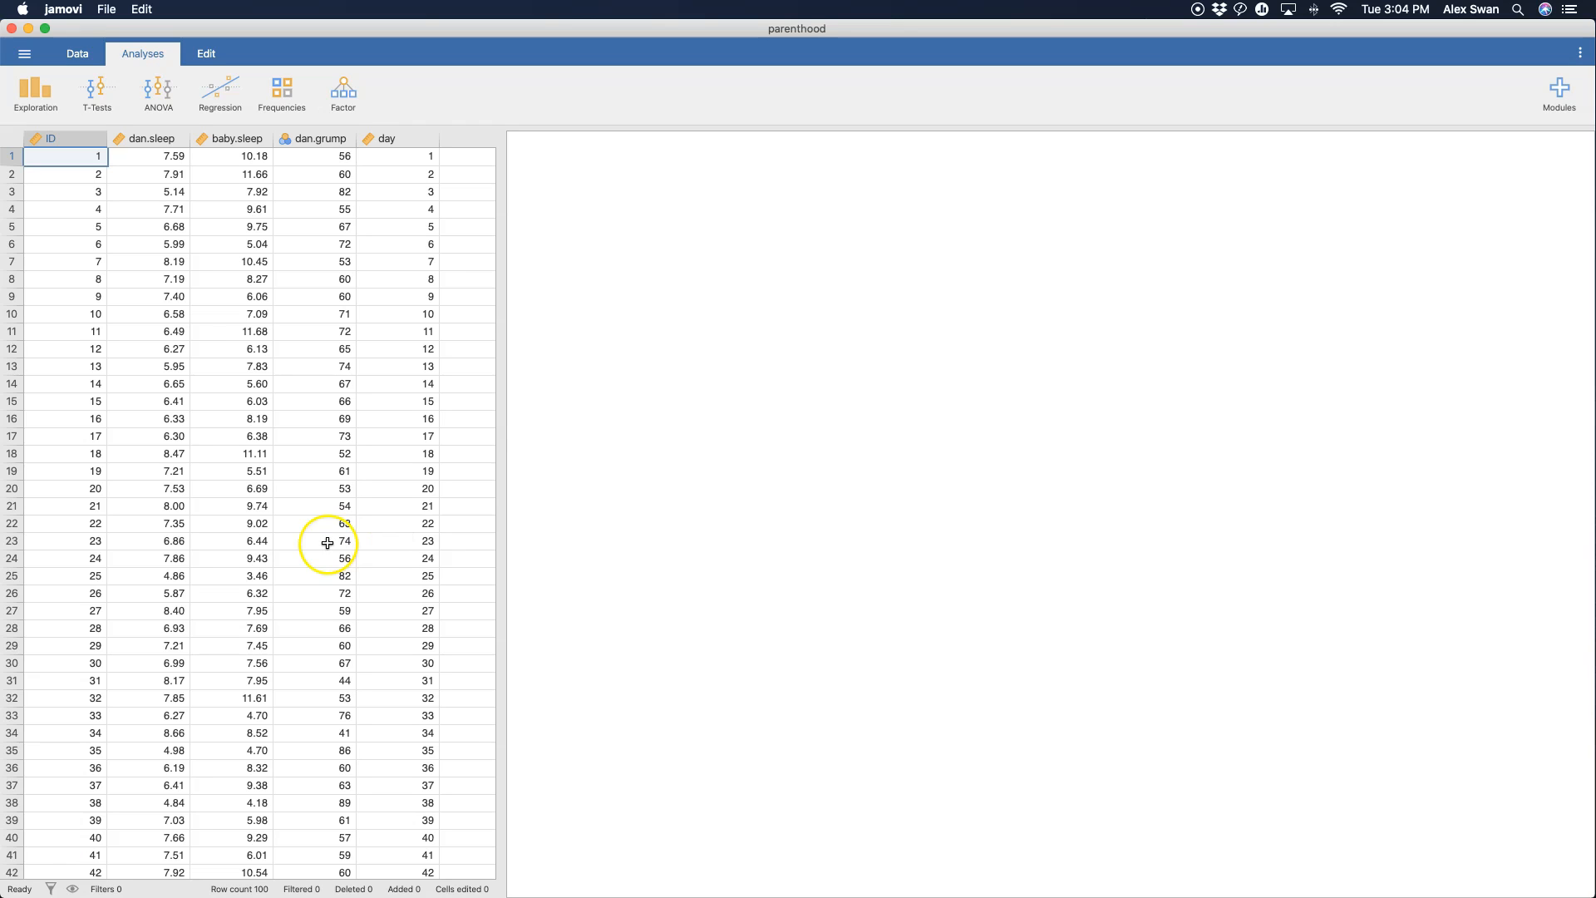
mouse_move(316, 534)
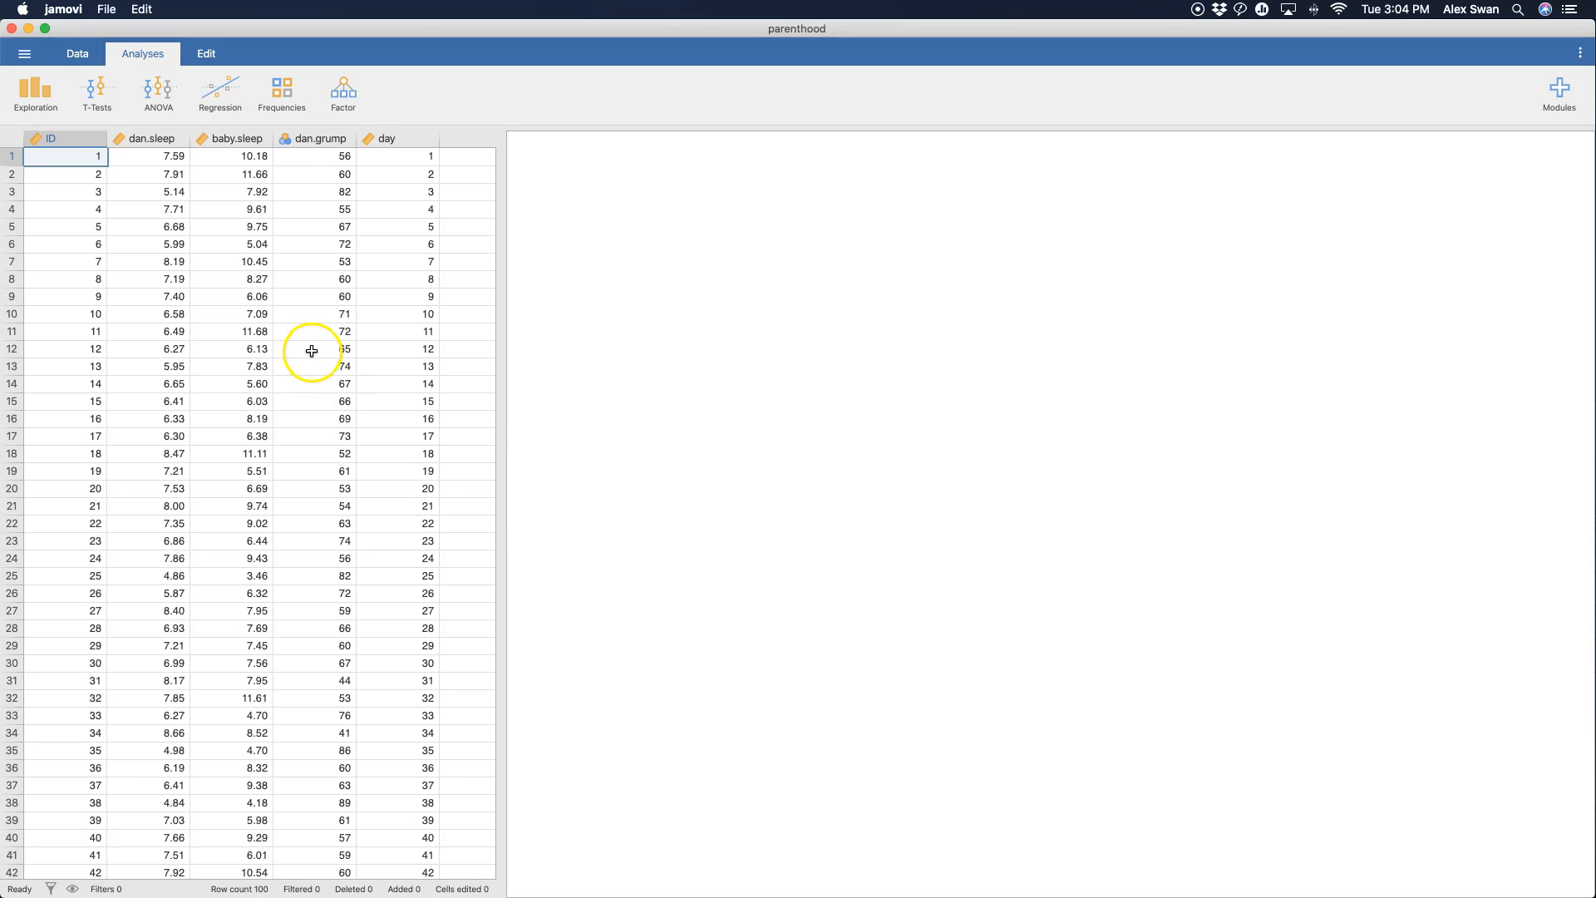
- Create a Linear Regression analysis from the Analyses > Regression menu on the parenthood data
left_click(219, 91)
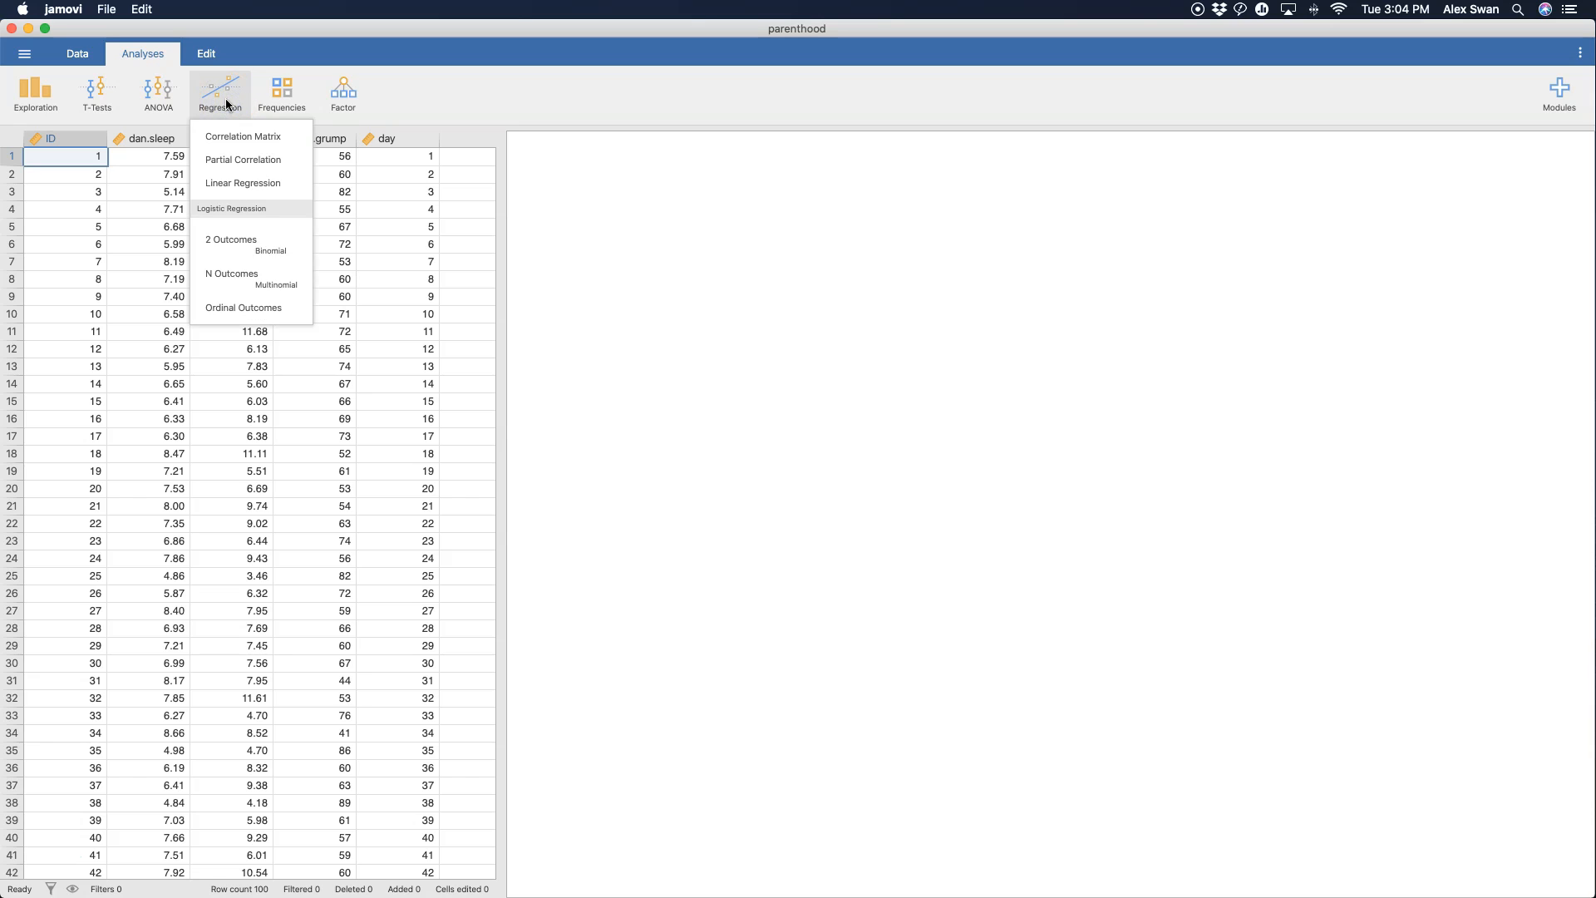
mouse_move(242, 183)
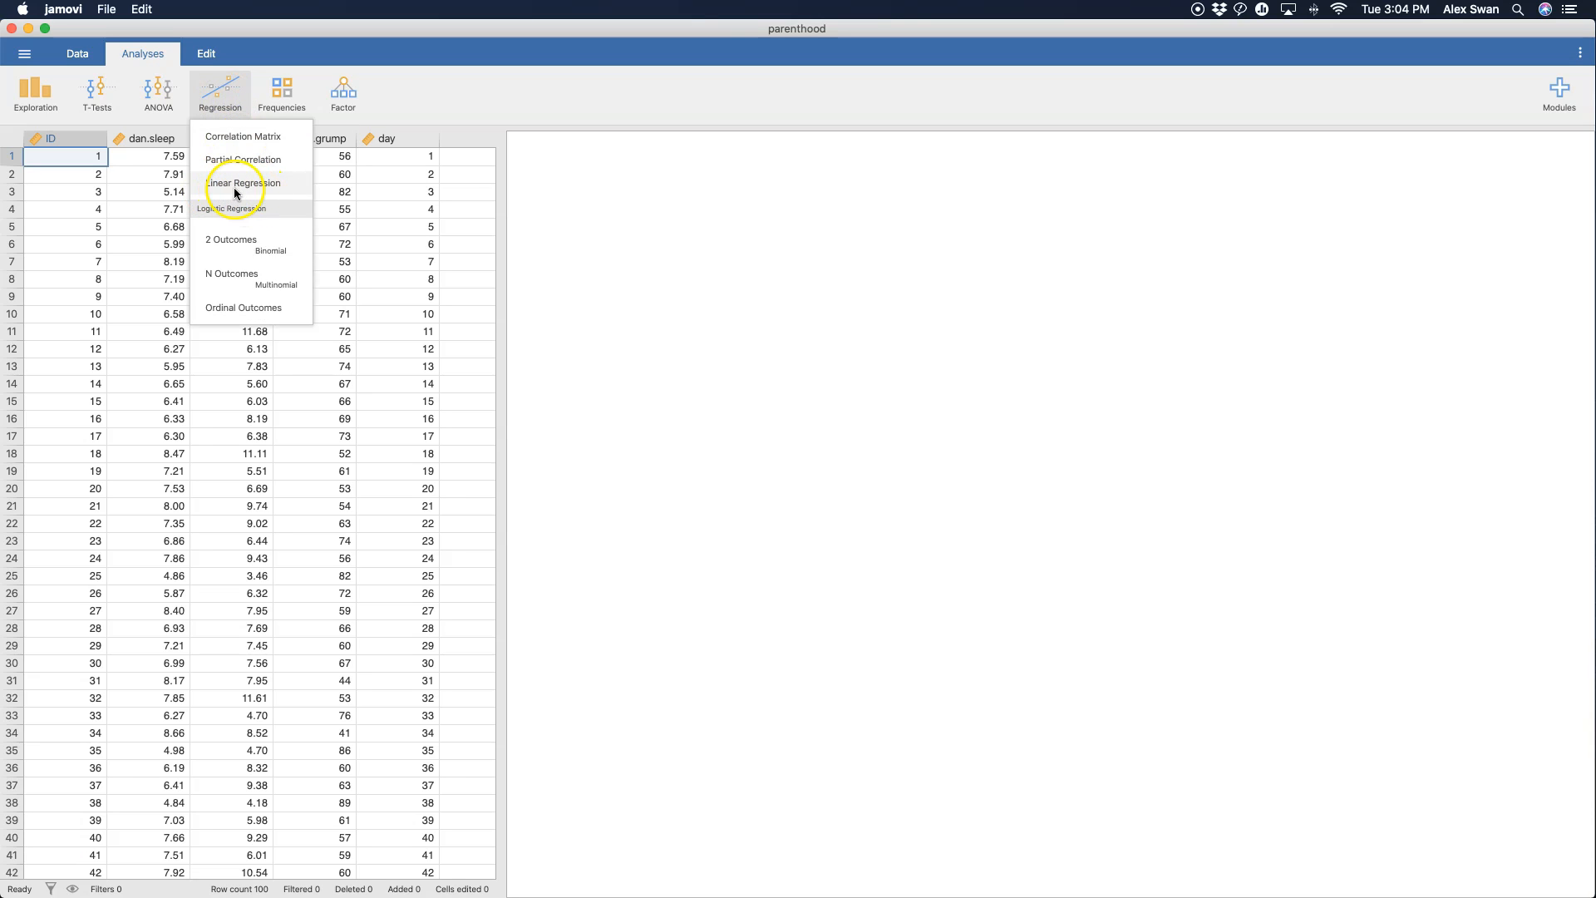
left_click(513, 507)
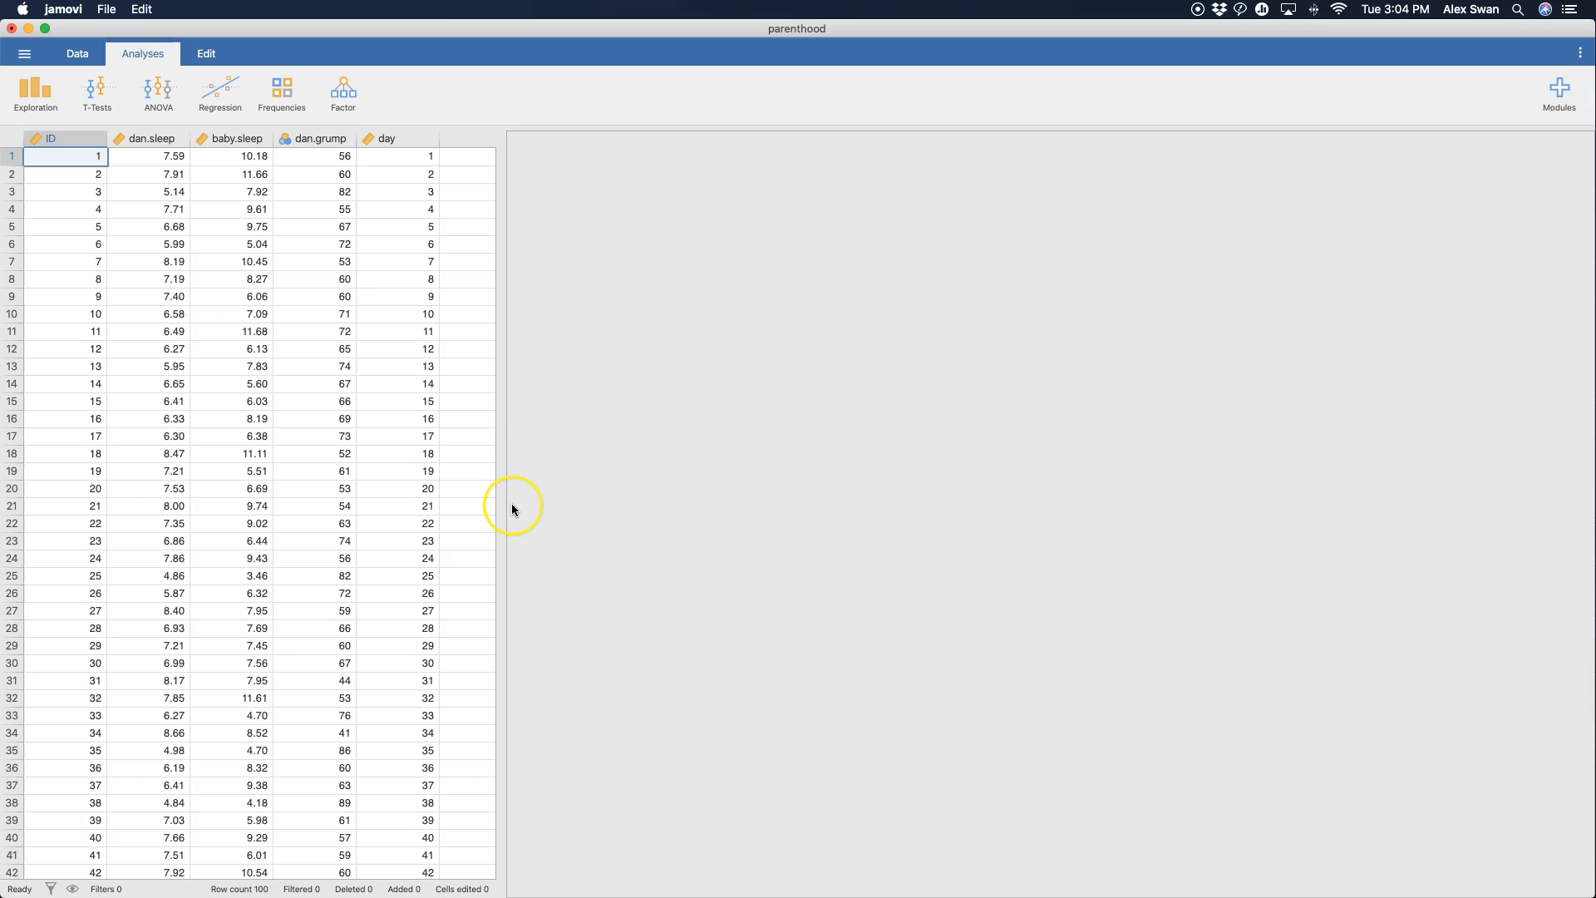
left_click(219, 94)
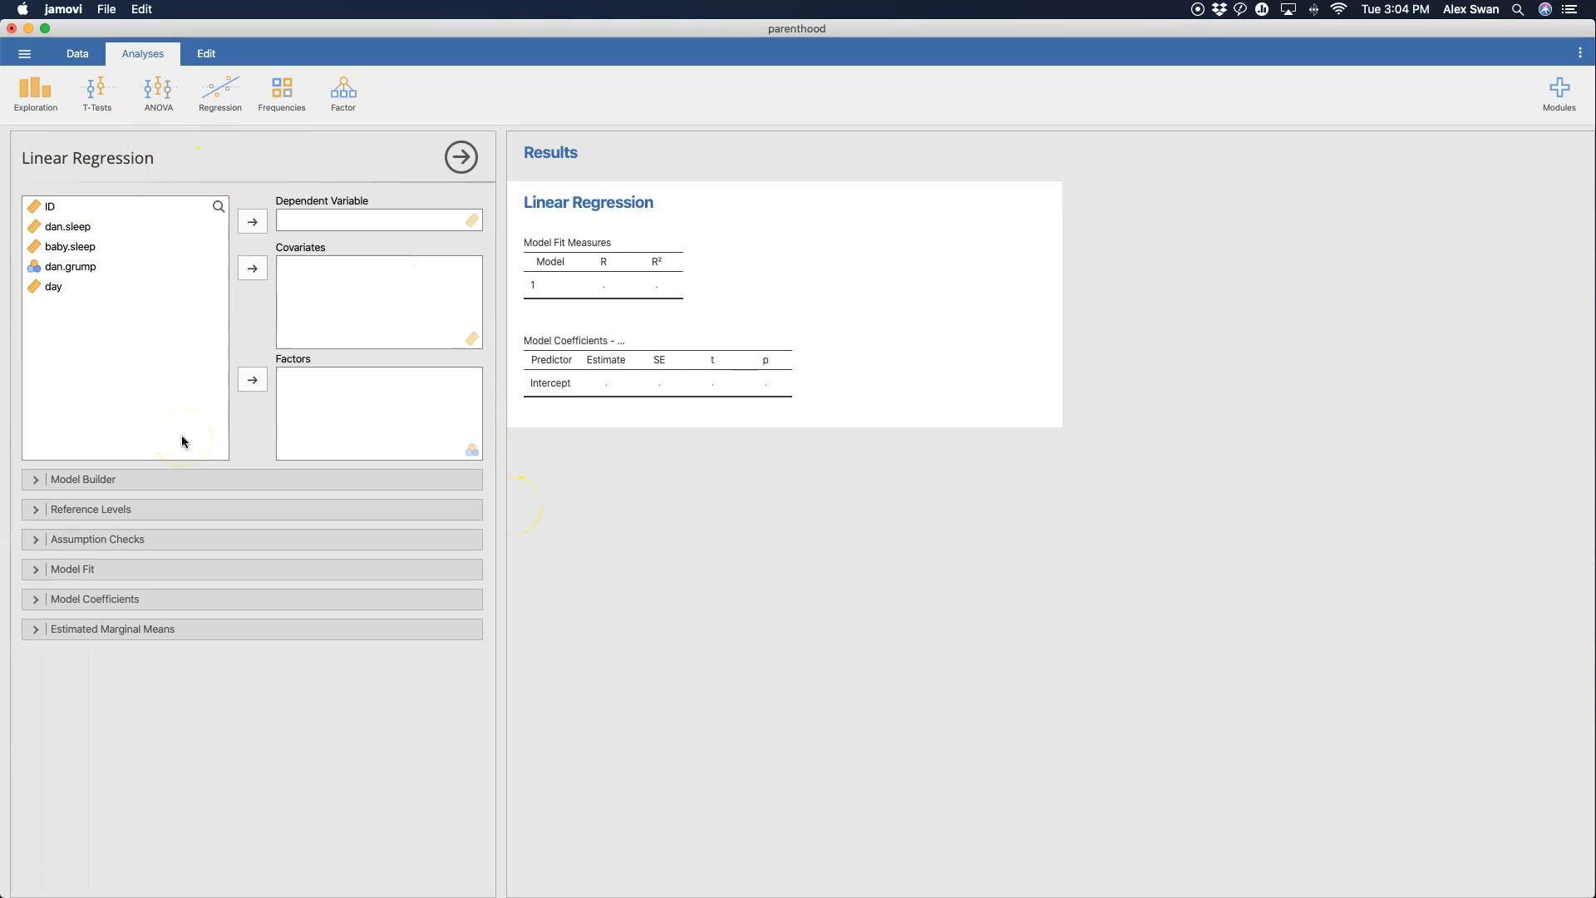
mouse_move(326, 185)
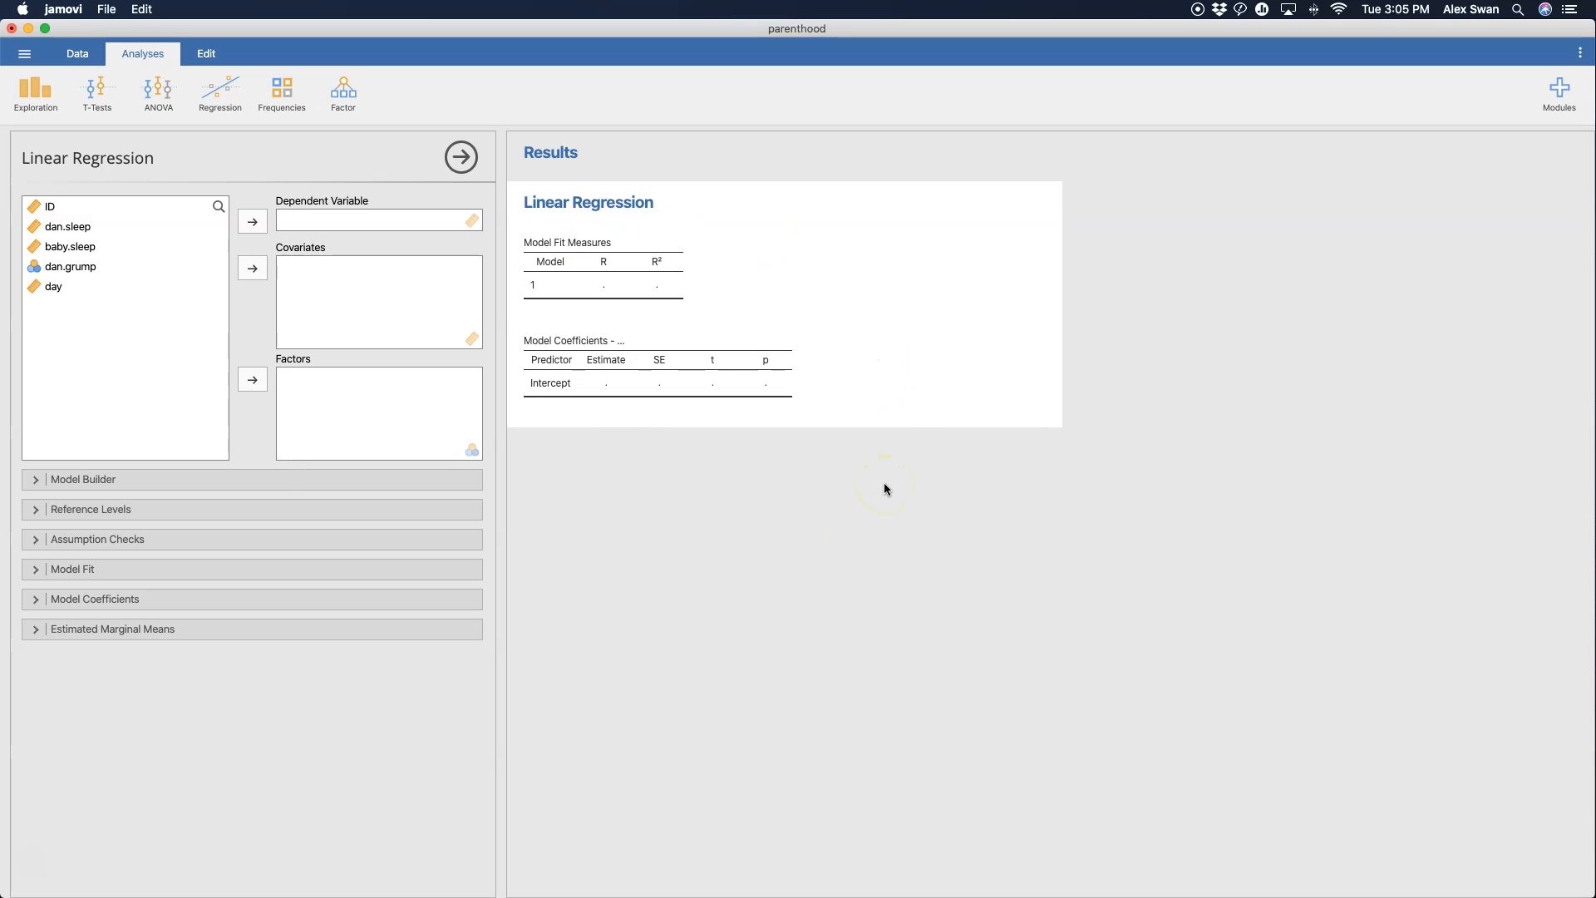
mouse_move(527, 248)
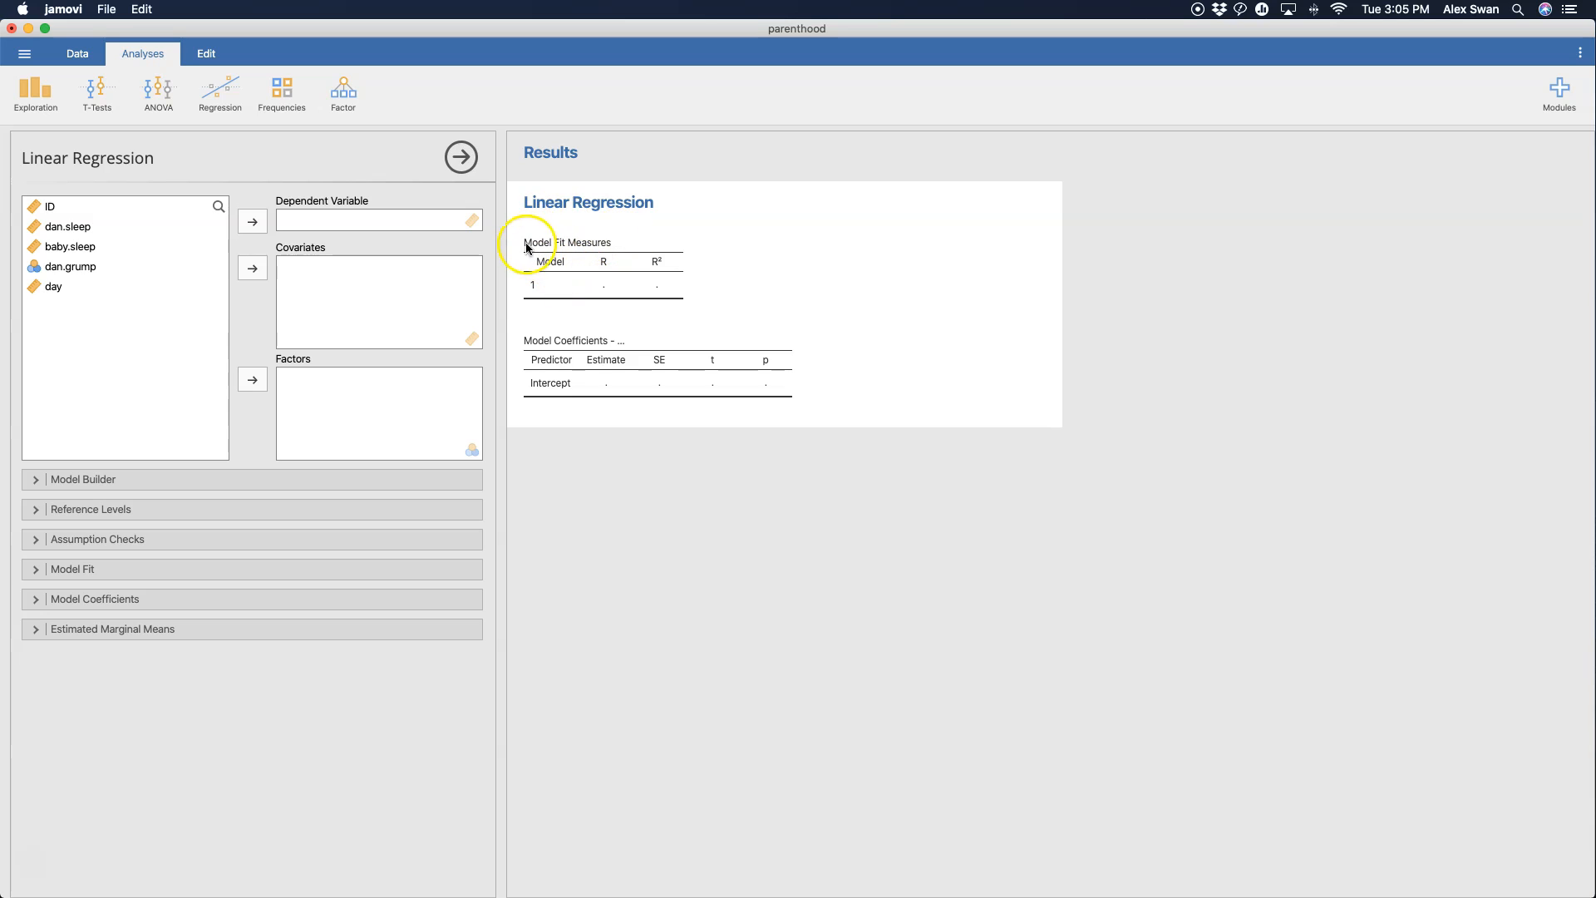
mouse_move(702, 362)
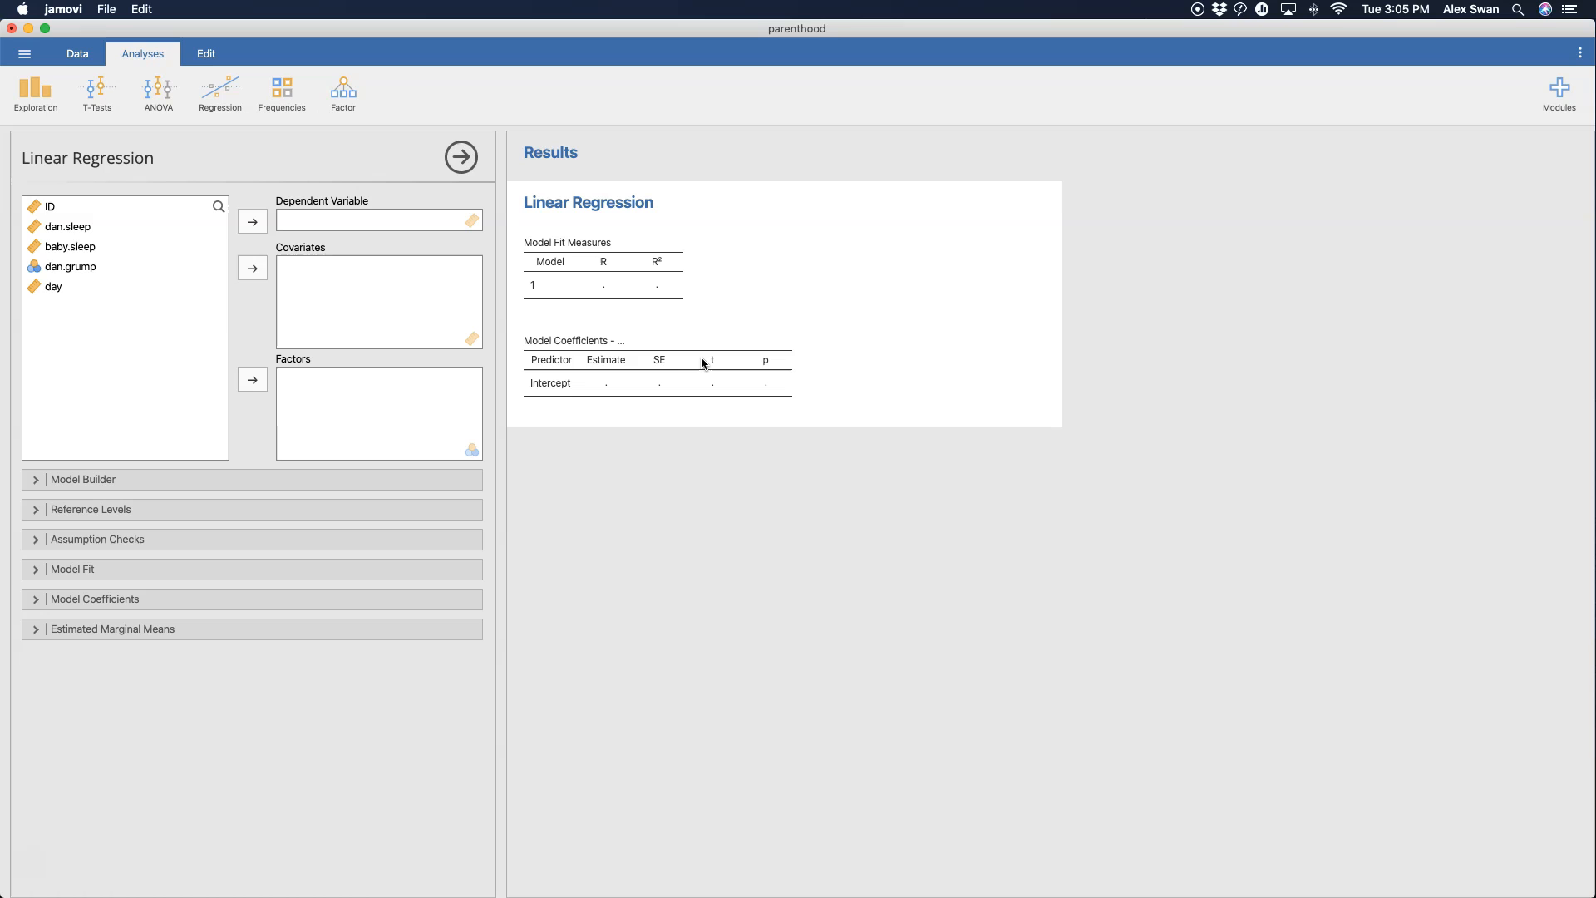
mouse_move(69, 443)
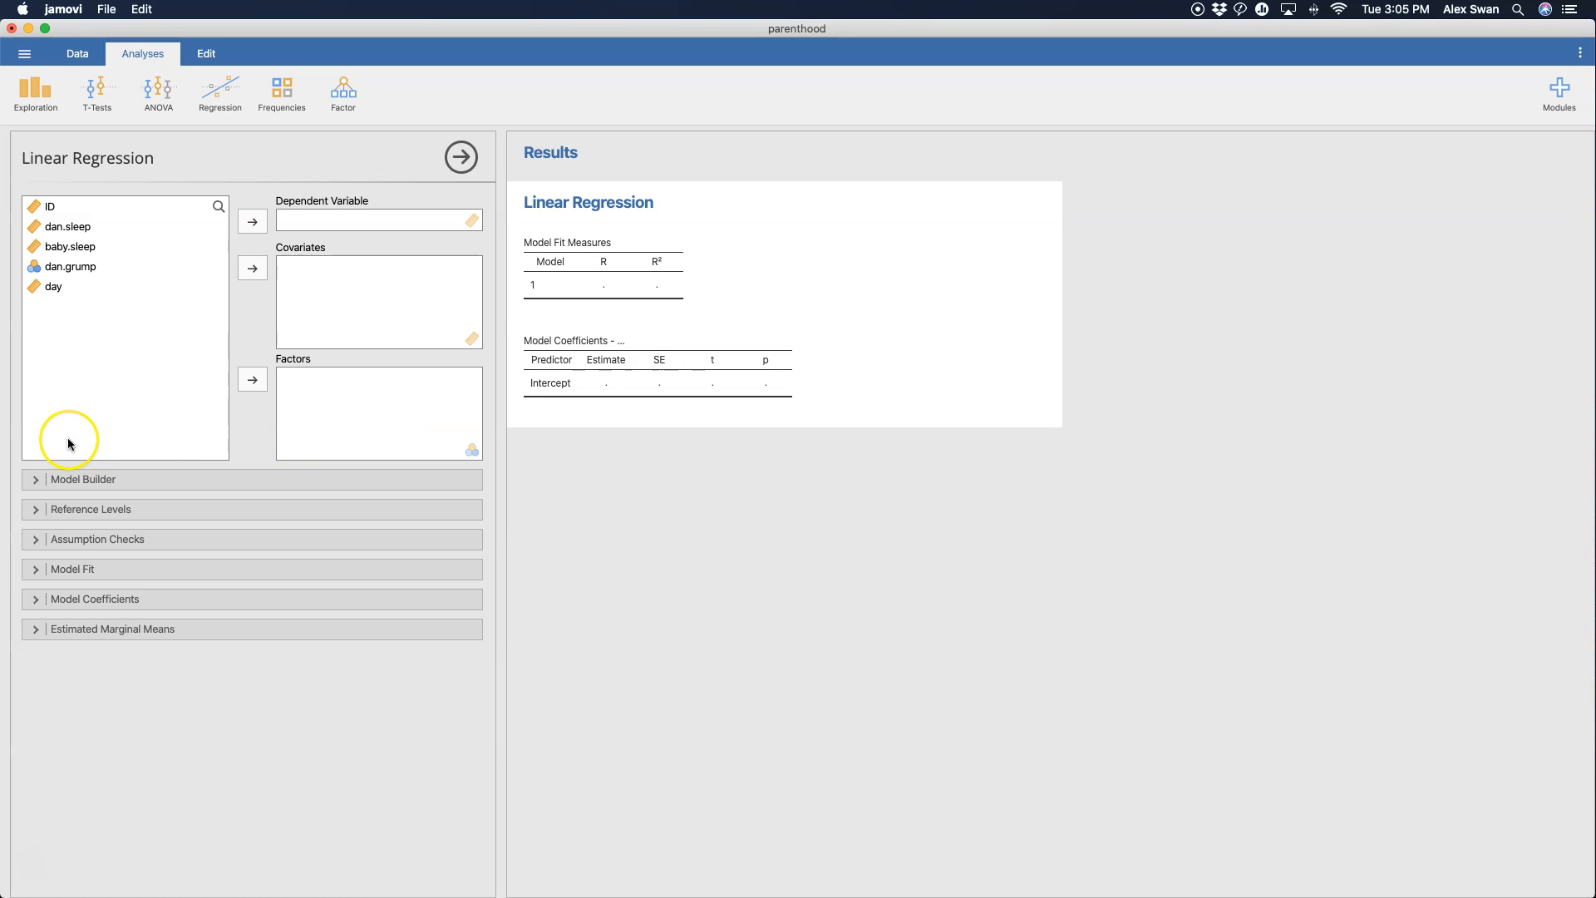
mouse_move(71, 442)
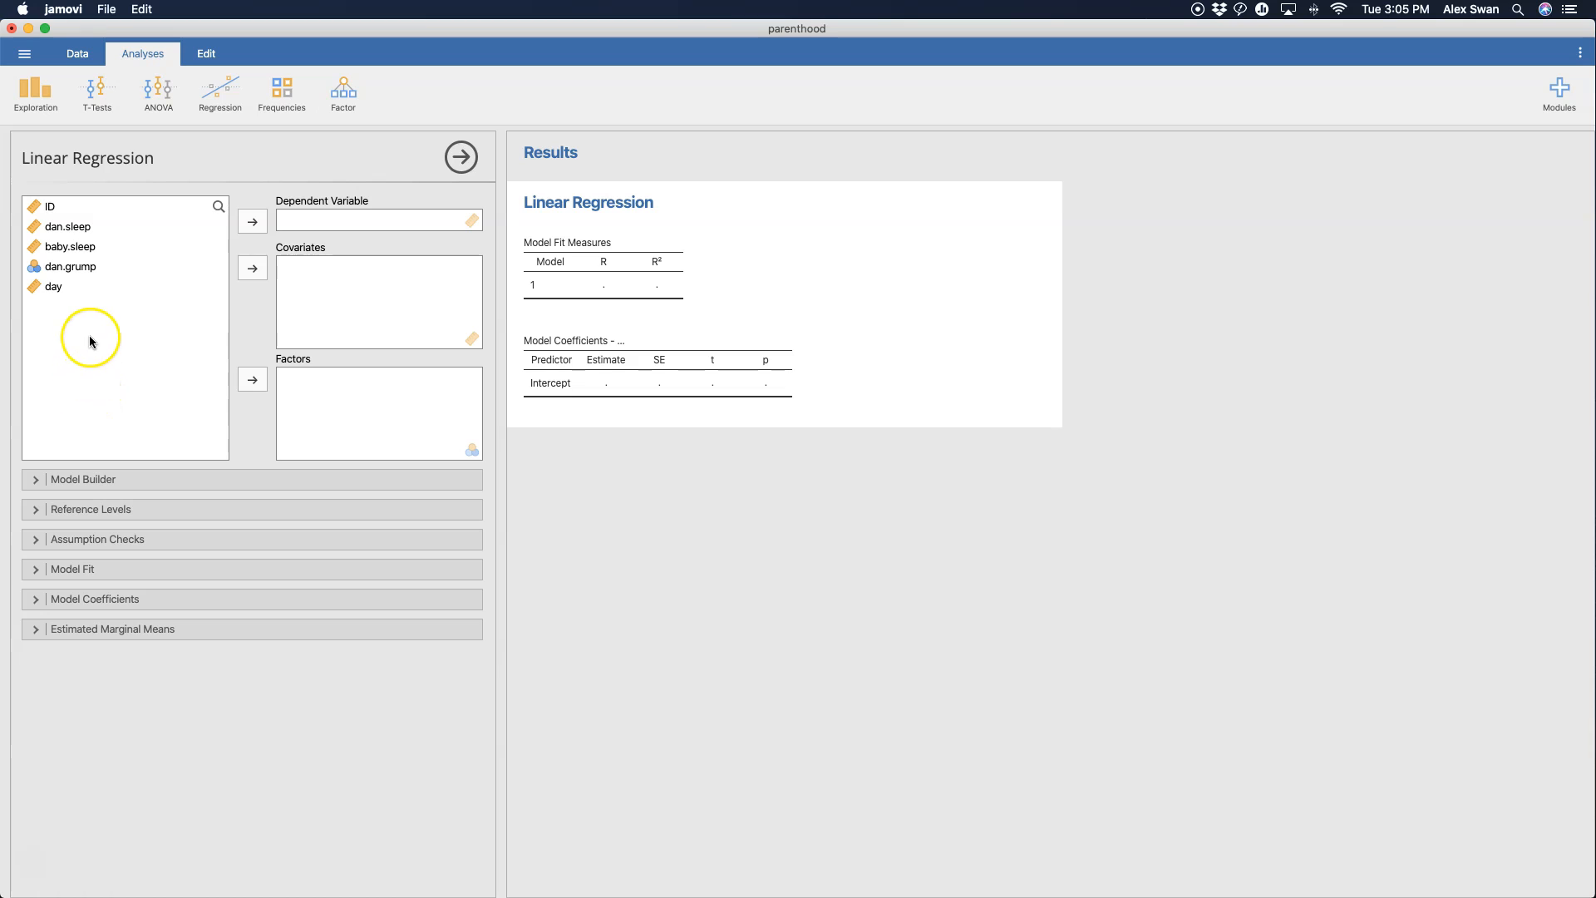
mouse_move(84, 233)
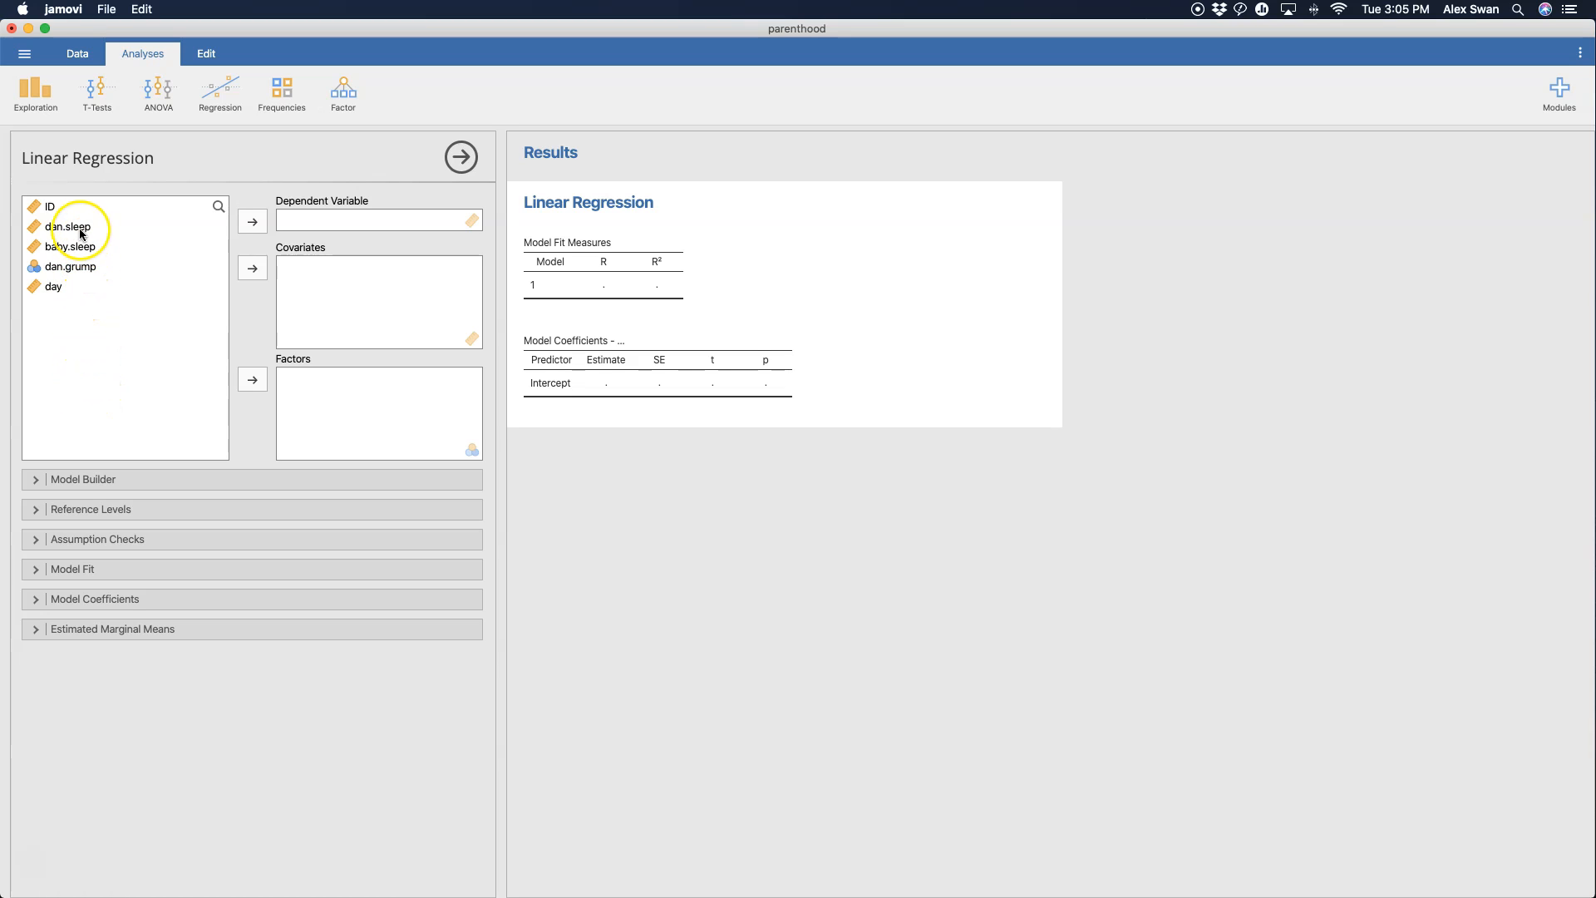
mouse_move(68, 248)
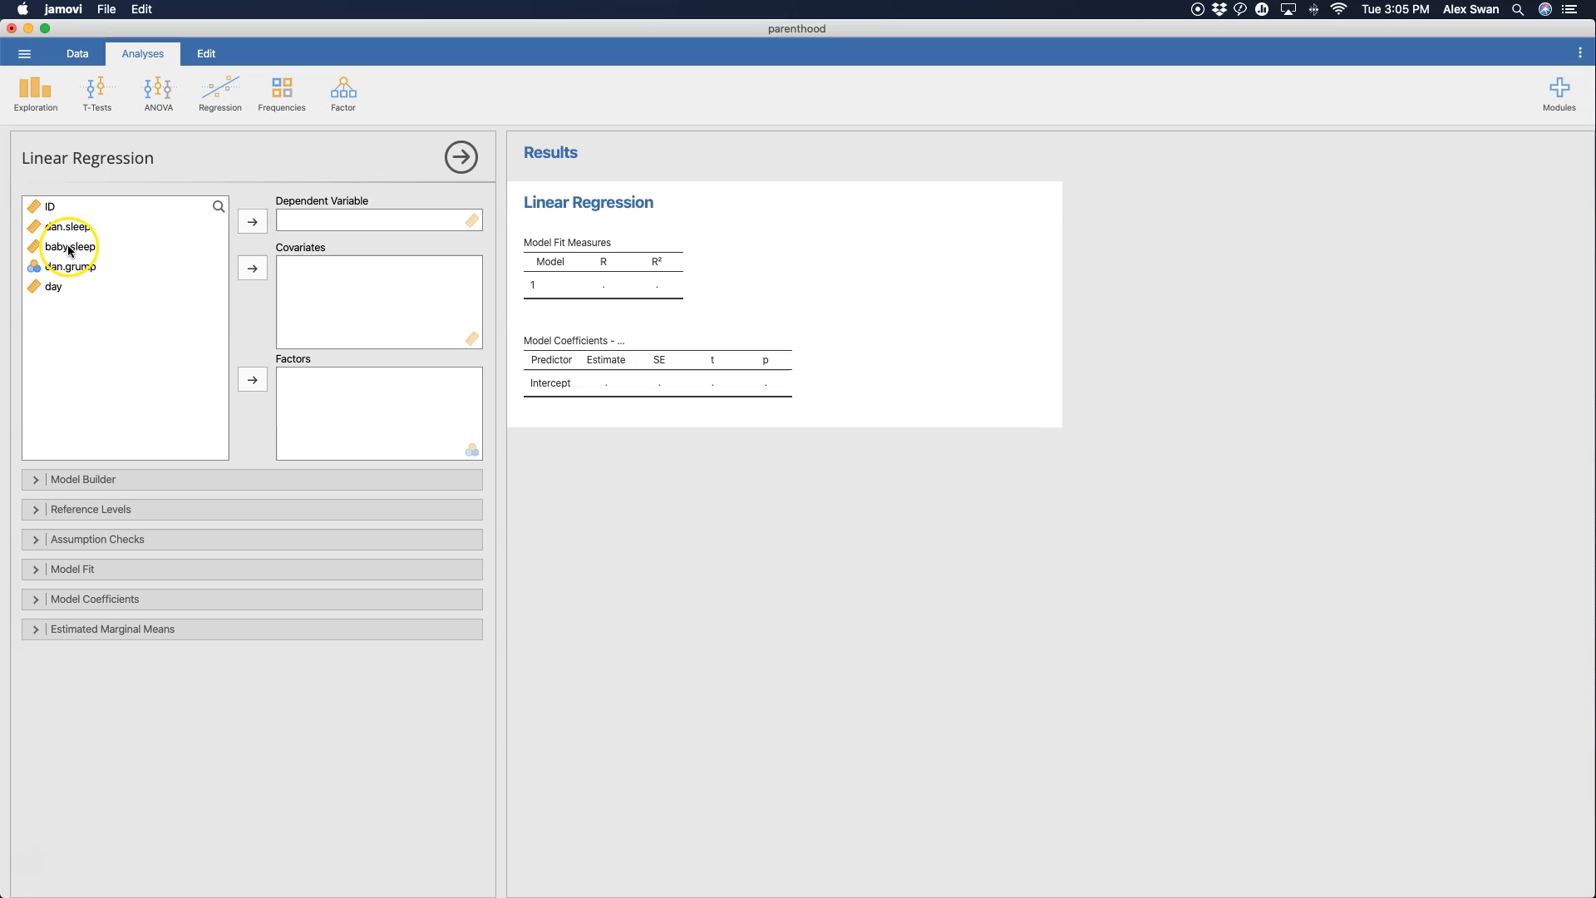
- Assign dan.sleep as the dependent variable of the regression
left_click(251, 221)
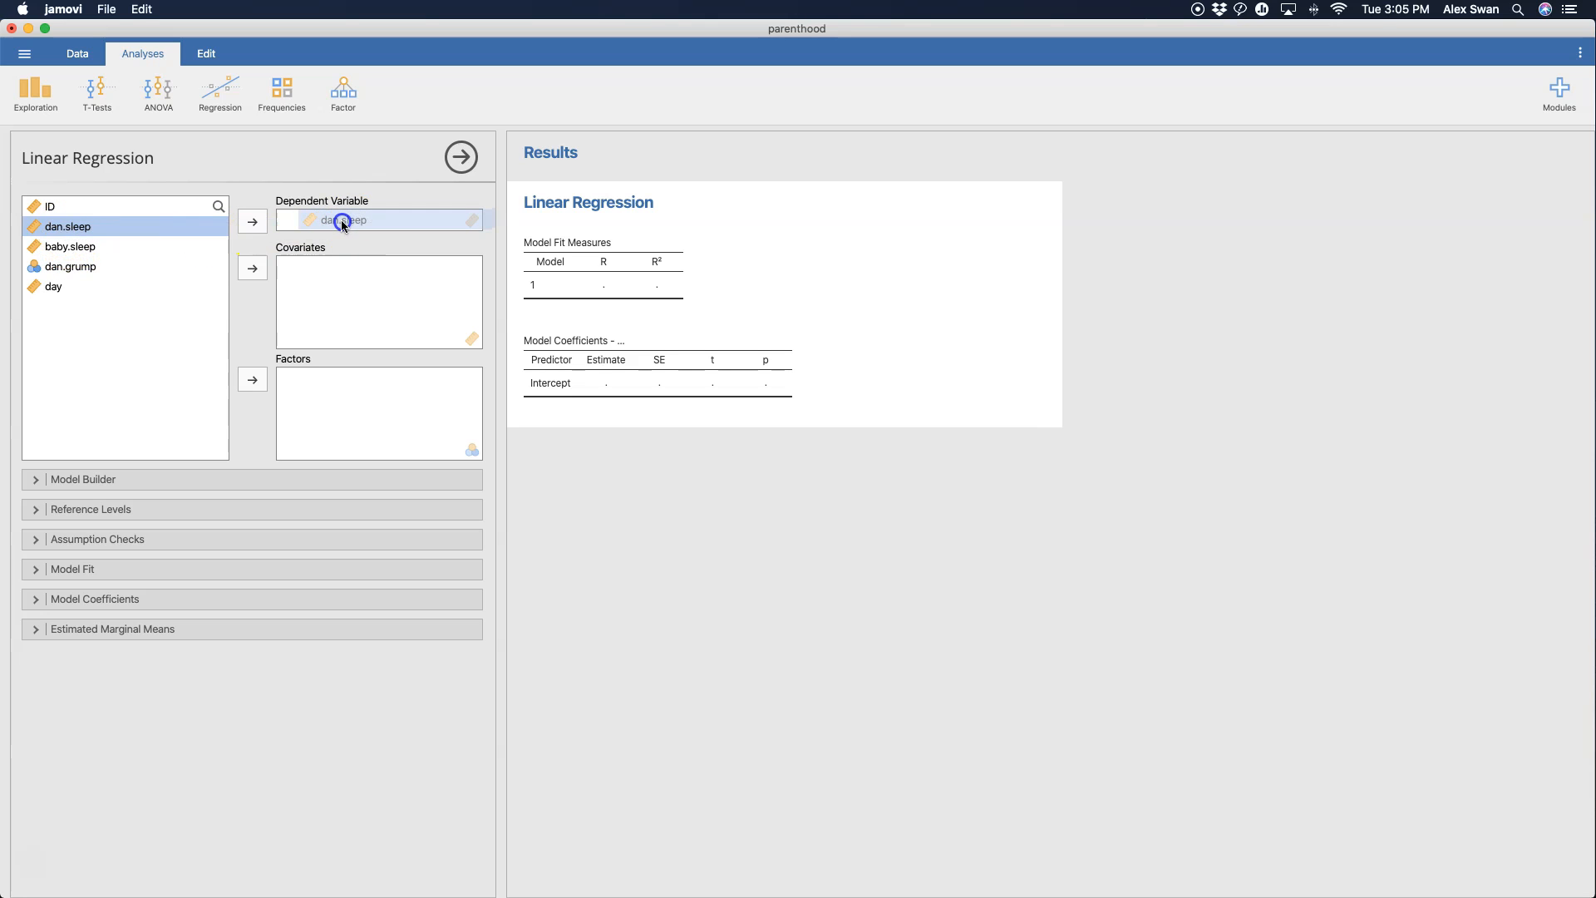
left_click(252, 221)
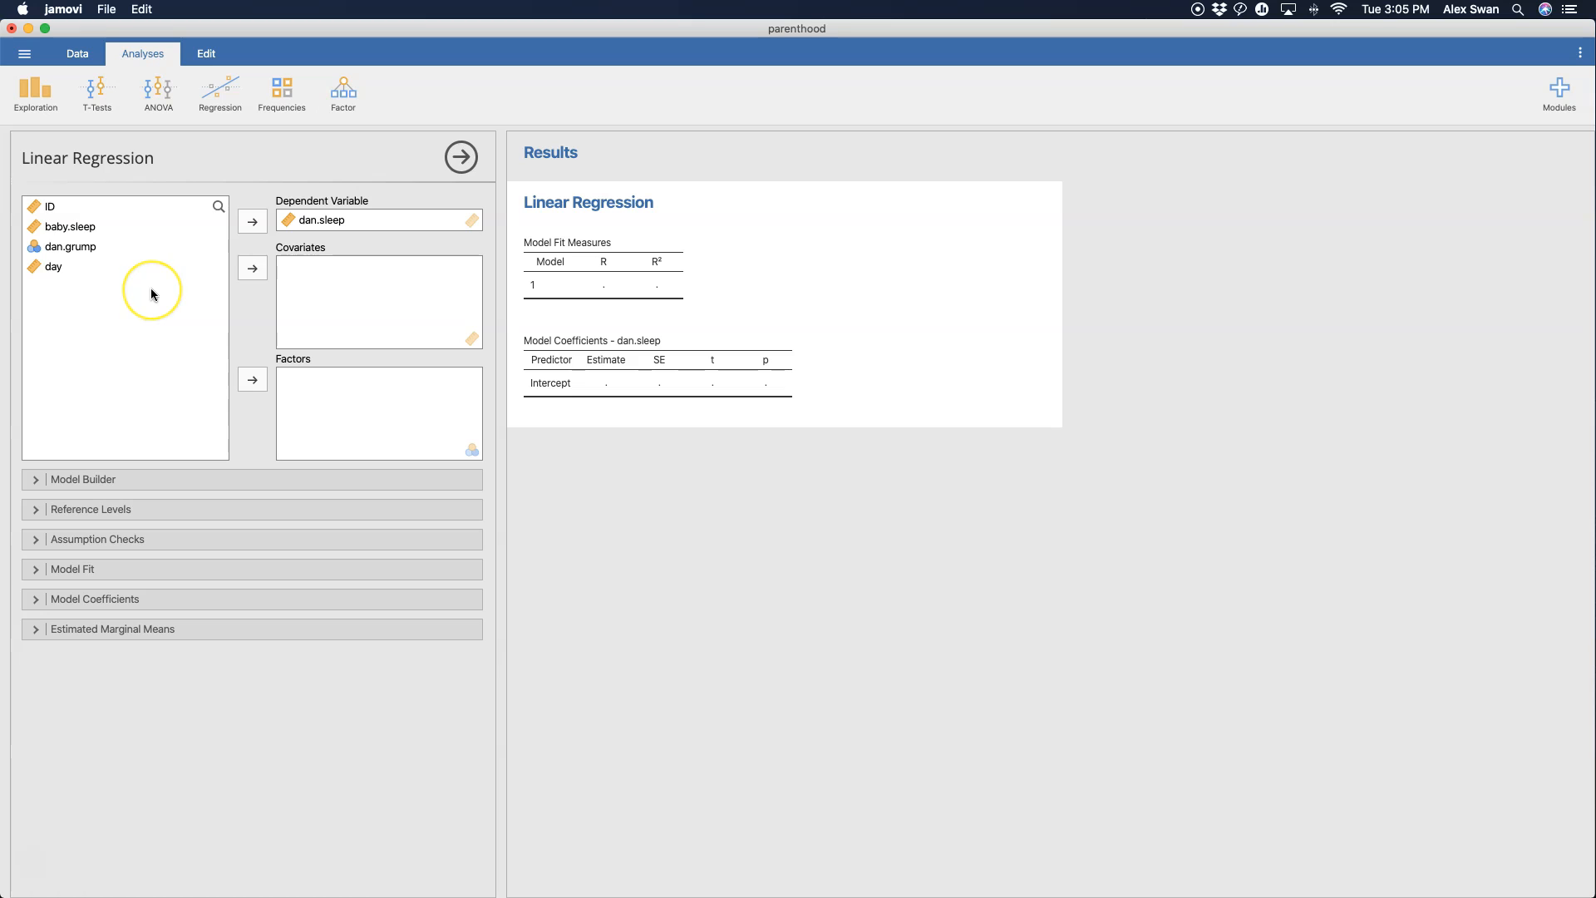
mouse_move(151, 296)
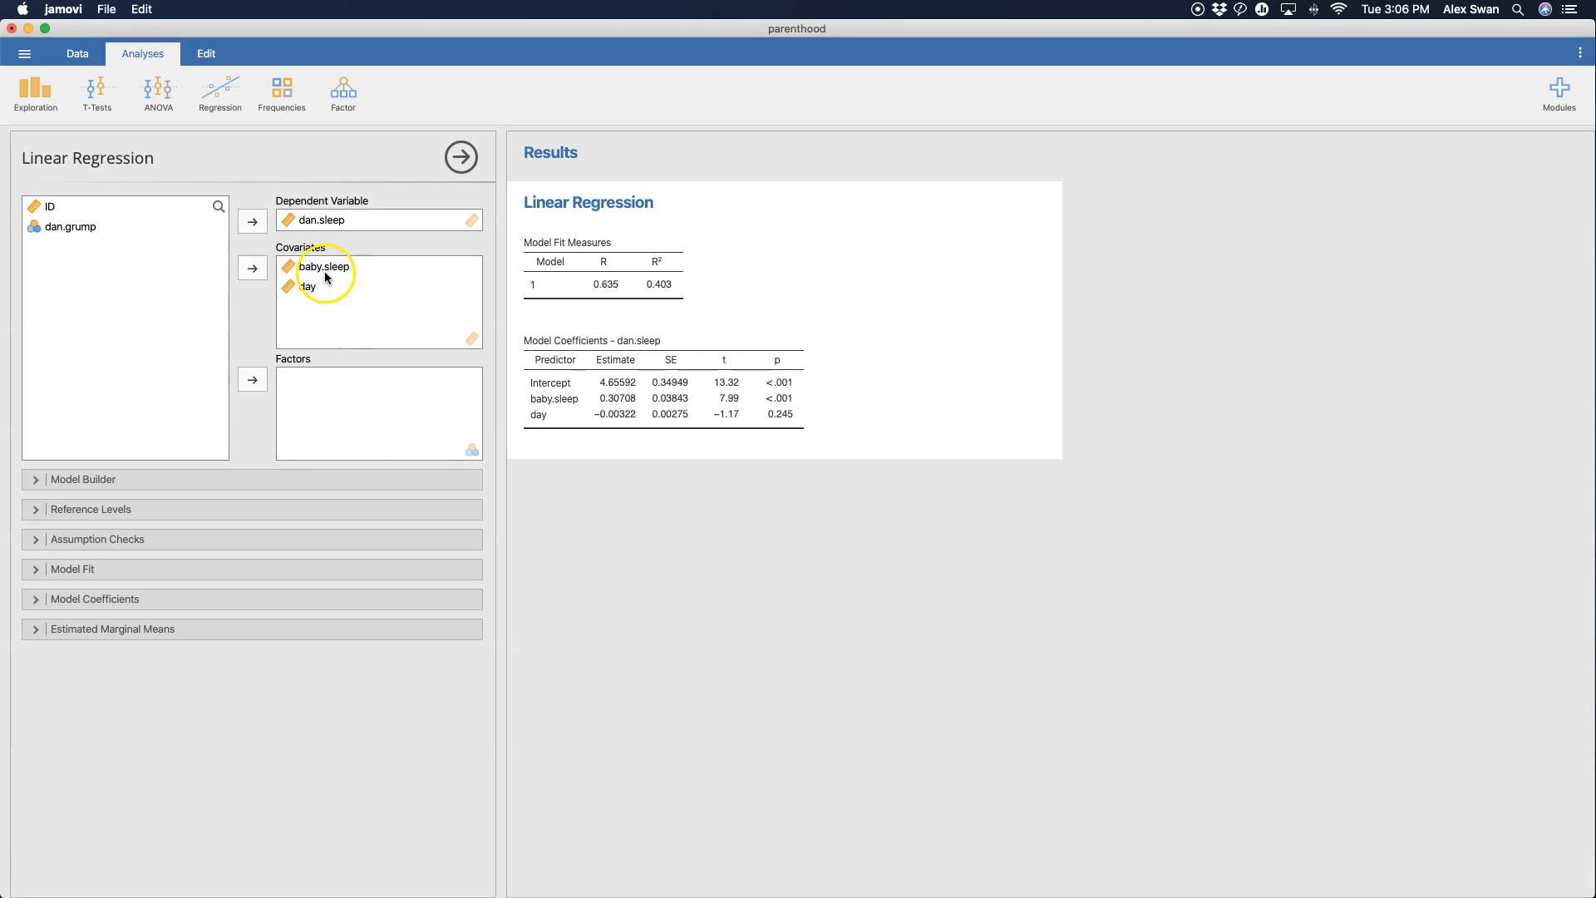
mouse_move(311, 356)
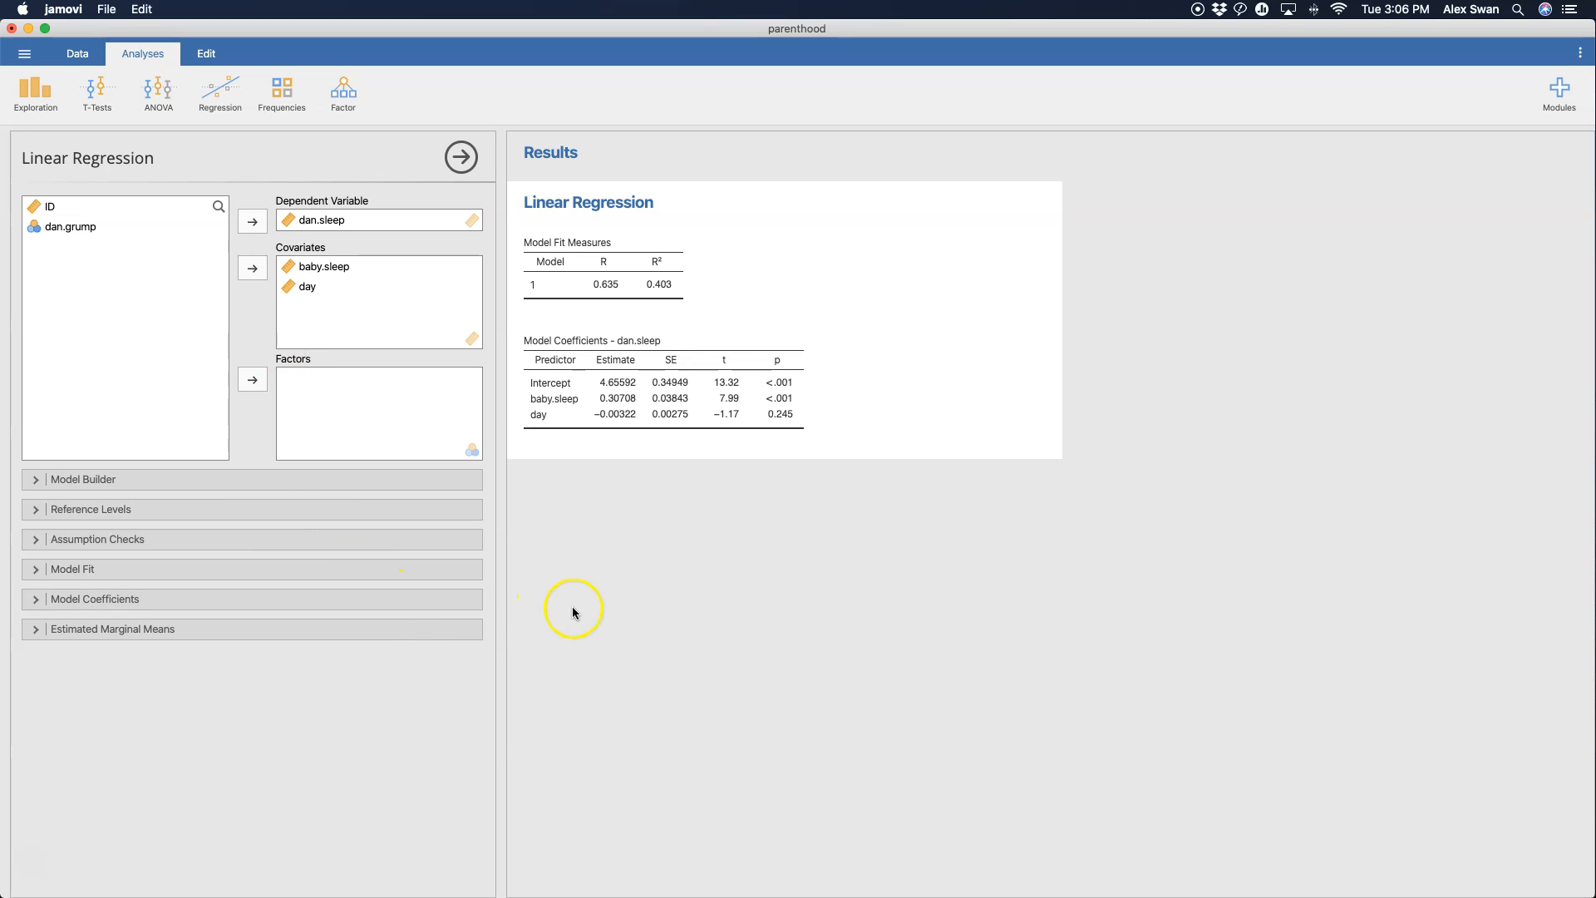
mouse_move(522, 256)
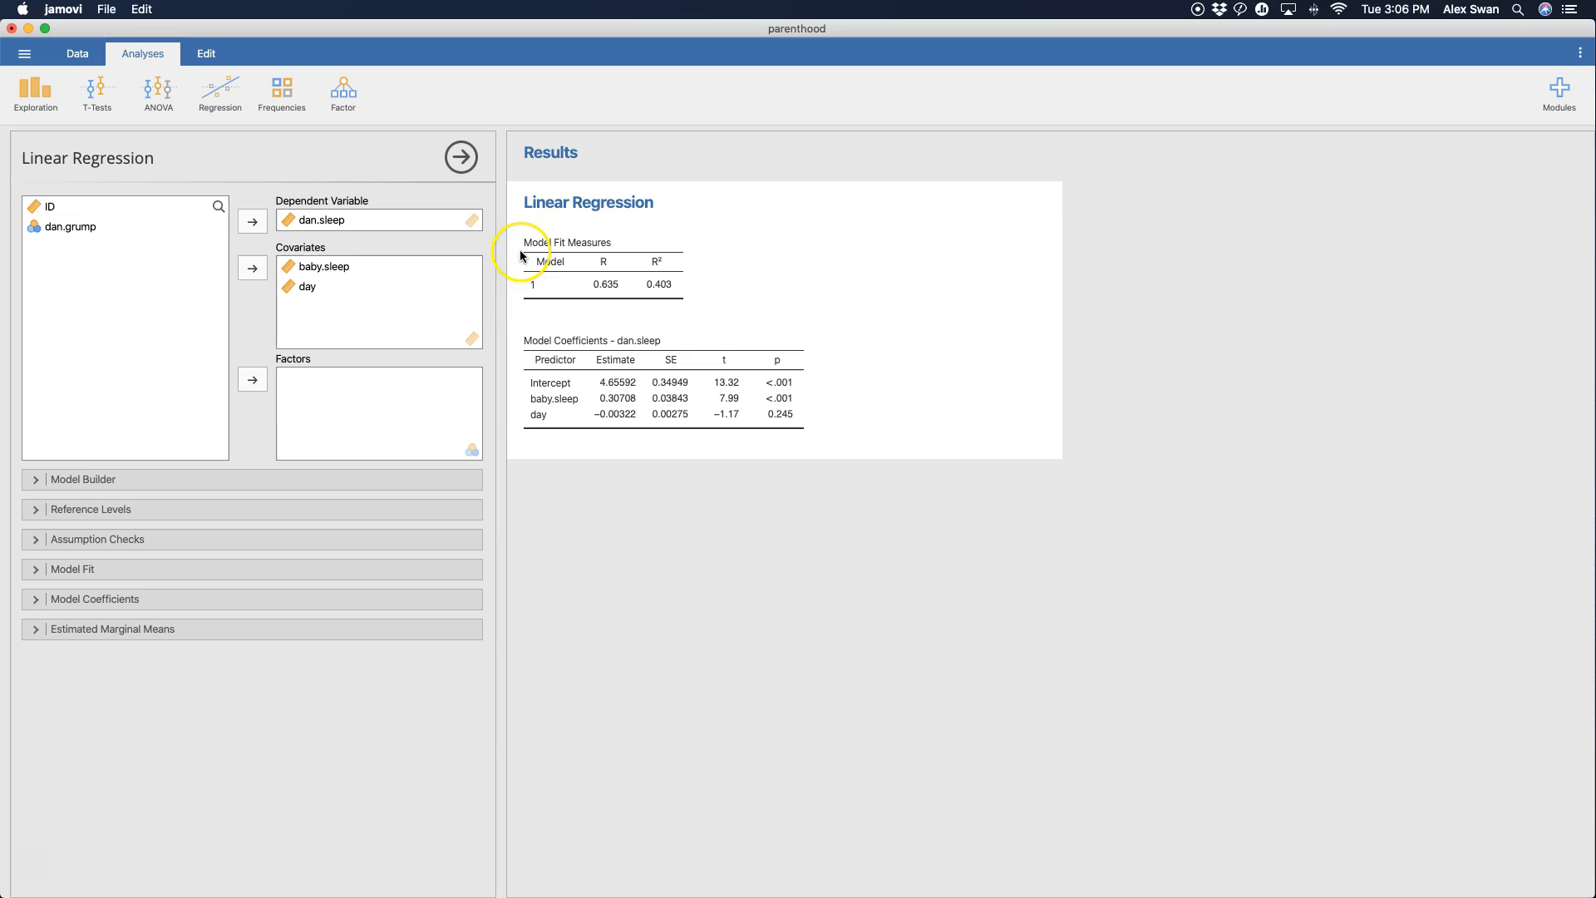
mouse_move(695, 475)
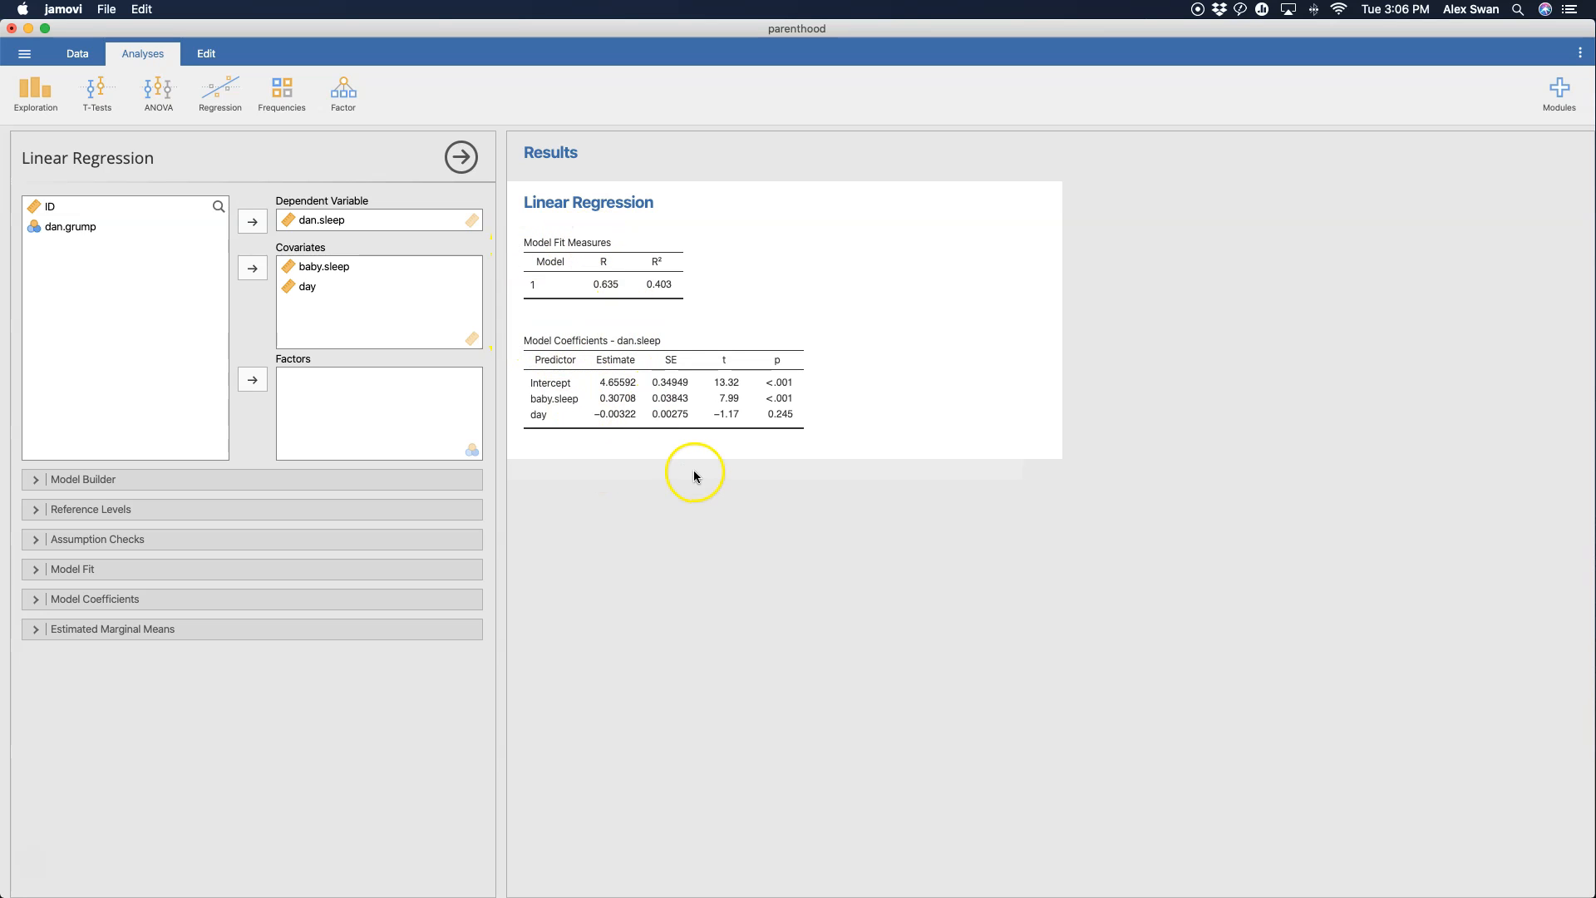
mouse_move(677, 420)
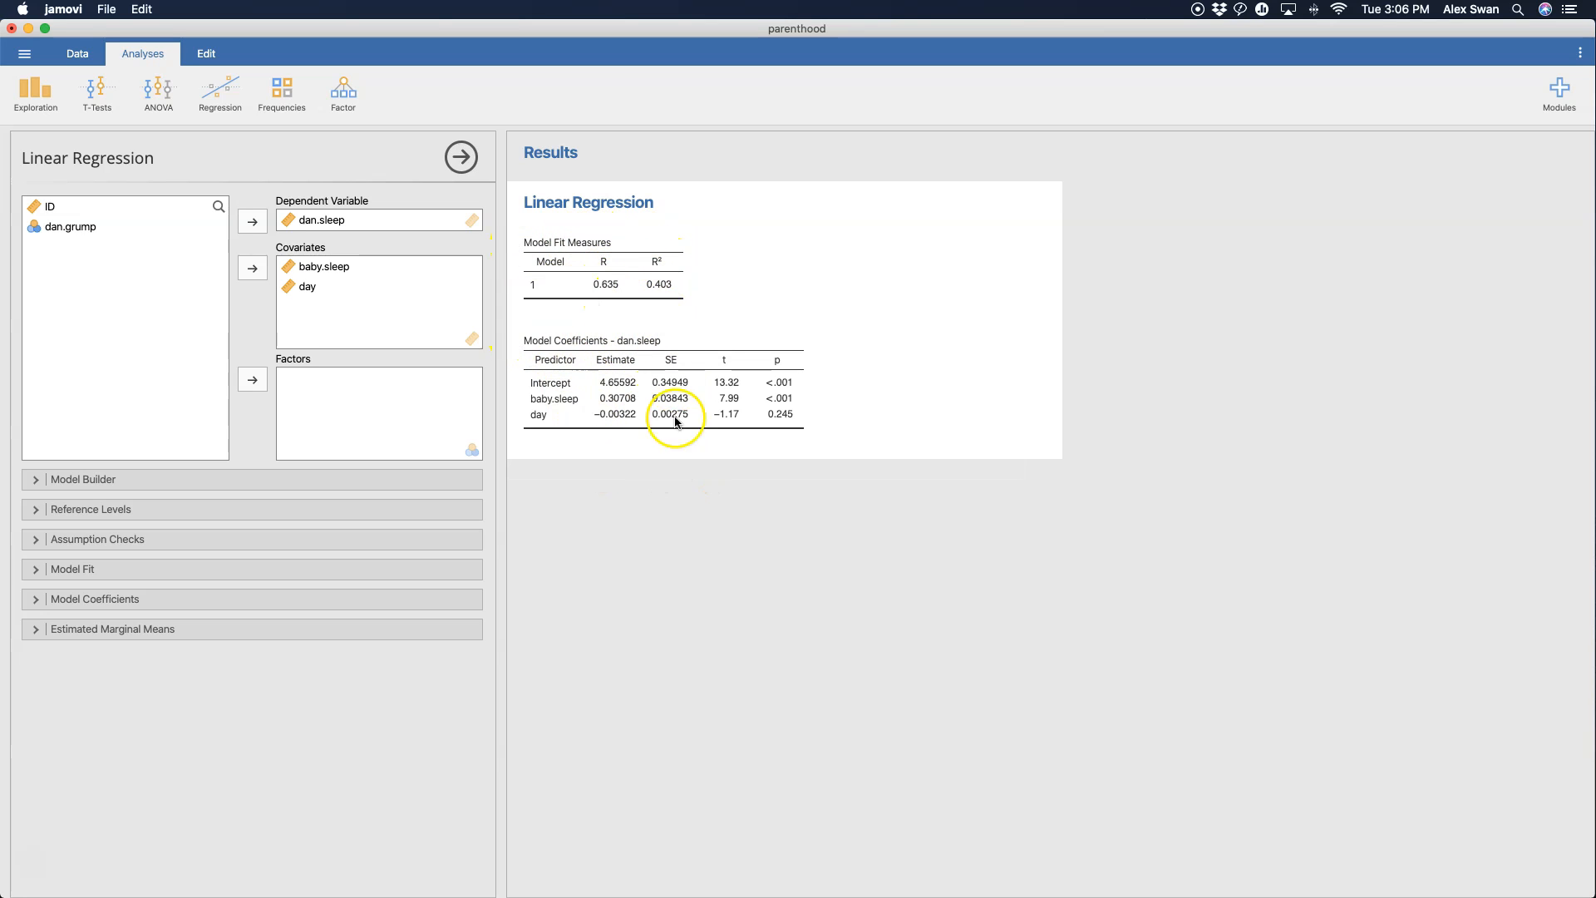
mouse_move(638, 271)
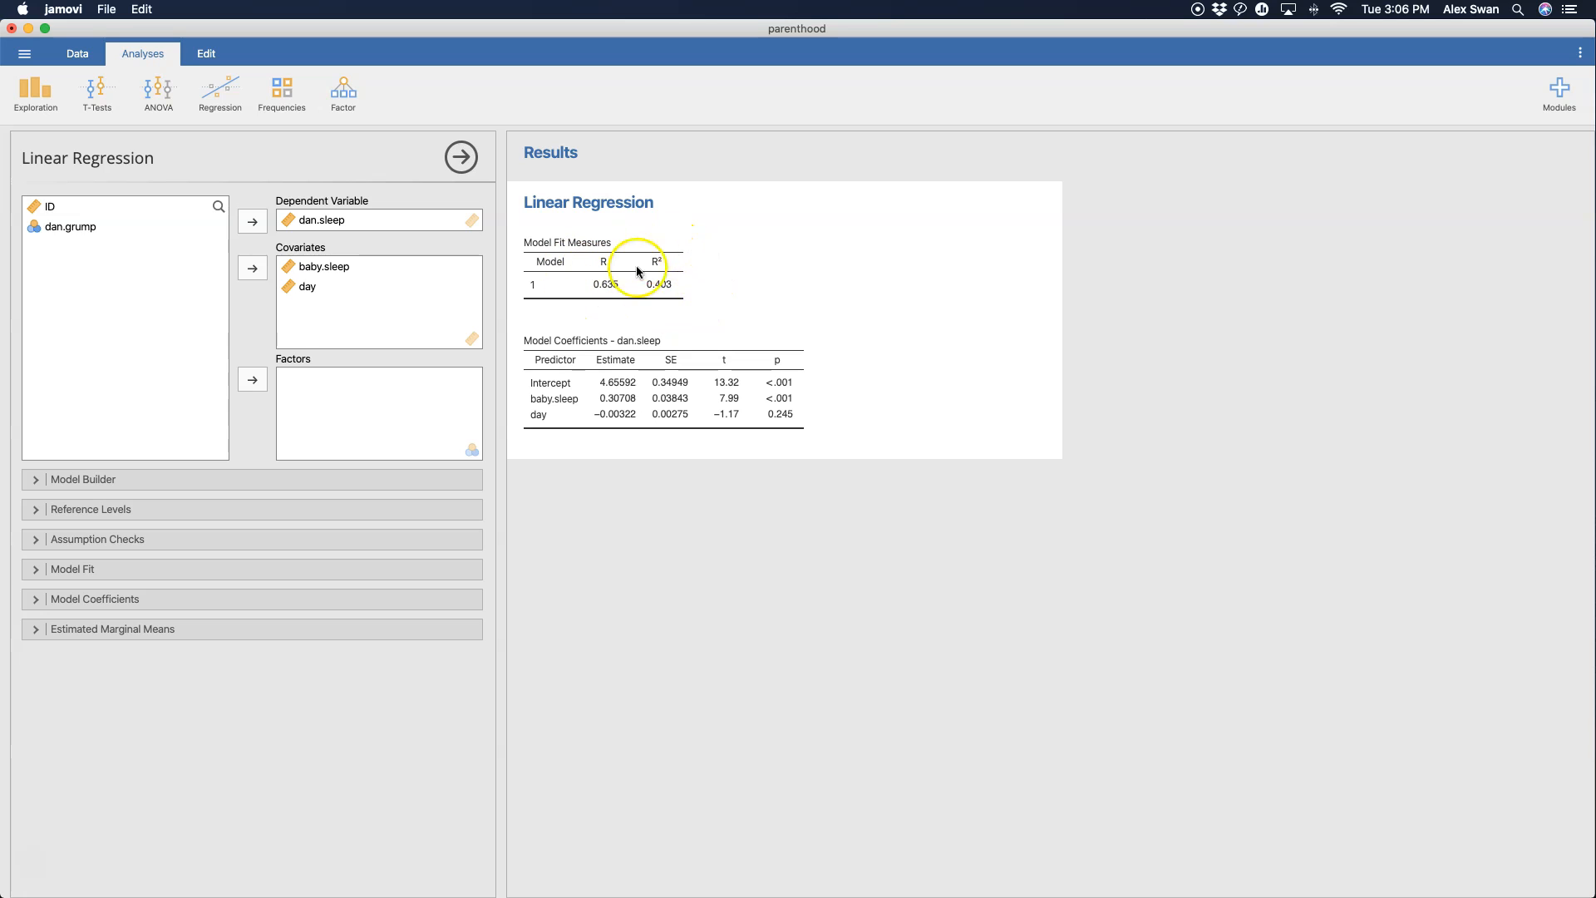
mouse_move(532, 311)
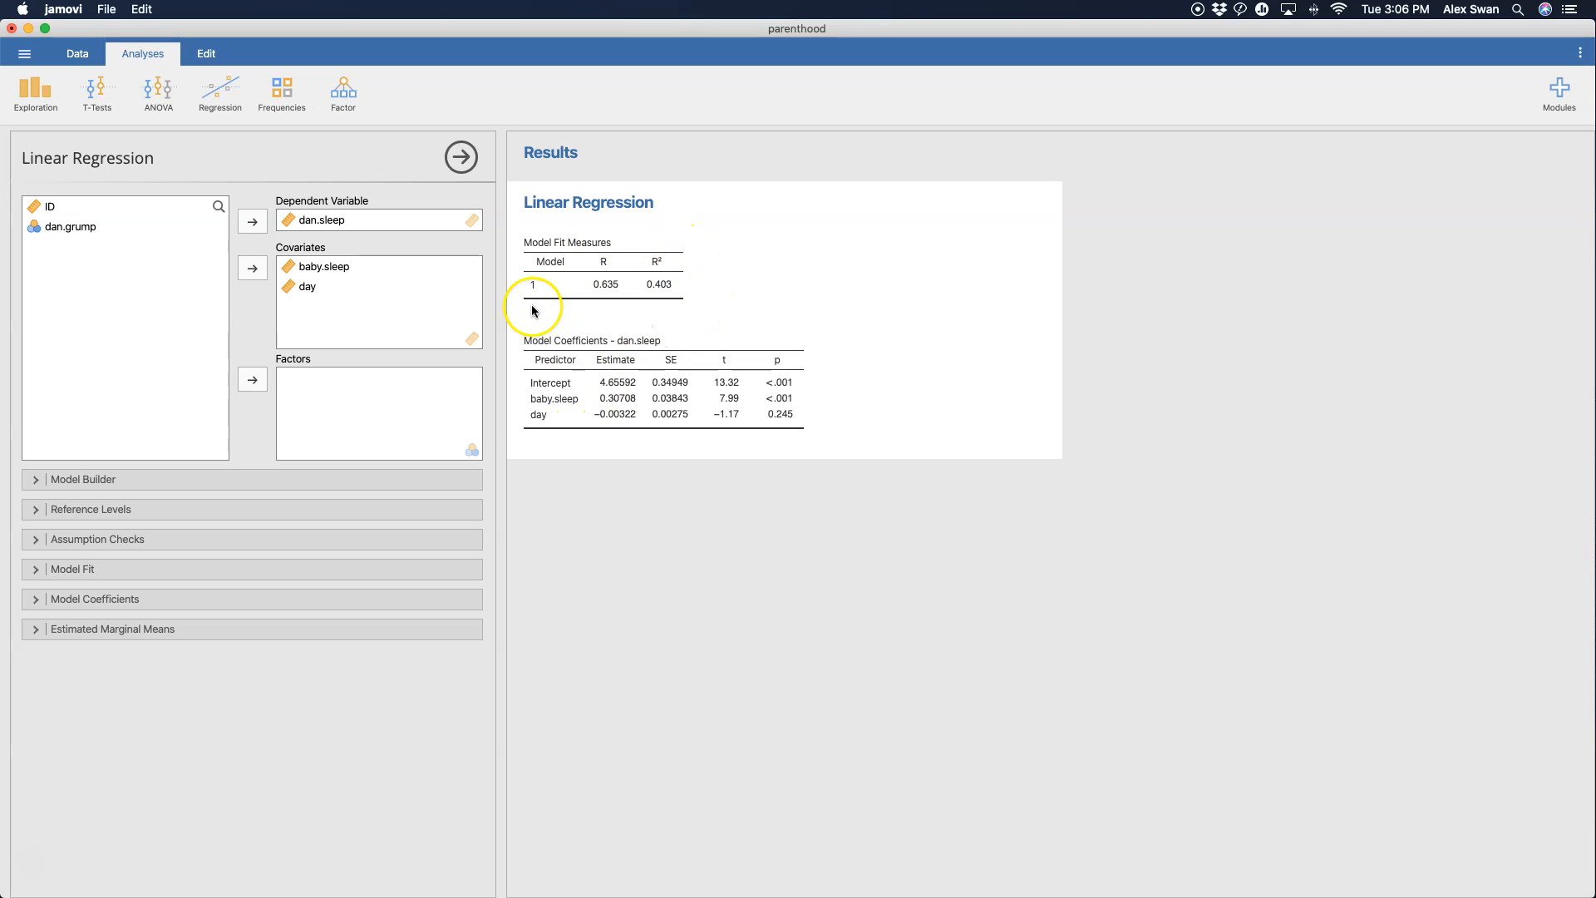
mouse_move(557, 425)
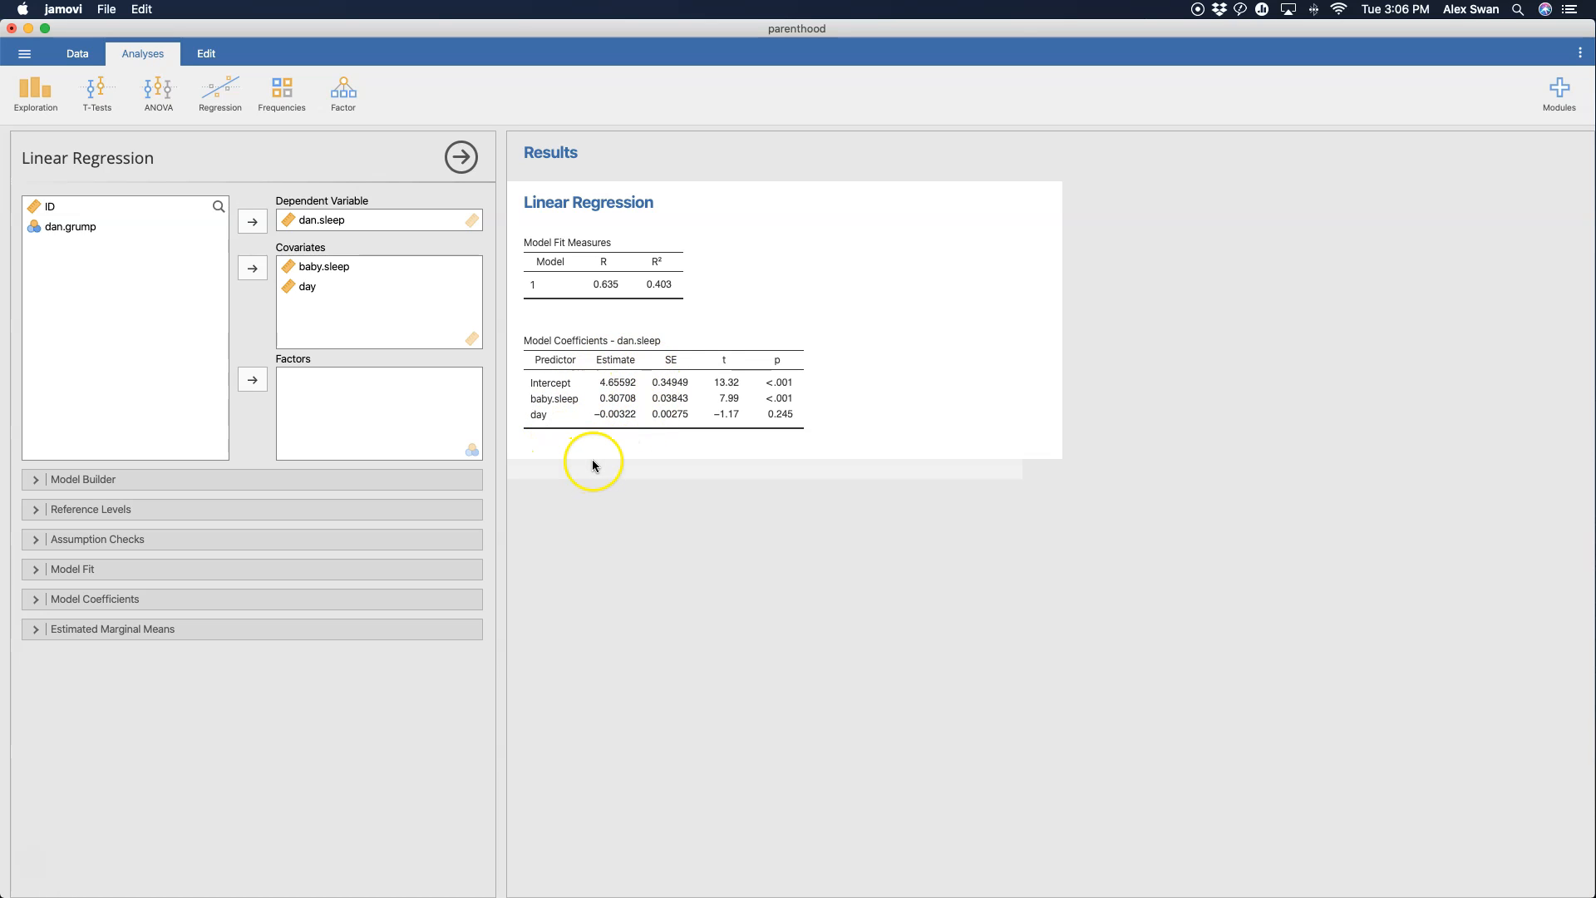
mouse_move(627, 408)
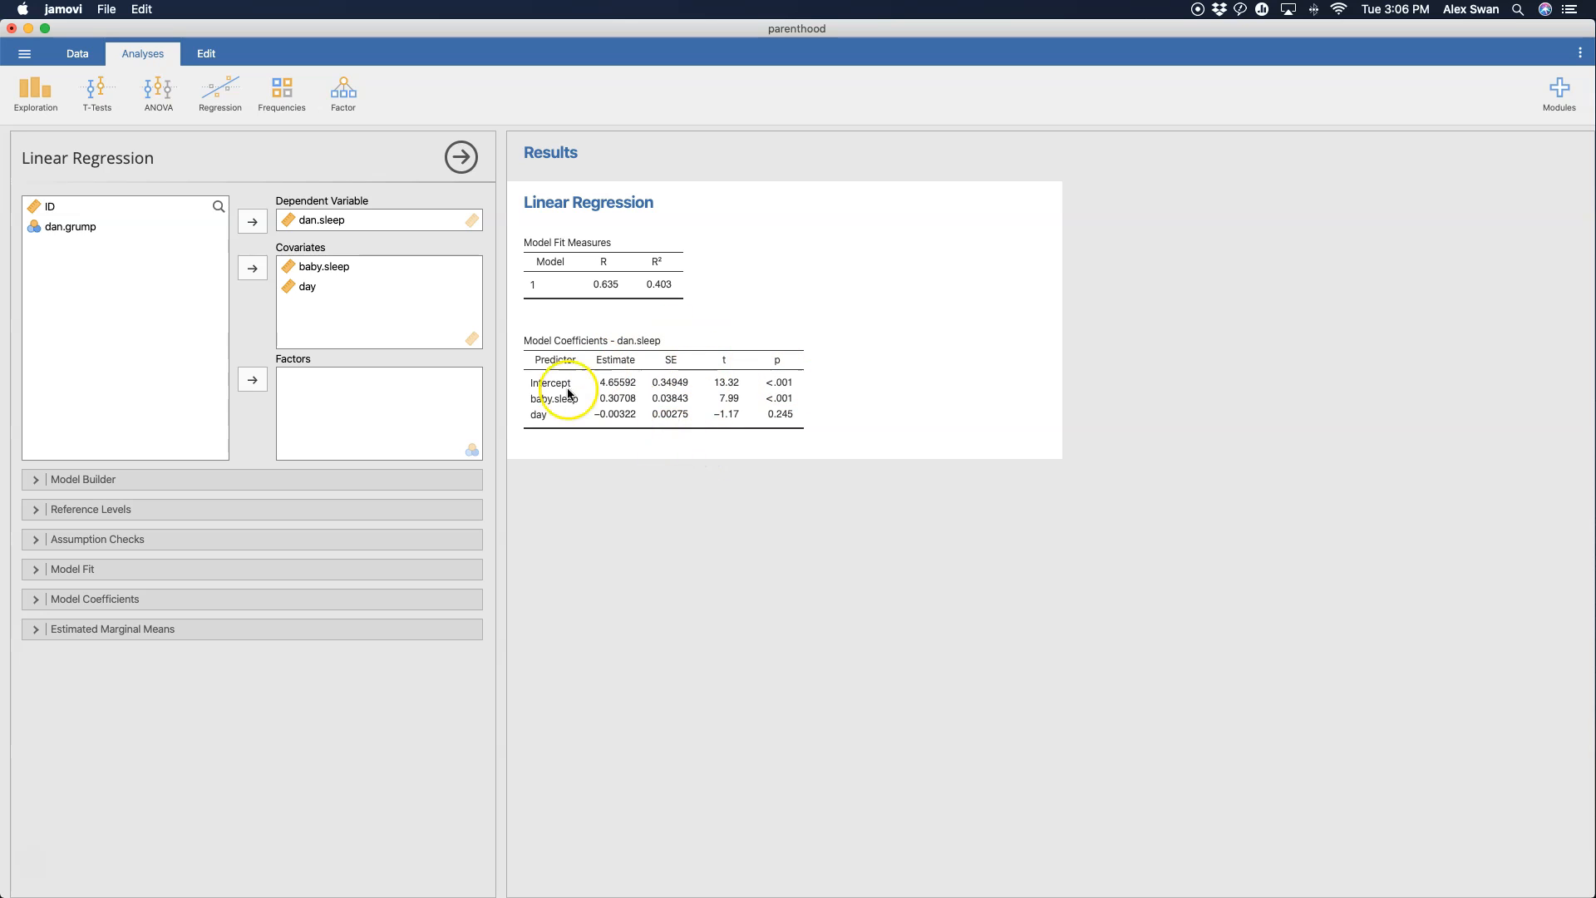
mouse_move(715, 534)
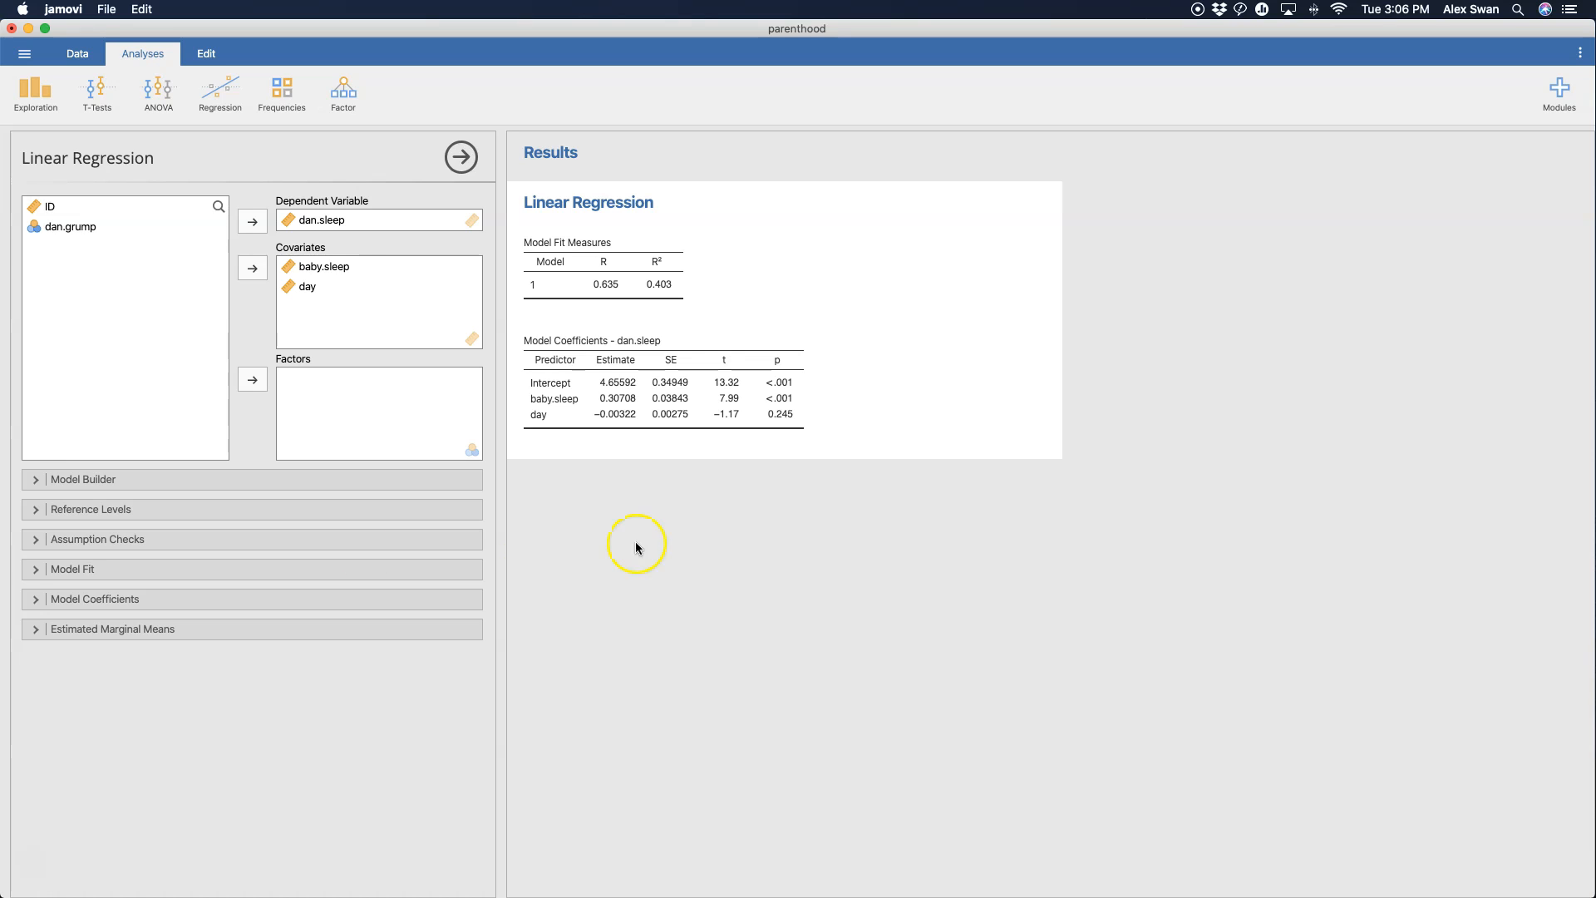
mouse_move(136, 715)
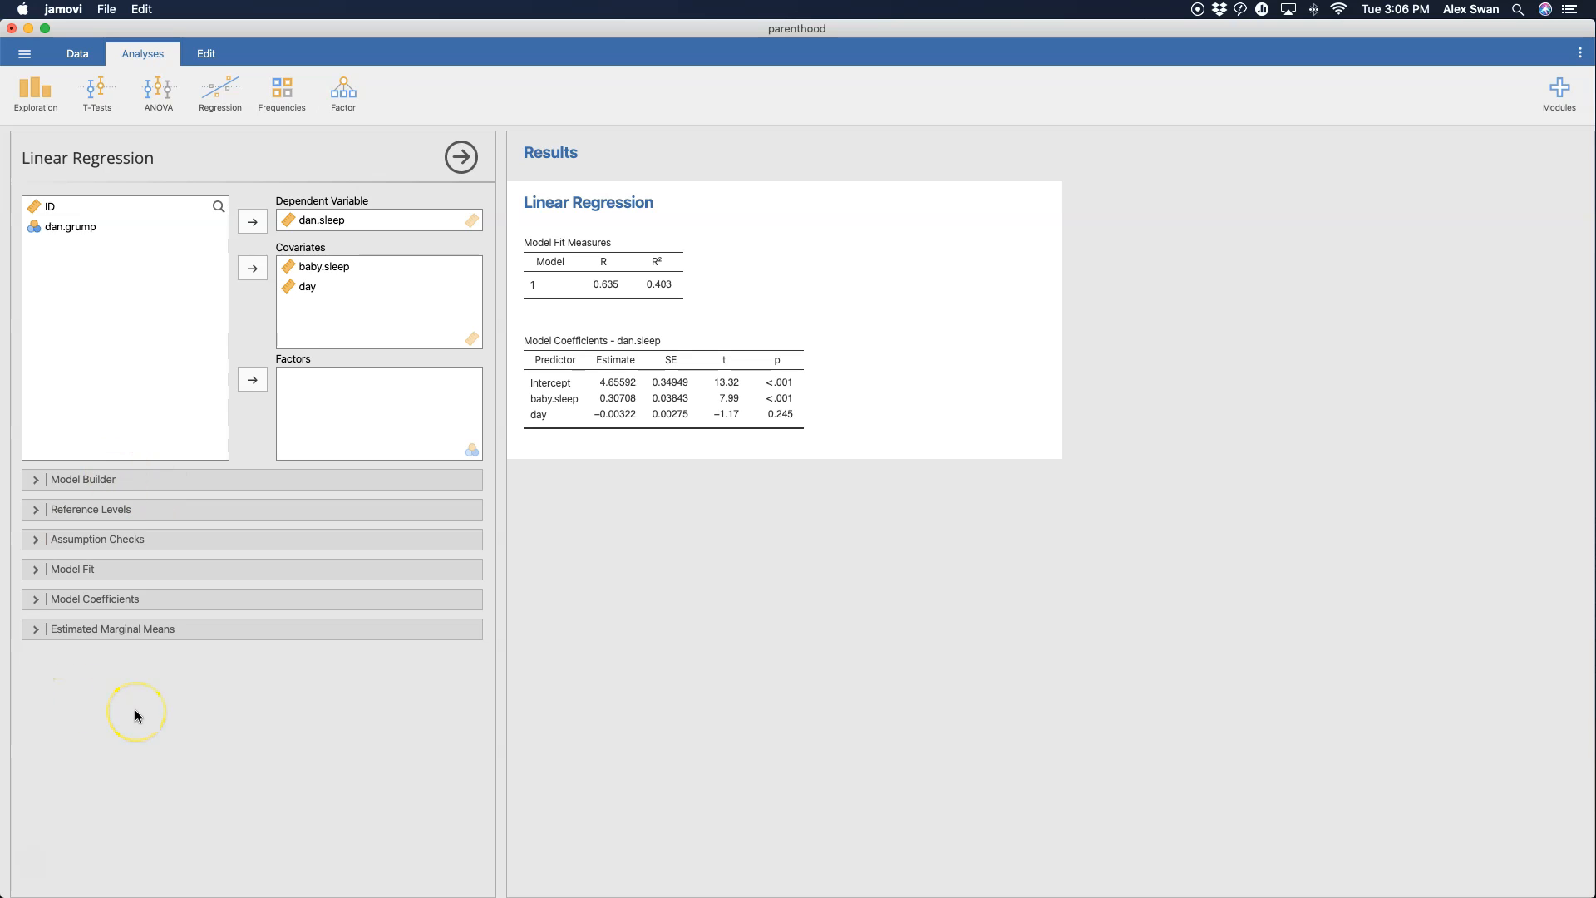
mouse_move(623, 527)
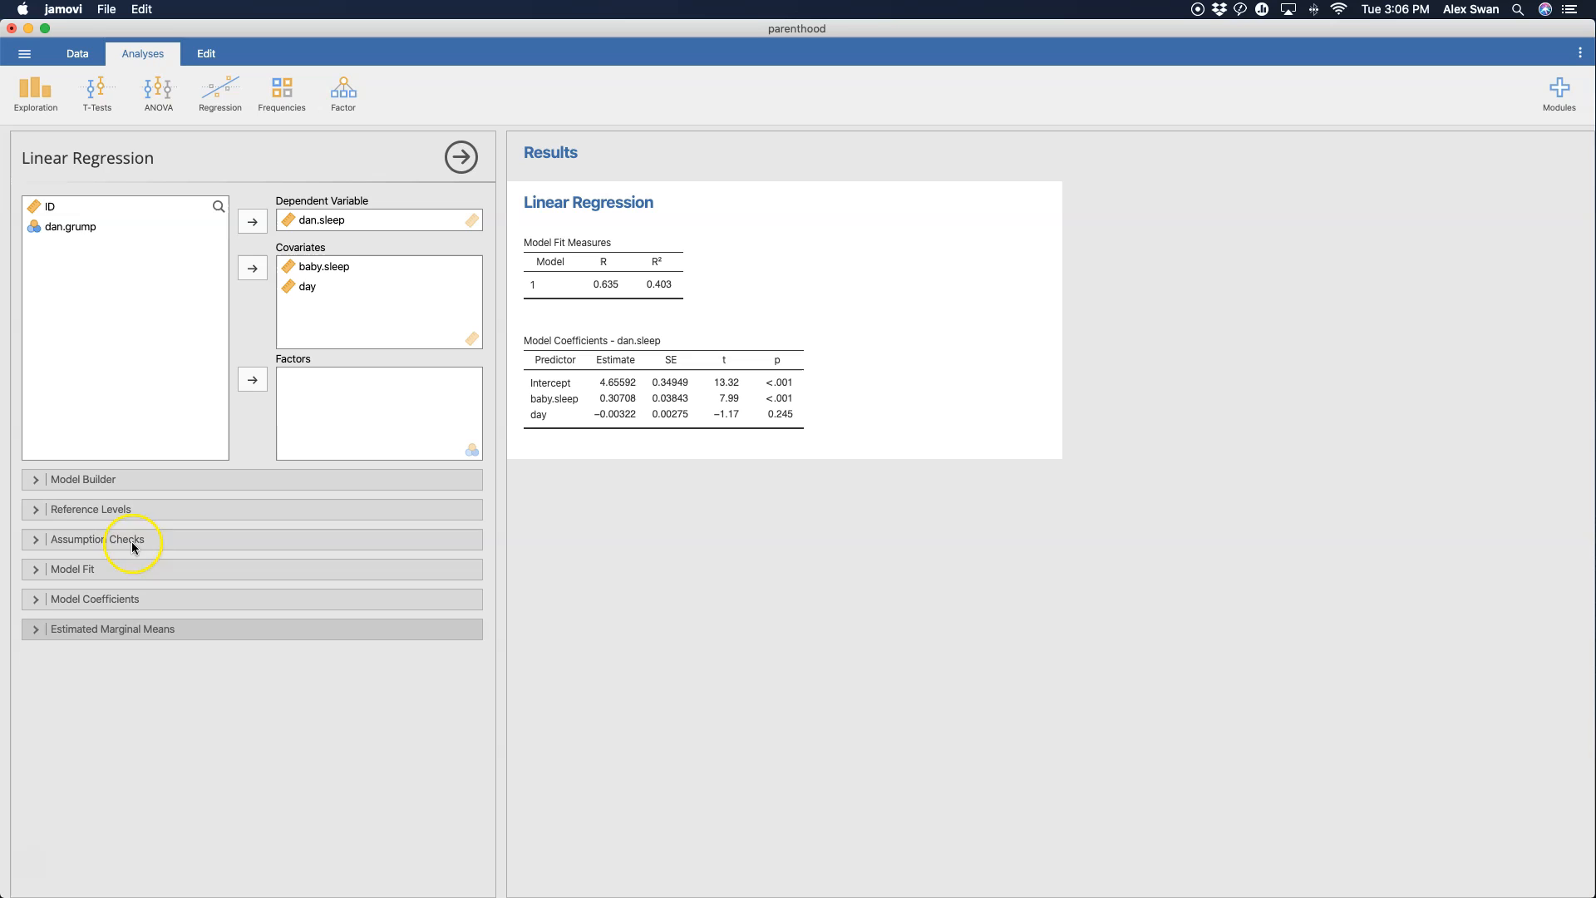
- Expand the Model Builder showing baby.sleep and day together in Block 1
left_click(83, 479)
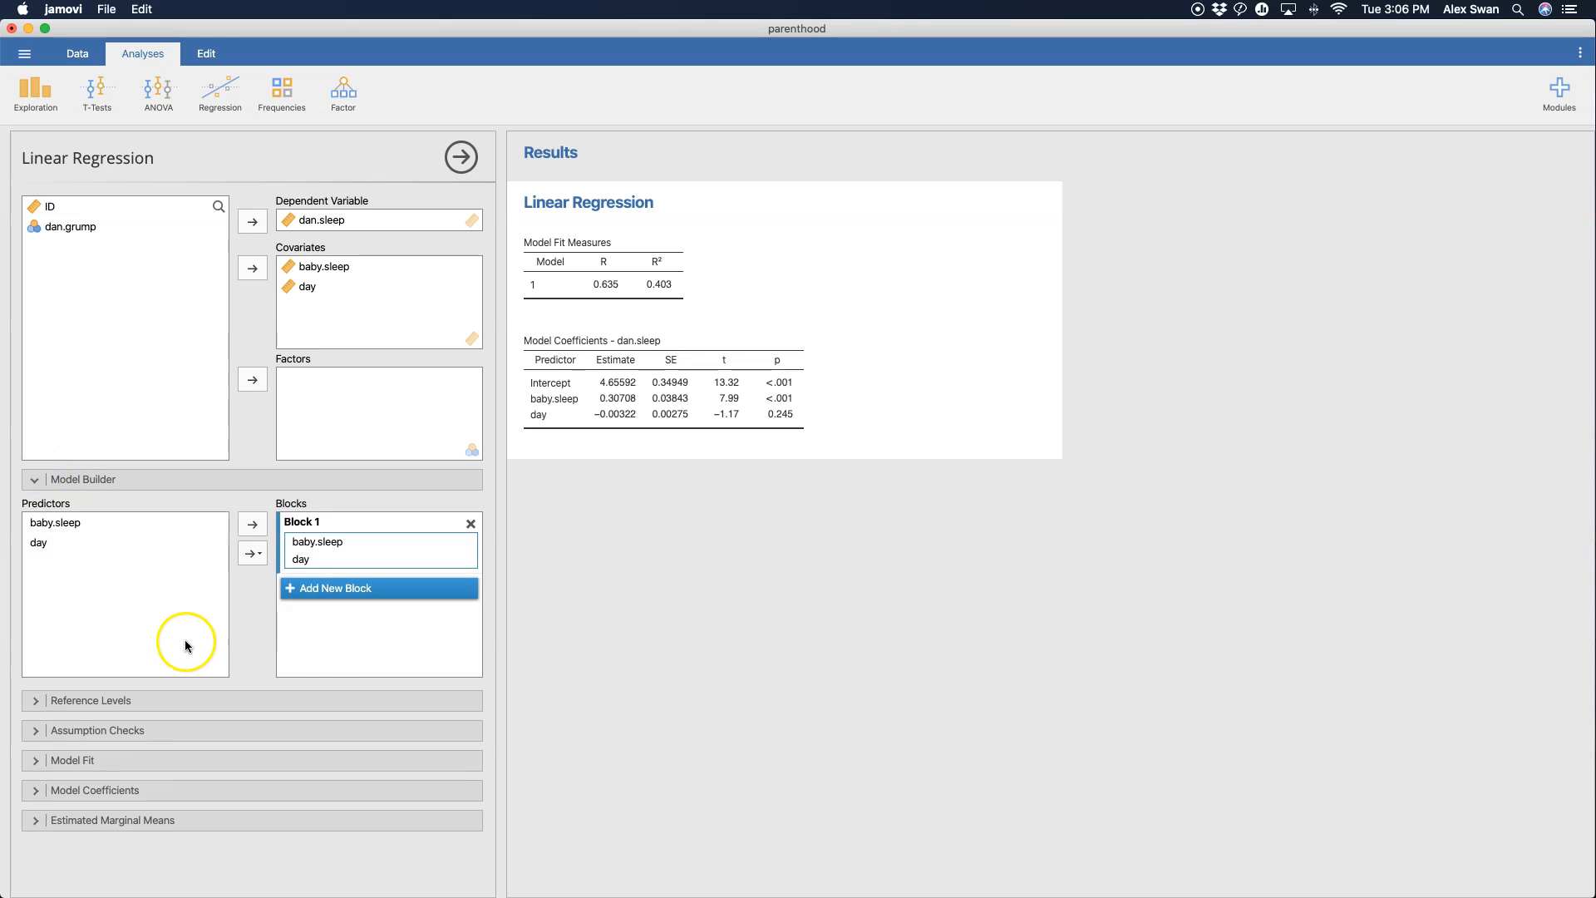
mouse_move(288, 587)
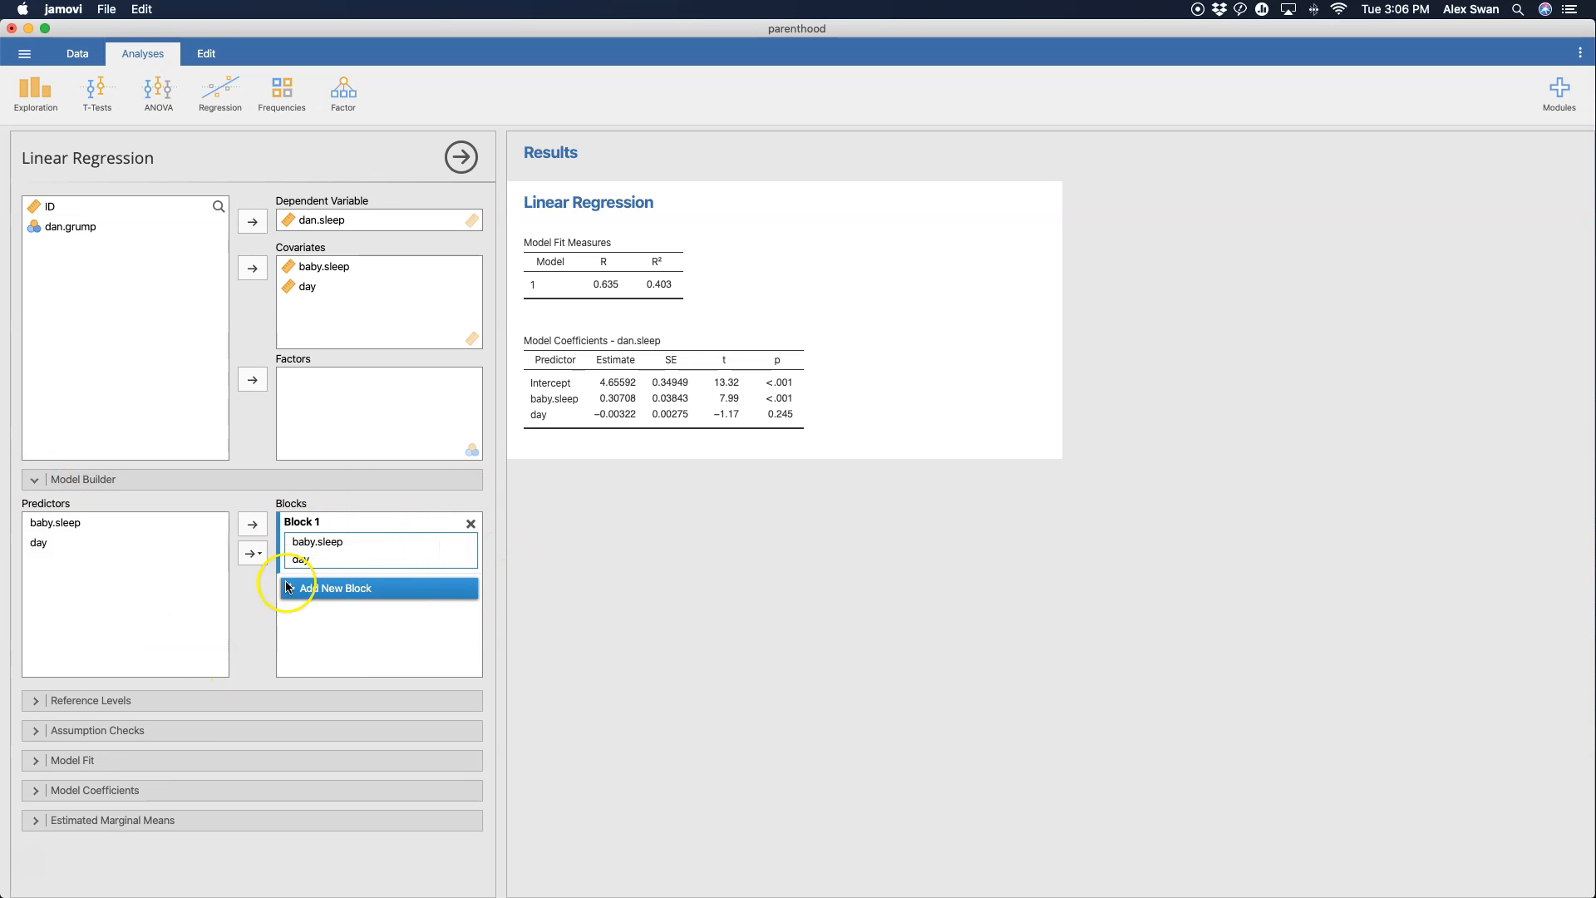
mouse_move(772, 438)
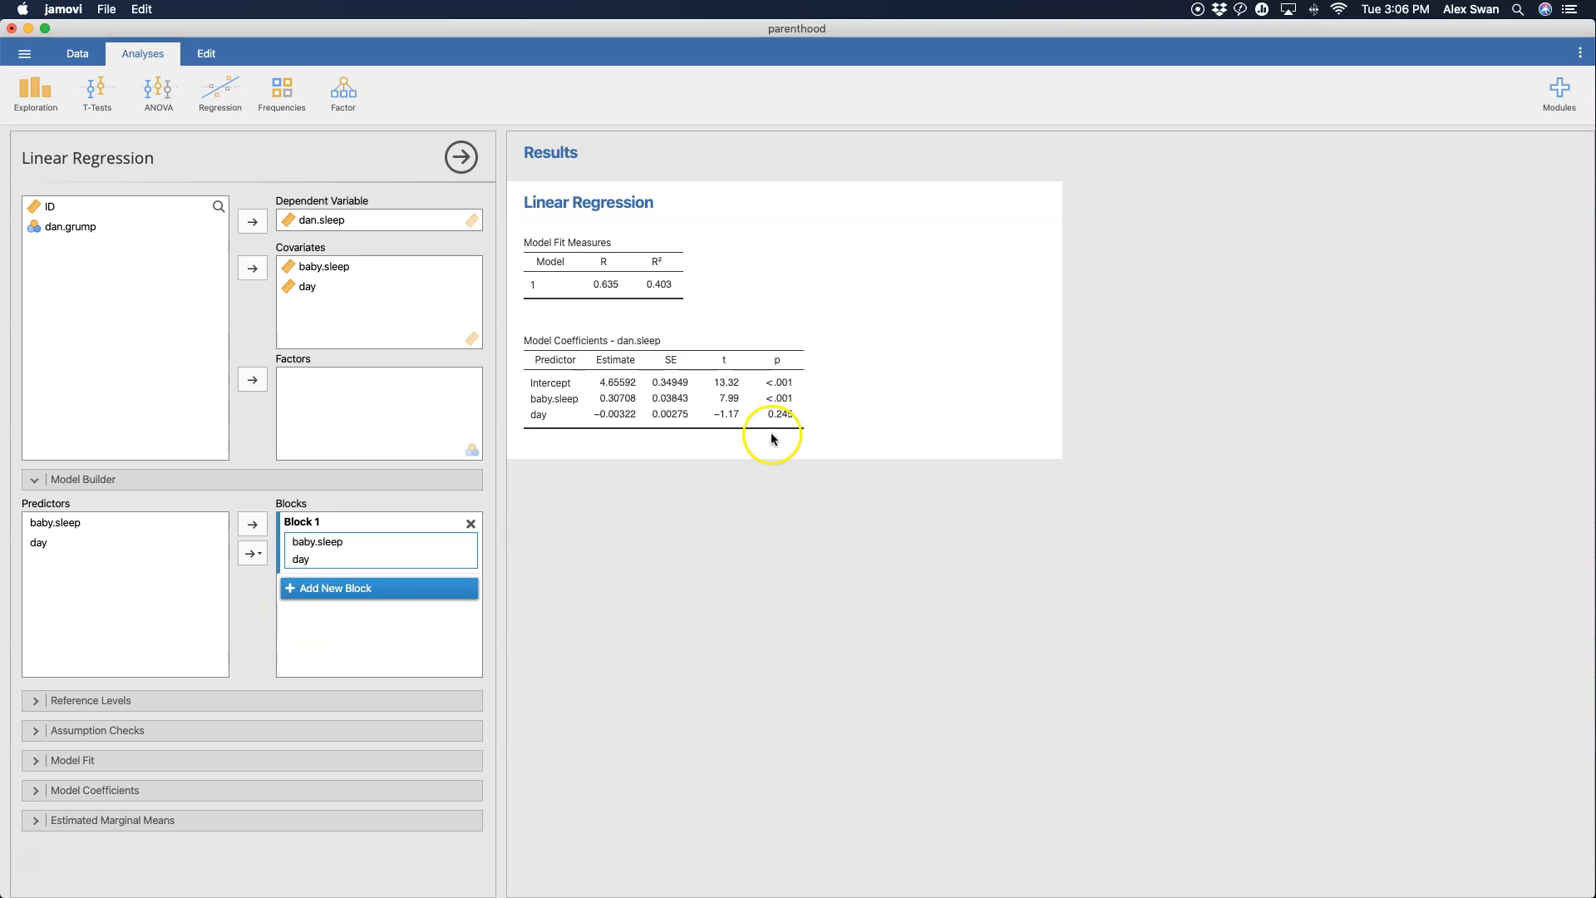
mouse_move(359, 332)
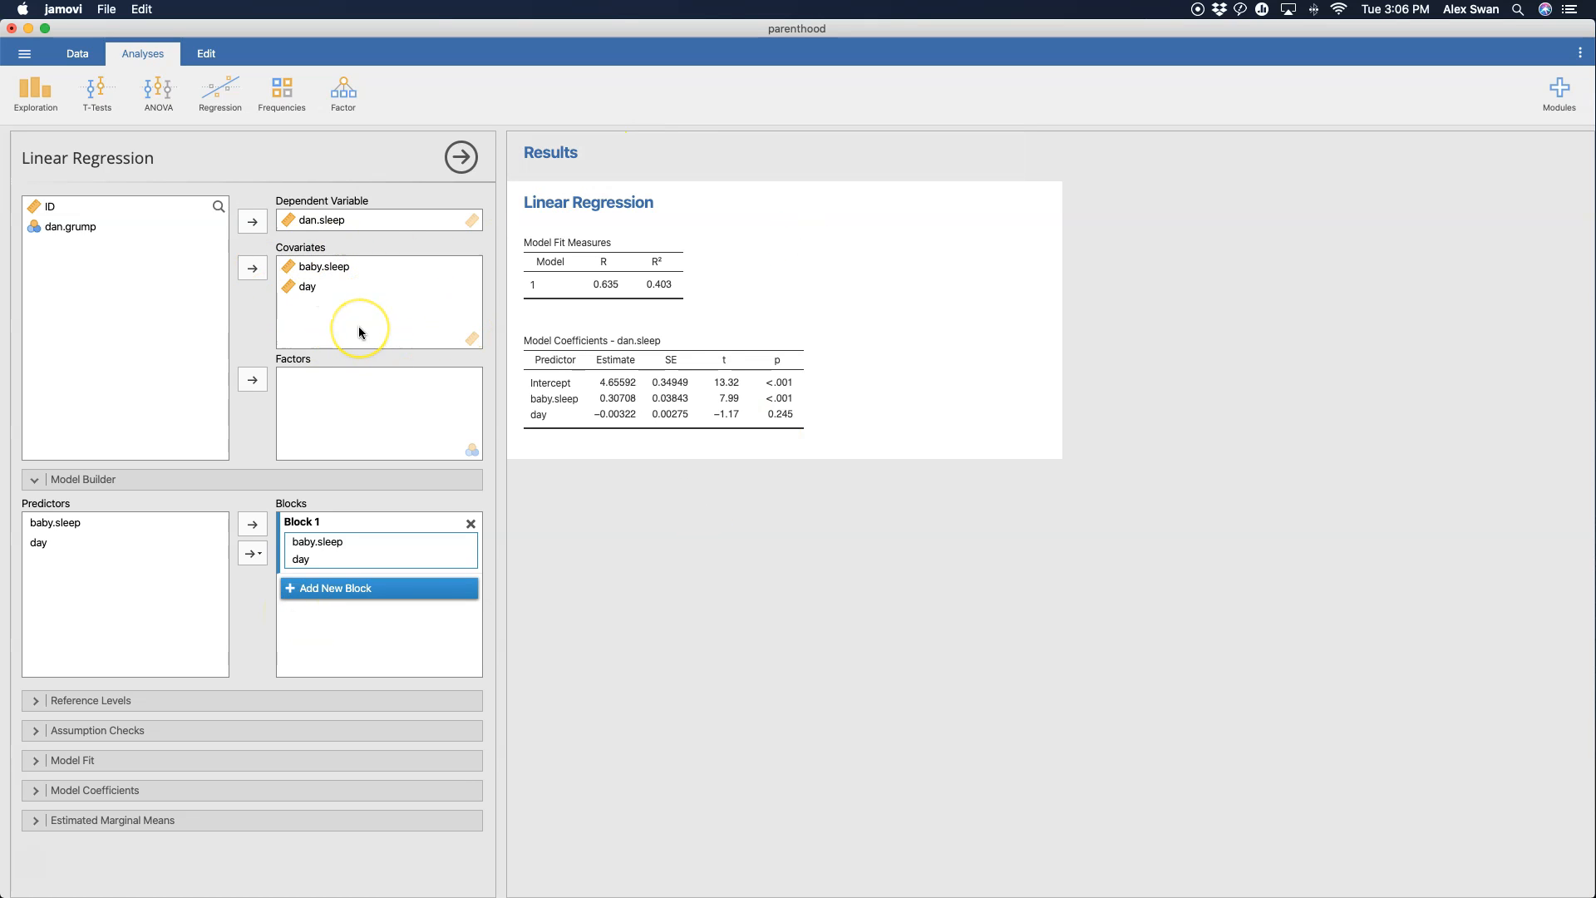
mouse_move(359, 333)
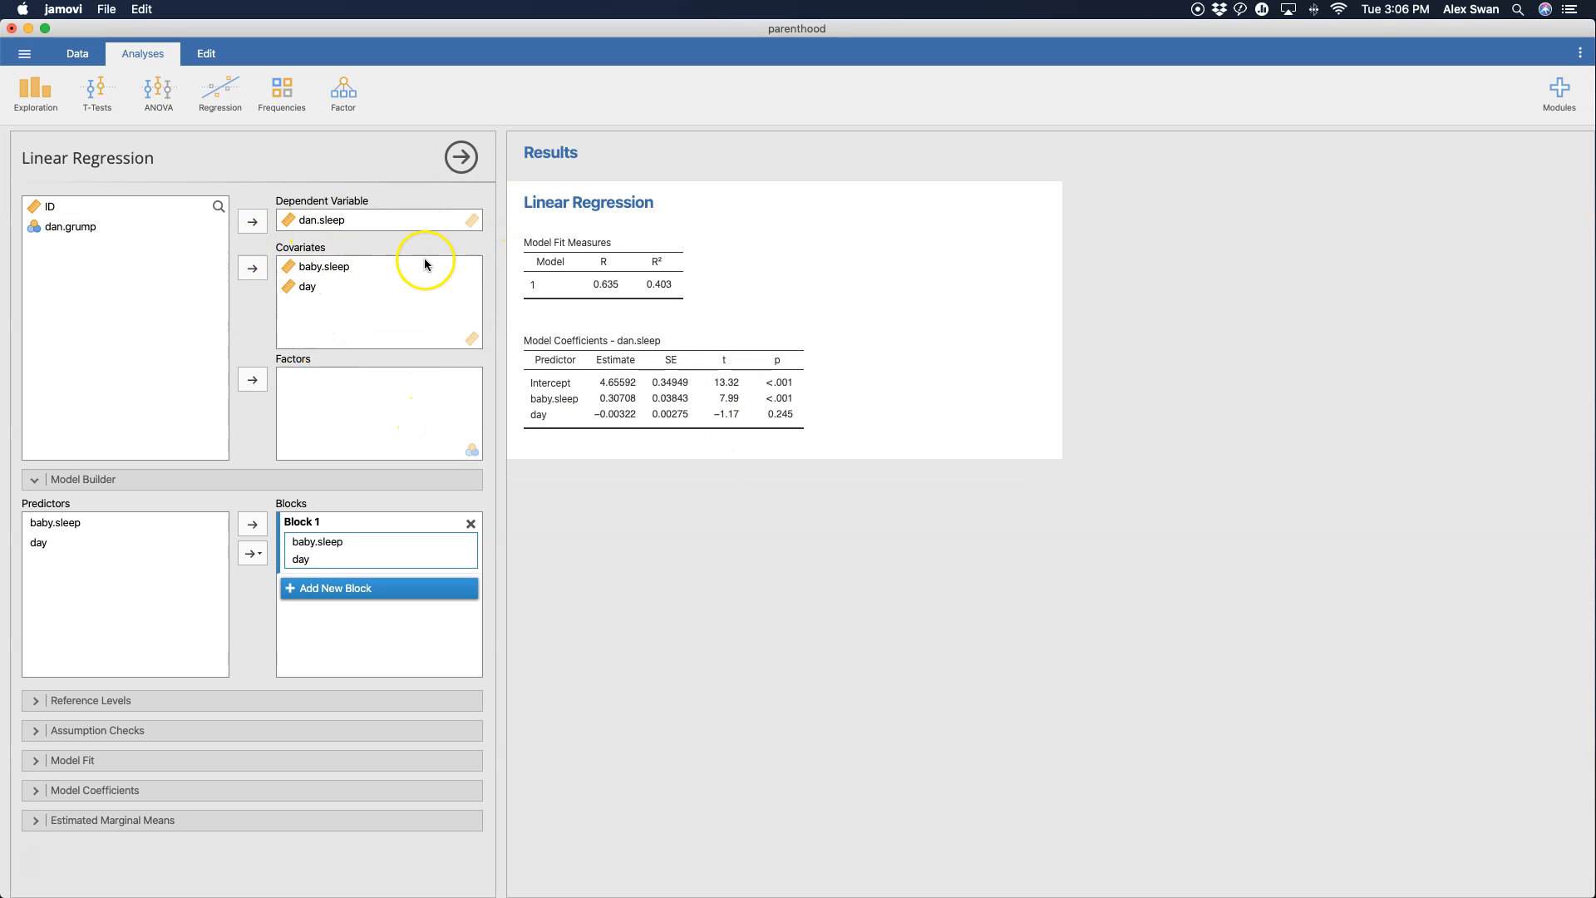
mouse_move(377, 231)
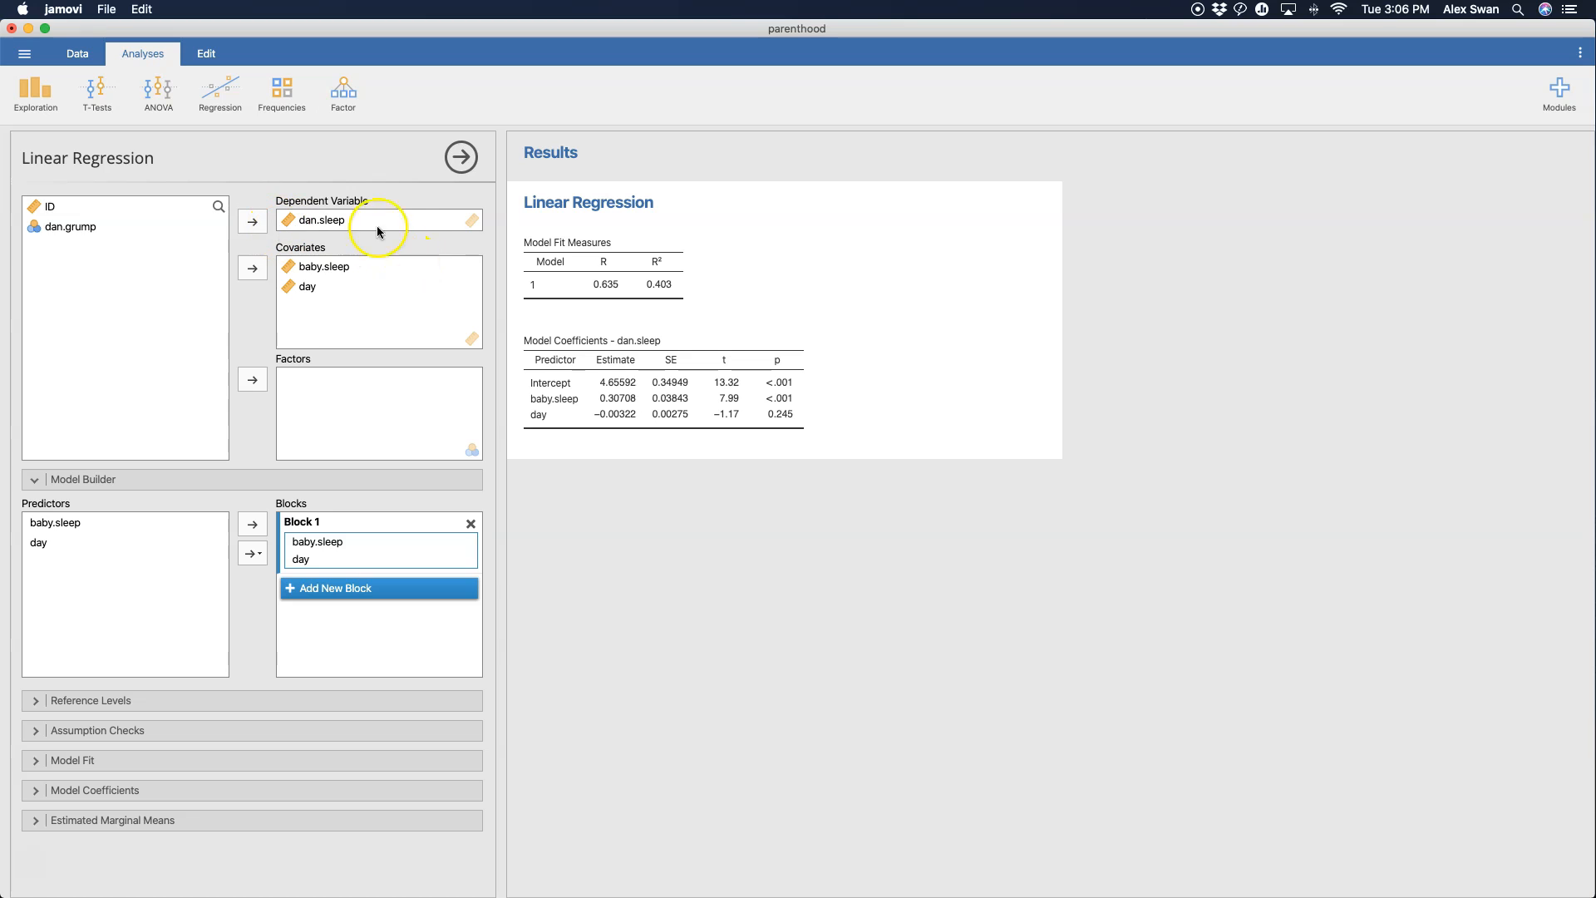
mouse_move(592, 494)
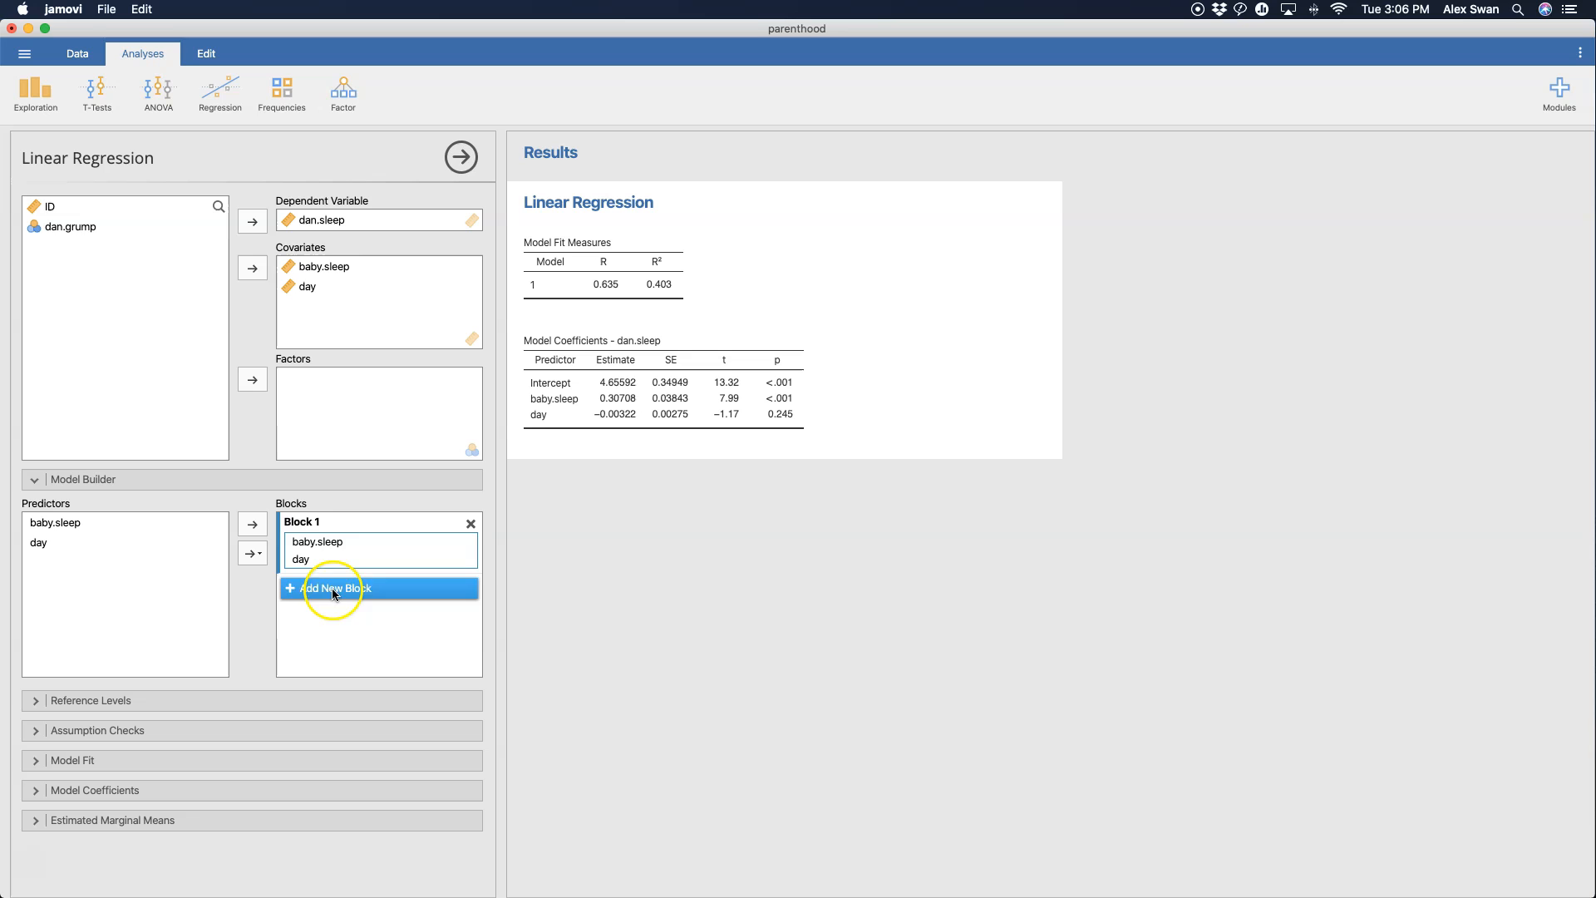
mouse_move(319, 547)
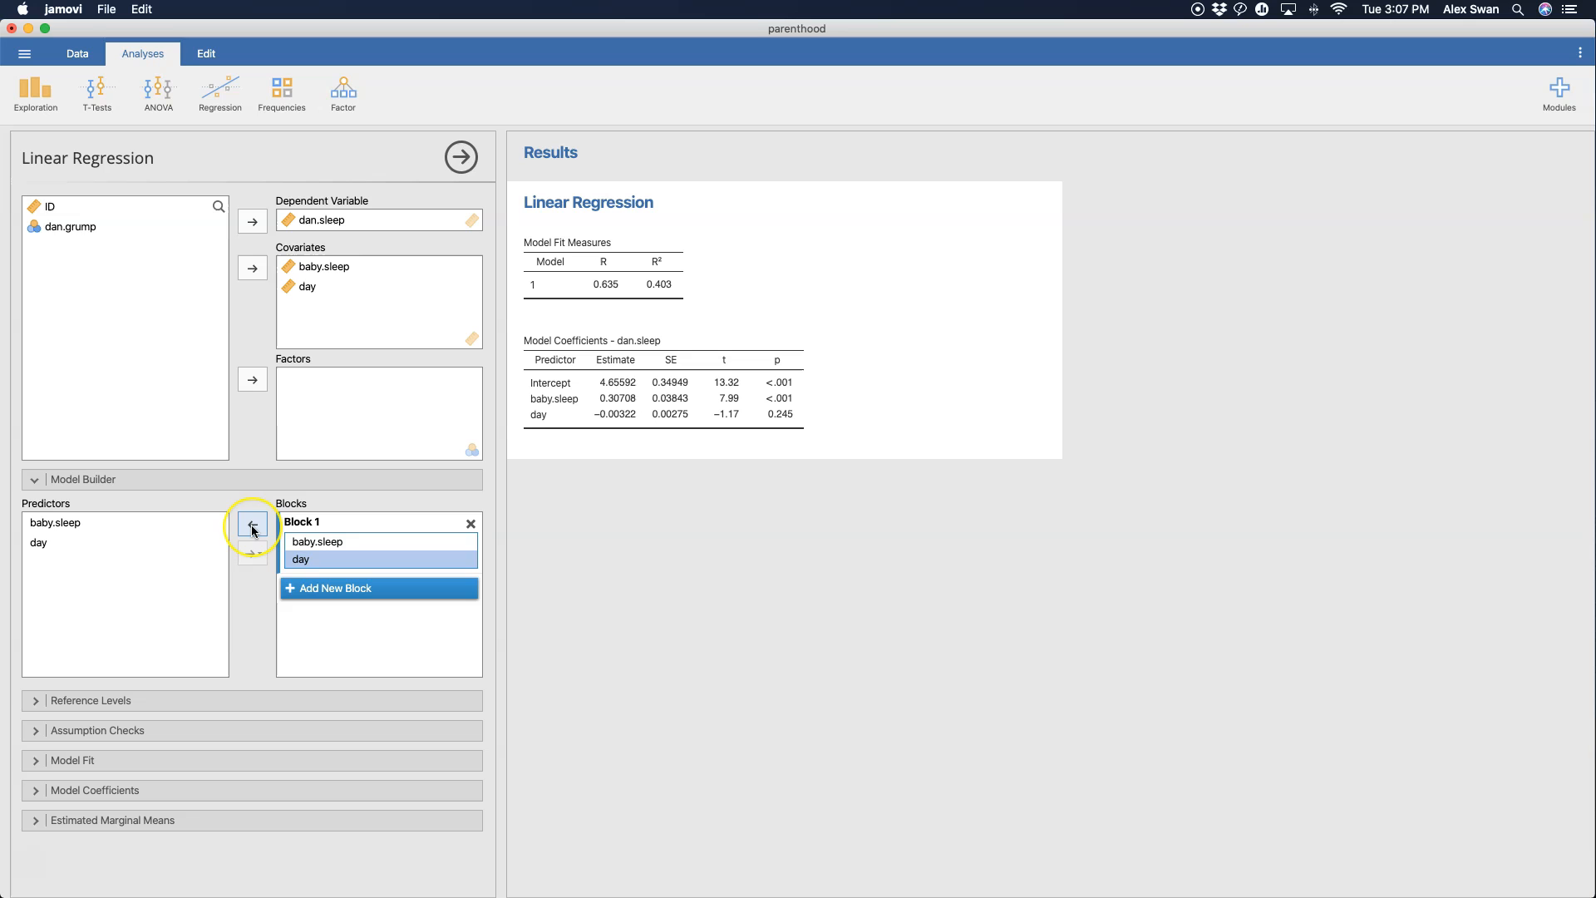
- Move day out of Block 1 into a new Block 2, leaving baby.sleep alone in Block 1
left_click(251, 524)
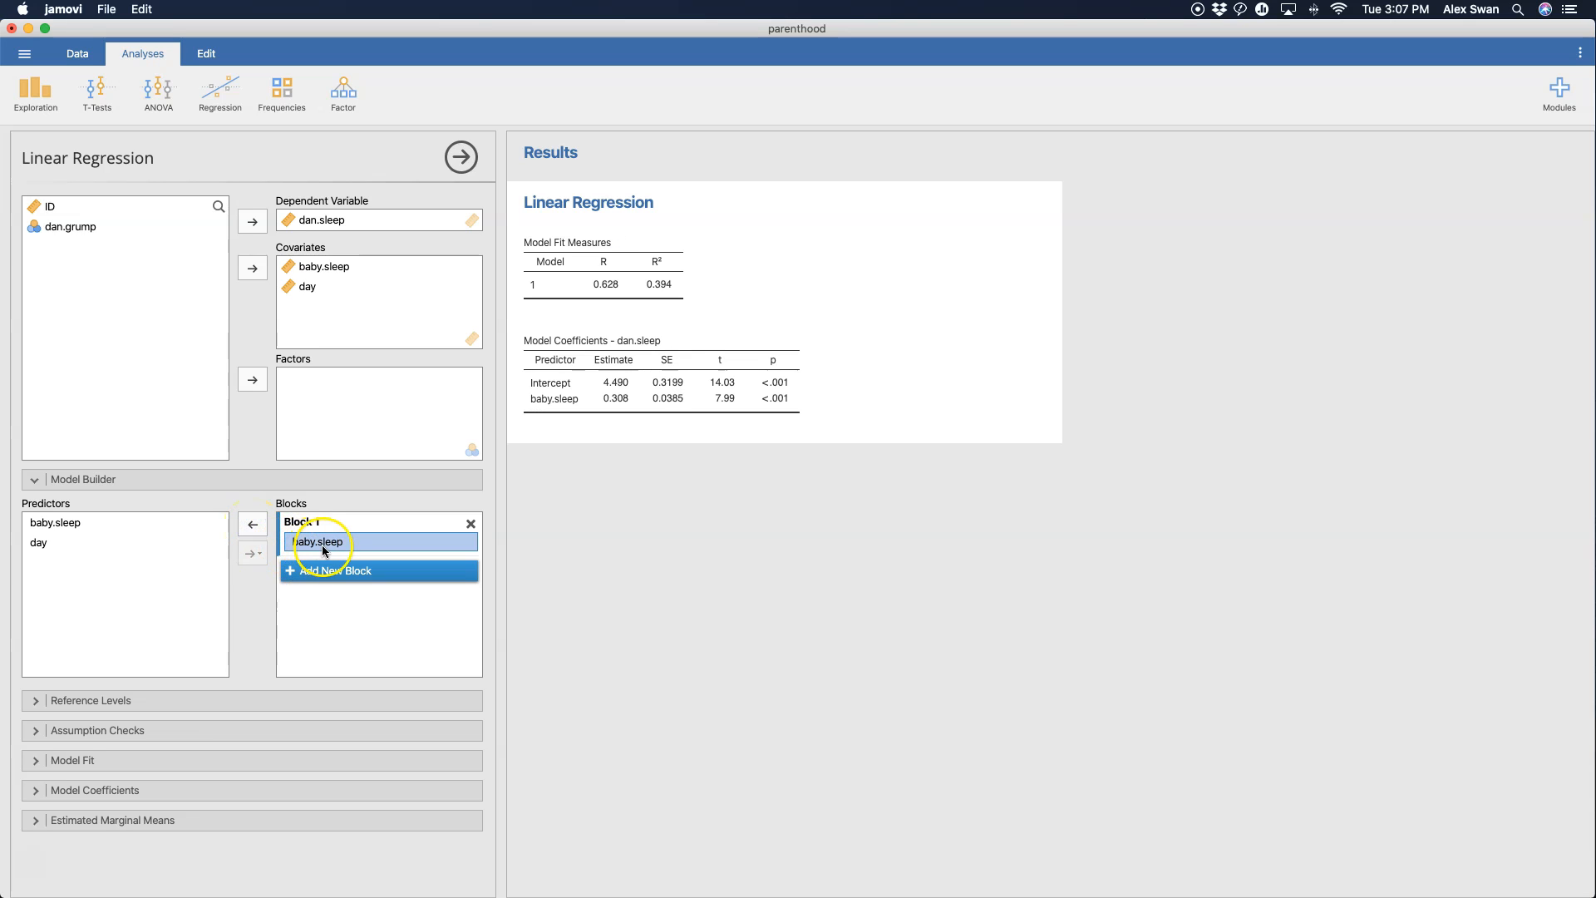
left_click(336, 570)
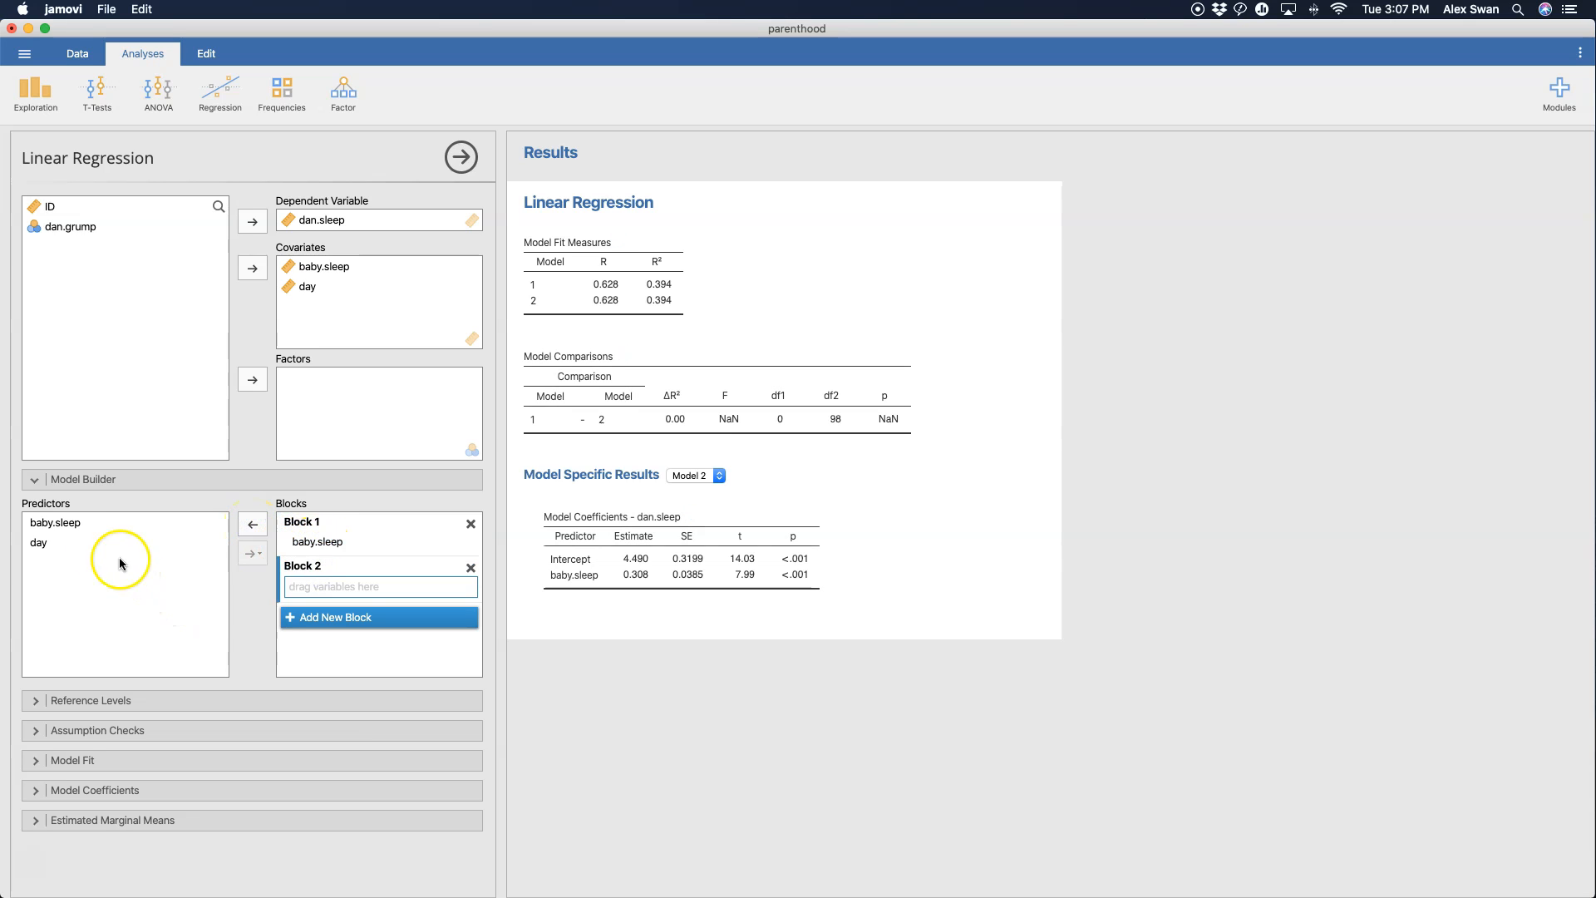
left_click(38, 542)
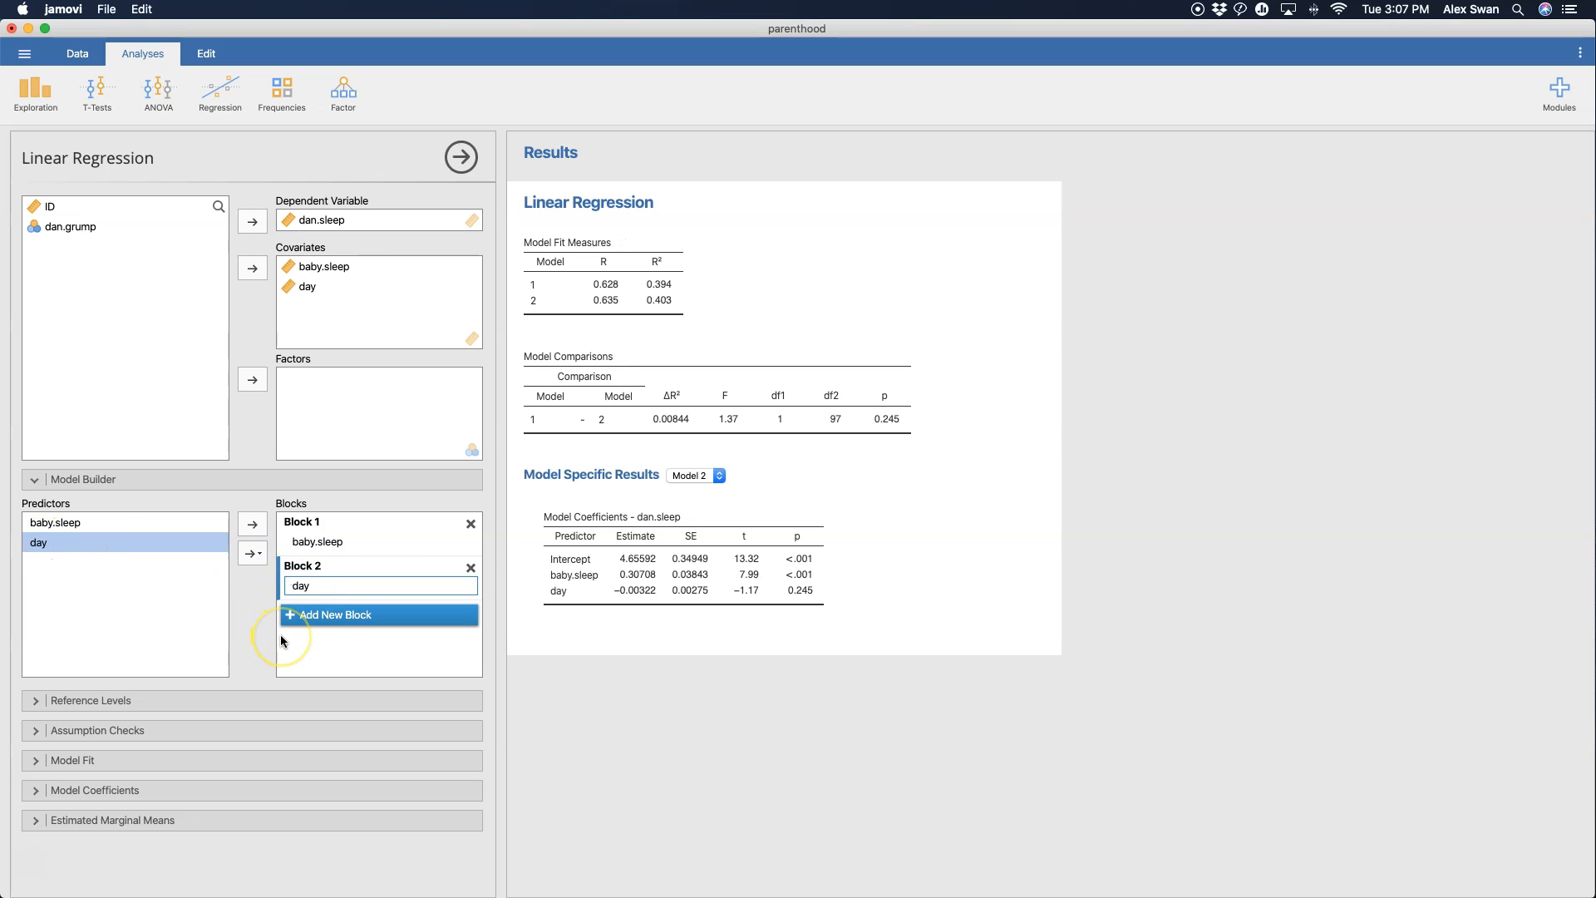
mouse_move(843, 409)
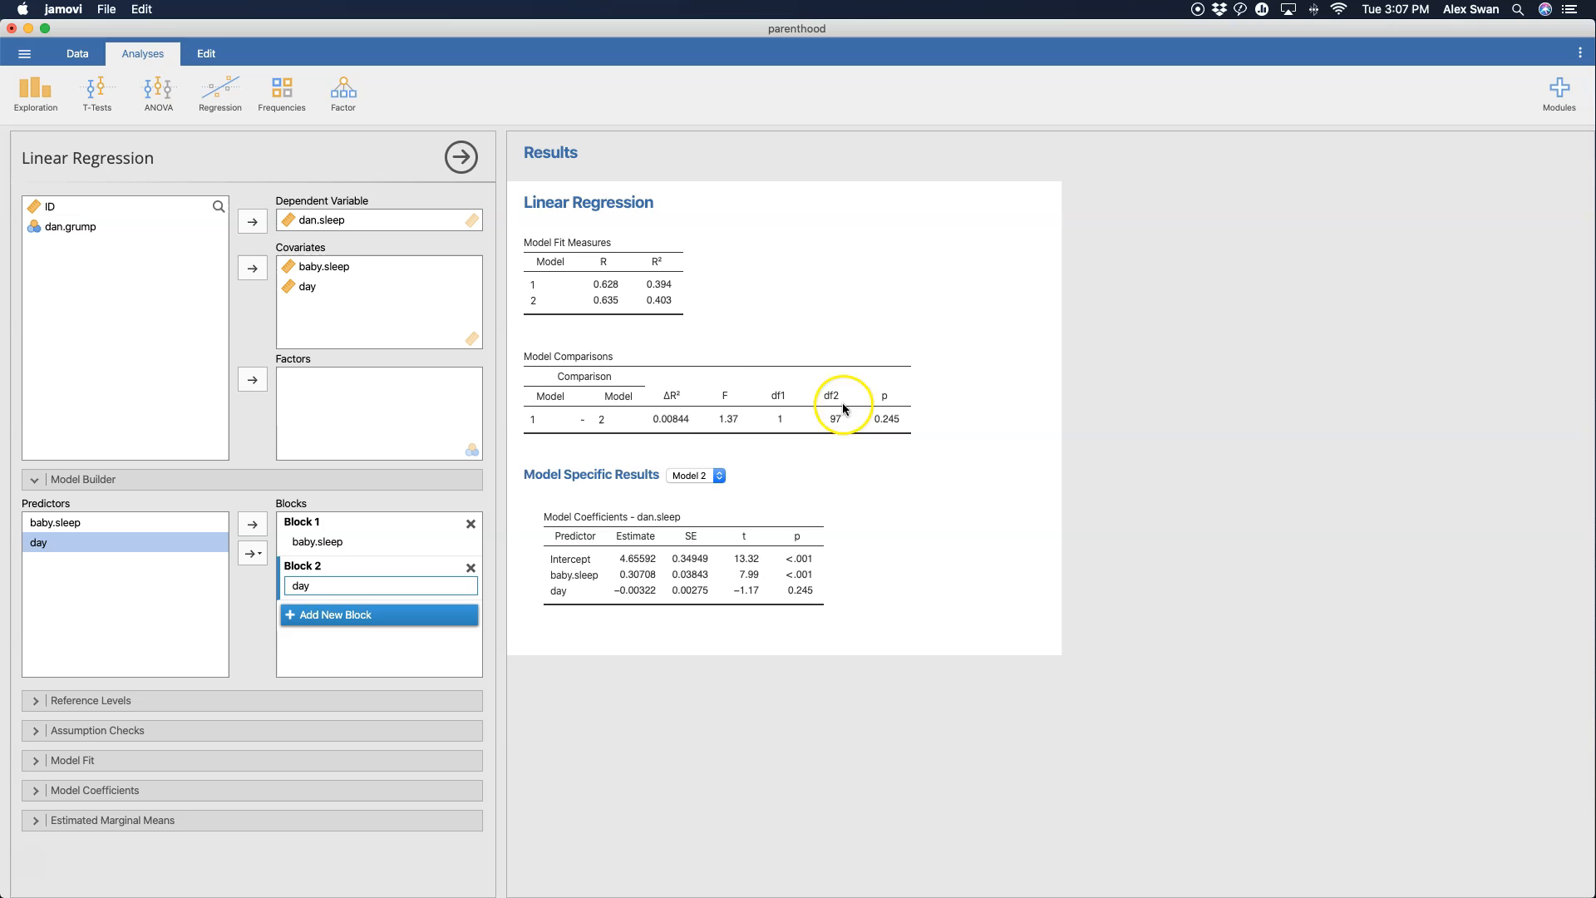
- Switch the model-specific results between Model 1 and Model 2, ending on Model 2
left_click(720, 476)
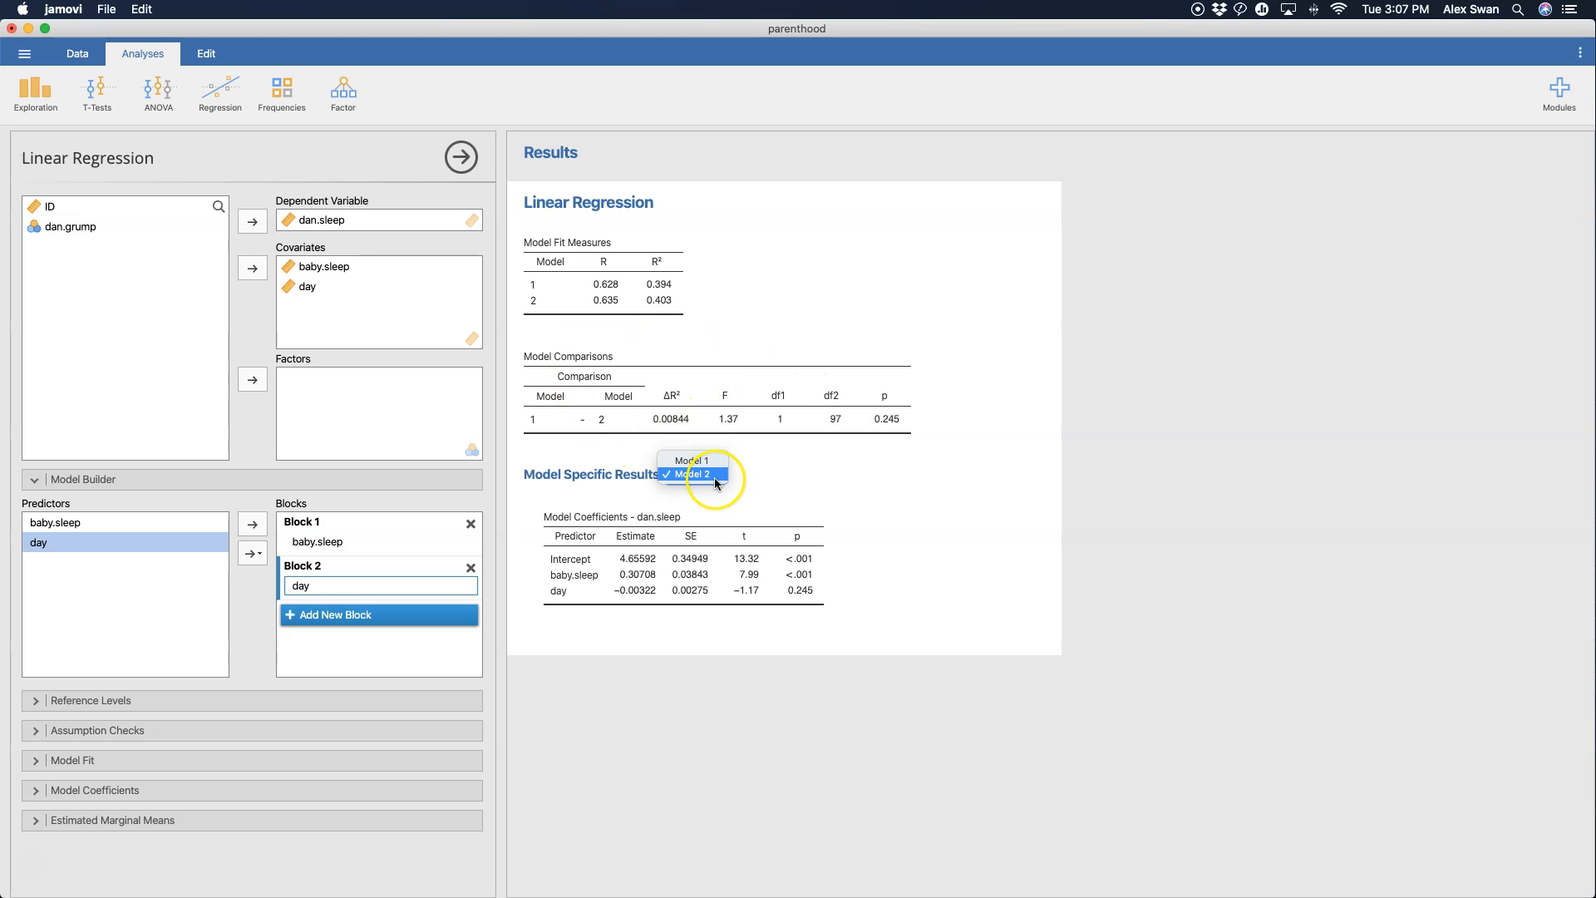
left_click(692, 460)
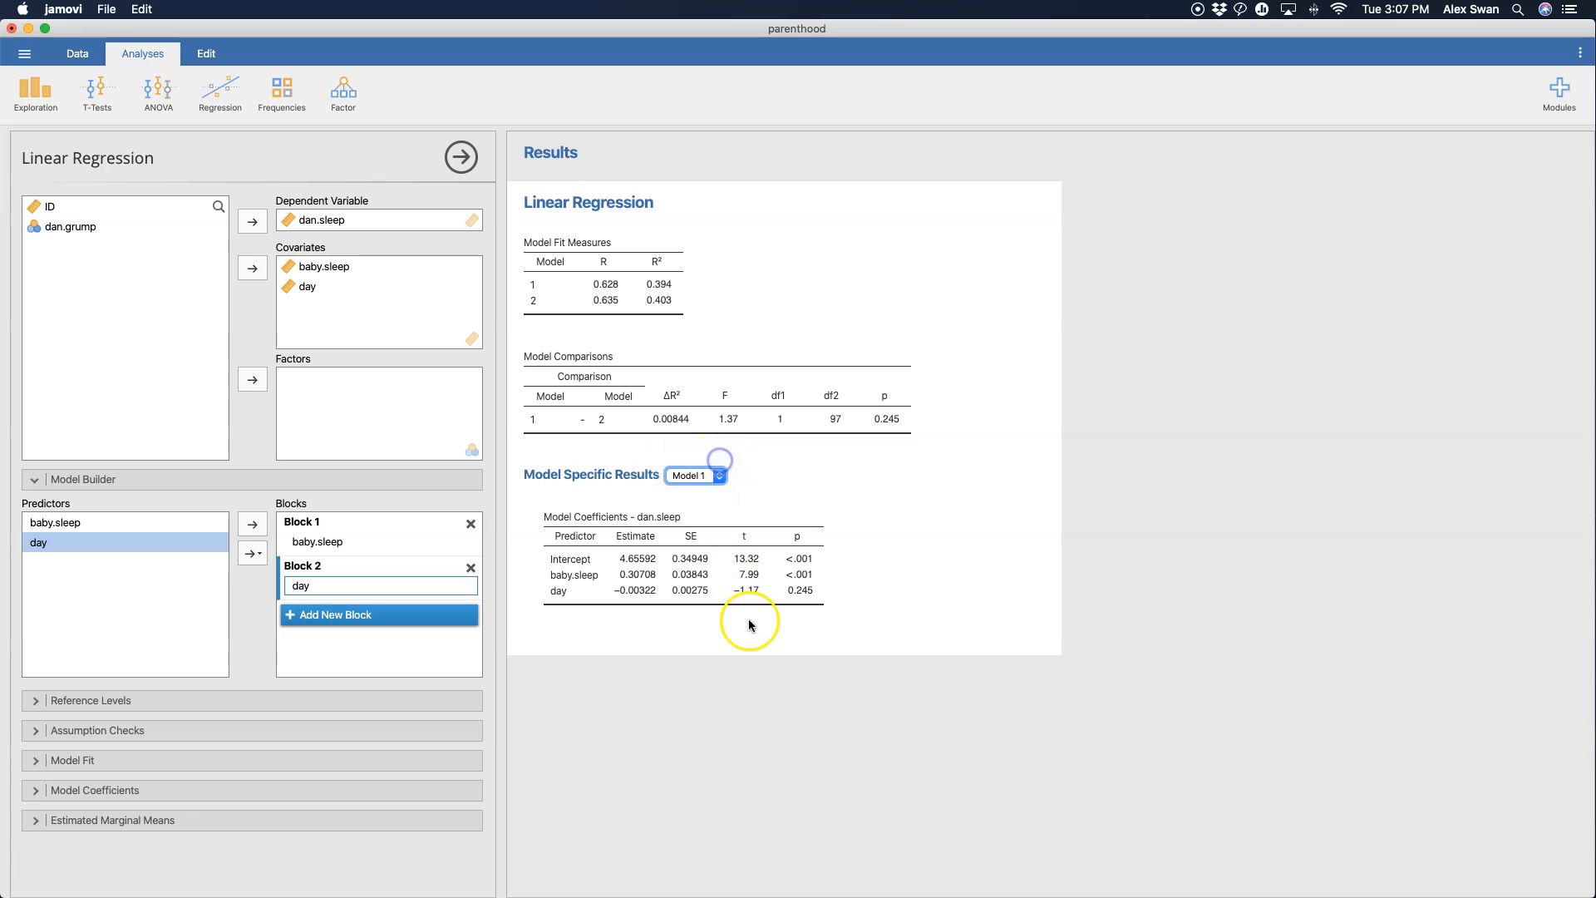
left_click(720, 475)
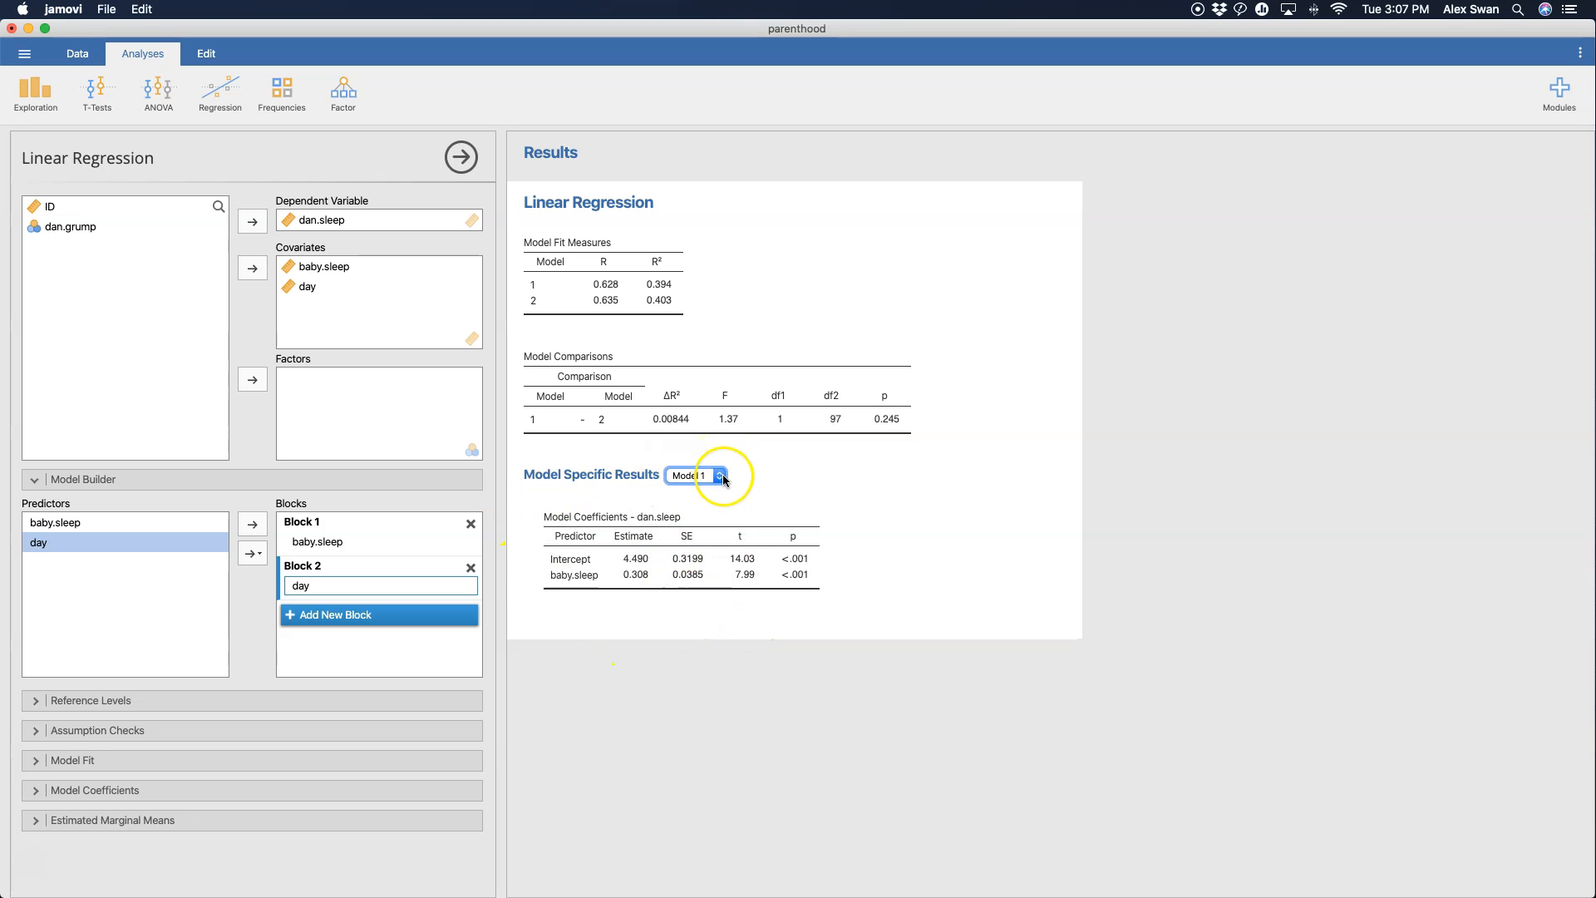
left_click(720, 476)
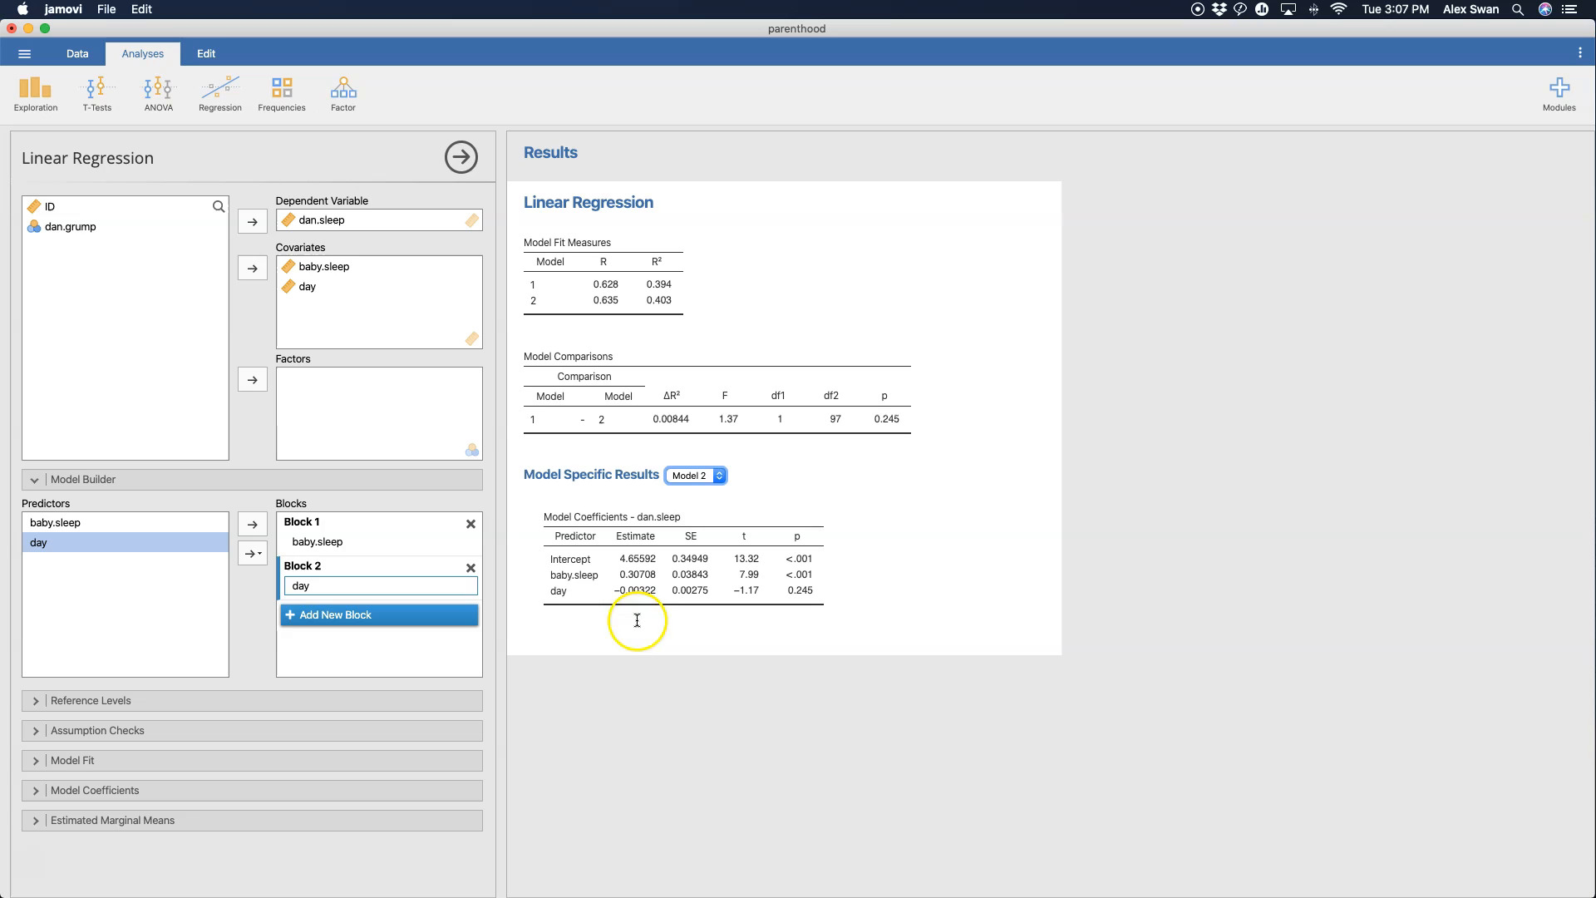
mouse_move(595, 619)
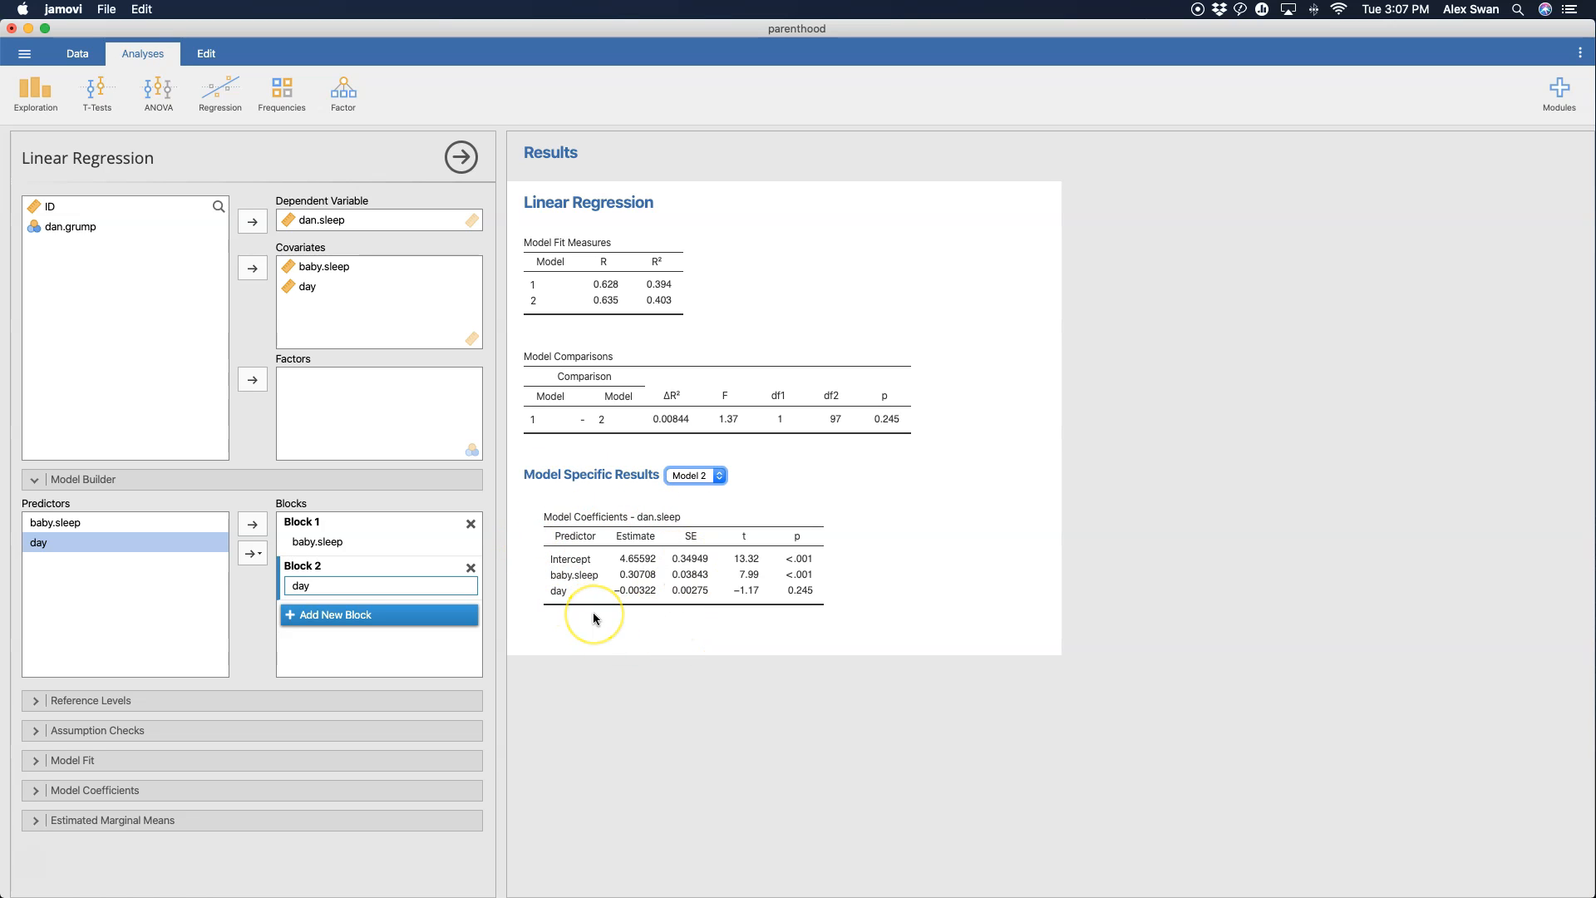
mouse_move(550, 389)
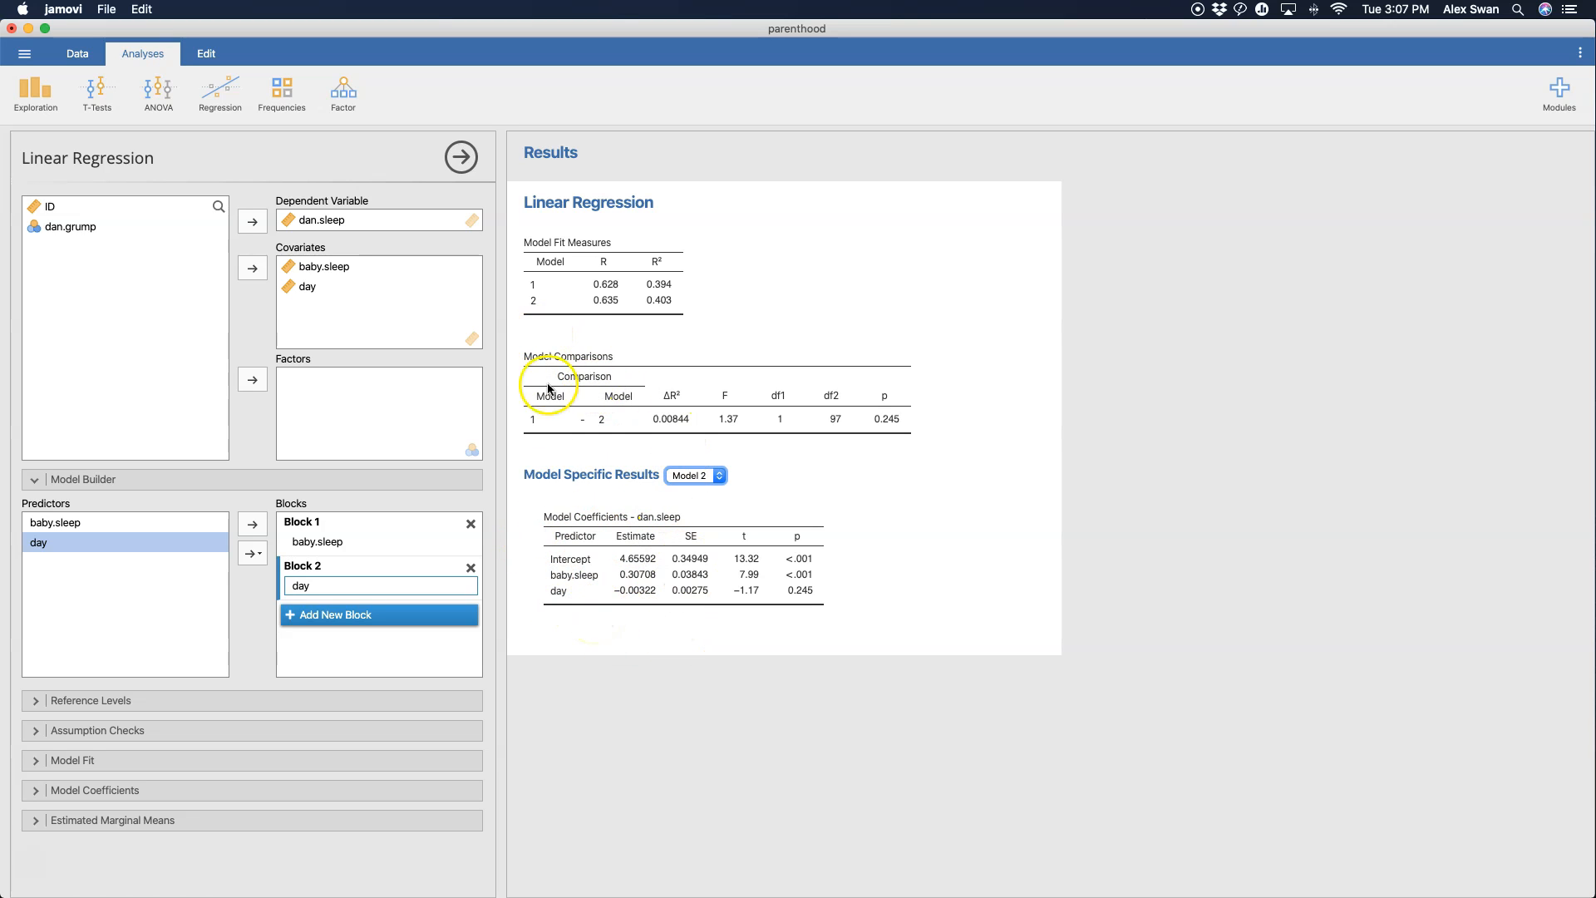
mouse_move(561, 405)
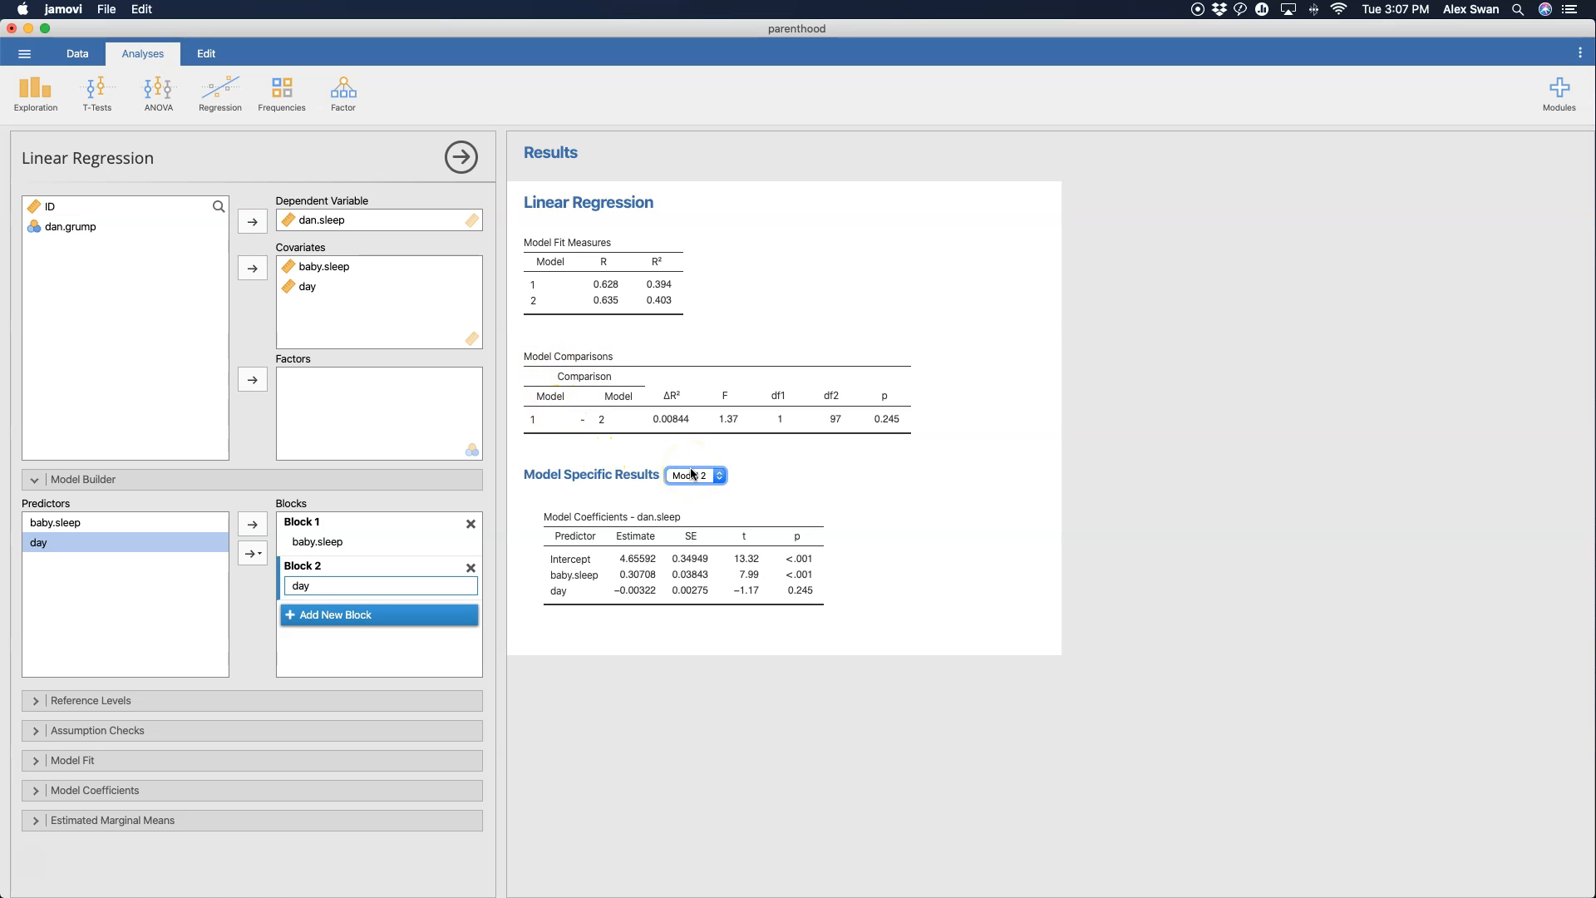
mouse_move(281, 639)
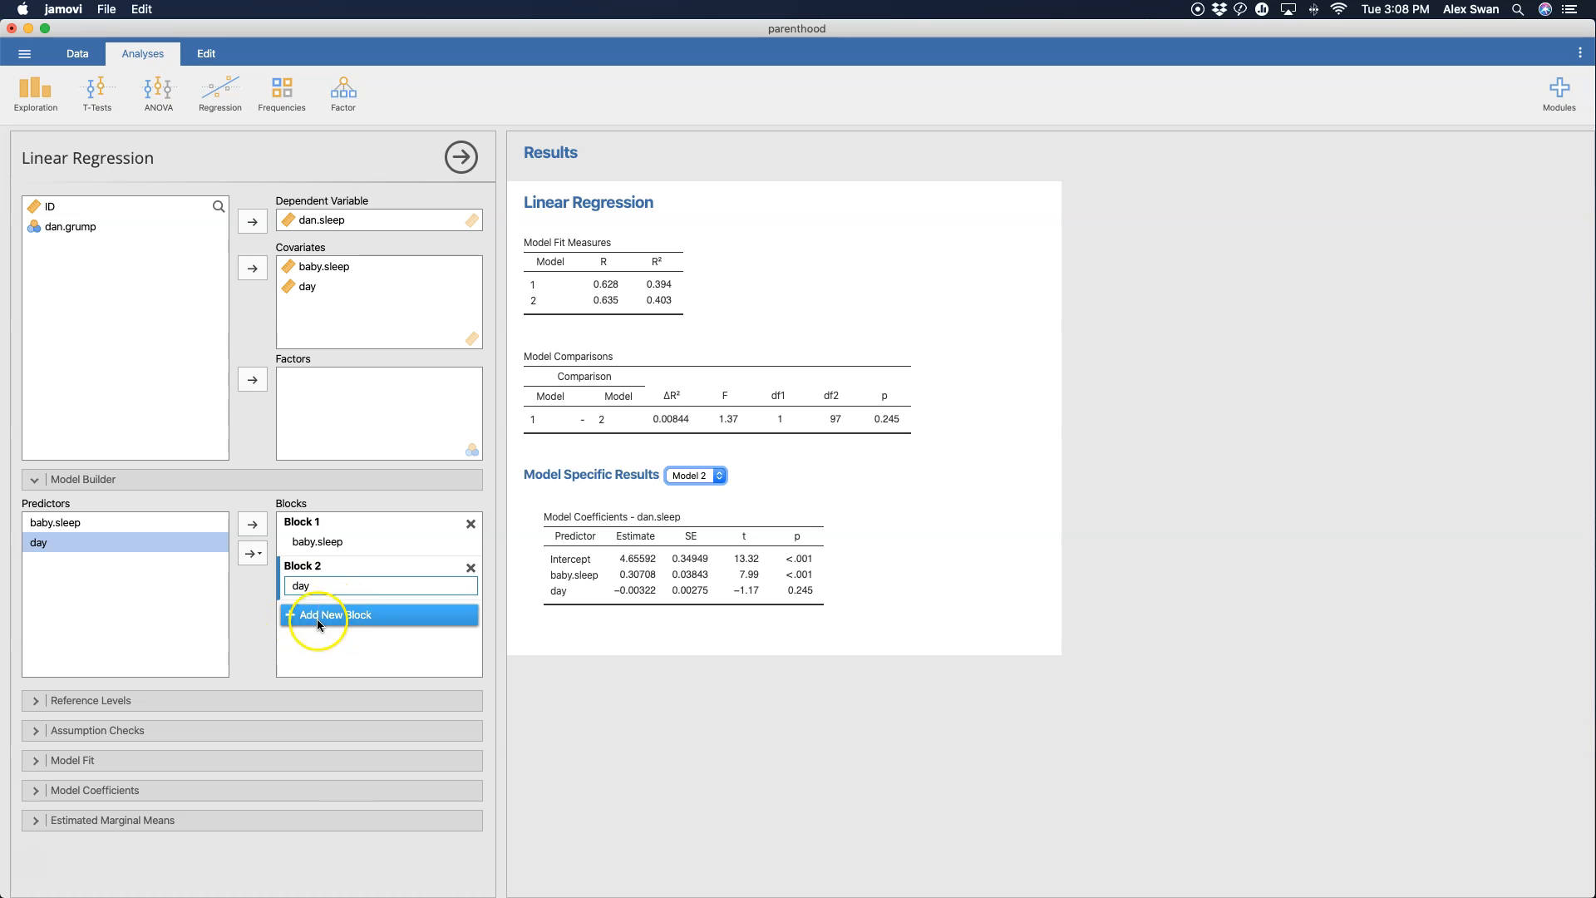
mouse_move(318, 632)
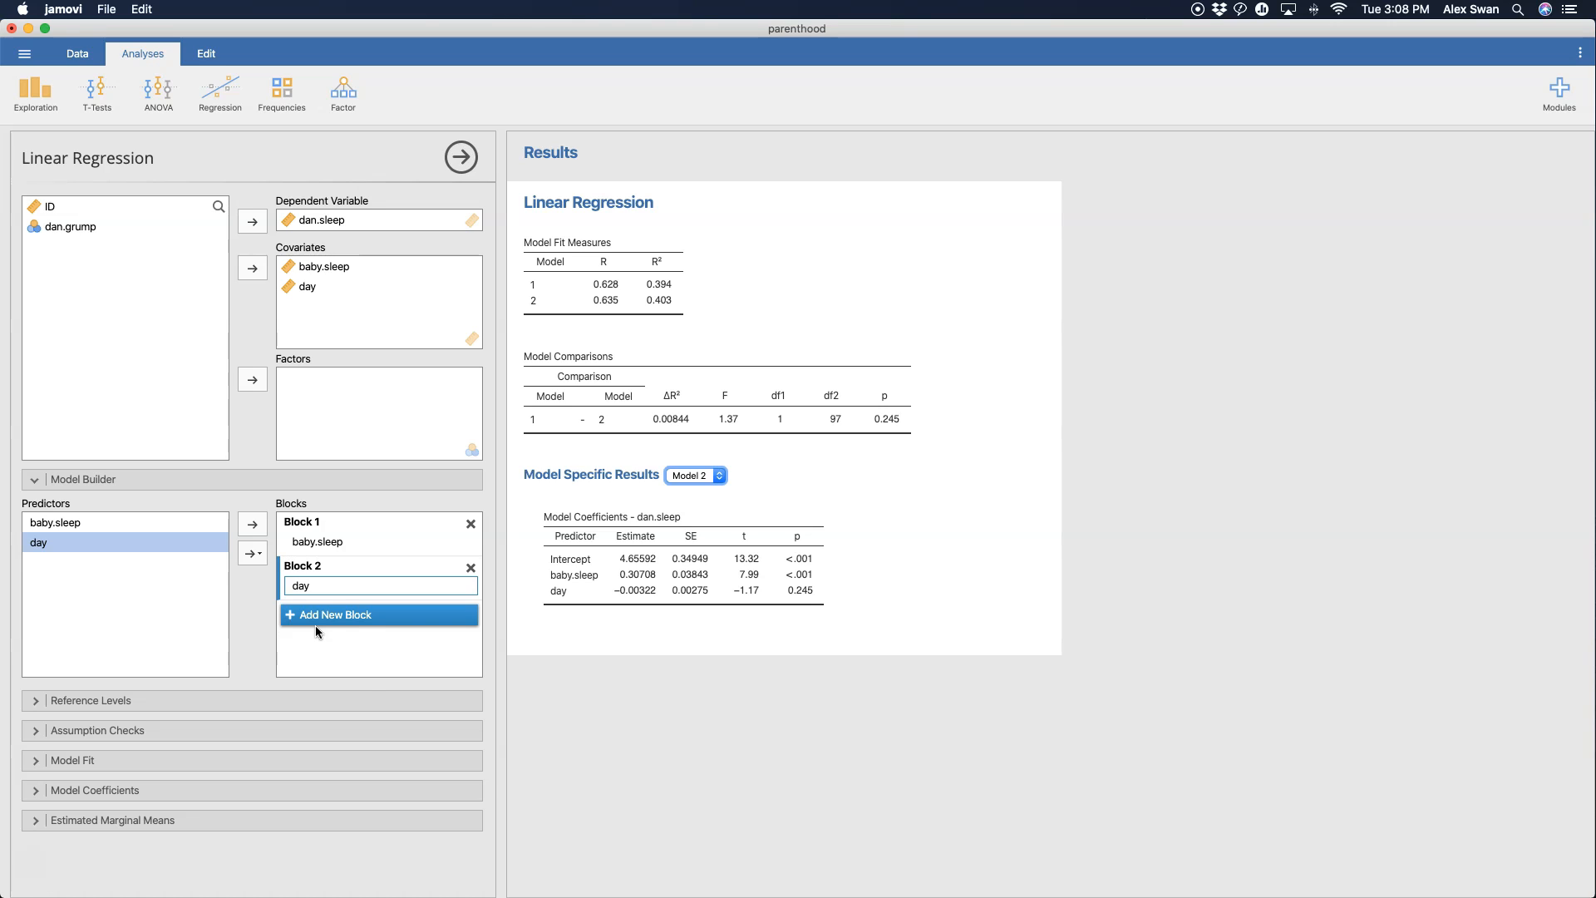
mouse_move(354, 663)
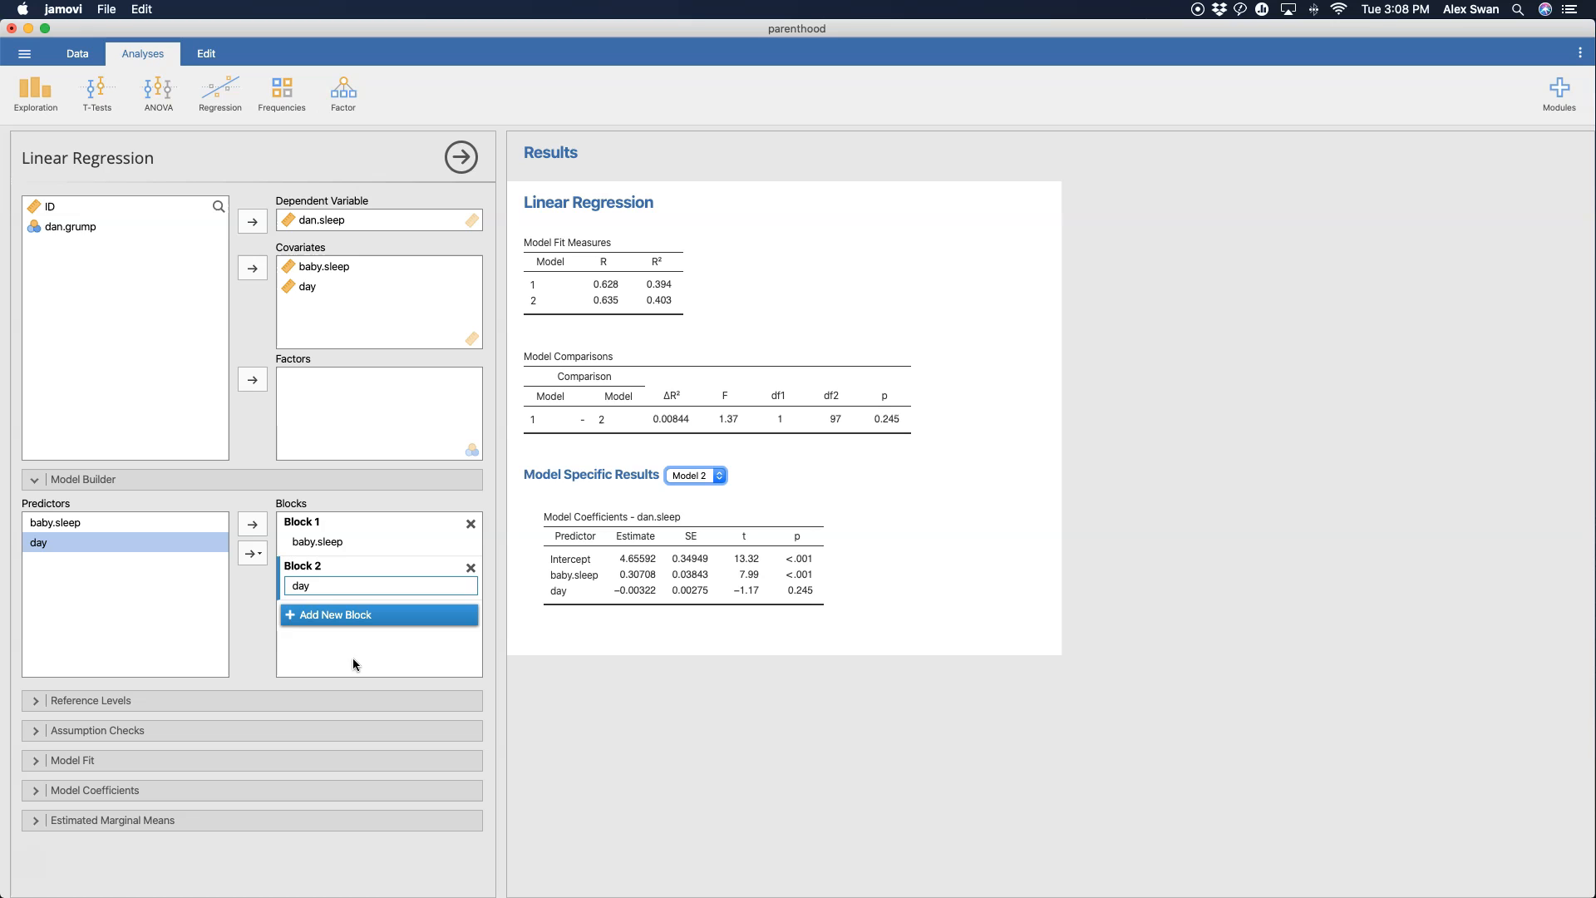
mouse_move(238, 220)
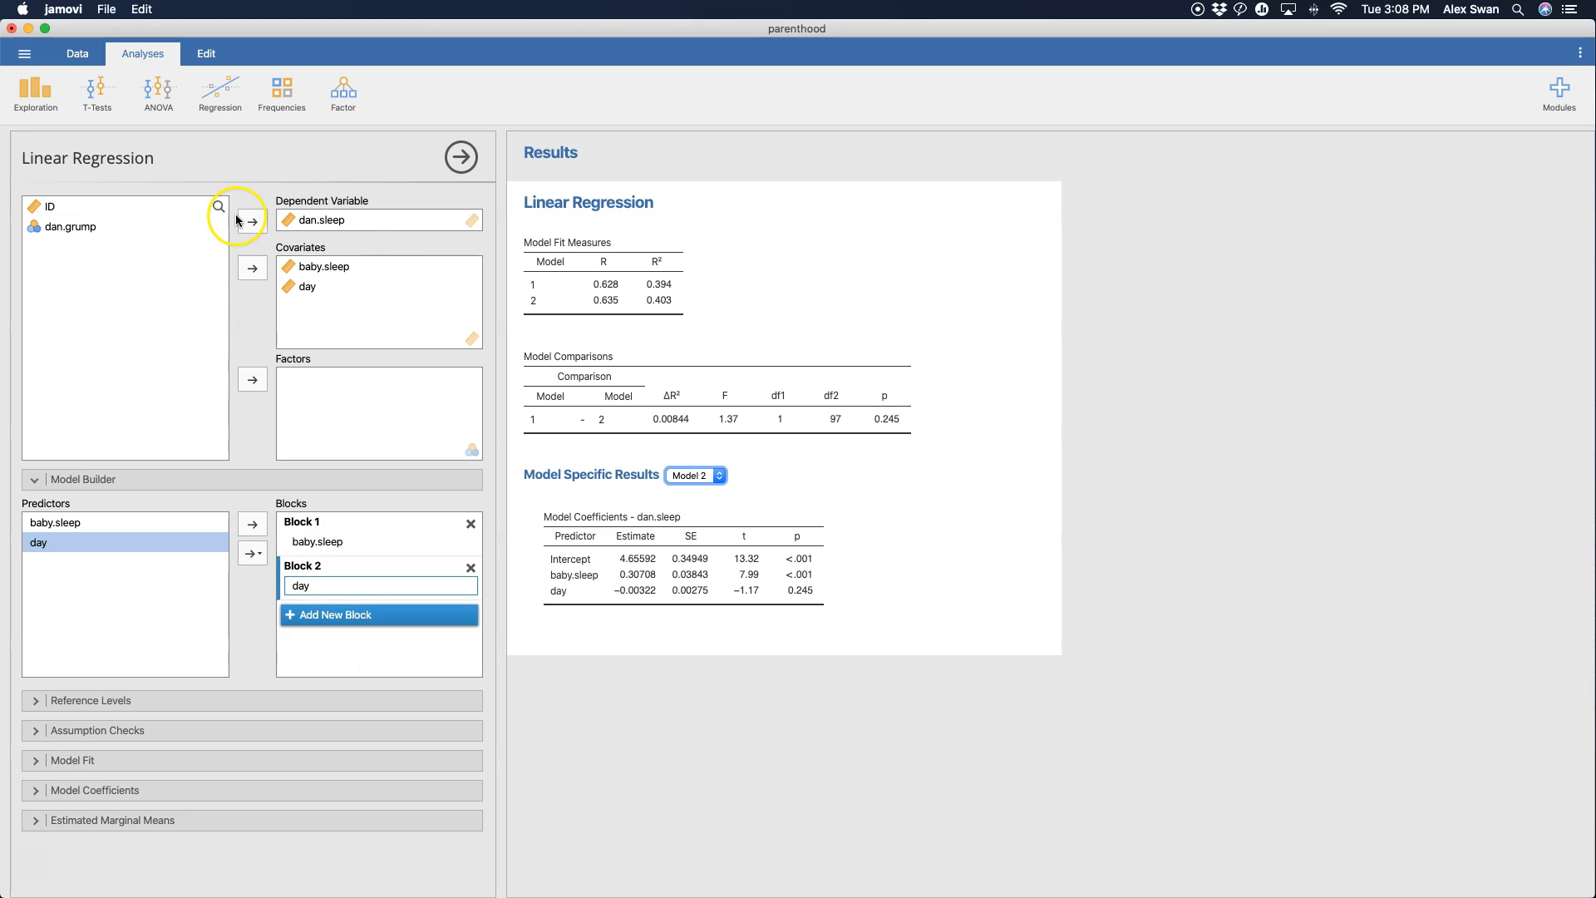
mouse_move(648, 332)
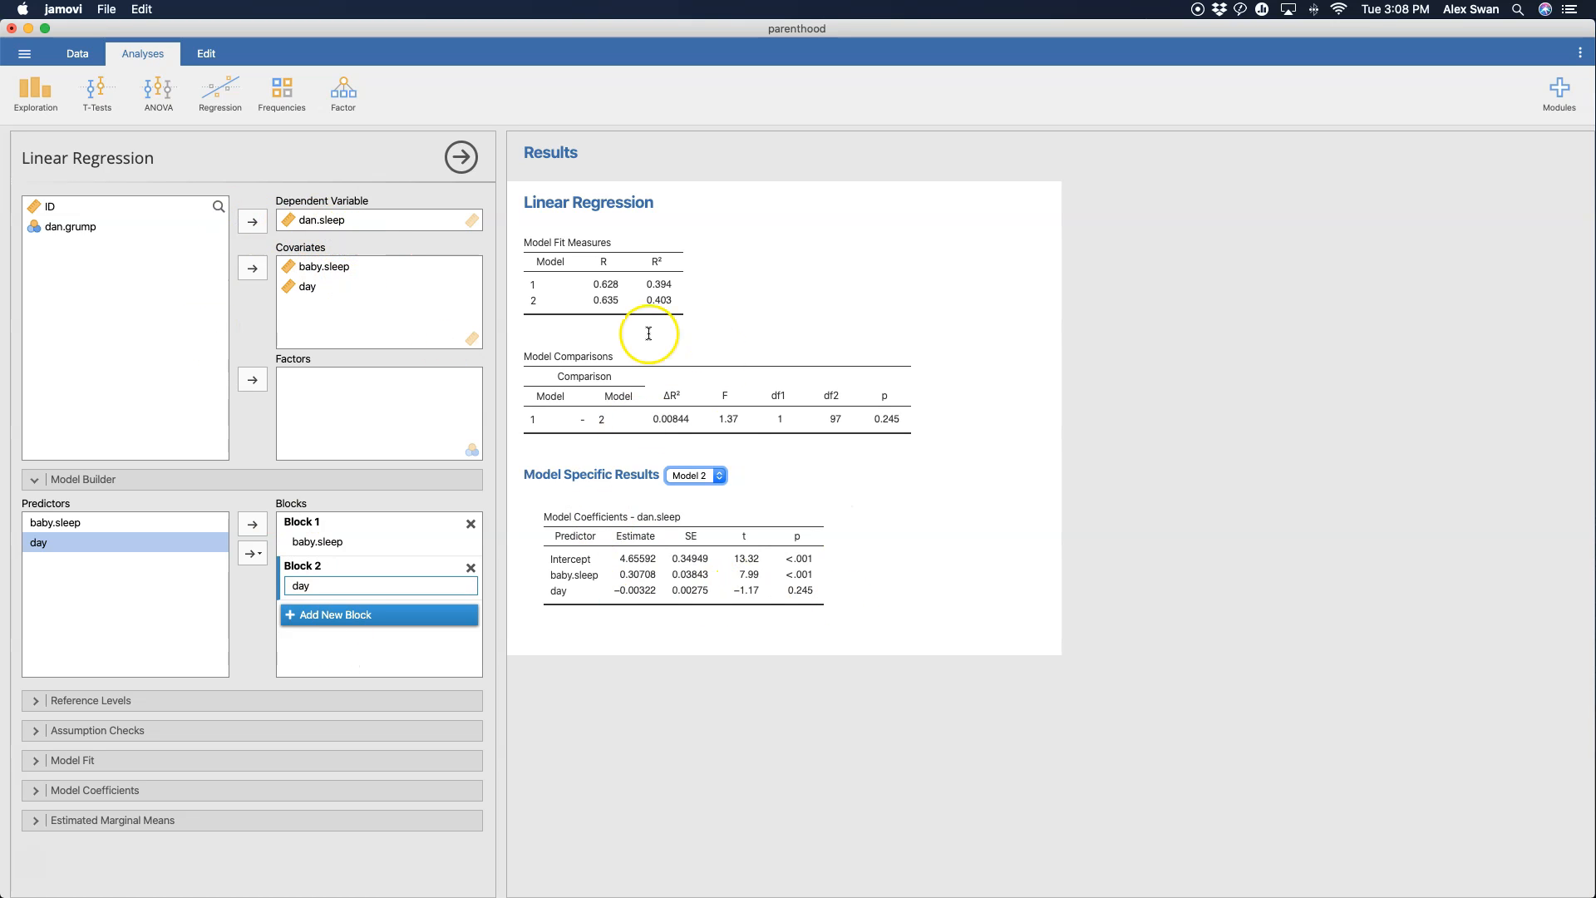
mouse_move(399, 632)
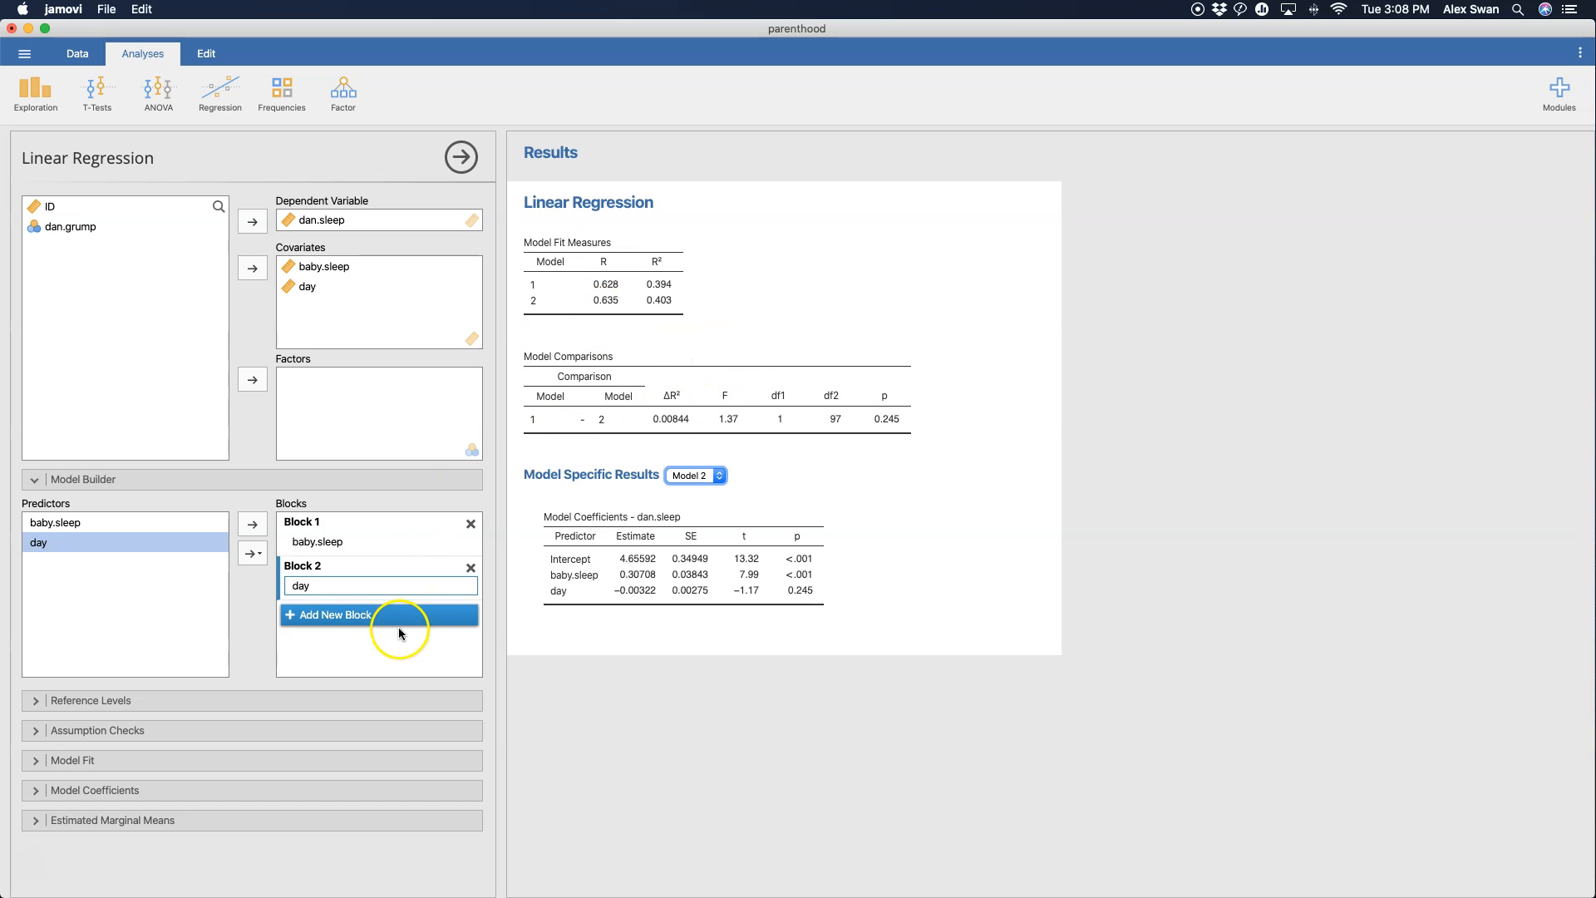
mouse_move(412, 637)
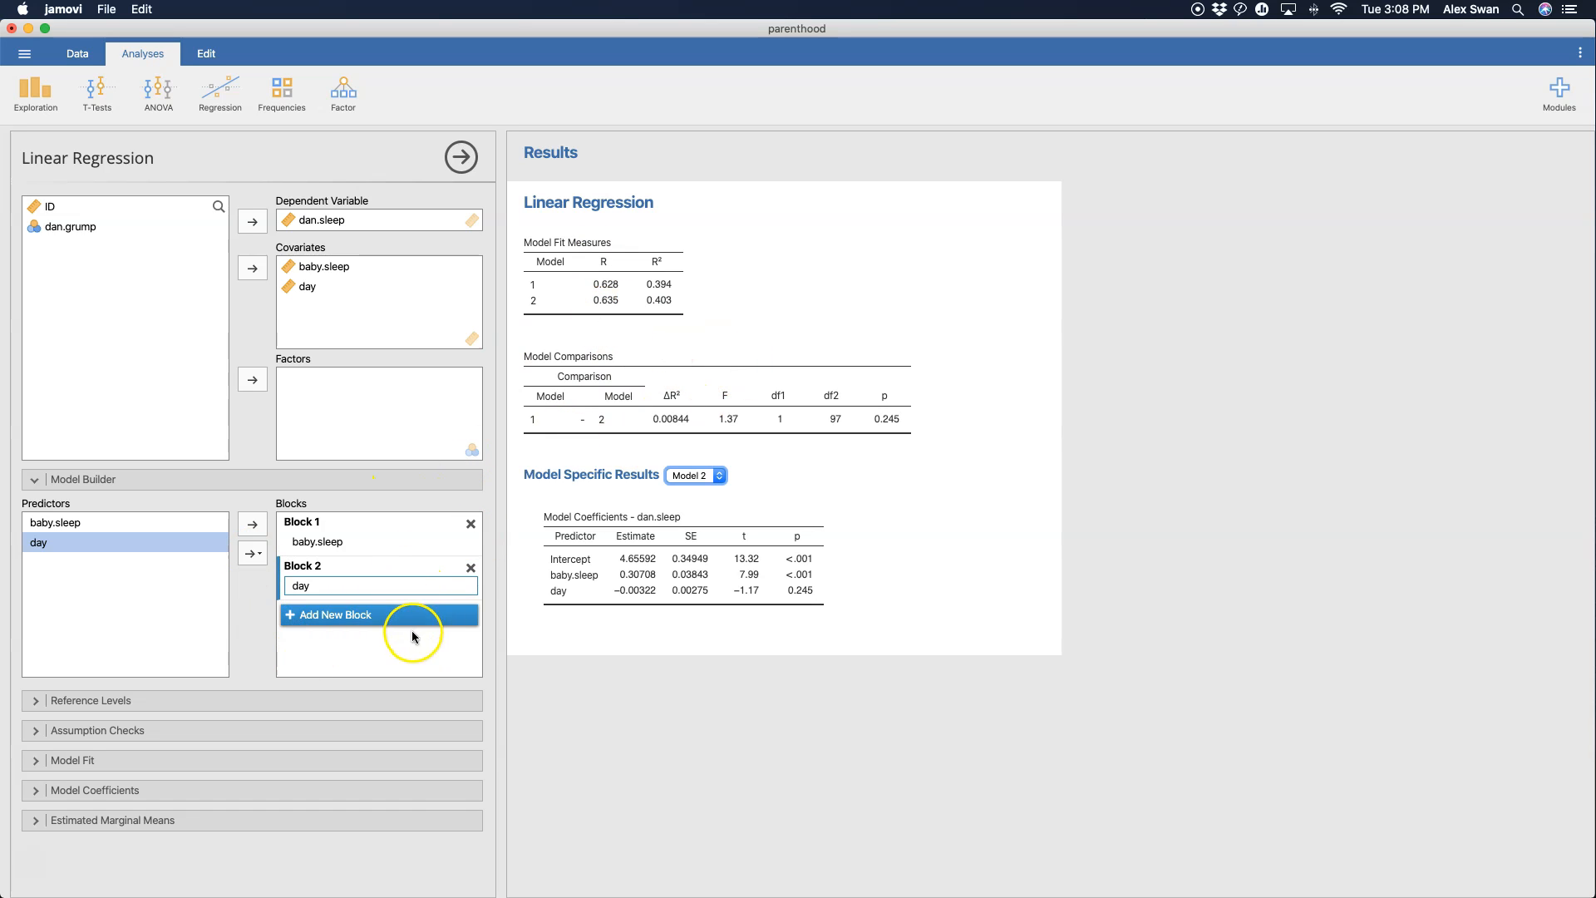
mouse_move(539, 488)
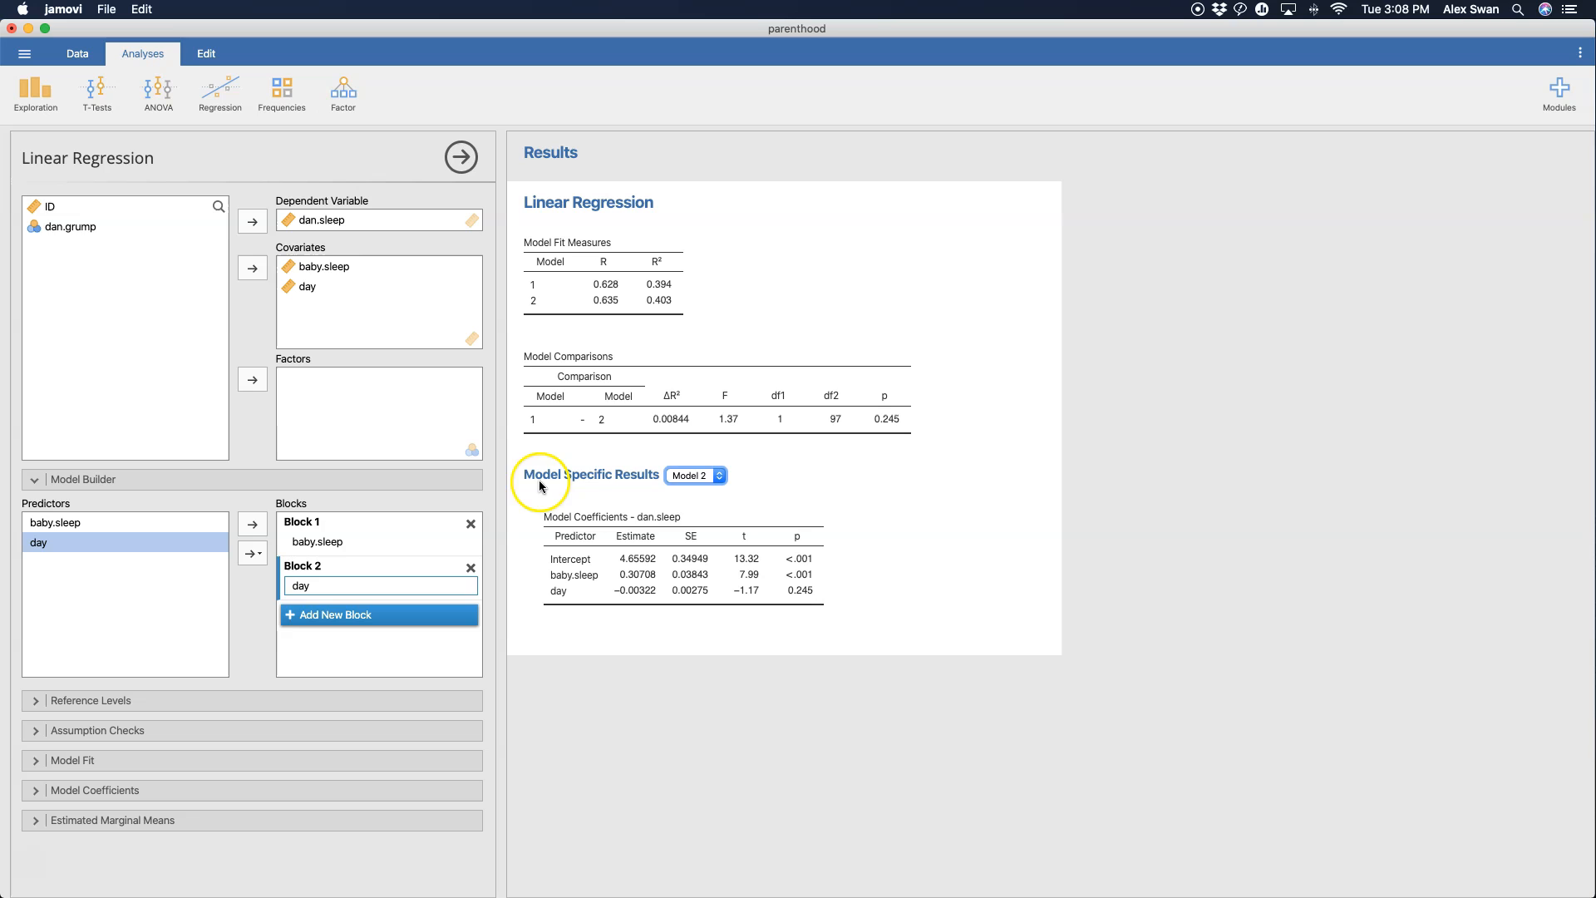
mouse_move(647, 590)
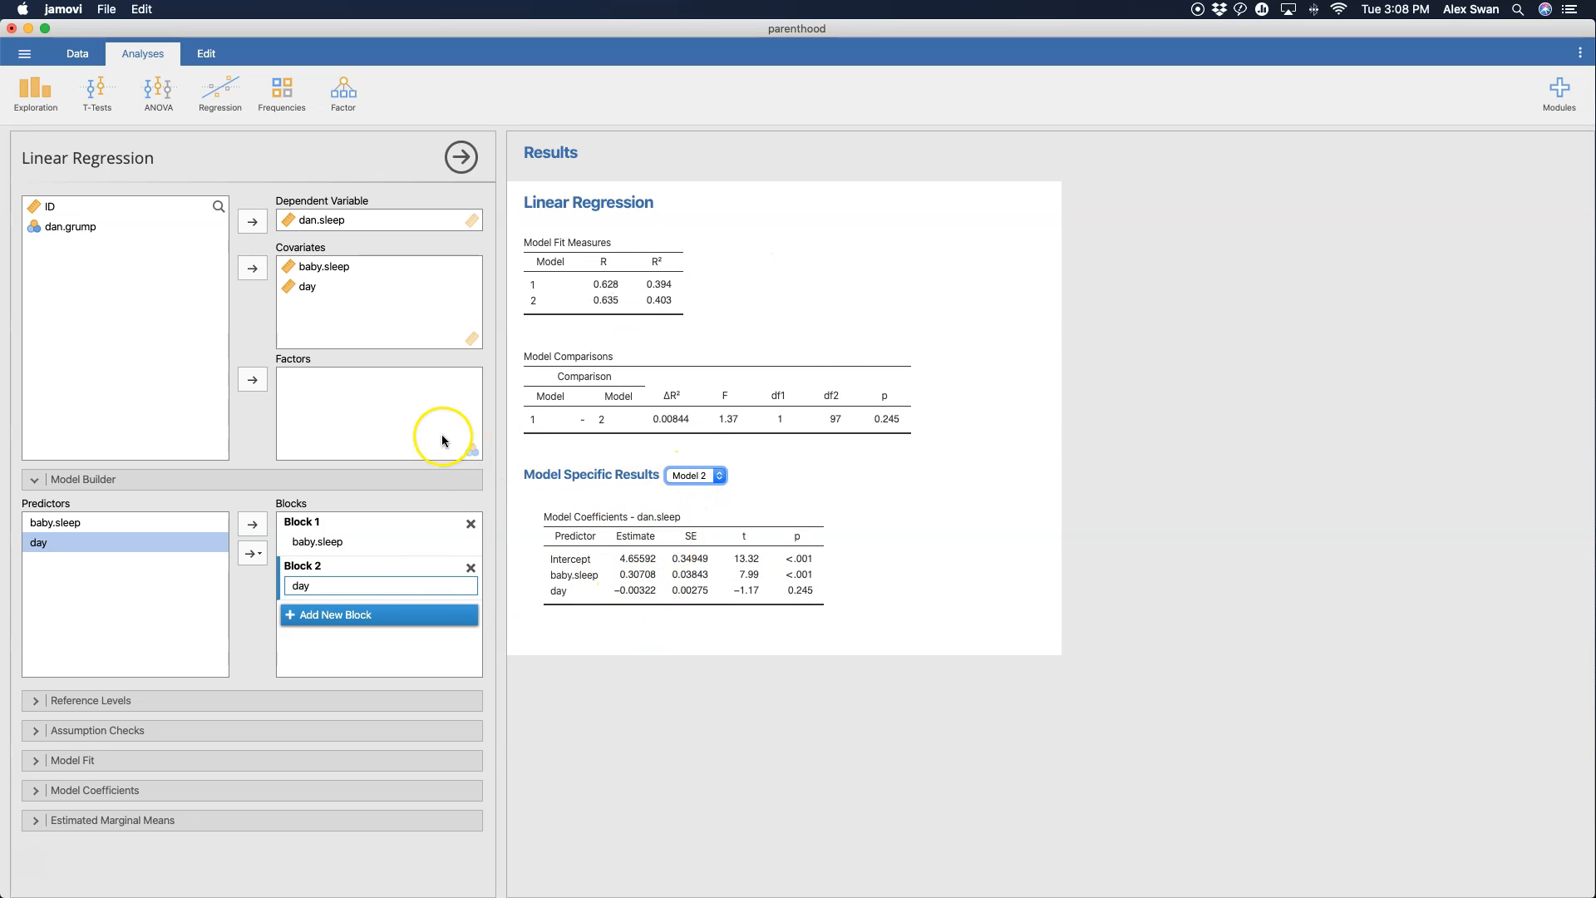
- Toggle the Reference Levels section of the regression options
left_click(33, 479)
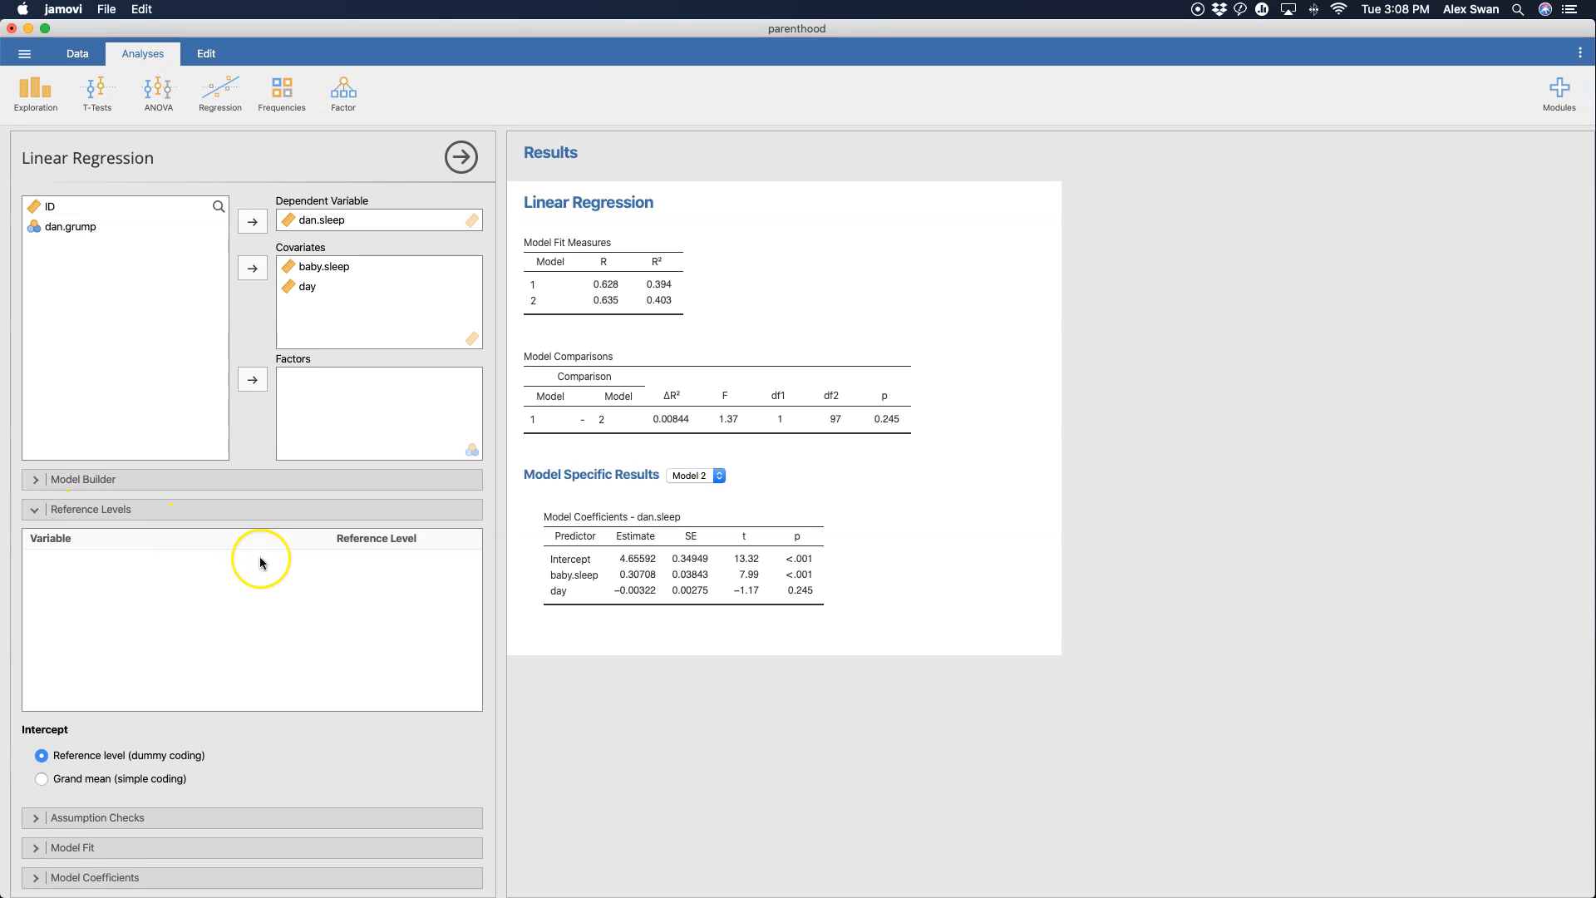
mouse_move(289, 690)
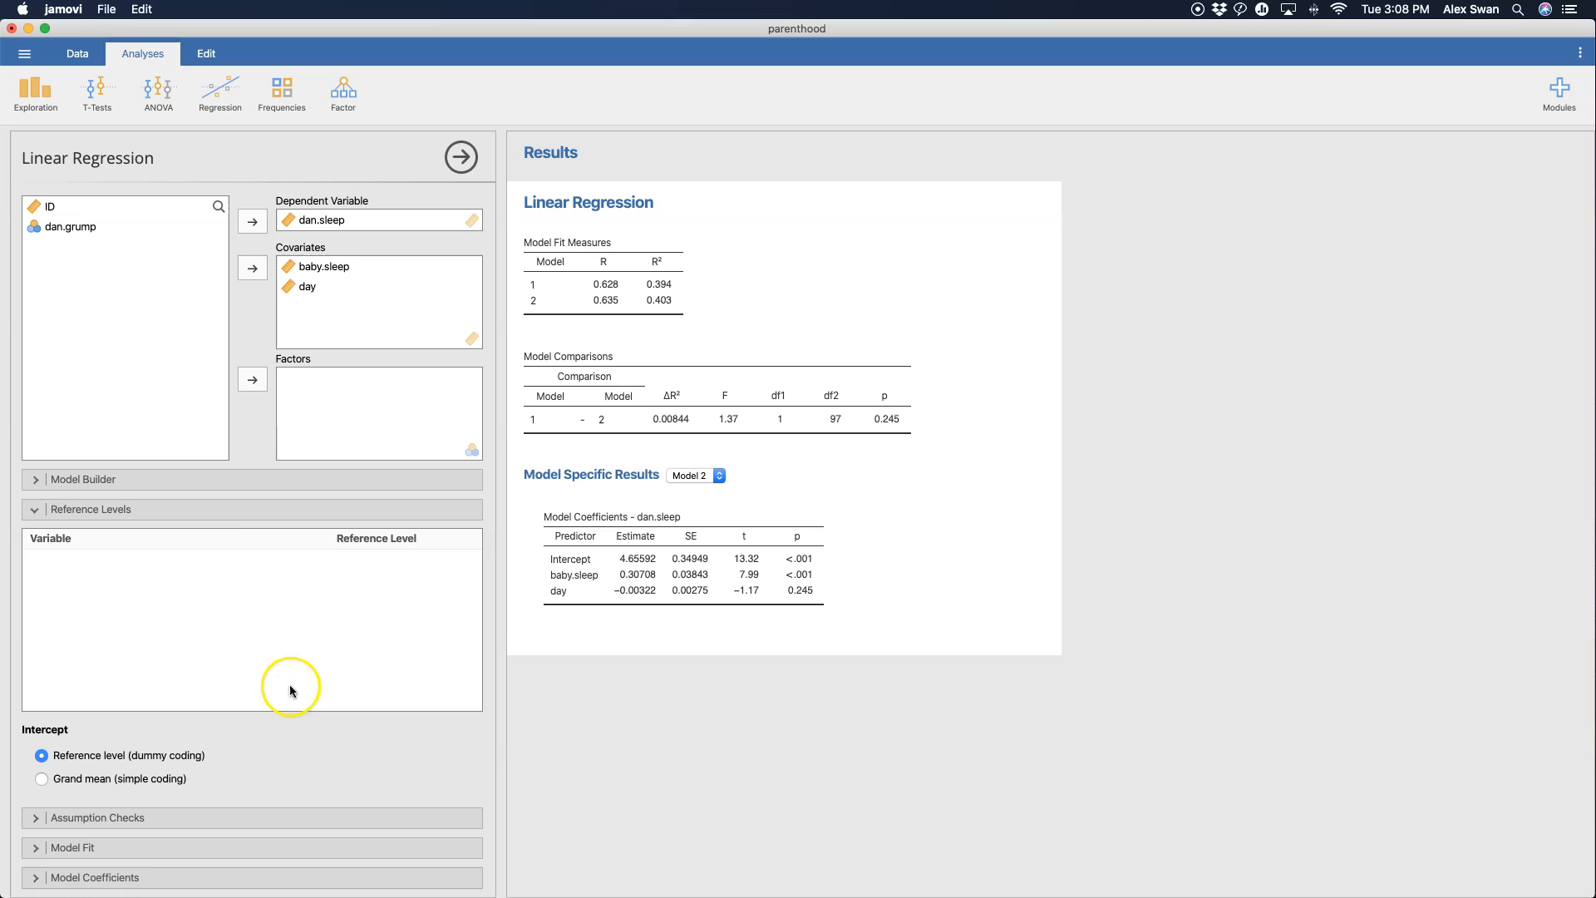
mouse_move(316, 537)
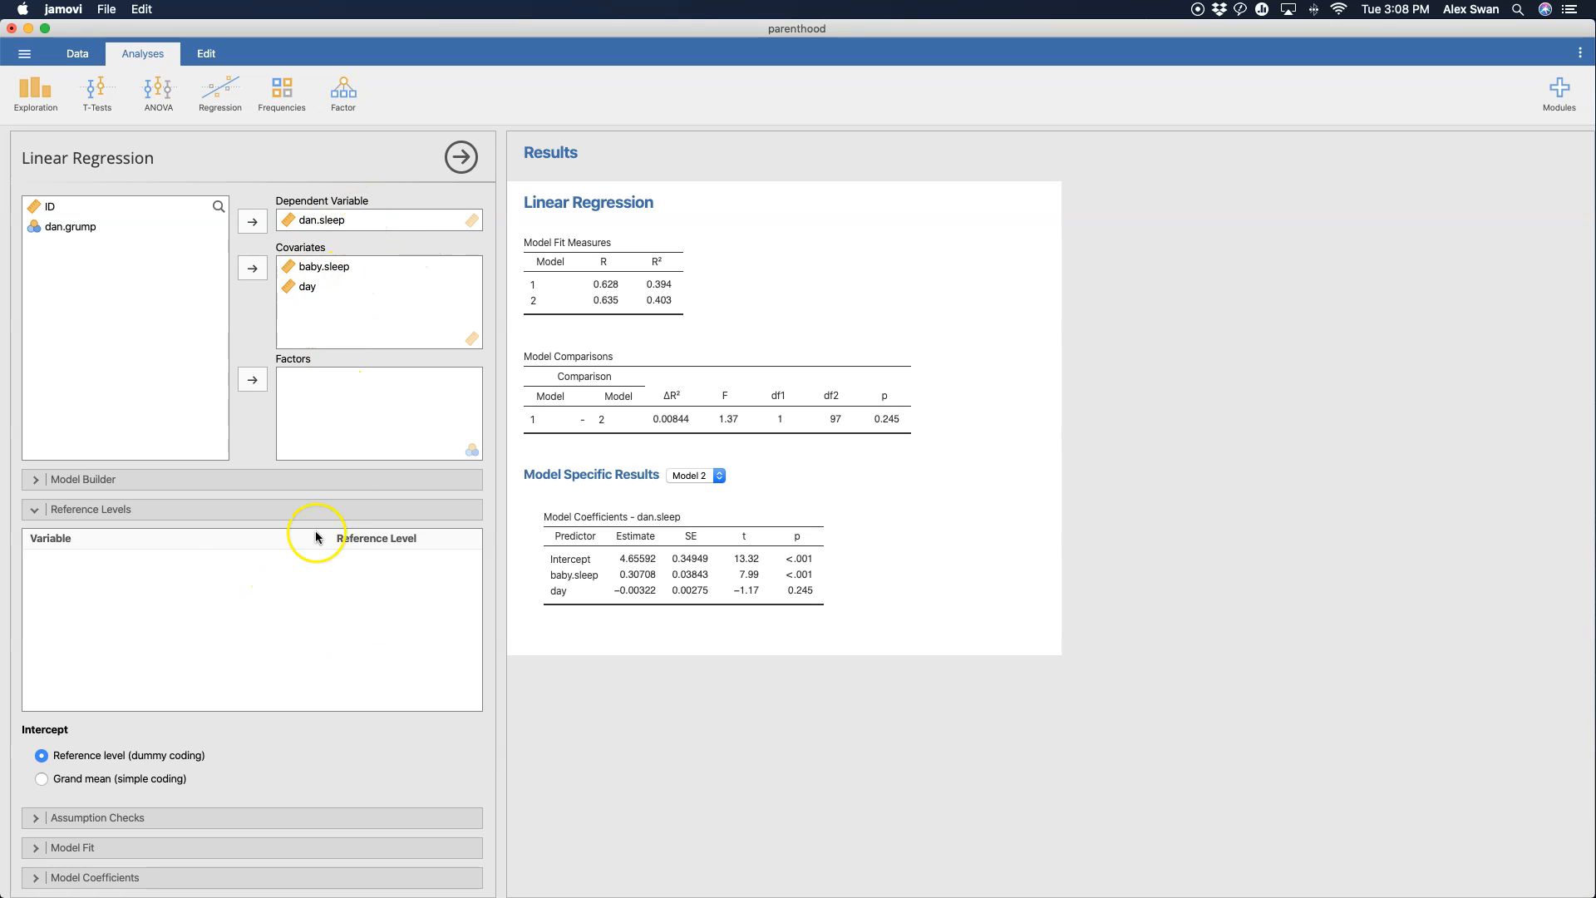
mouse_move(346, 627)
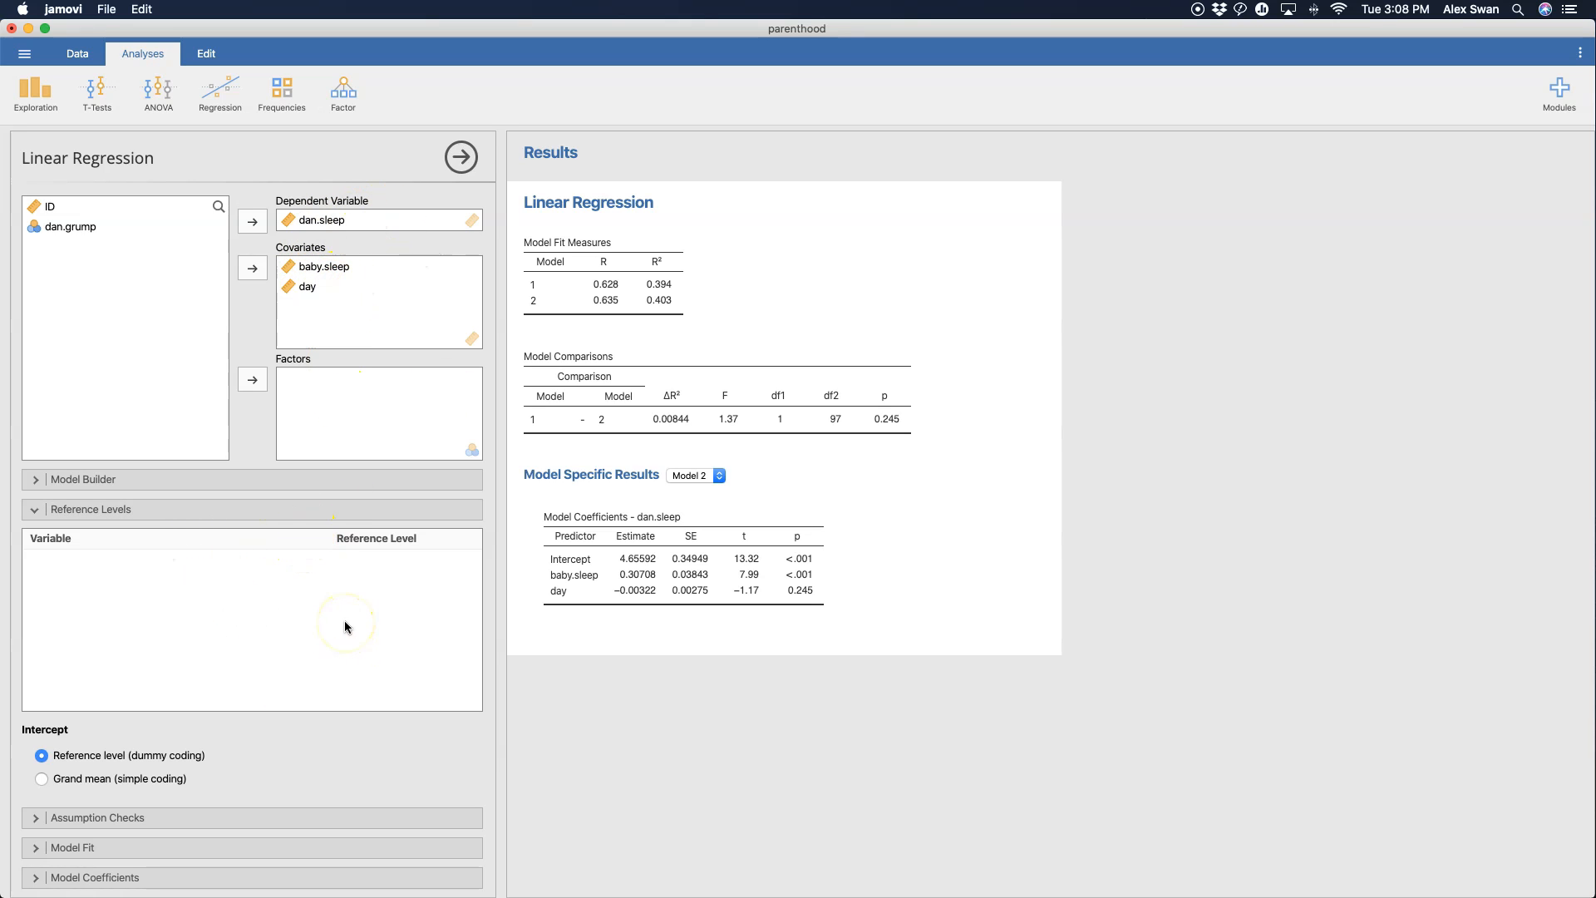
mouse_move(270, 663)
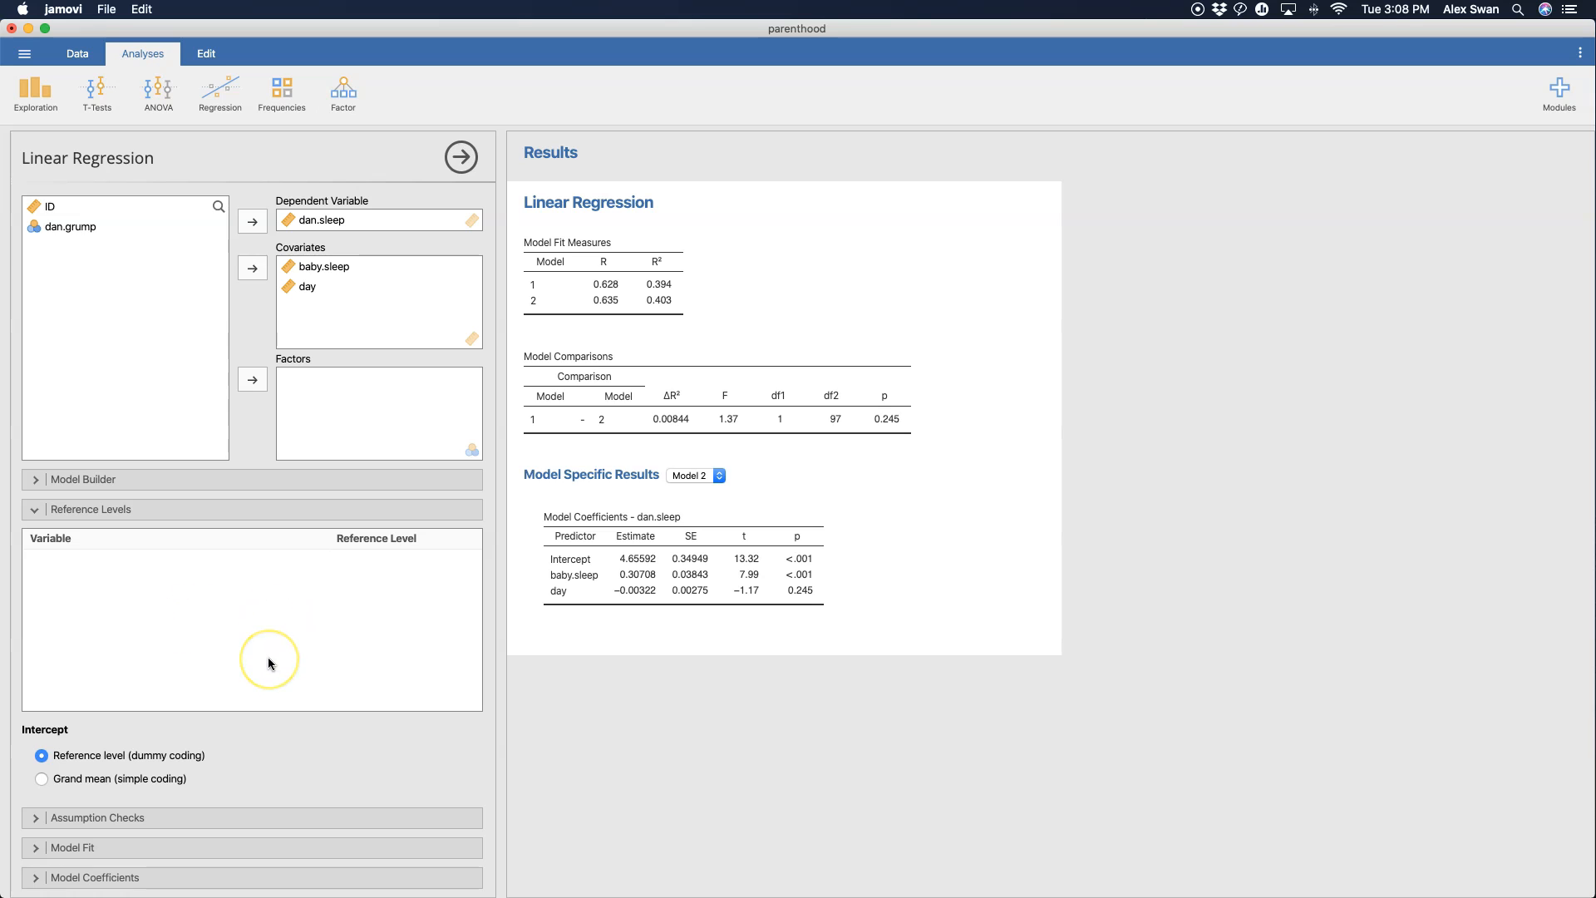
mouse_move(160, 792)
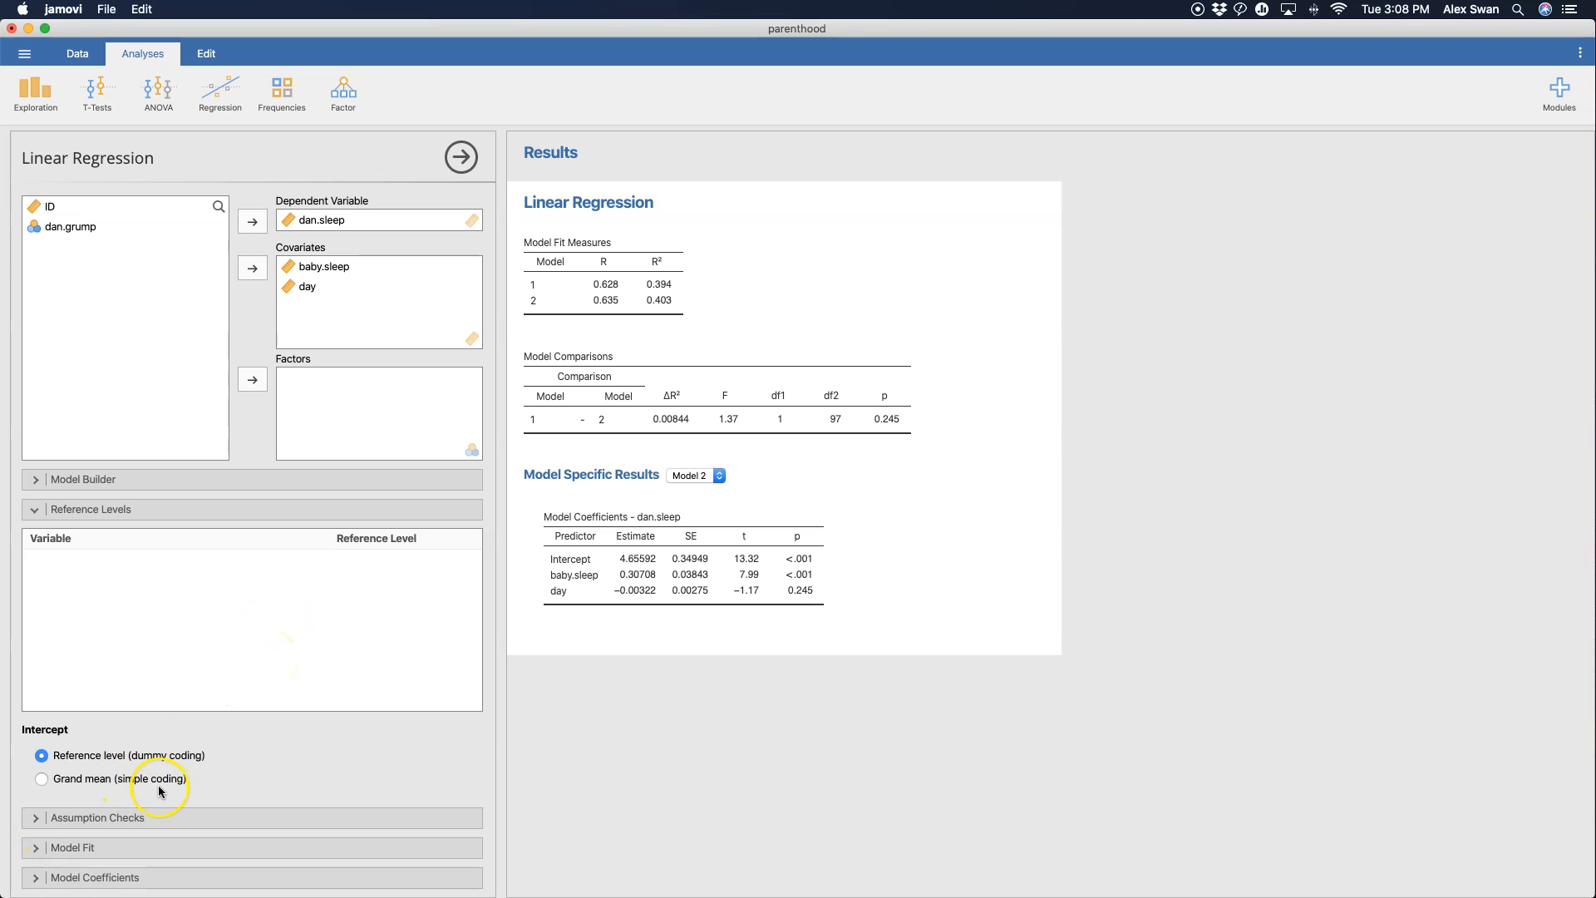
mouse_move(46, 228)
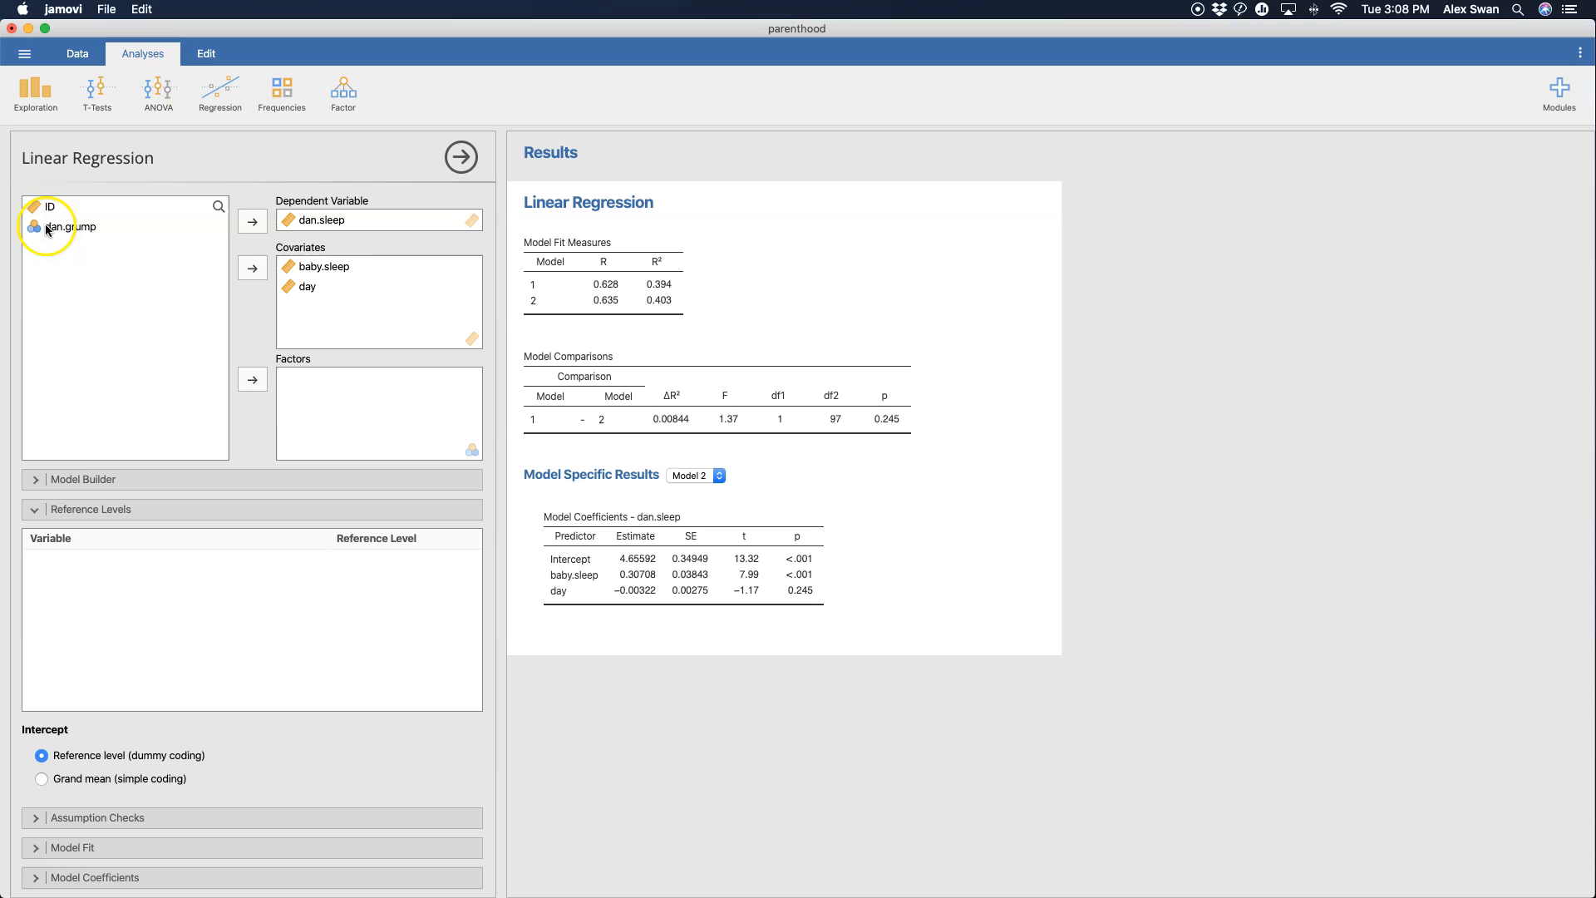
mouse_move(397, 433)
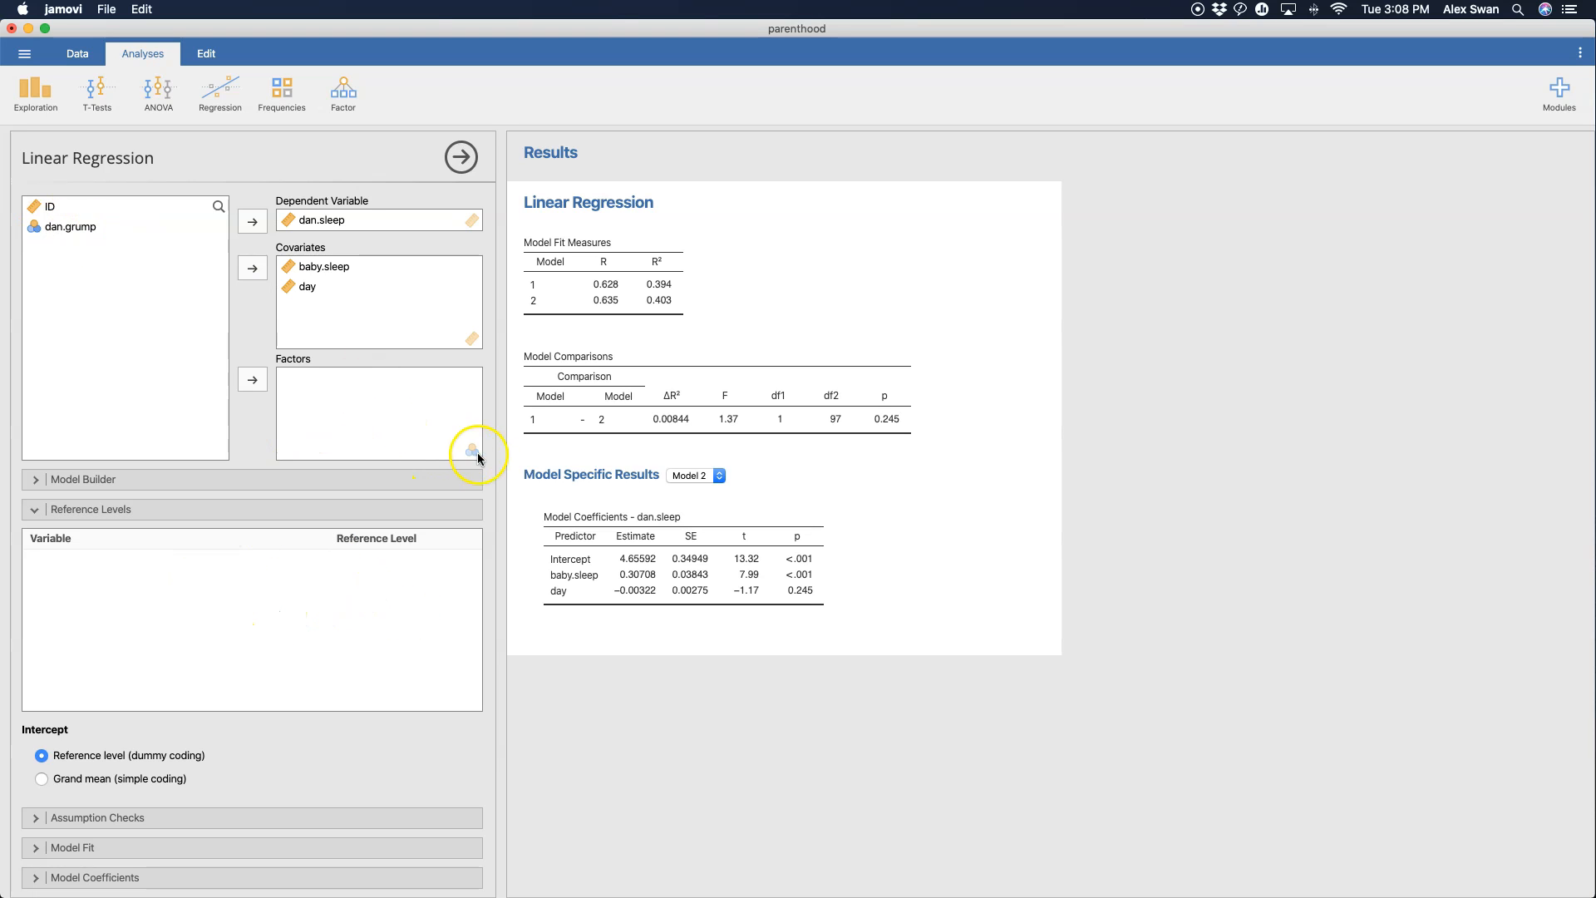
mouse_move(25, 564)
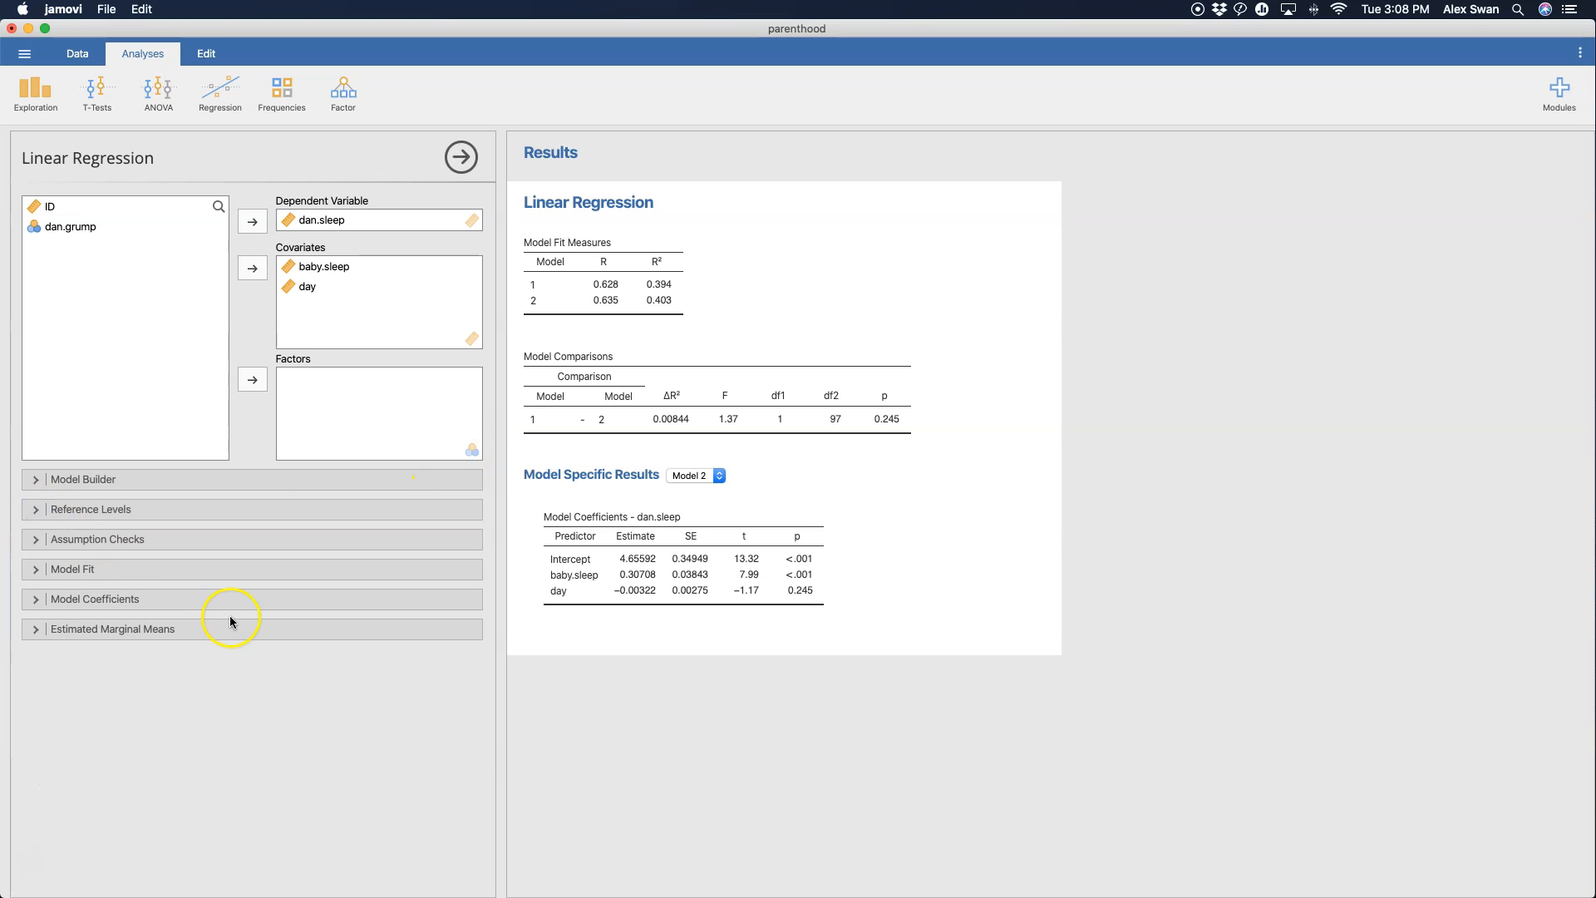
mouse_move(105, 539)
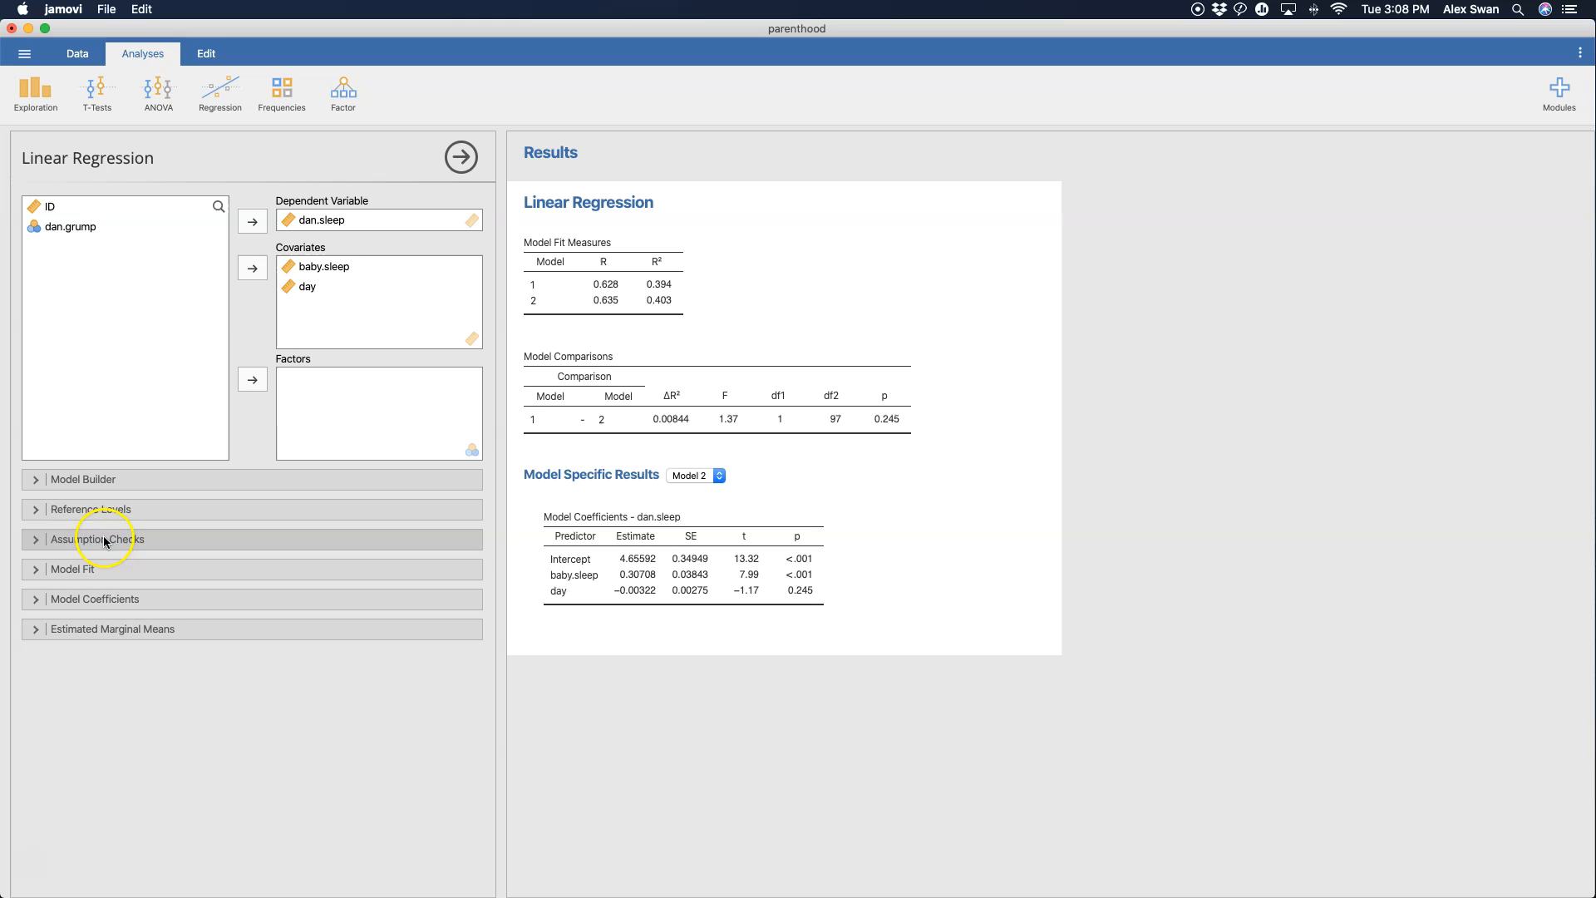
- Enable the Durbin-Watson autocorrelation test, collinearity statistics and Shapiro-Wilk normality test under Assumption Checks
left_click(98, 539)
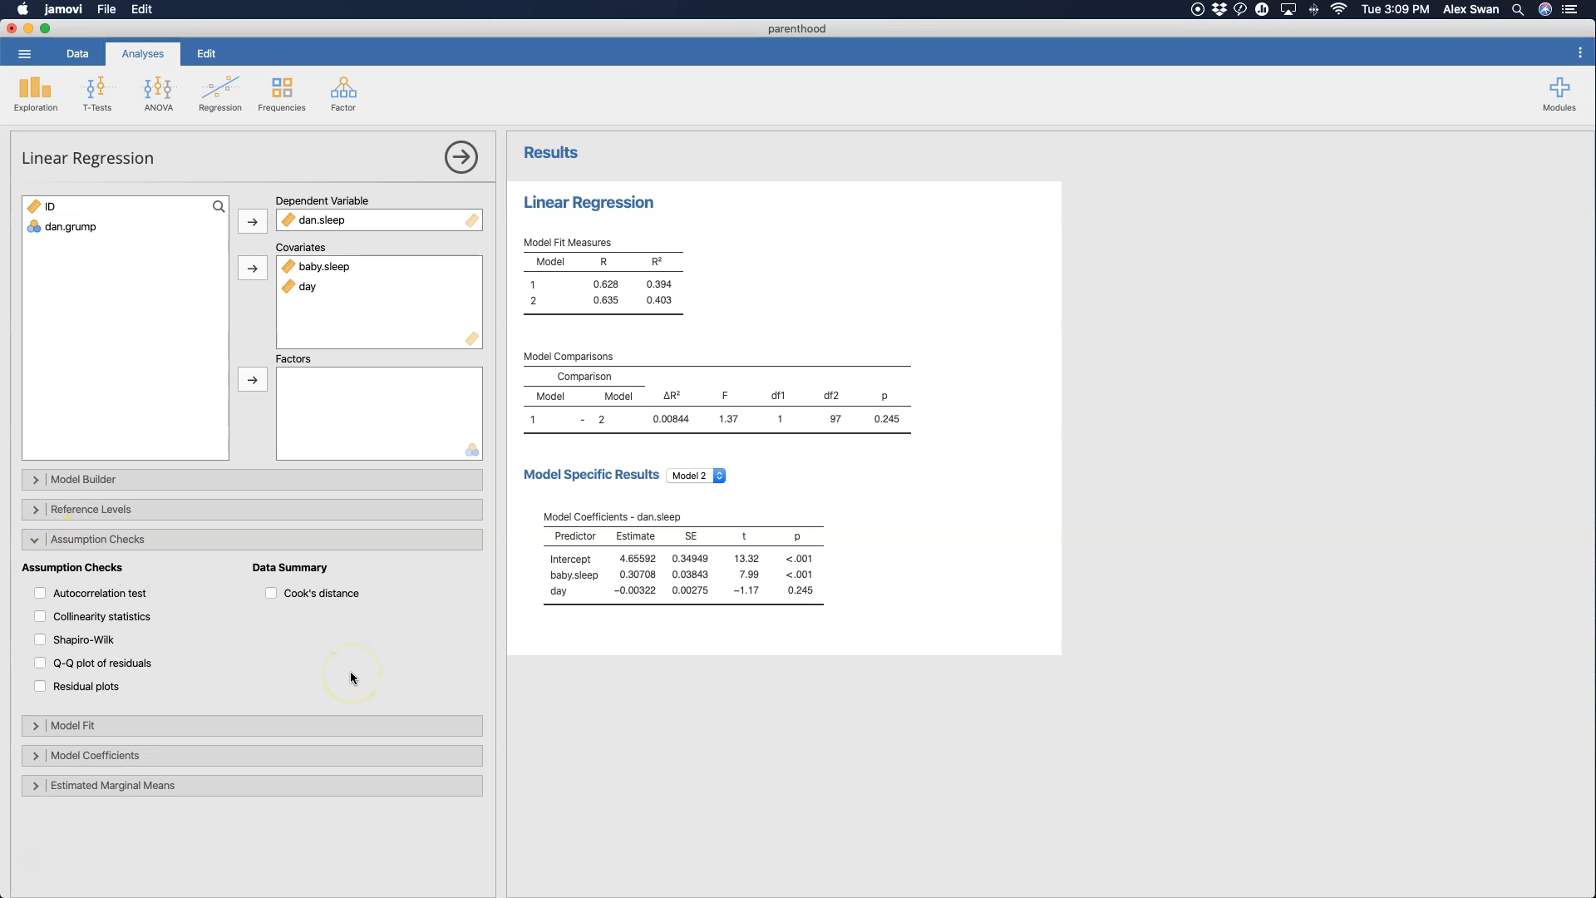
mouse_move(725, 690)
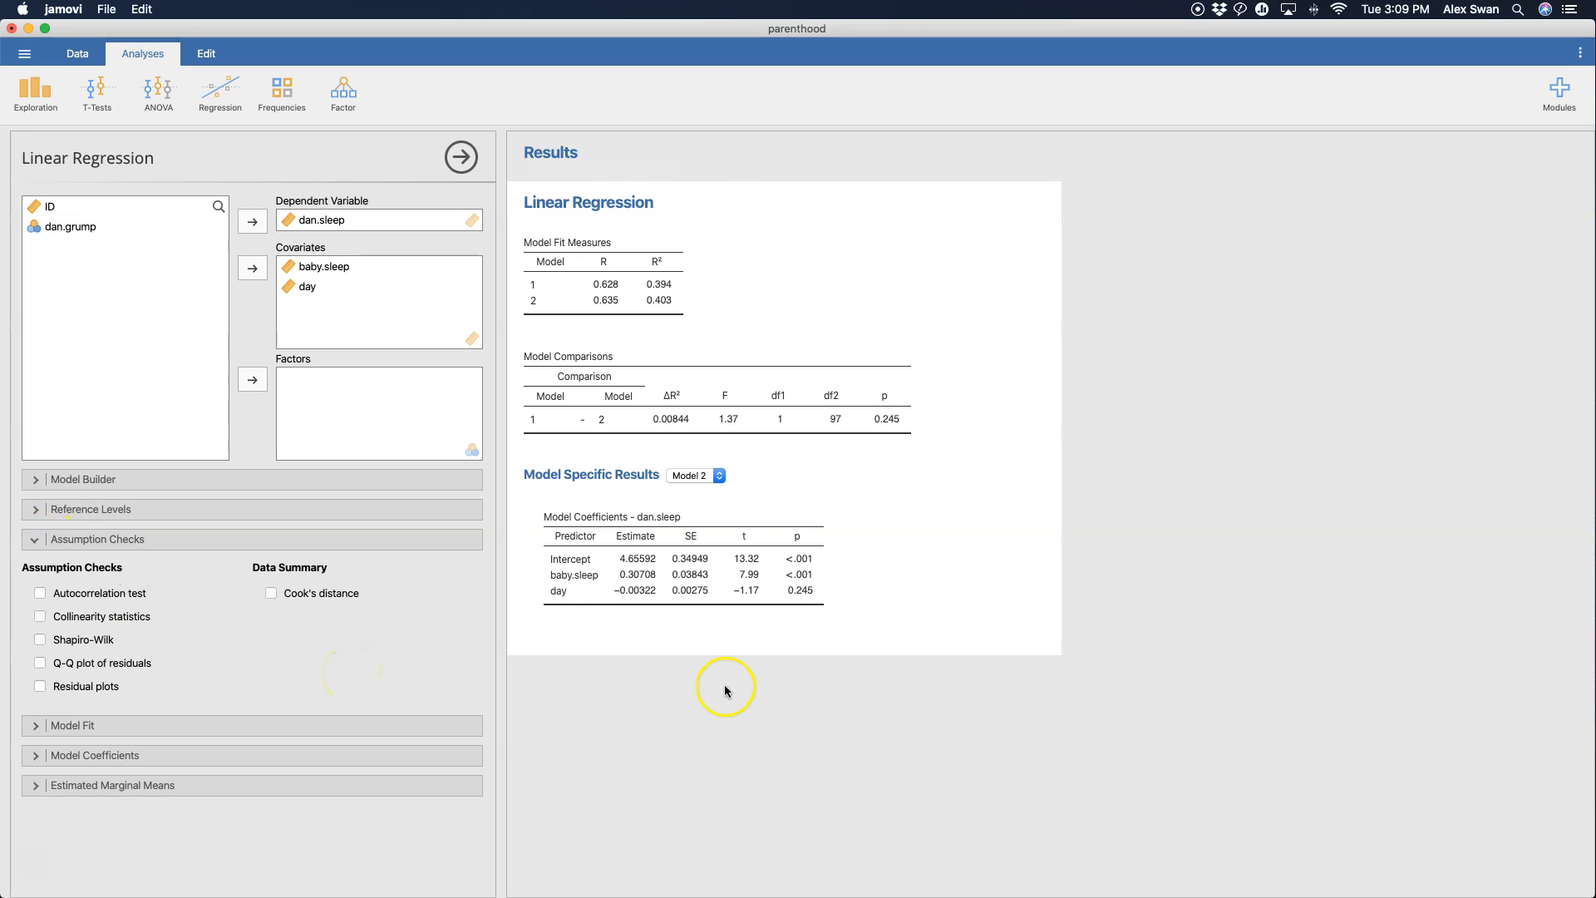
mouse_move(106, 594)
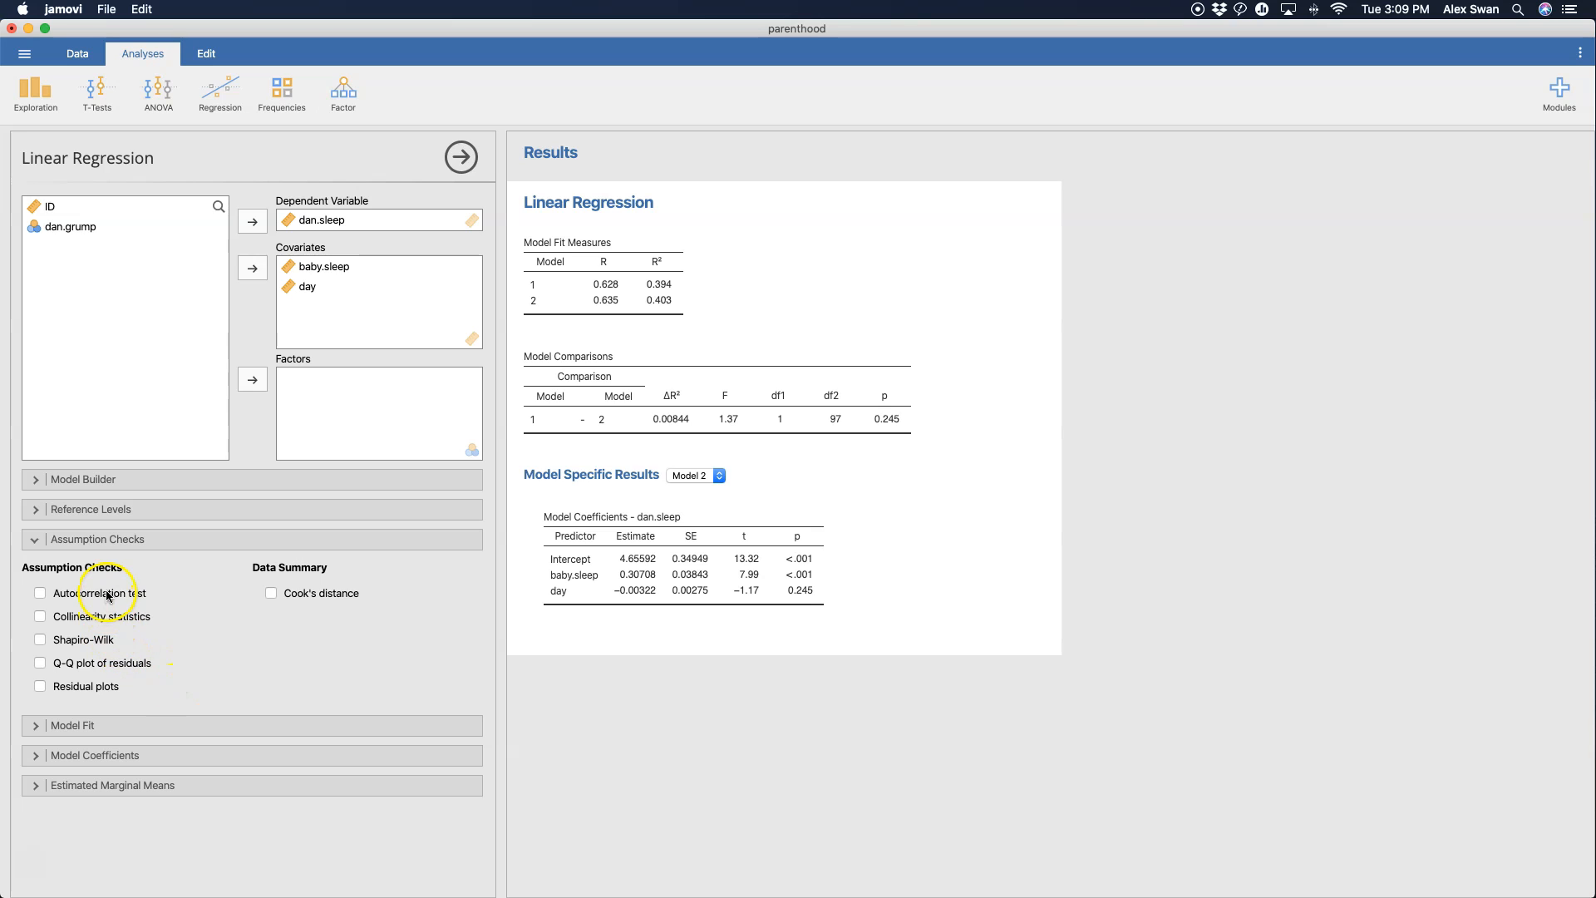
left_click(40, 593)
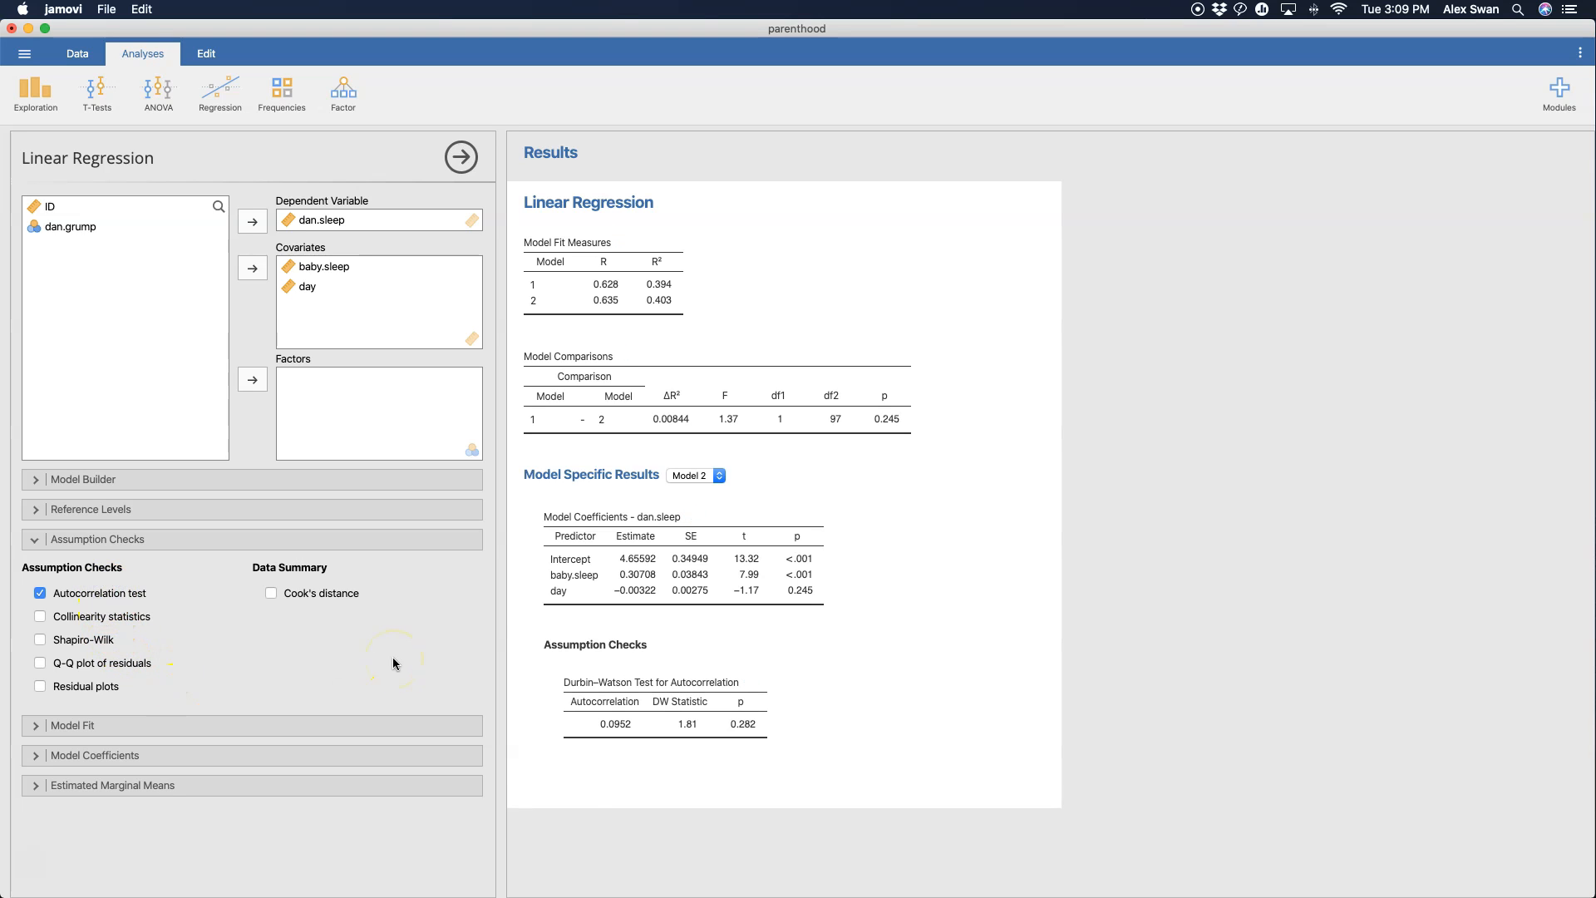
mouse_move(342, 316)
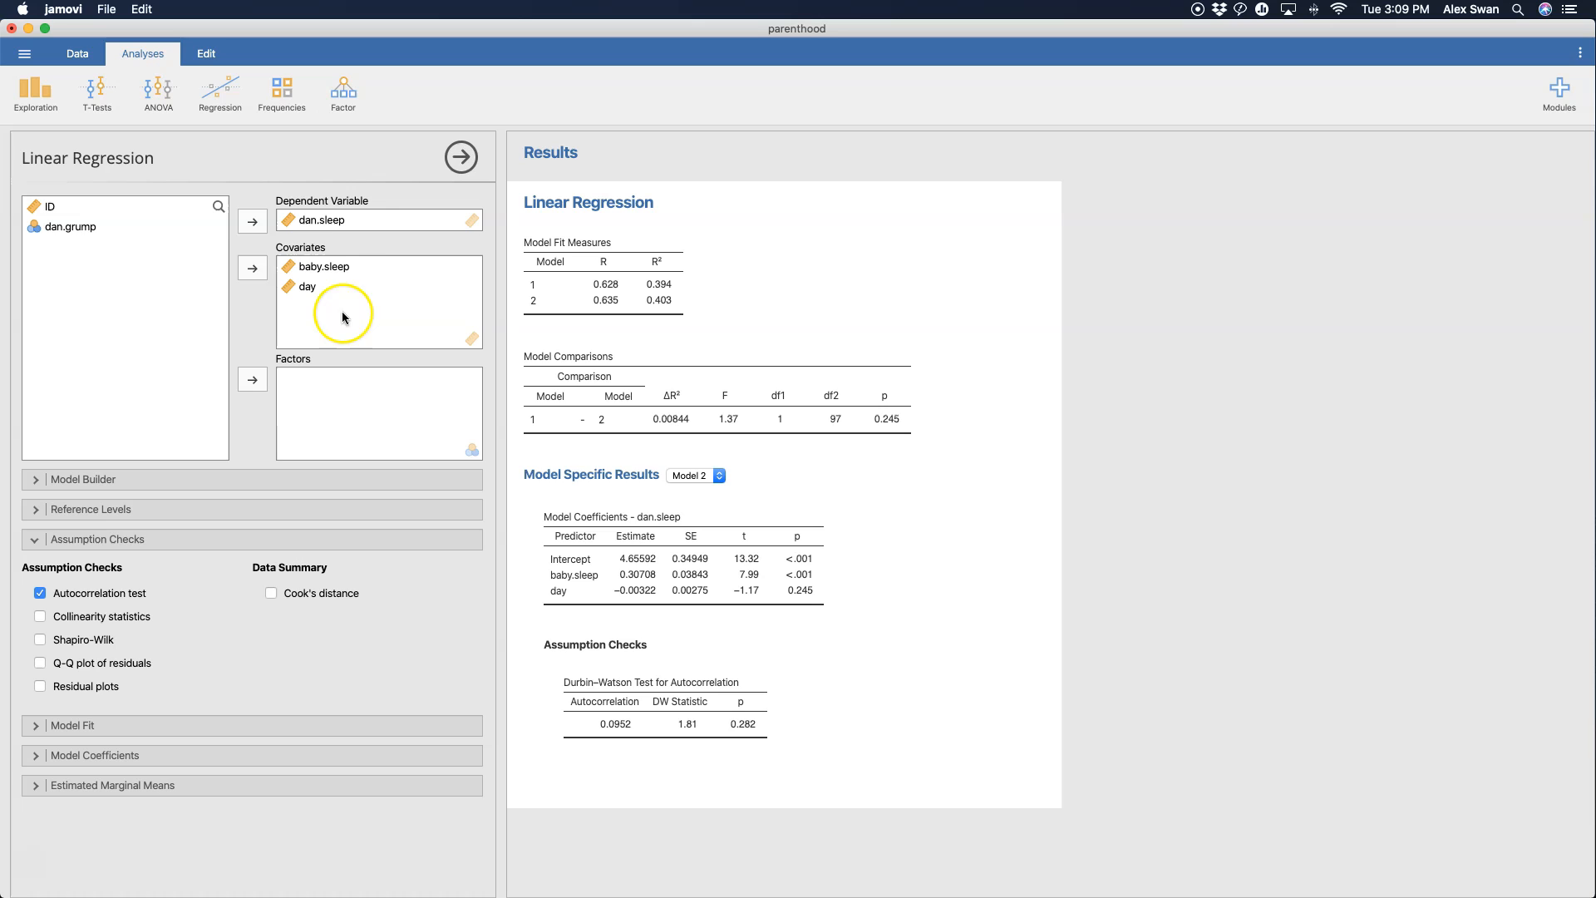
mouse_move(379, 603)
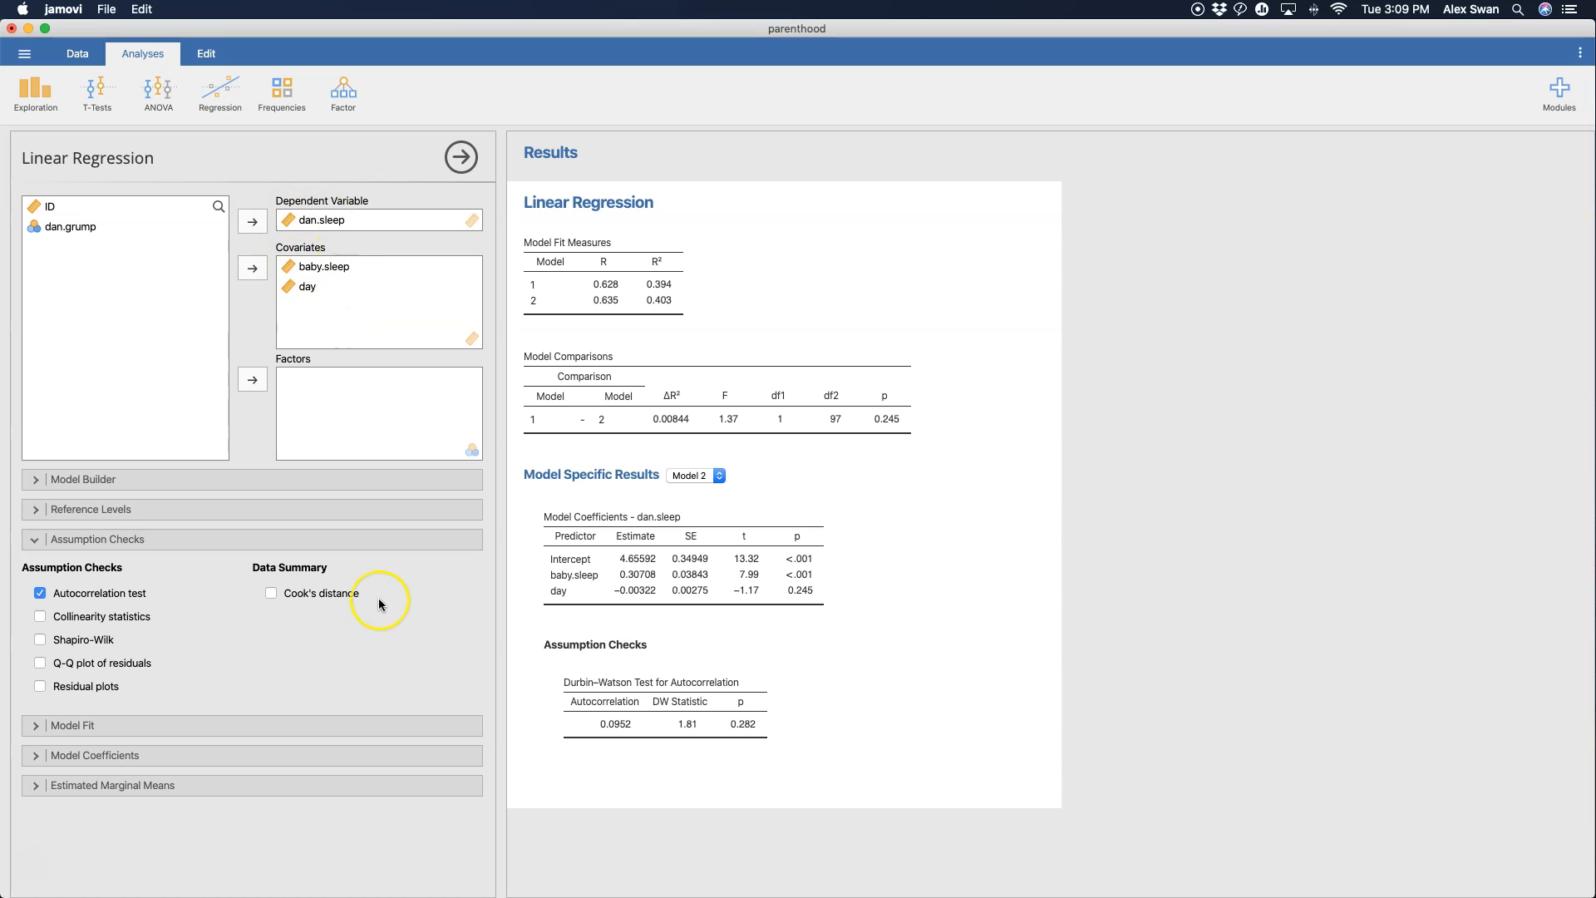
mouse_move(365, 607)
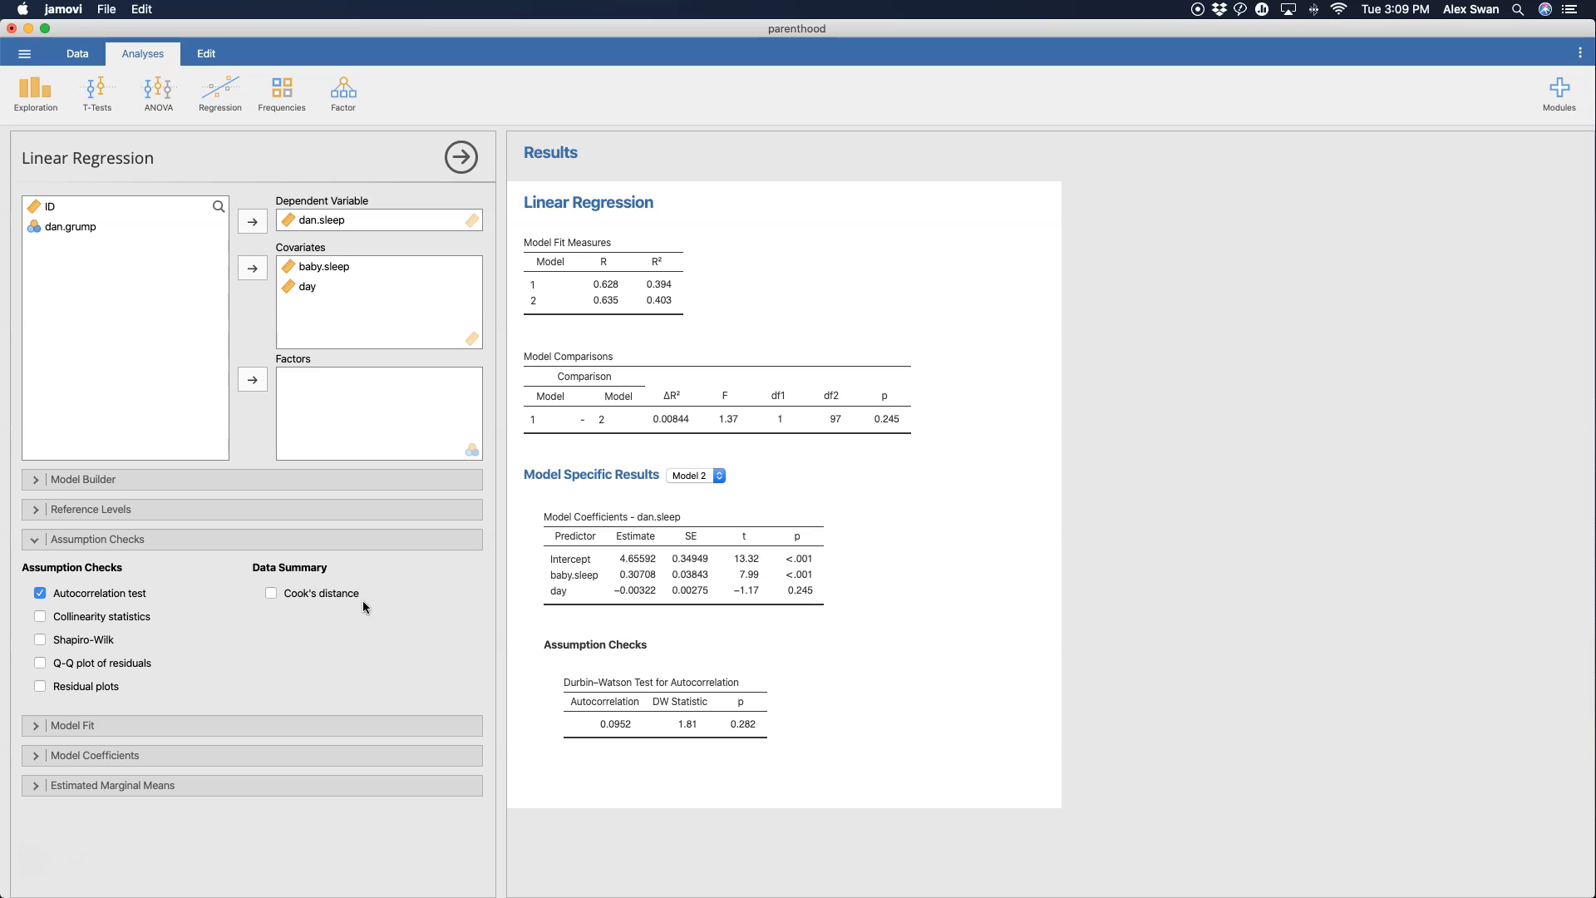
left_click(40, 616)
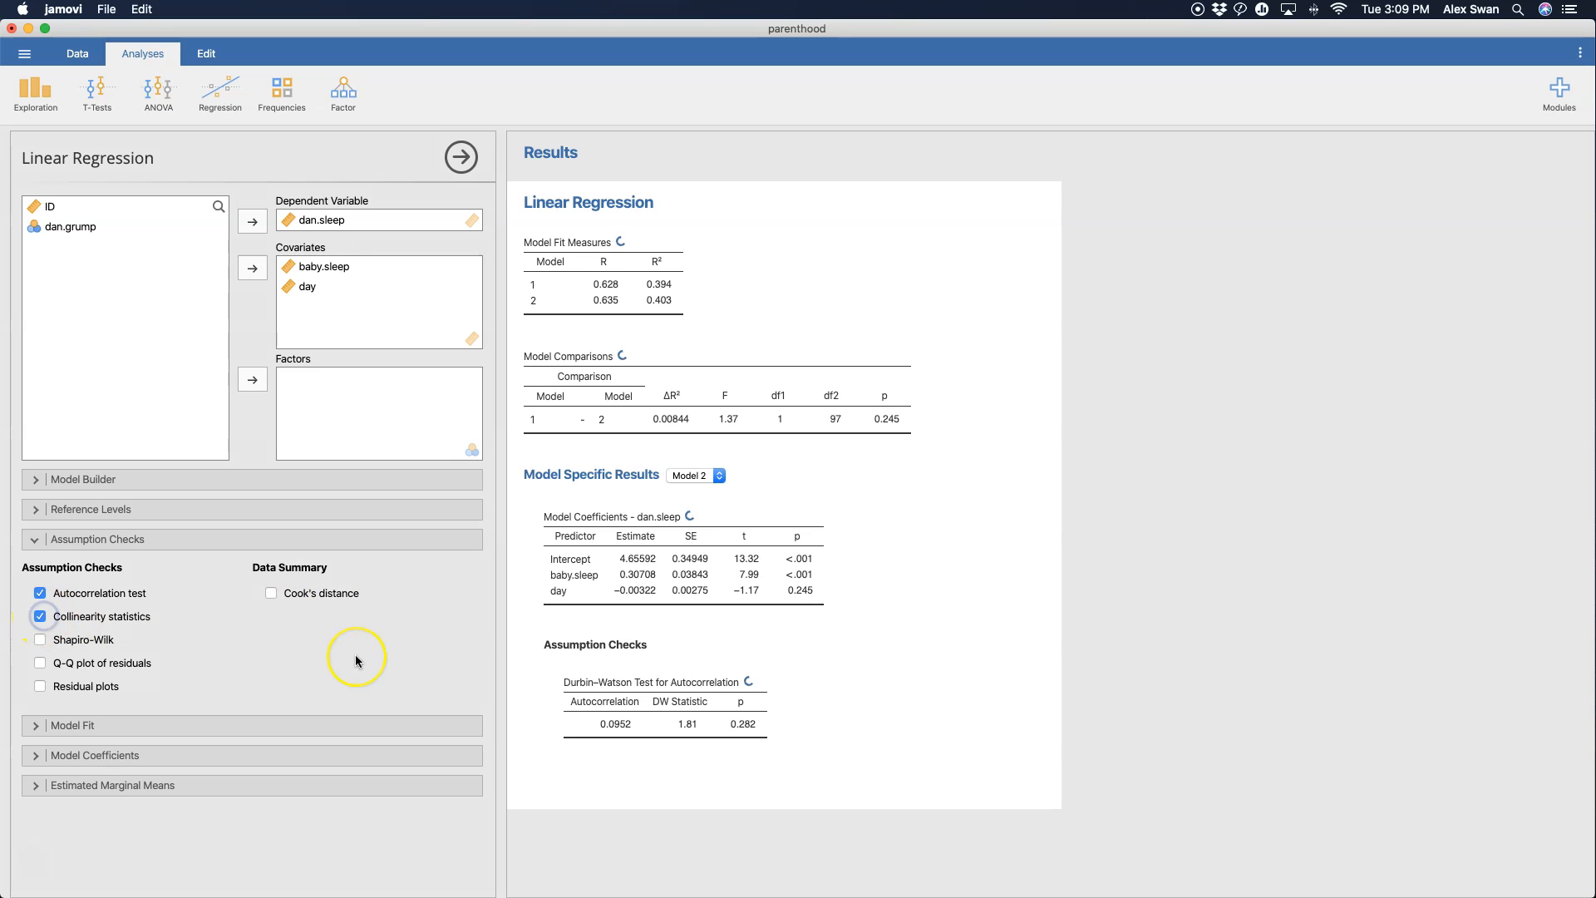
left_click(40, 616)
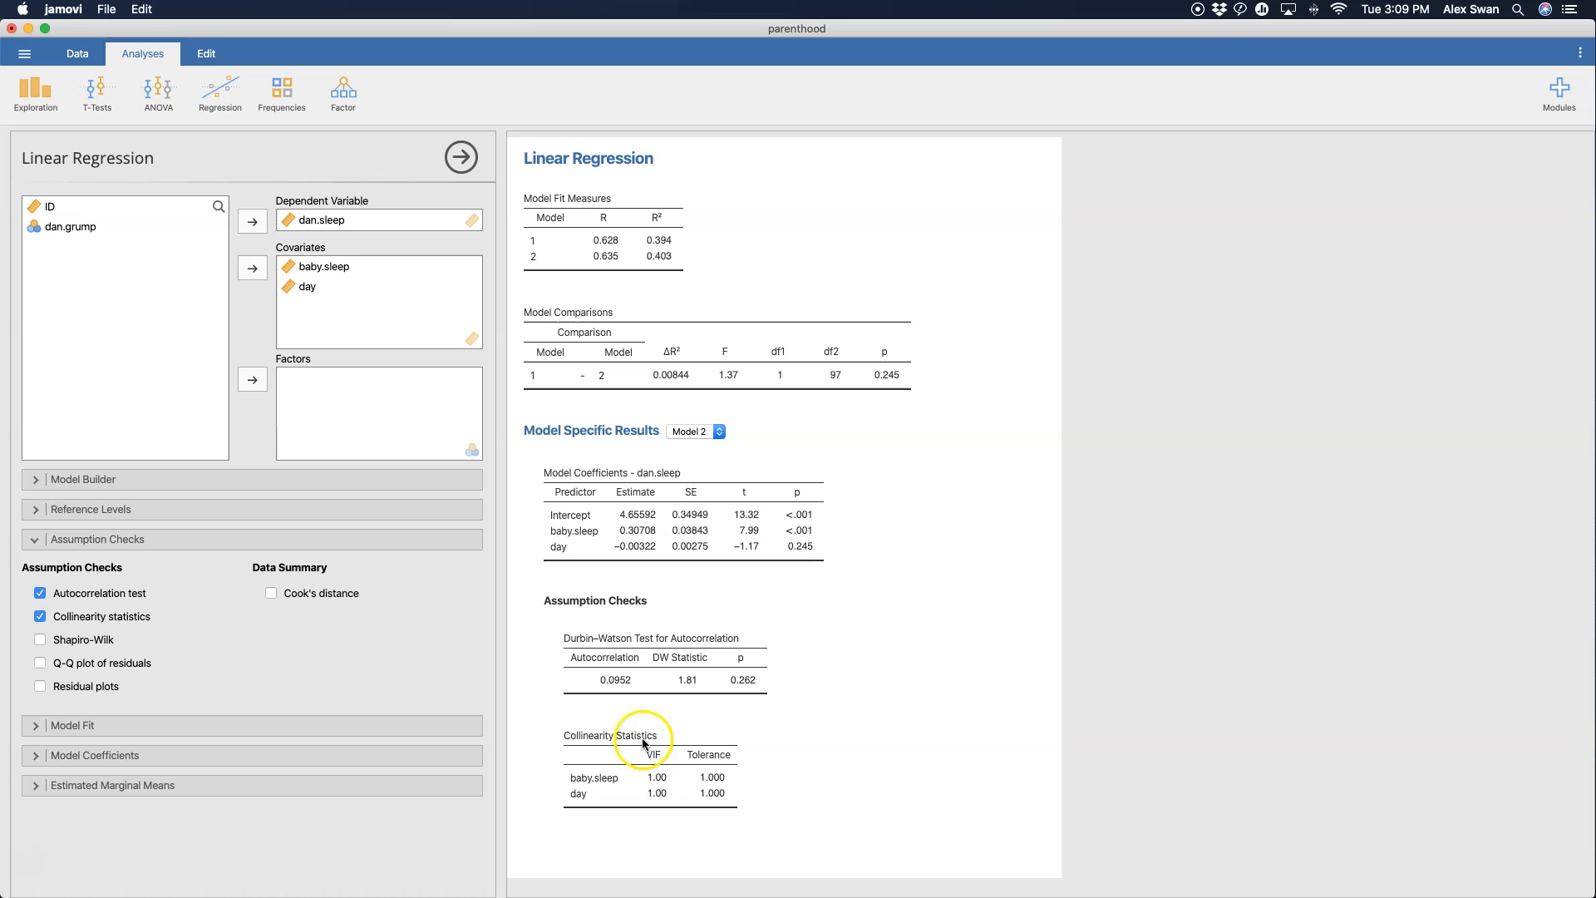
mouse_move(713, 764)
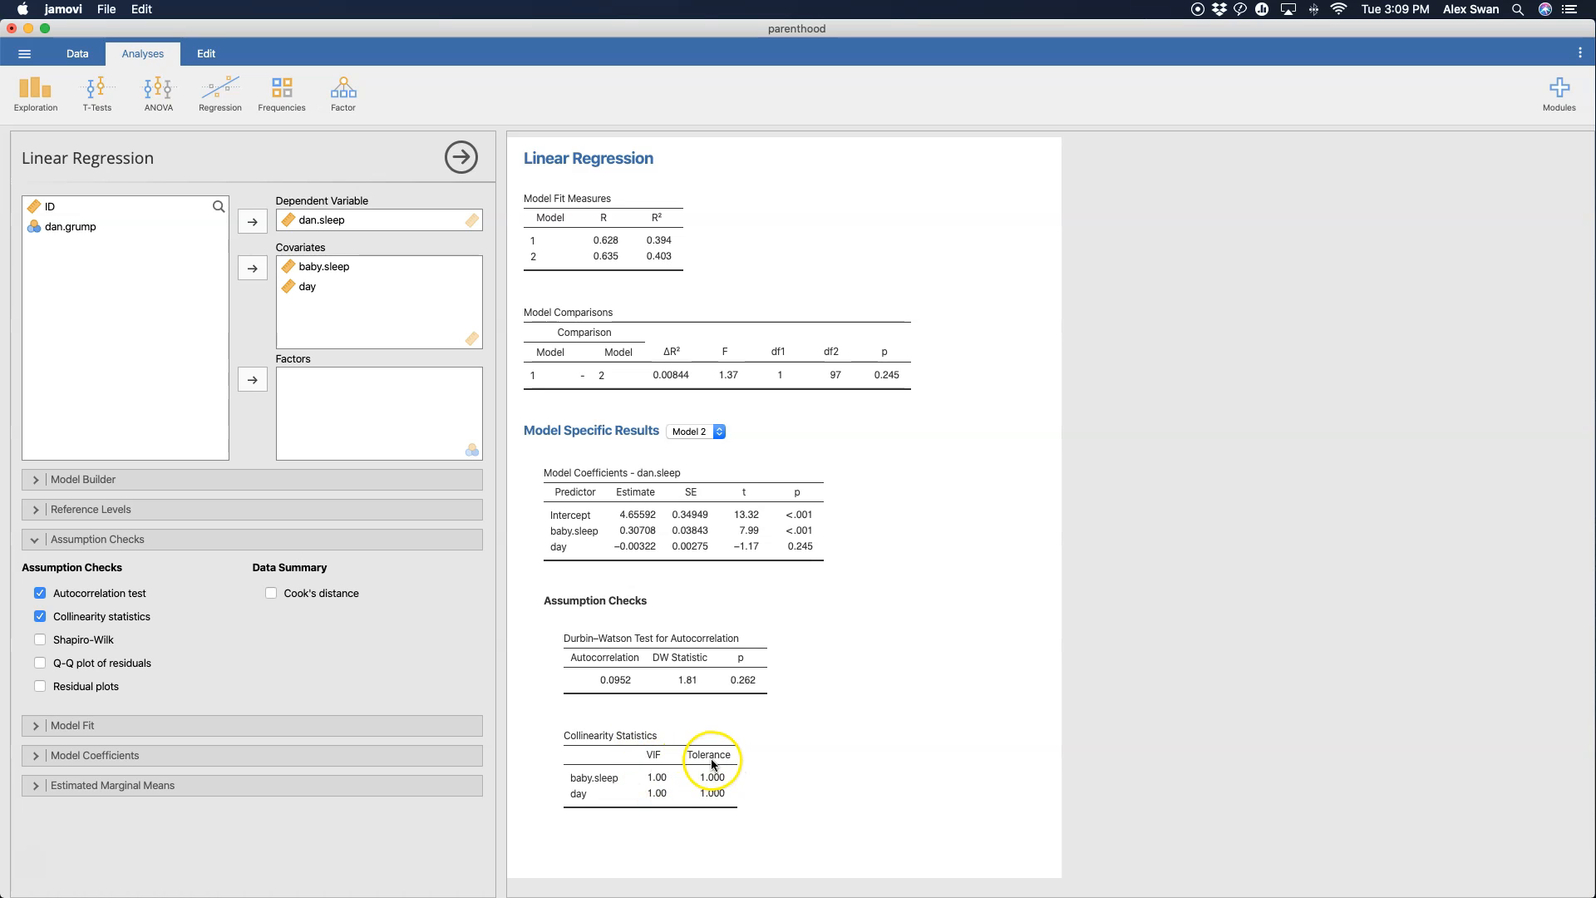
left_click(40, 638)
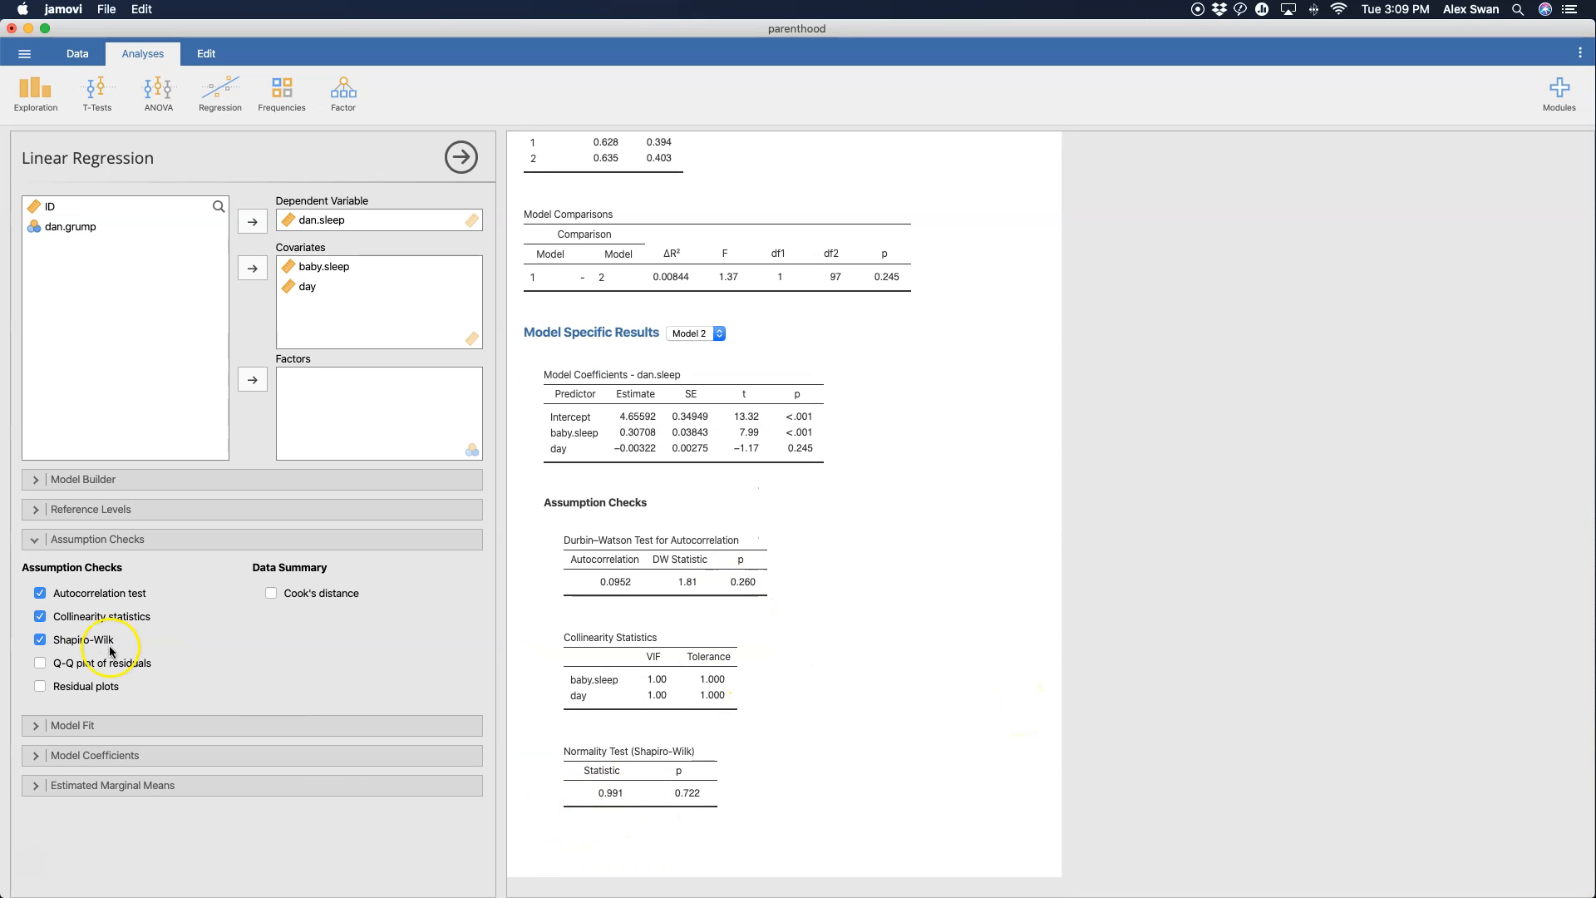
mouse_move(128, 670)
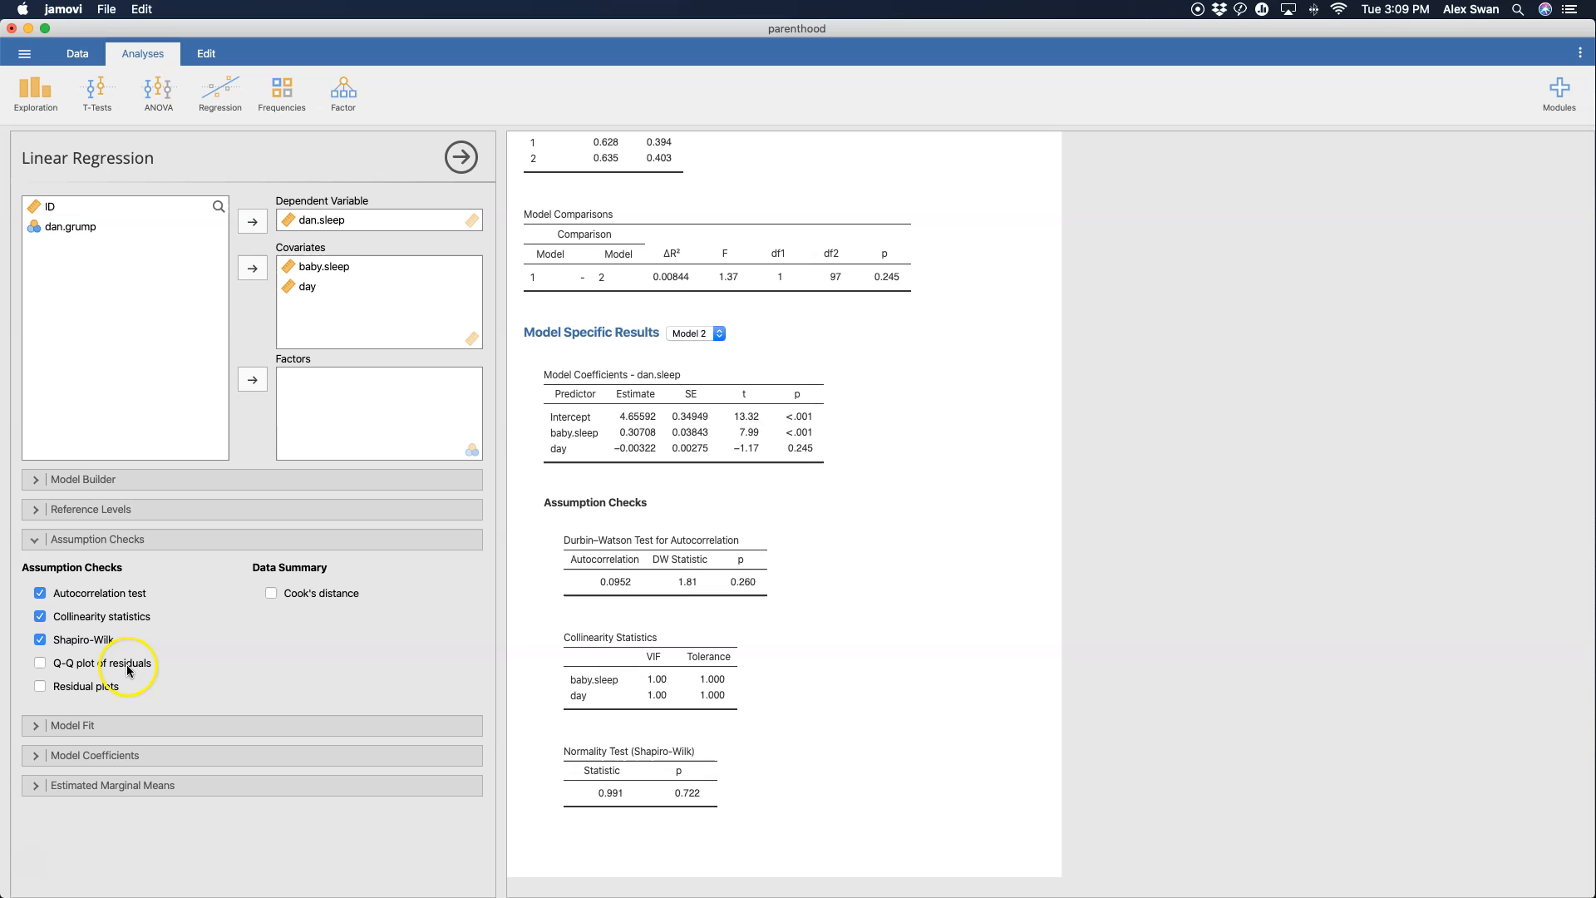
mouse_move(152, 670)
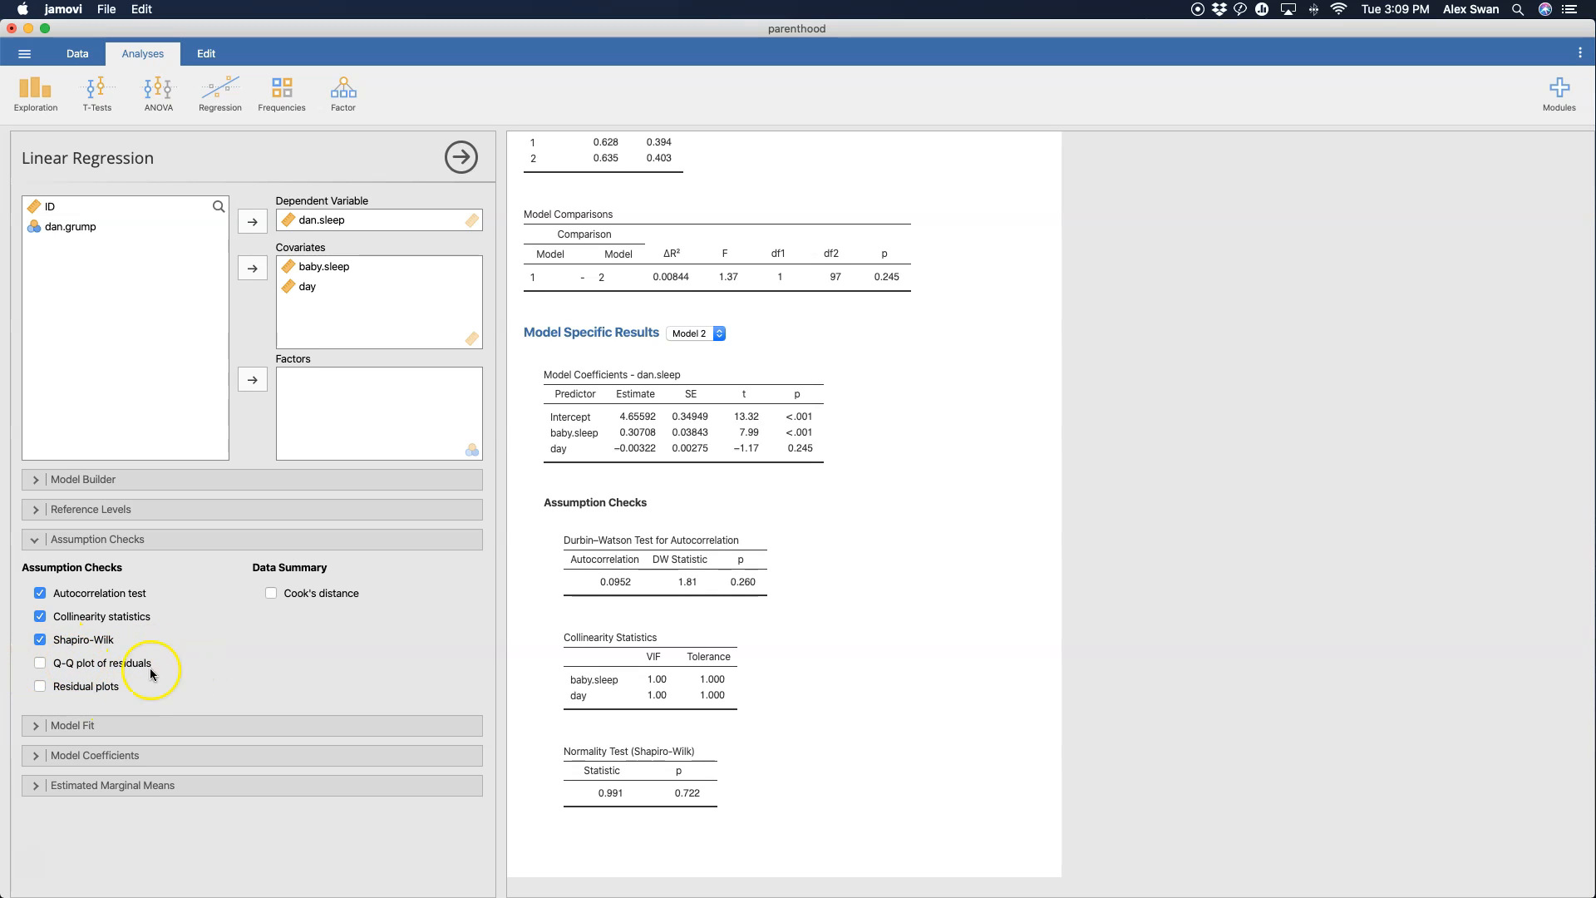
- Add residual plots and a Cook's distance summary table to the regression output
left_click(40, 685)
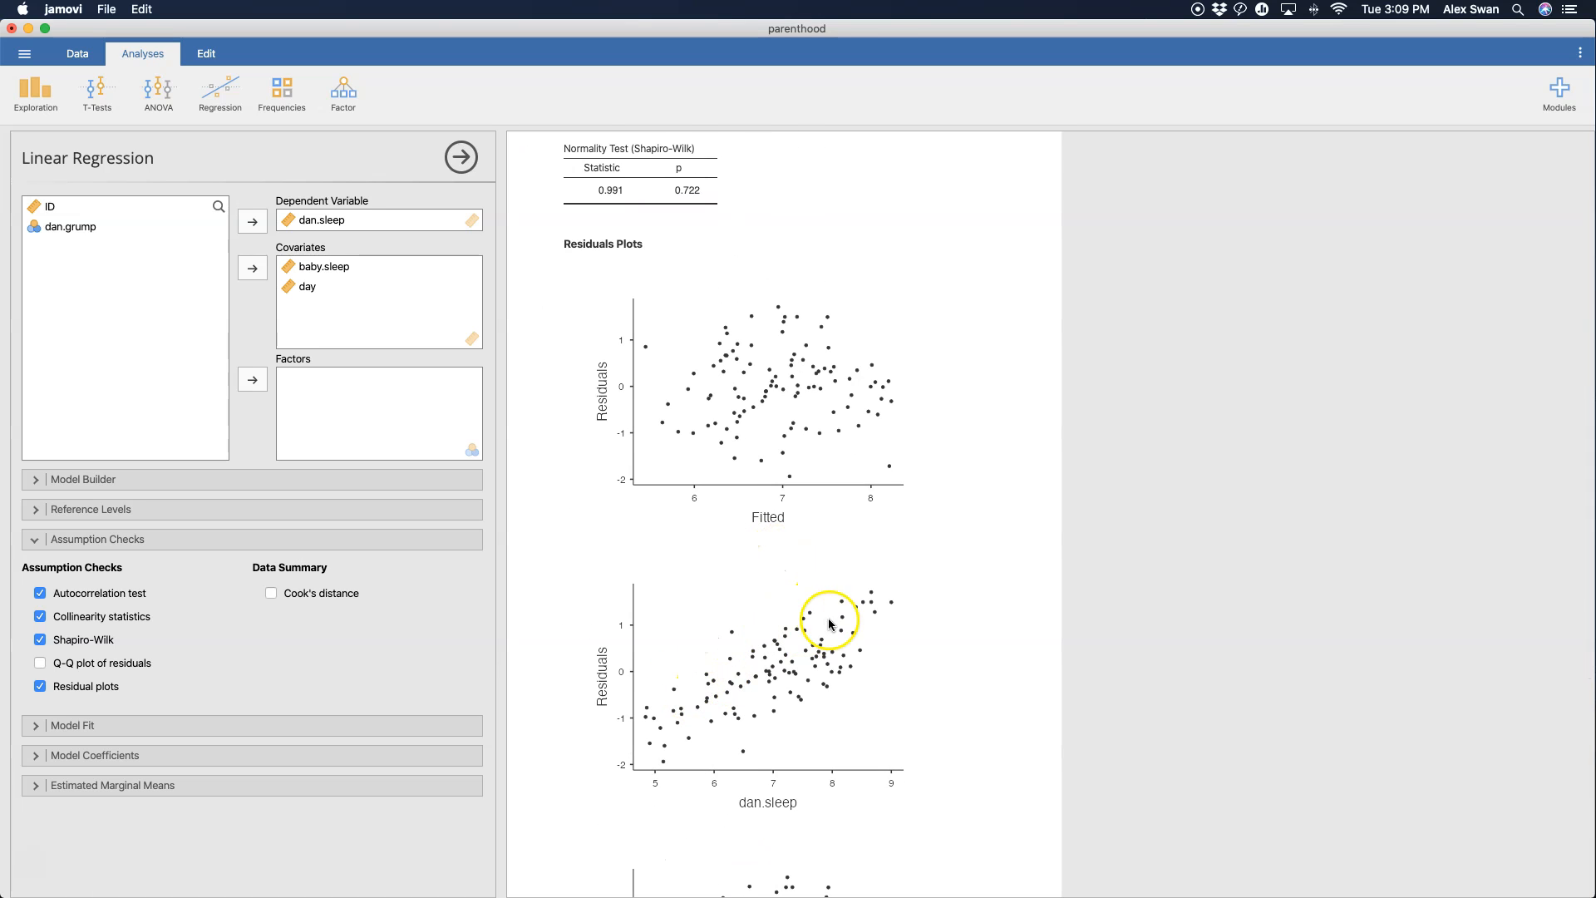
scroll("down", 3)
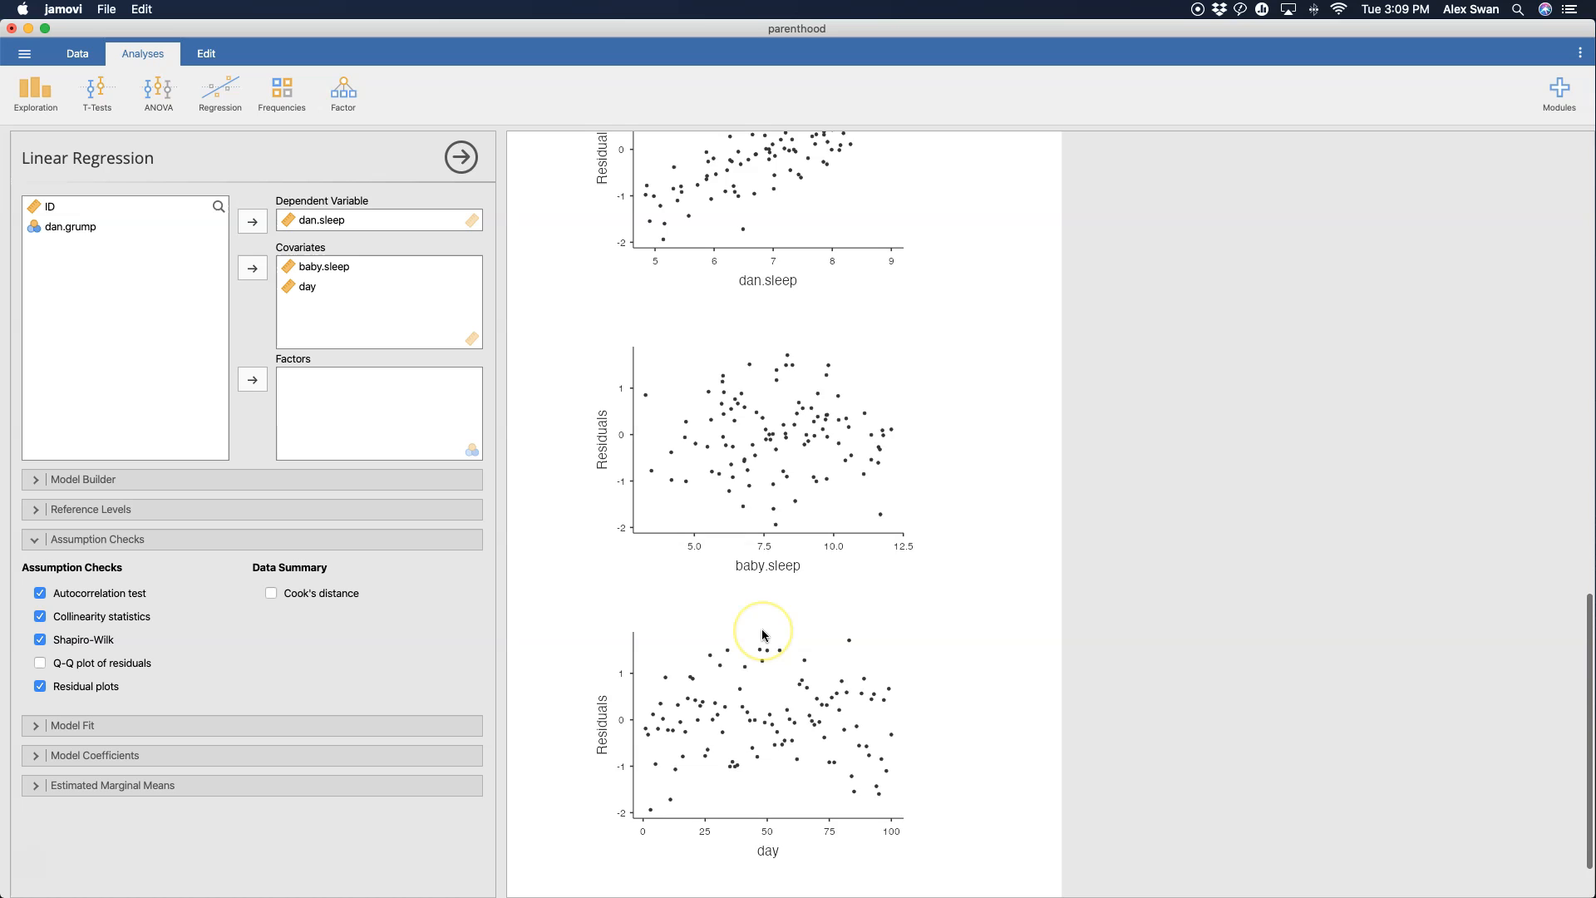
scroll("up", 3)
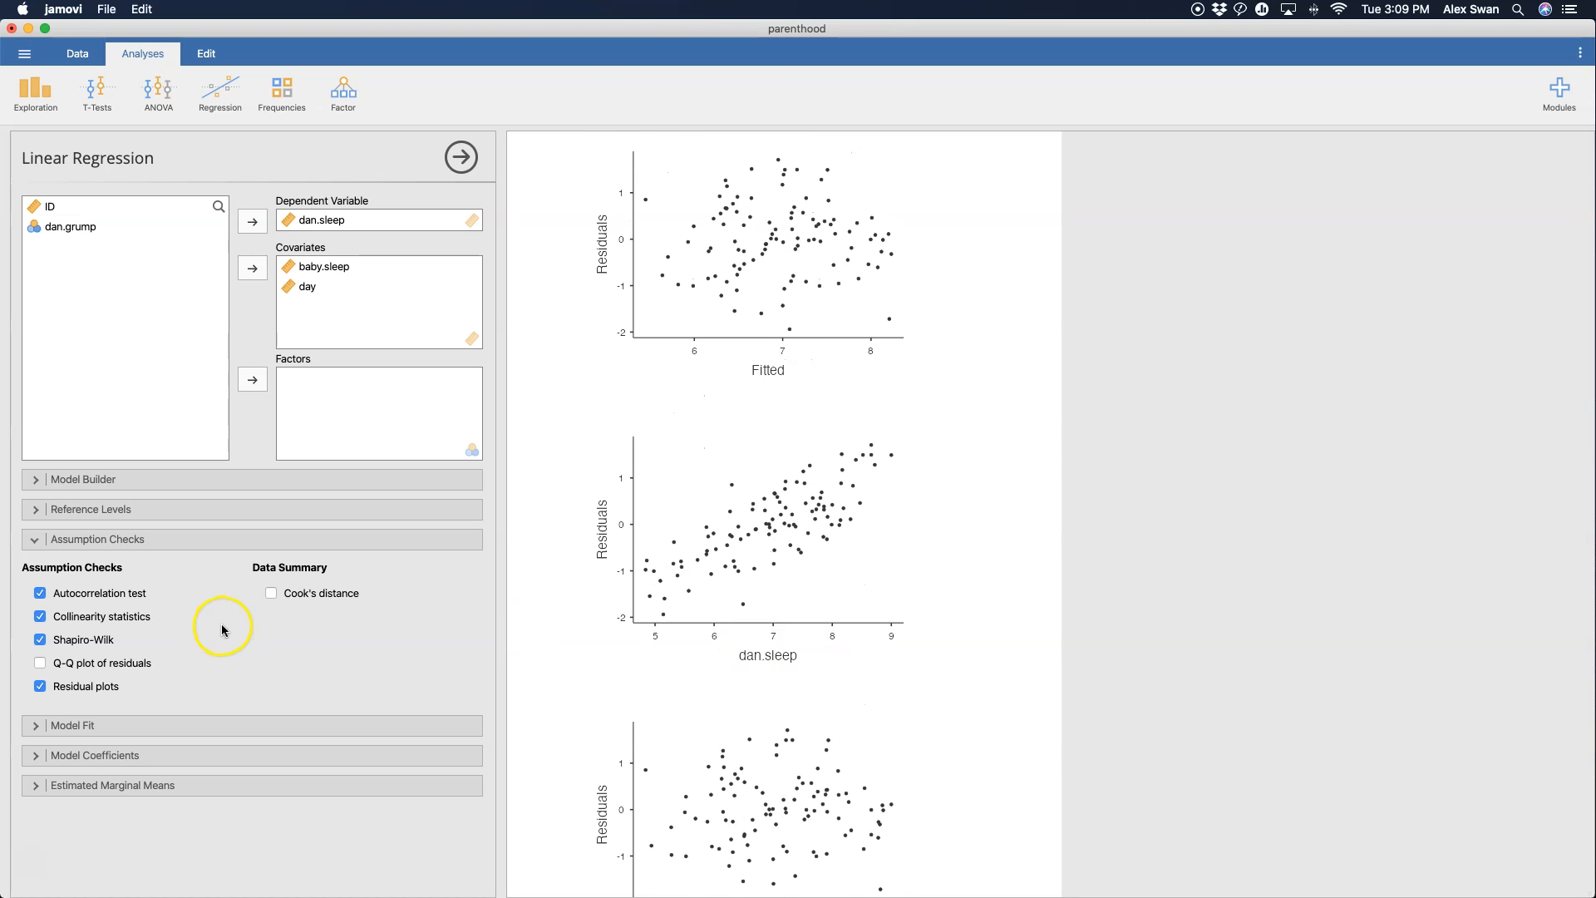
left_click(271, 592)
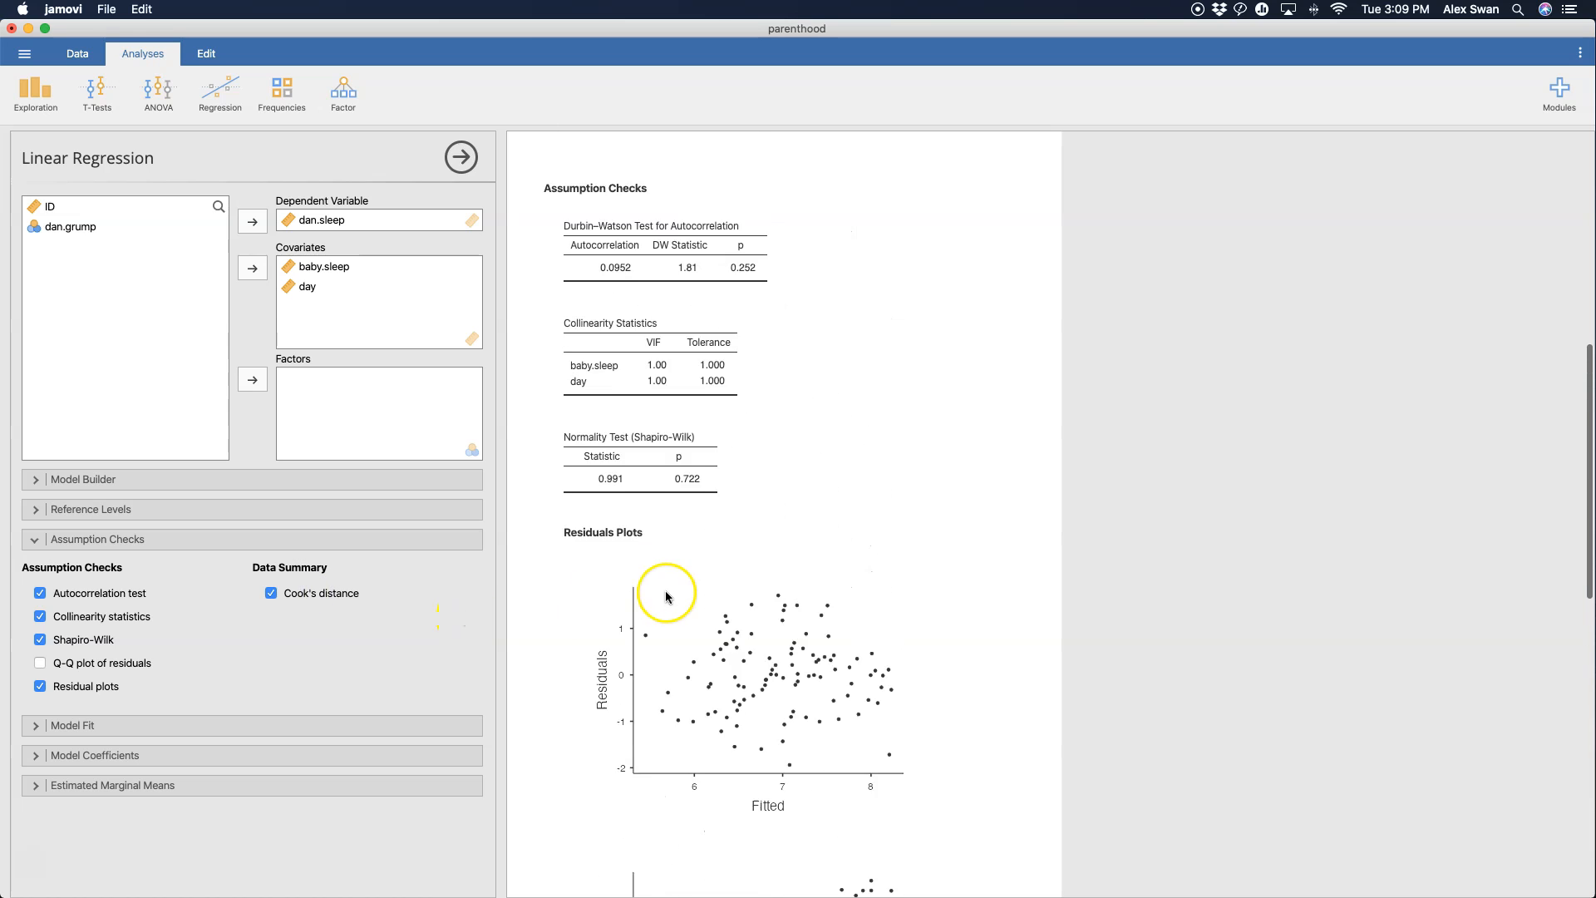
scroll("up", 3)
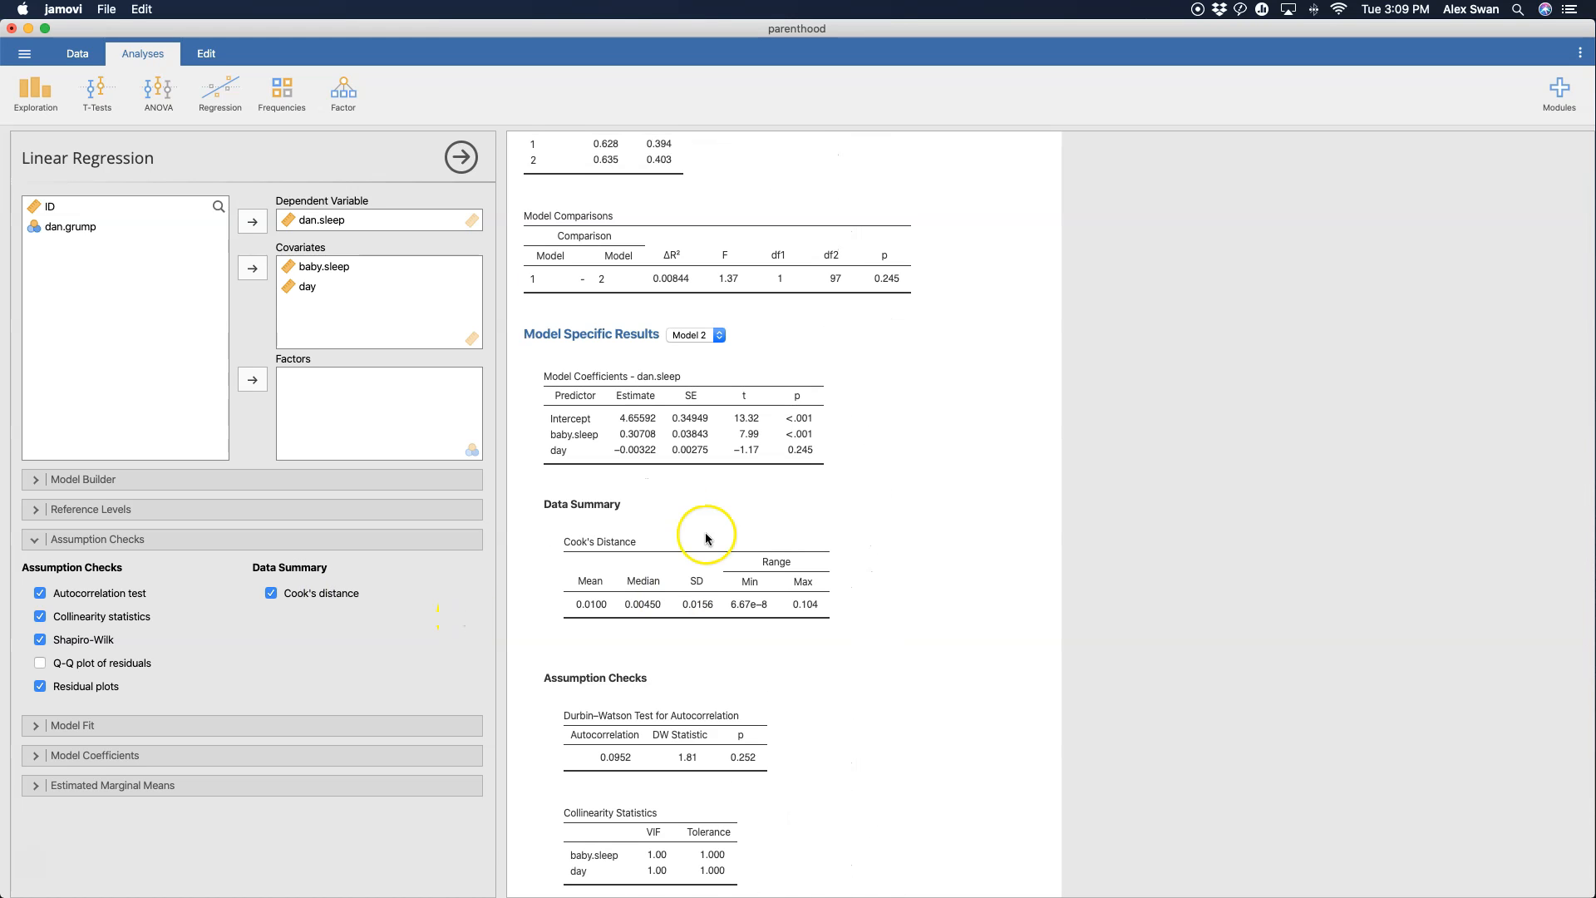
mouse_move(613, 634)
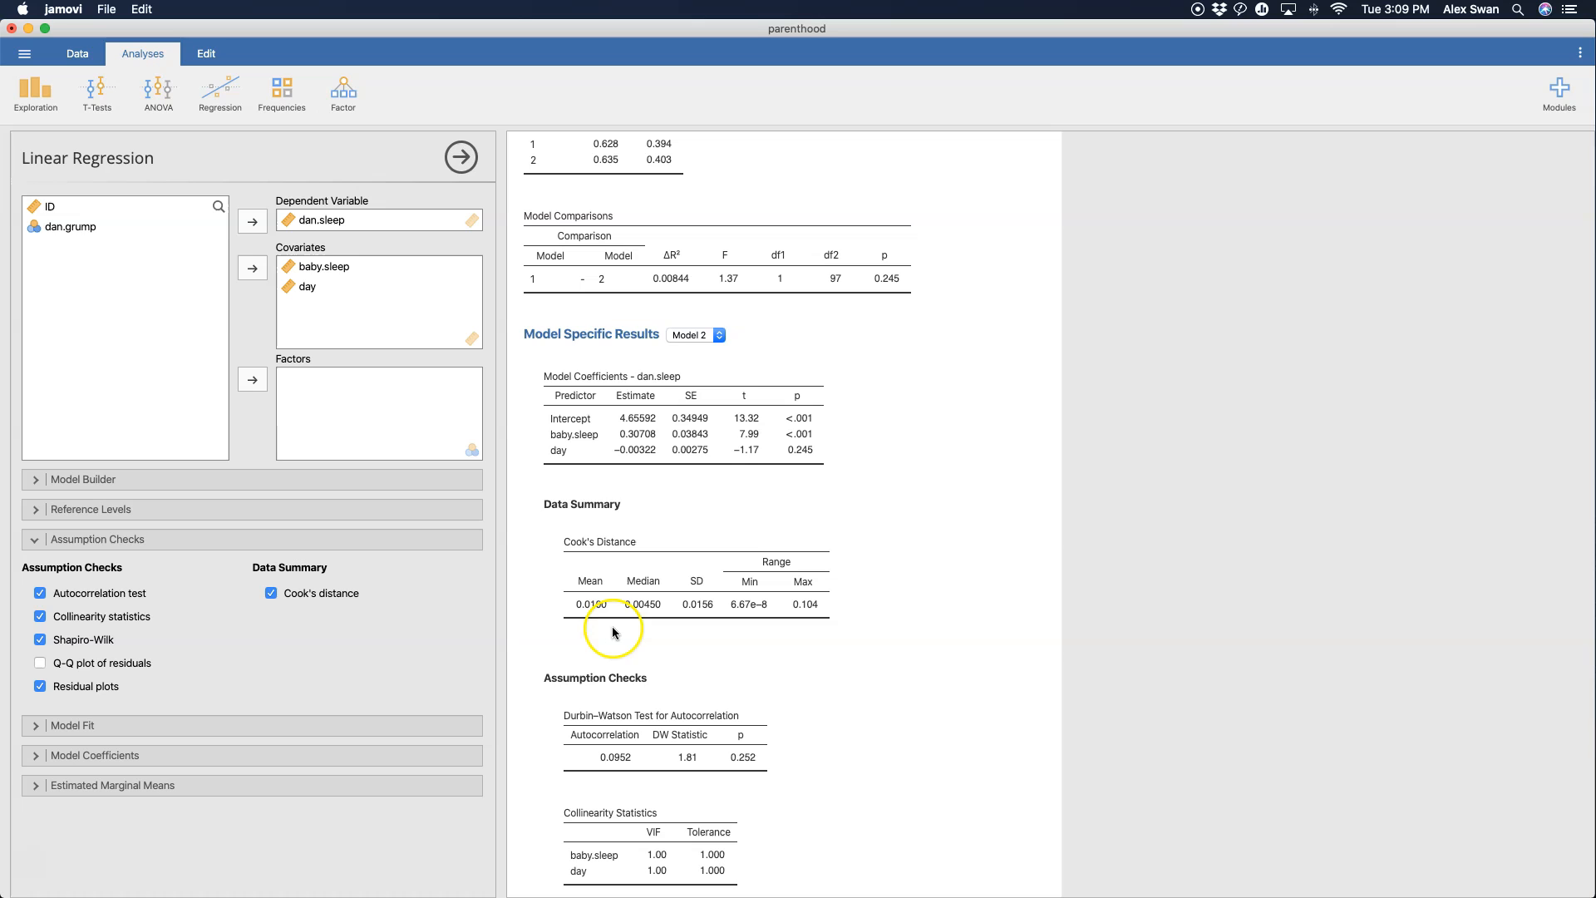
mouse_move(820, 622)
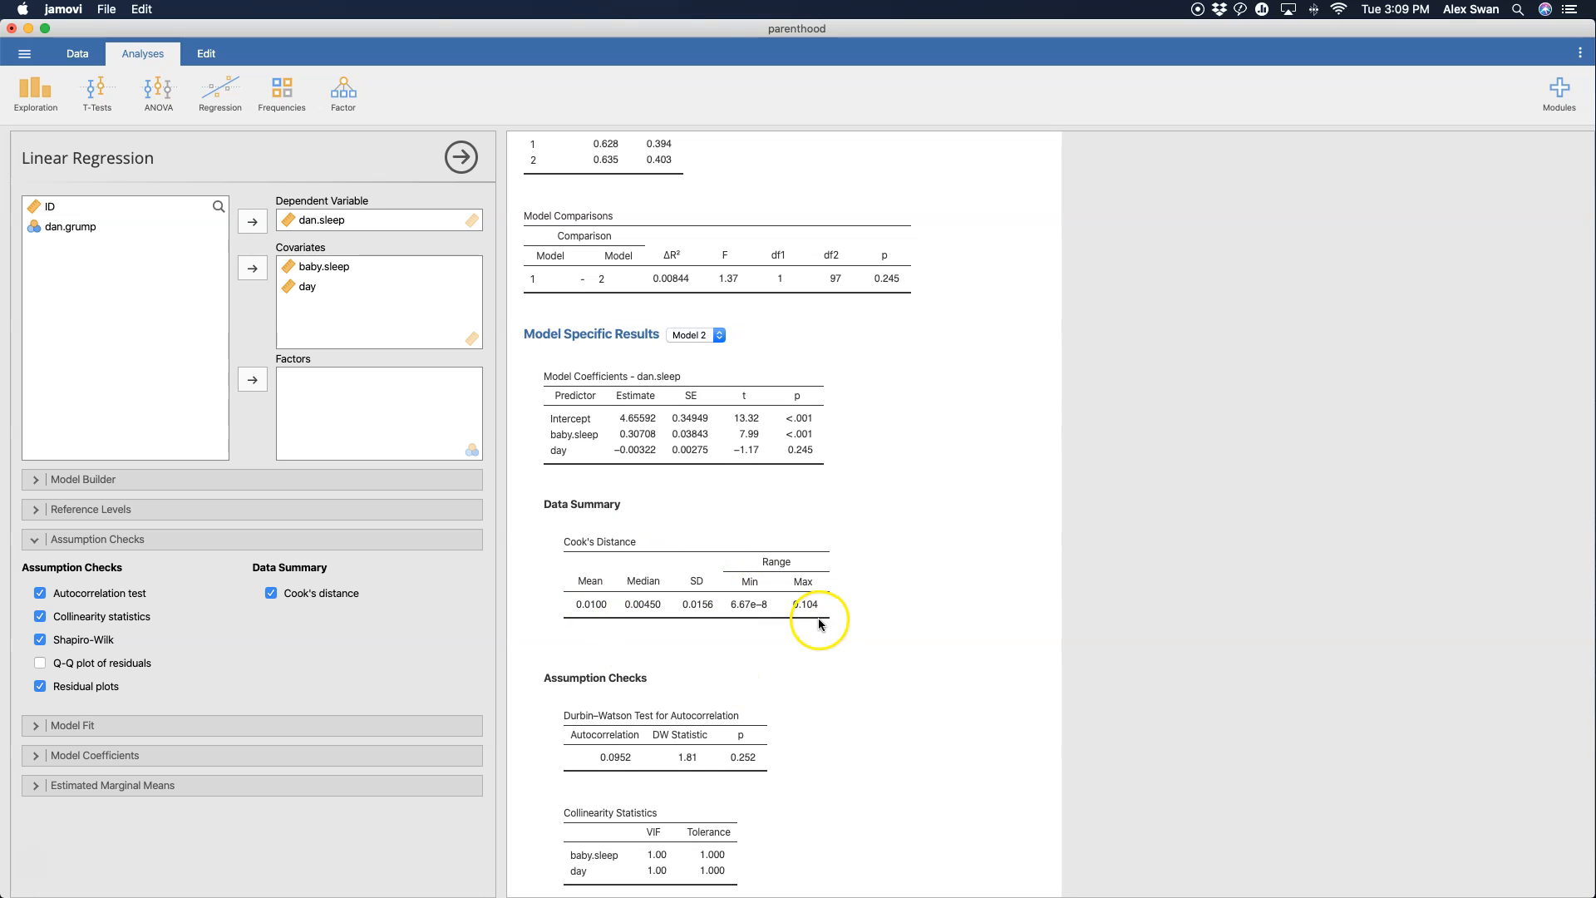
mouse_move(707, 653)
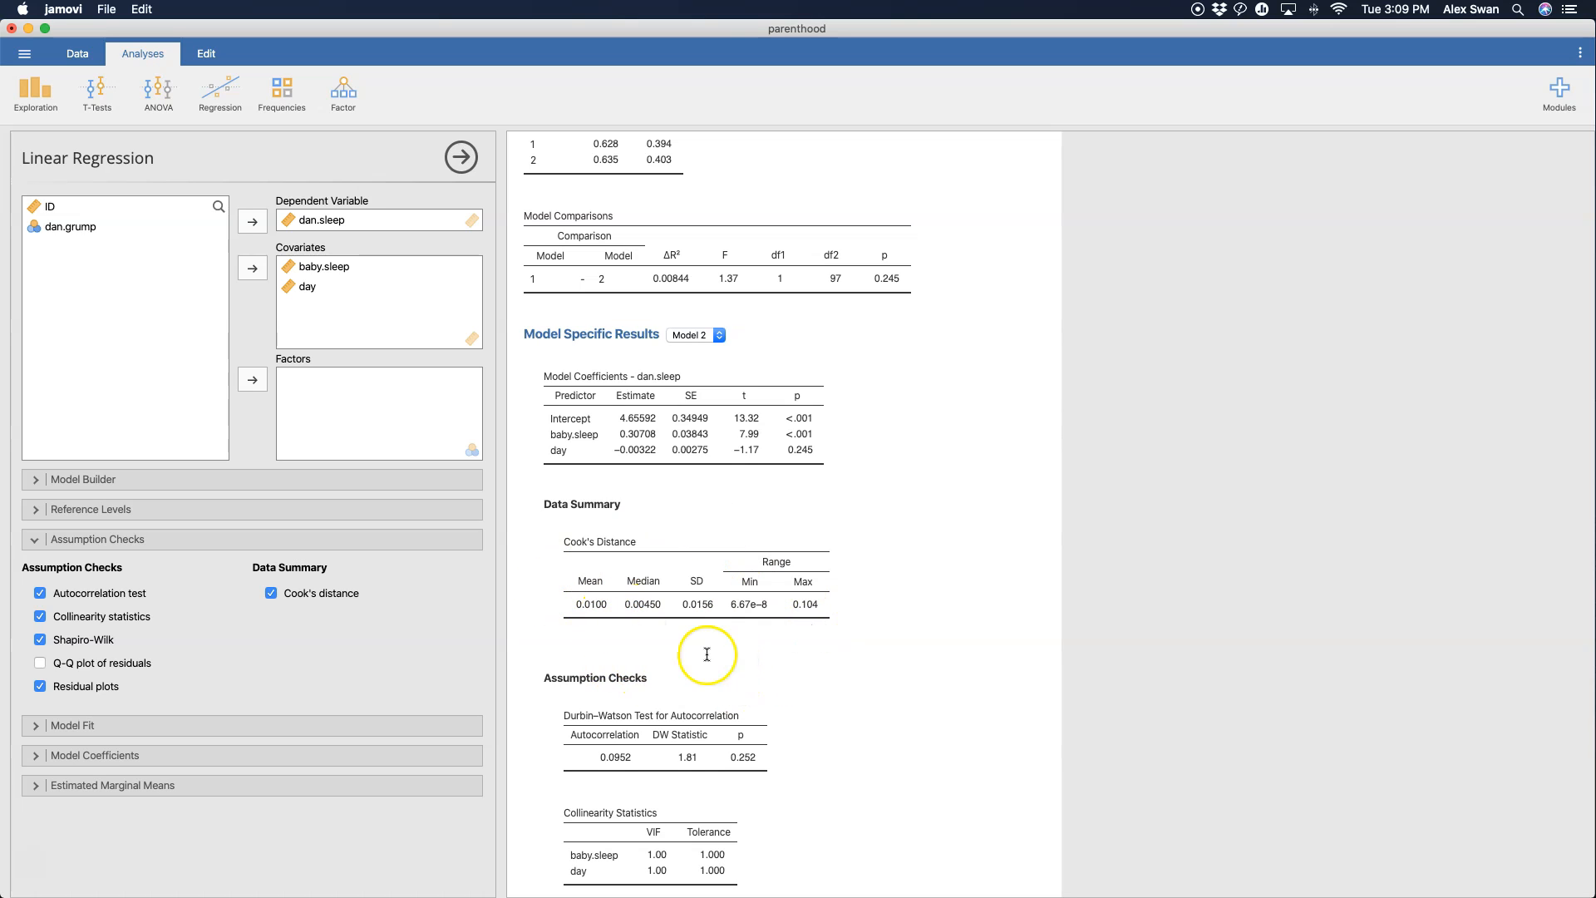
mouse_move(283, 710)
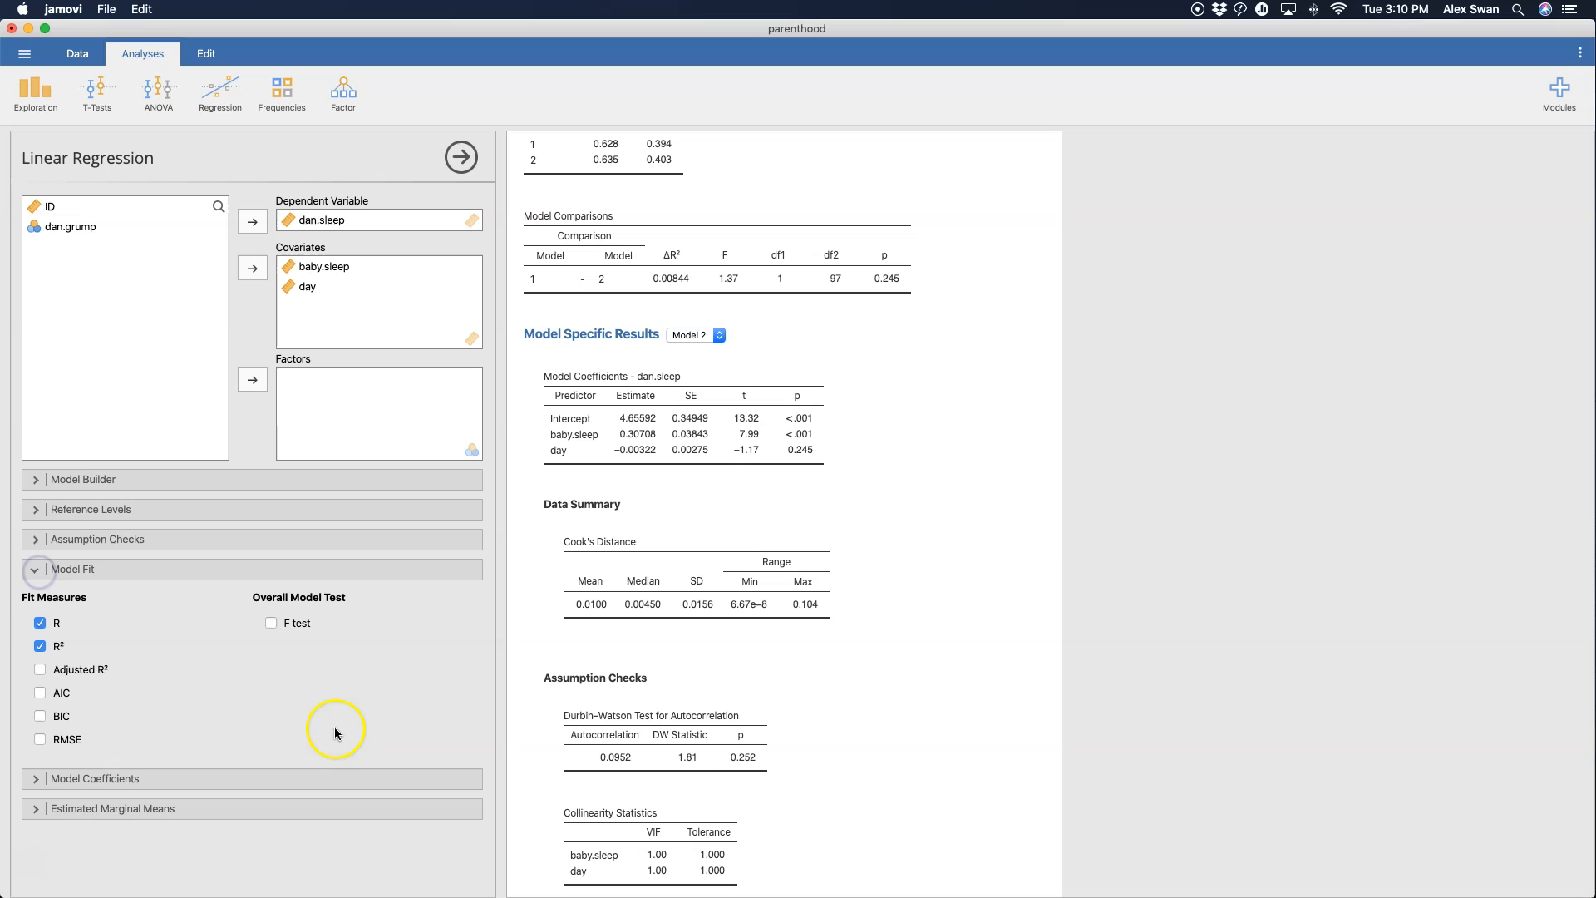
- Add adjusted R² to the model fit measures for both models
scroll("up", 3)
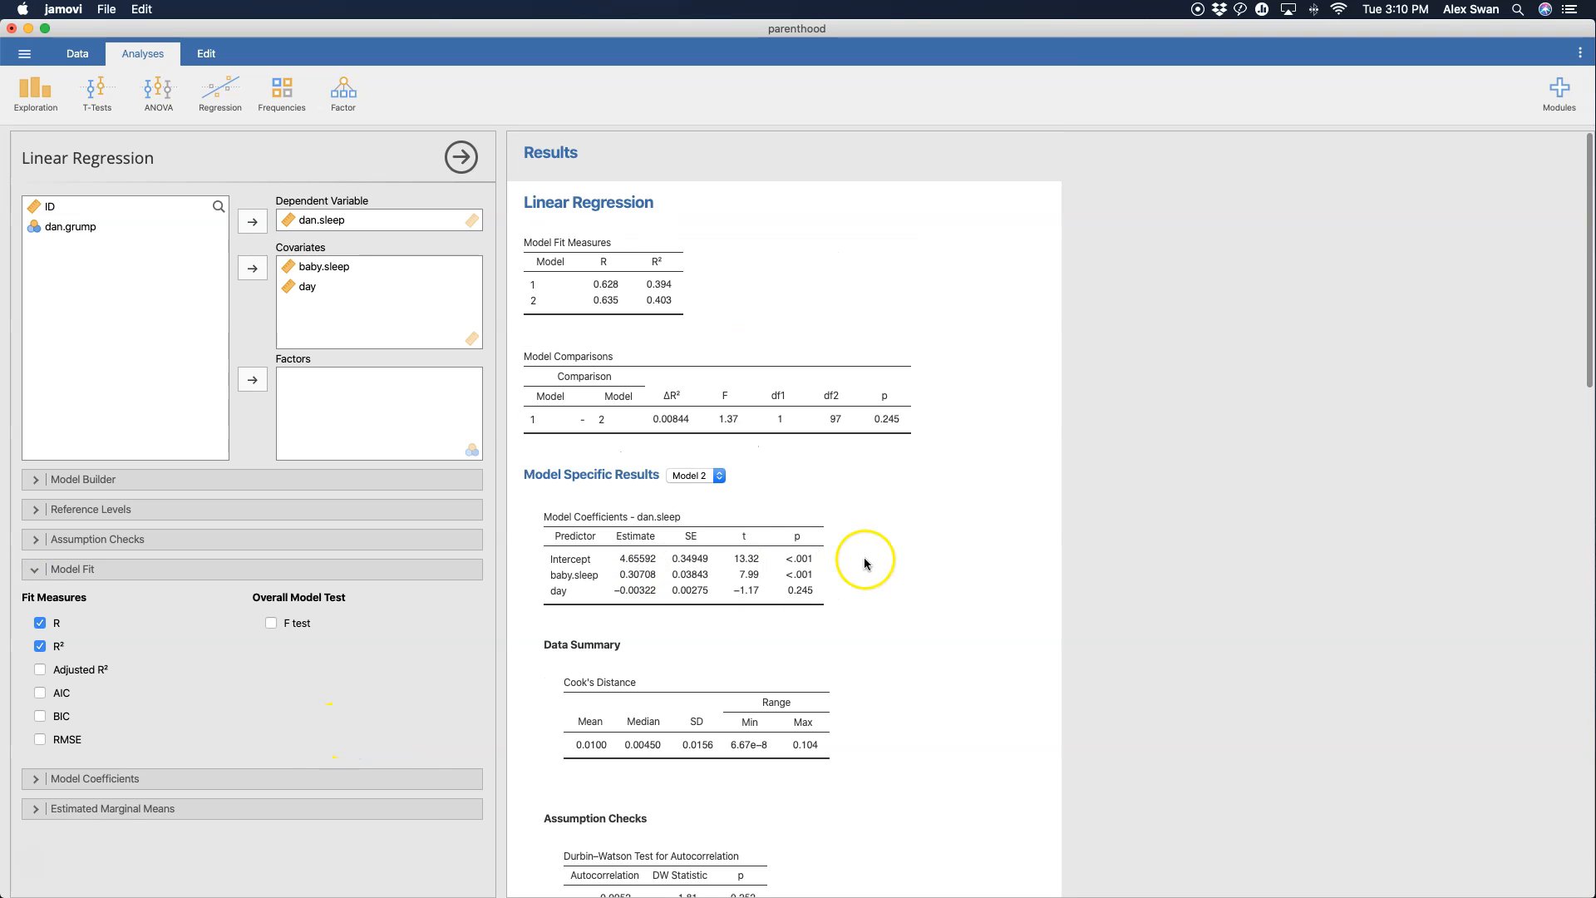
mouse_move(314, 752)
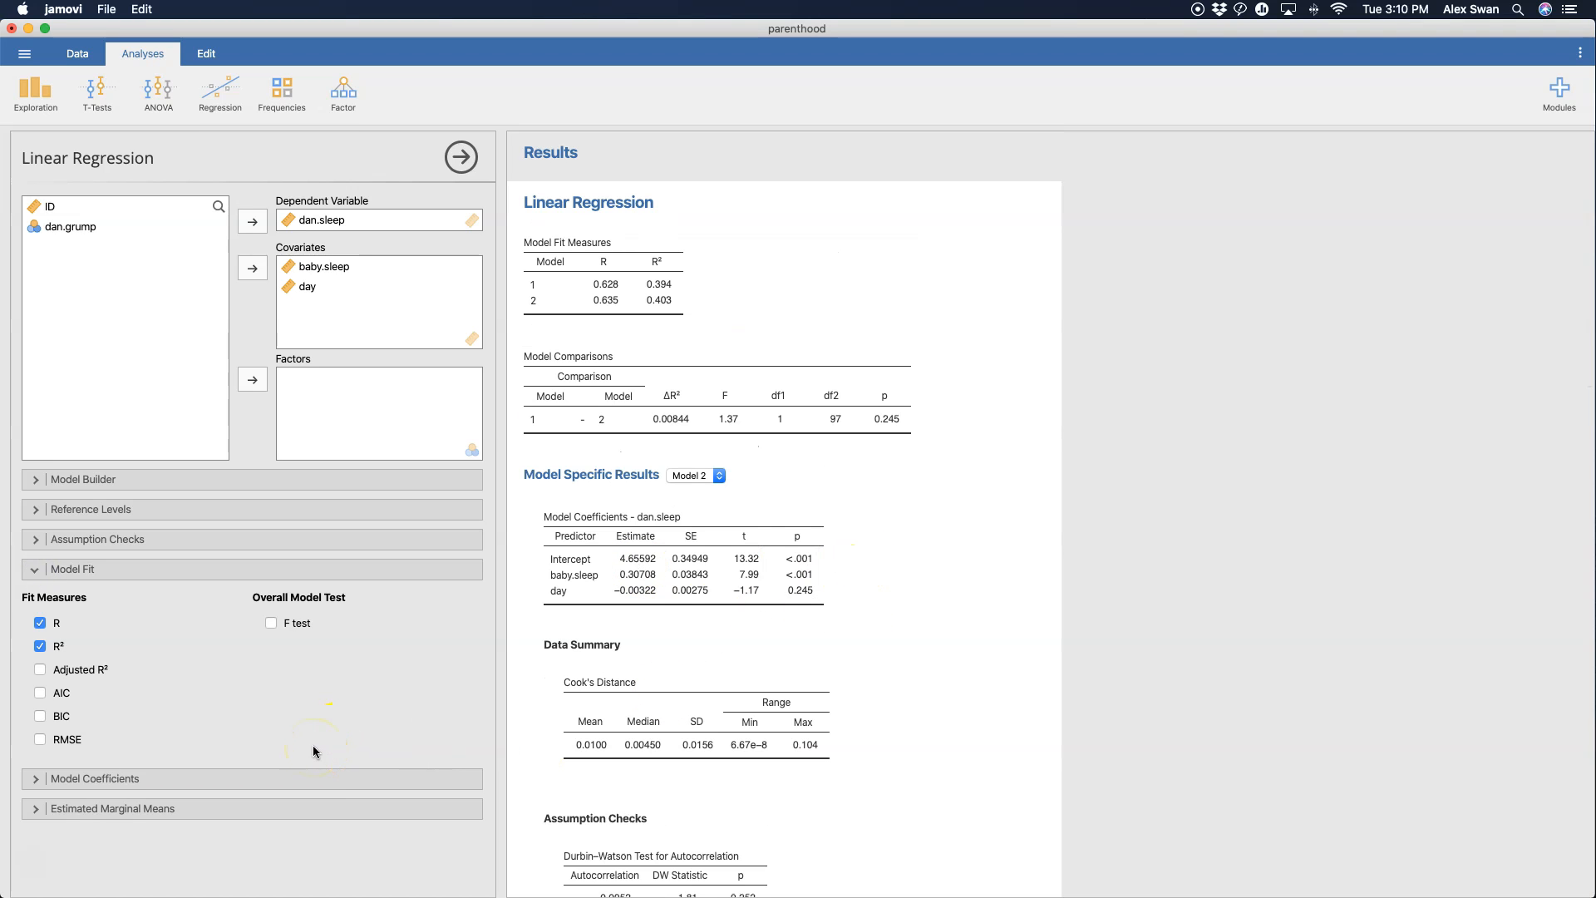
mouse_move(299, 636)
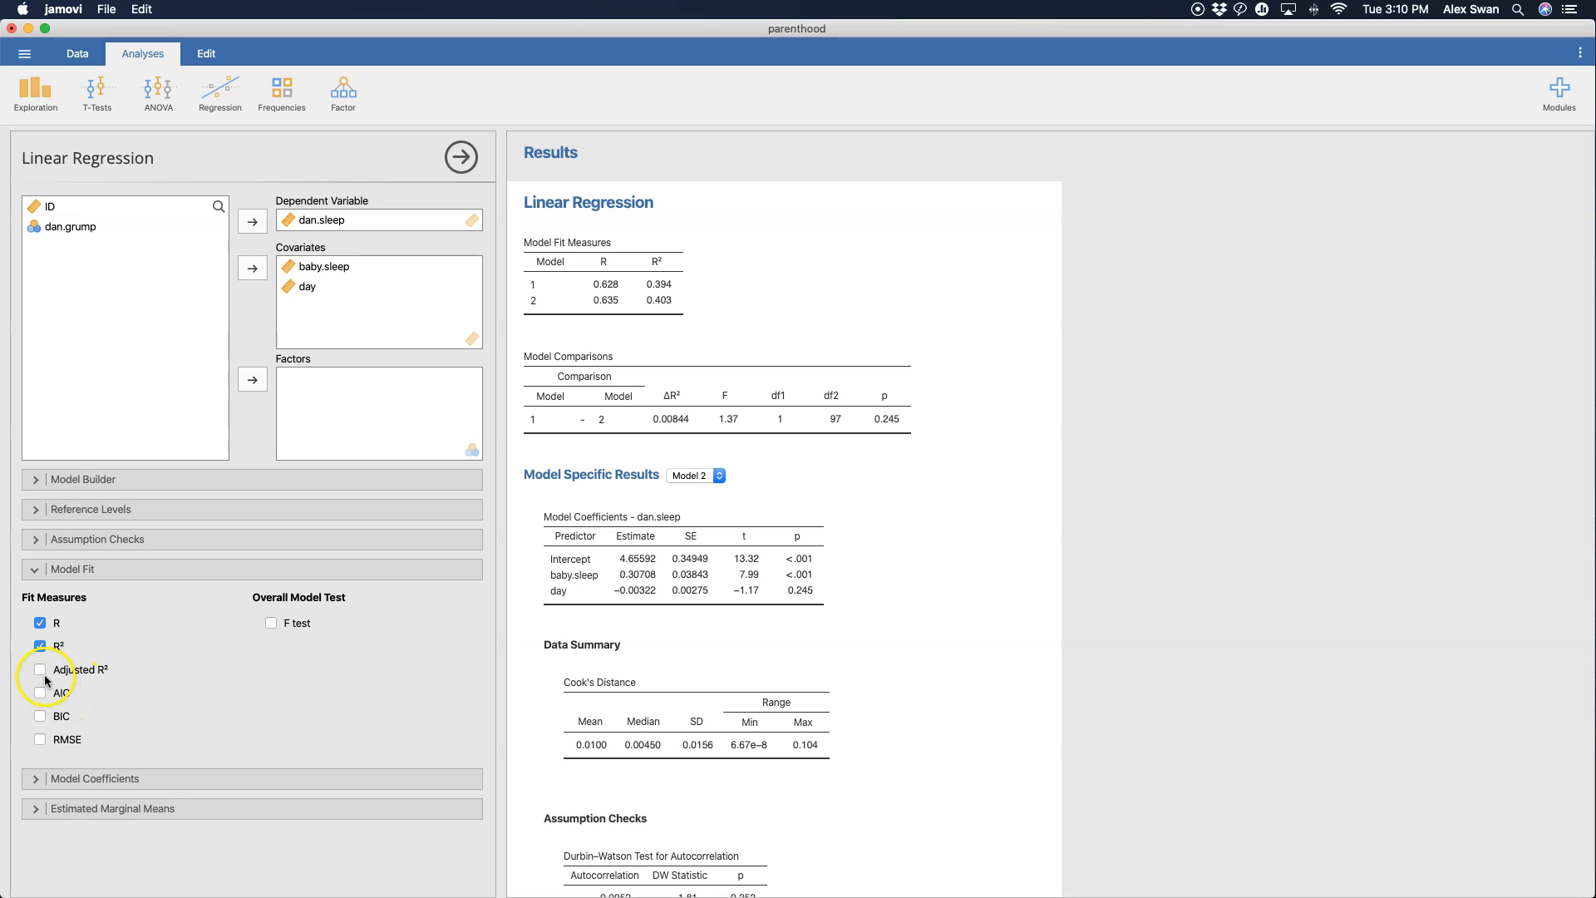
left_click(40, 668)
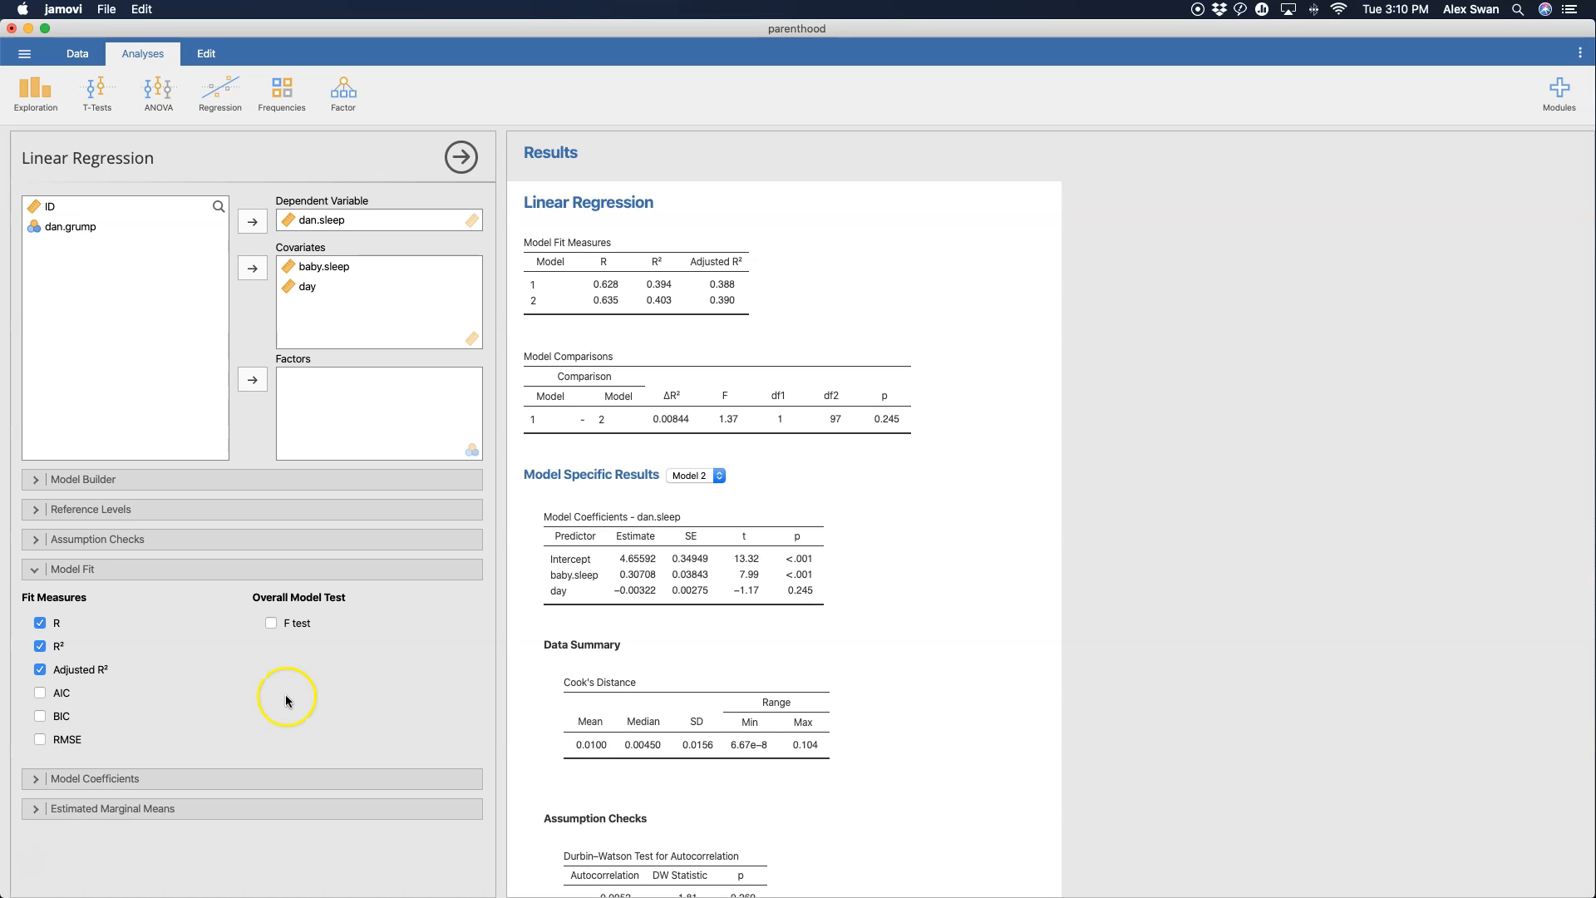
mouse_move(292, 593)
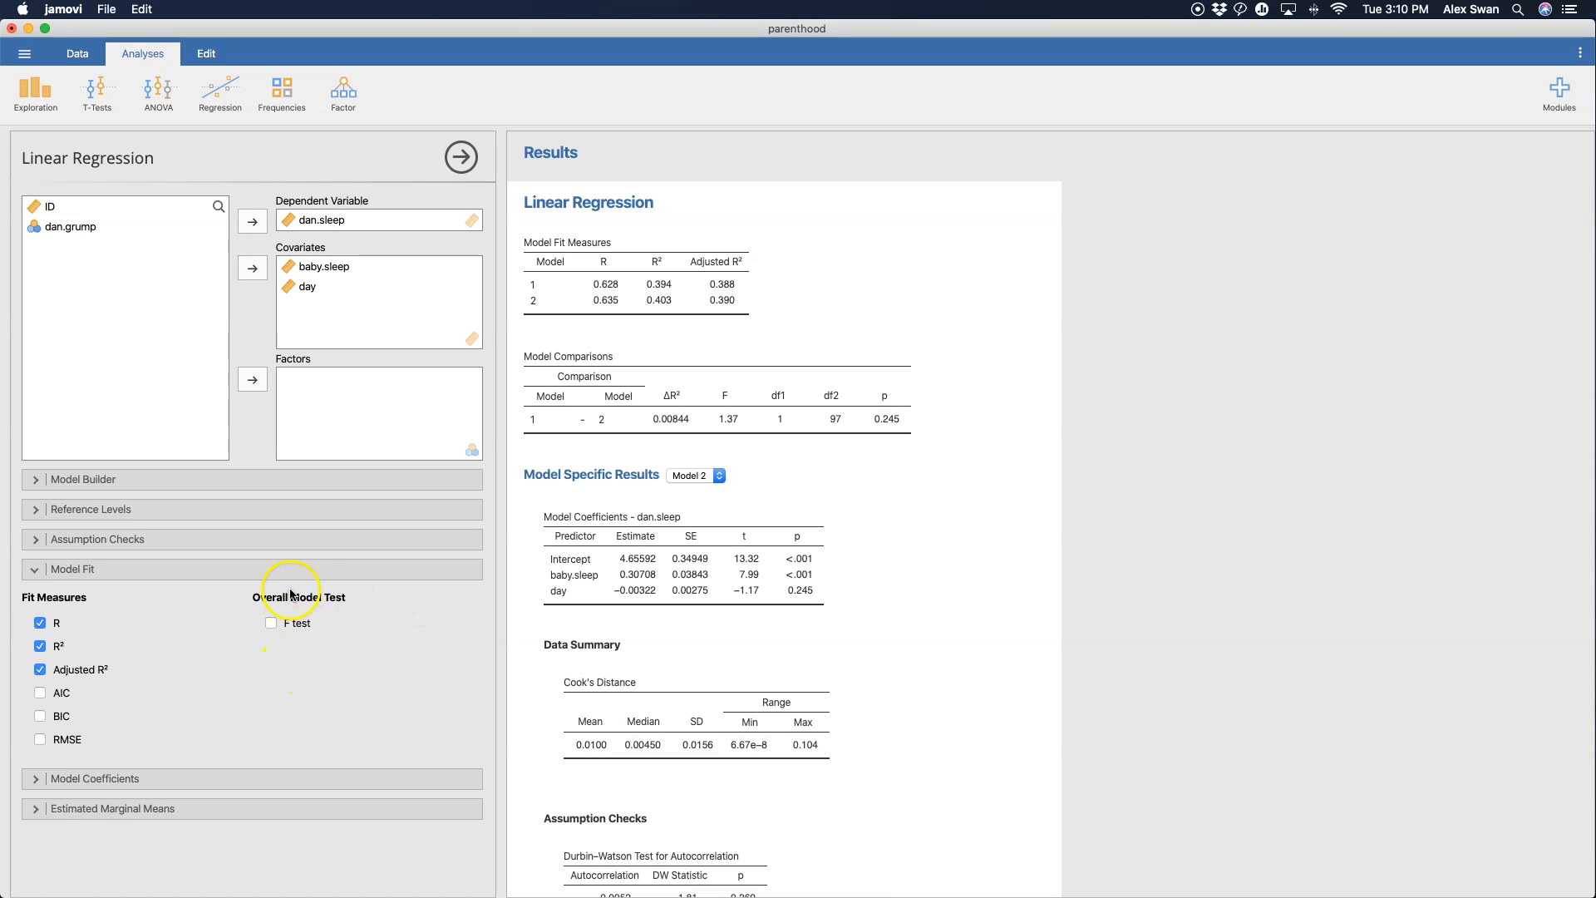
mouse_move(217, 665)
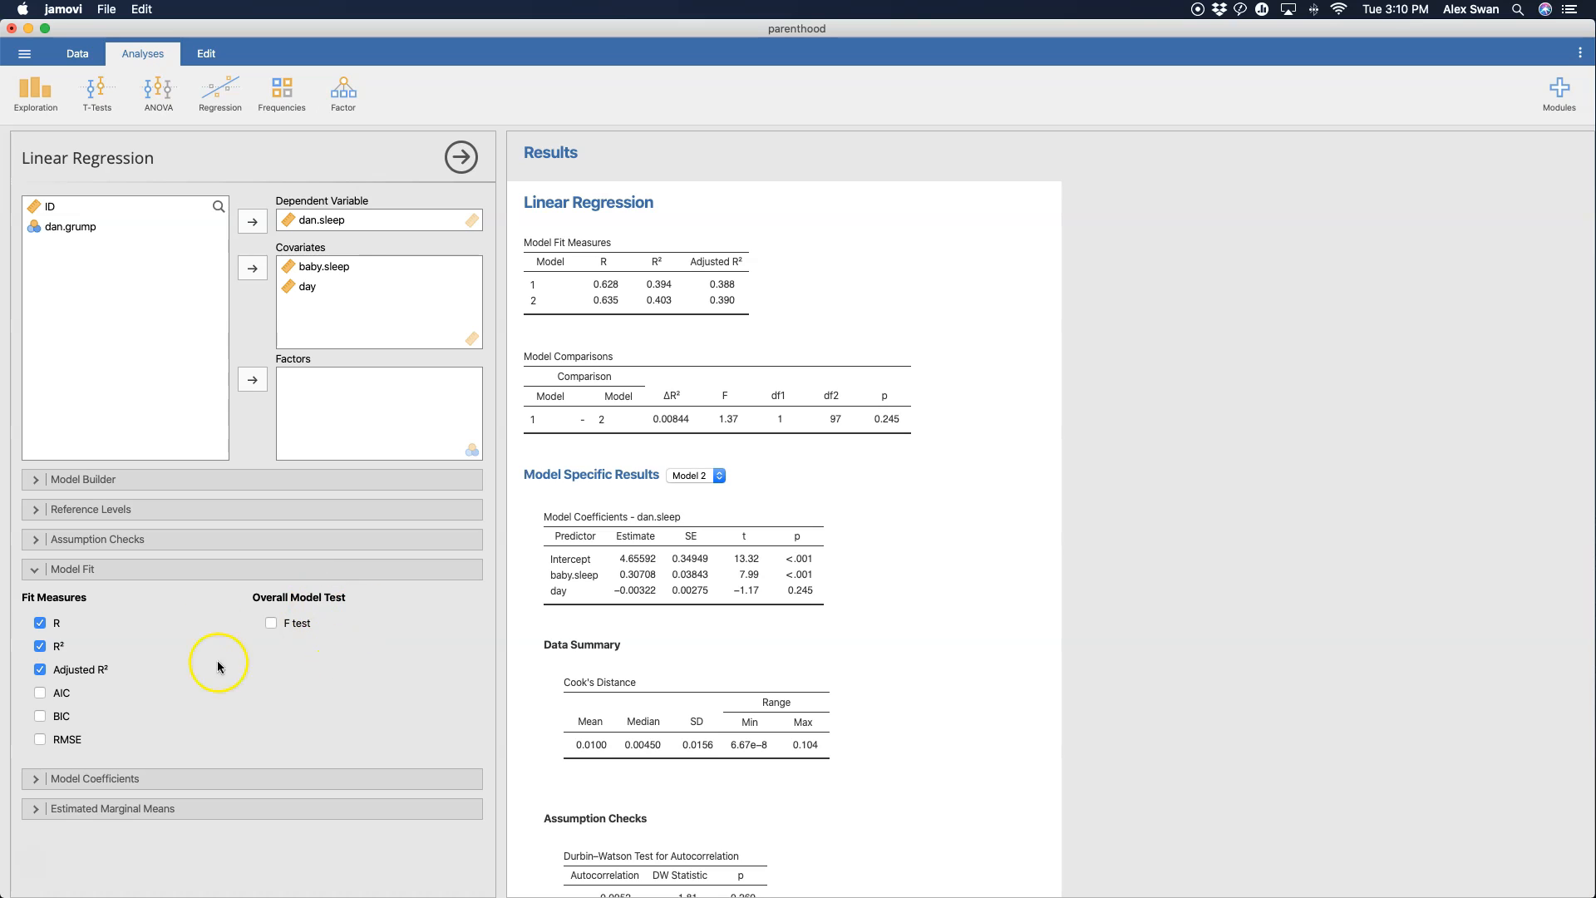
mouse_move(299, 634)
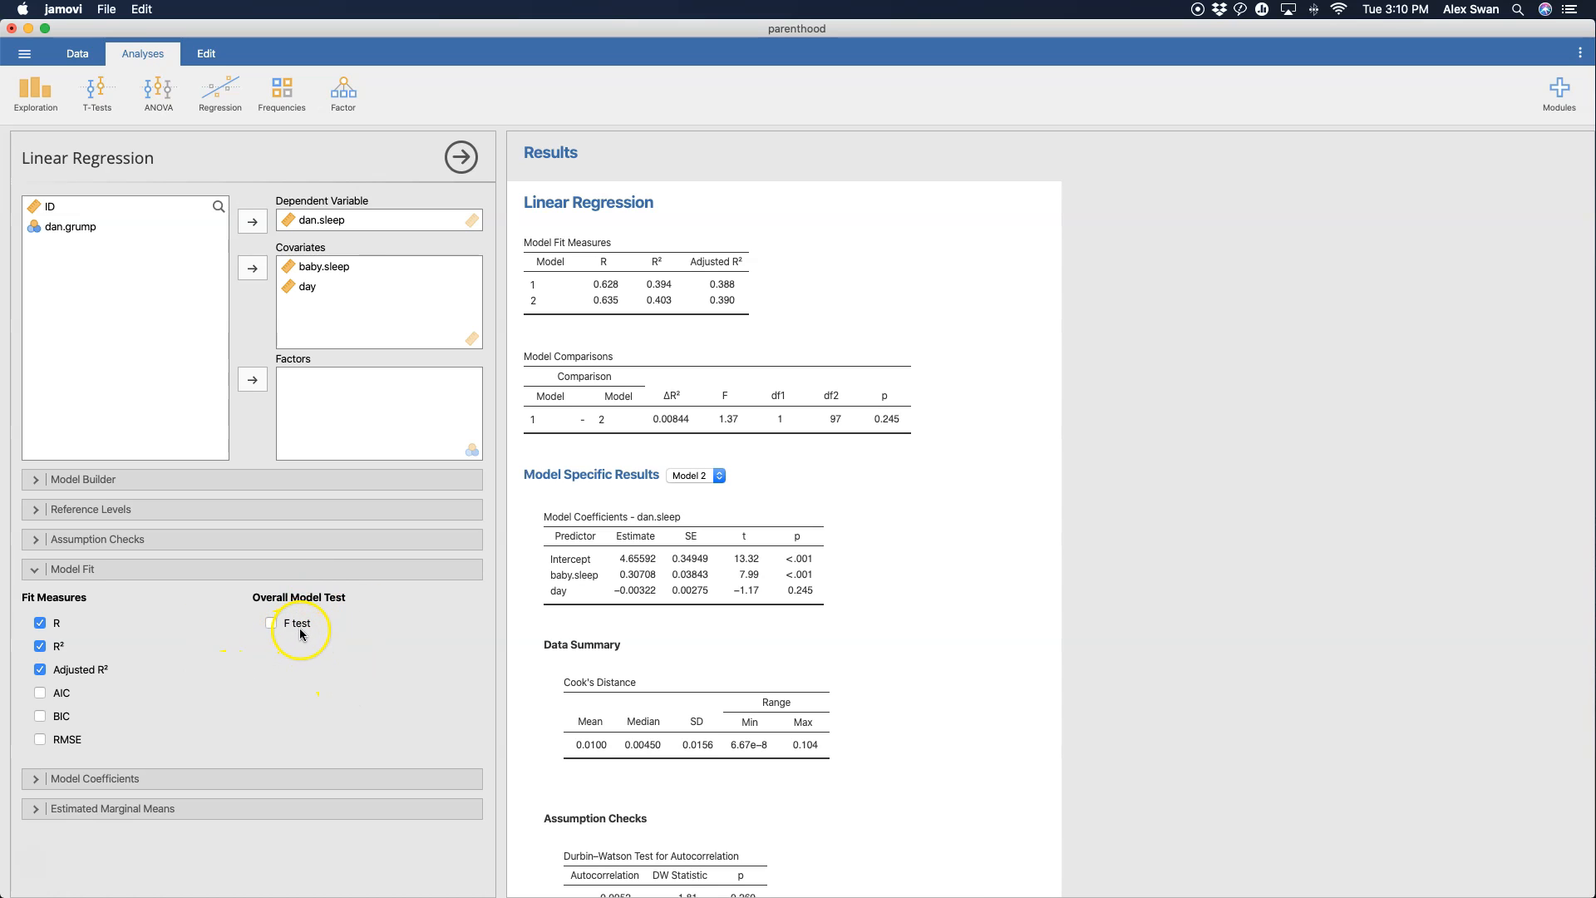
- Add the overall model F test with df1, df2 and p to the fit table
left_click(271, 622)
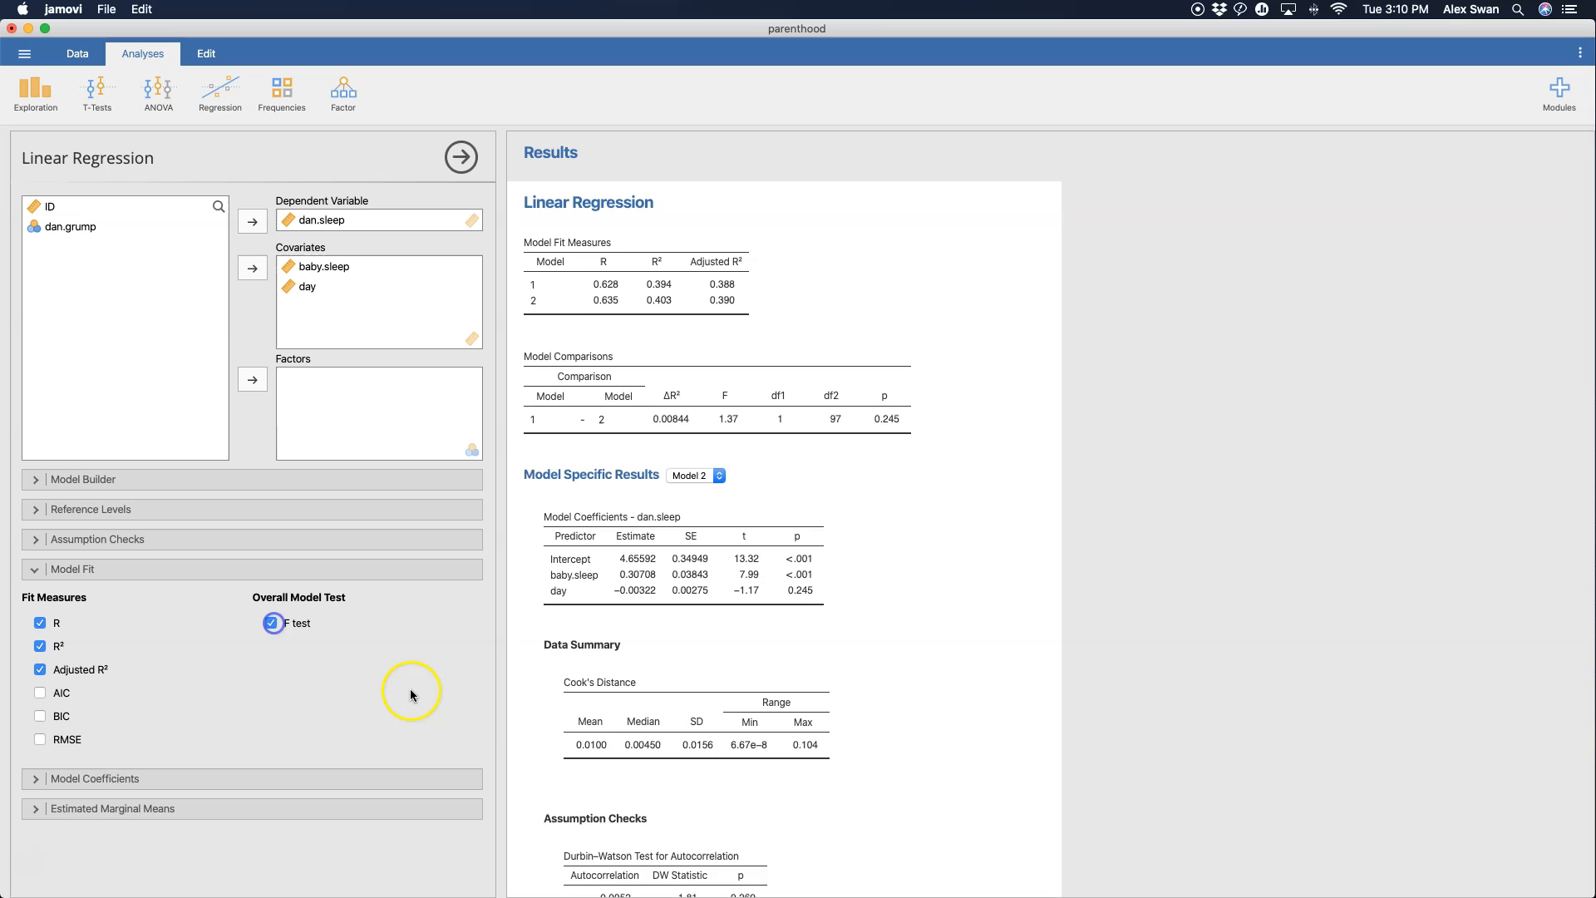
left_click(271, 622)
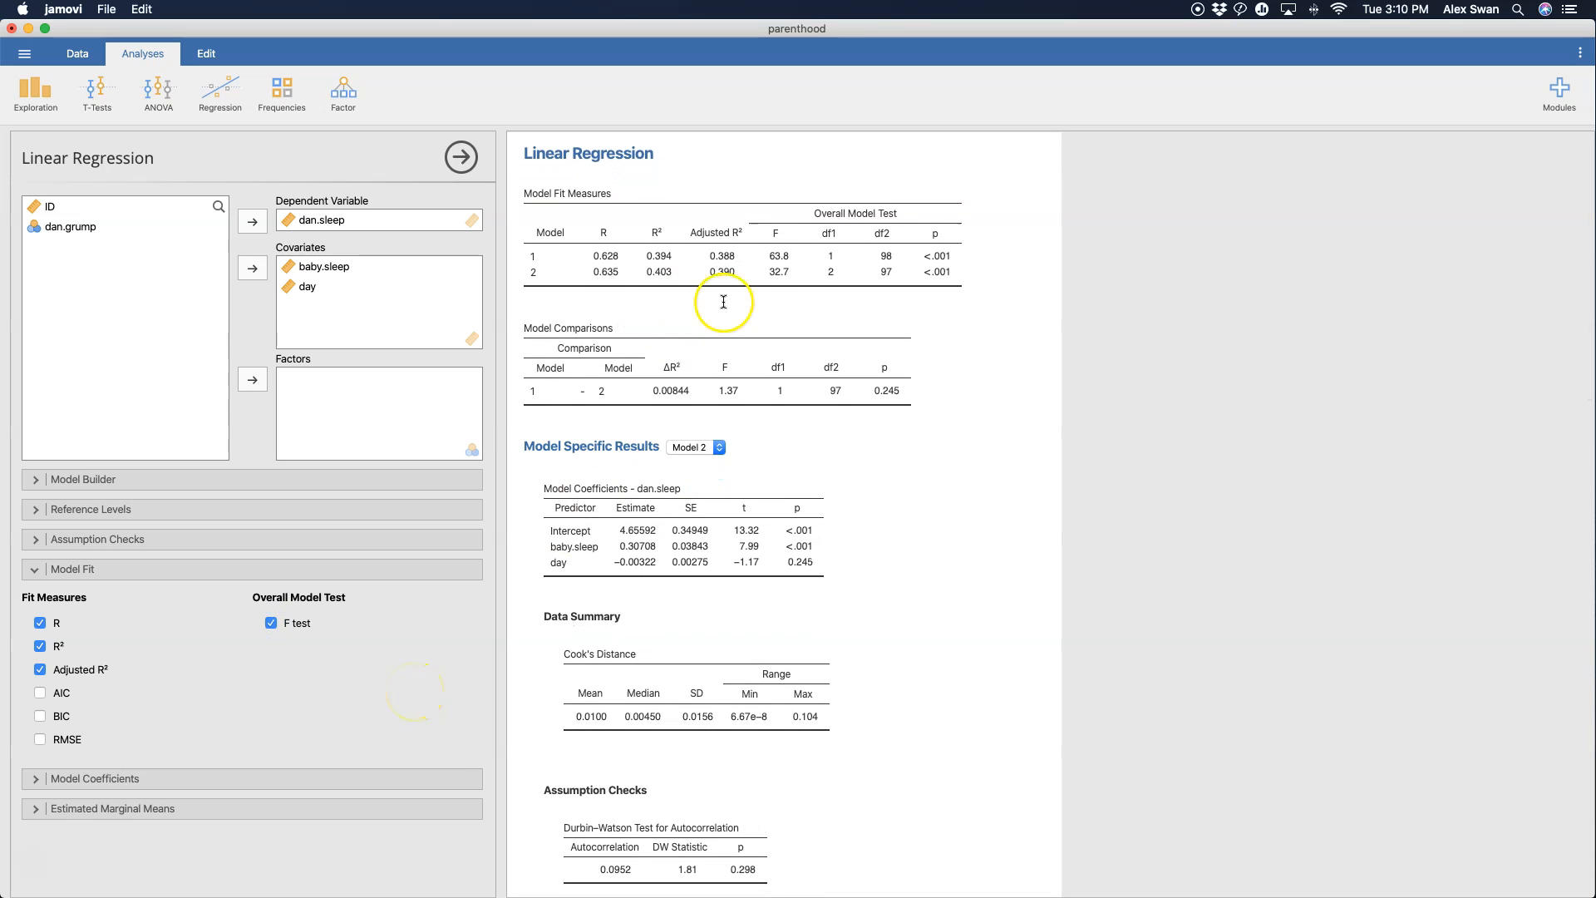
mouse_move(670, 255)
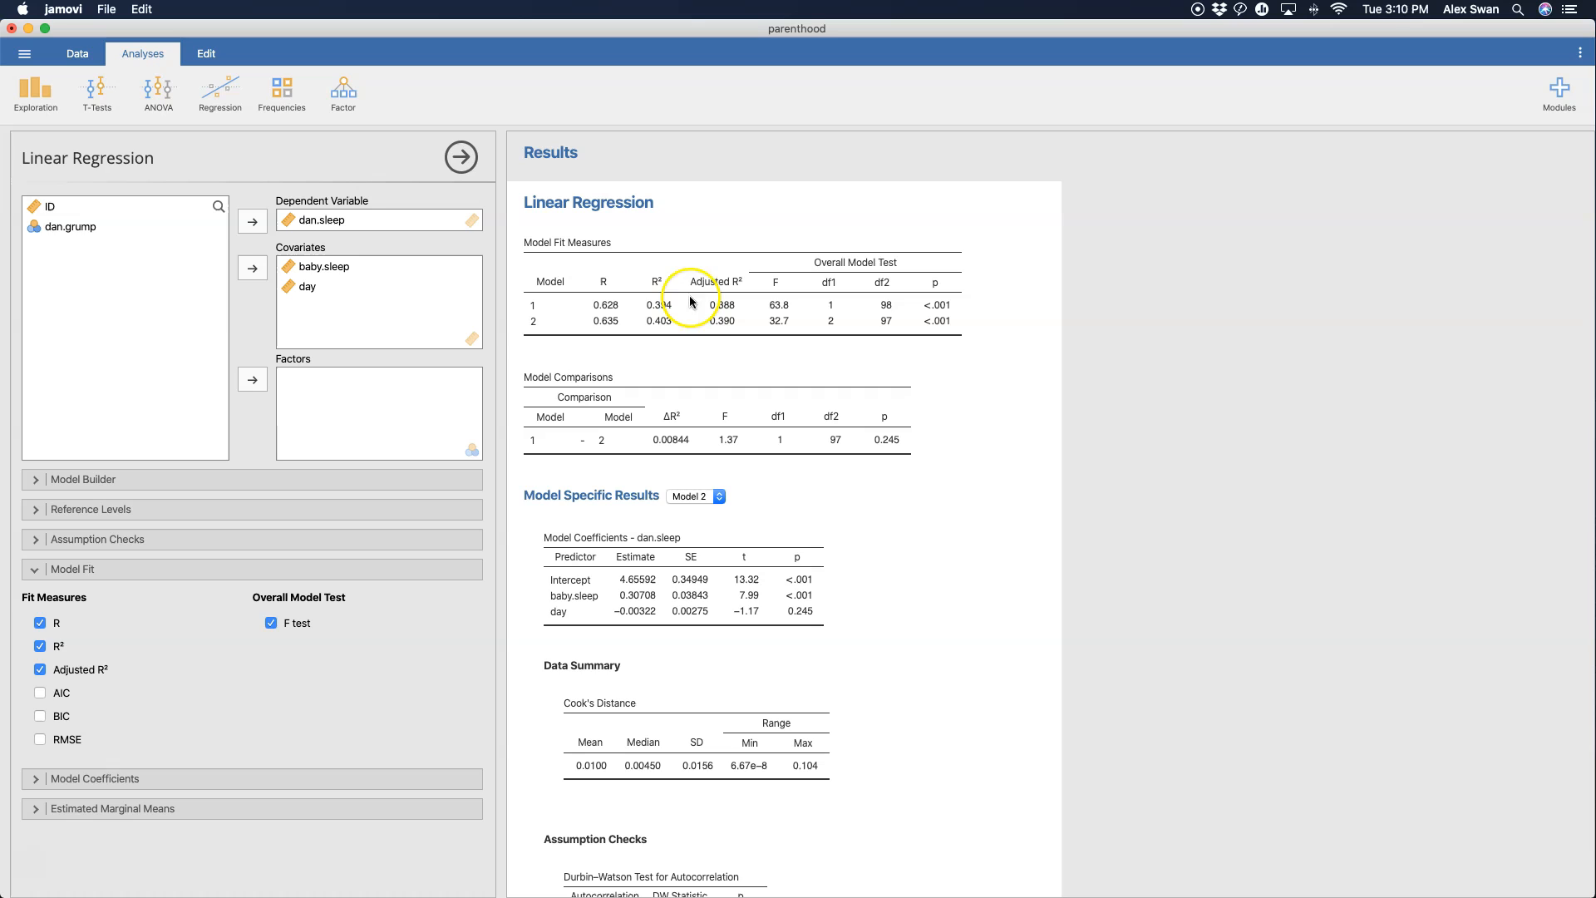
mouse_move(768, 371)
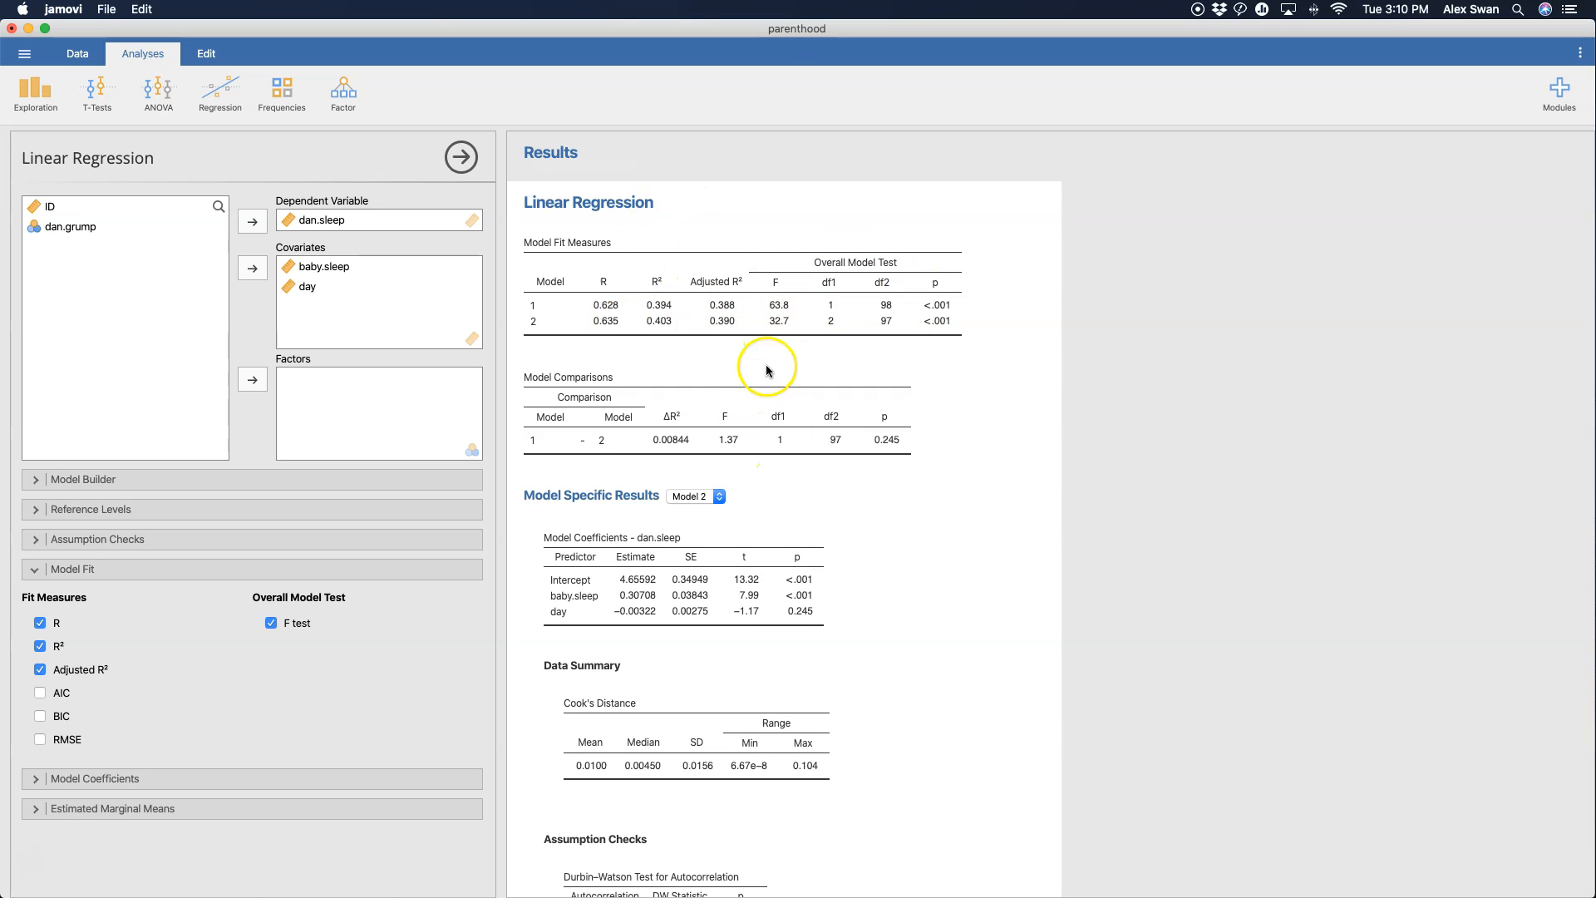
mouse_move(774, 351)
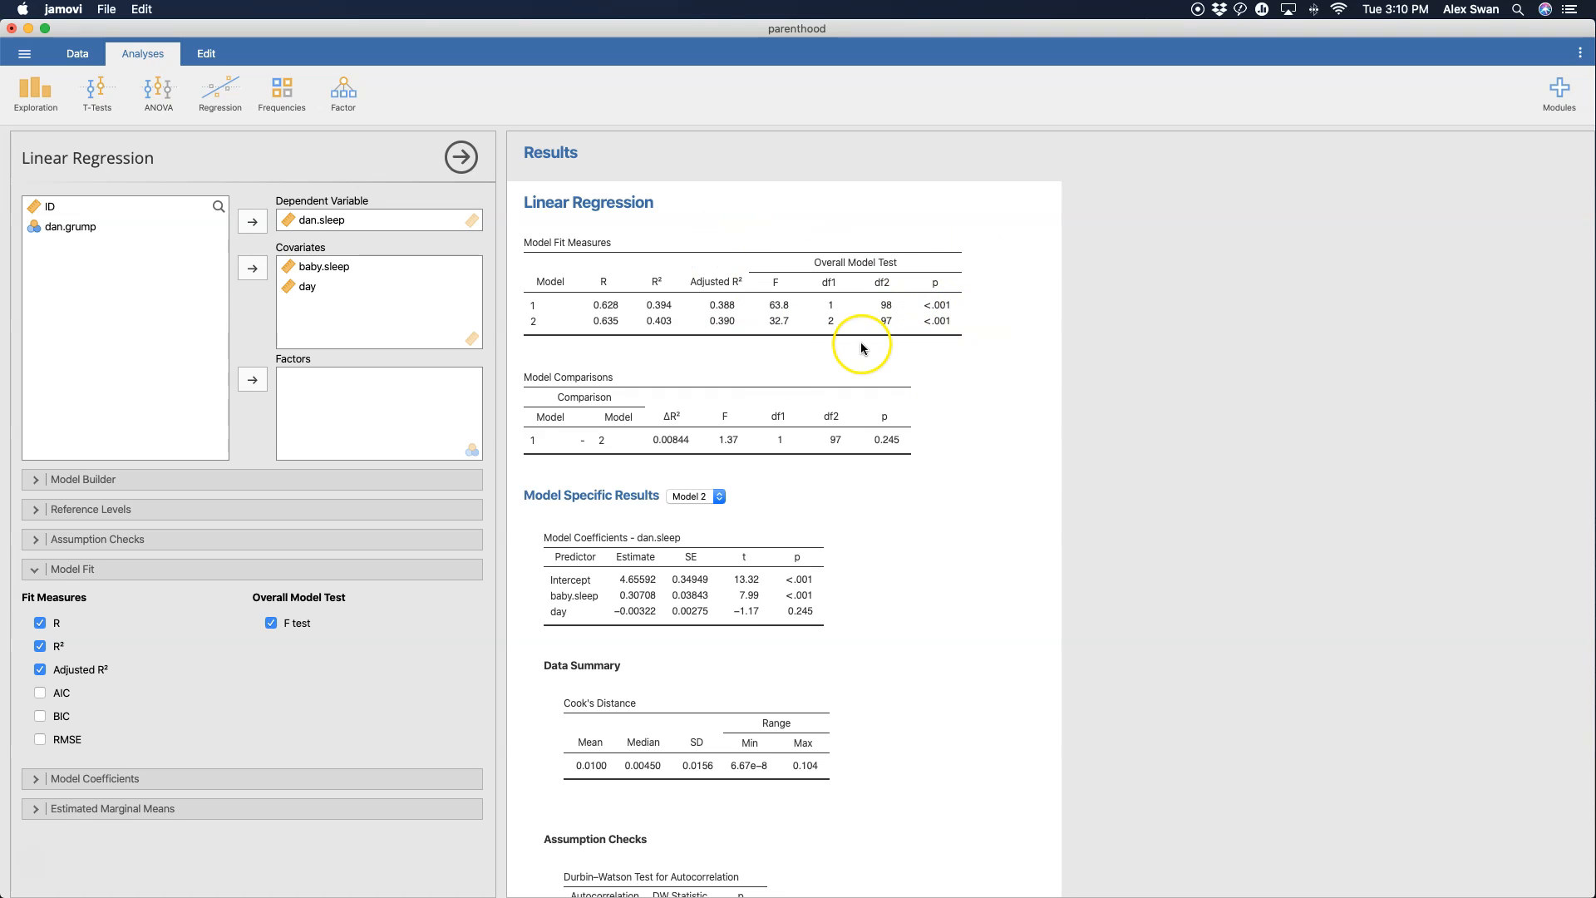
mouse_move(915, 333)
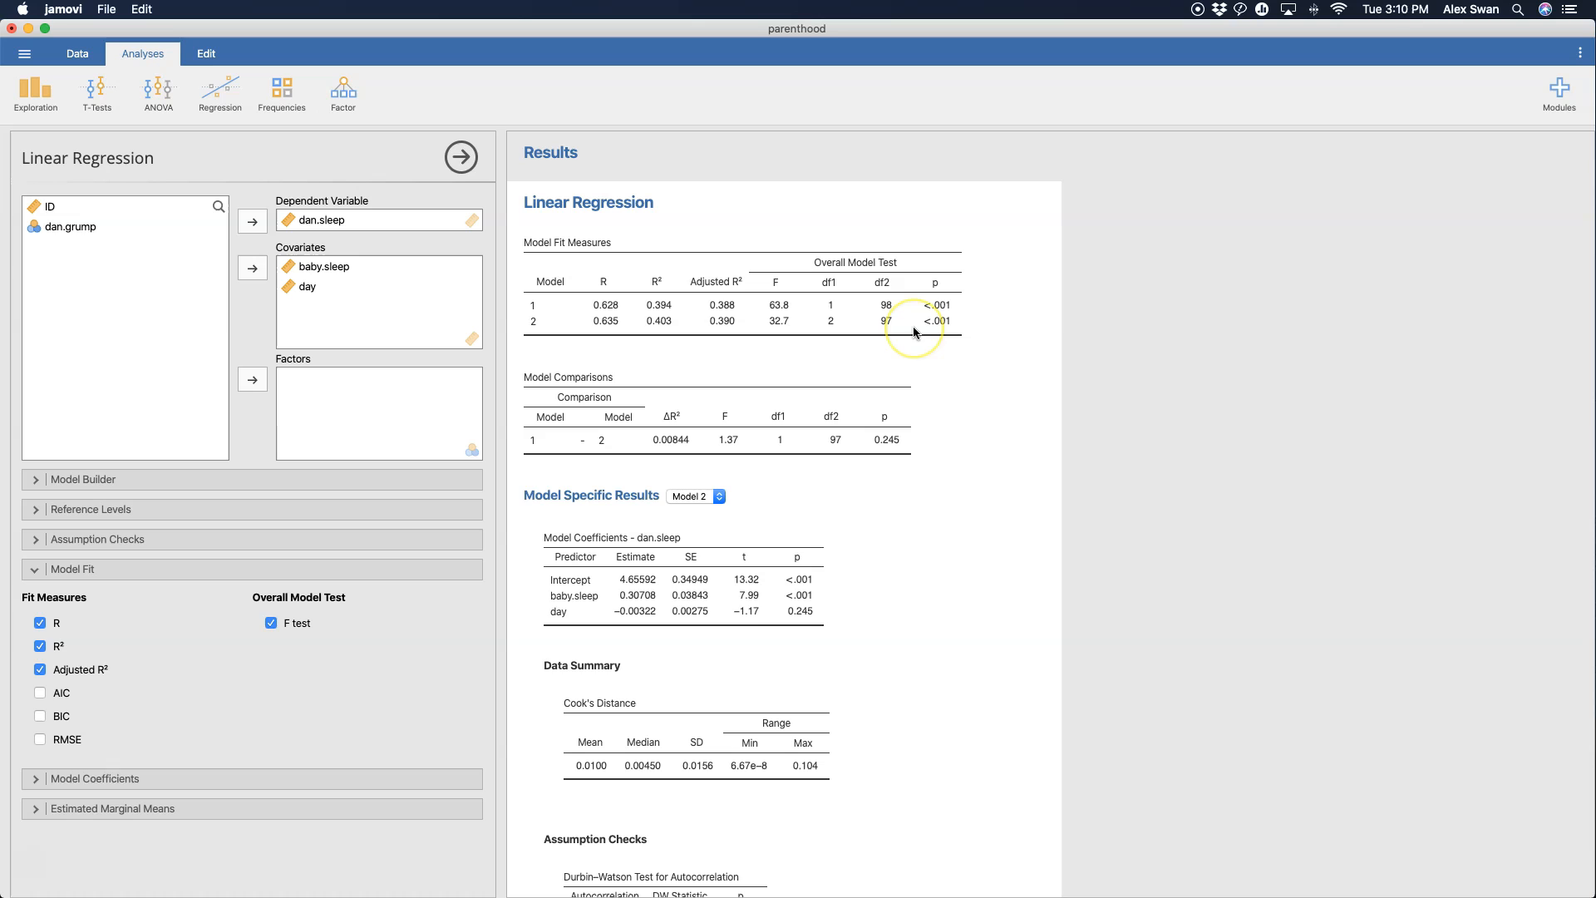
mouse_move(605, 342)
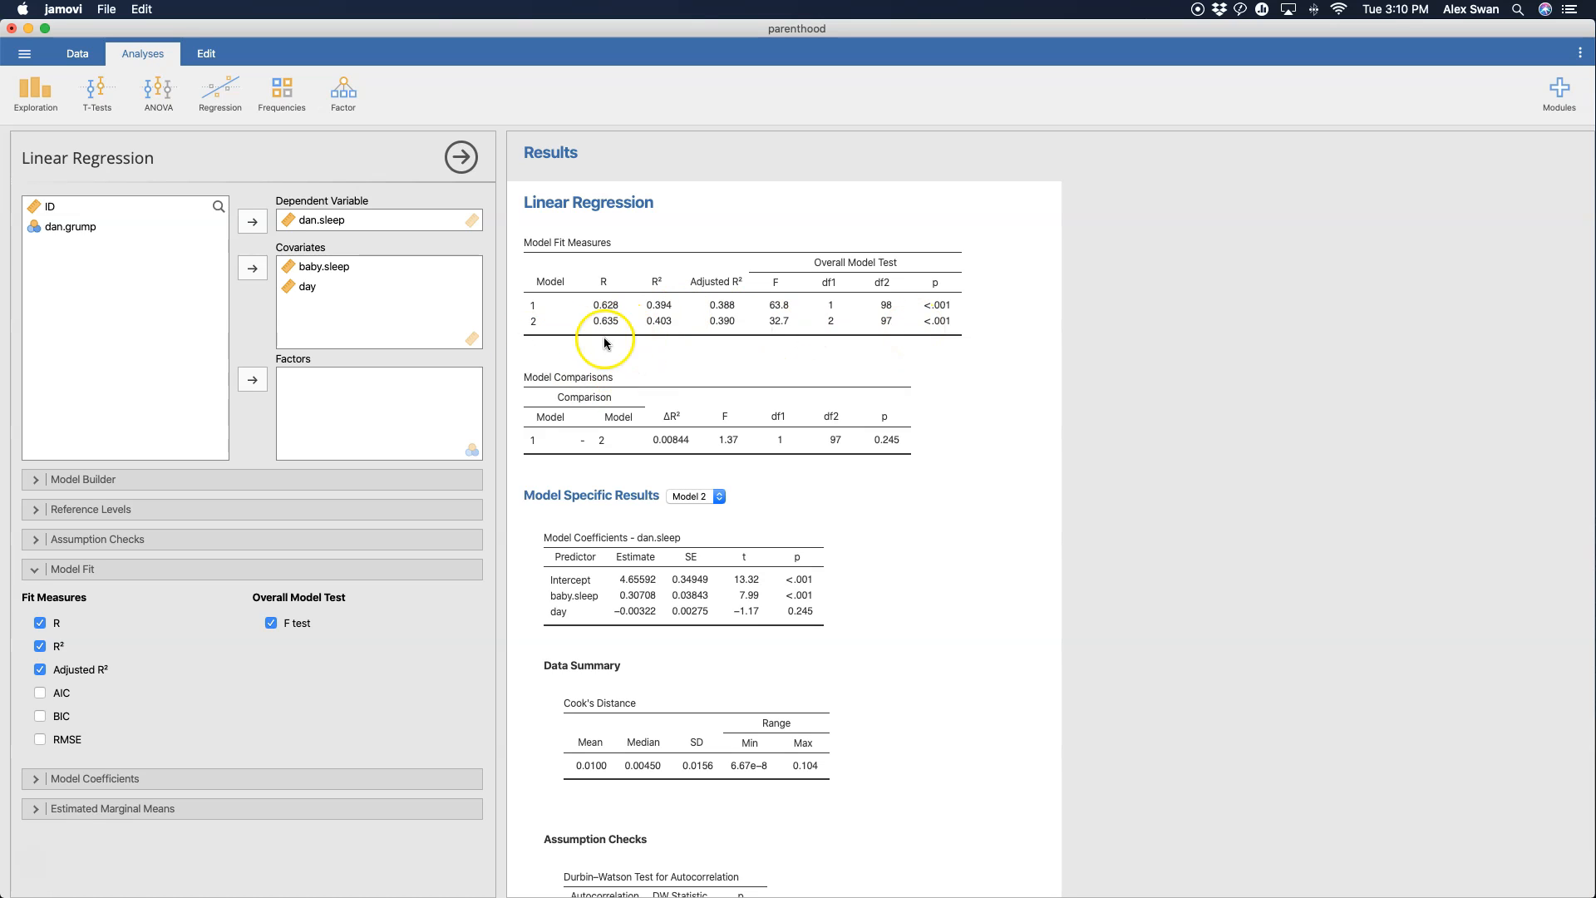
mouse_move(804, 332)
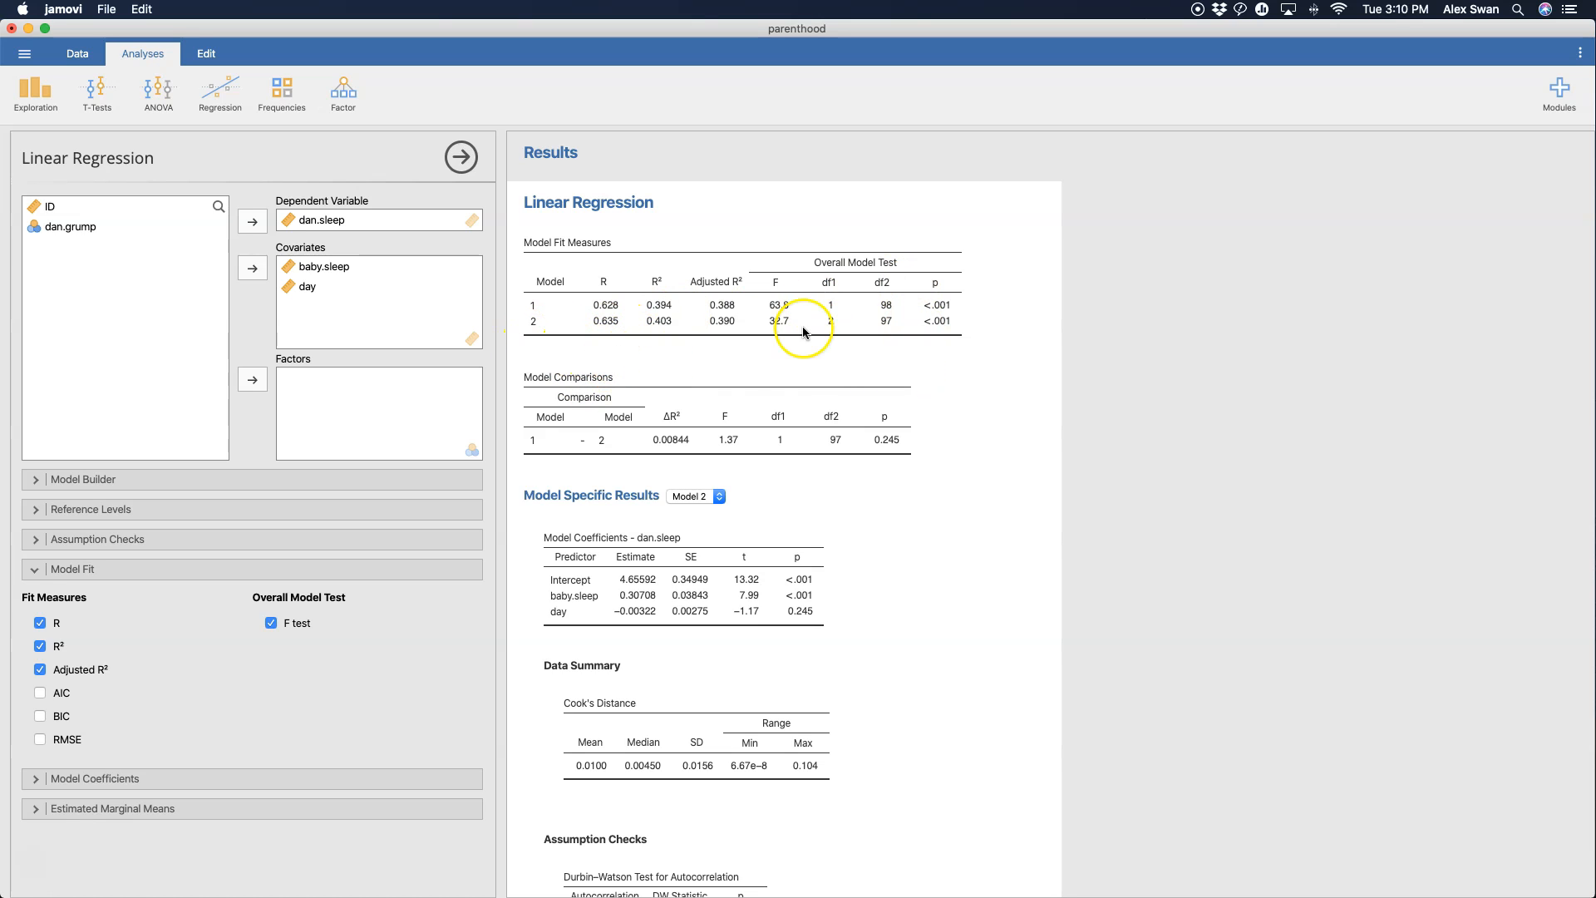
mouse_move(958, 339)
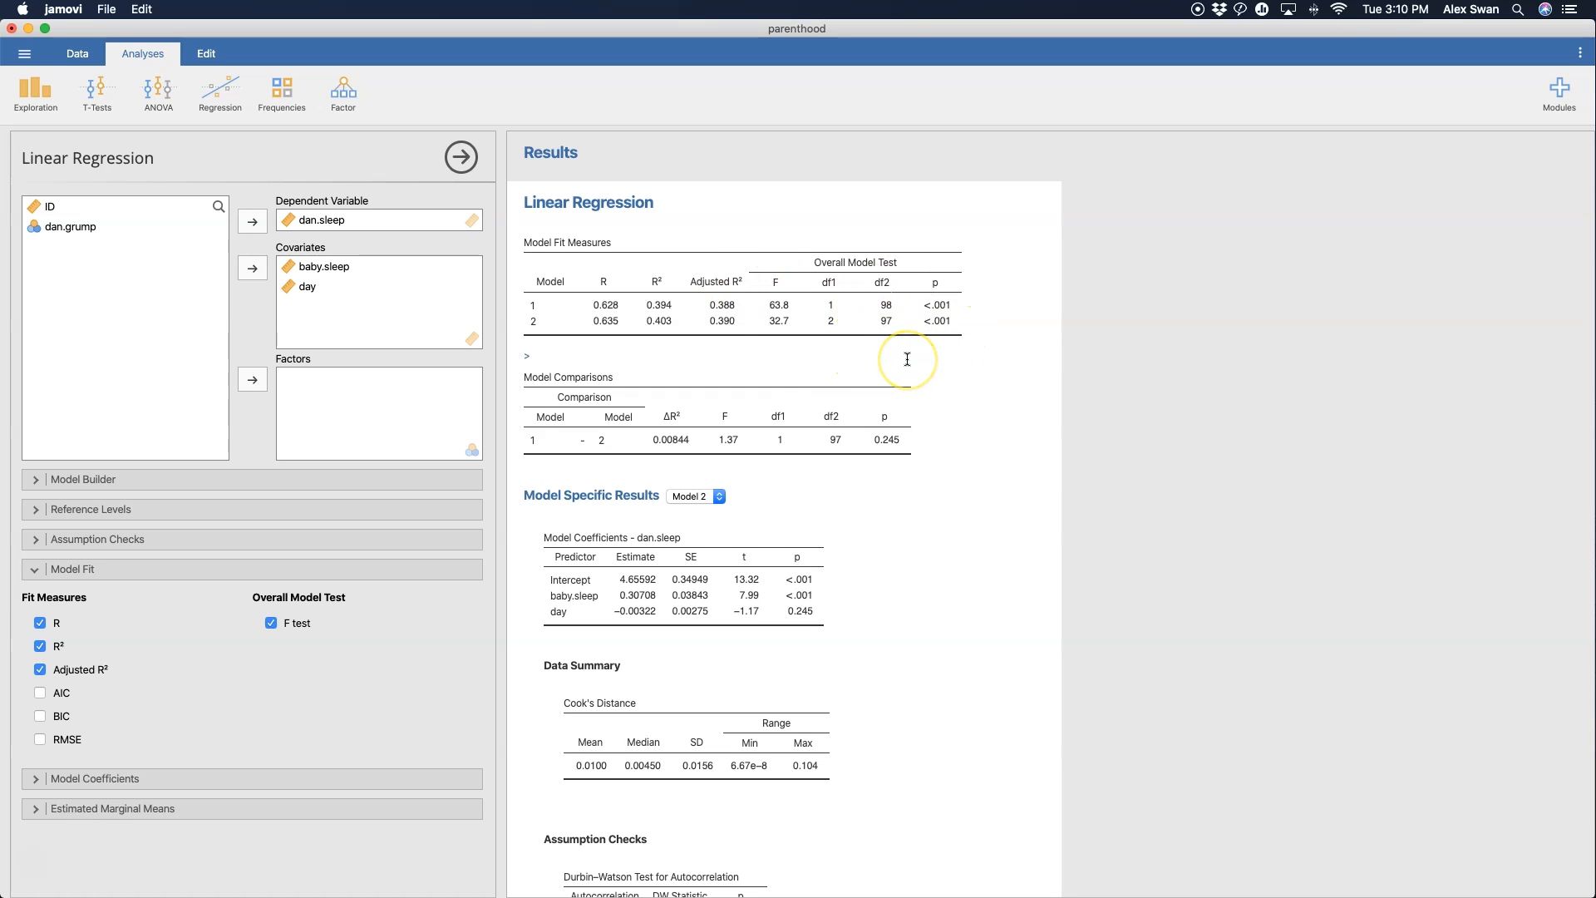
mouse_move(864, 308)
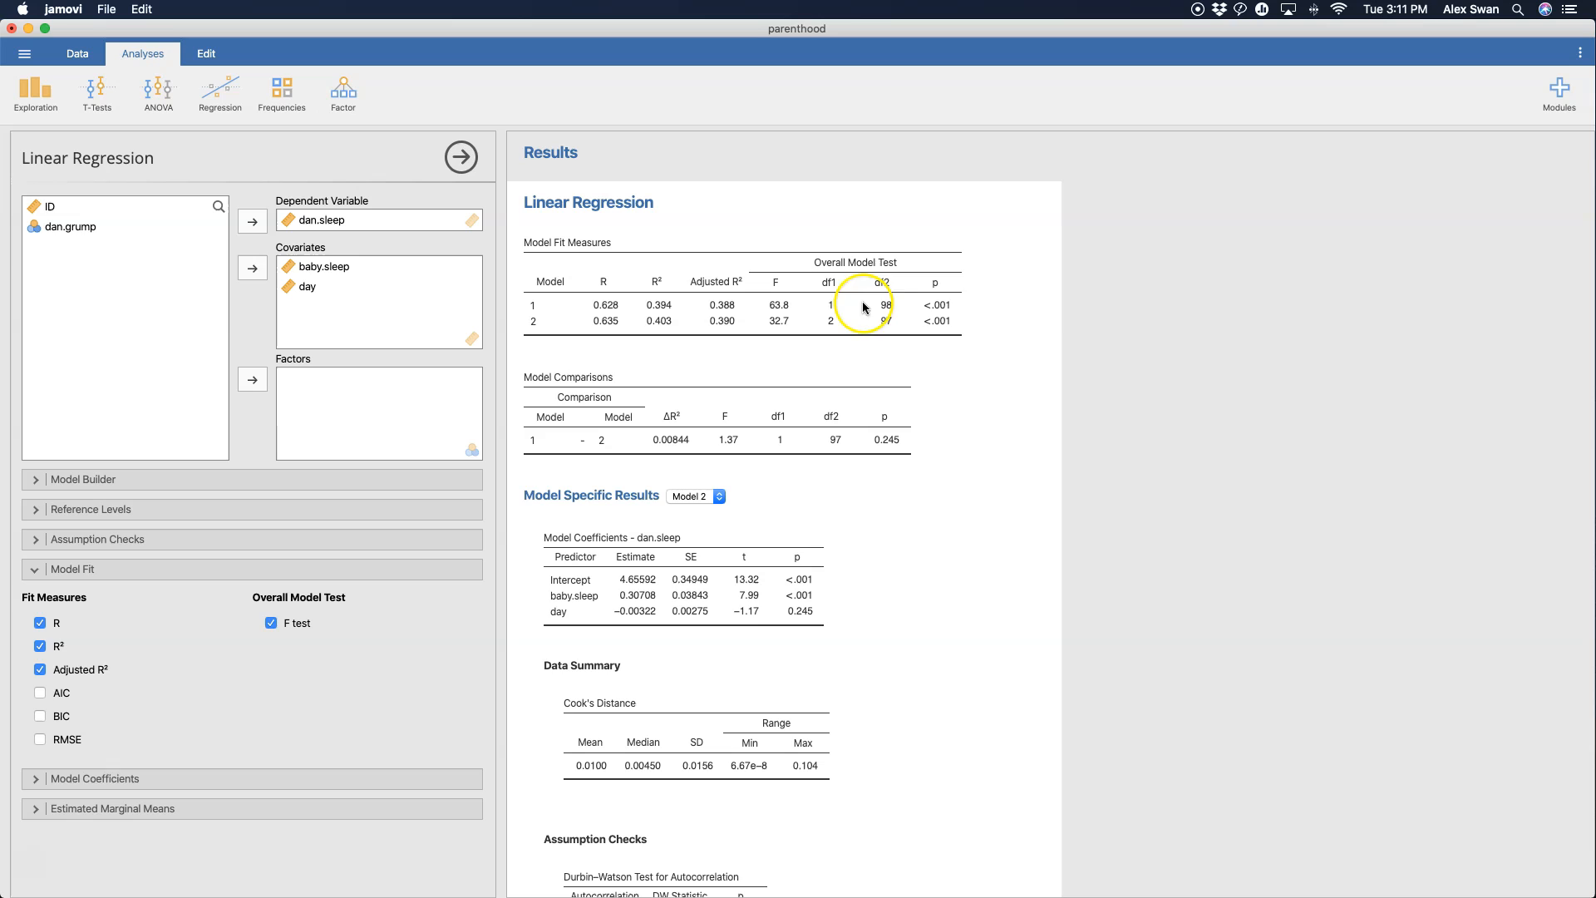
mouse_move(881, 321)
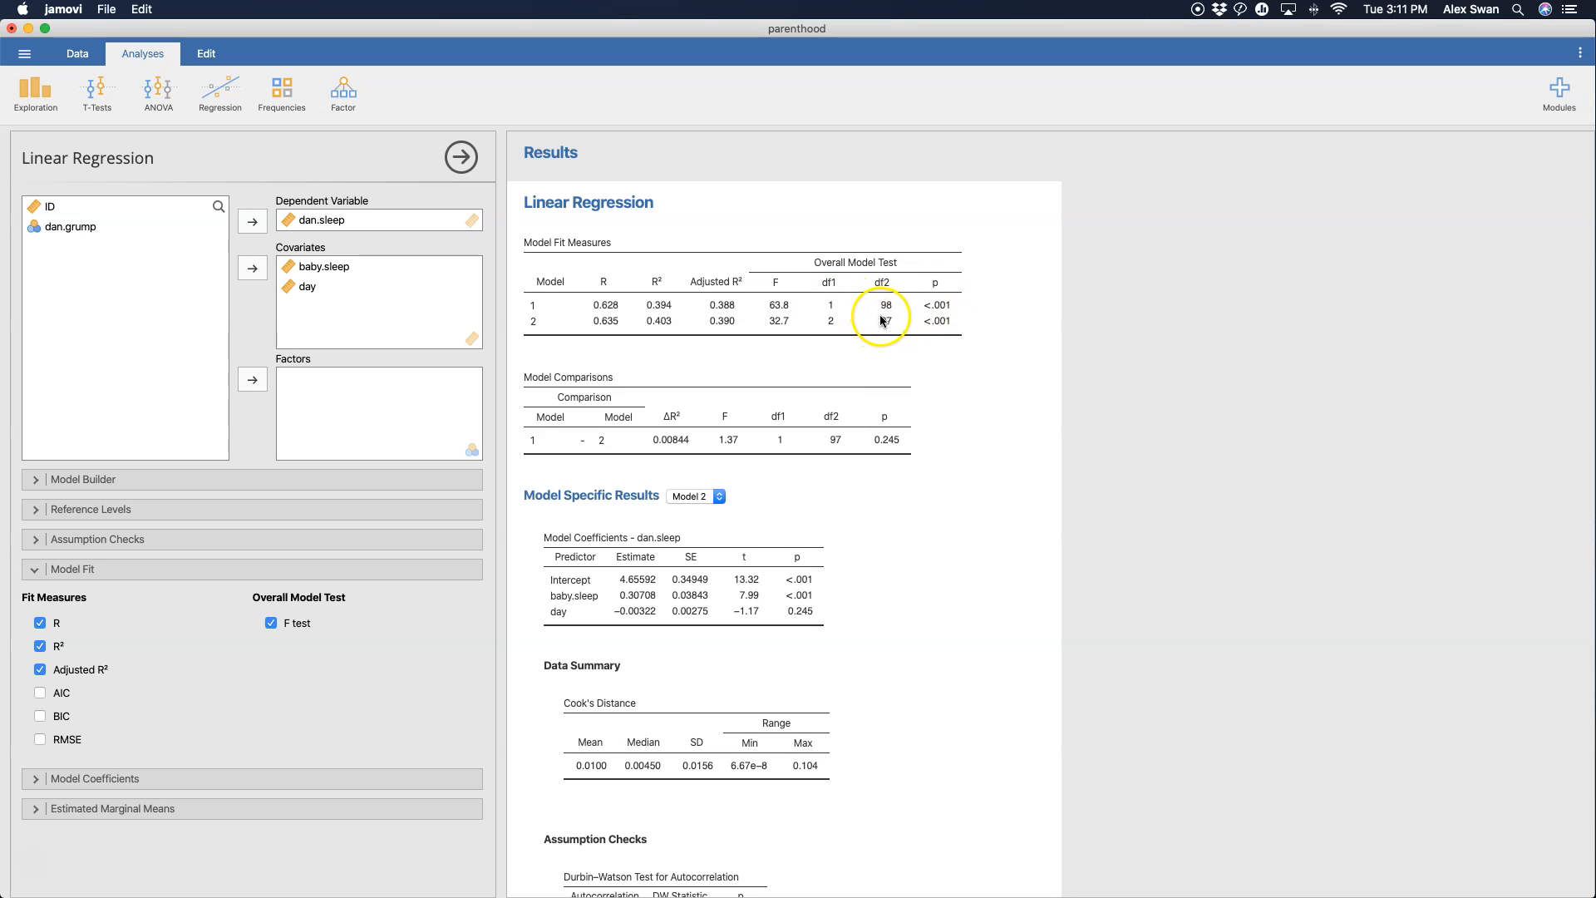
mouse_move(878, 308)
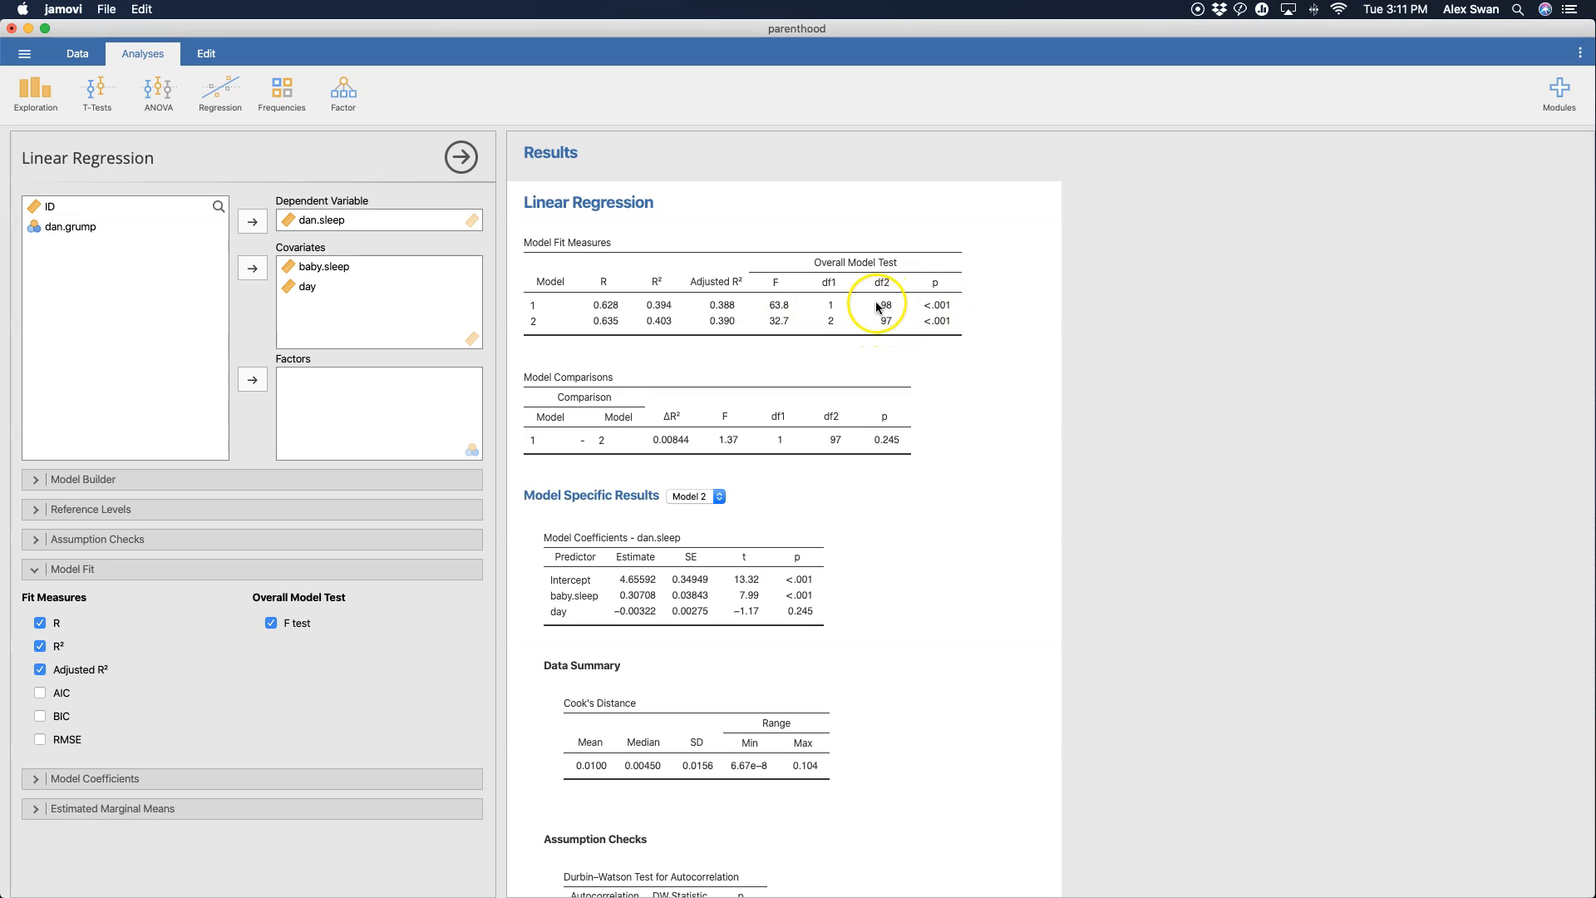
mouse_move(930, 350)
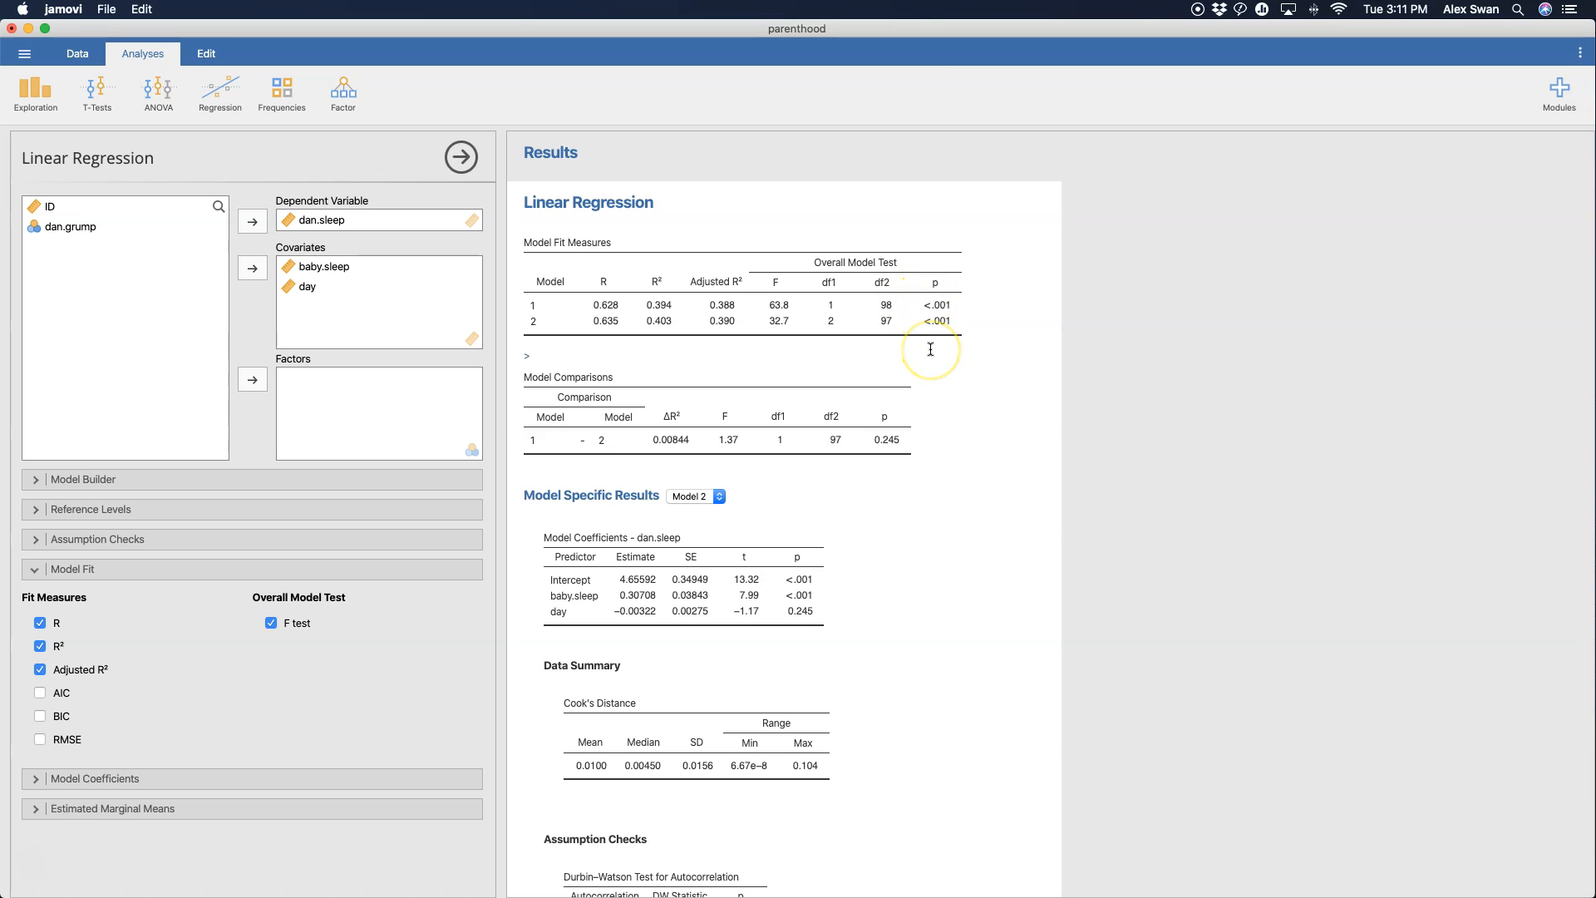
mouse_move(826, 378)
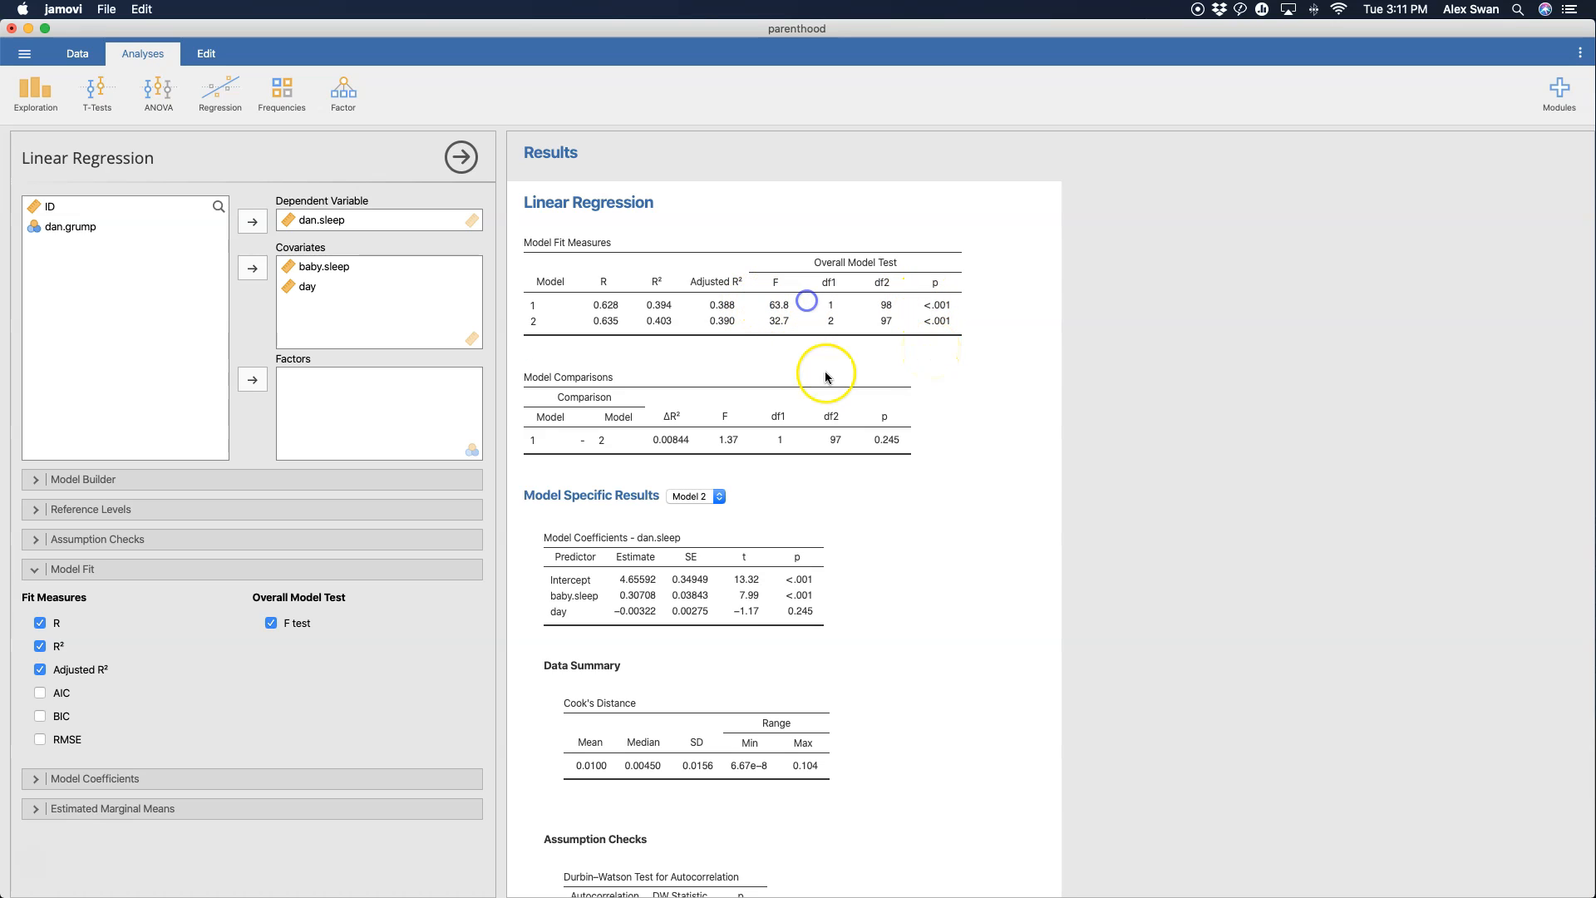
mouse_move(81, 763)
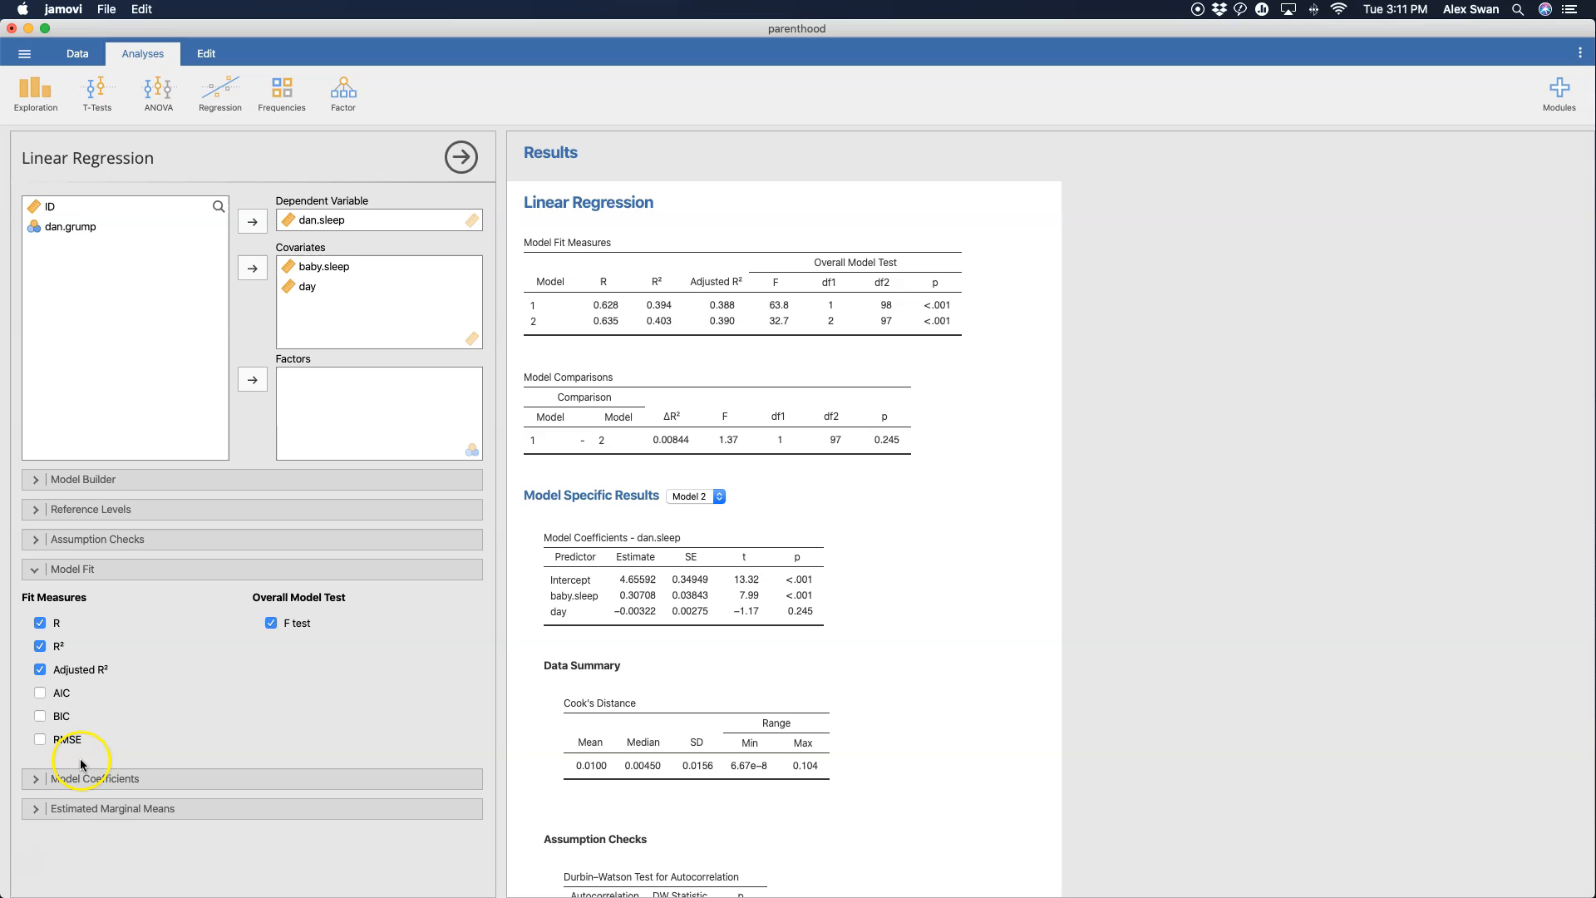
- Add AIC, BIC and RMSE to the model fit measures table for both models
left_click(40, 692)
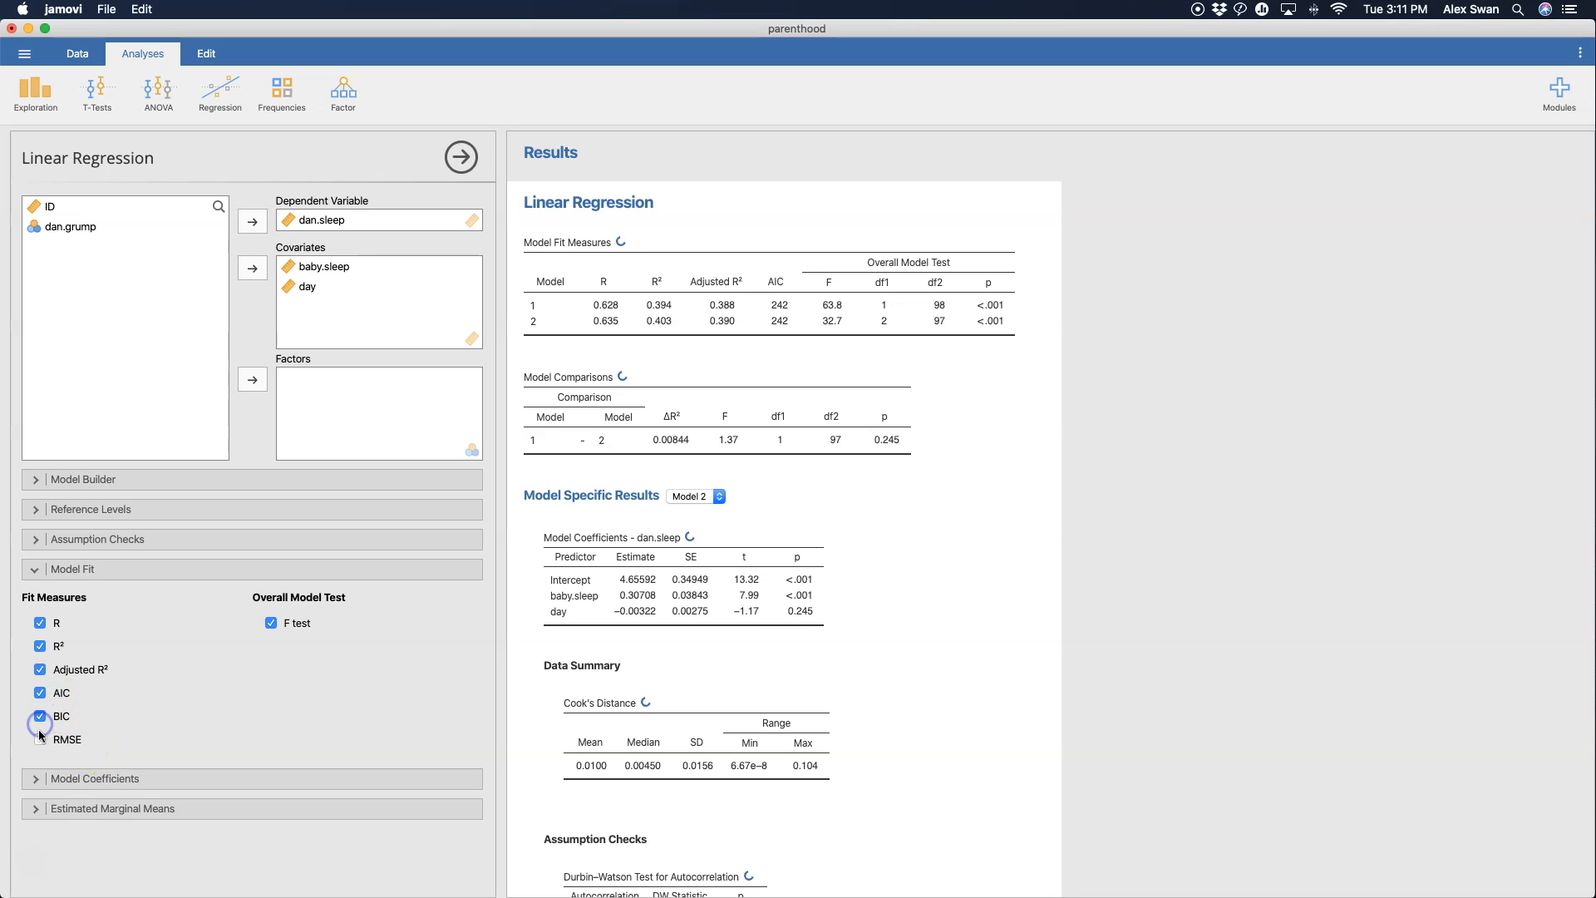
left_click(40, 738)
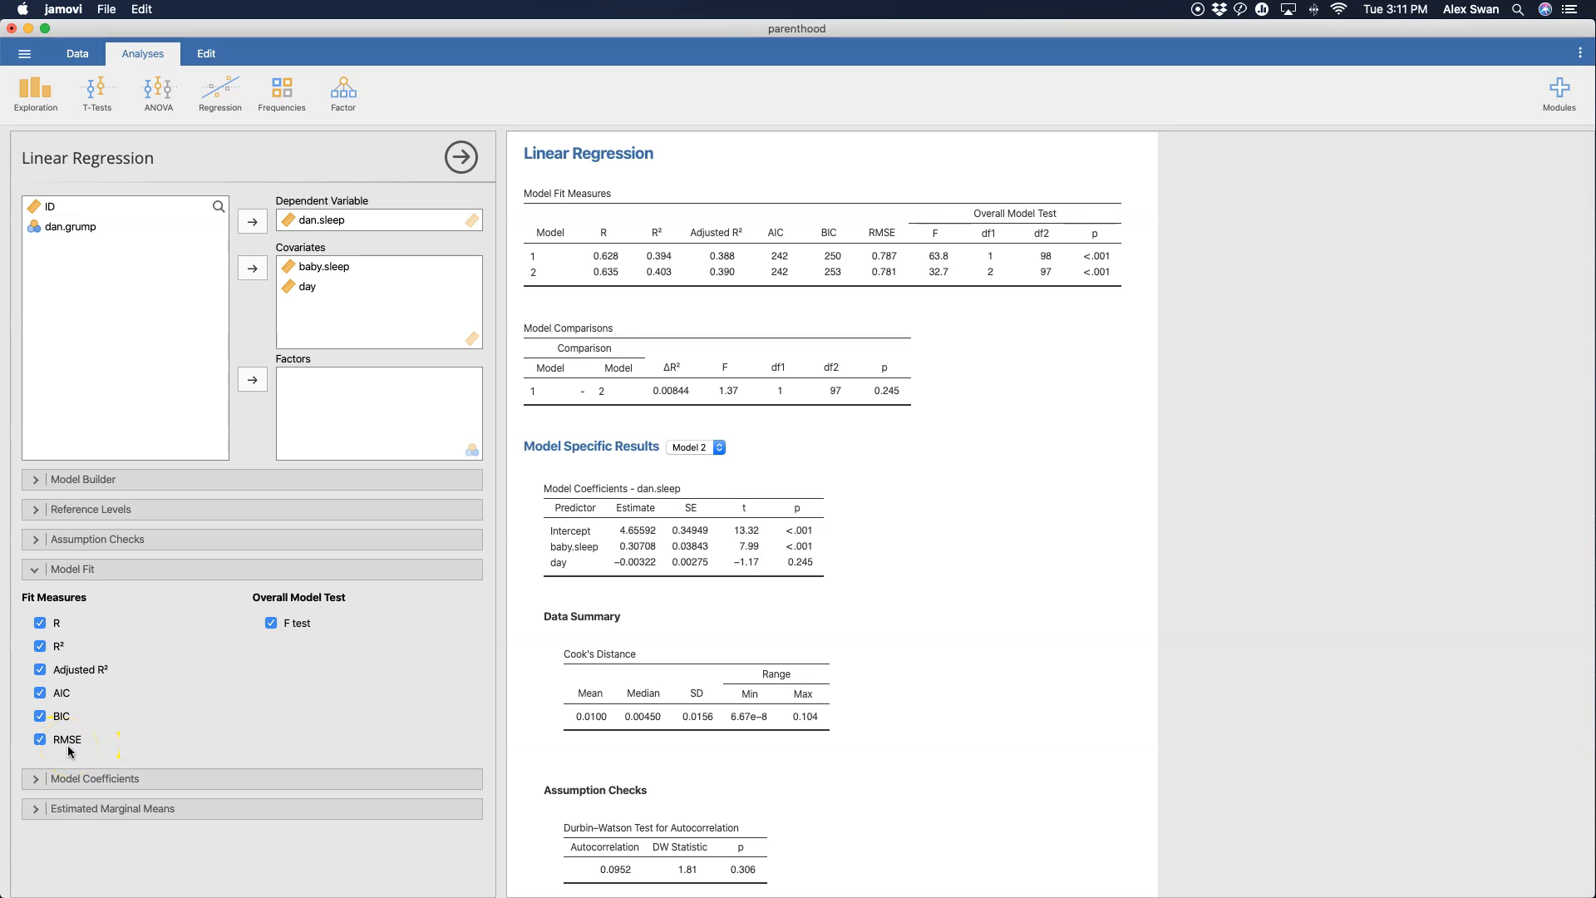
mouse_move(804, 194)
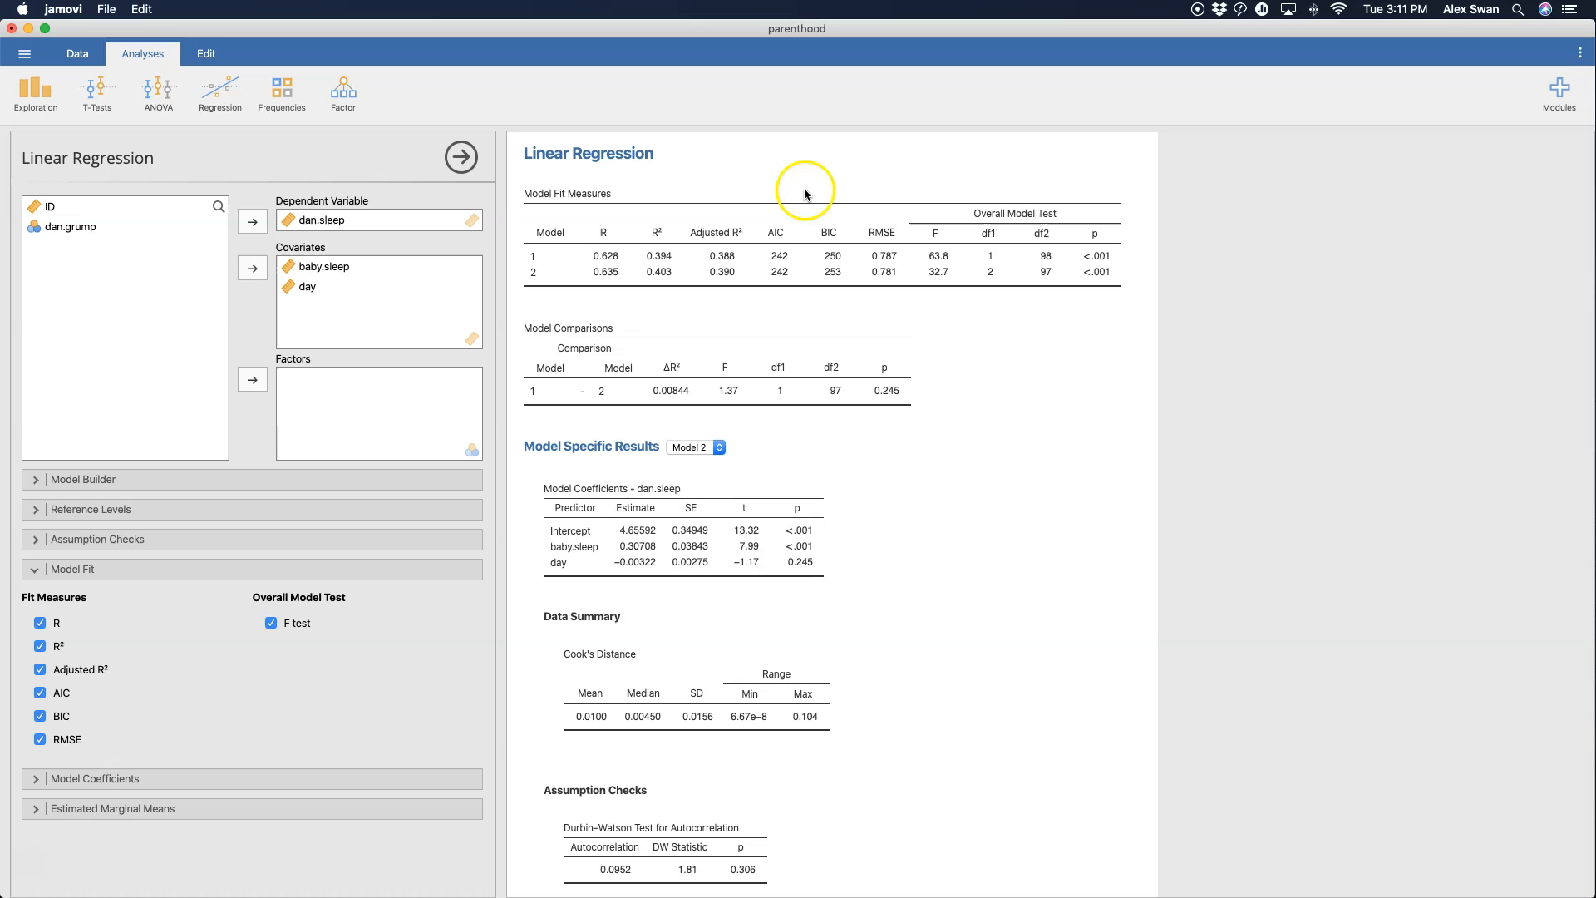
mouse_move(787, 219)
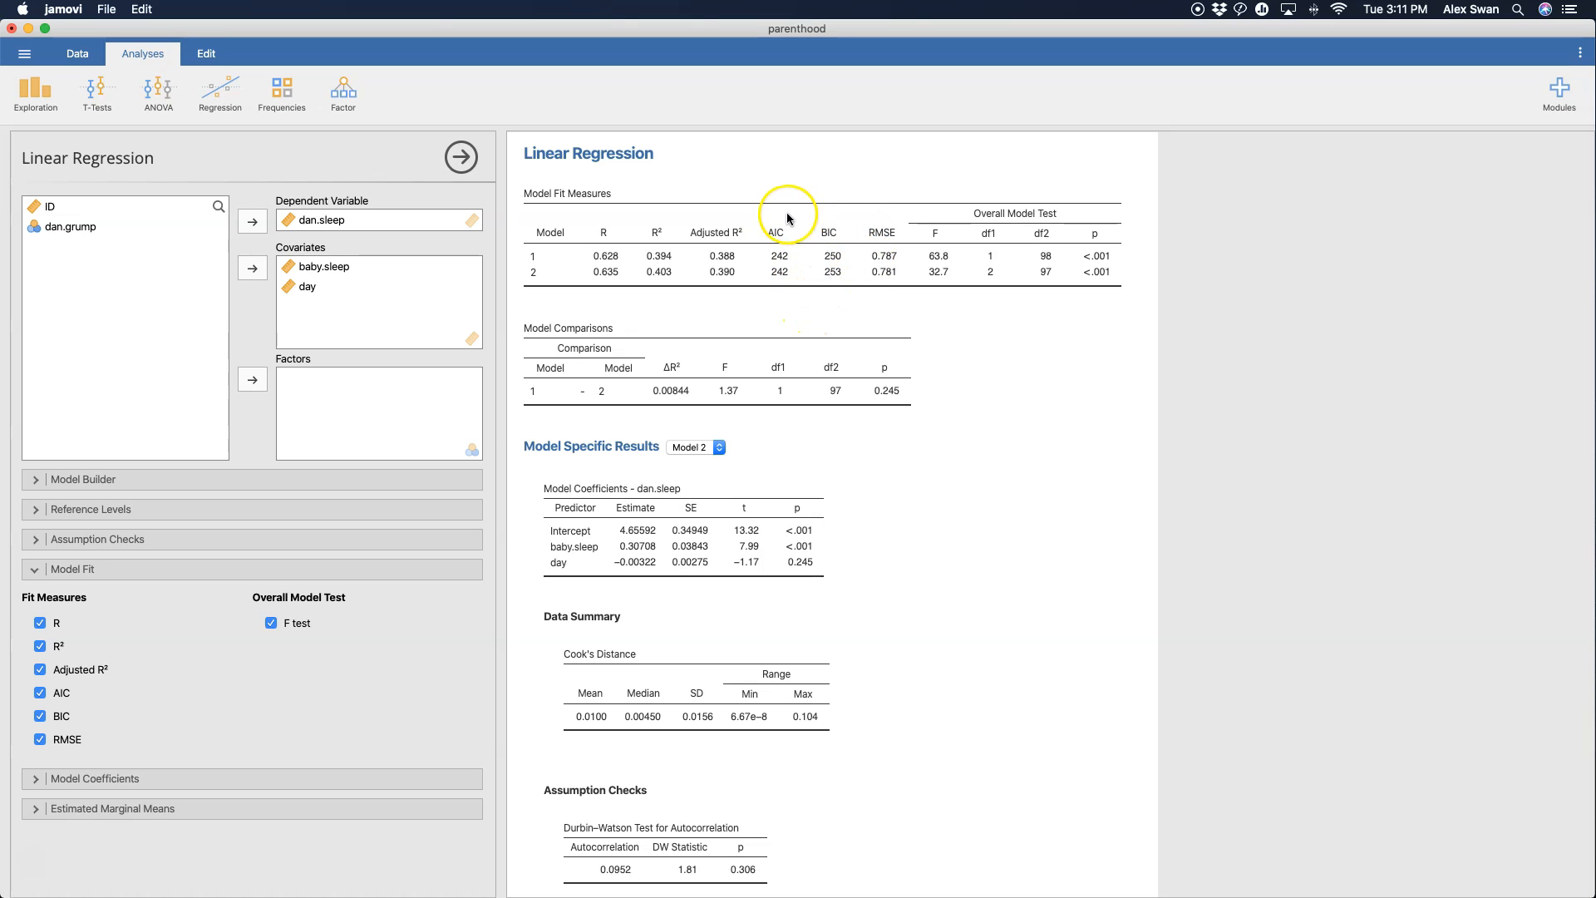
mouse_move(849, 231)
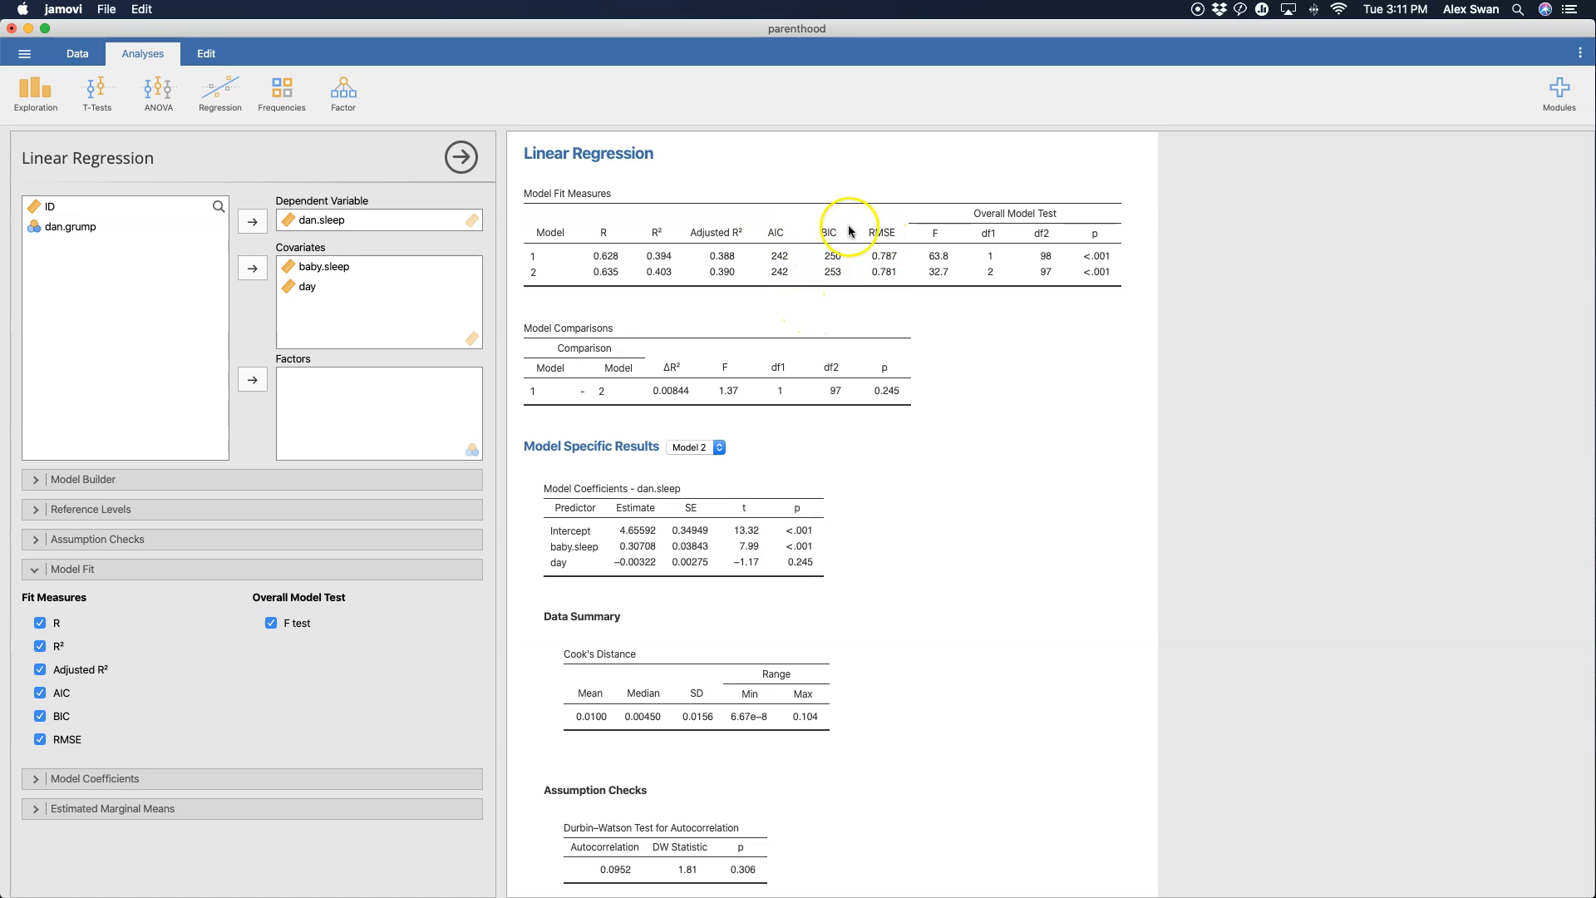
mouse_move(937, 266)
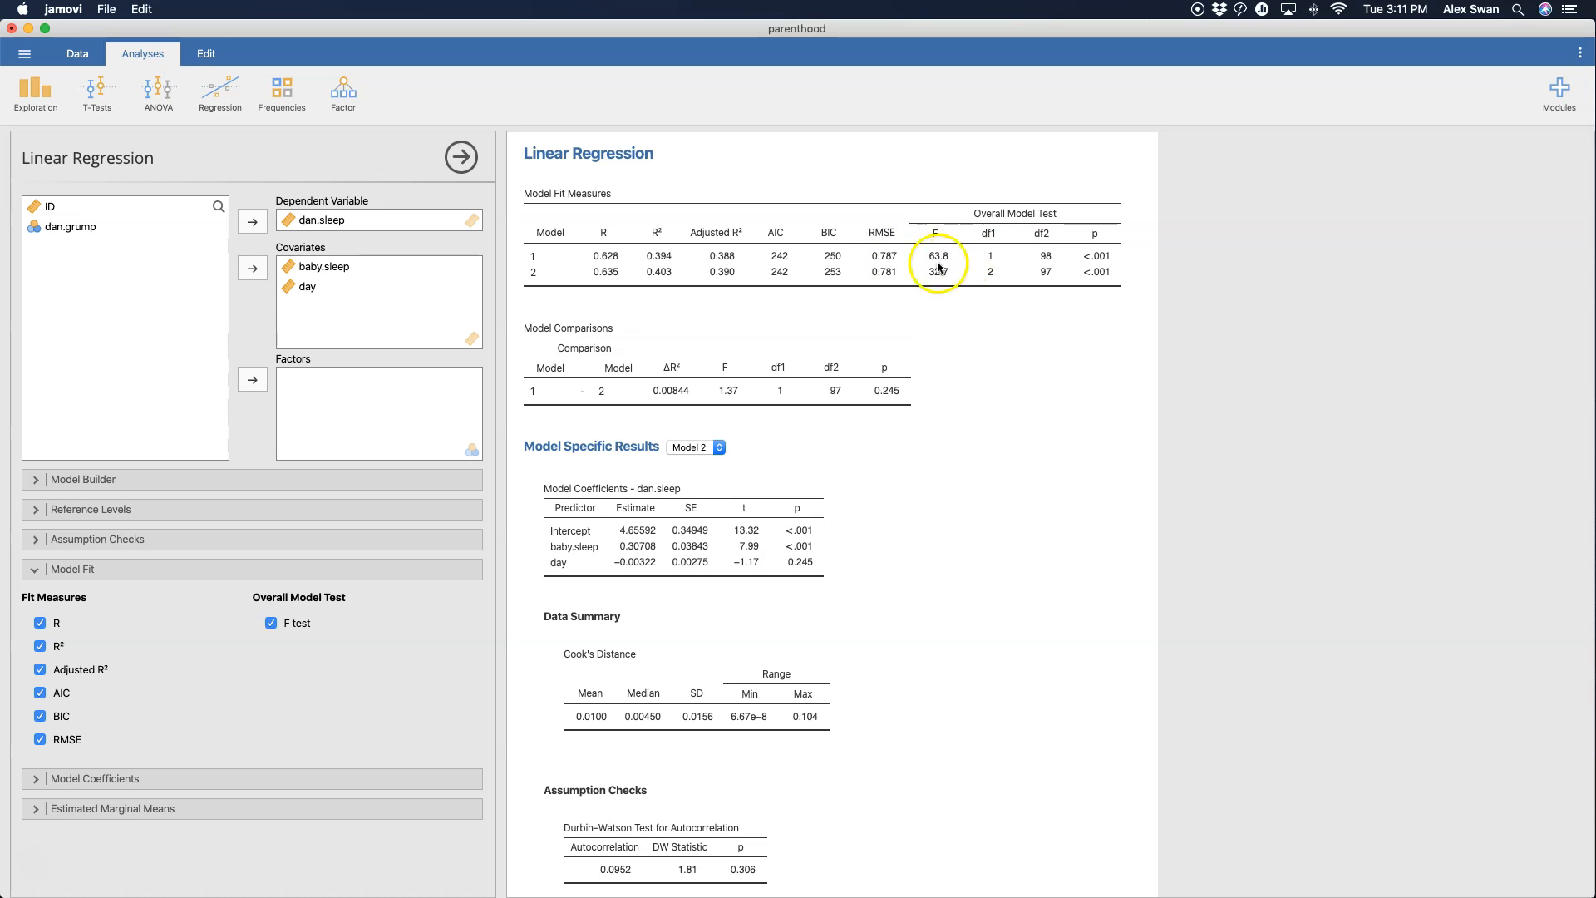
mouse_move(1054, 271)
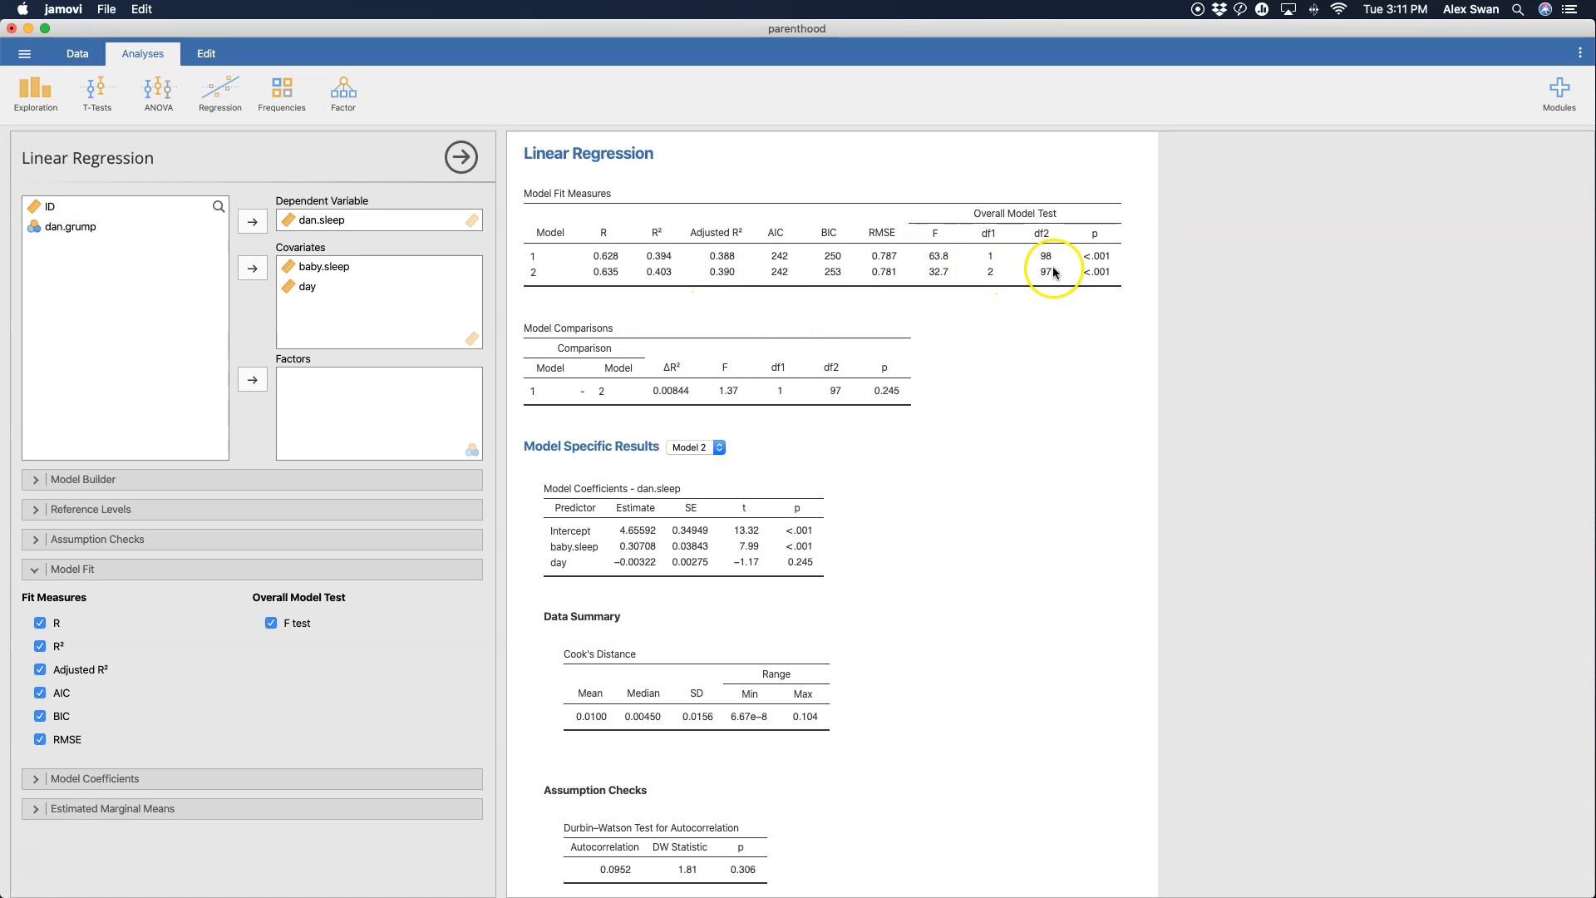
mouse_move(589, 263)
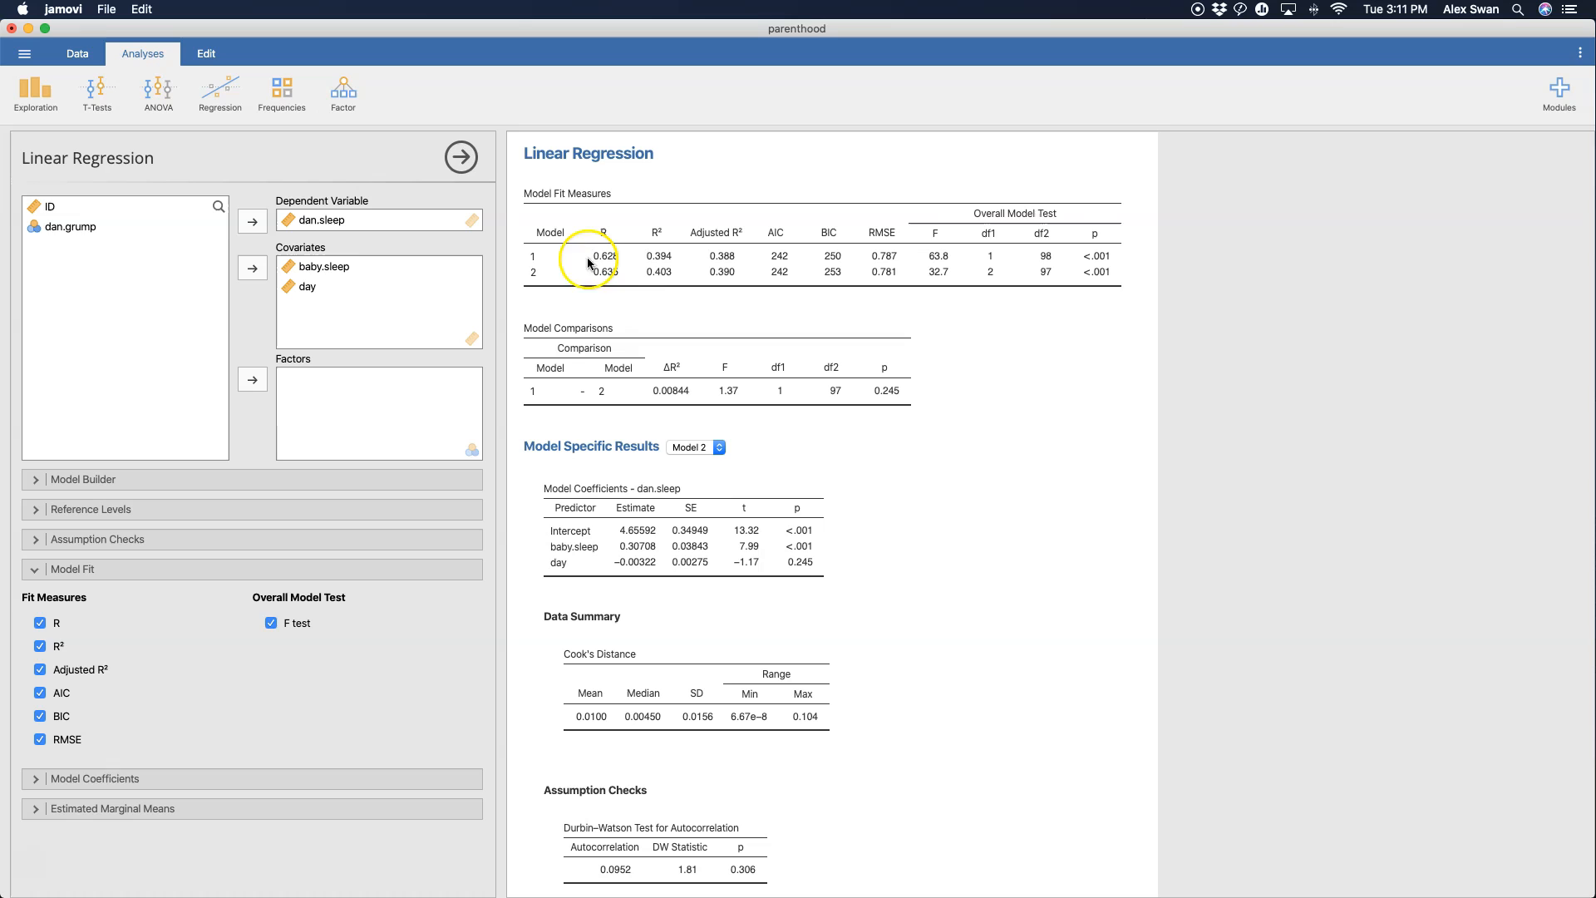
mouse_move(558, 547)
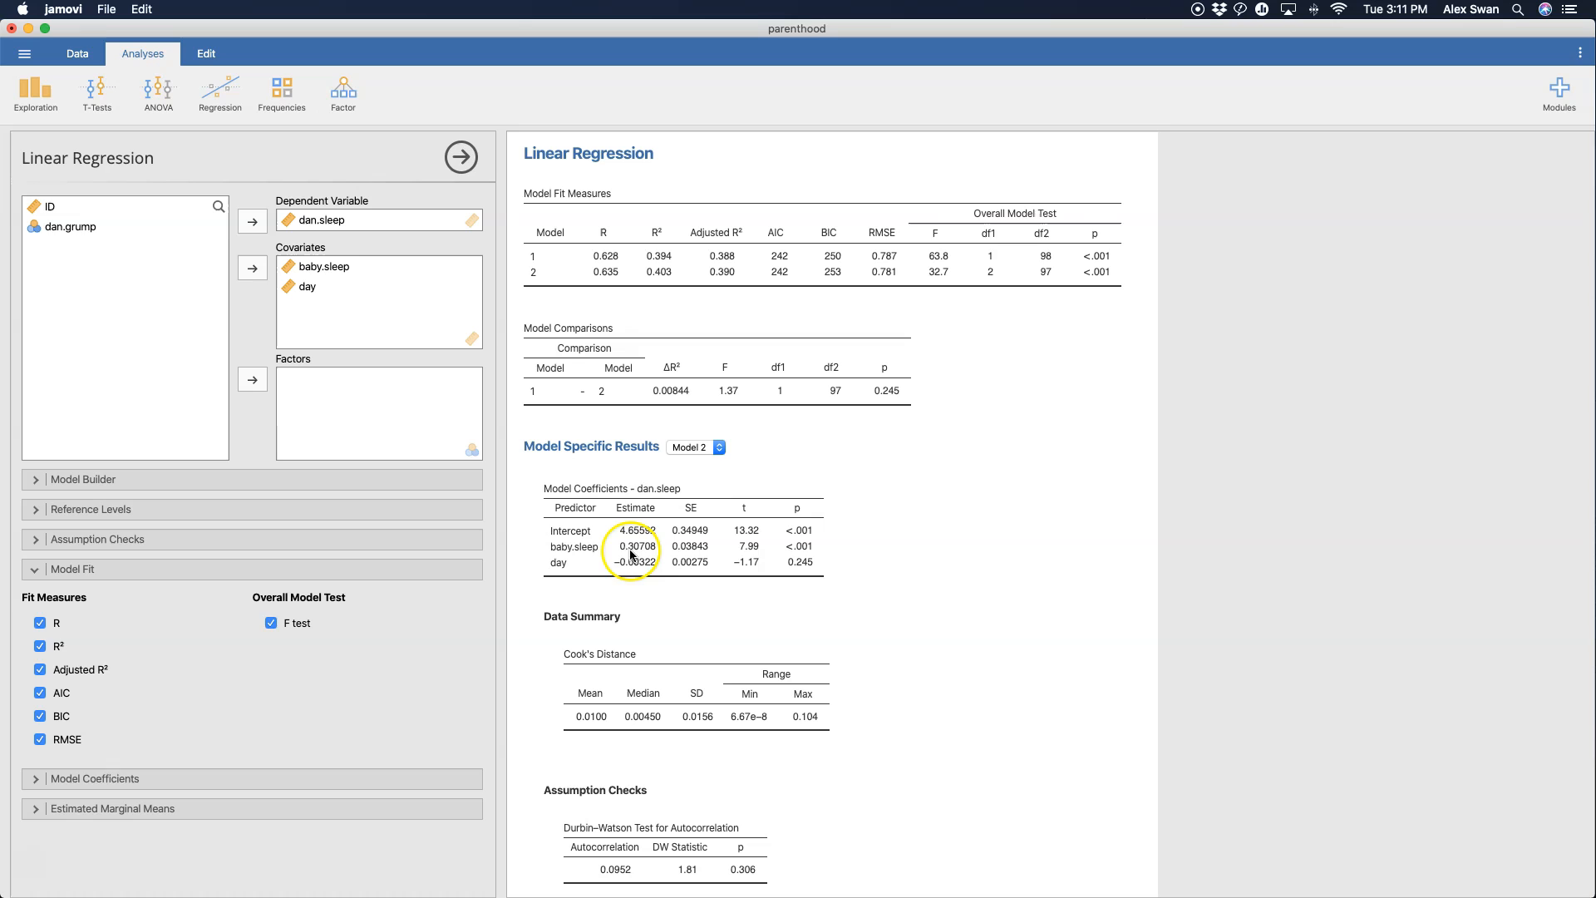
mouse_move(804, 547)
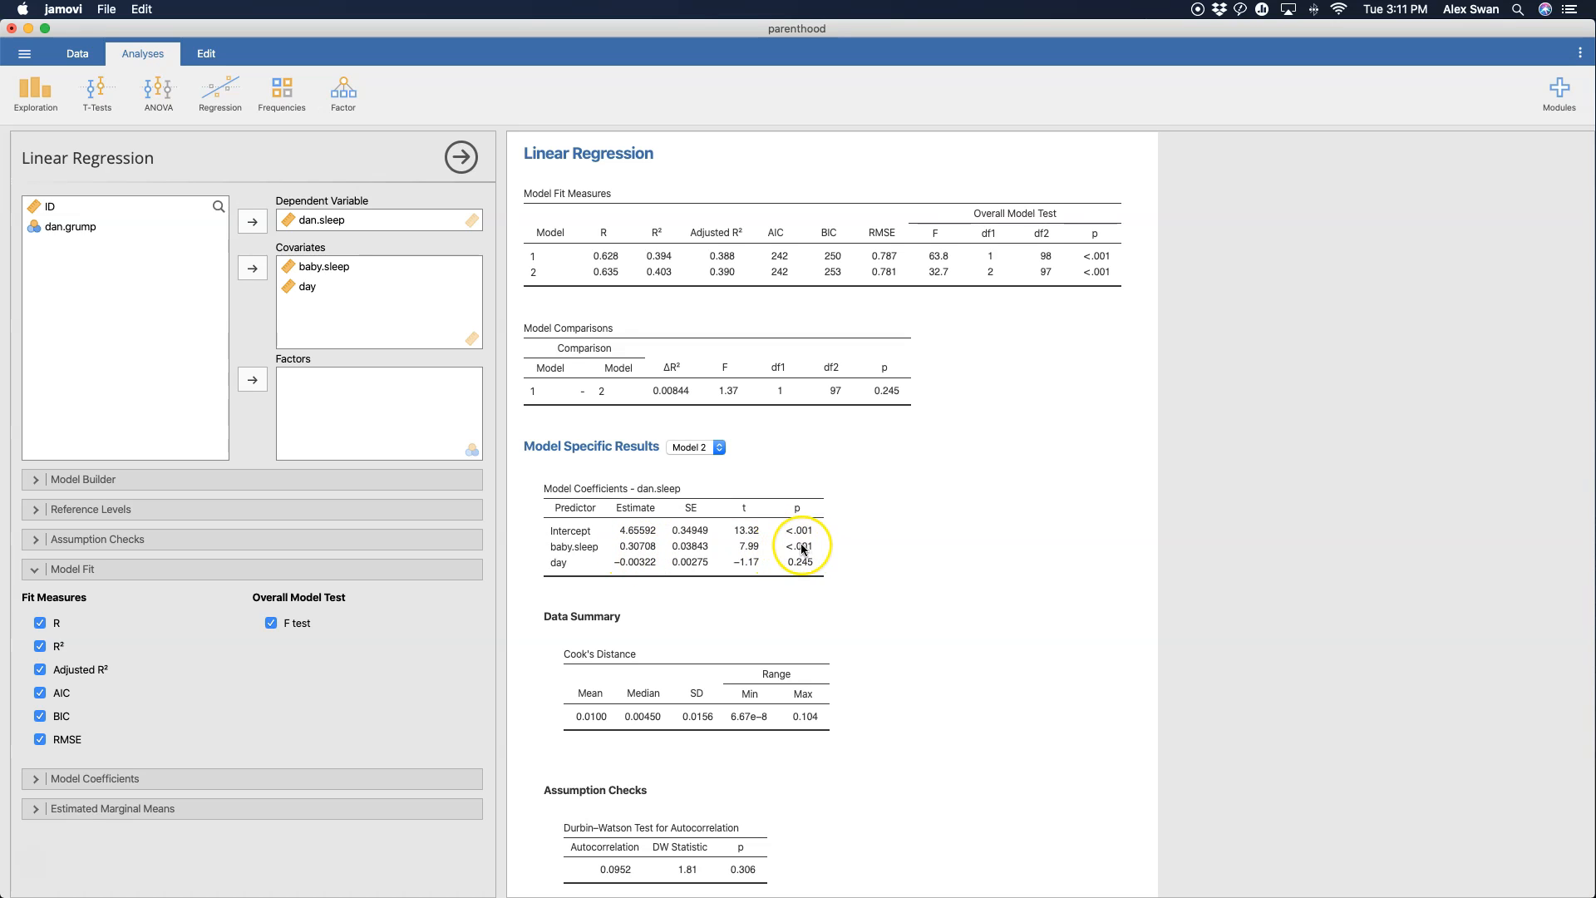
mouse_move(642, 548)
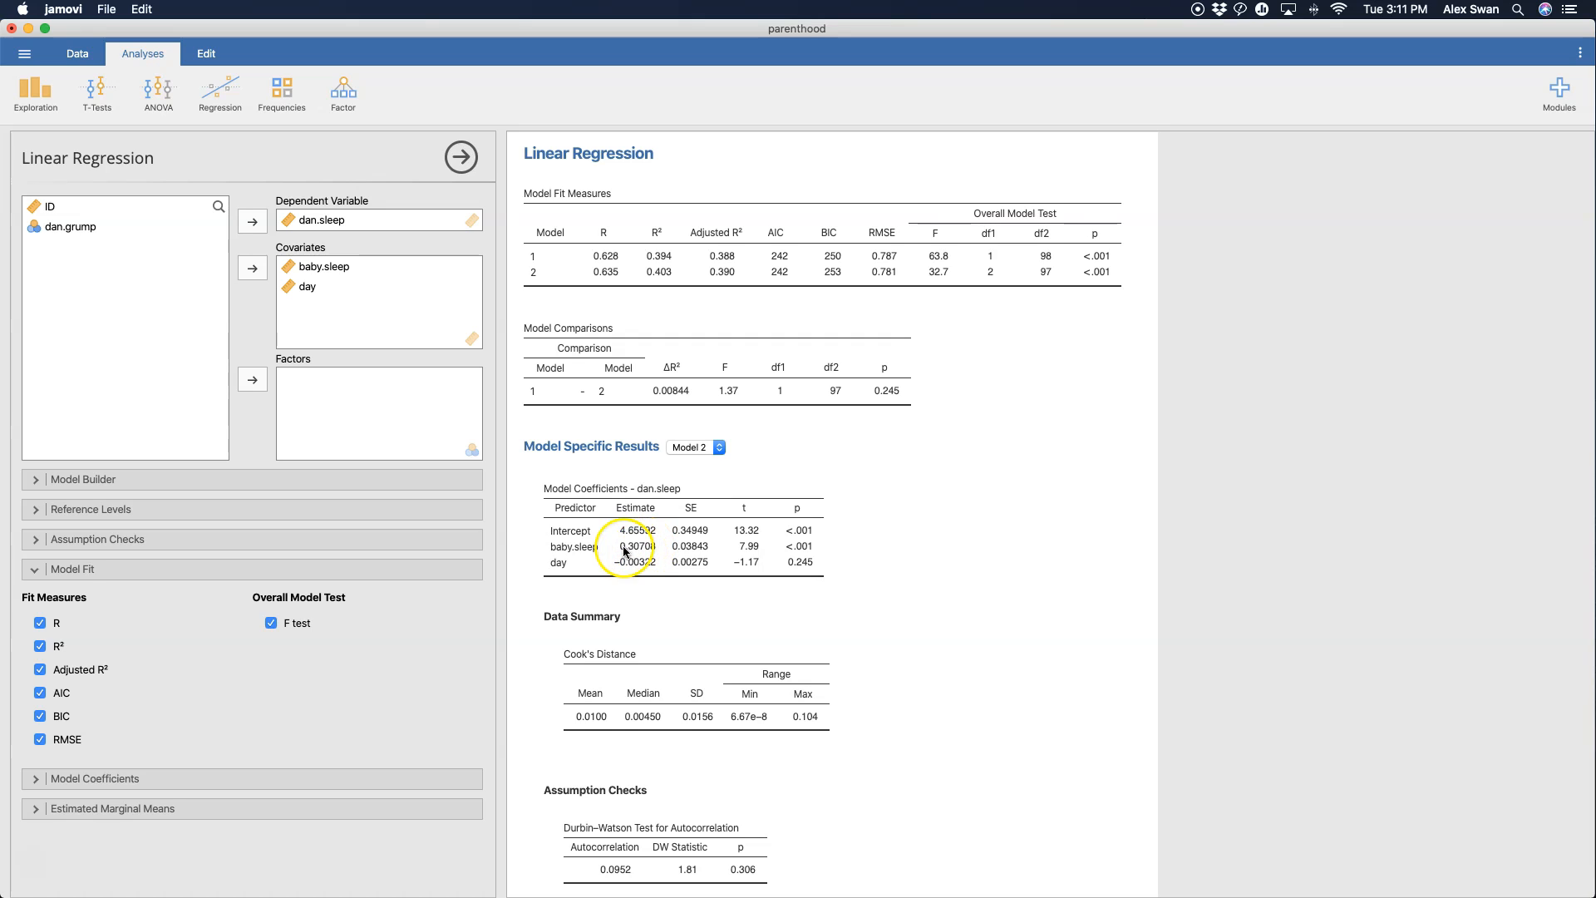
mouse_move(750, 547)
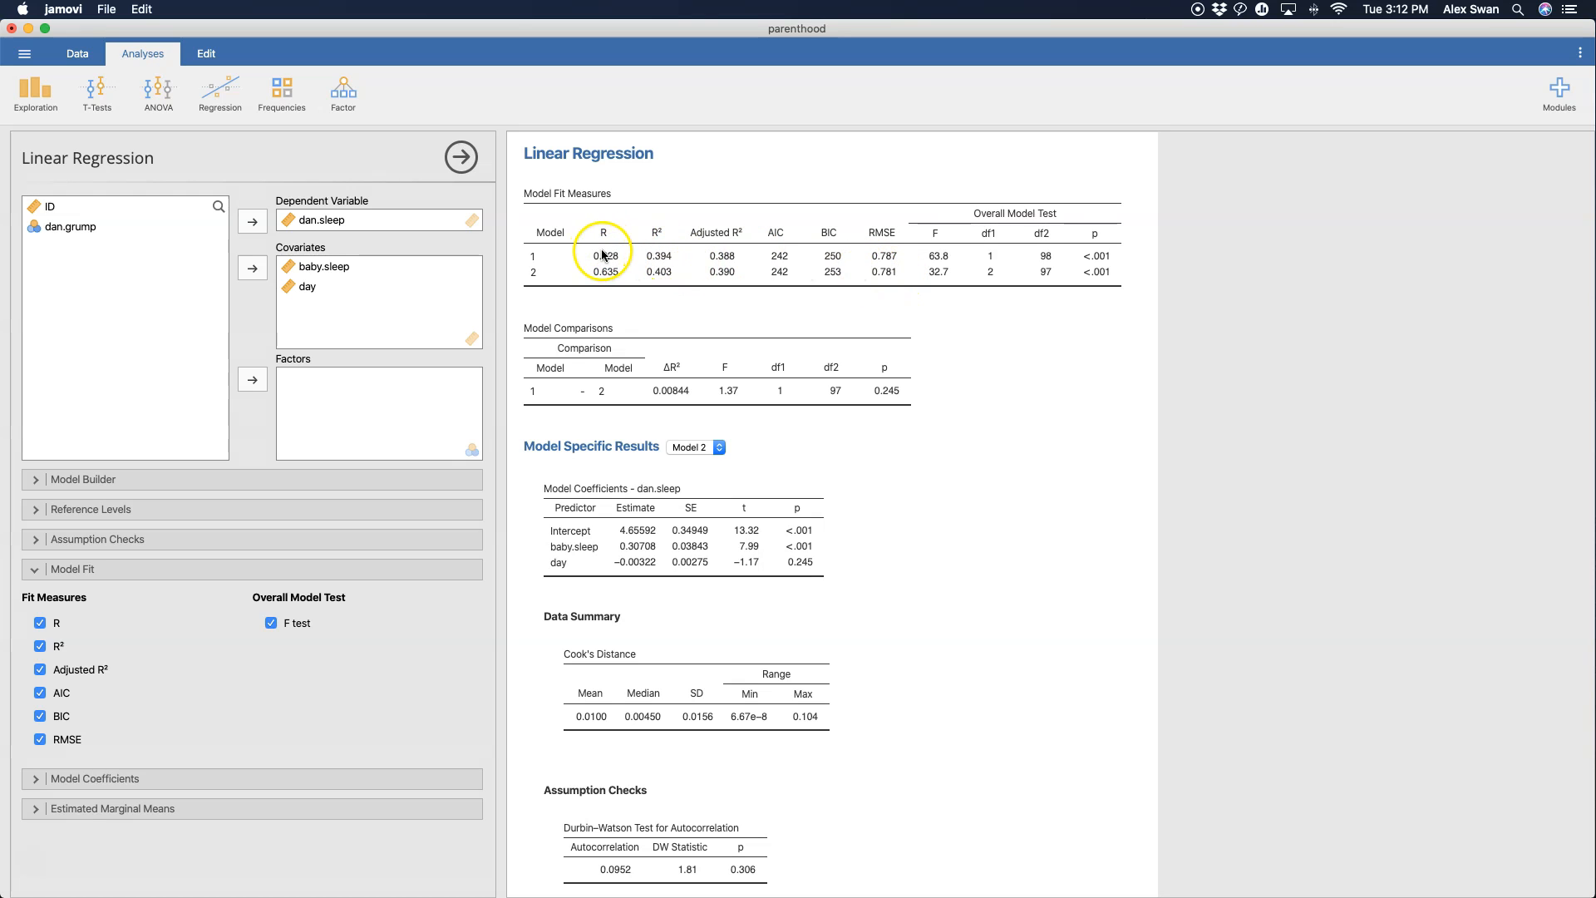
mouse_move(670, 264)
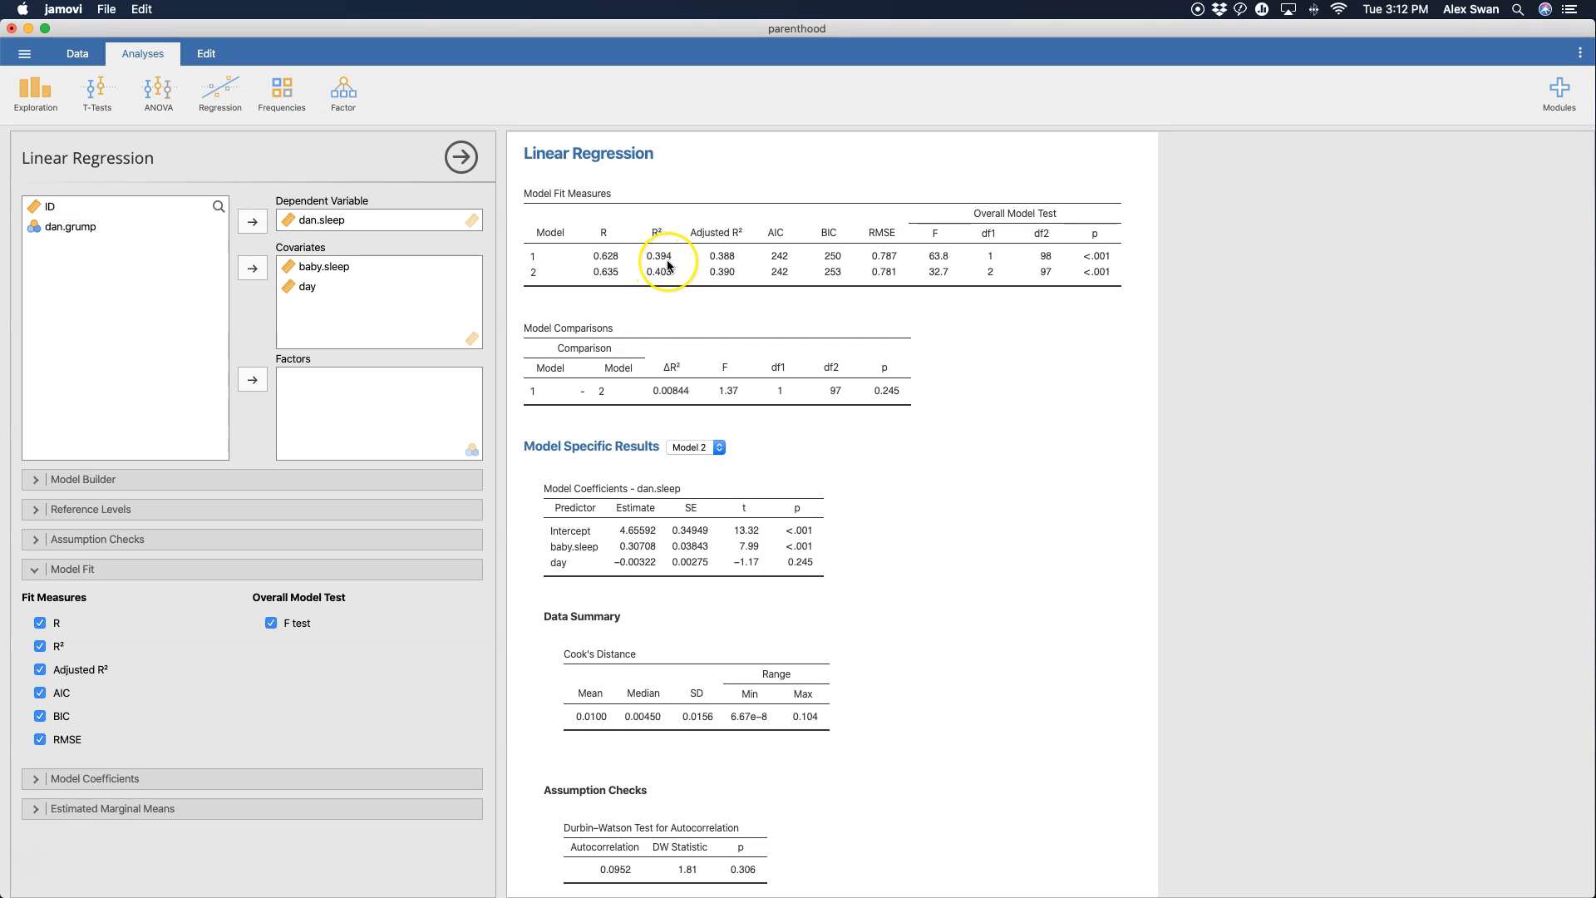
mouse_move(936, 256)
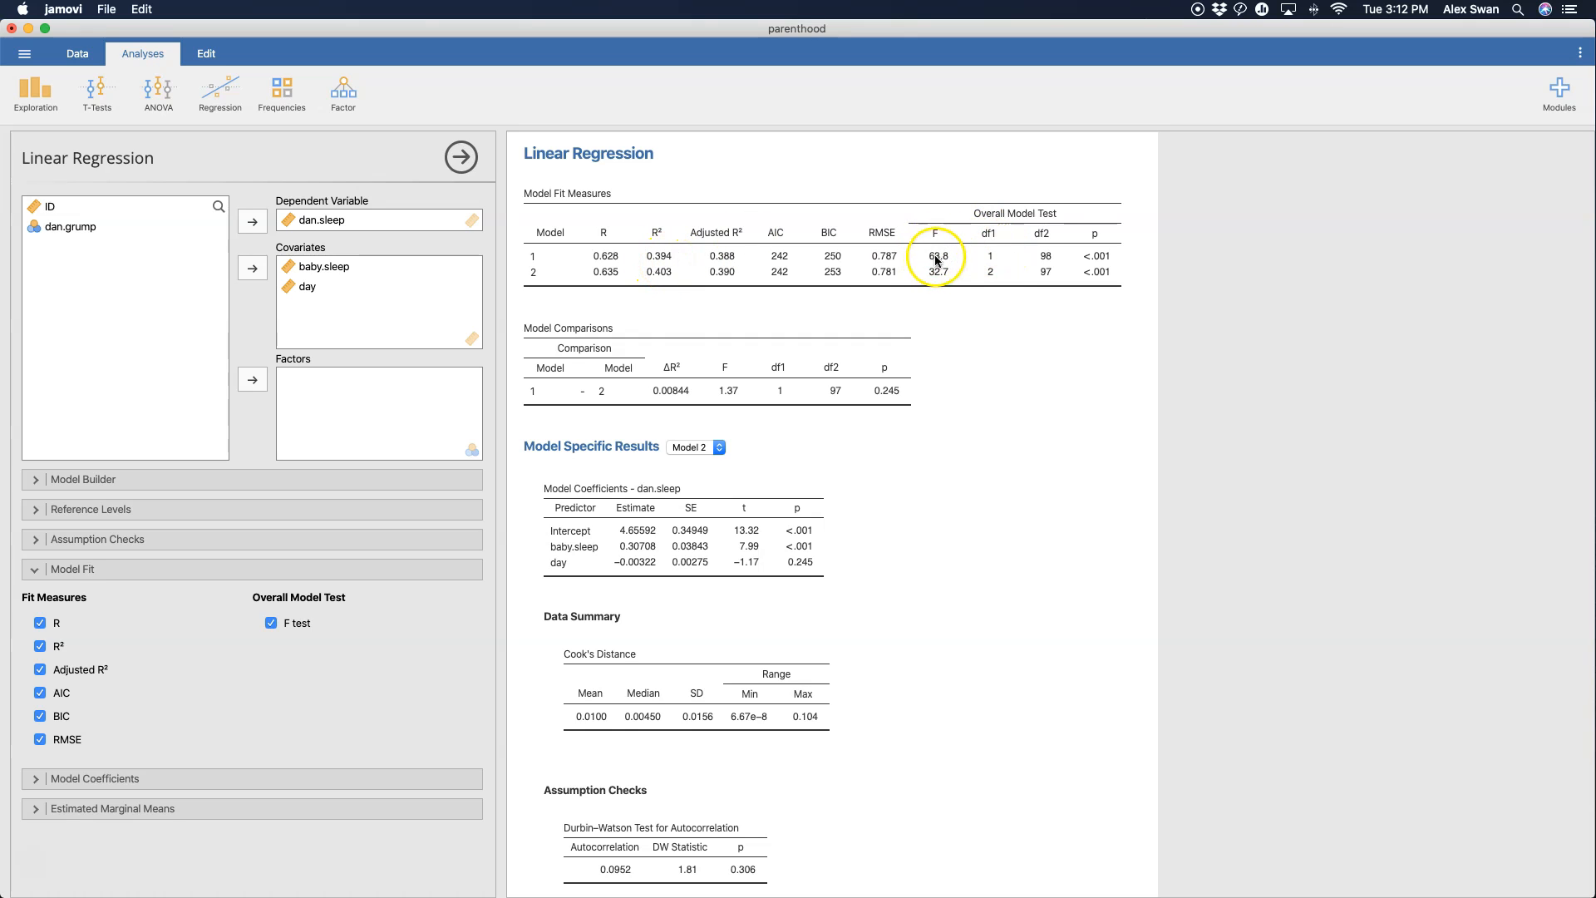
mouse_move(955, 266)
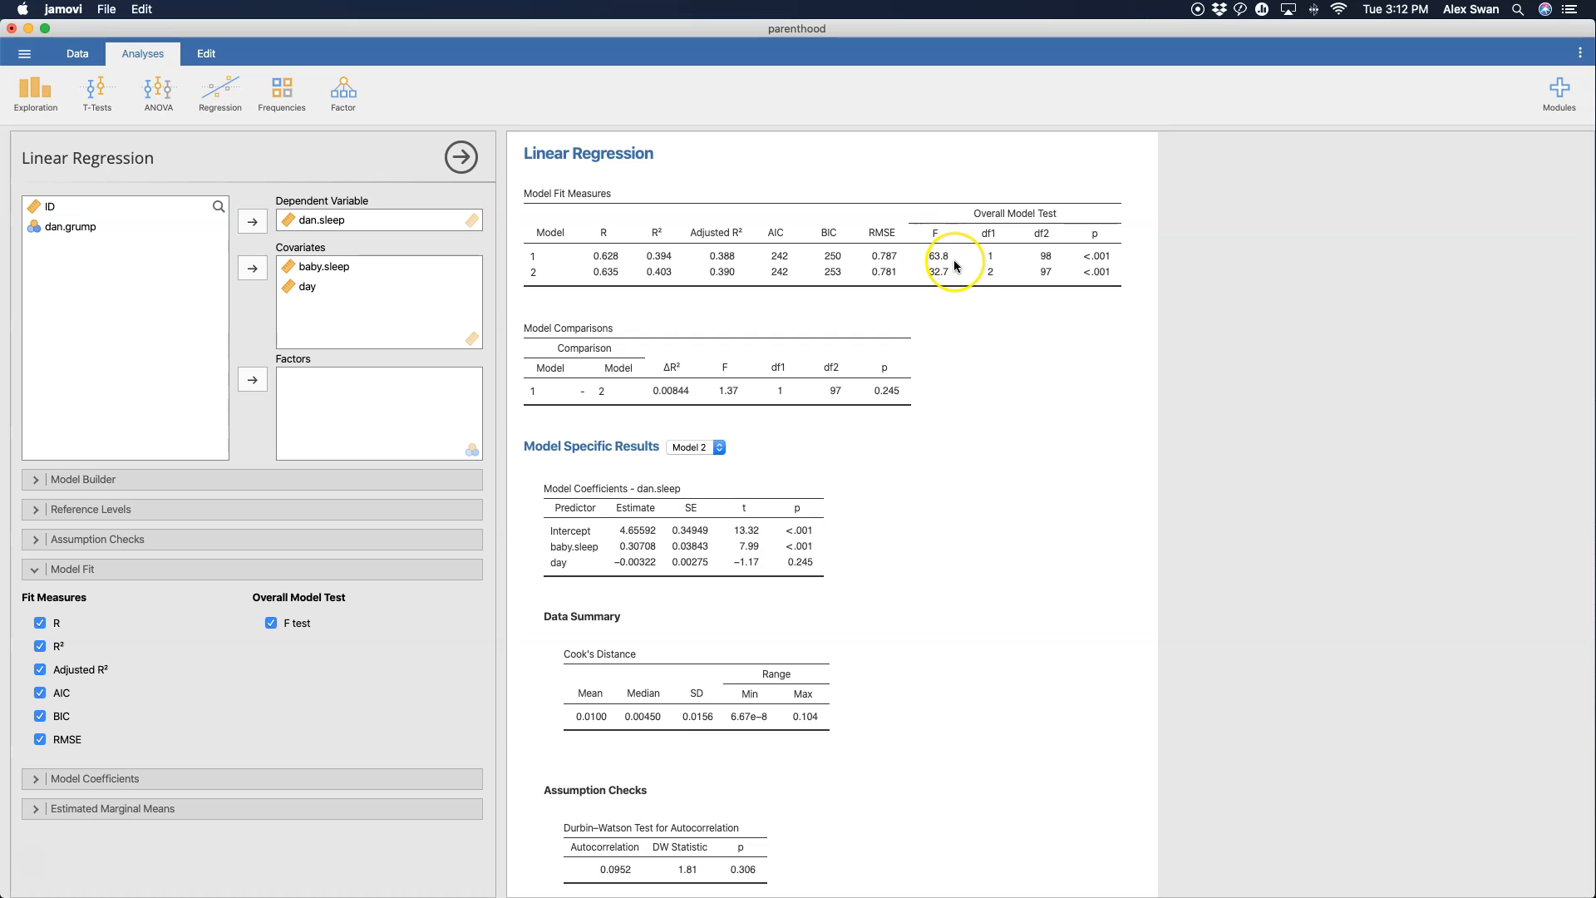
mouse_move(954, 266)
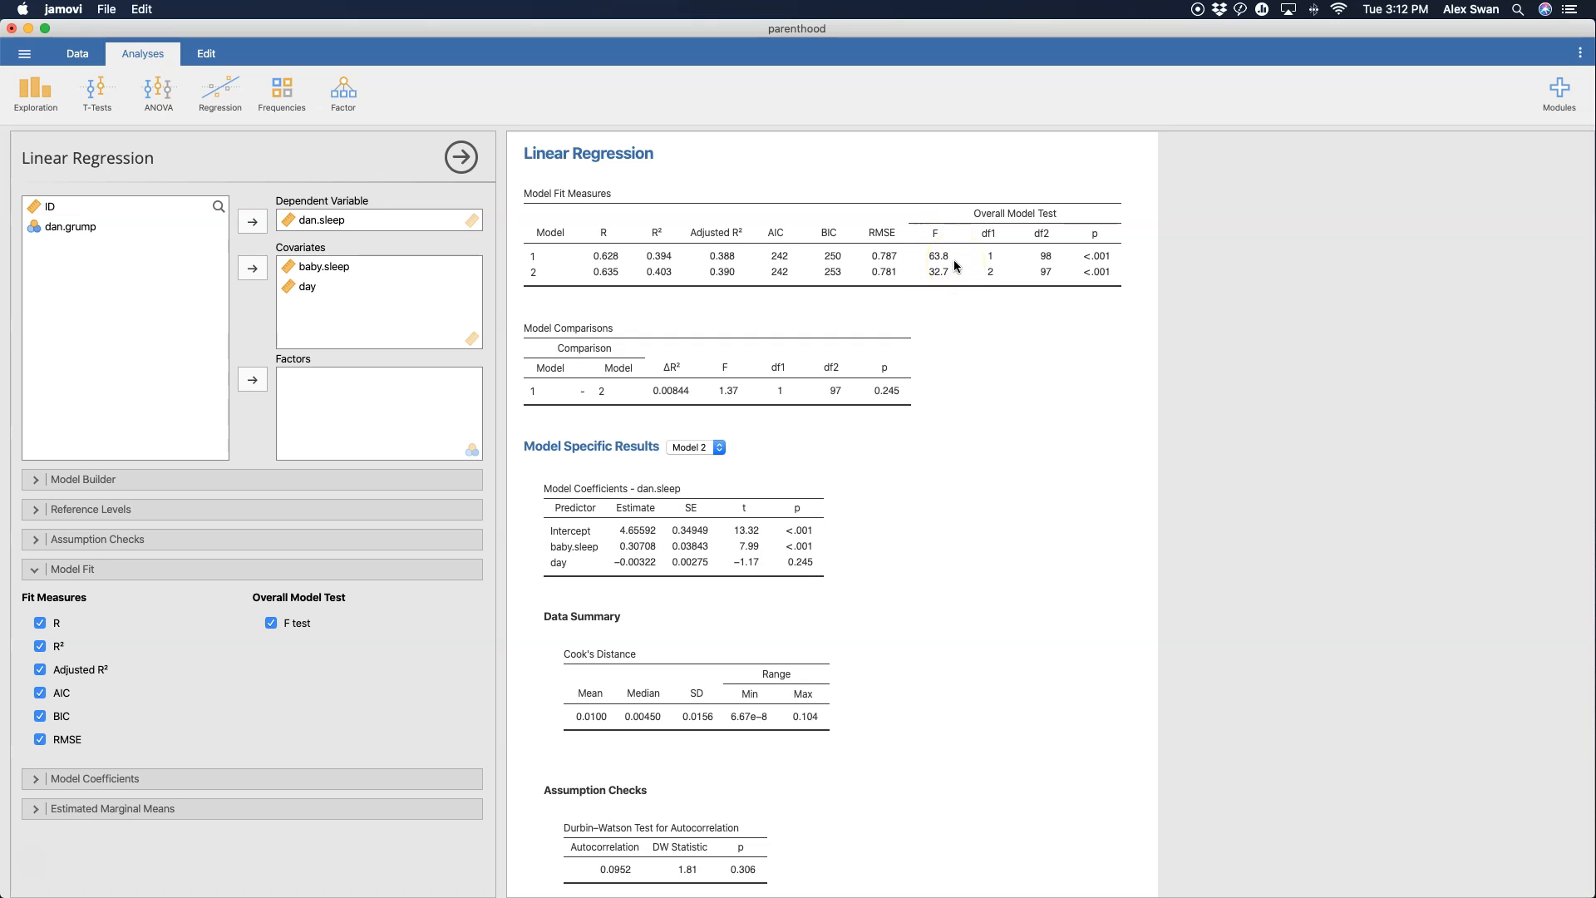
mouse_move(1123, 265)
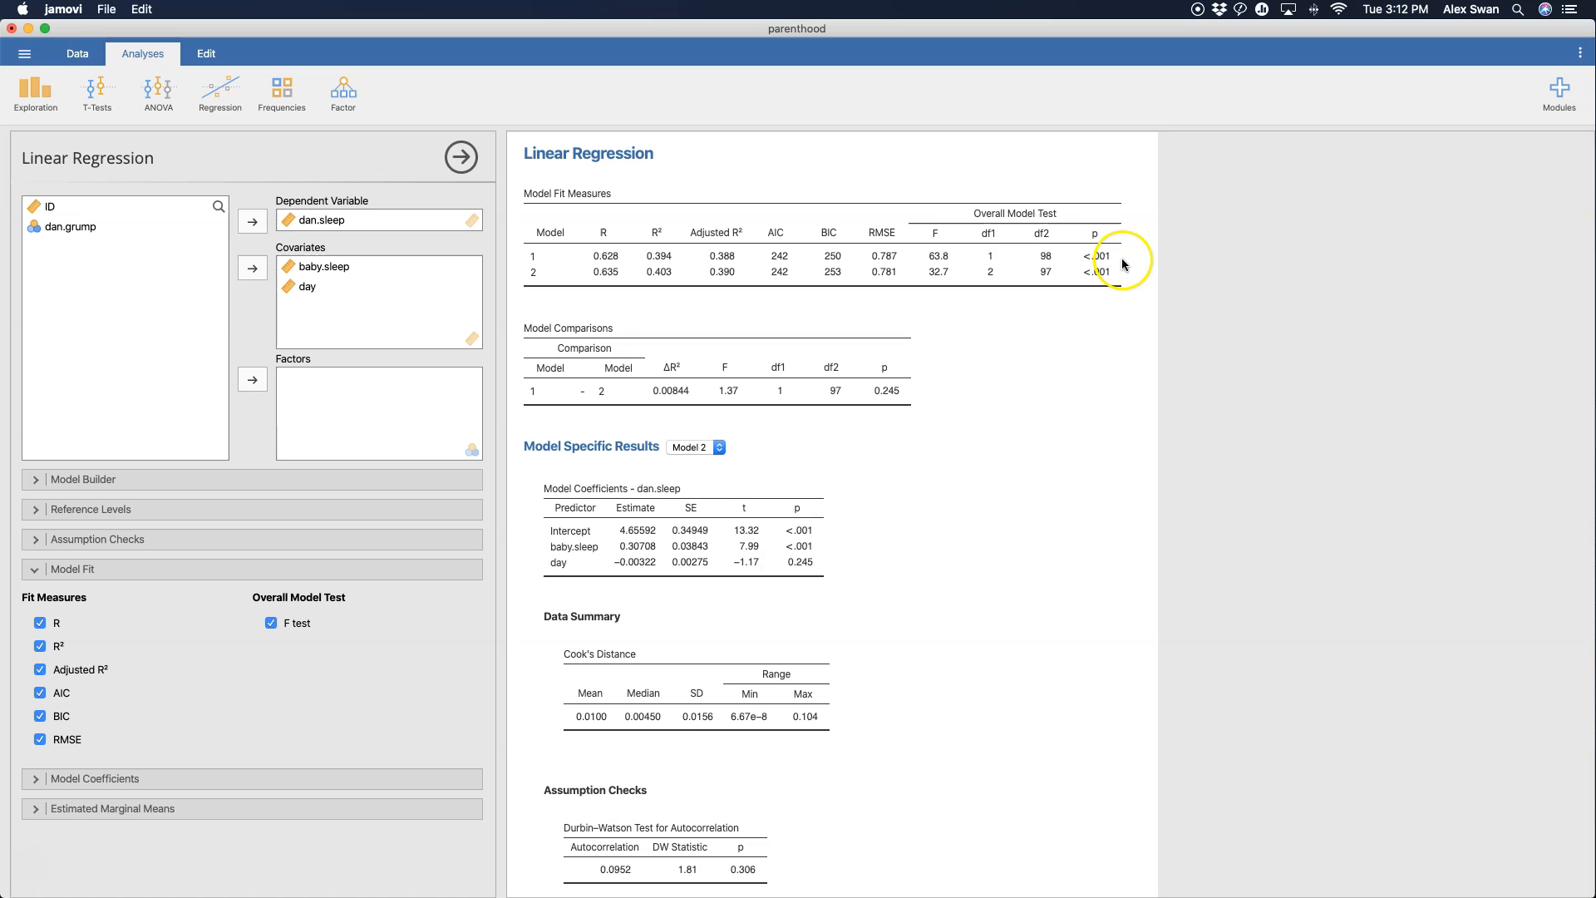
mouse_move(1130, 266)
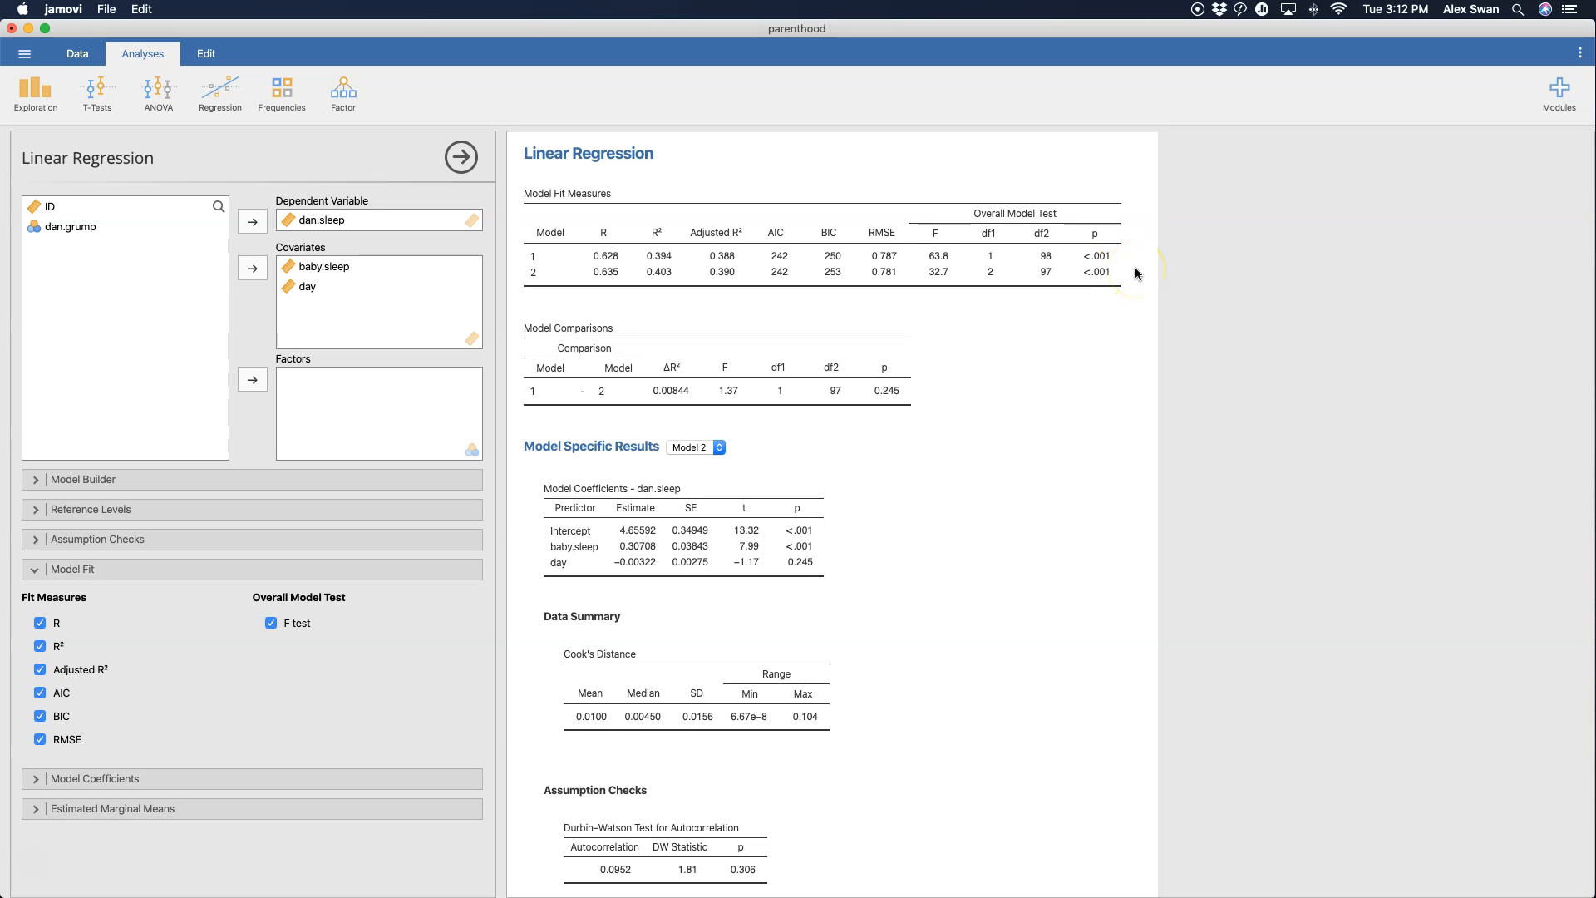
mouse_move(639, 336)
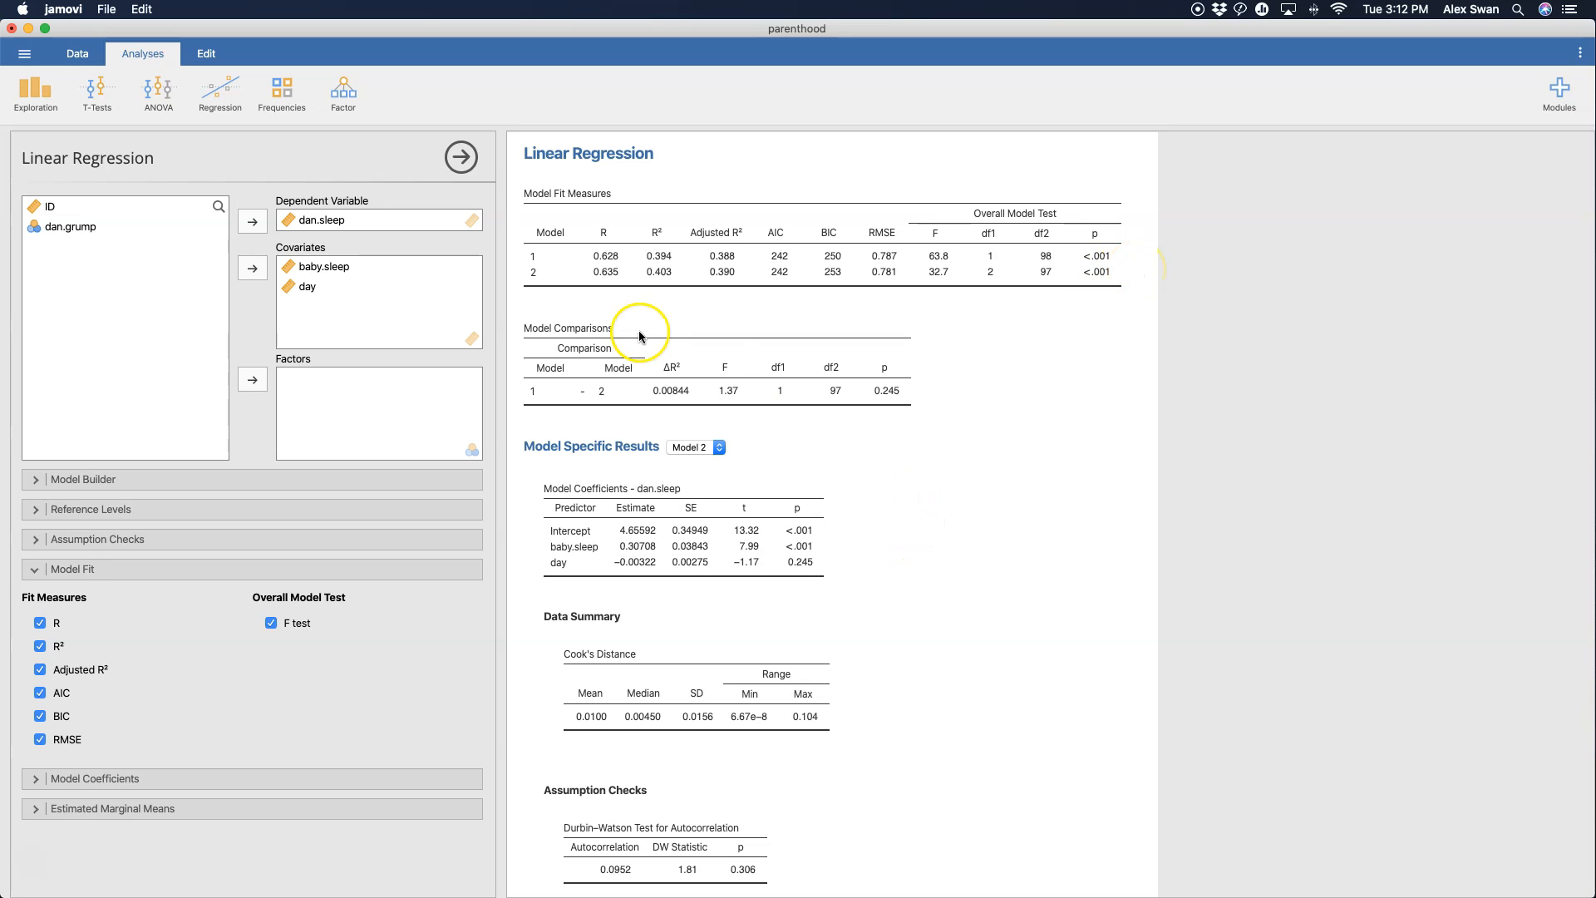
mouse_move(550, 278)
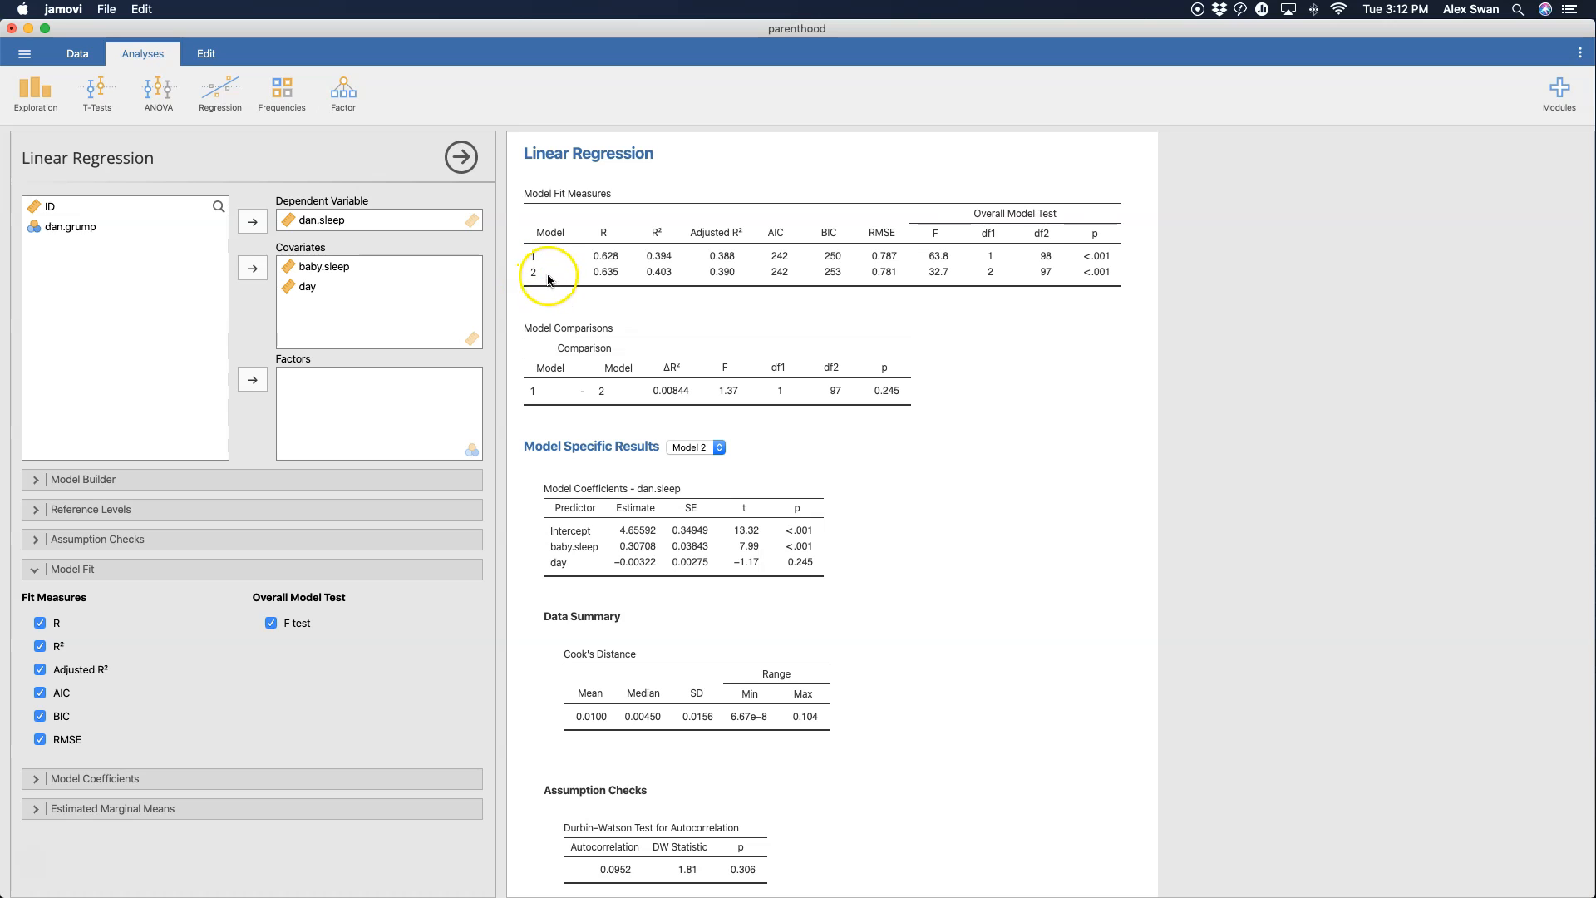
mouse_move(592, 292)
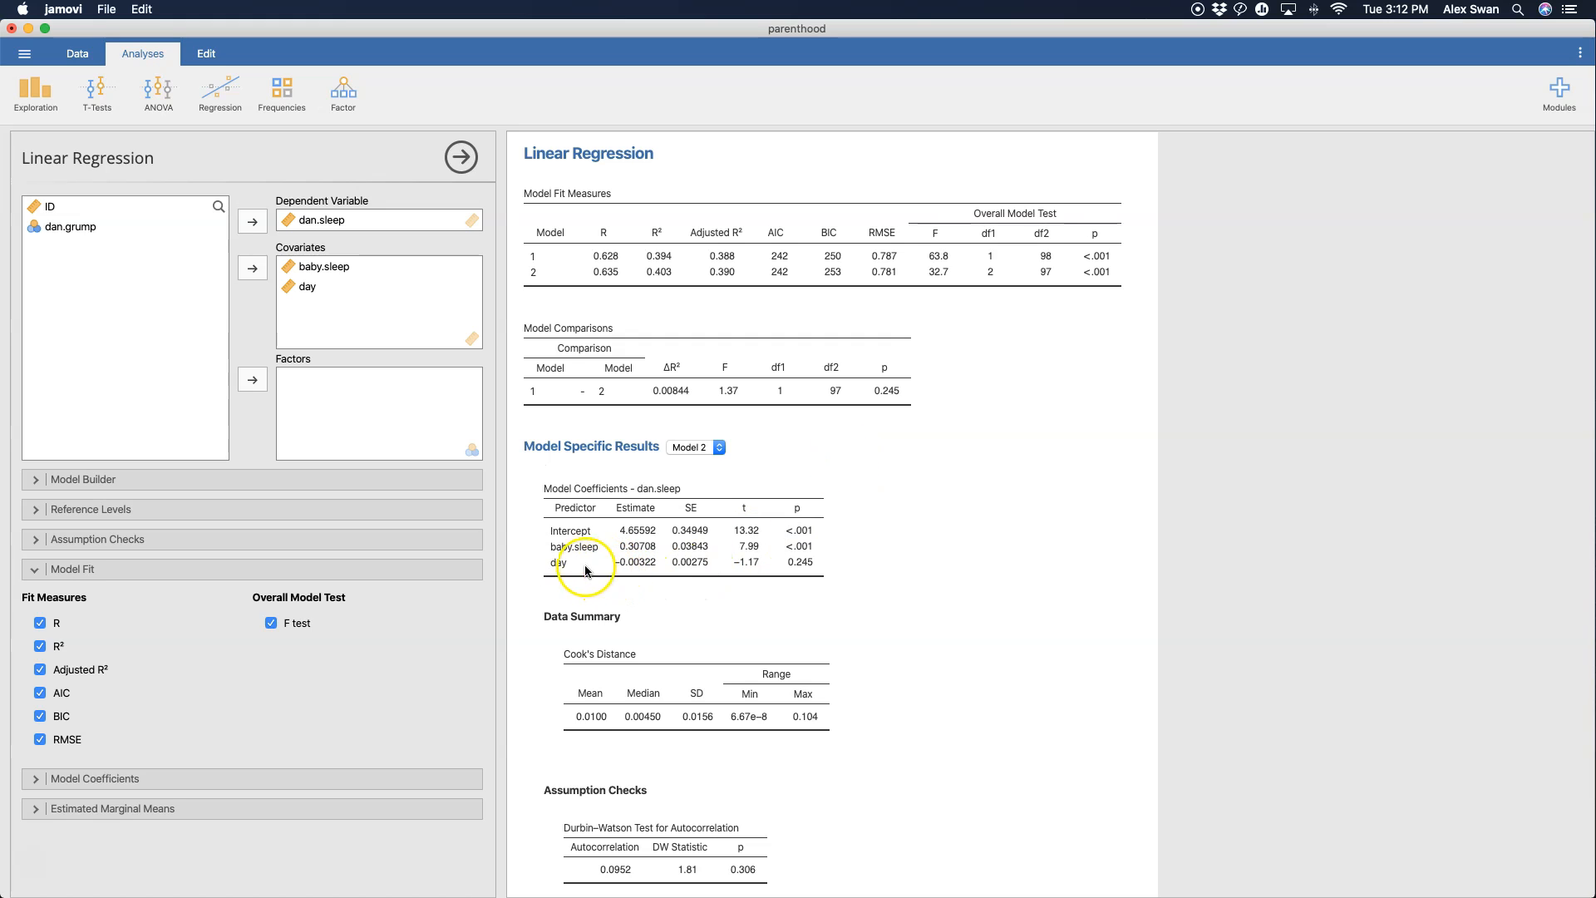
mouse_move(559, 564)
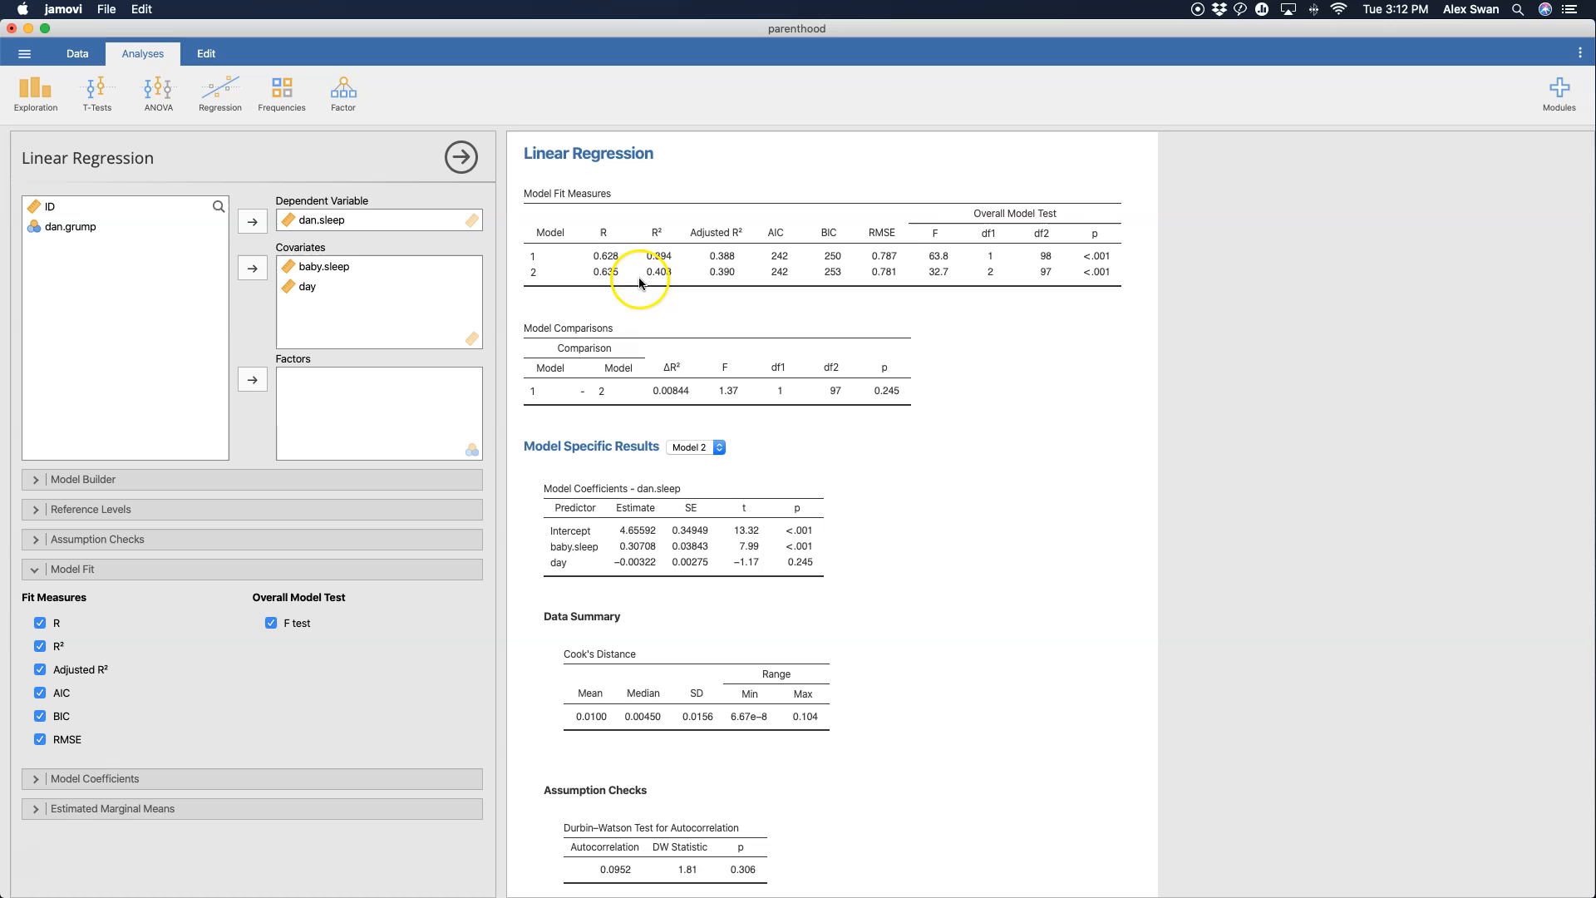
mouse_move(648, 278)
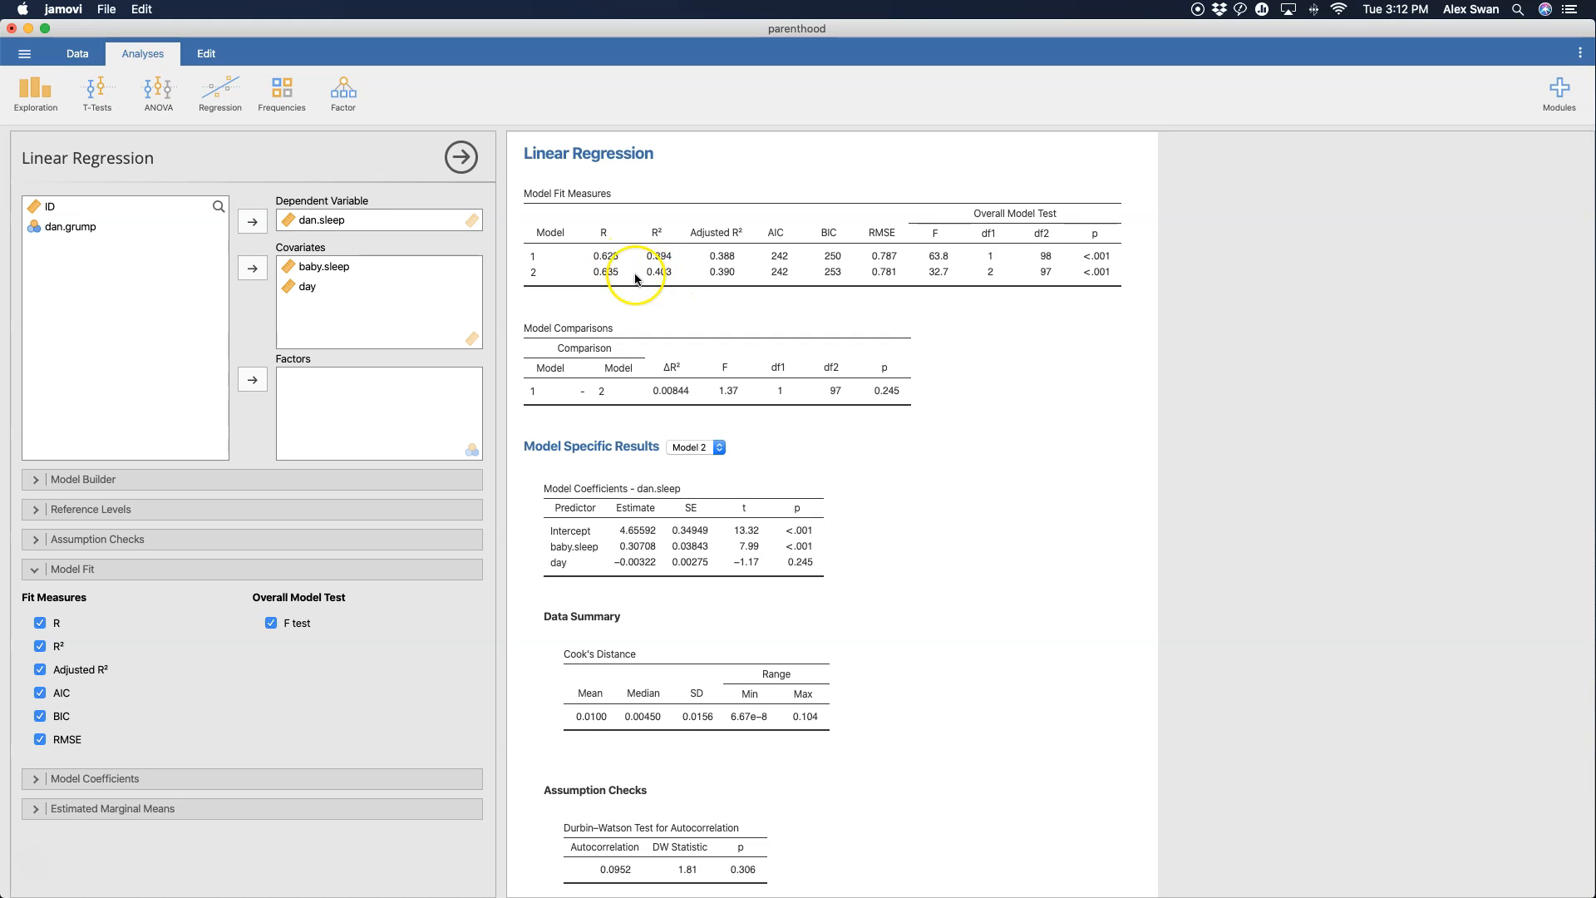
mouse_move(687, 301)
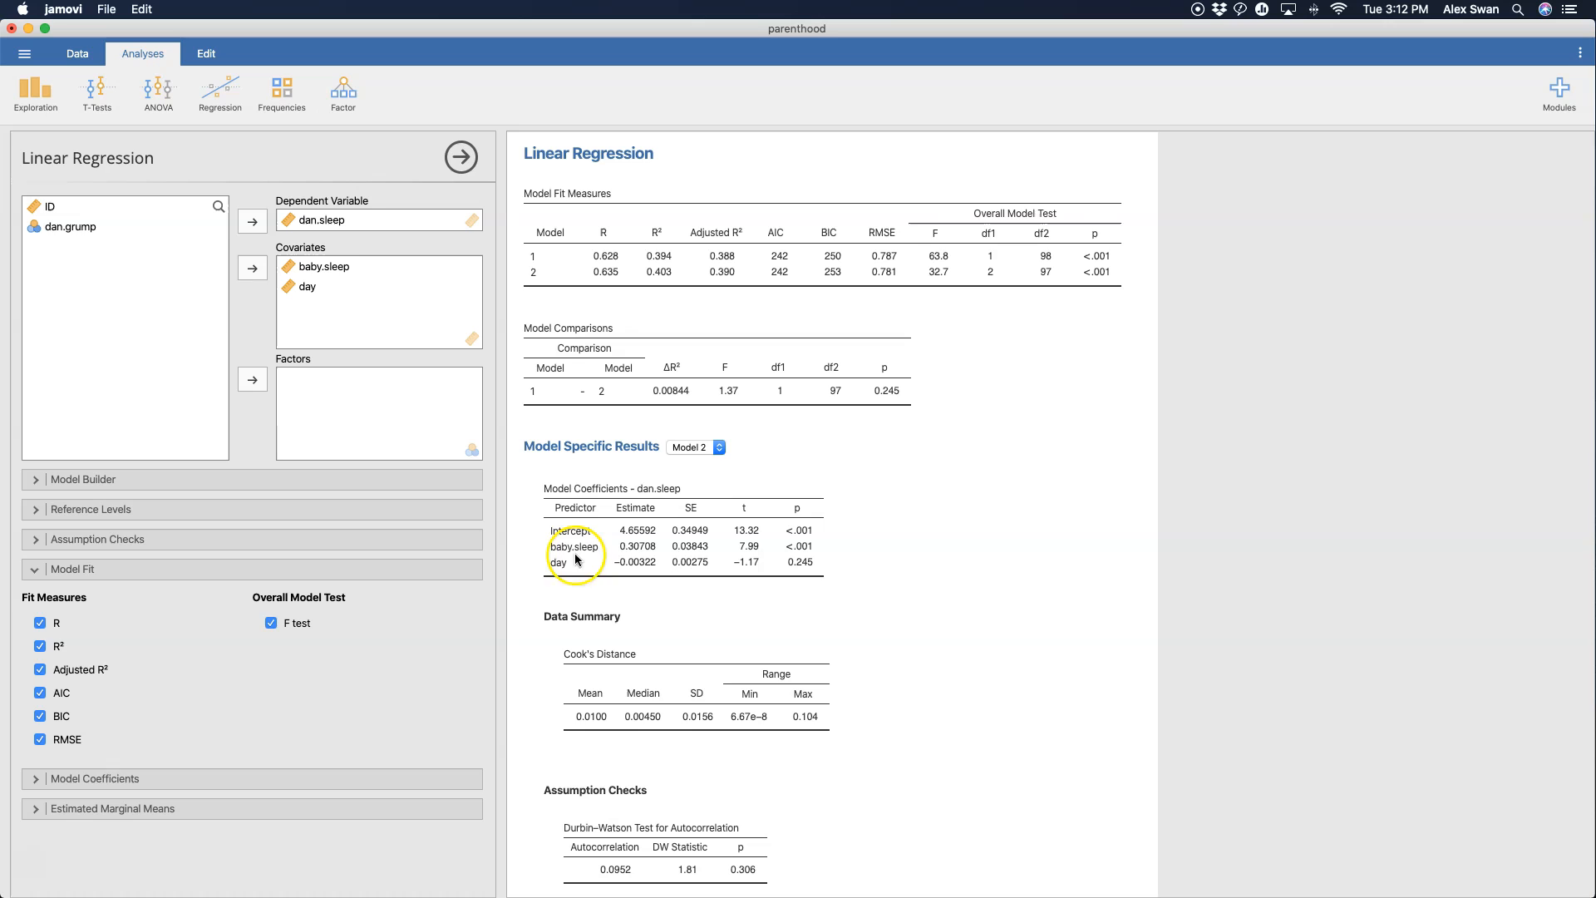
mouse_move(593, 591)
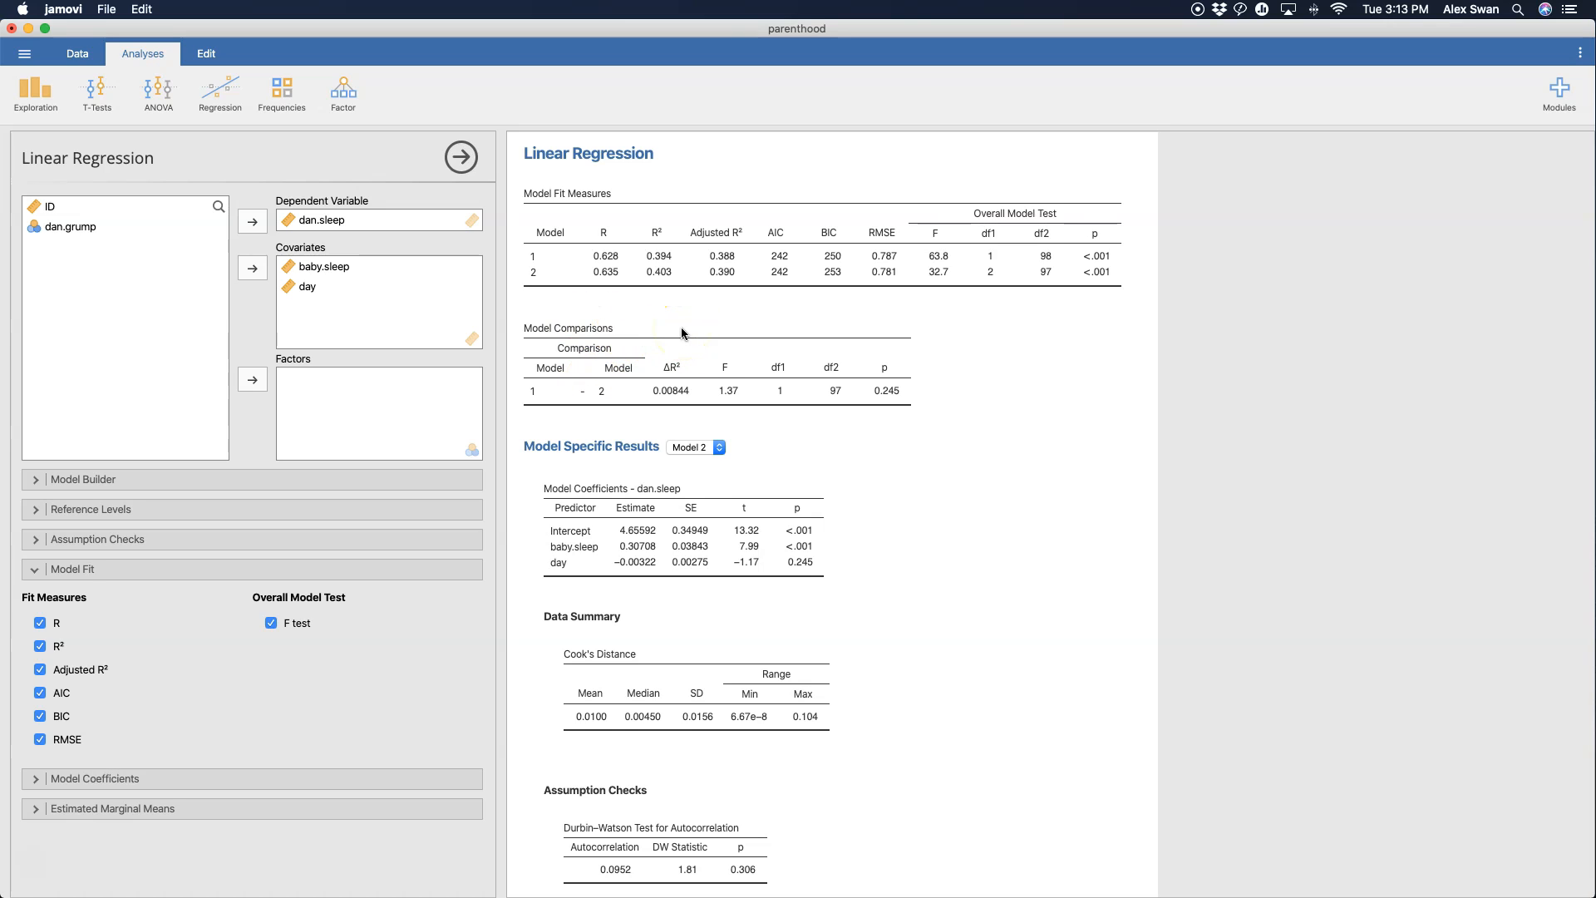
mouse_move(670, 359)
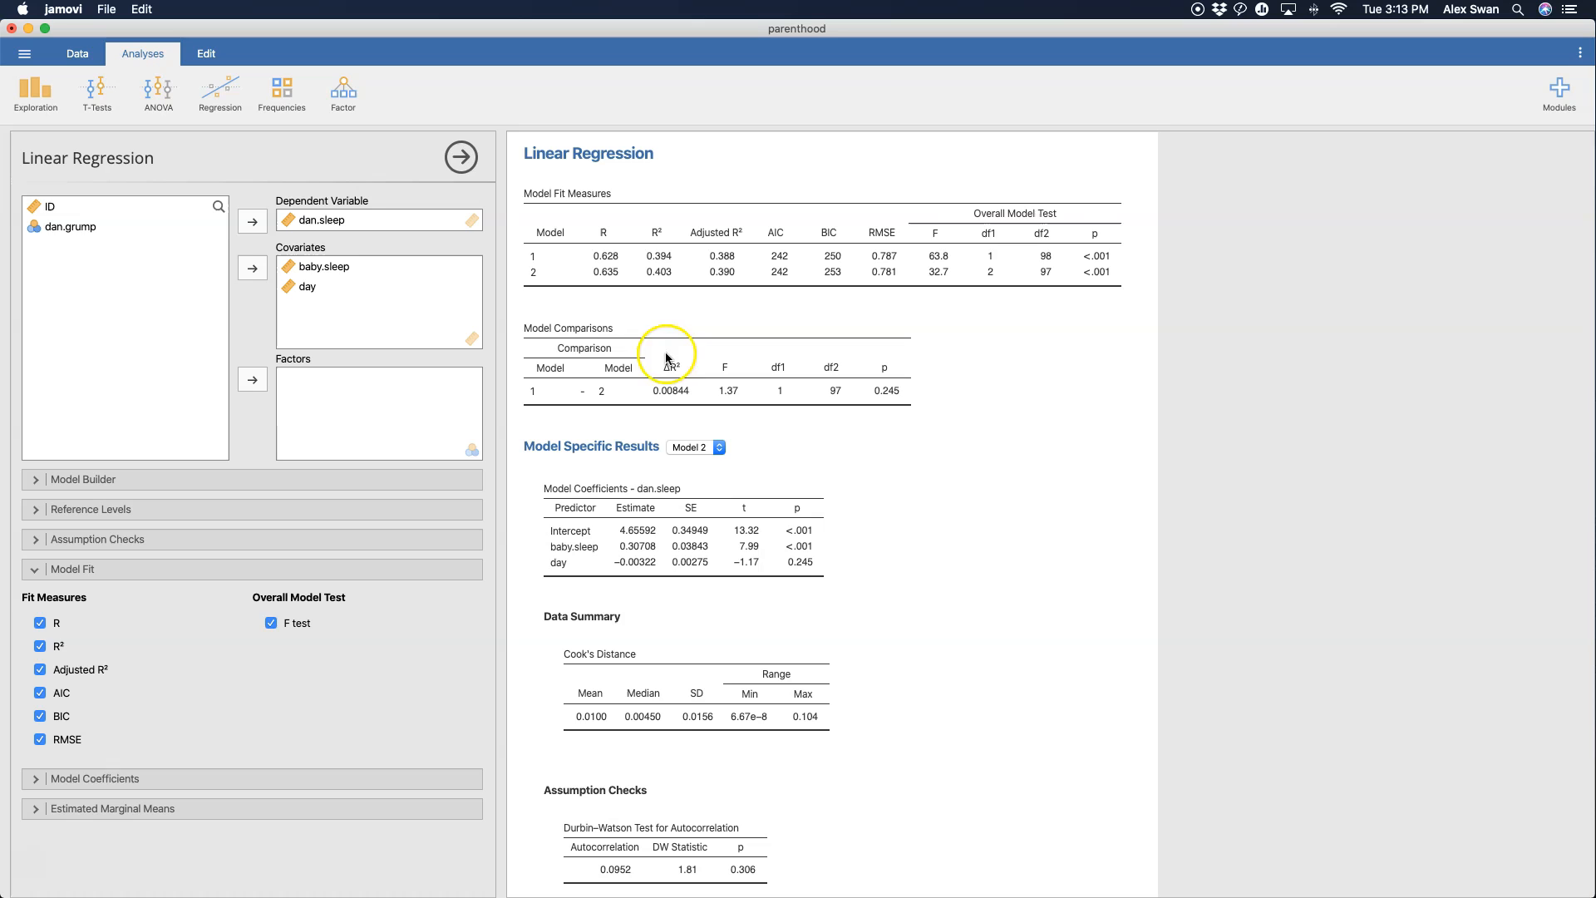
mouse_move(574, 409)
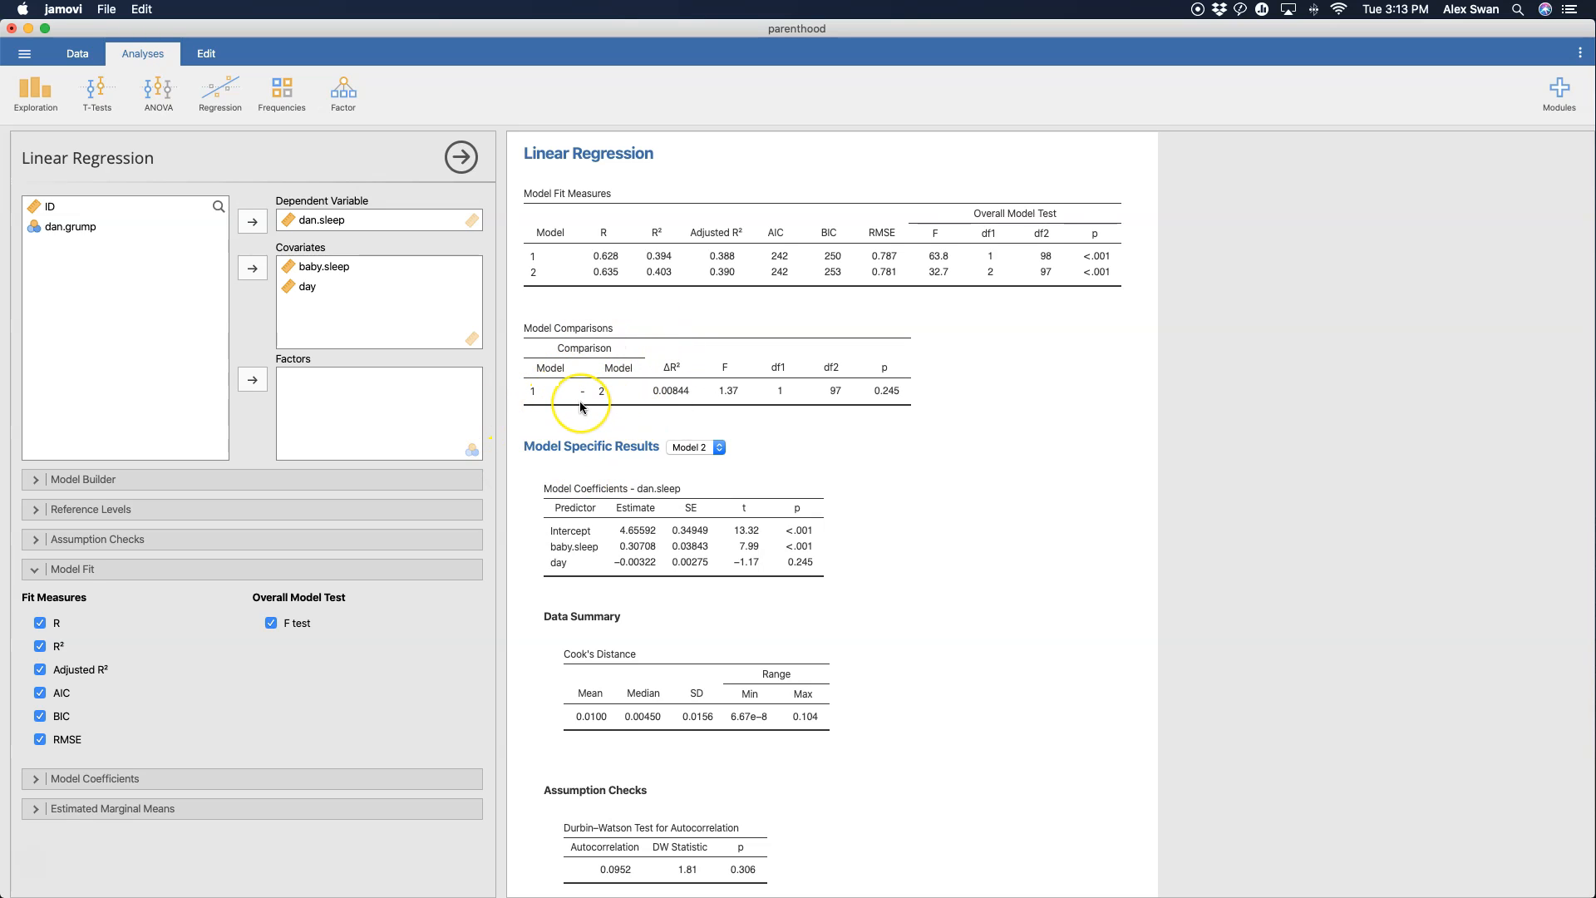
mouse_move(585, 414)
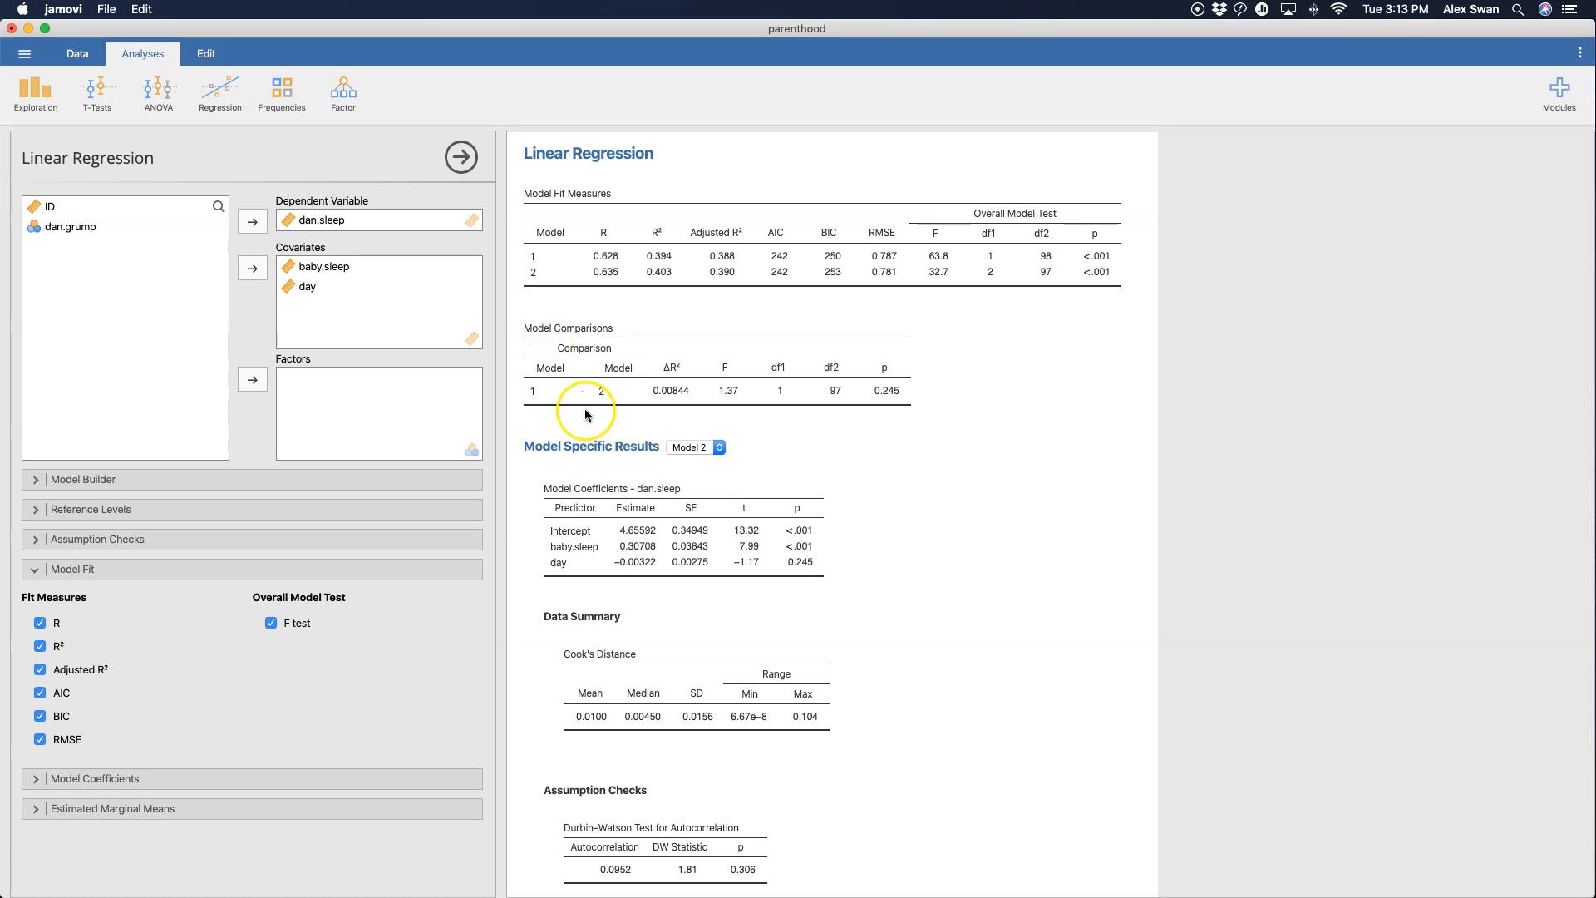
mouse_move(650, 367)
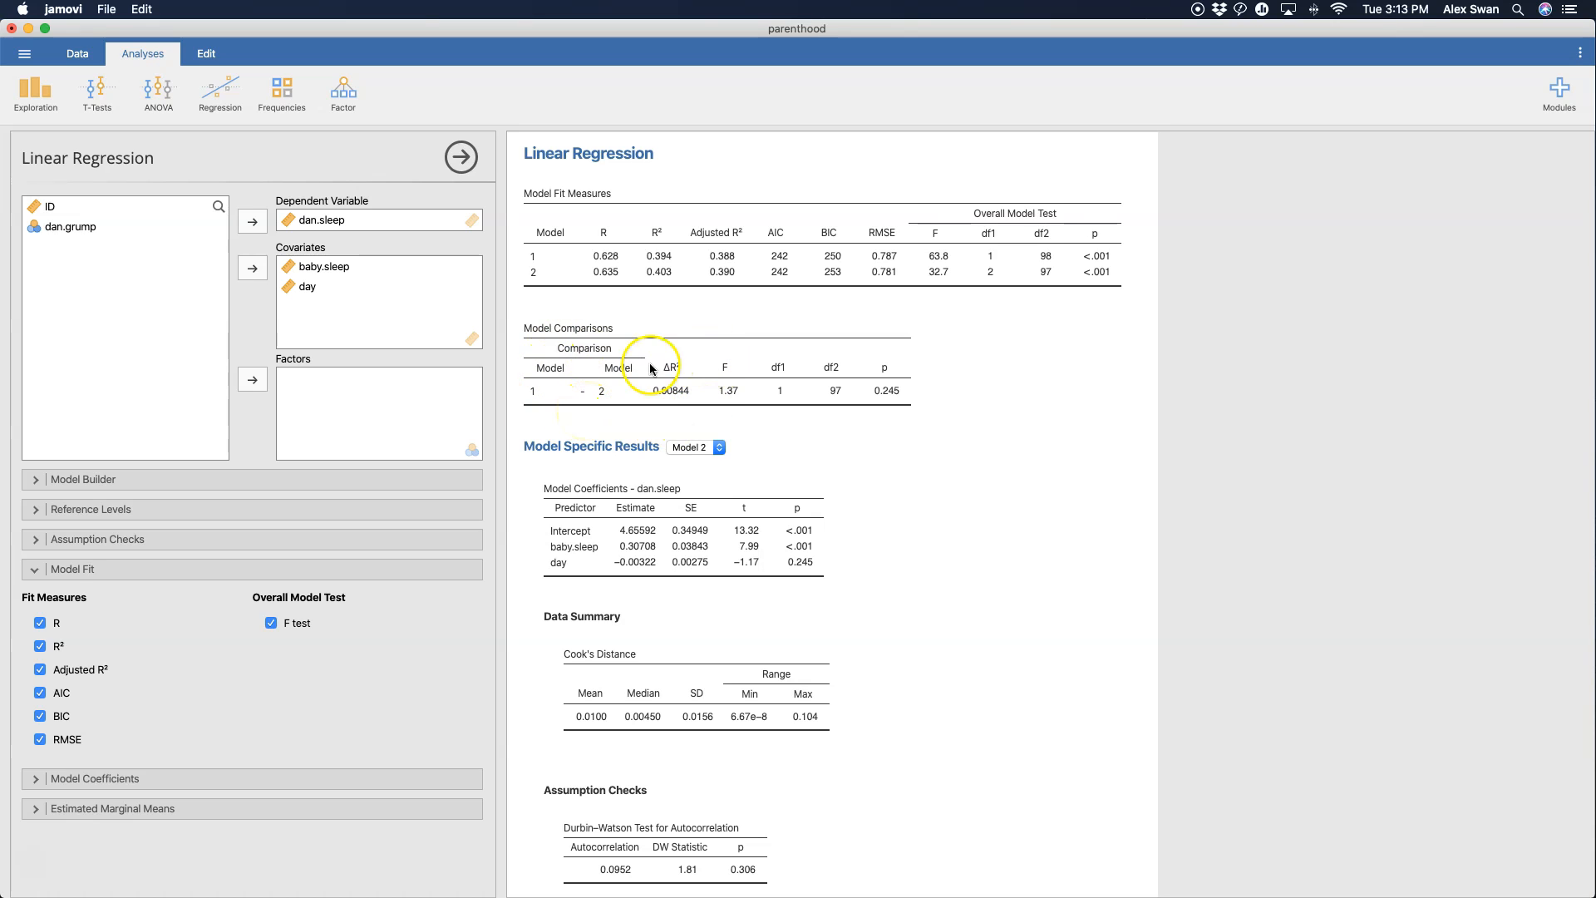
mouse_move(677, 404)
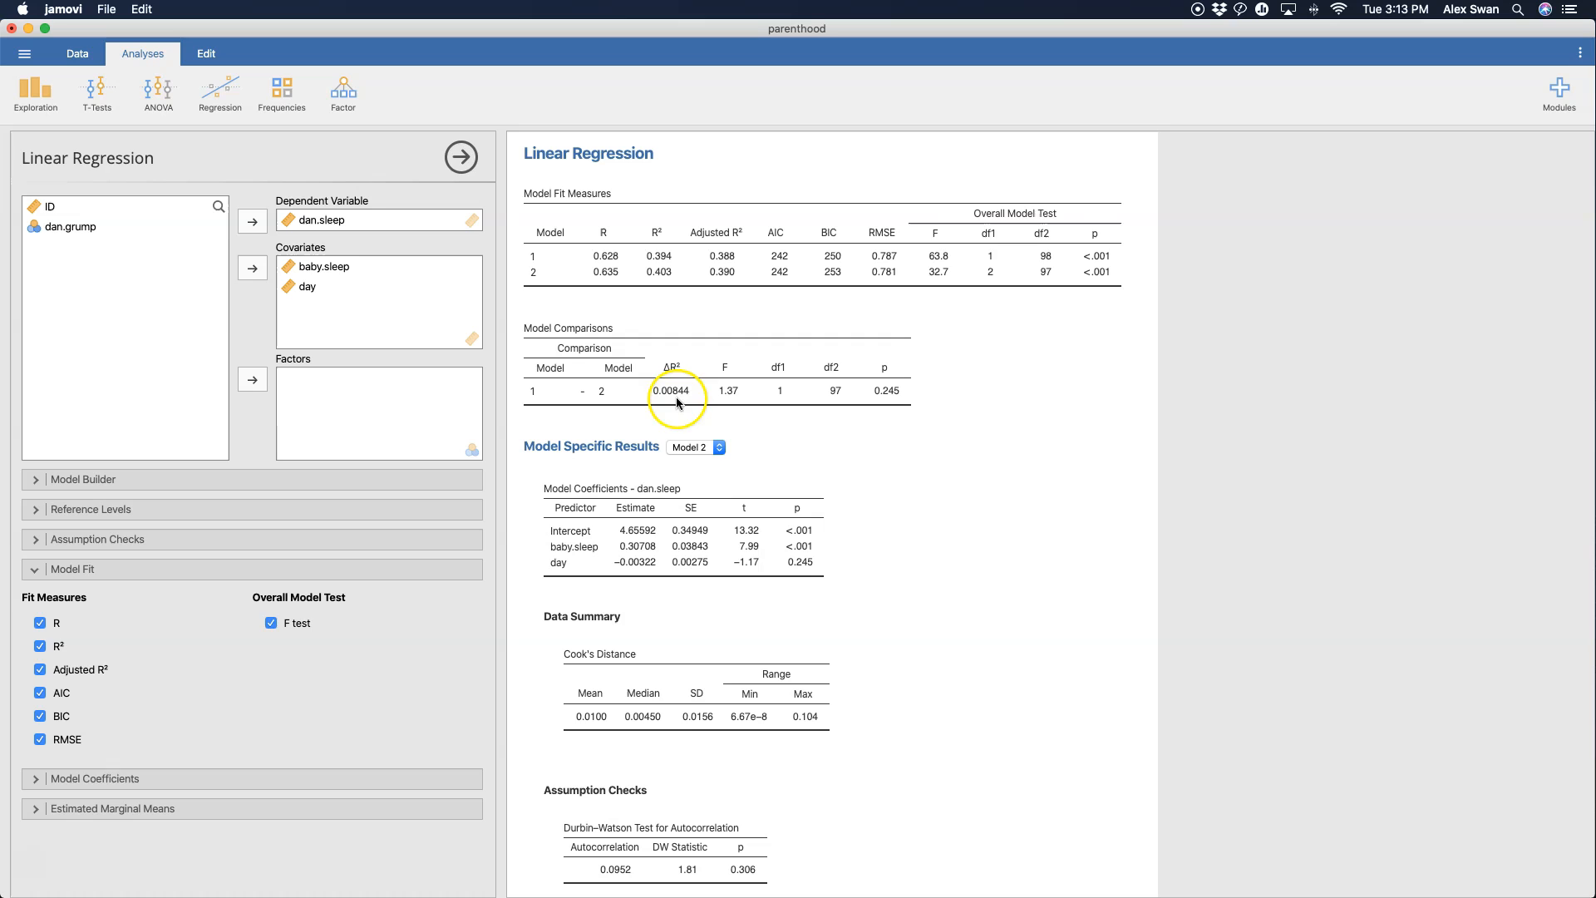
mouse_move(715, 383)
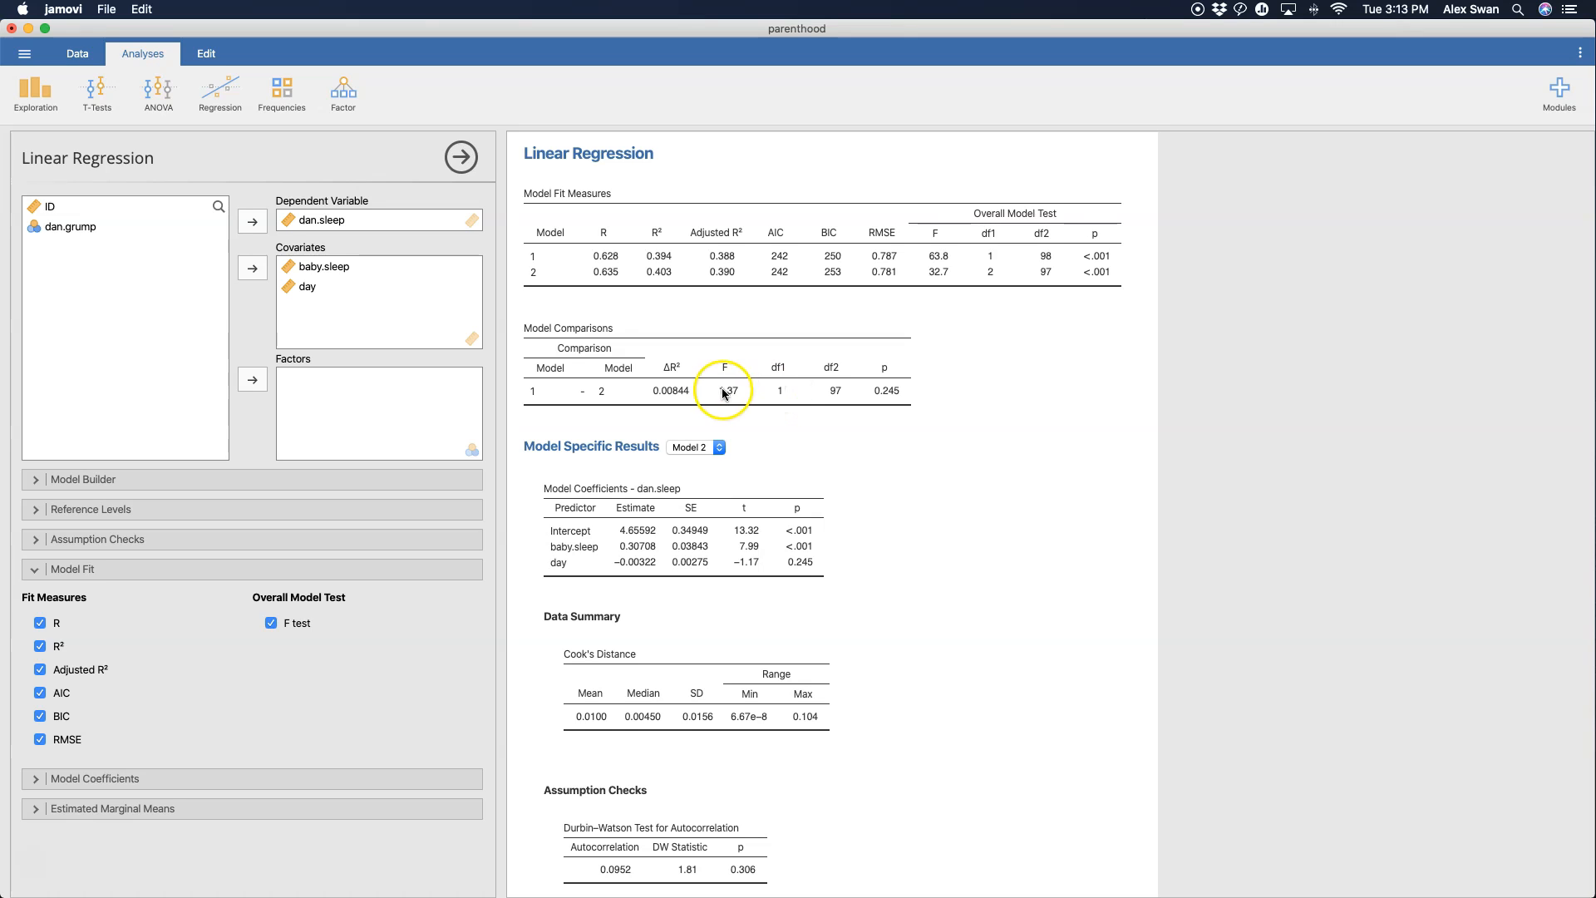
mouse_move(902, 417)
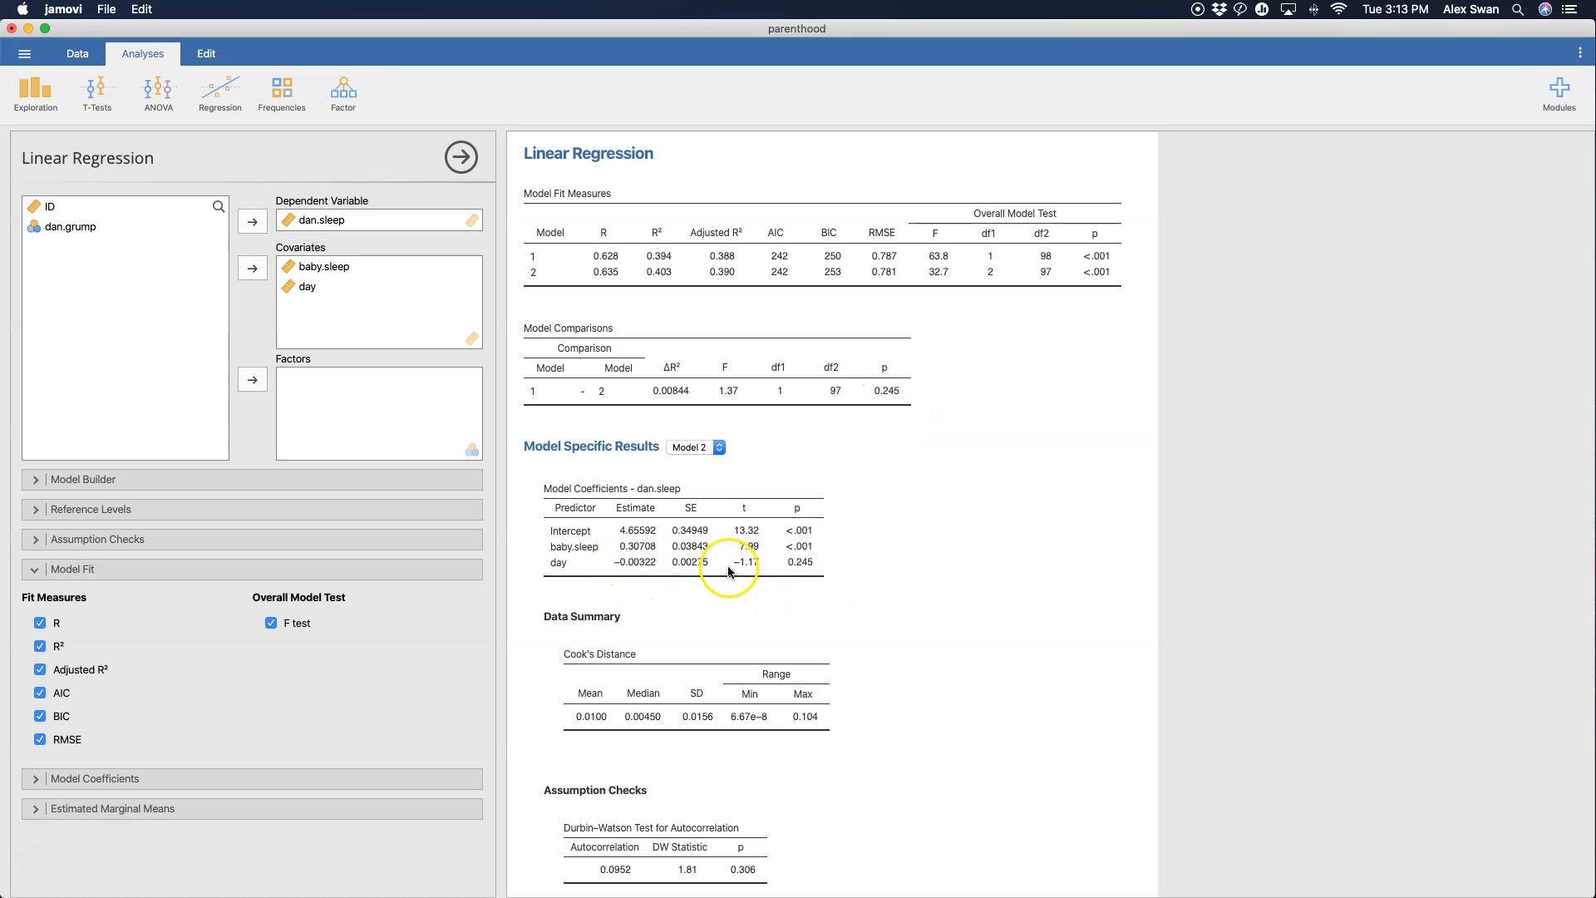
mouse_move(811, 577)
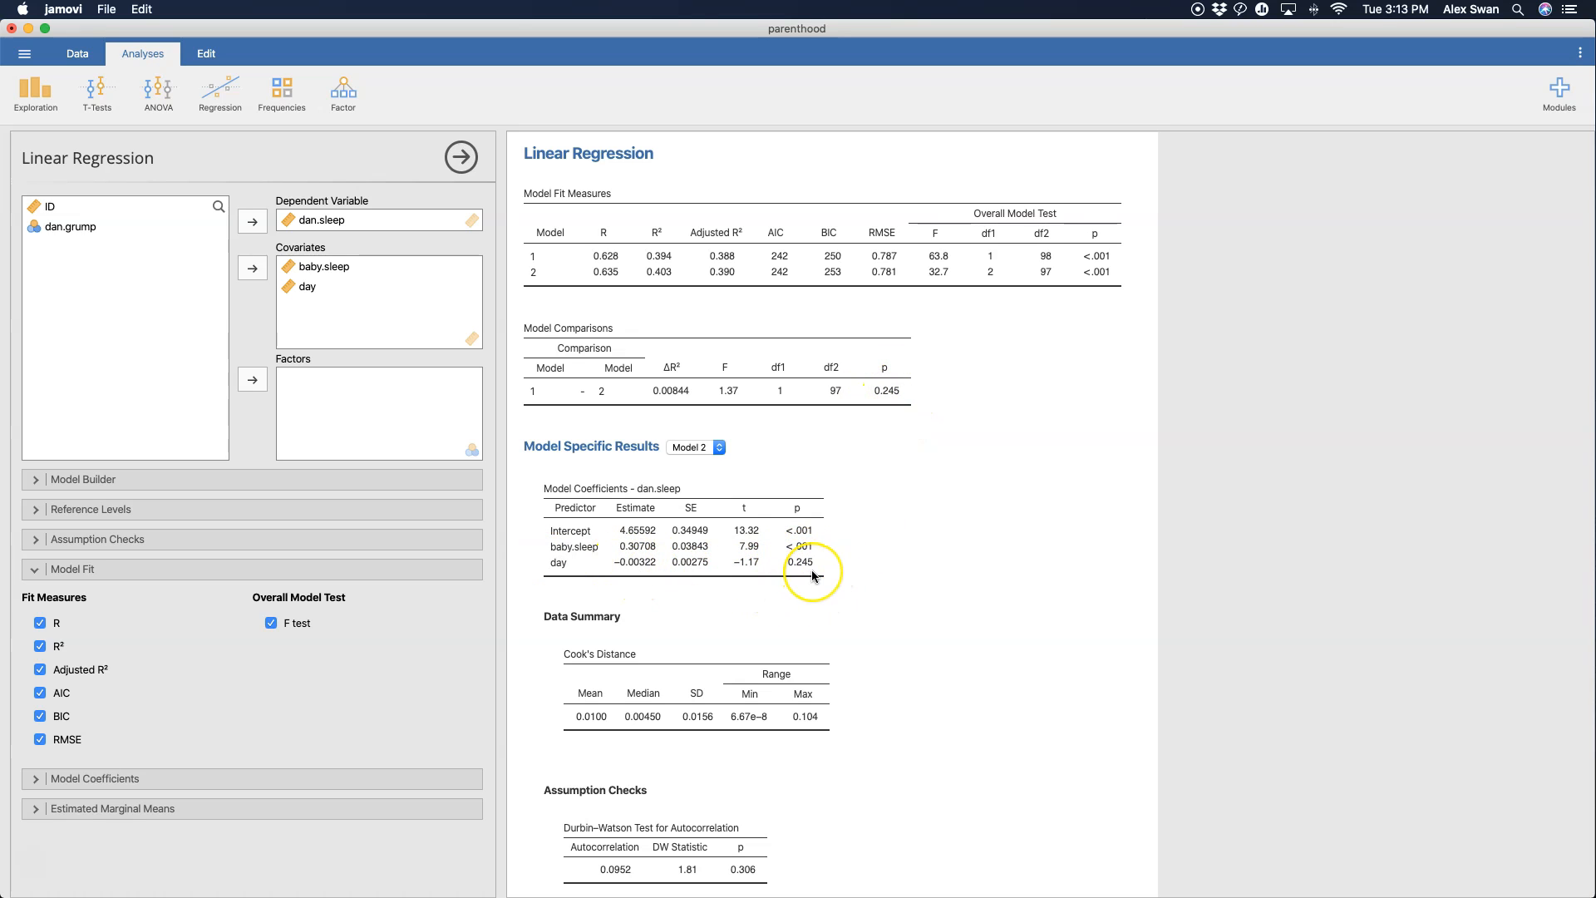
mouse_move(813, 575)
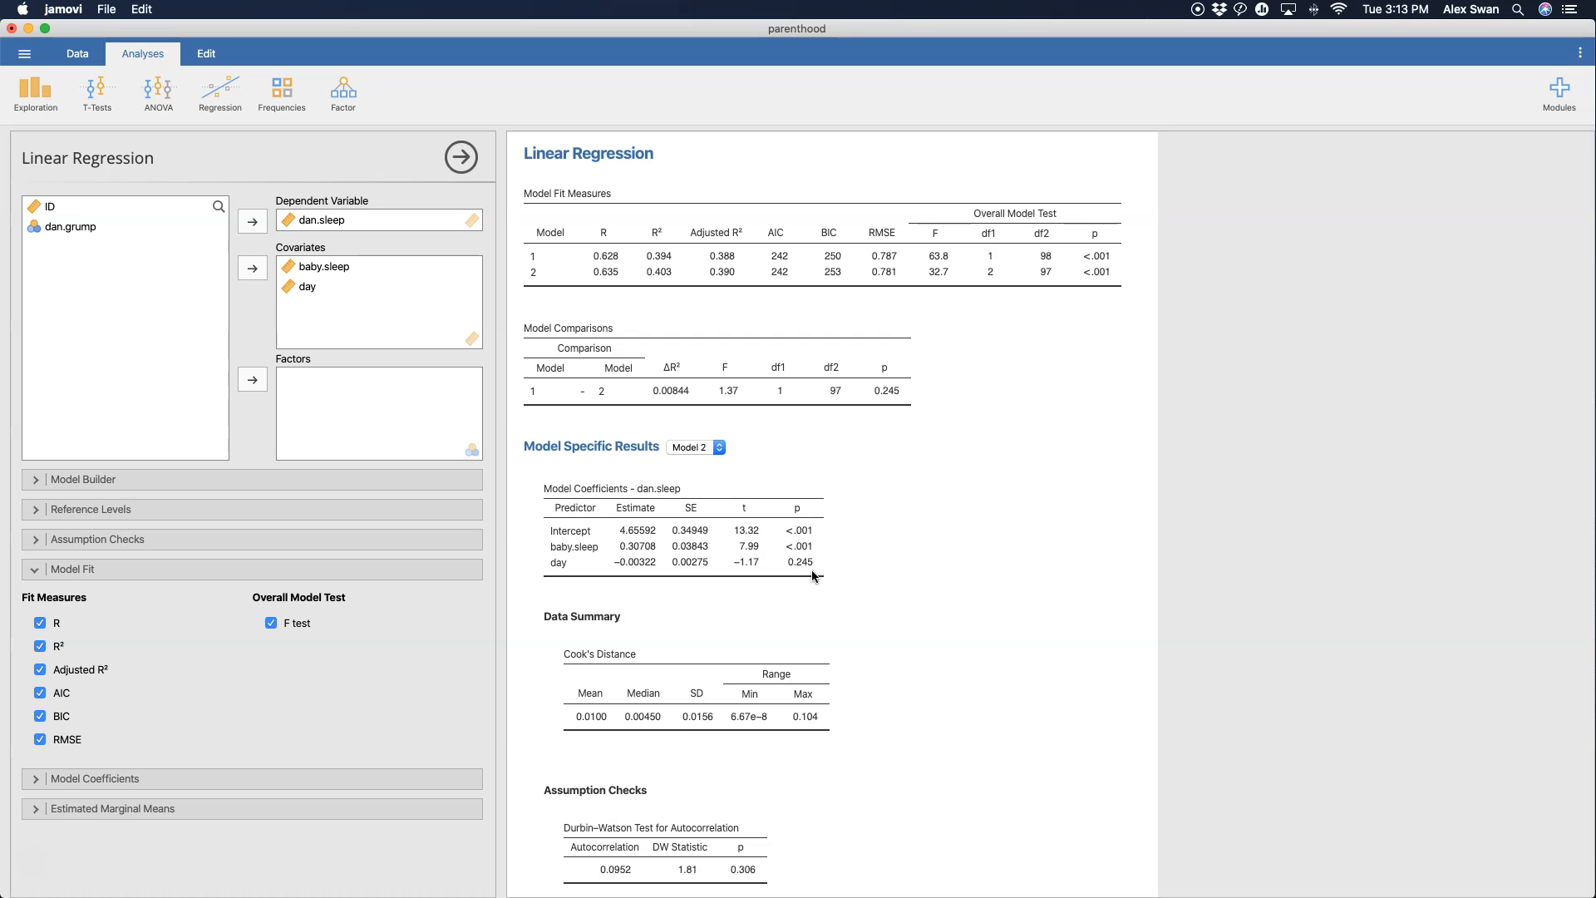
mouse_move(900, 438)
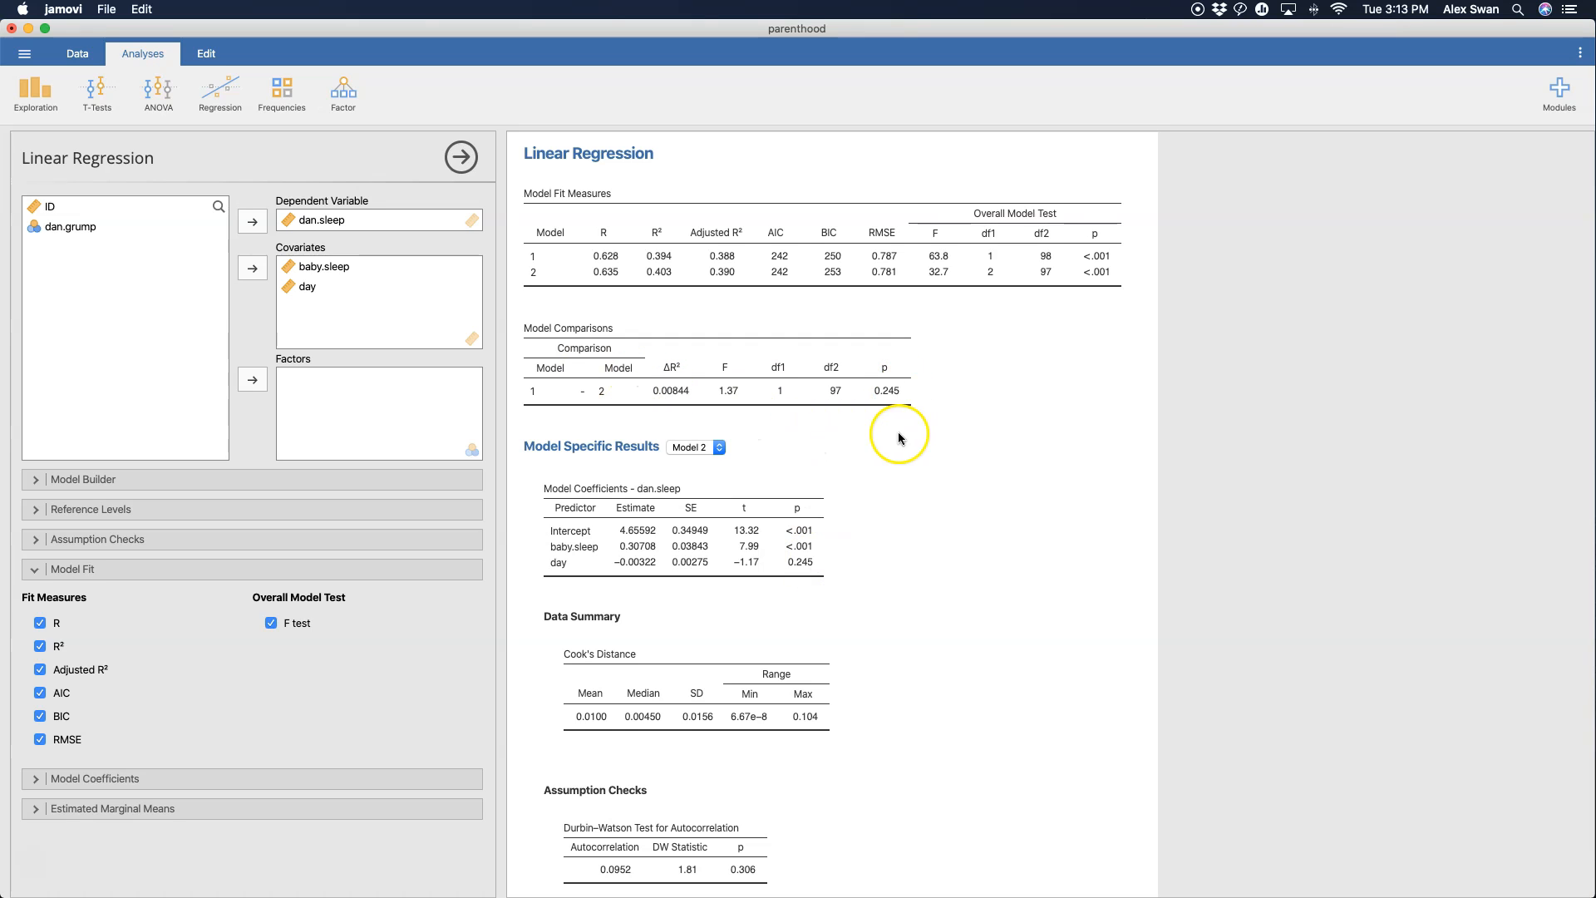
mouse_move(797, 435)
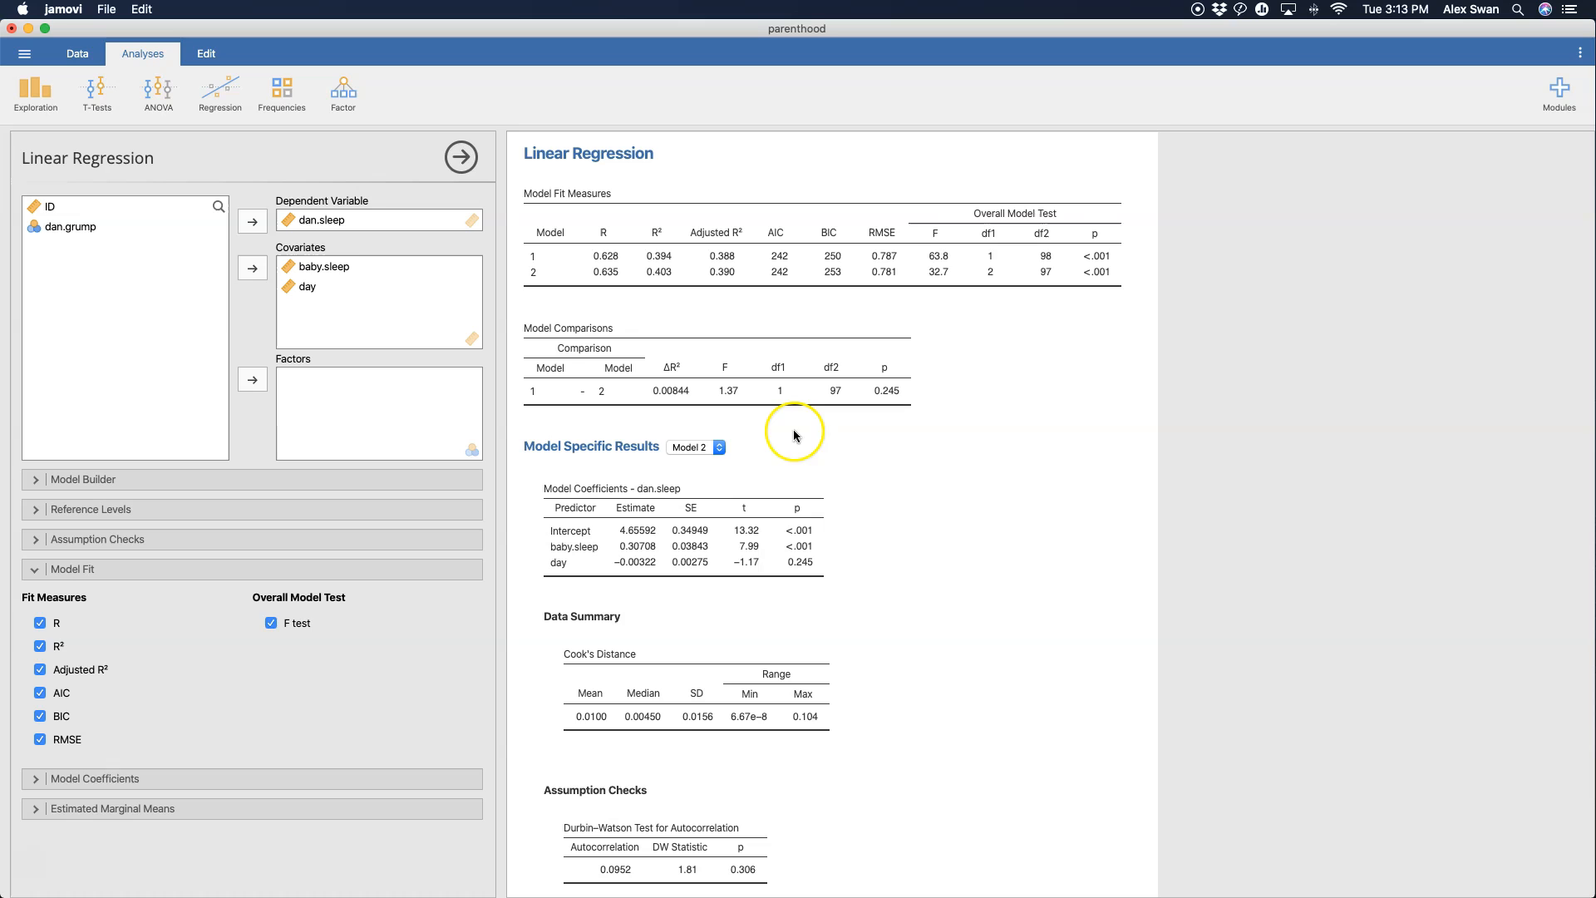
mouse_move(672, 374)
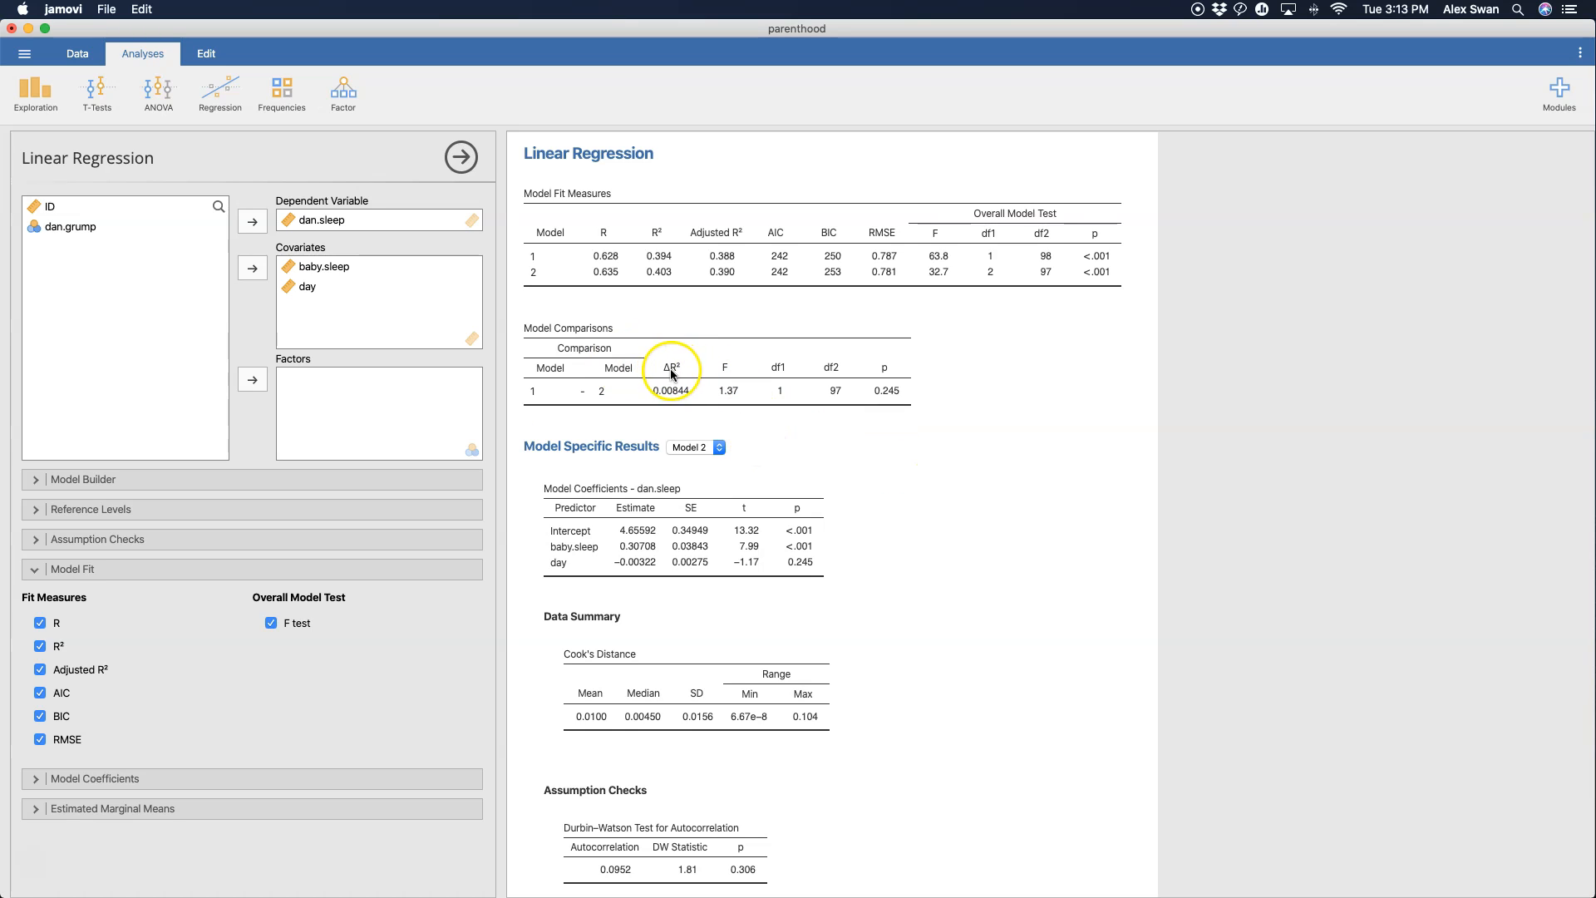
mouse_move(903, 505)
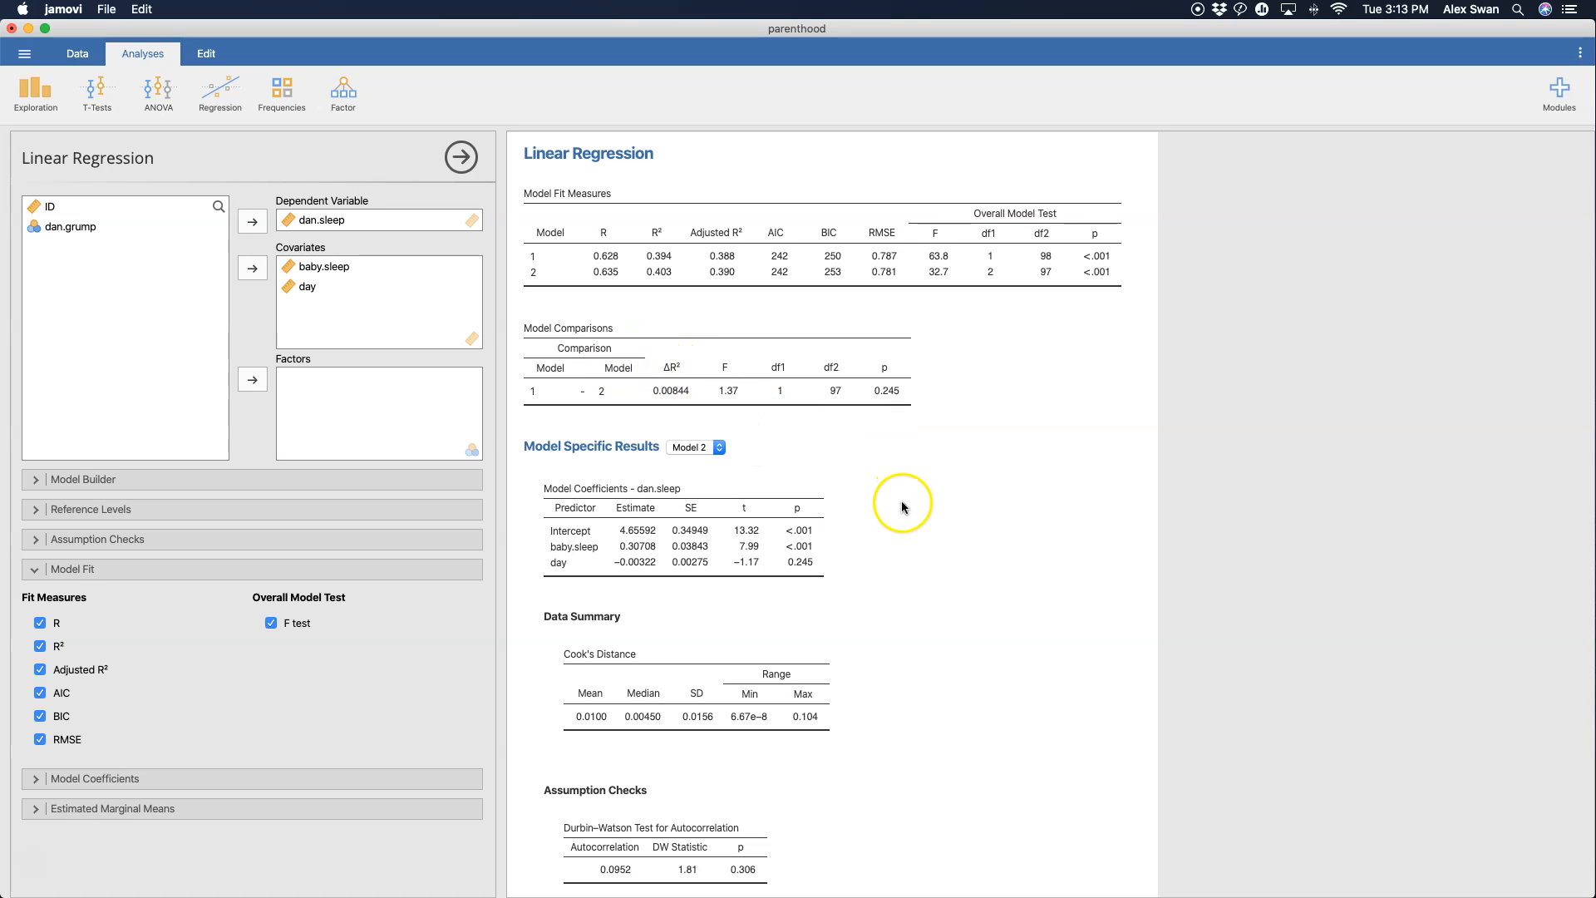
mouse_move(905, 511)
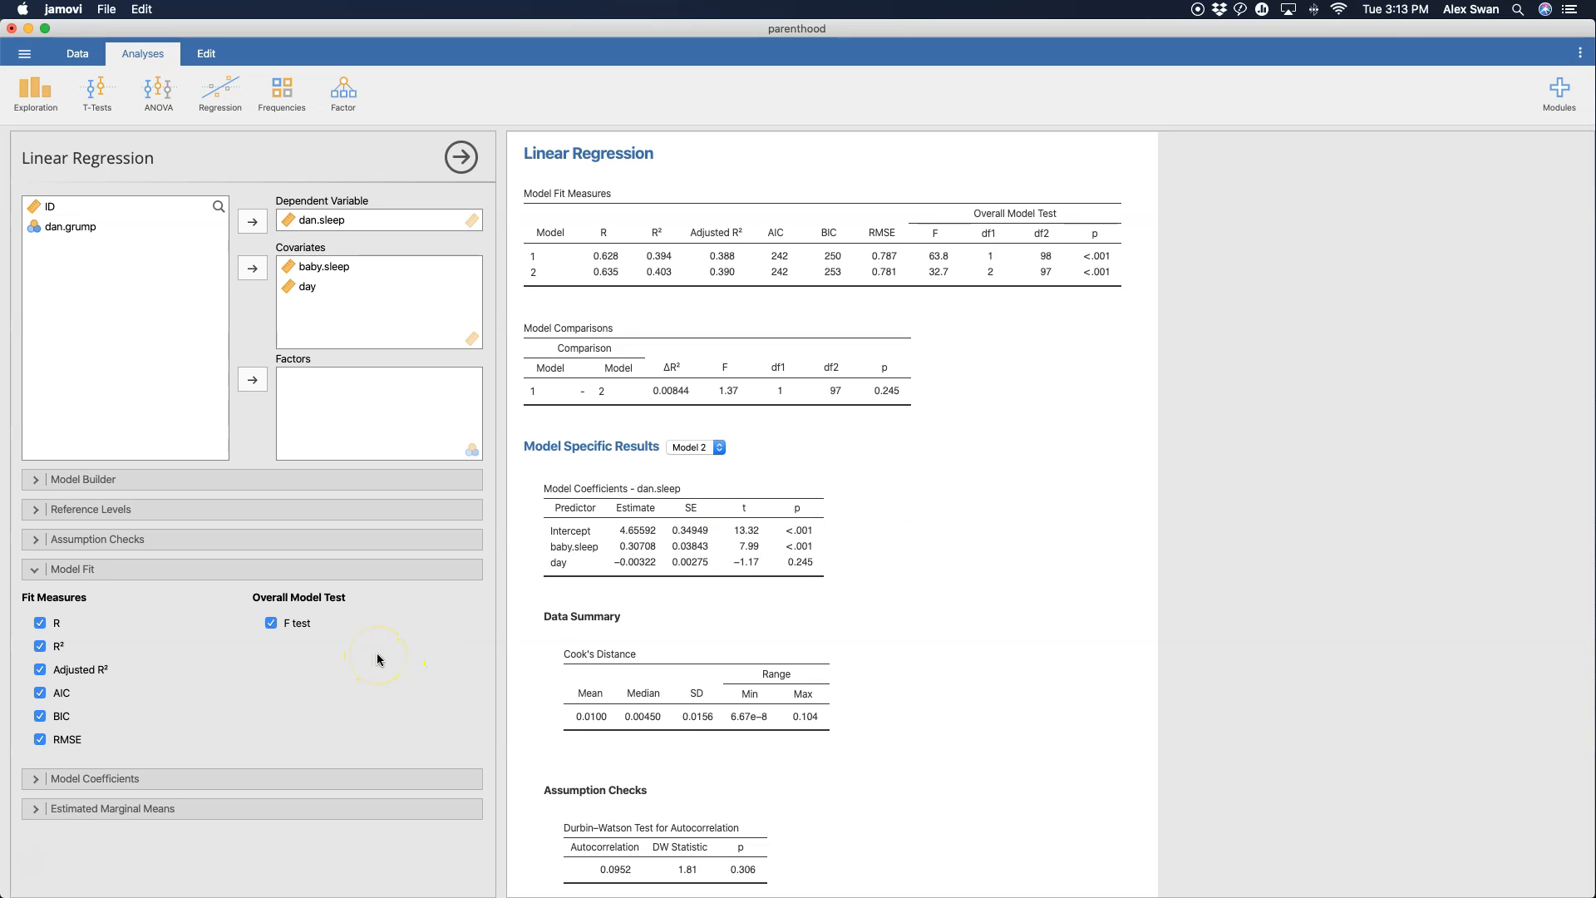
mouse_move(28, 609)
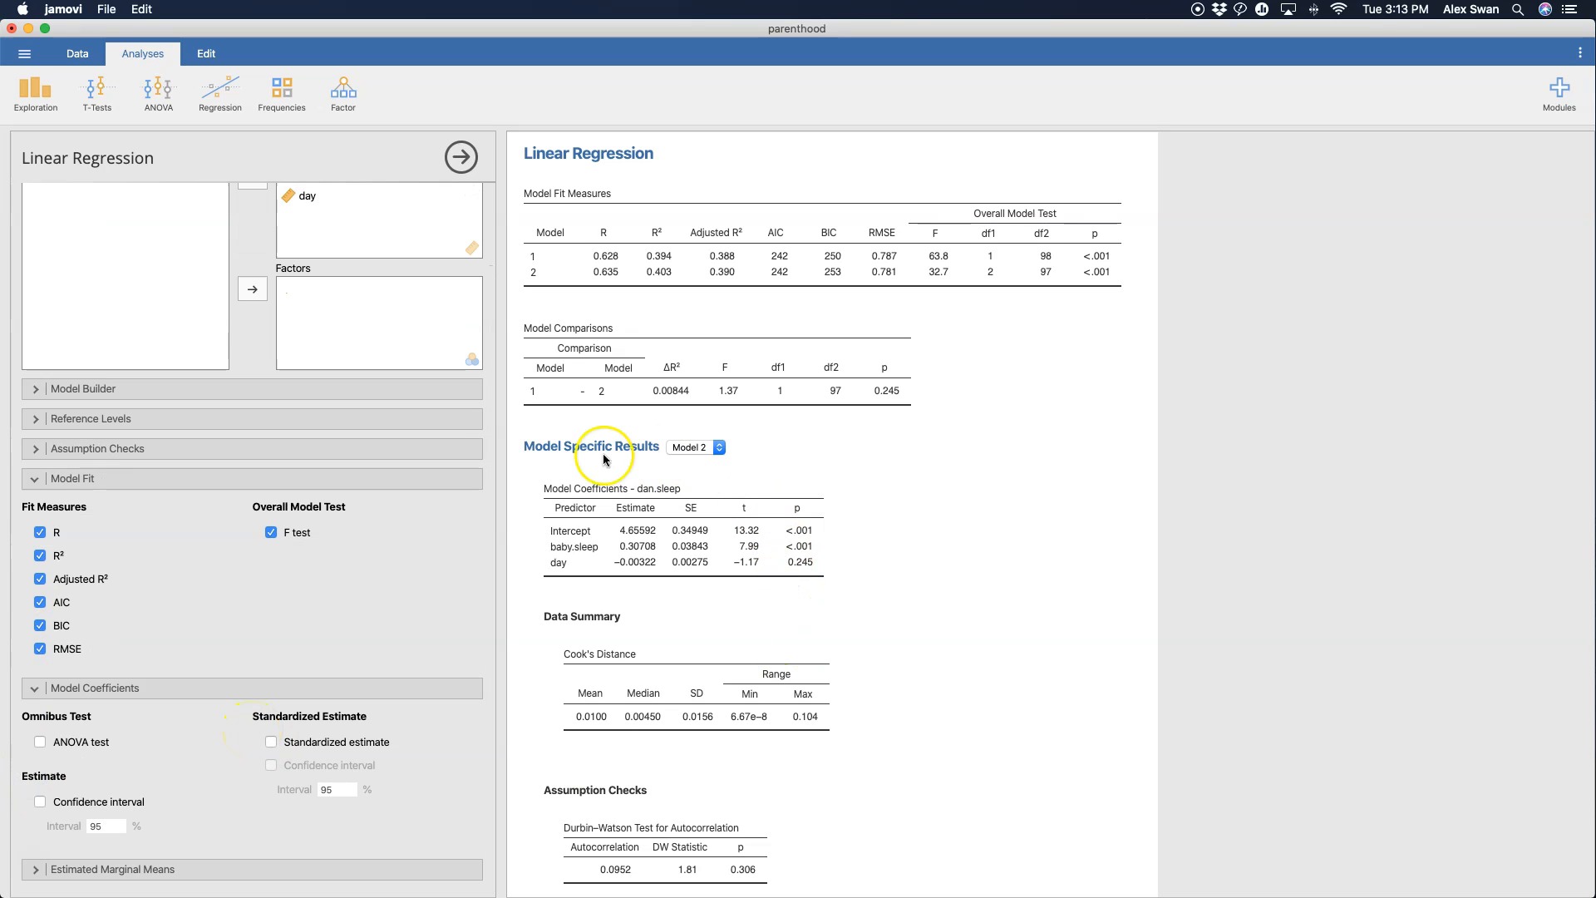
mouse_move(173, 808)
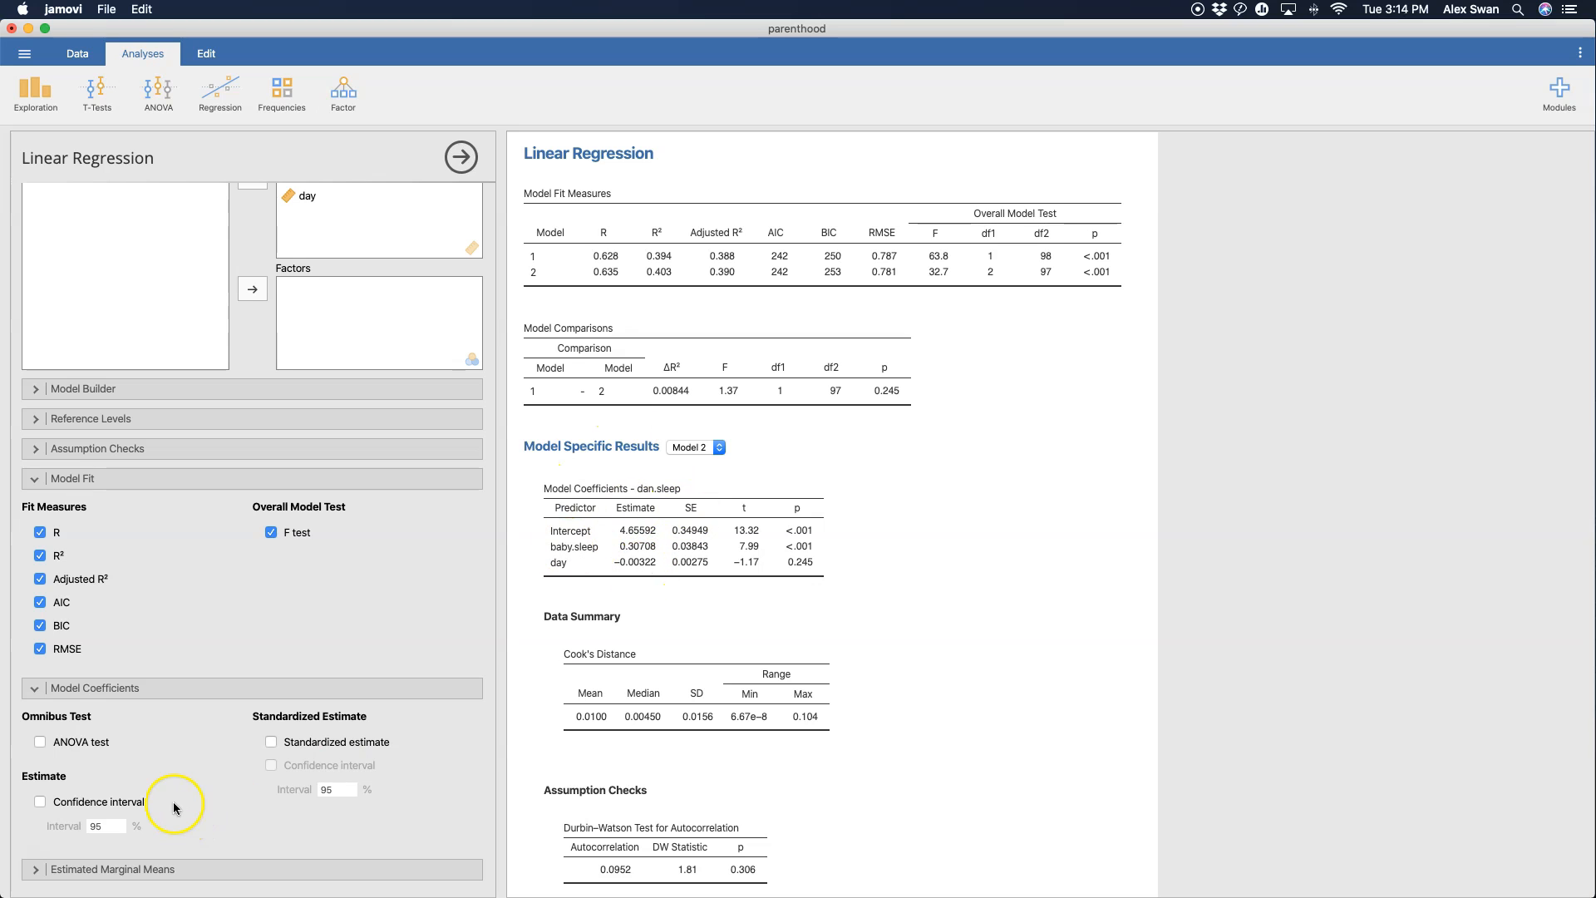
- Enable the omnibus ANOVA test, giving baby.sleep F = 63.84 and day F = 1.37 (p = 0.245)
left_click(40, 741)
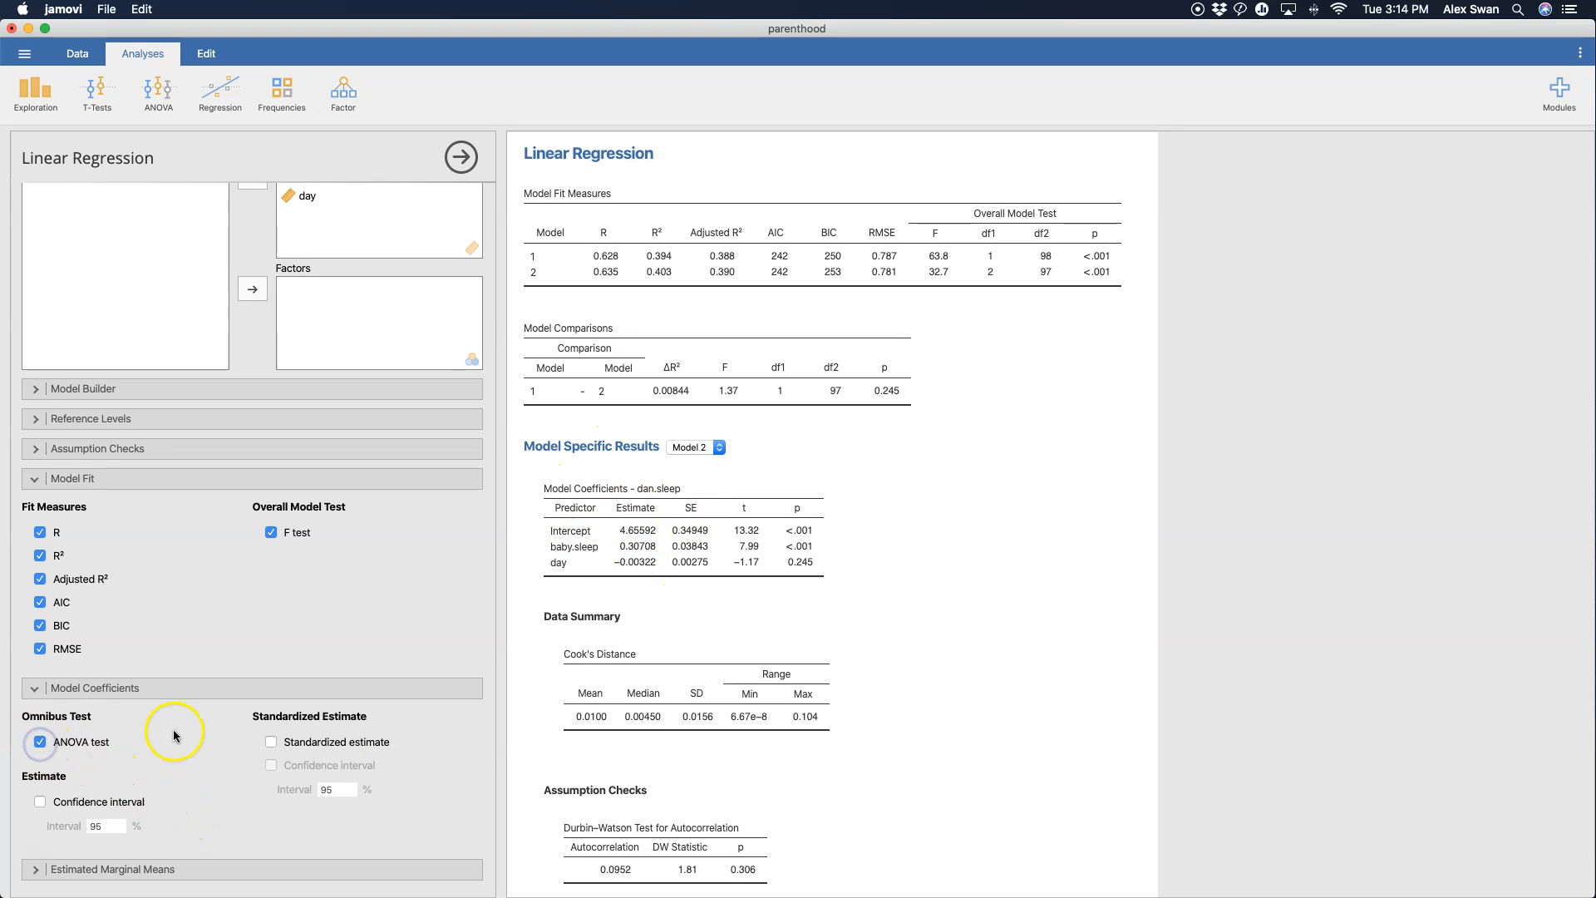
left_click(40, 742)
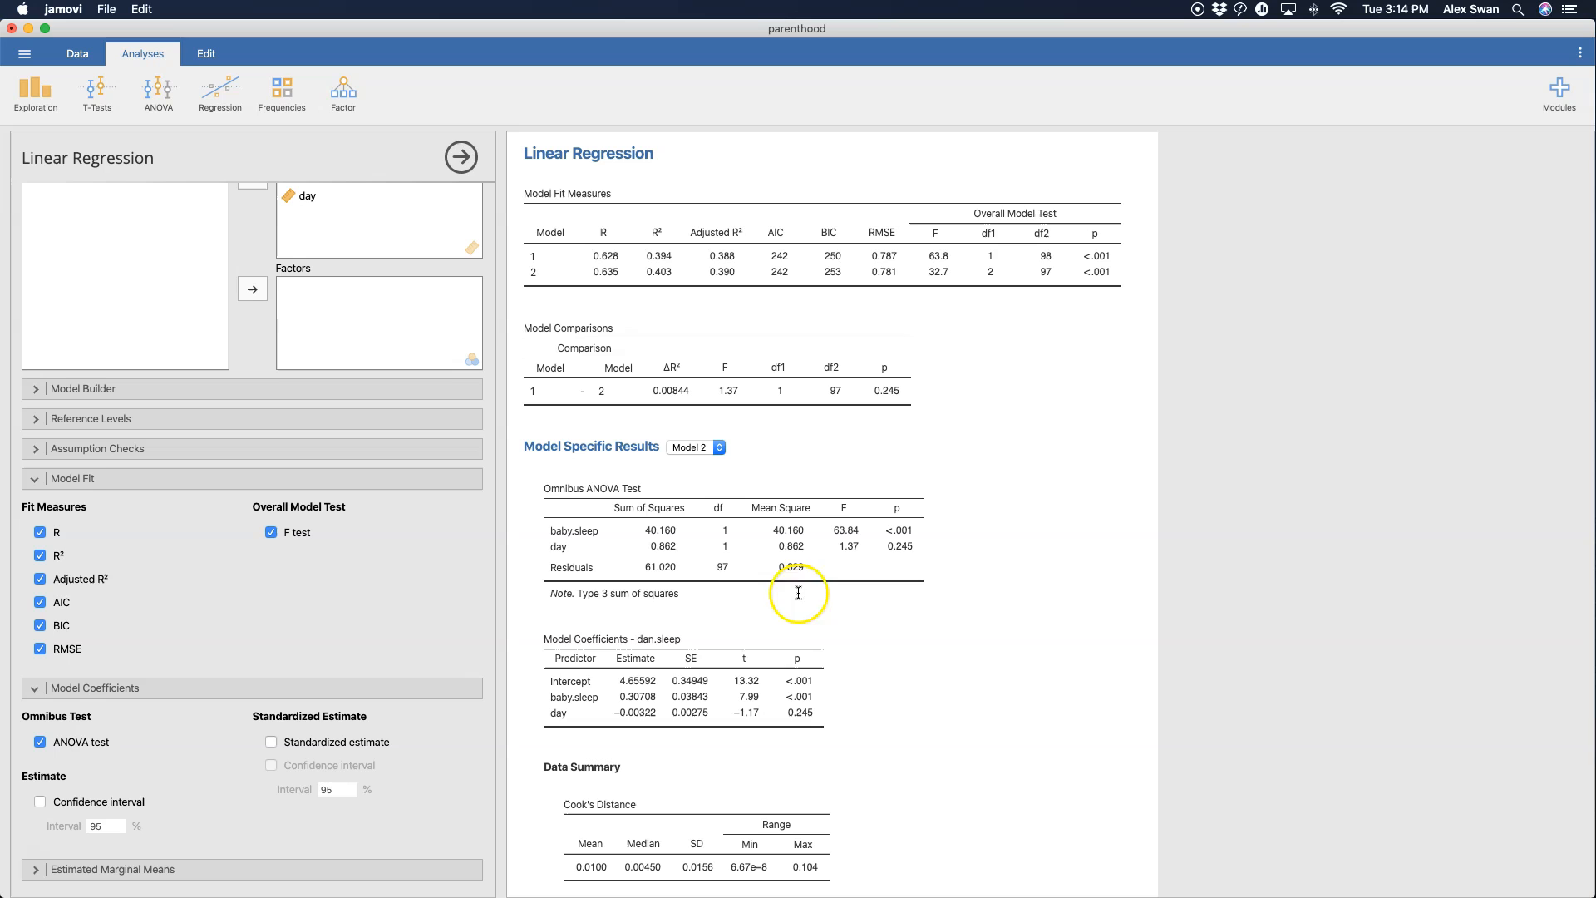
scroll("down", 3)
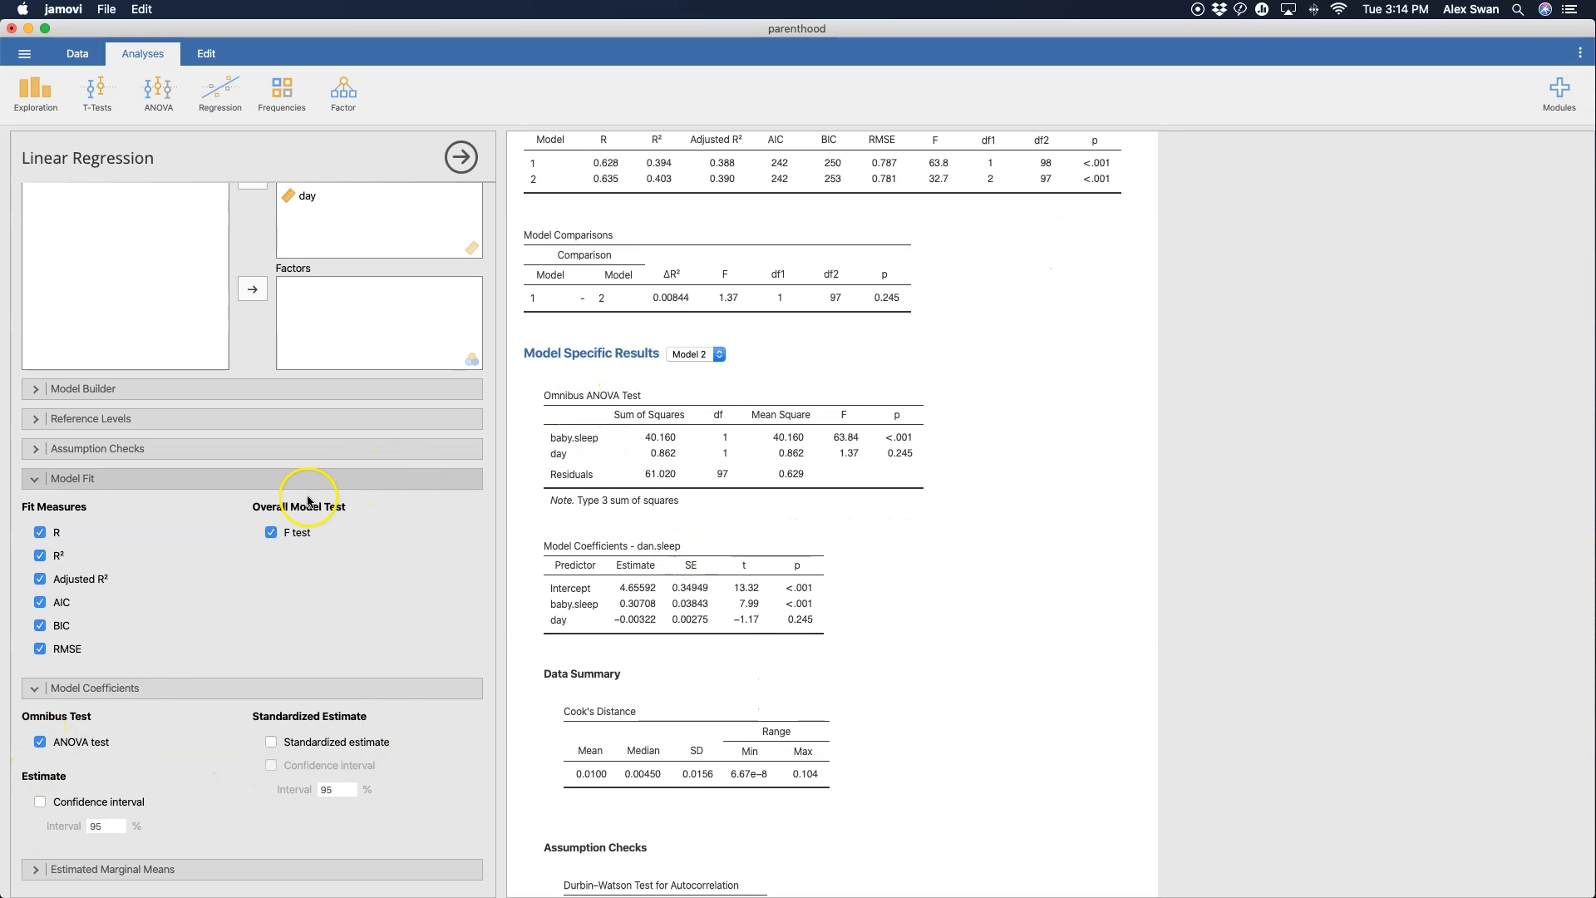
mouse_move(261, 571)
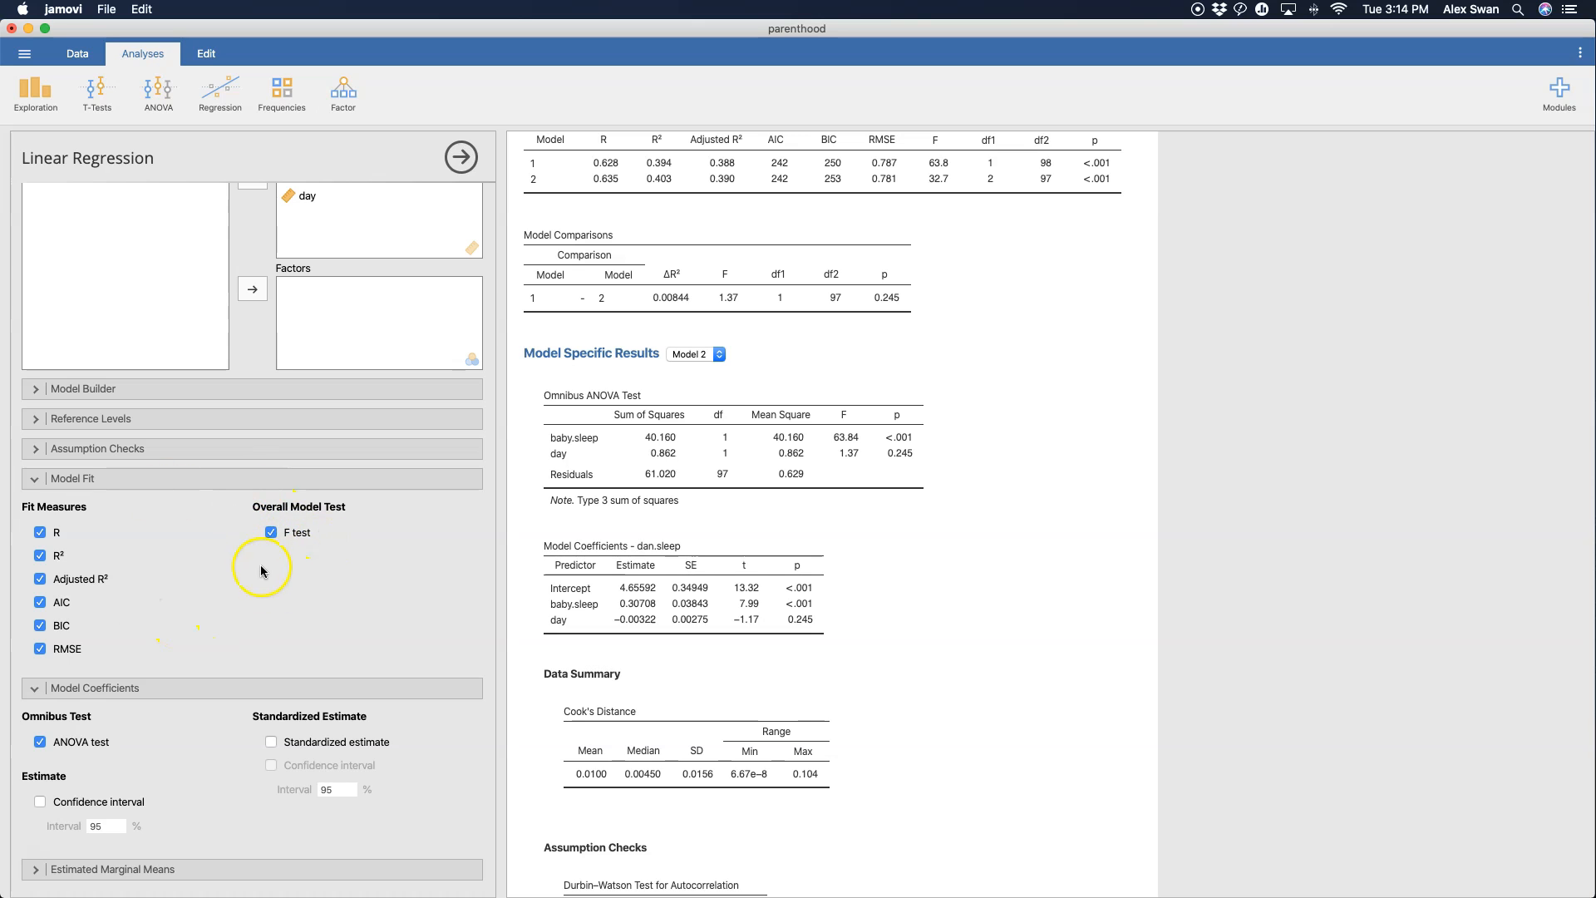
mouse_move(96, 732)
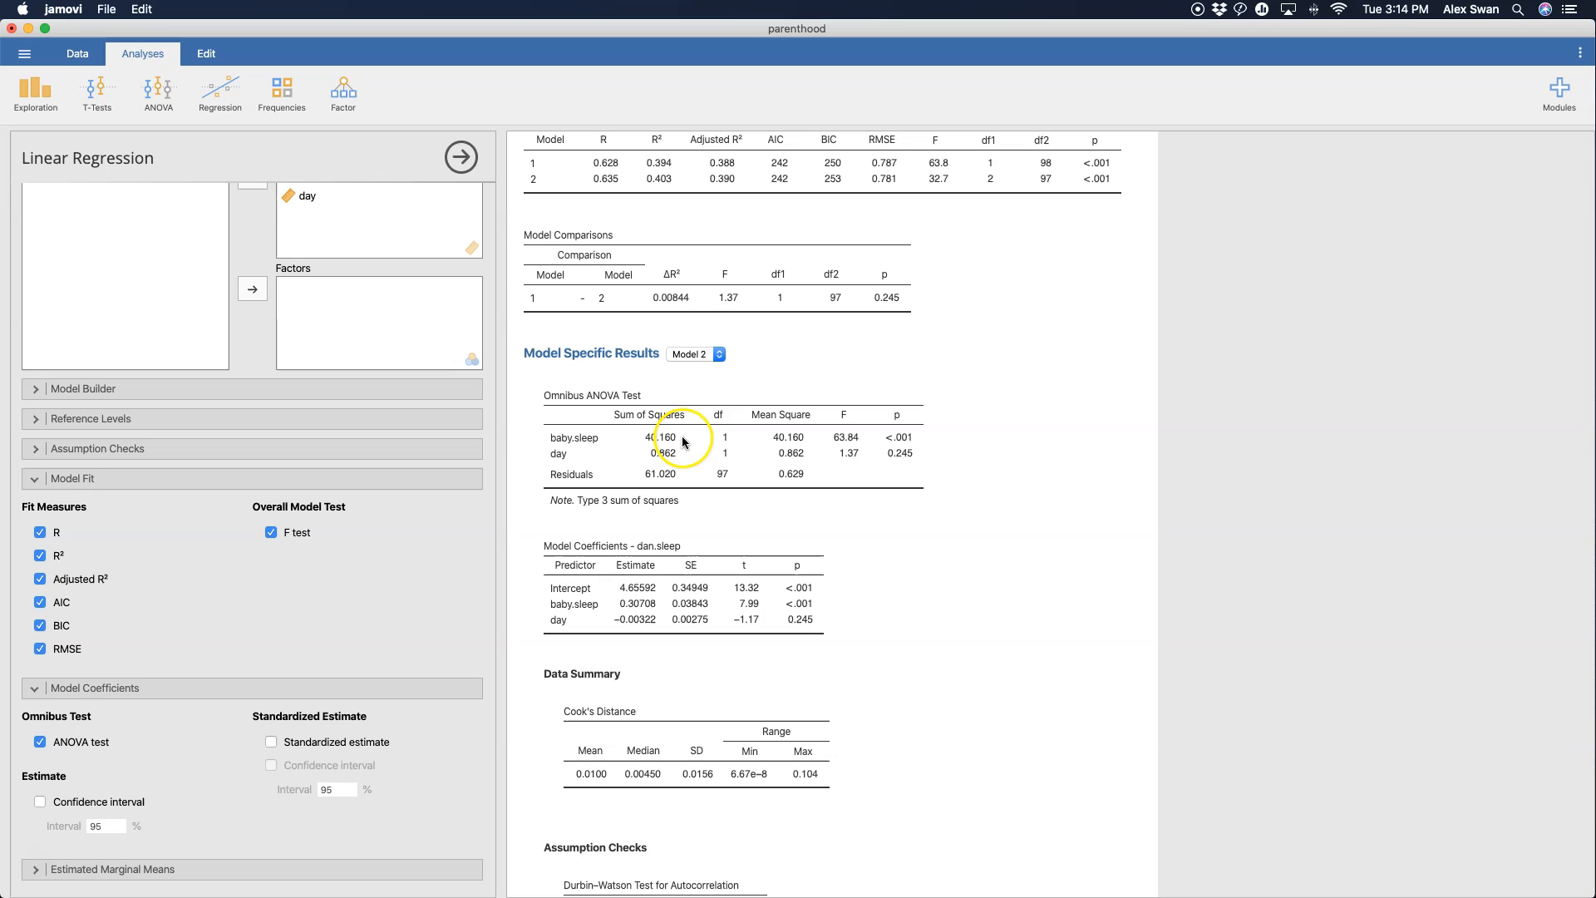
scroll("up", 3)
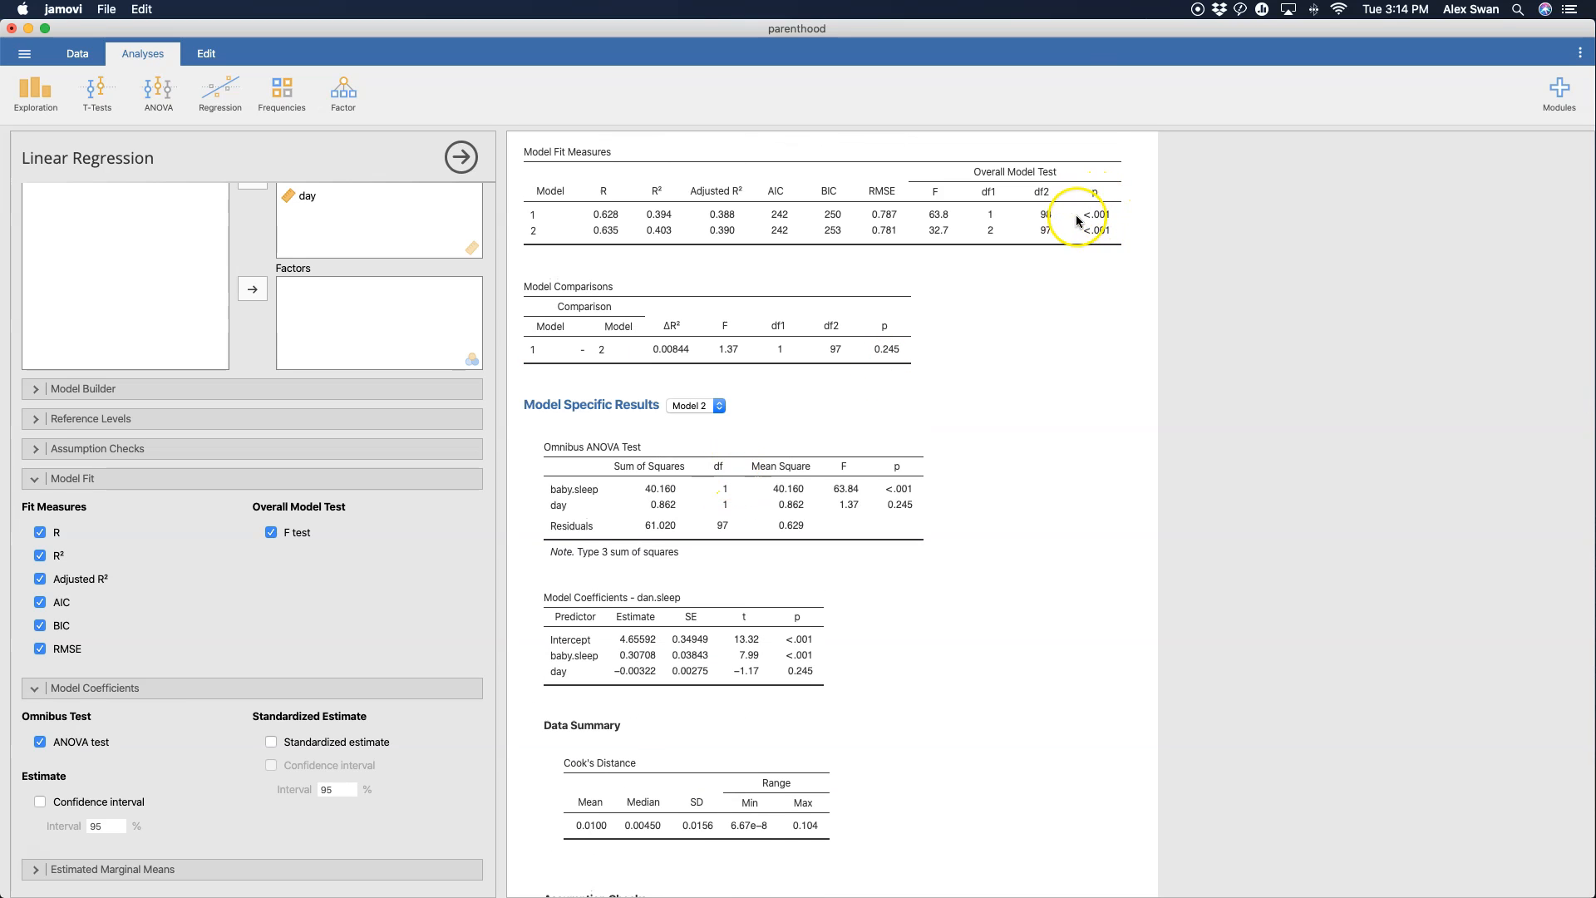
mouse_move(905, 493)
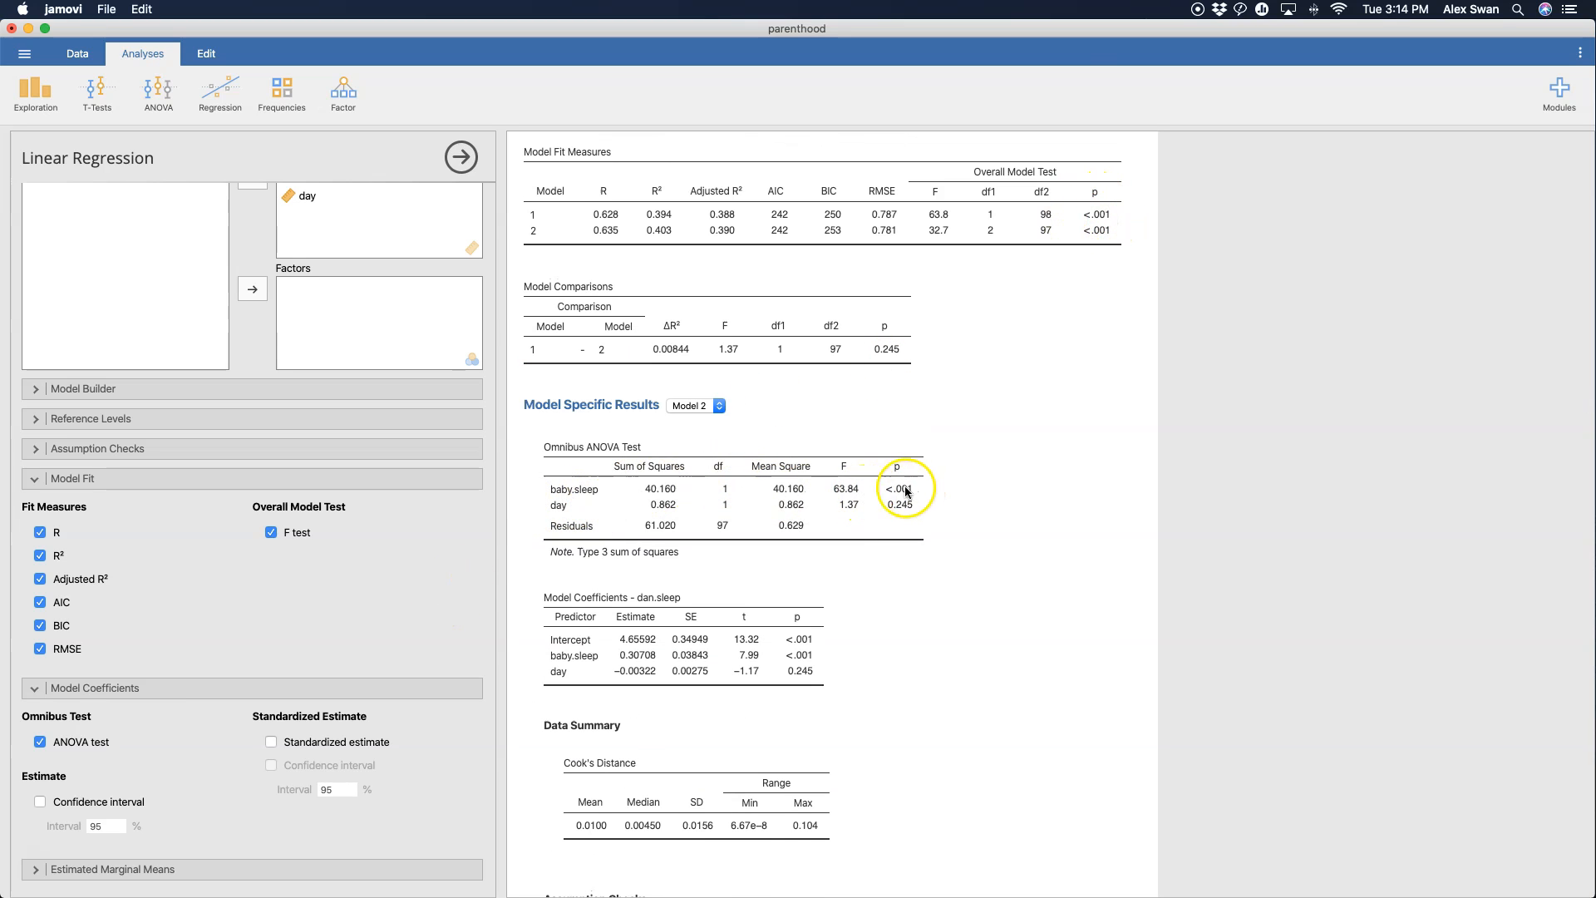
mouse_move(935, 214)
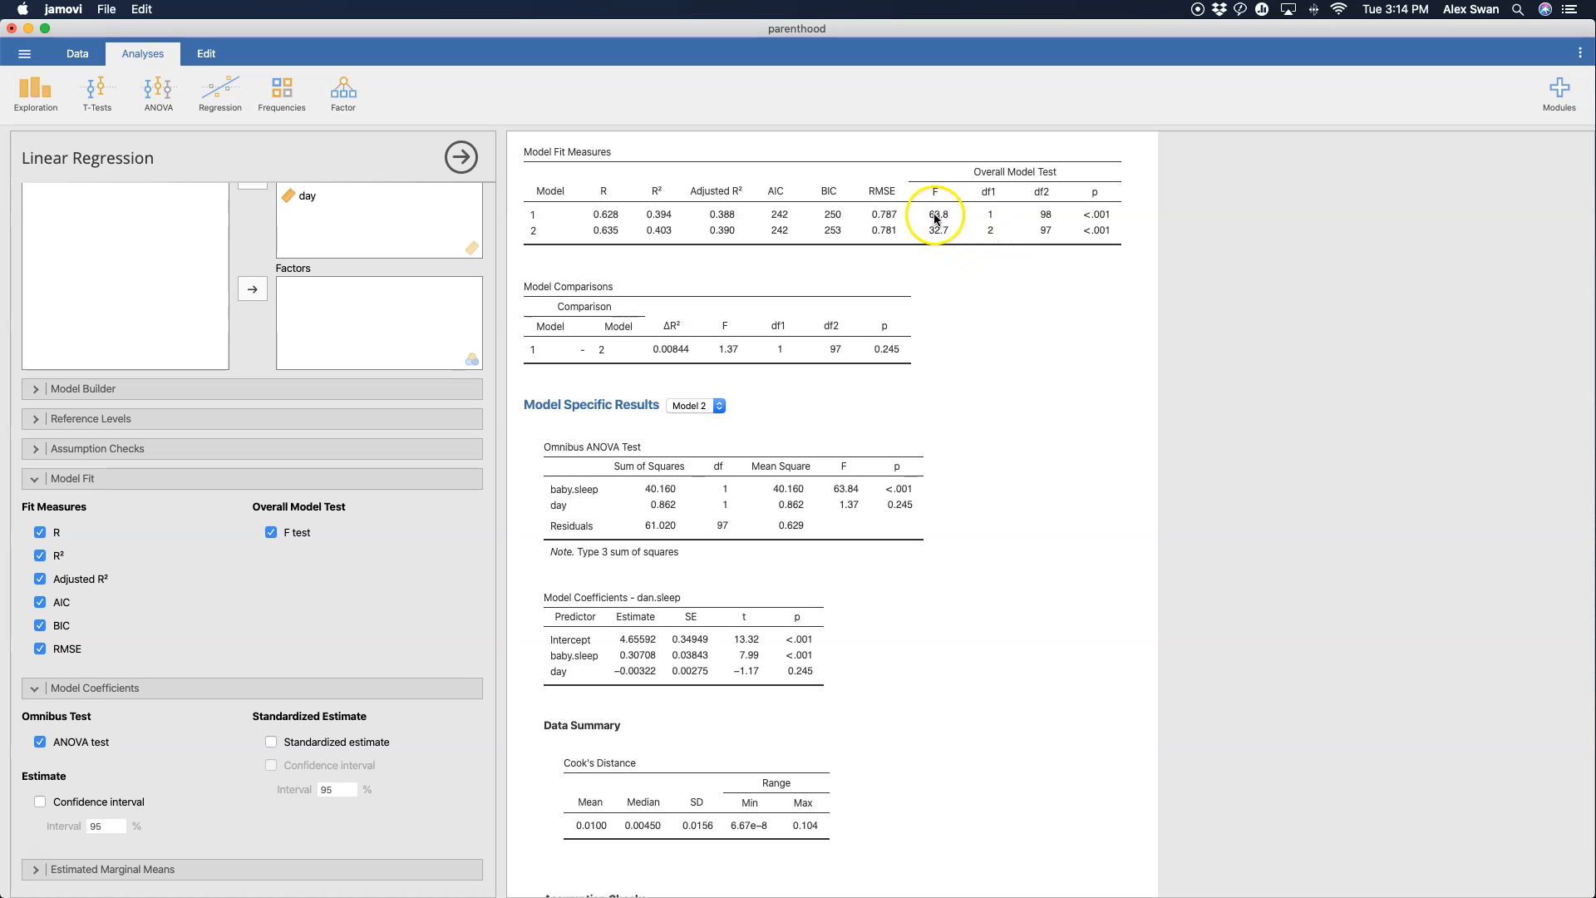
mouse_move(1013, 253)
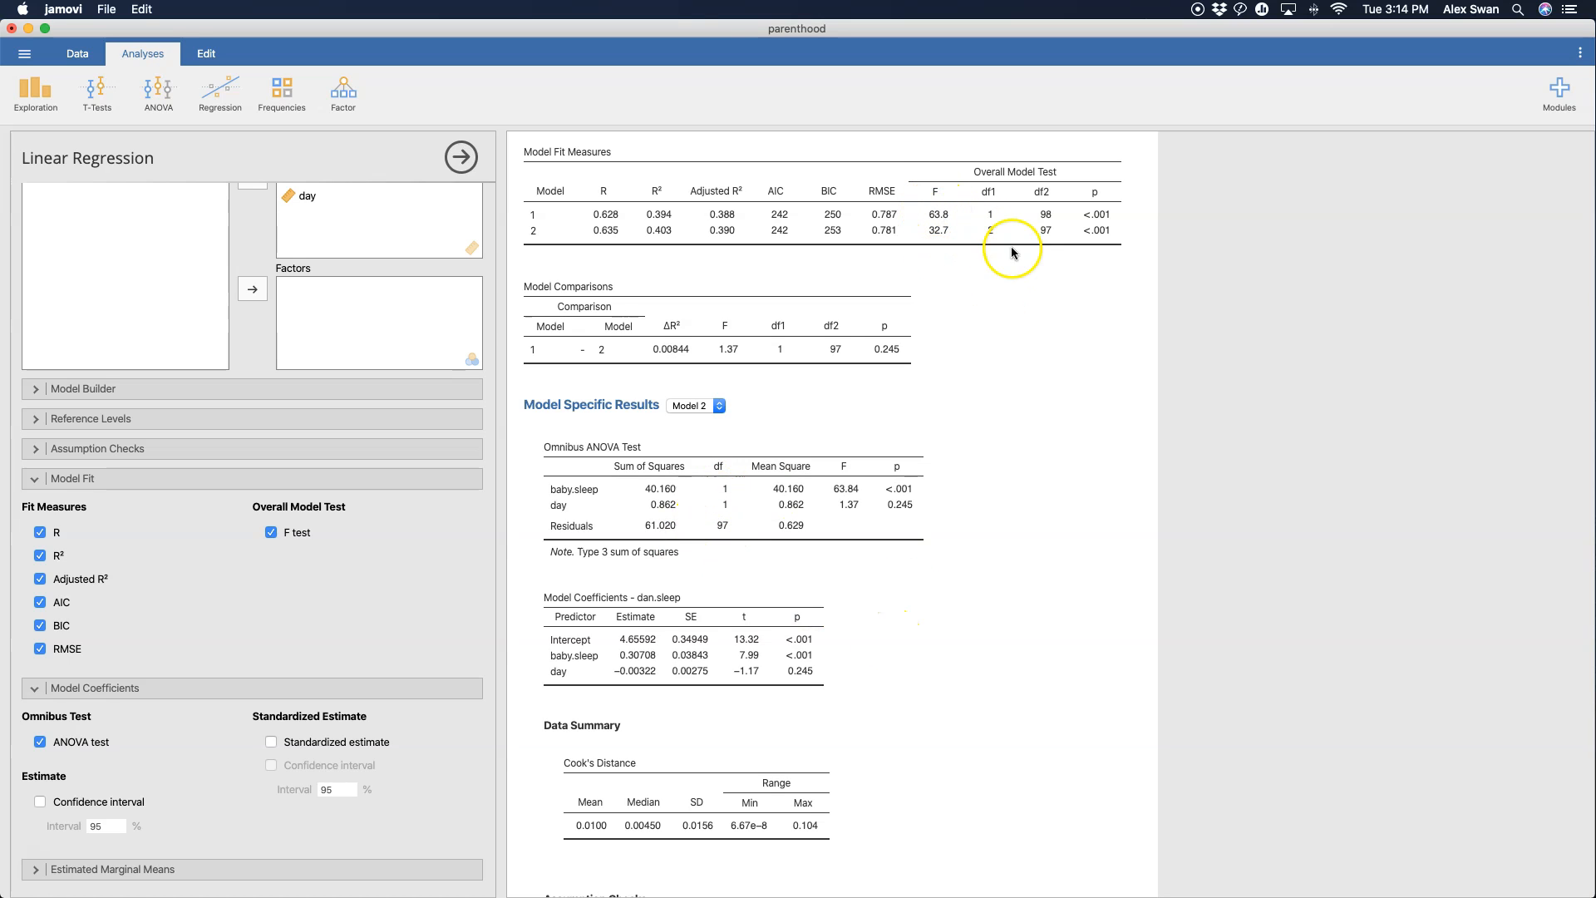
mouse_move(1043, 216)
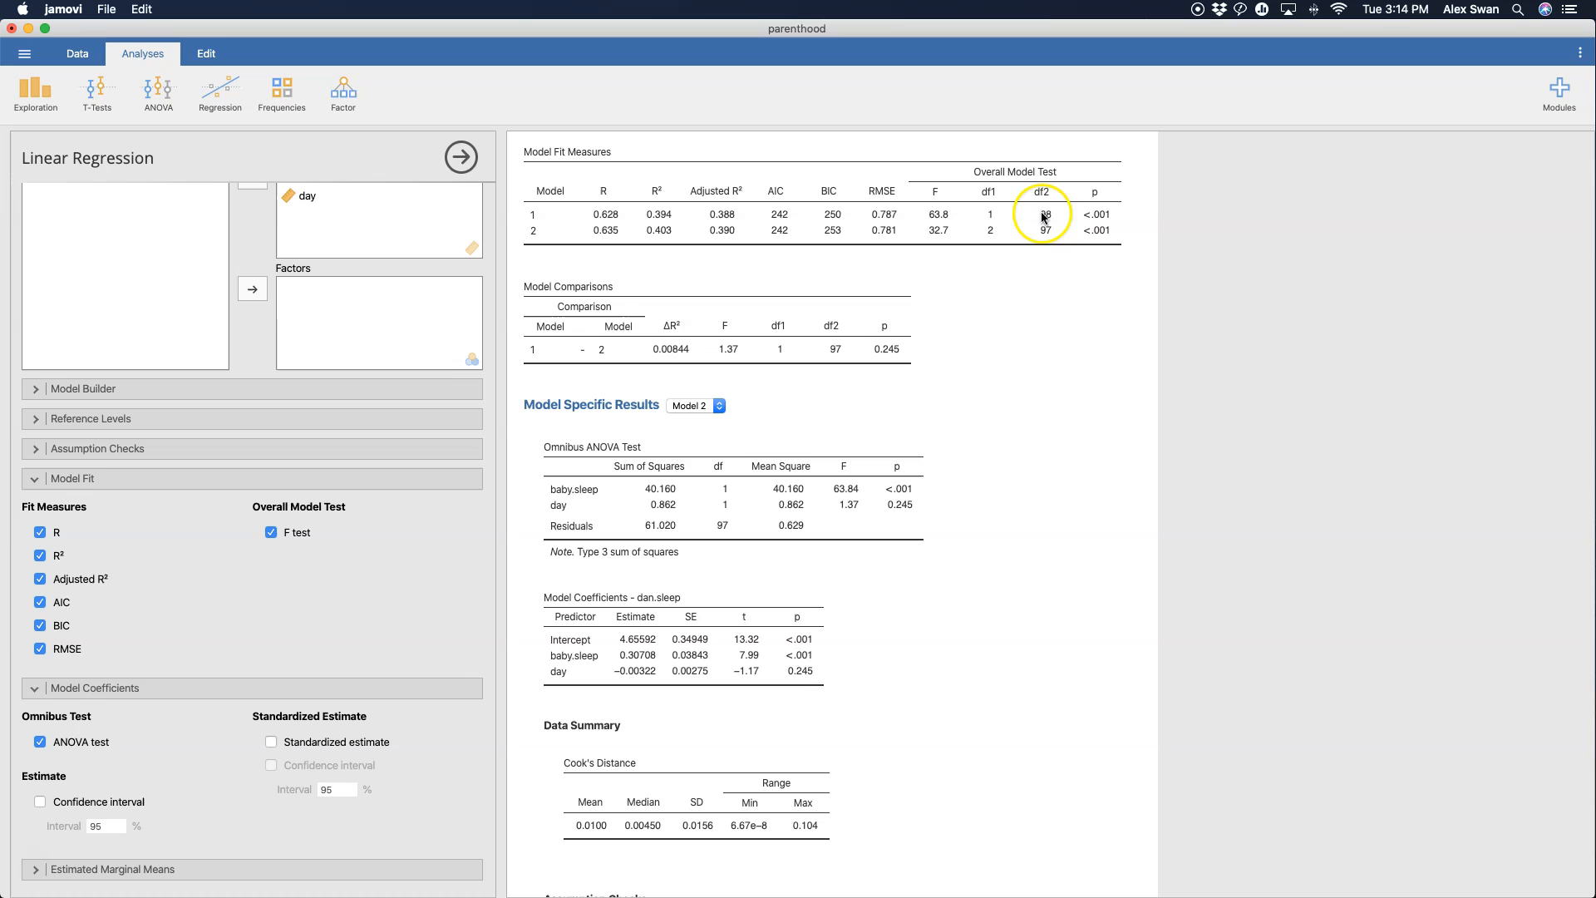
mouse_move(1059, 141)
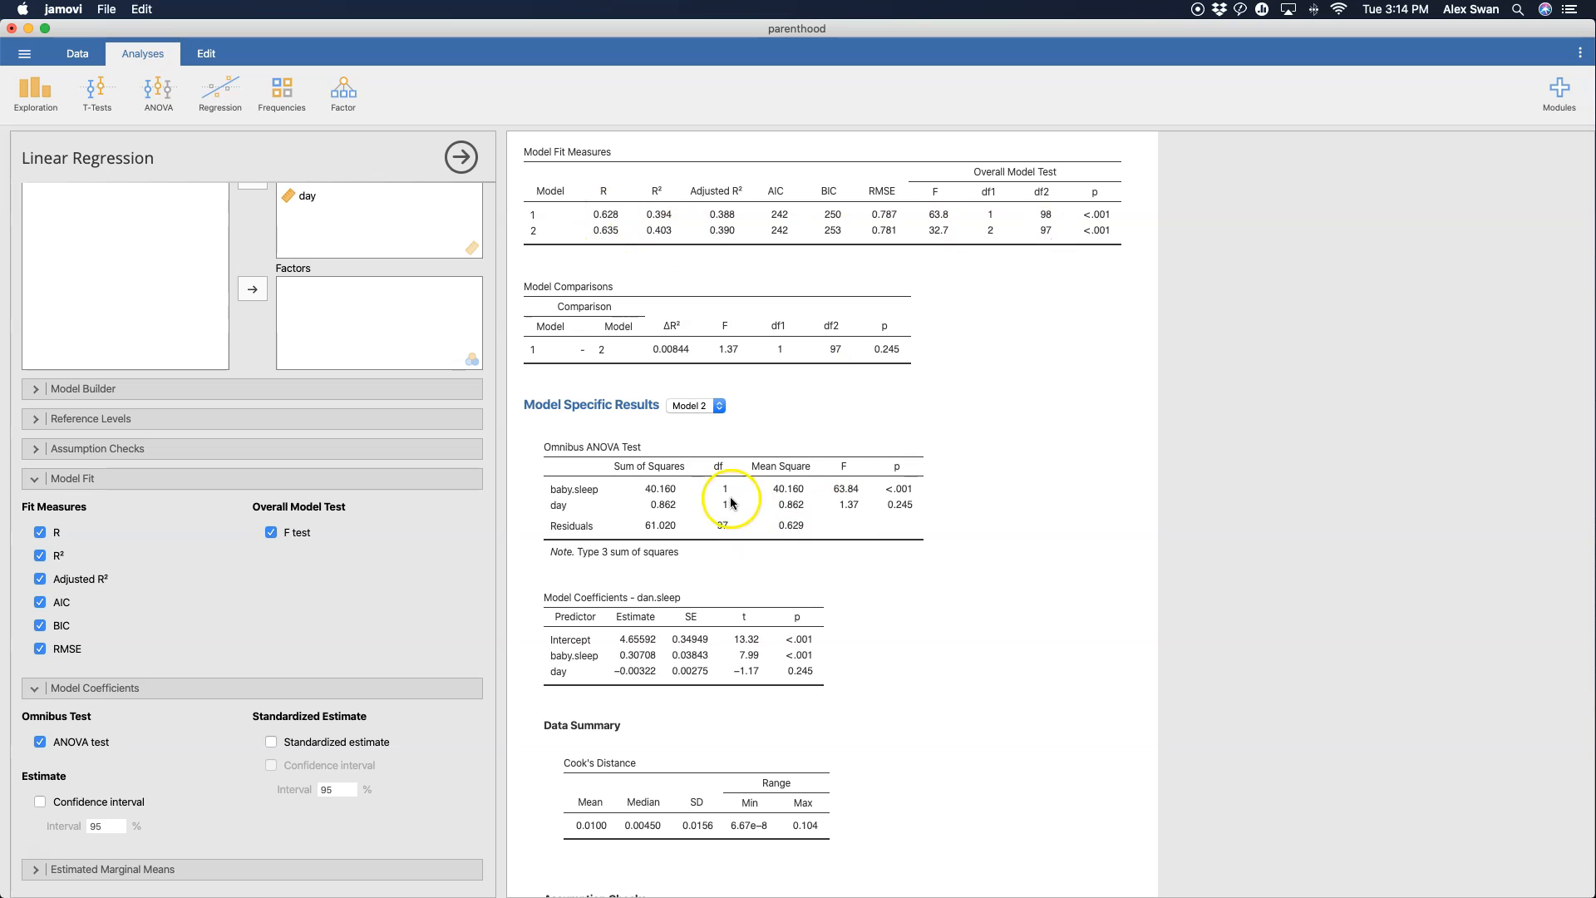
mouse_move(826, 483)
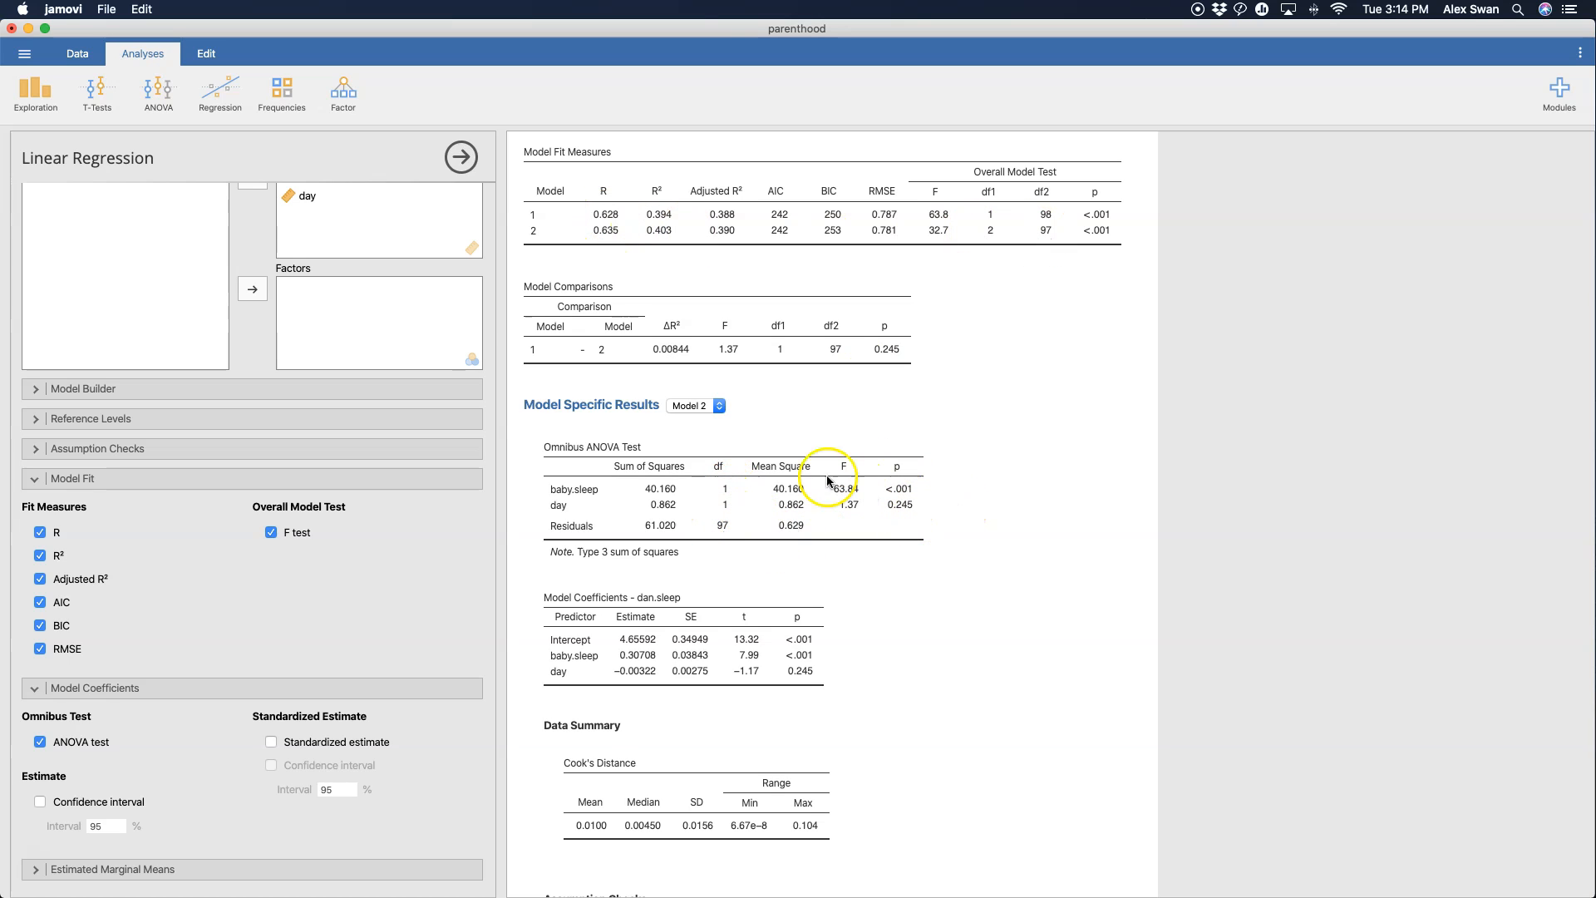
mouse_move(989, 369)
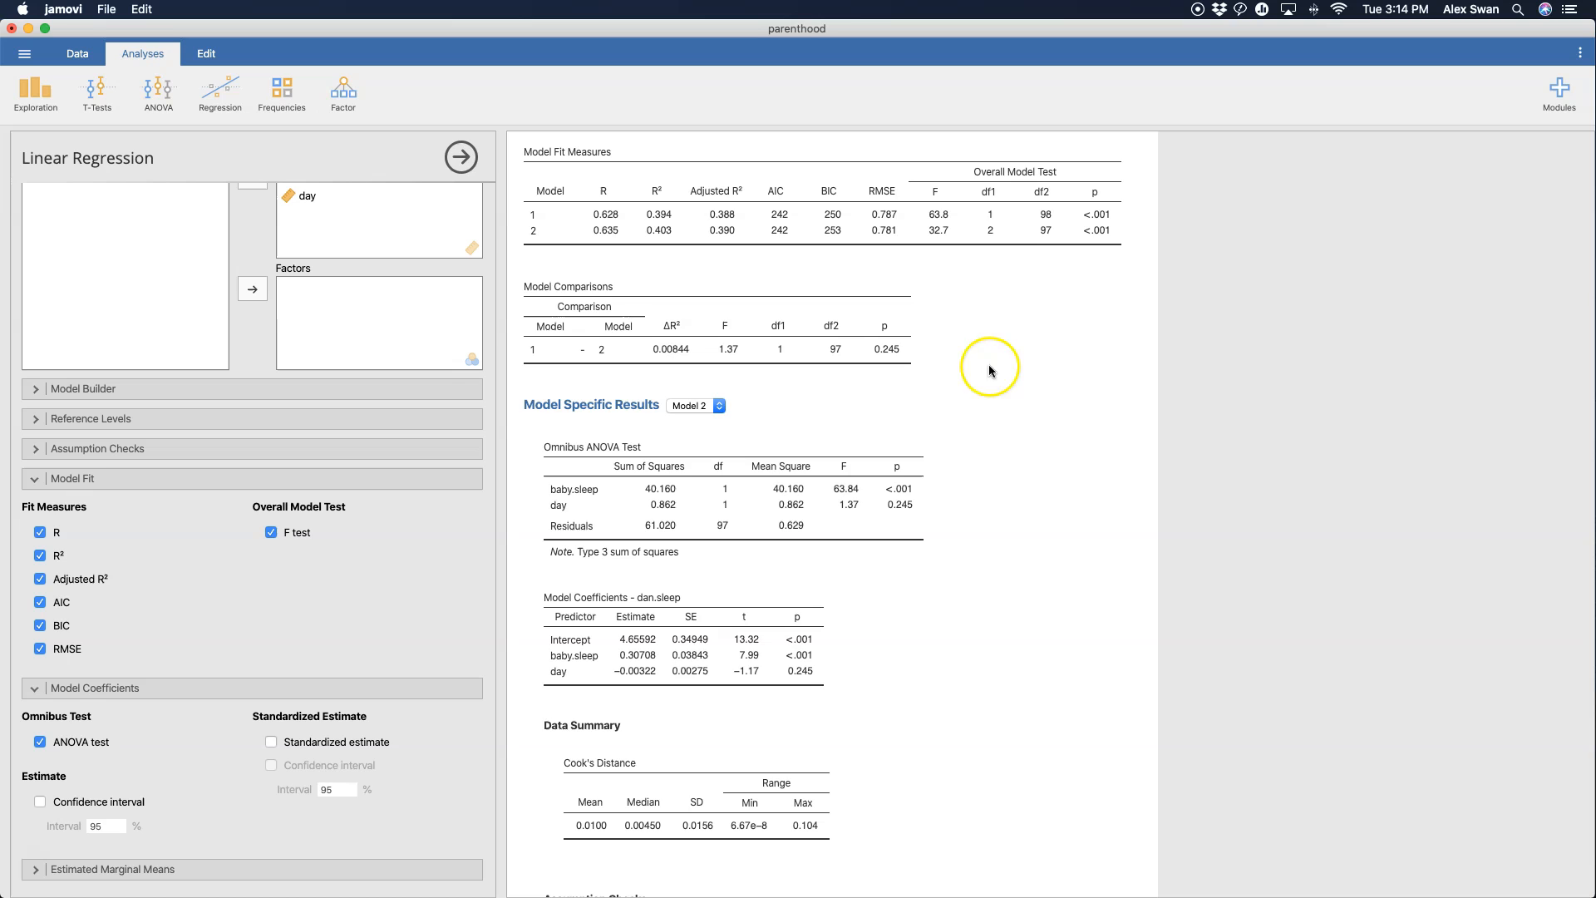
mouse_move(905, 493)
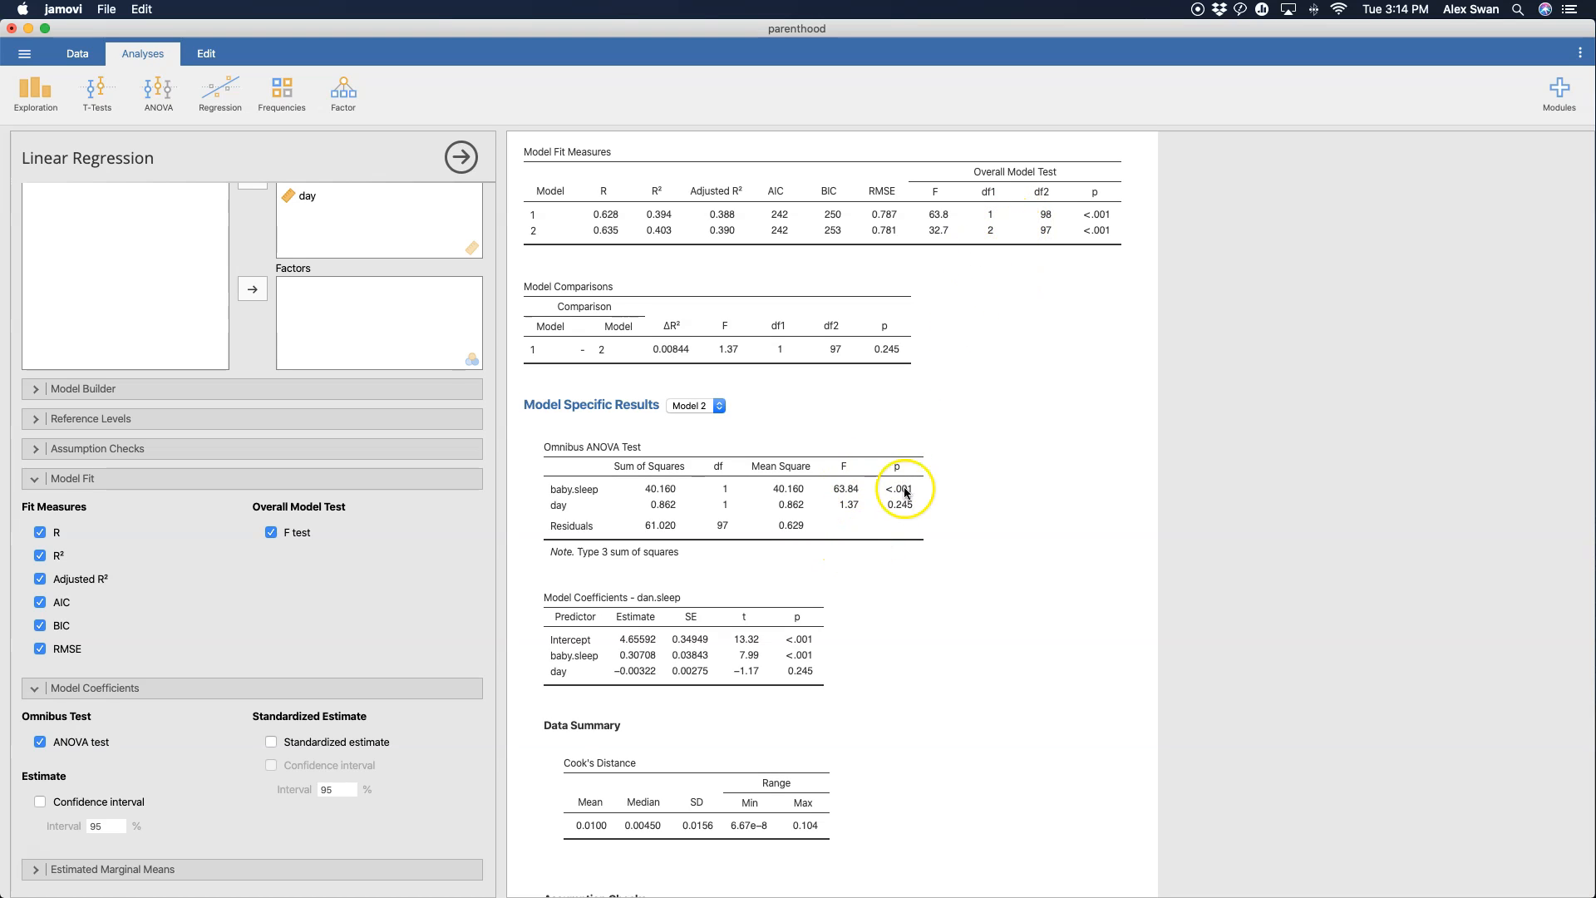
mouse_move(503, 399)
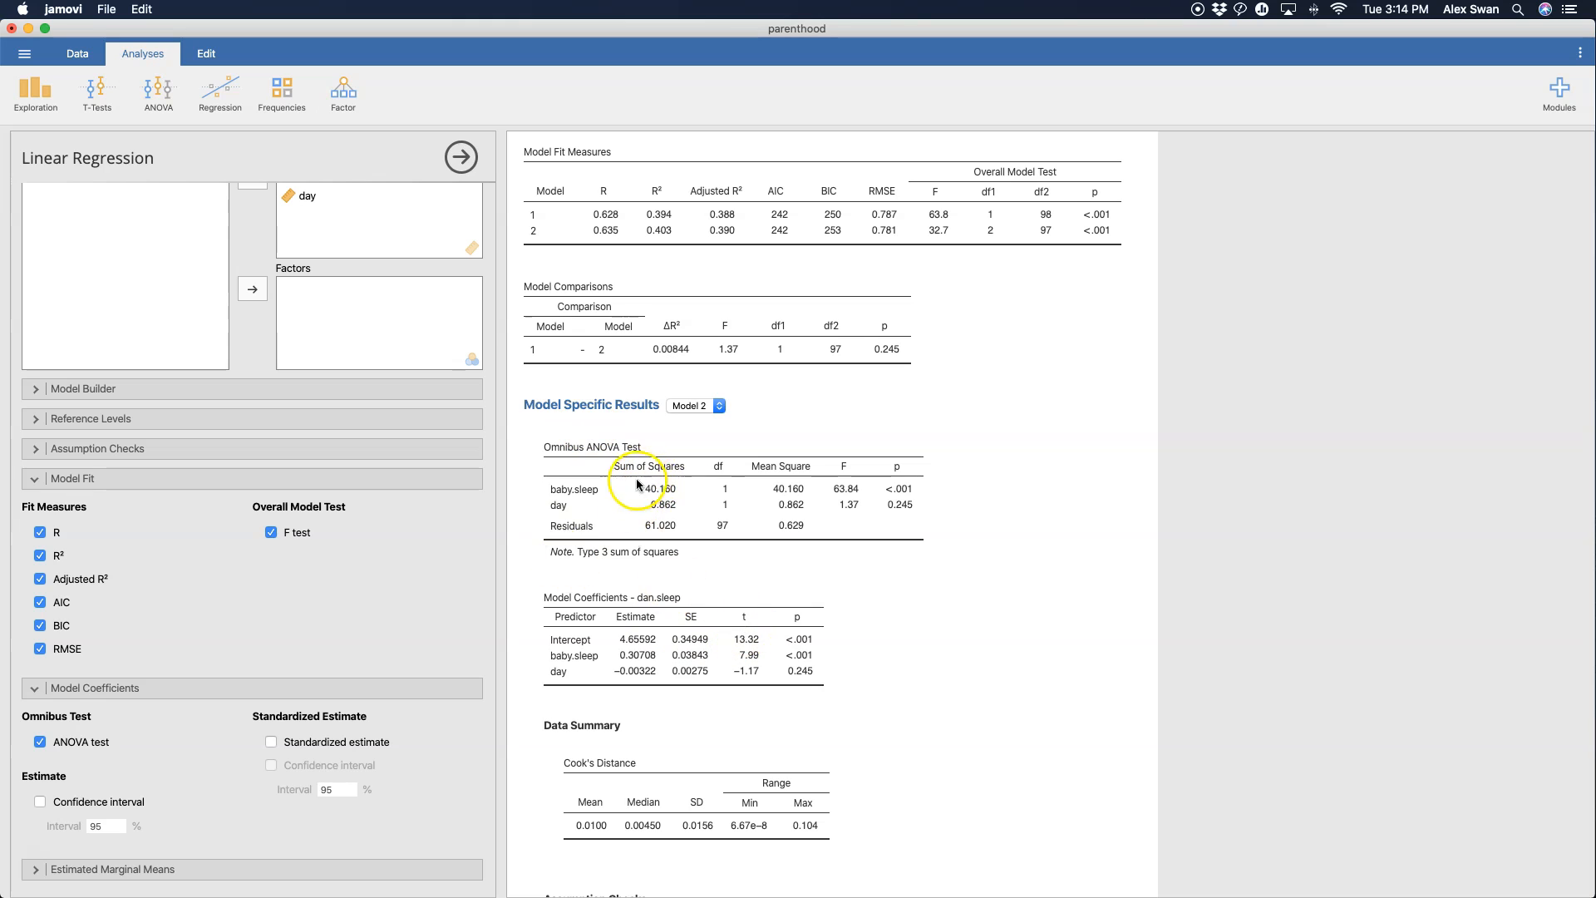
mouse_move(763, 542)
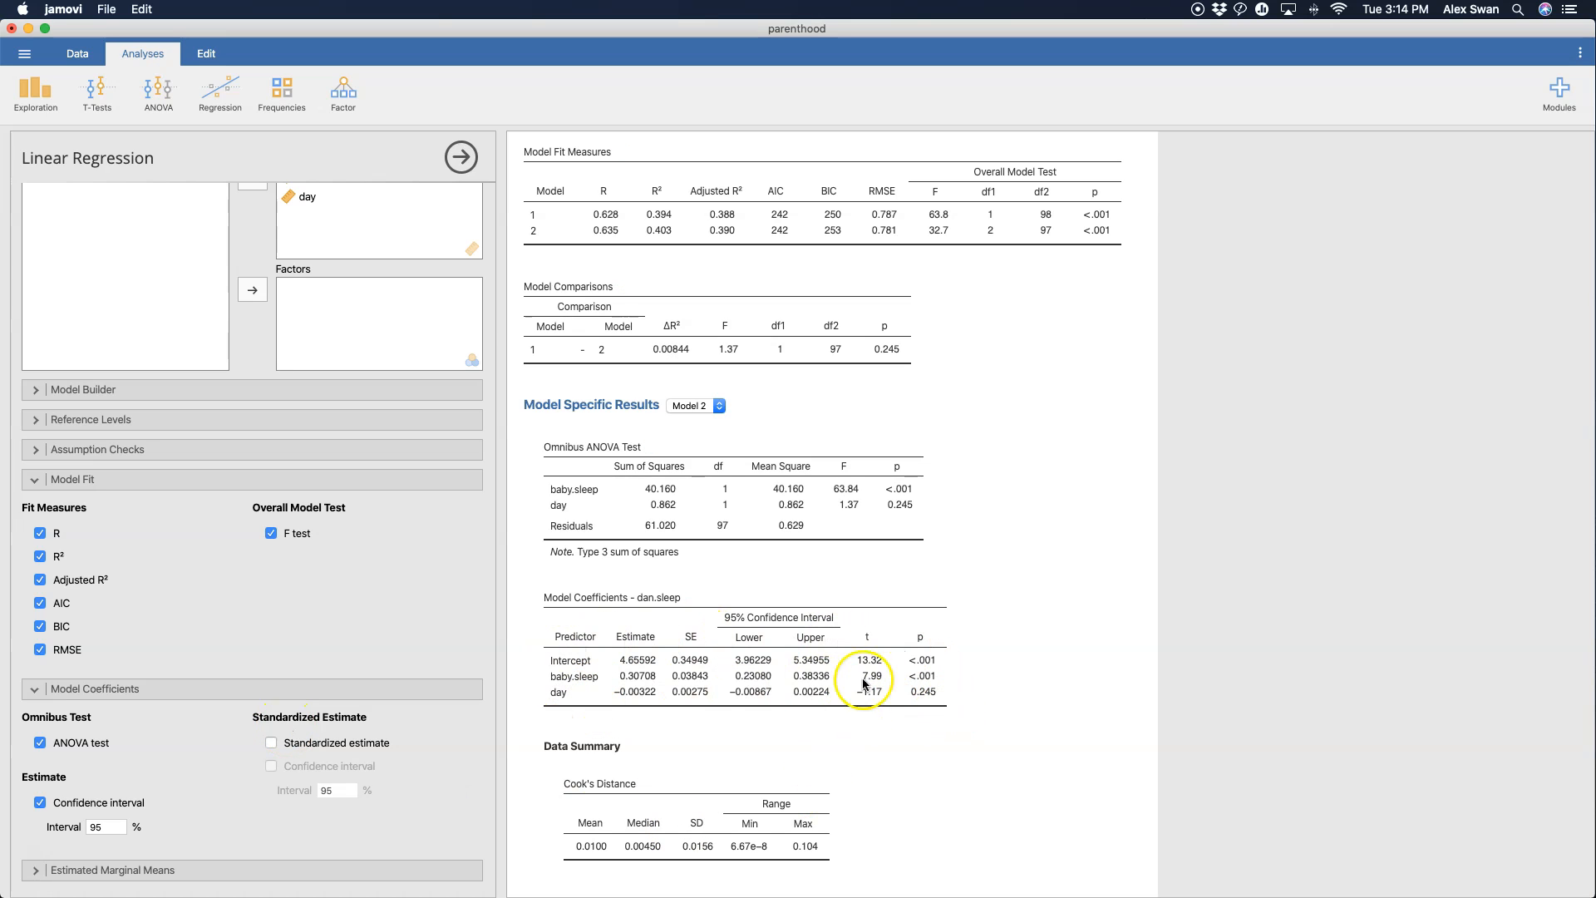
mouse_move(582, 680)
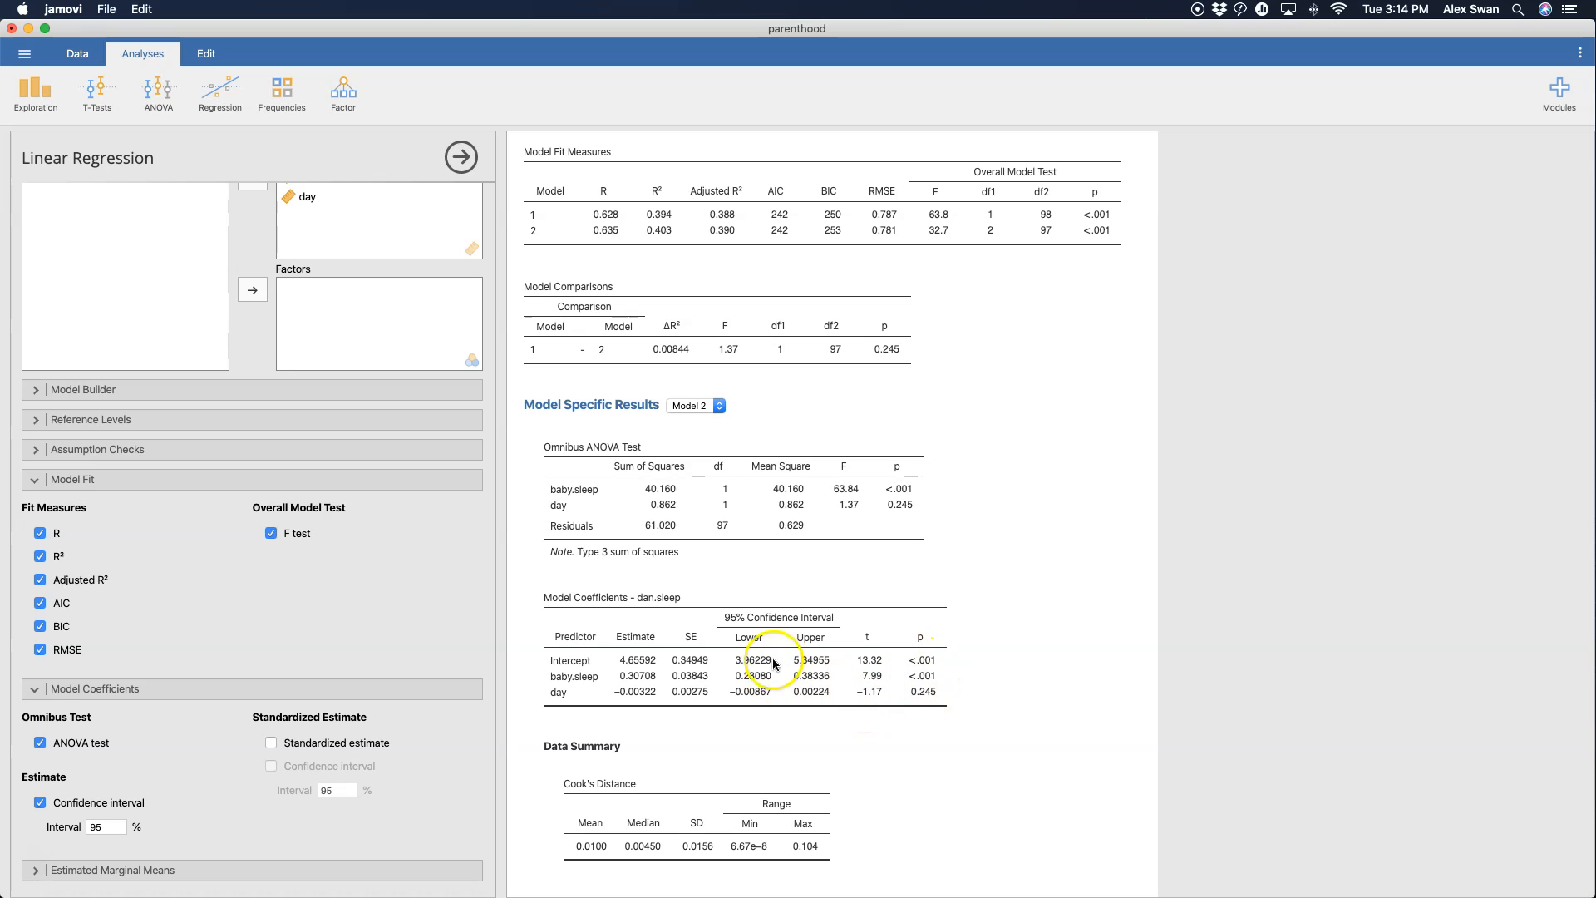
- Show standardized estimates (baby.sleep 0.6270, day −0.0919) and request their confidence intervals
left_click(271, 741)
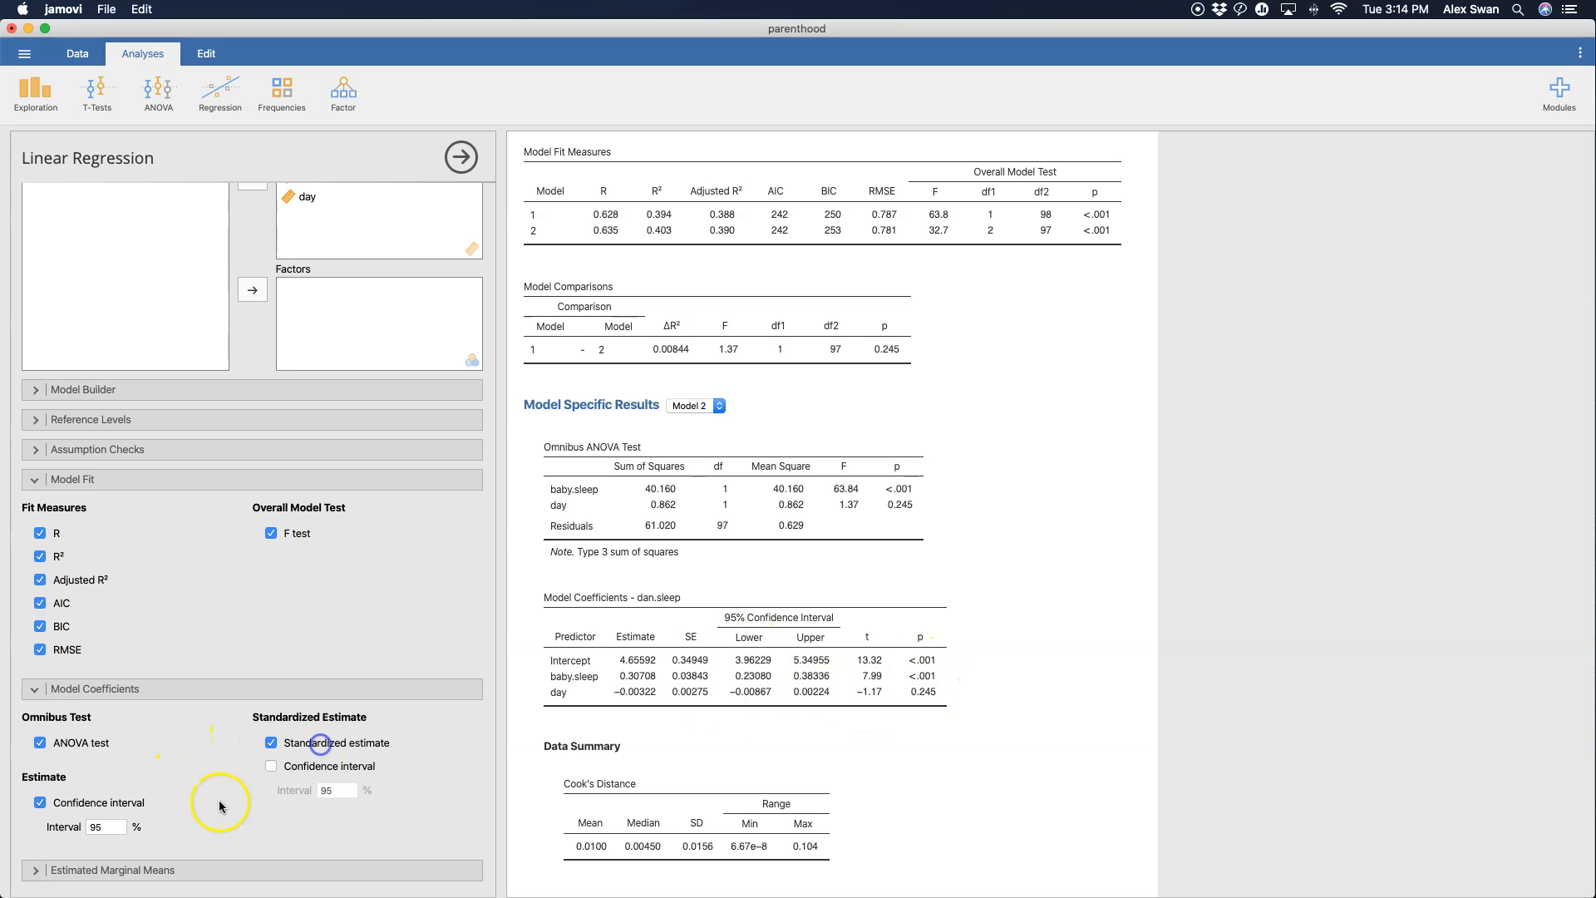
left_click(271, 741)
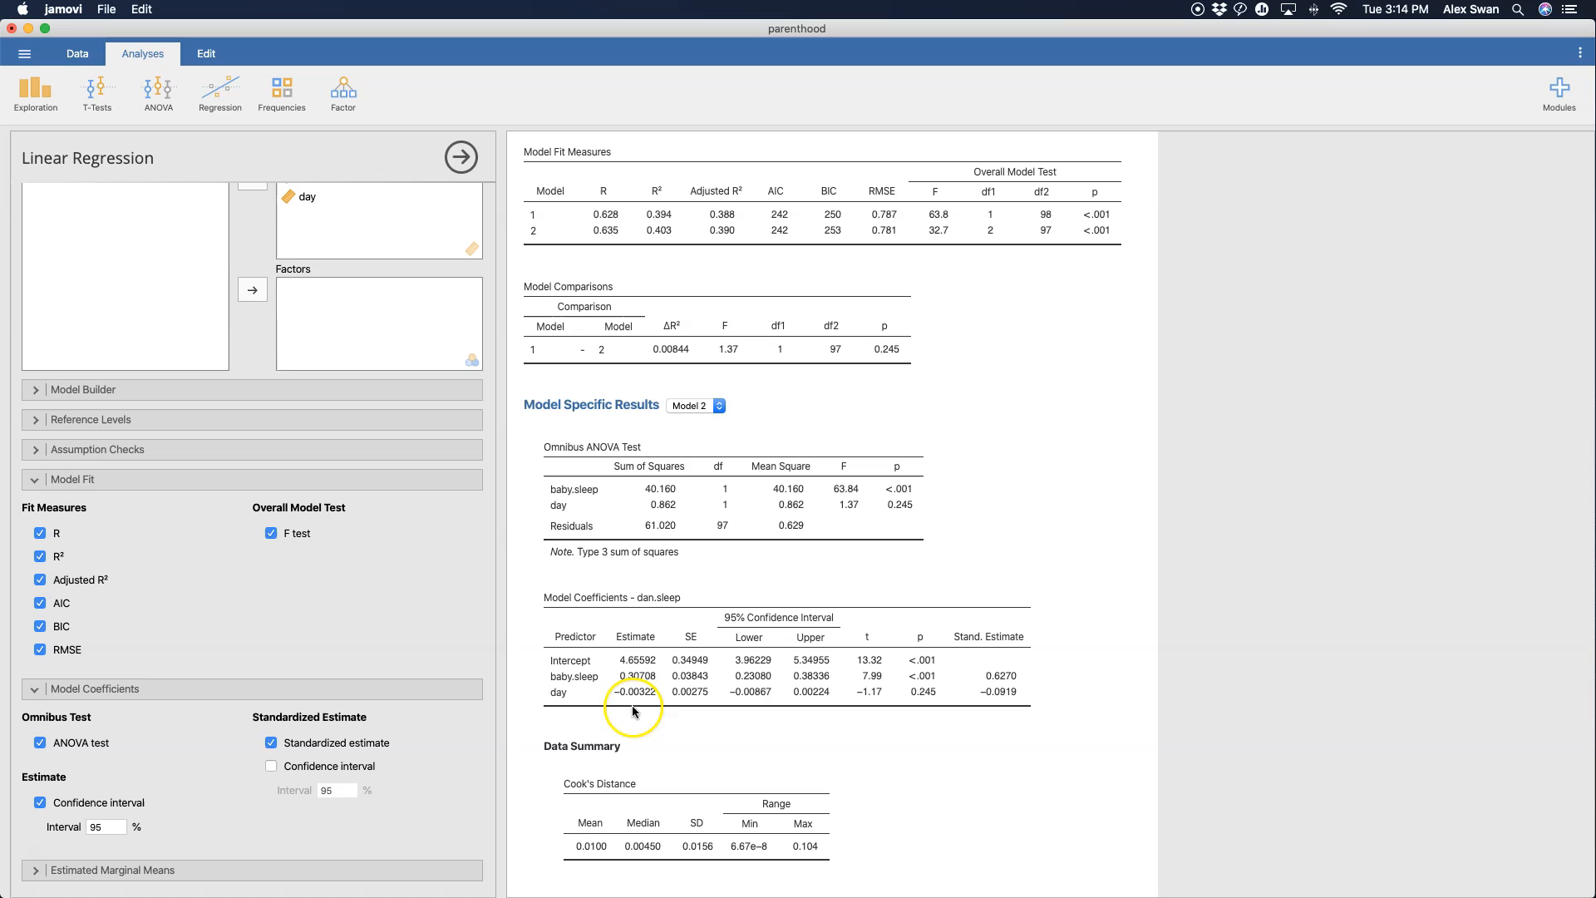
mouse_move(647, 722)
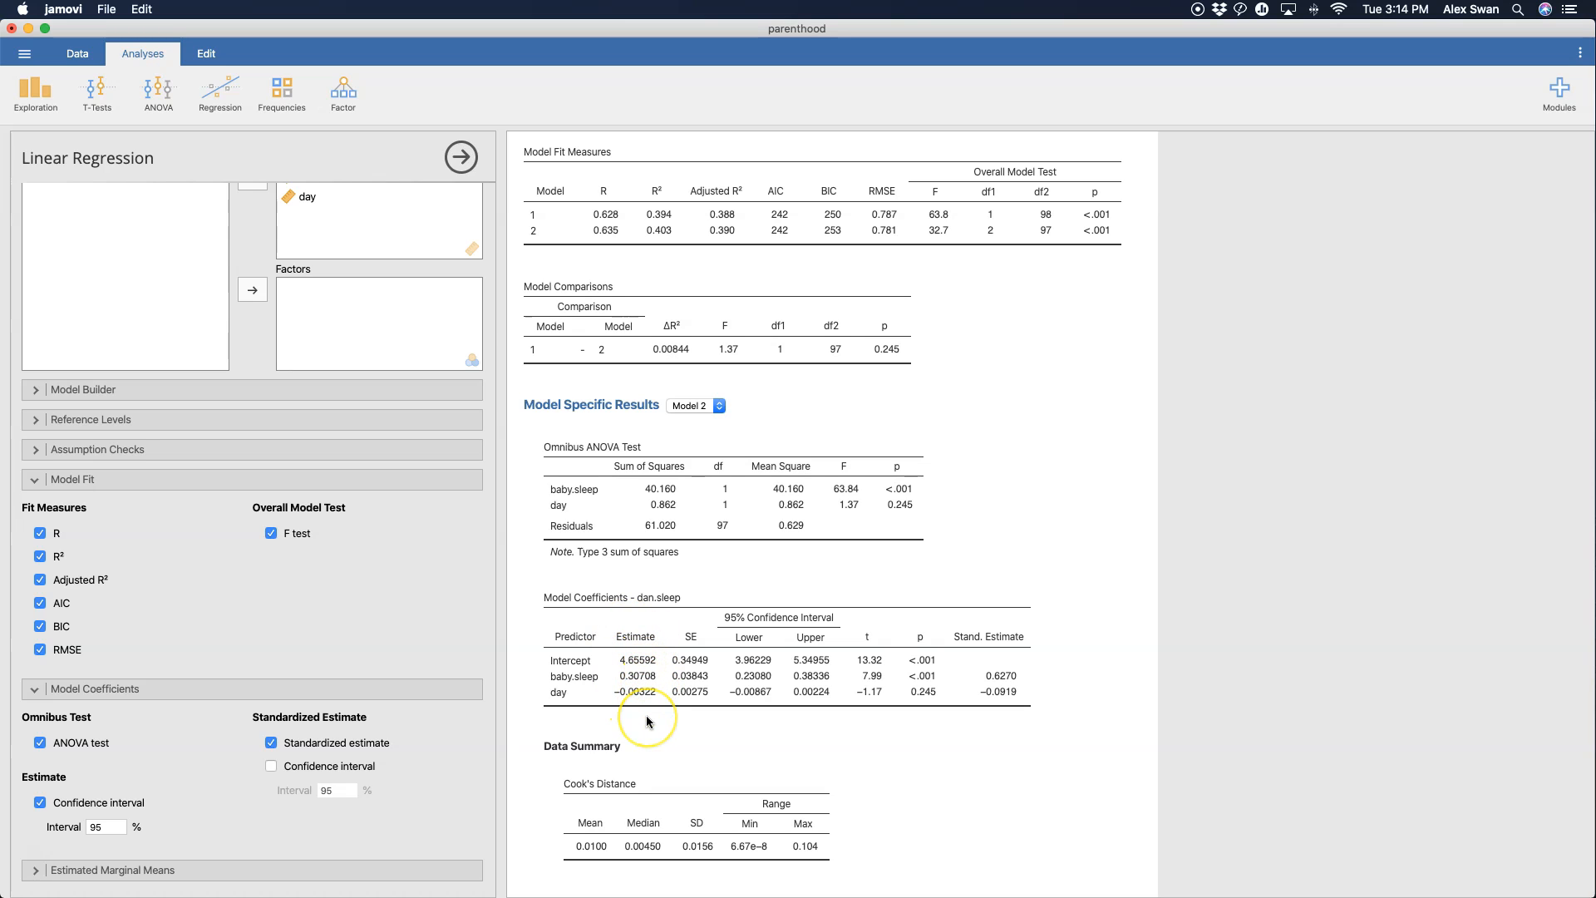
mouse_move(646, 720)
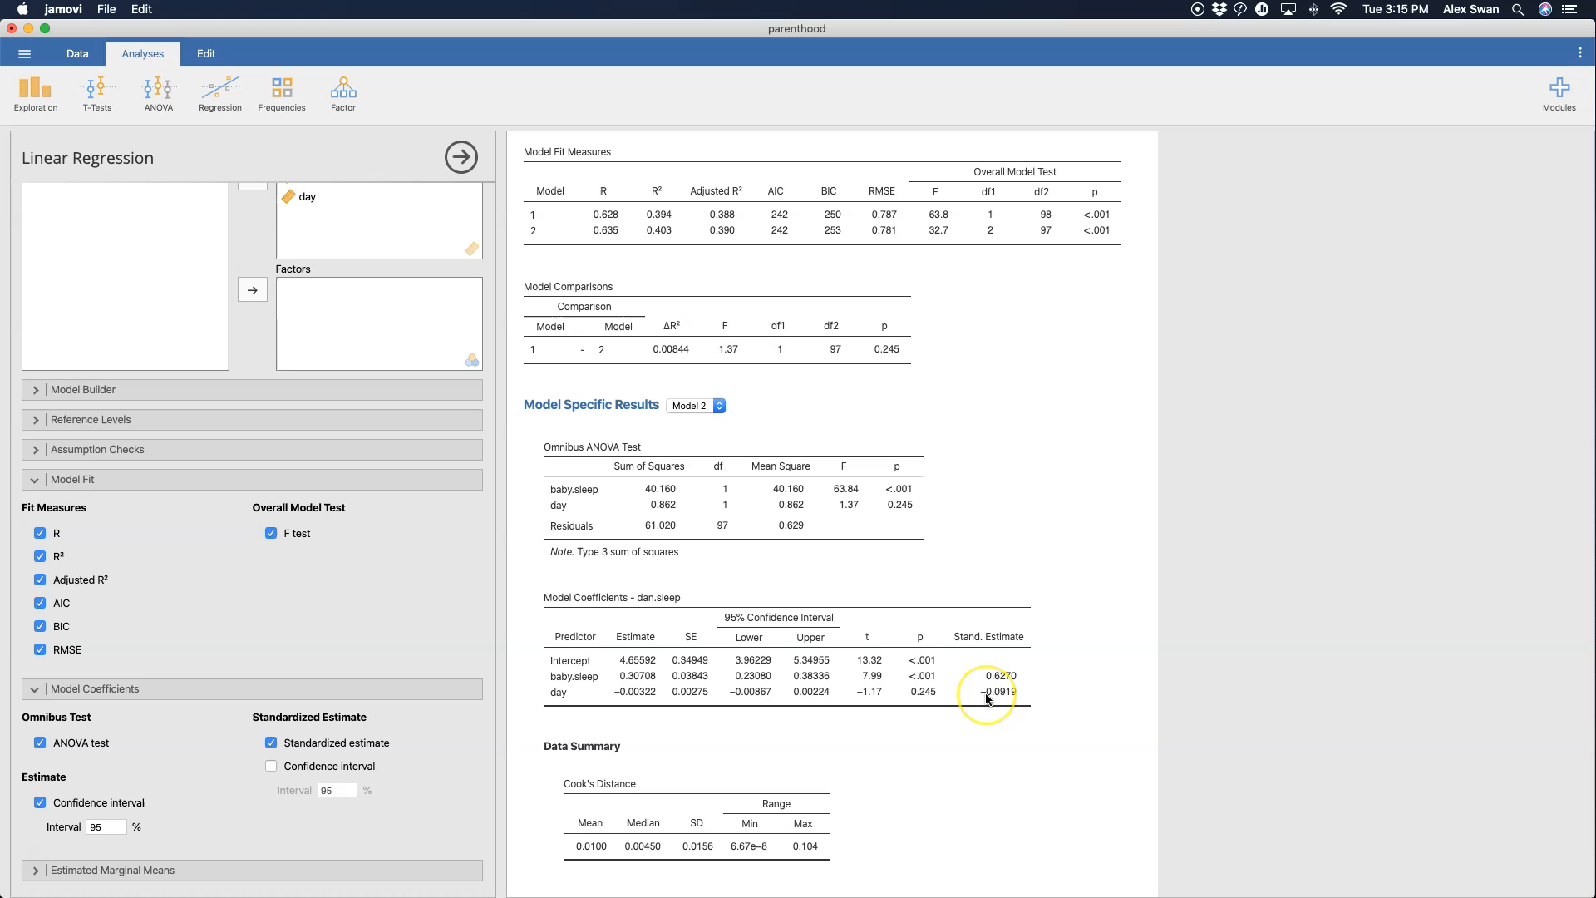
mouse_move(1021, 659)
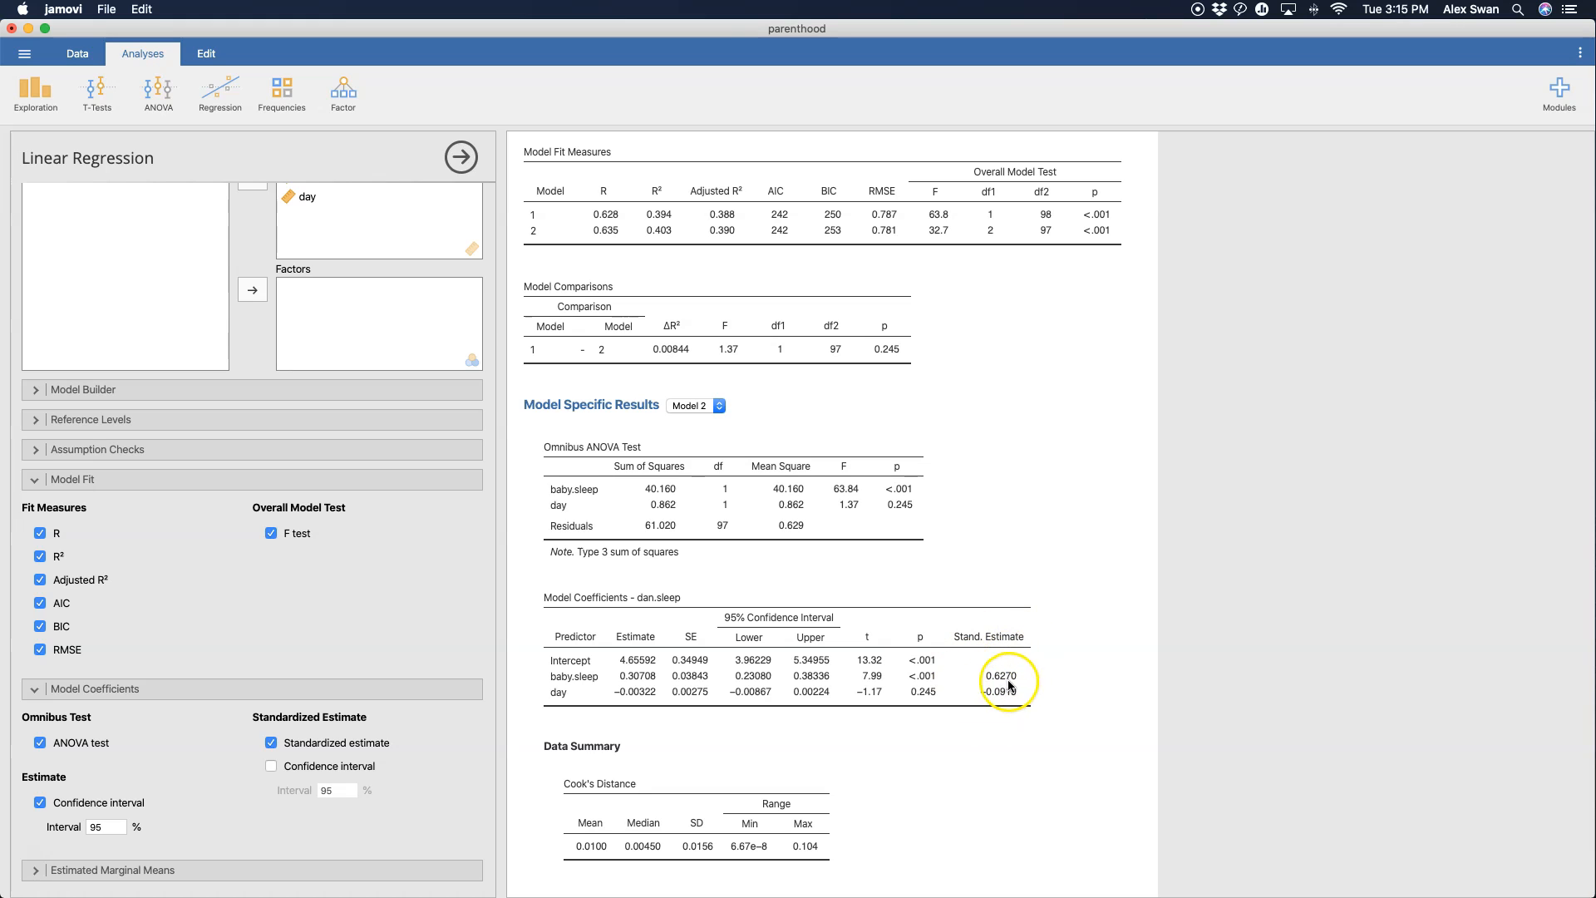
mouse_move(1001, 720)
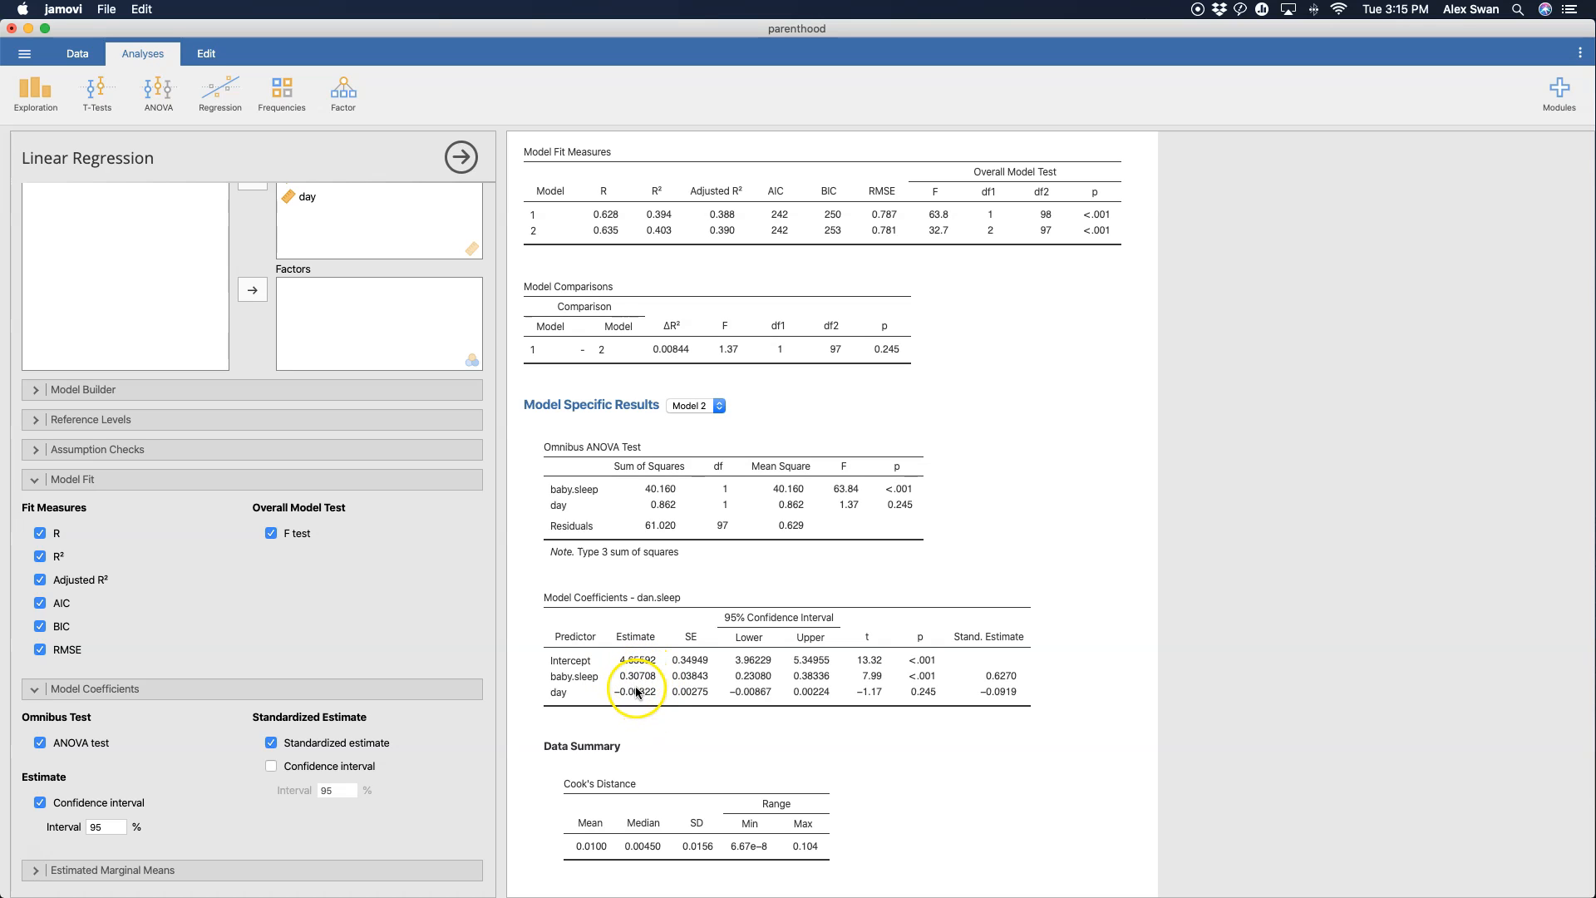
mouse_move(1031, 692)
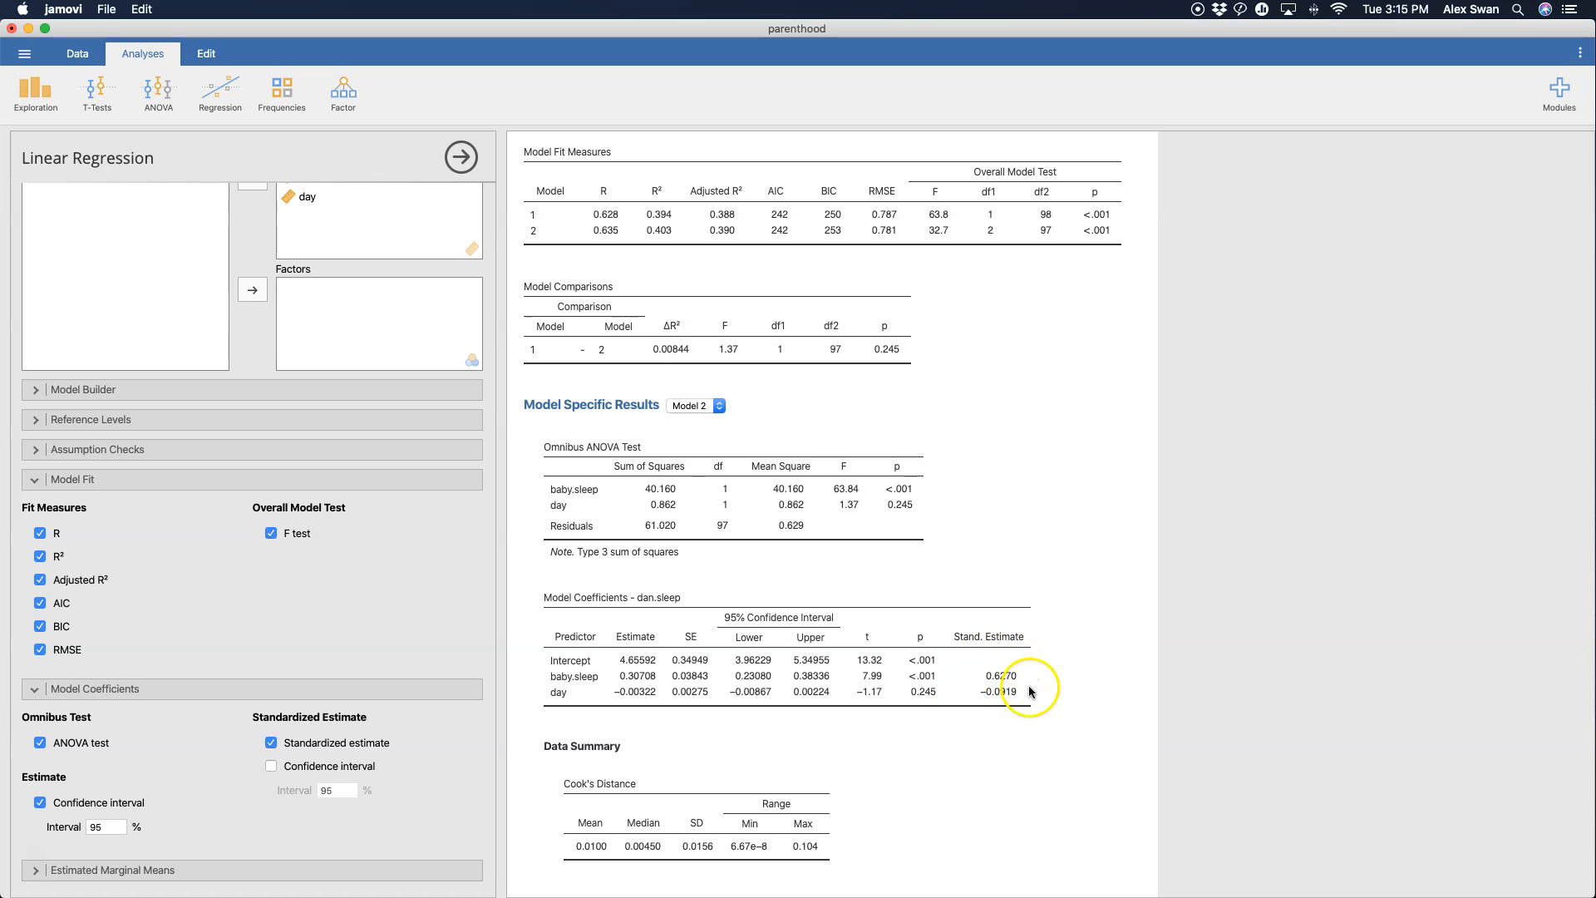
mouse_move(1018, 687)
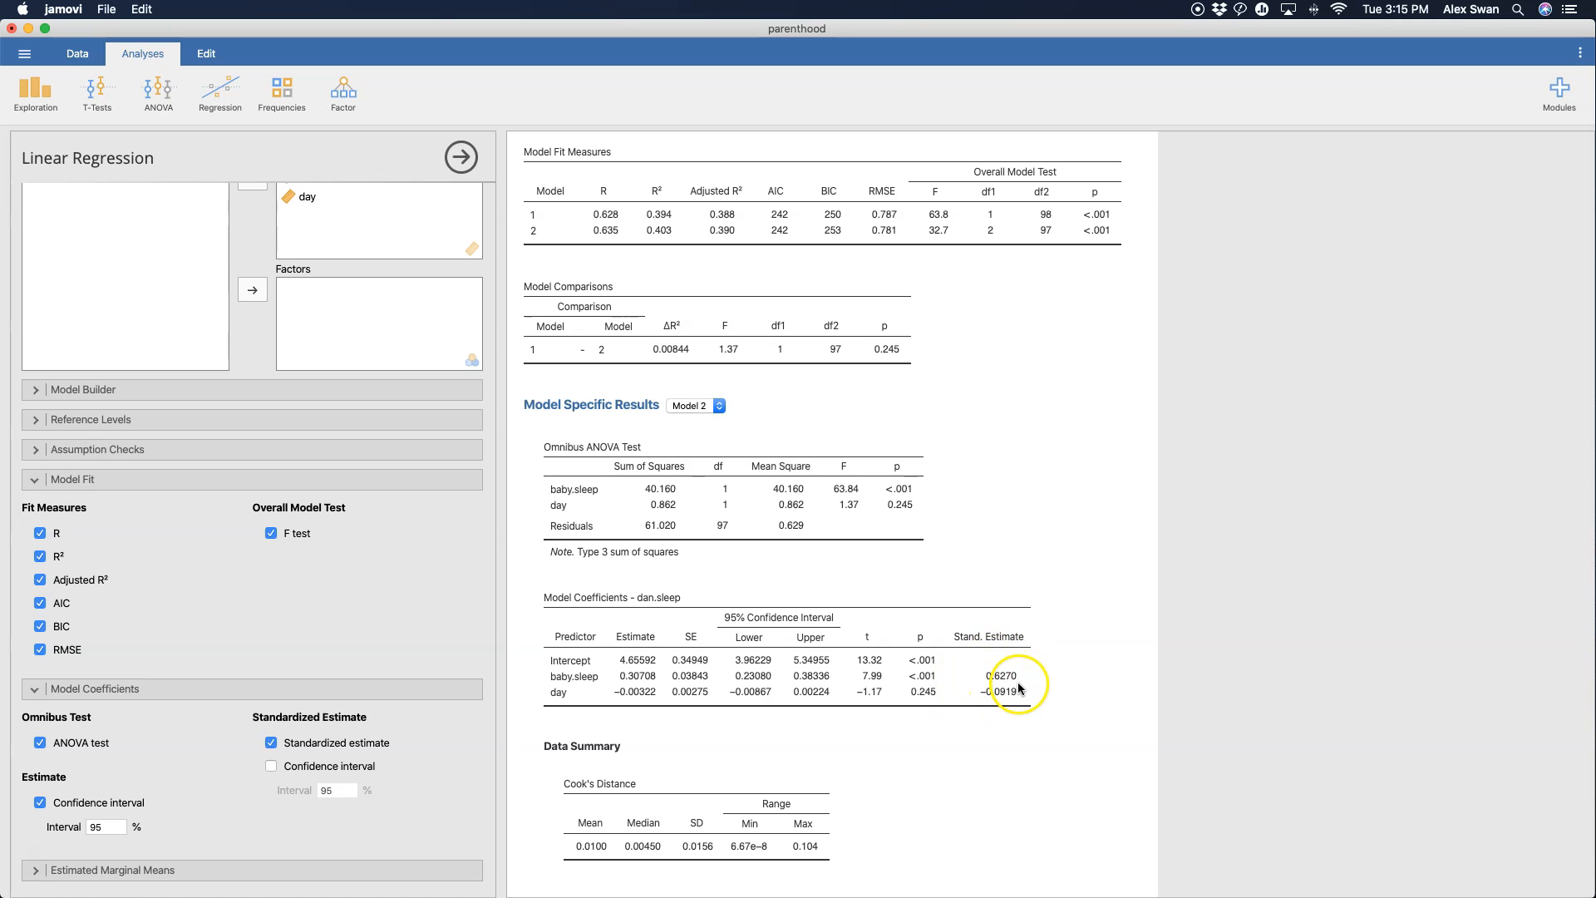
mouse_move(984, 700)
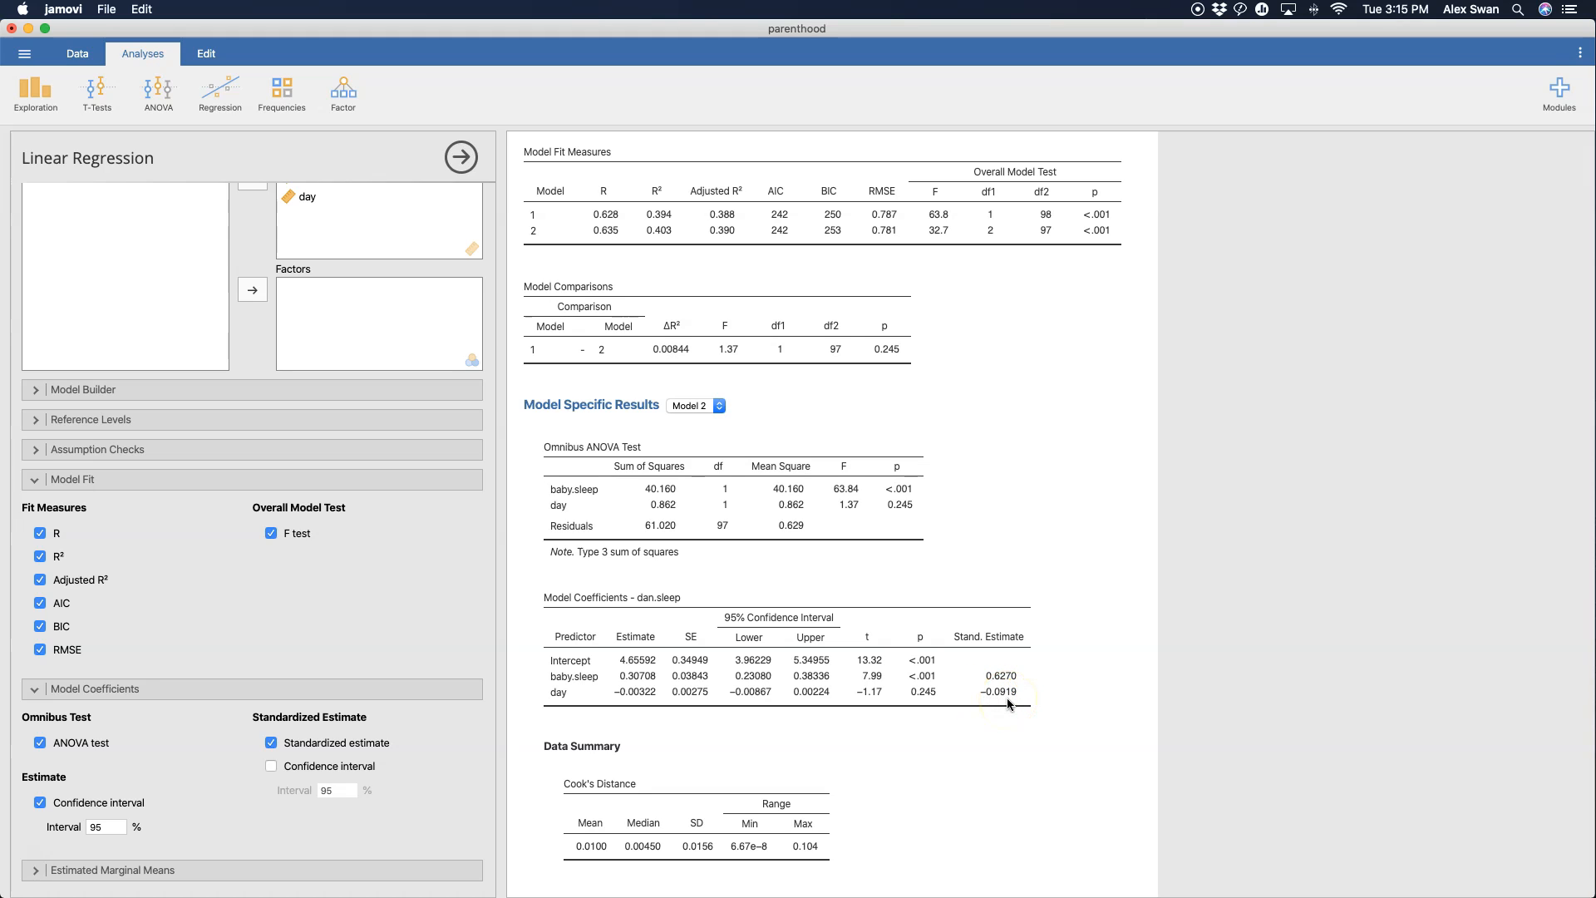
mouse_move(1008, 705)
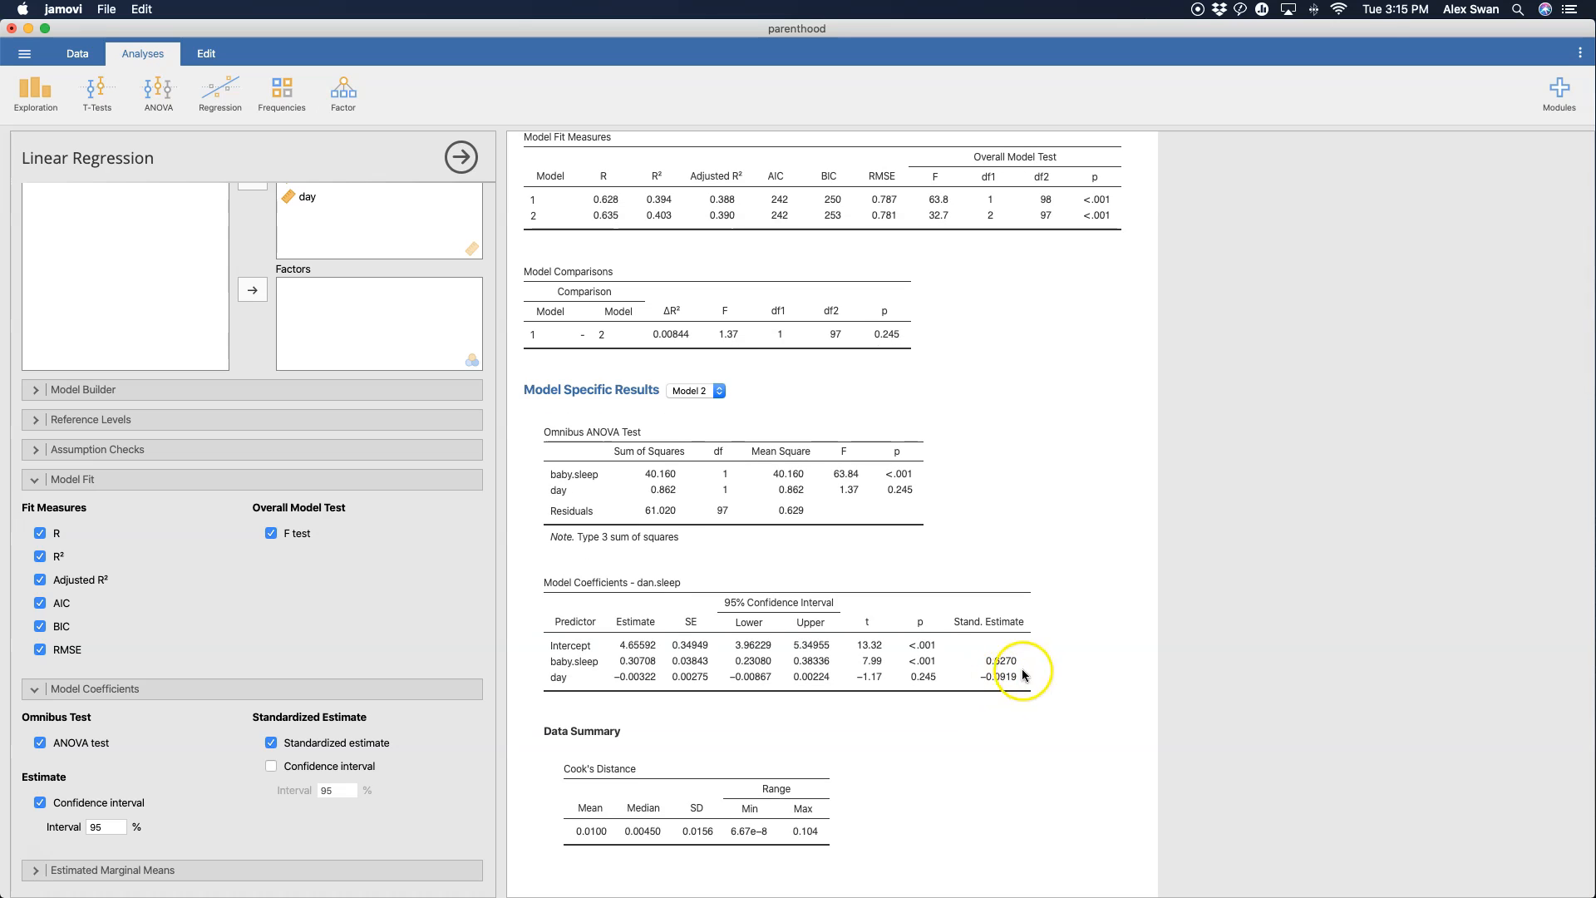
mouse_move(1015, 714)
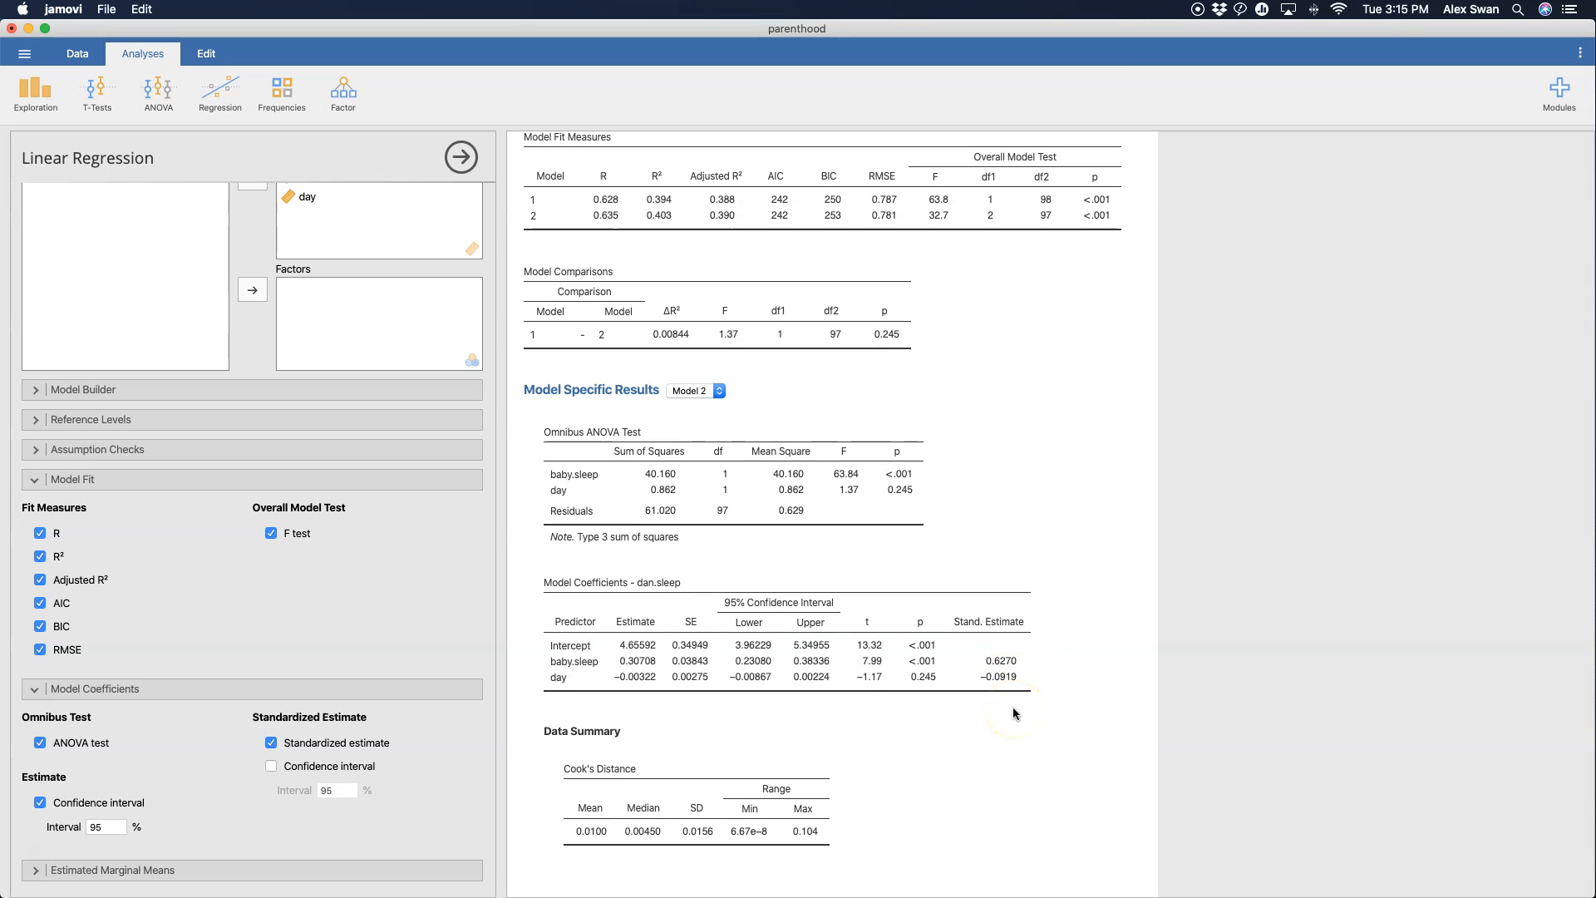
left_click(271, 764)
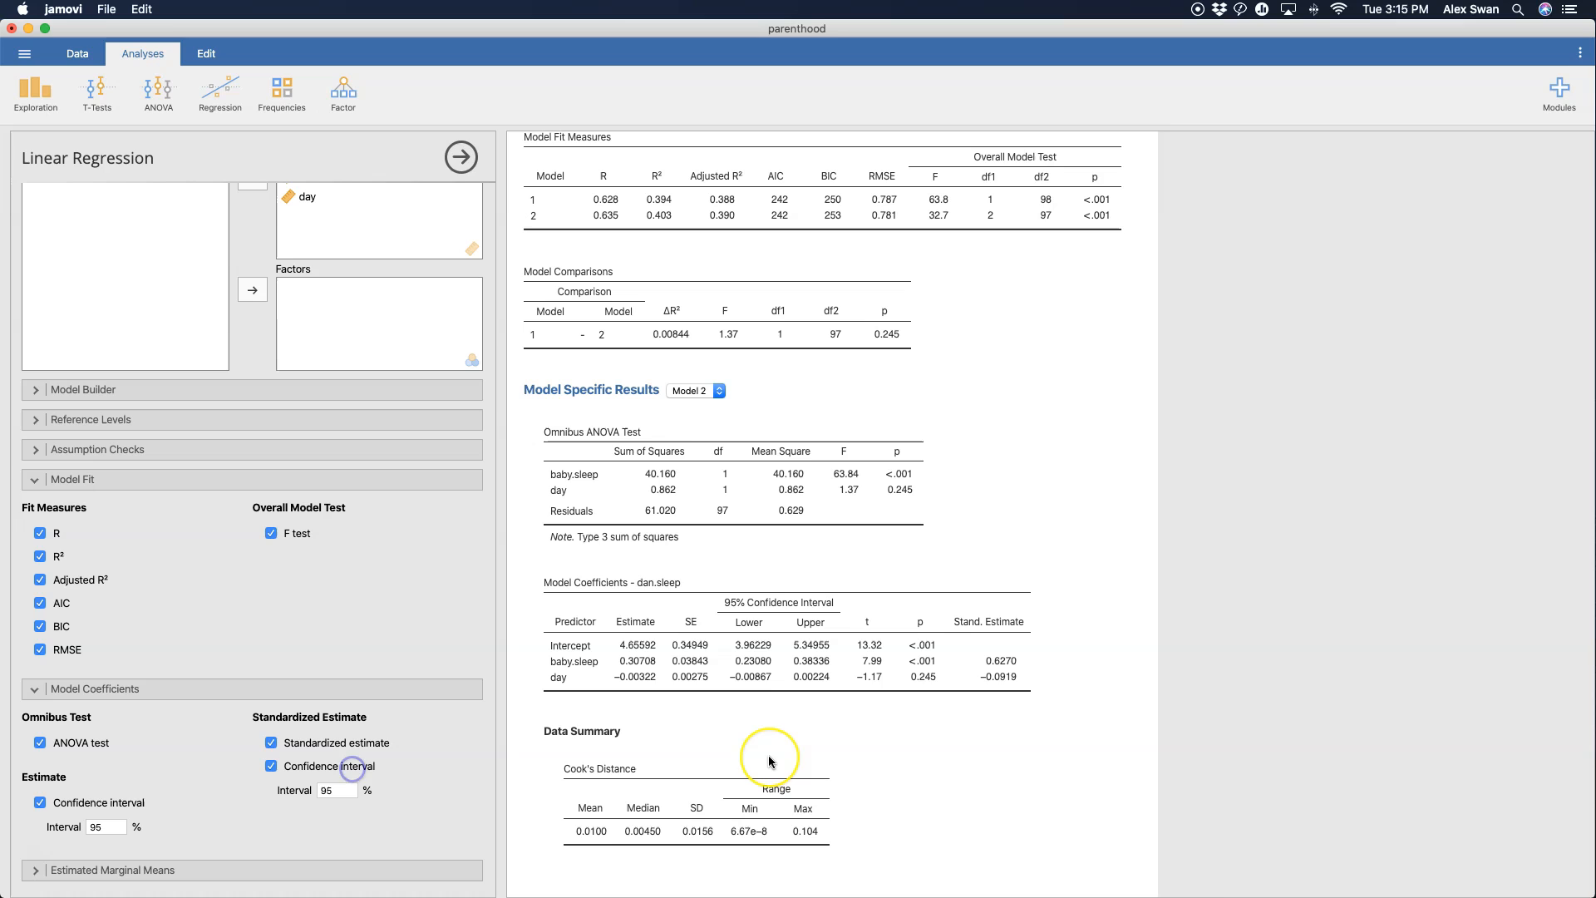
- Add 95% CIs to the standardized estimates: baby.sleep 0.471–0.7827, day −0.248–0.0639
left_click(271, 765)
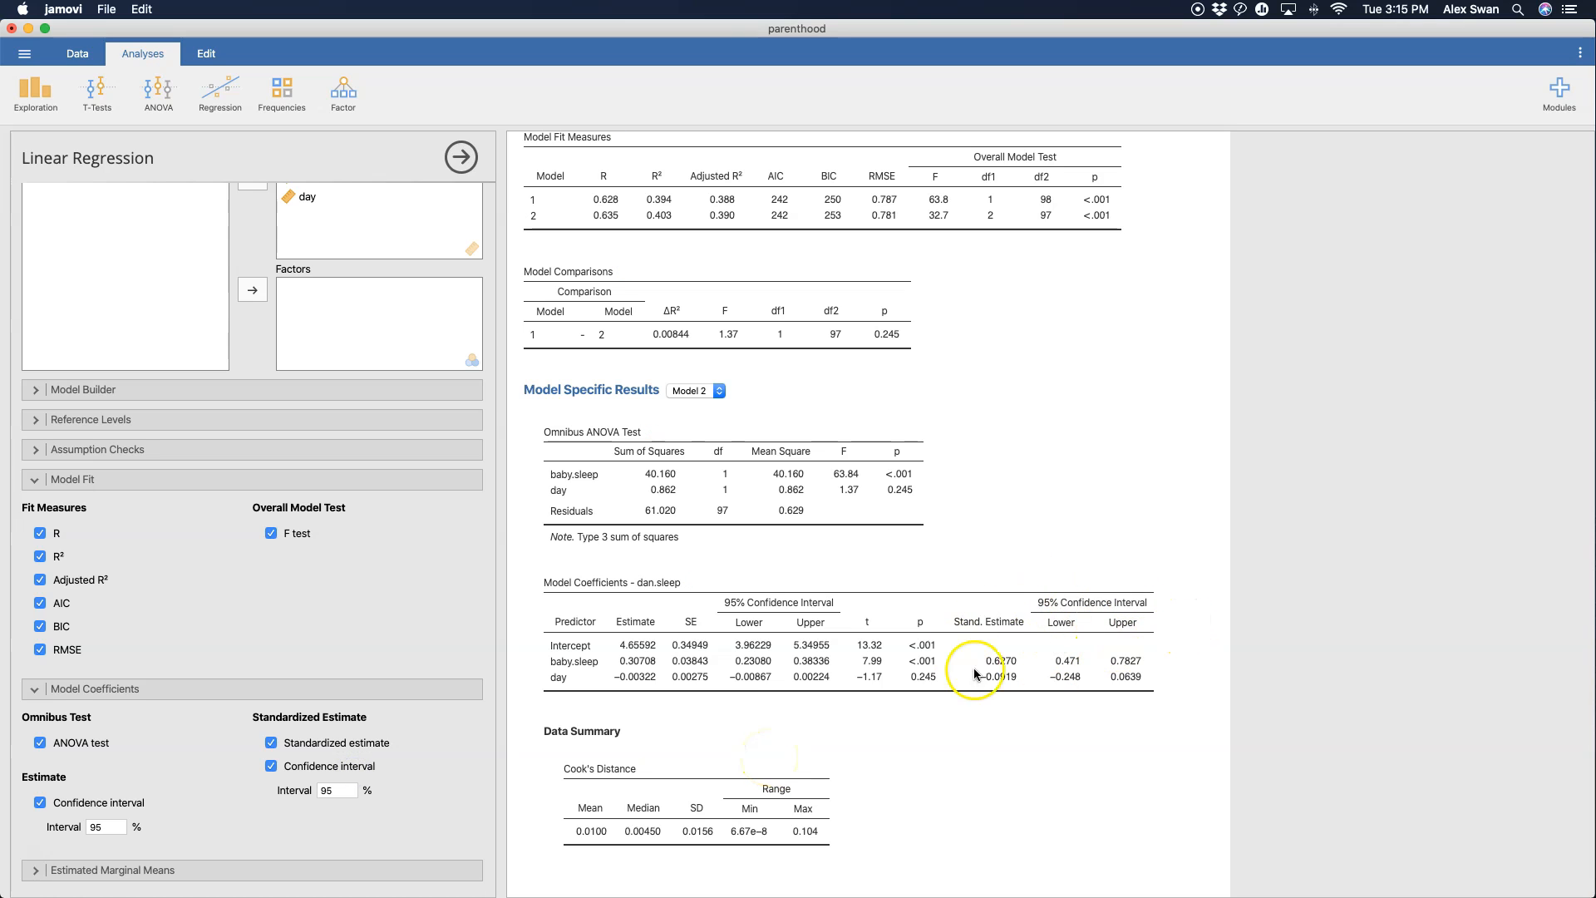
mouse_move(397, 691)
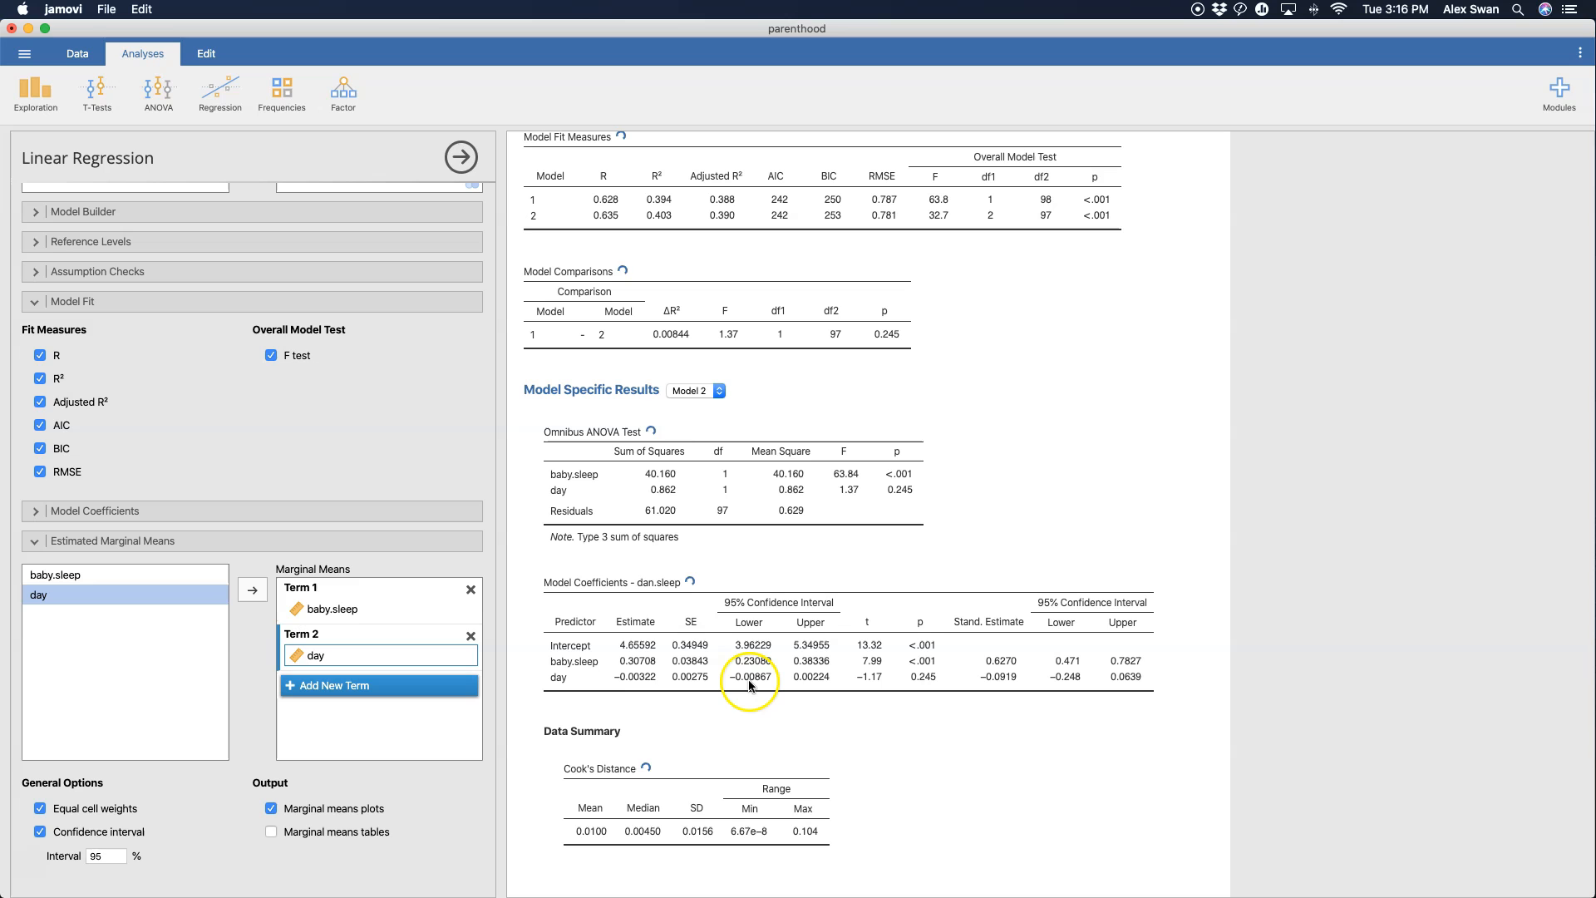
- Scroll the results to view the marginal means plots of dan.sleep against baby.sleep and day
scroll("up", 3)
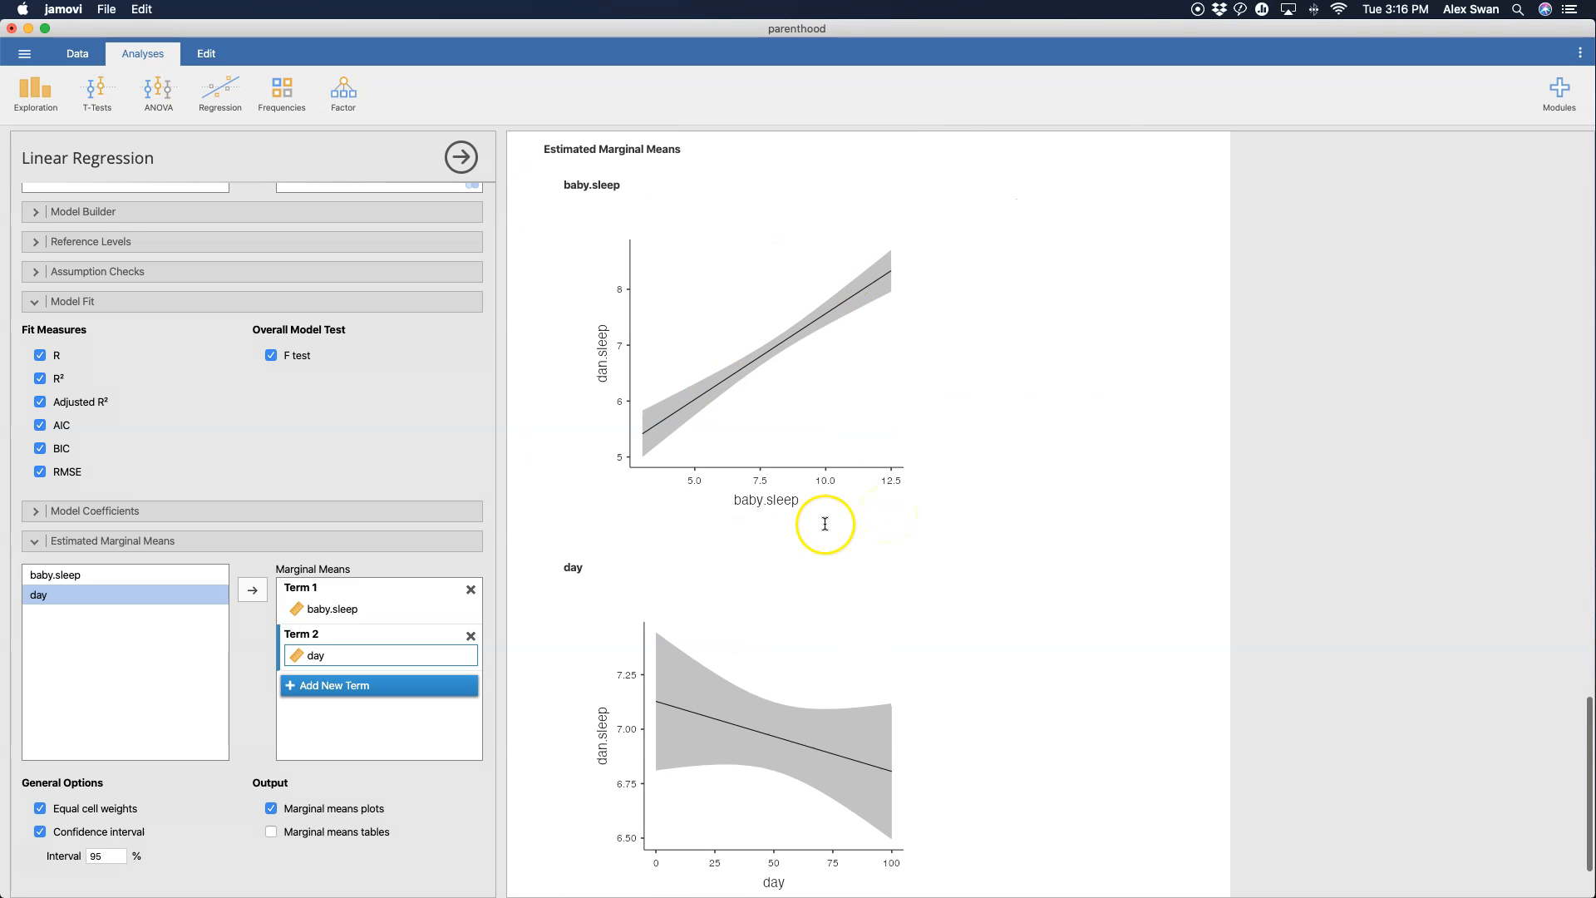
mouse_move(836, 298)
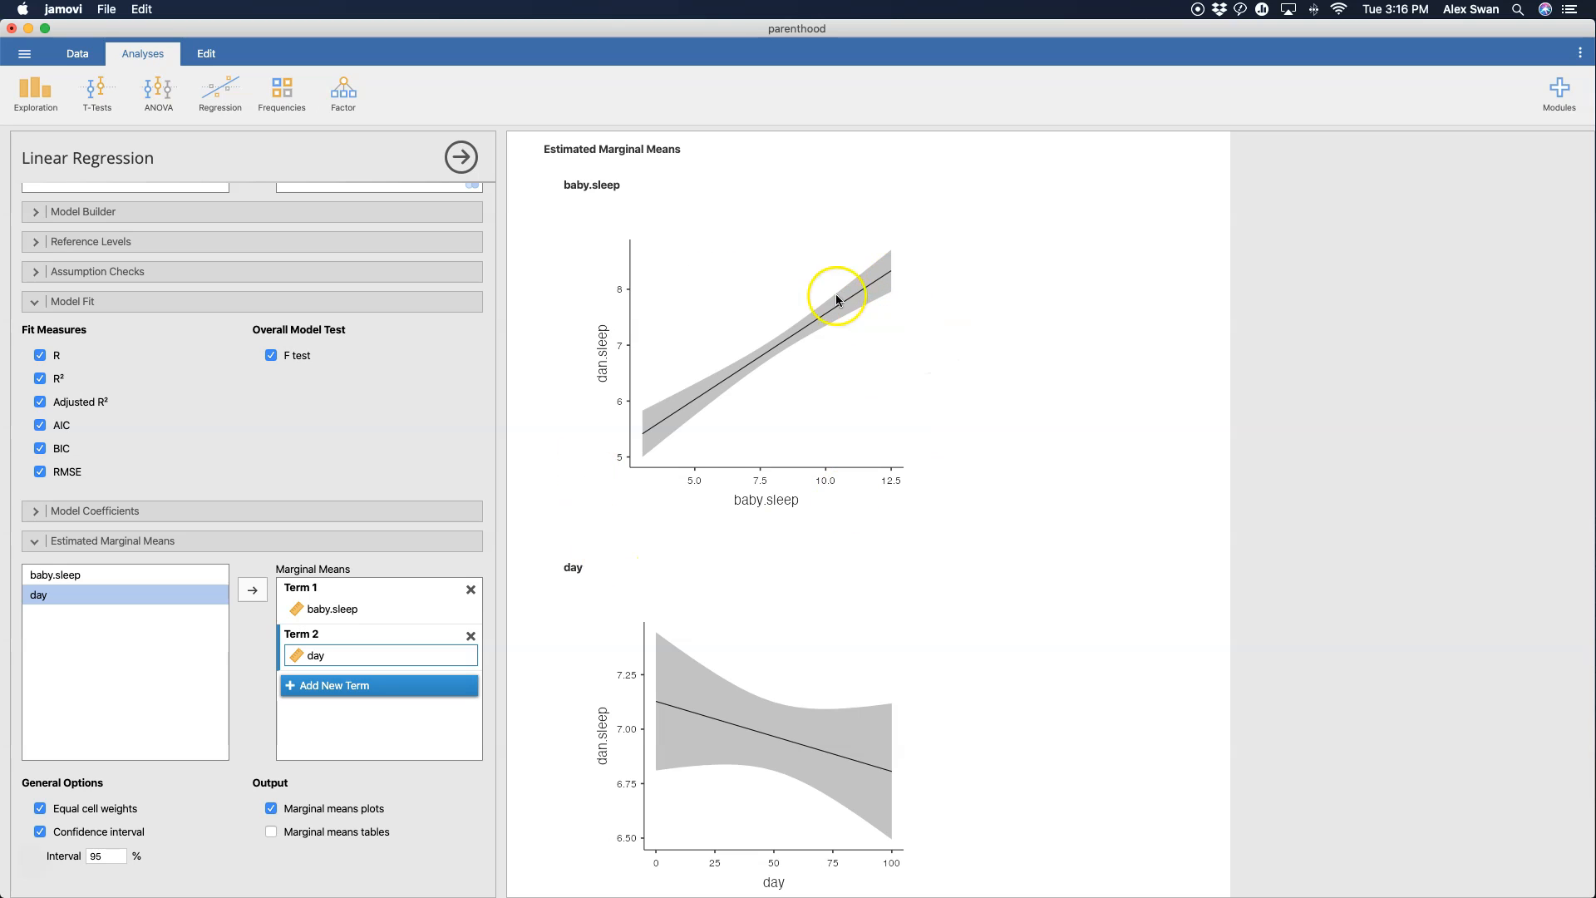
mouse_move(893, 281)
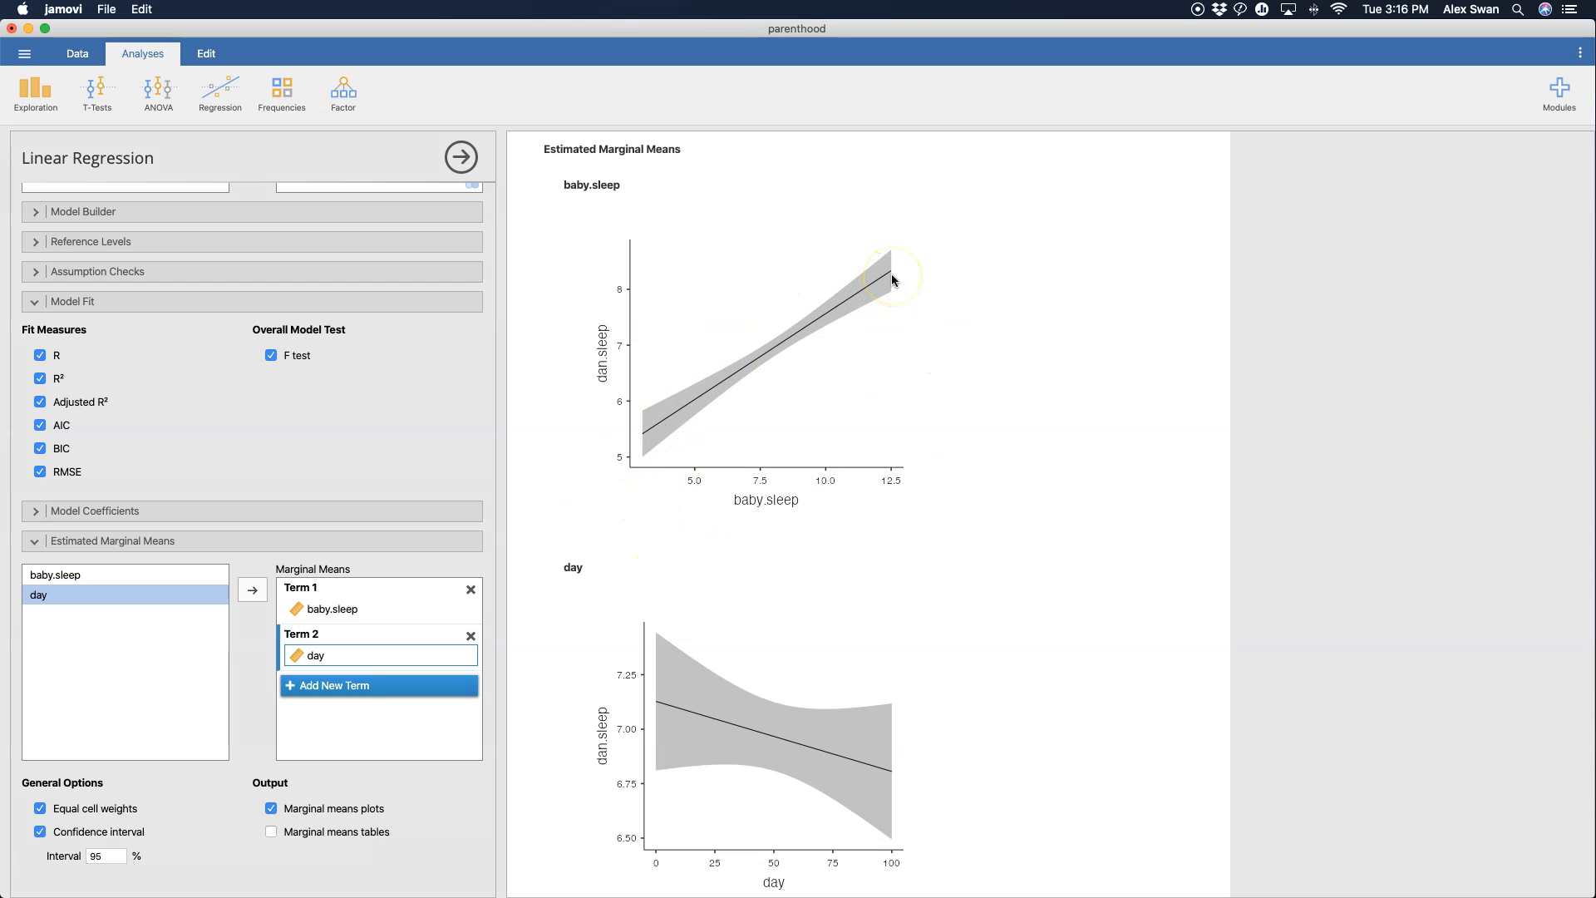
mouse_move(645, 425)
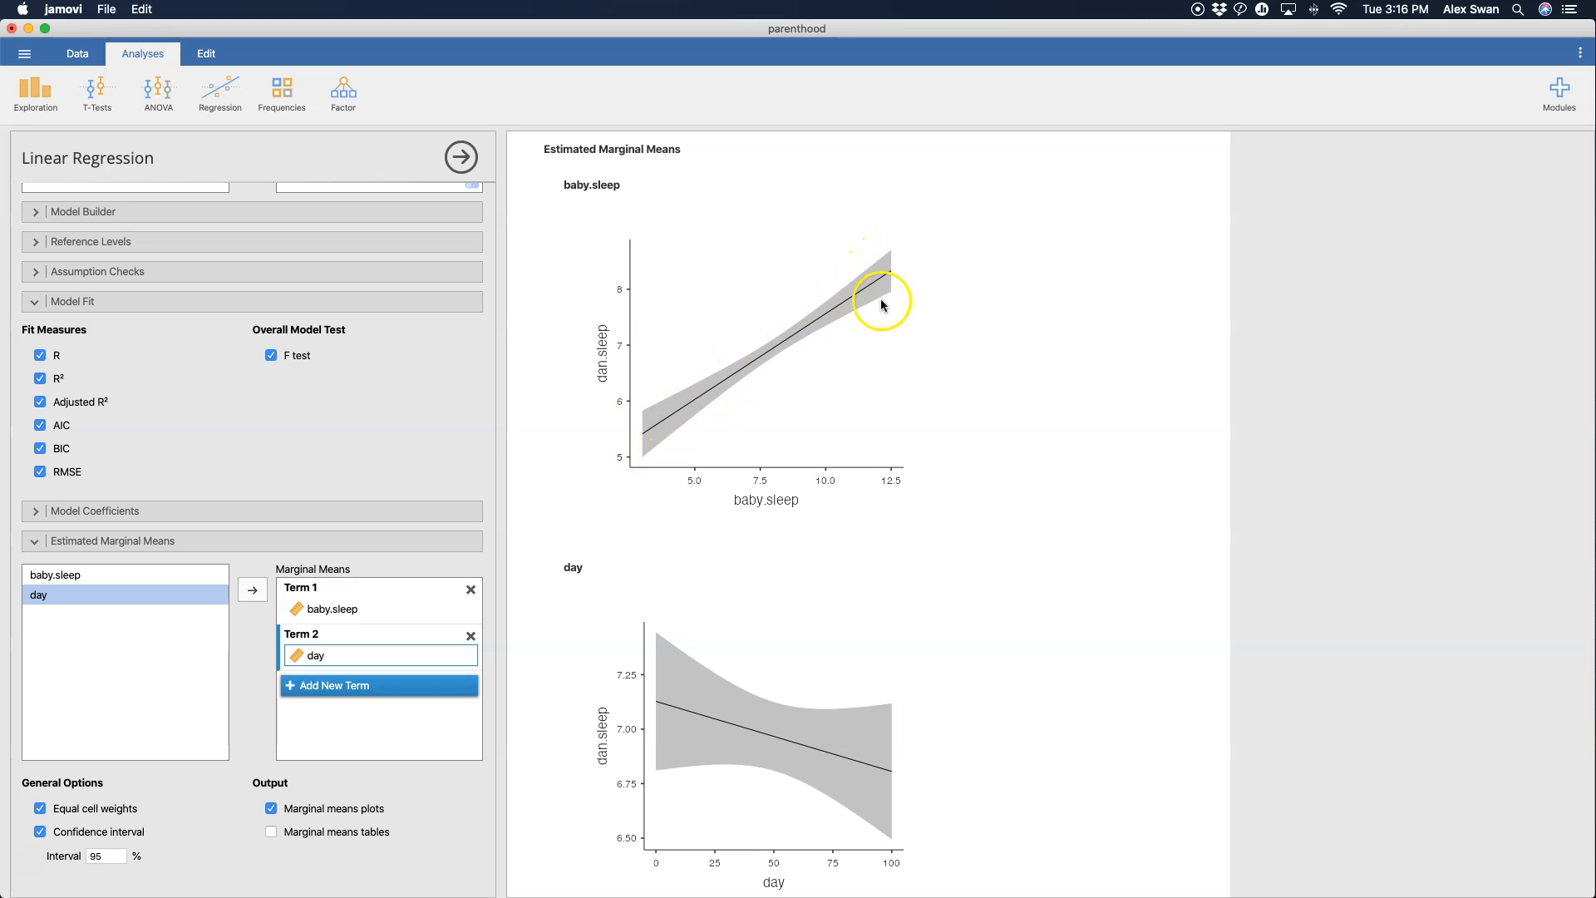
mouse_move(650, 442)
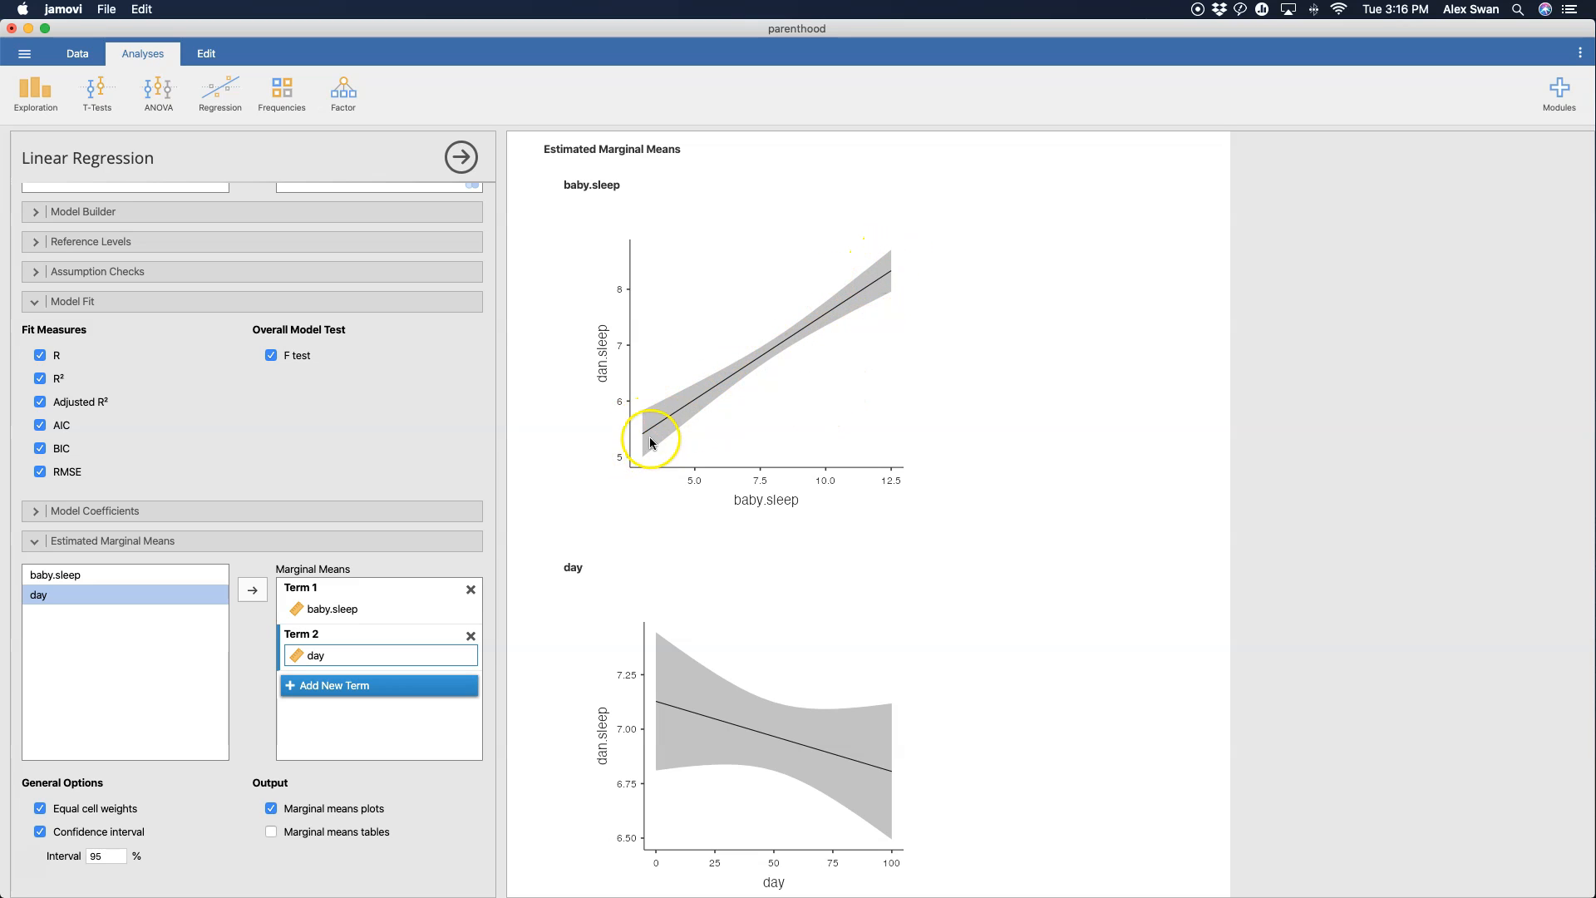
mouse_move(657, 398)
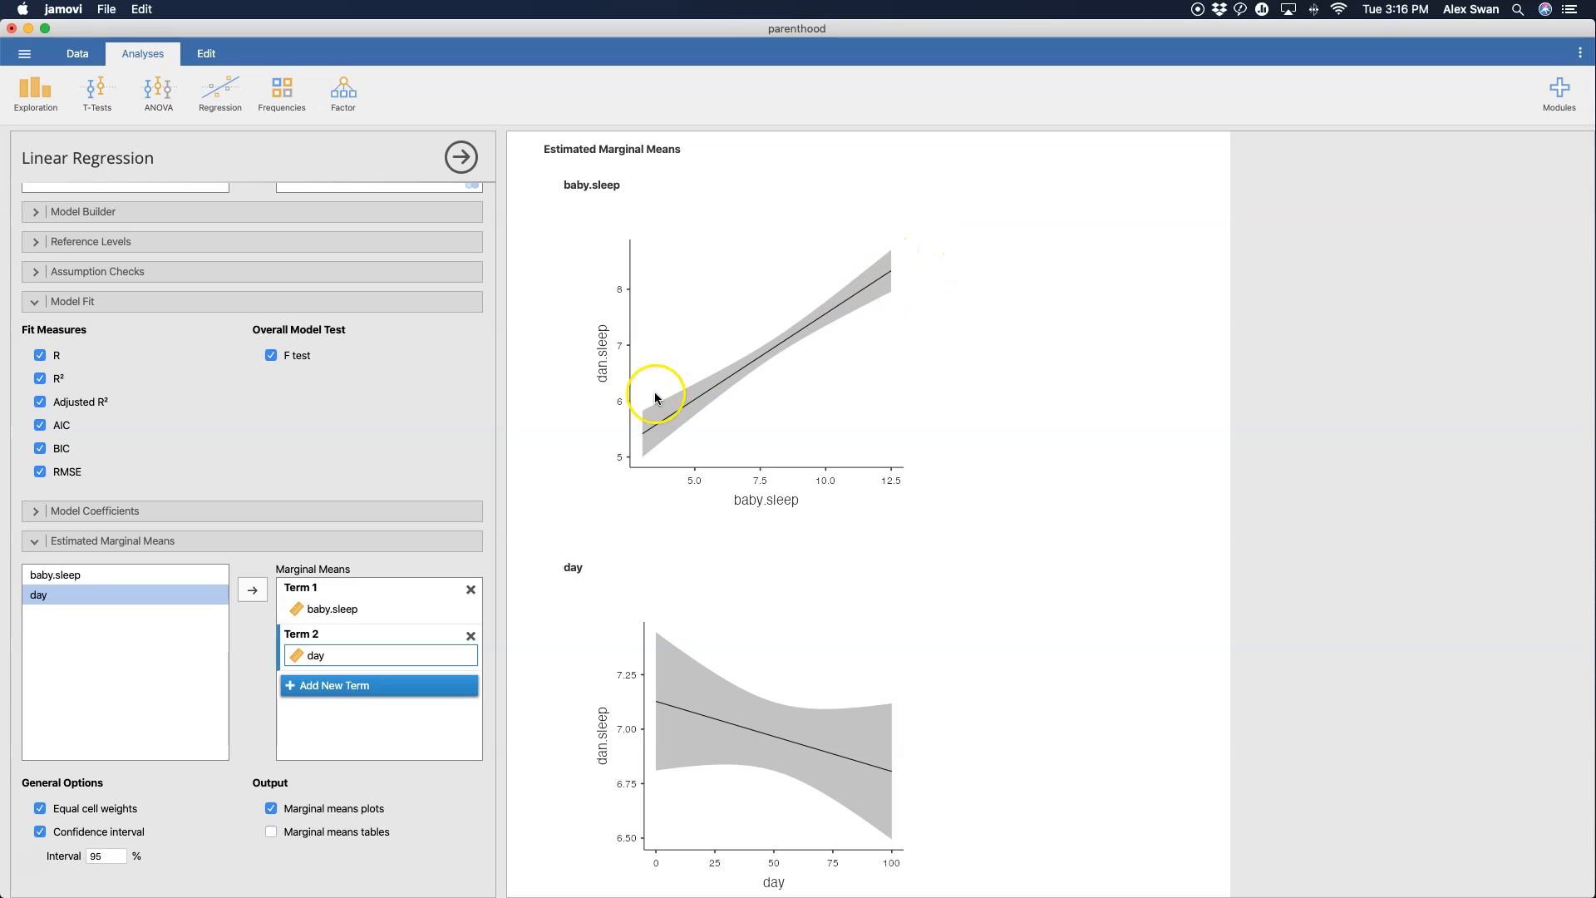
scroll("down", 3)
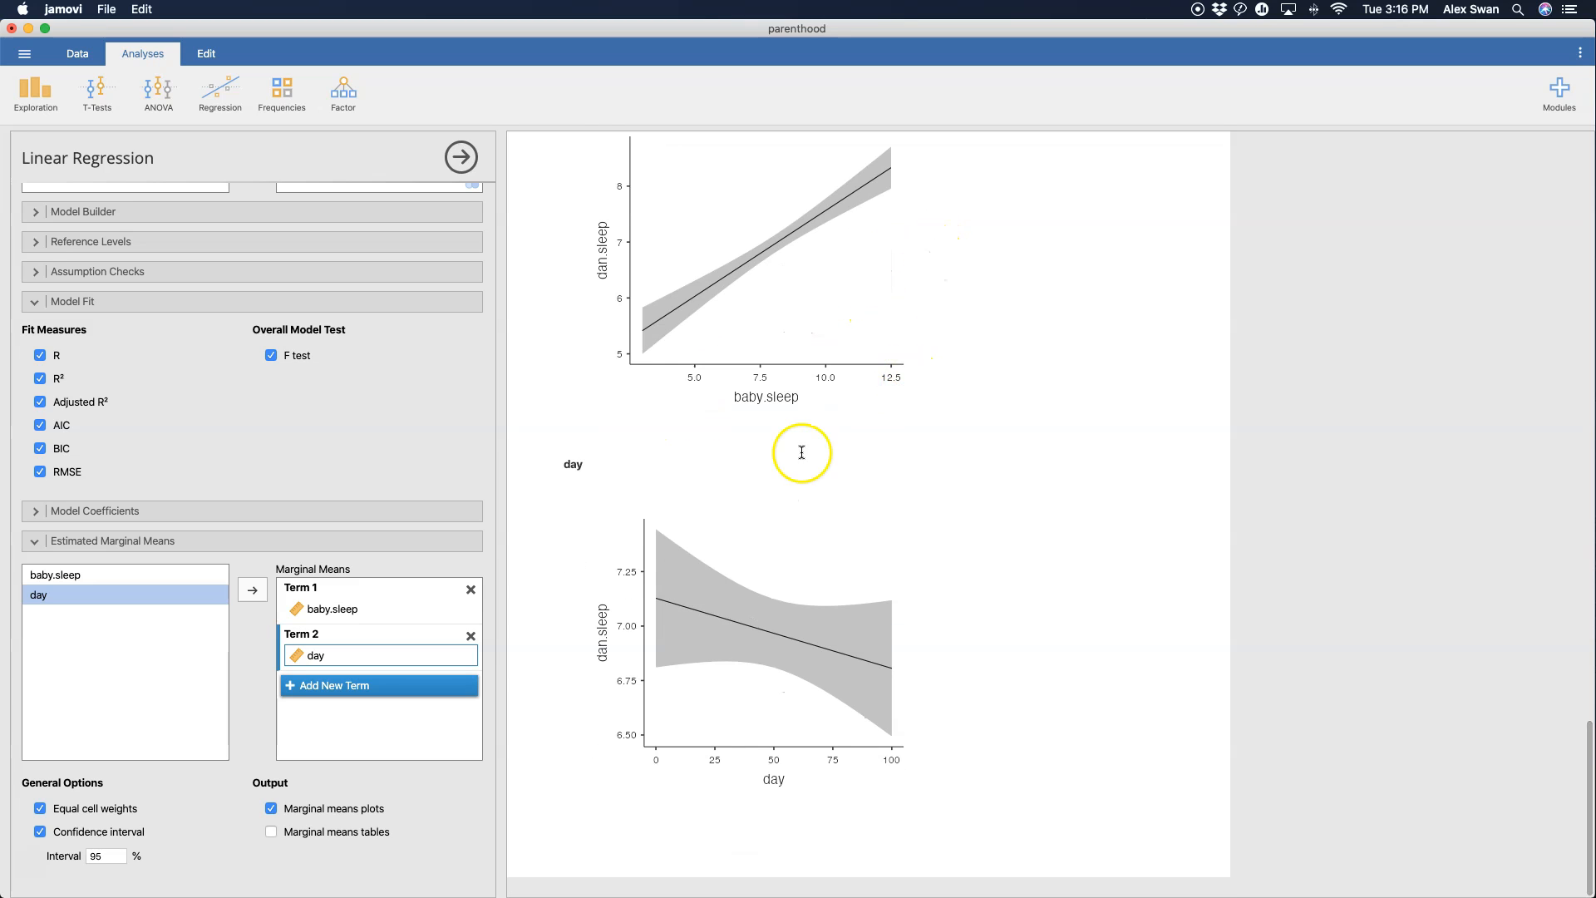
scroll("up", 3)
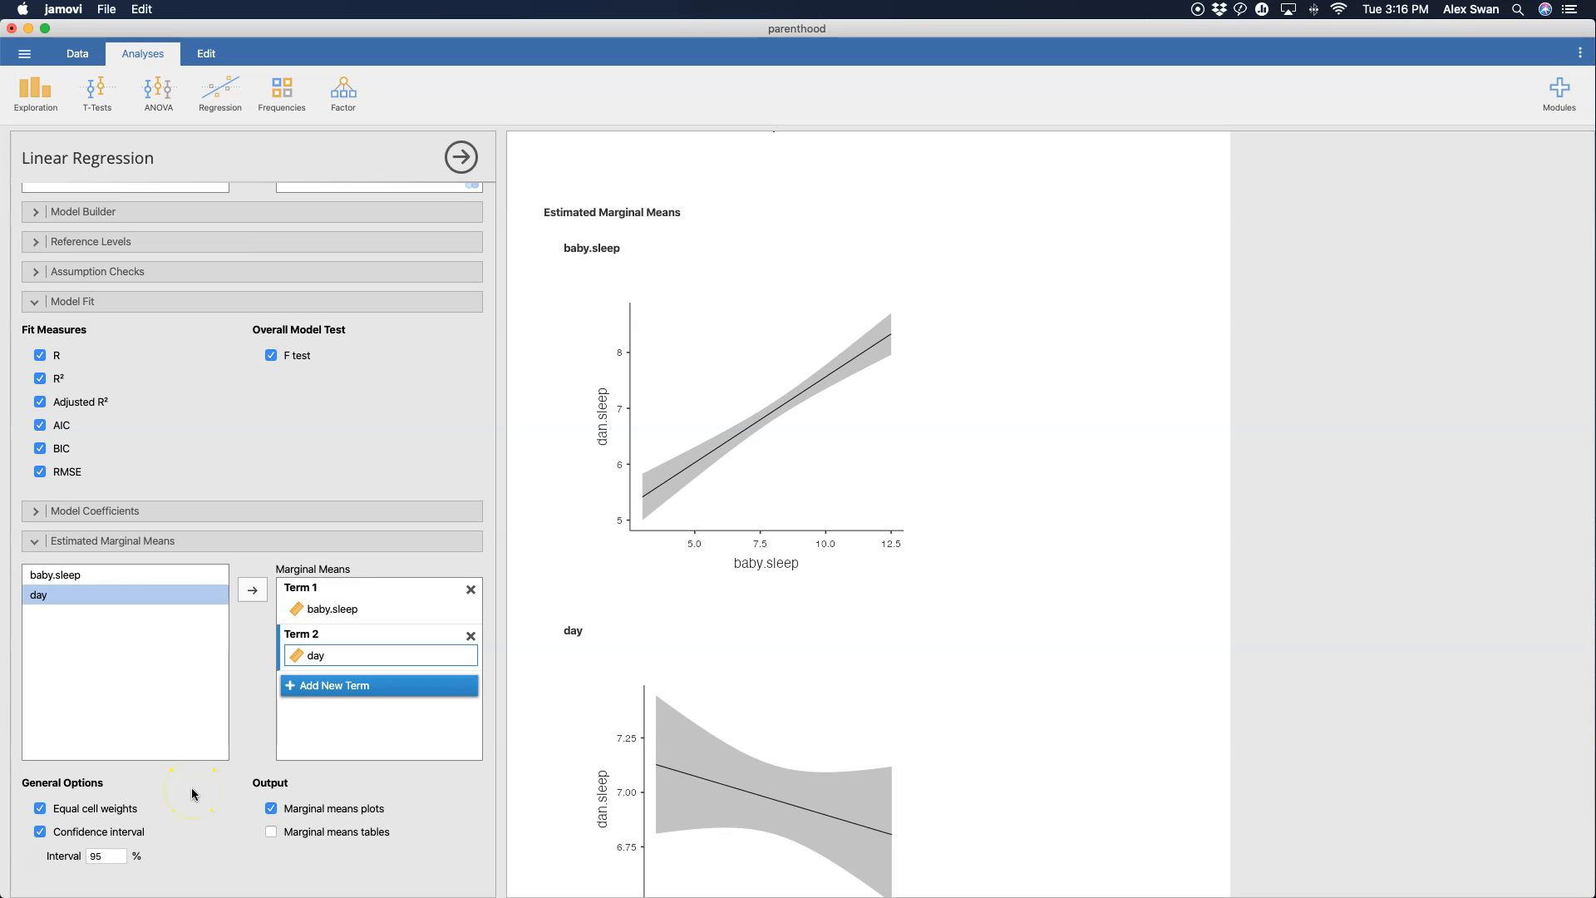
mouse_move(160, 845)
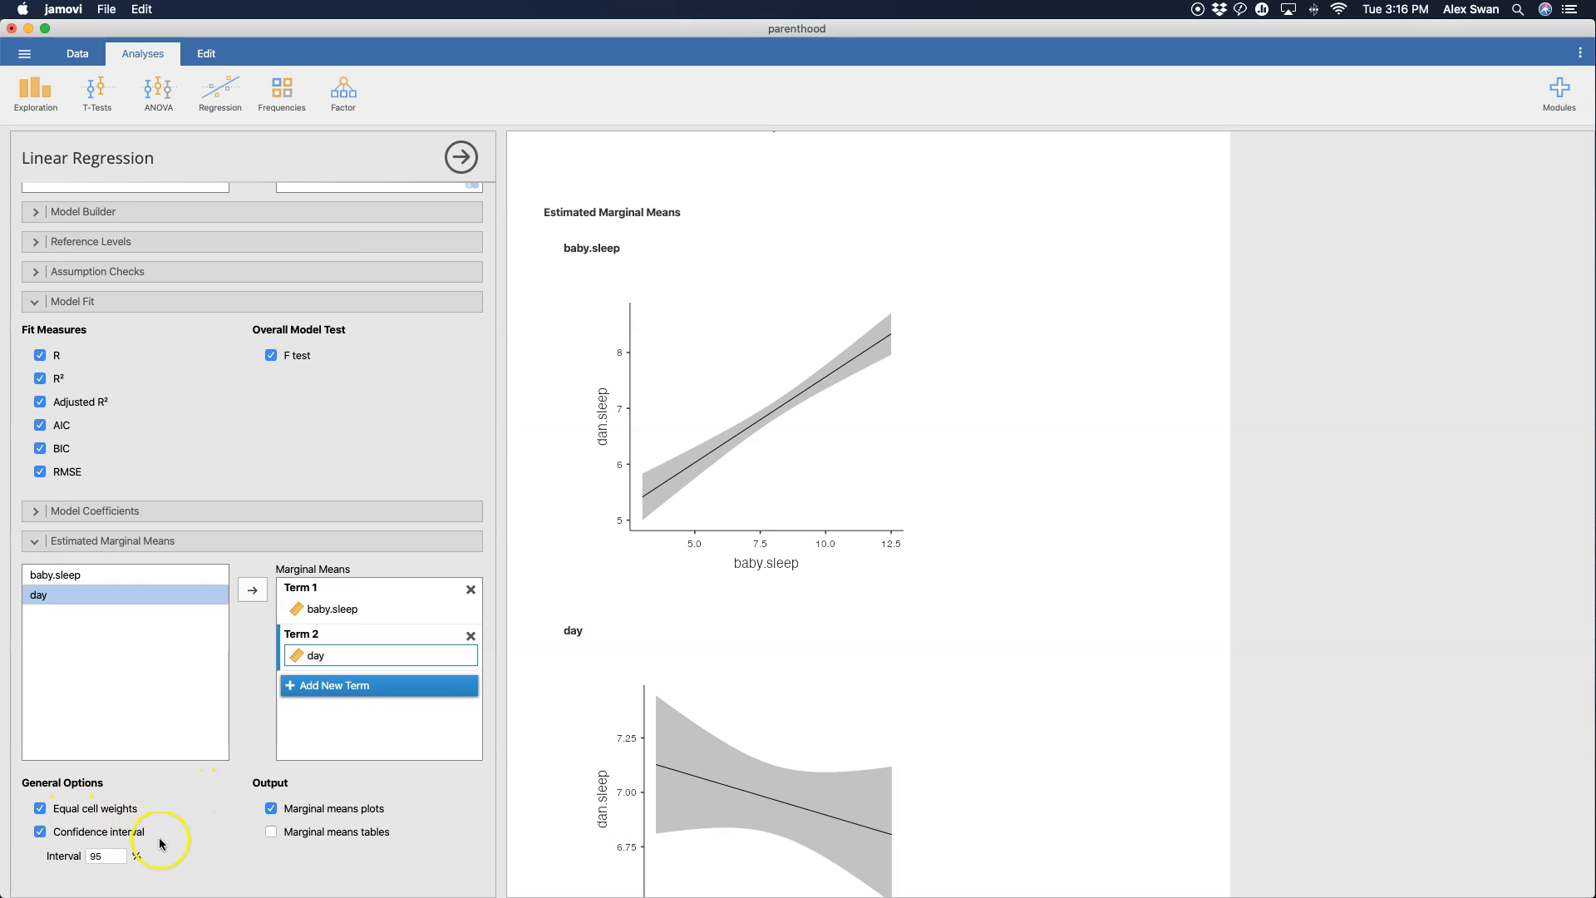
mouse_move(313, 838)
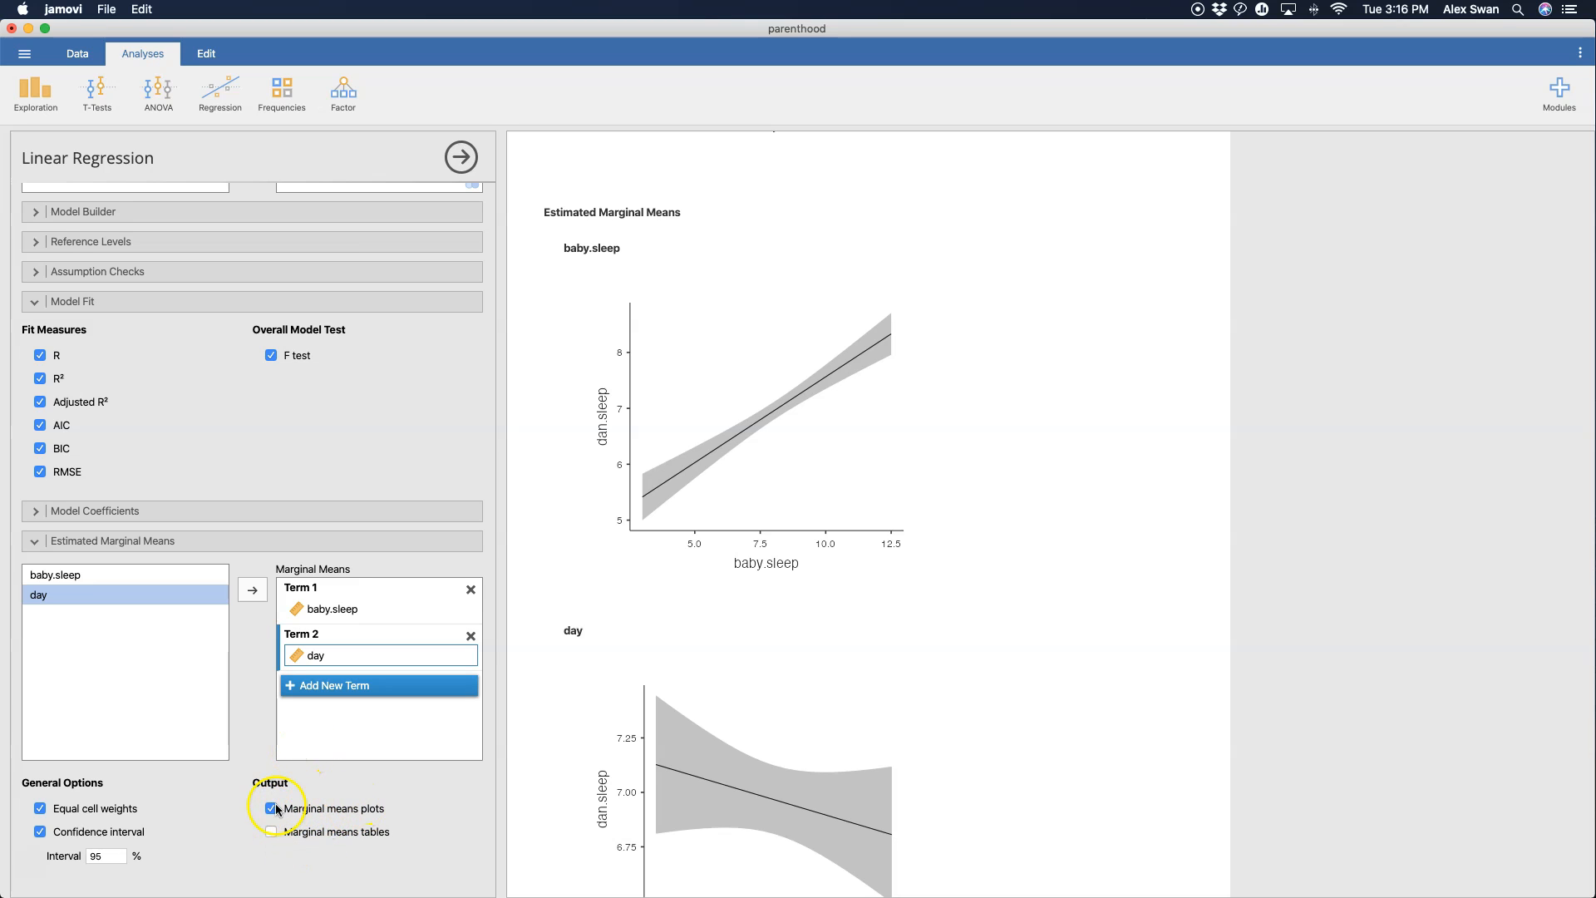
- Enable marginal means tables showing dan.sleep 6.33–7.60 across baby.sleep and 7.06–6.87 across day
left_click(271, 832)
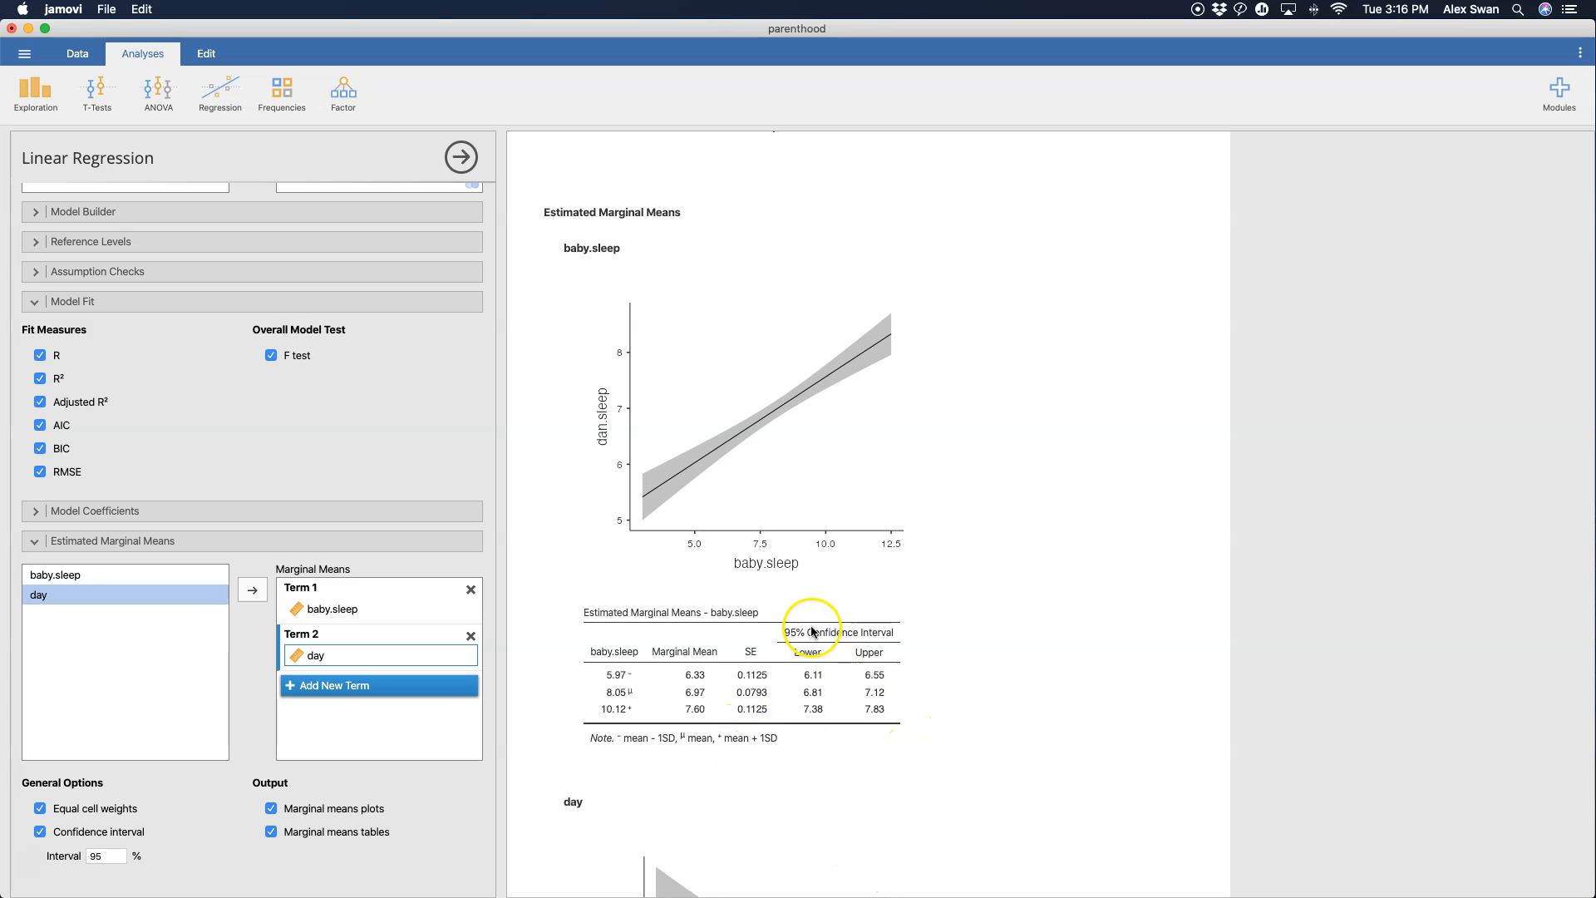
scroll("down", 3)
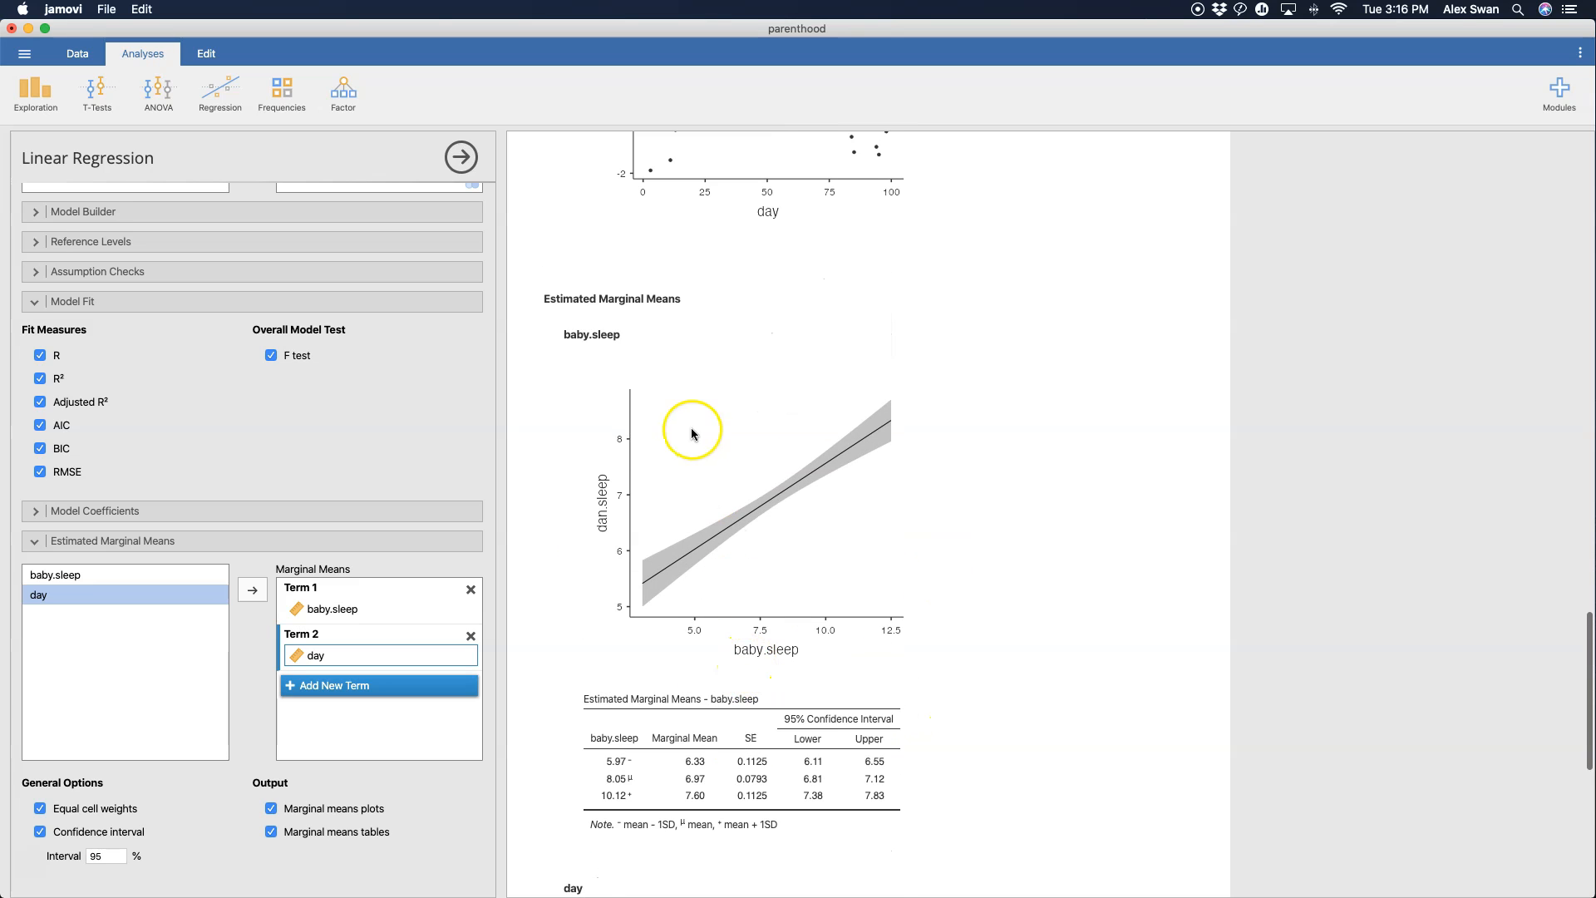
mouse_move(697, 700)
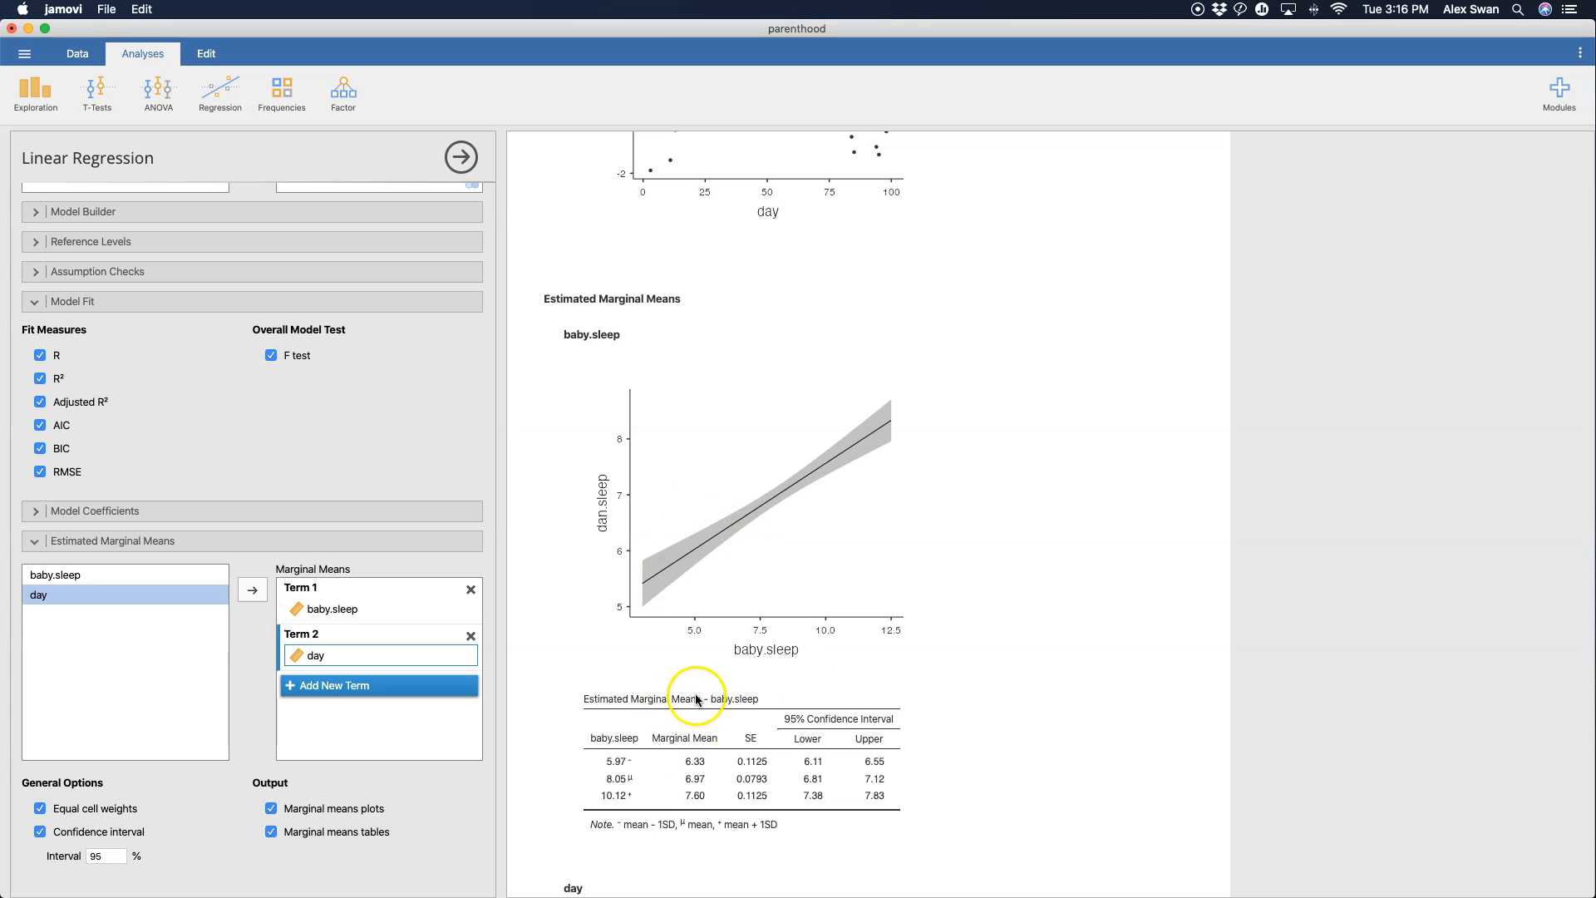
scroll("down", 3)
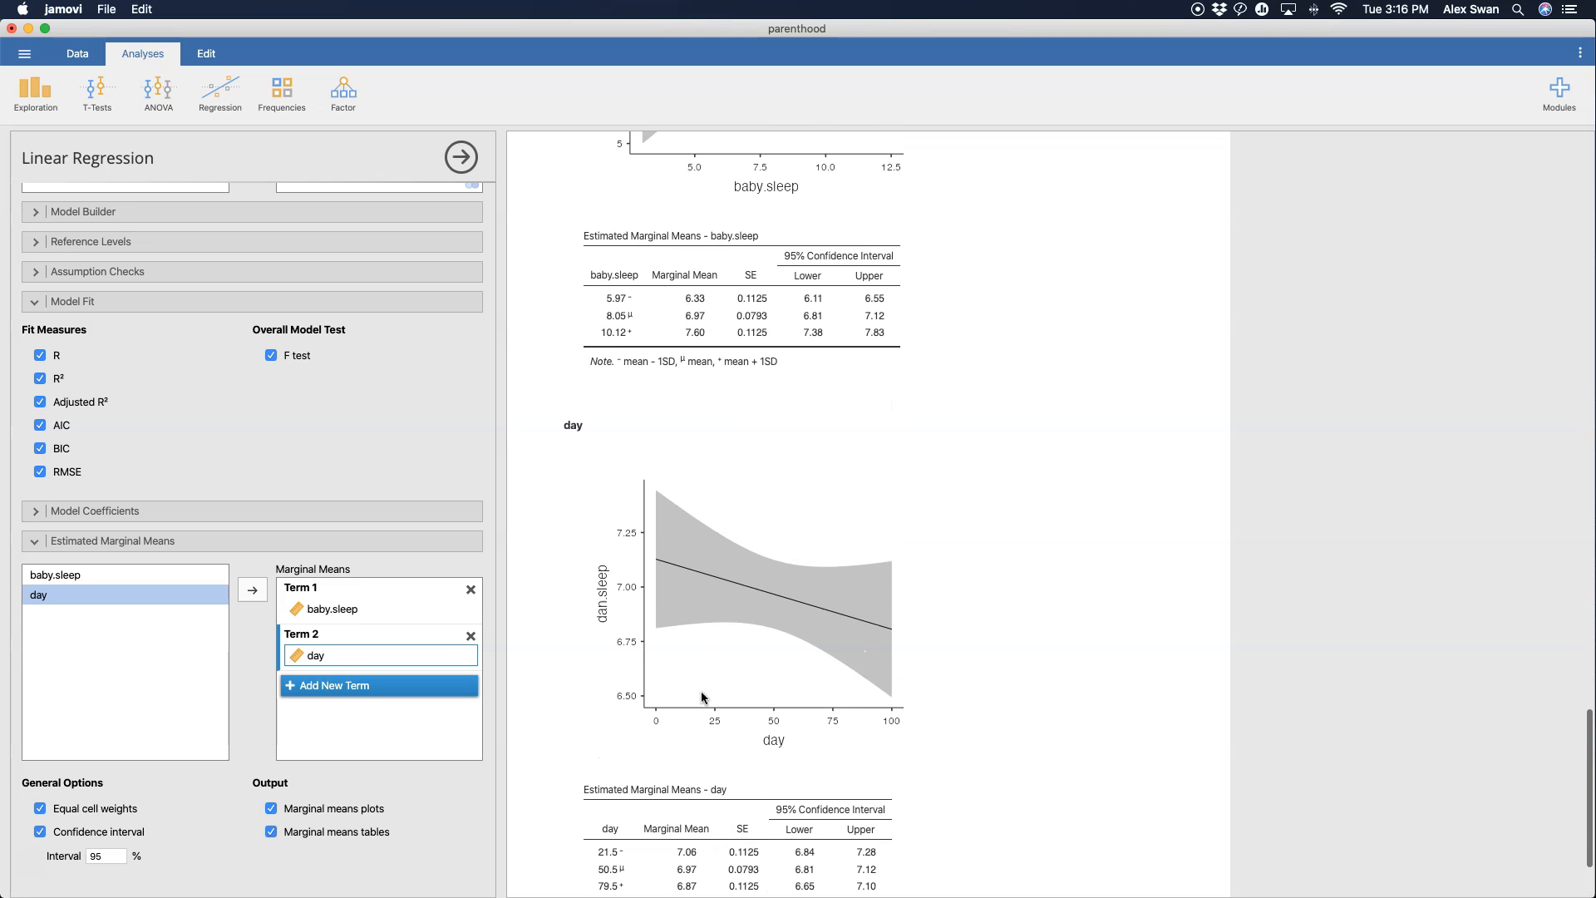
scroll("up", 3)
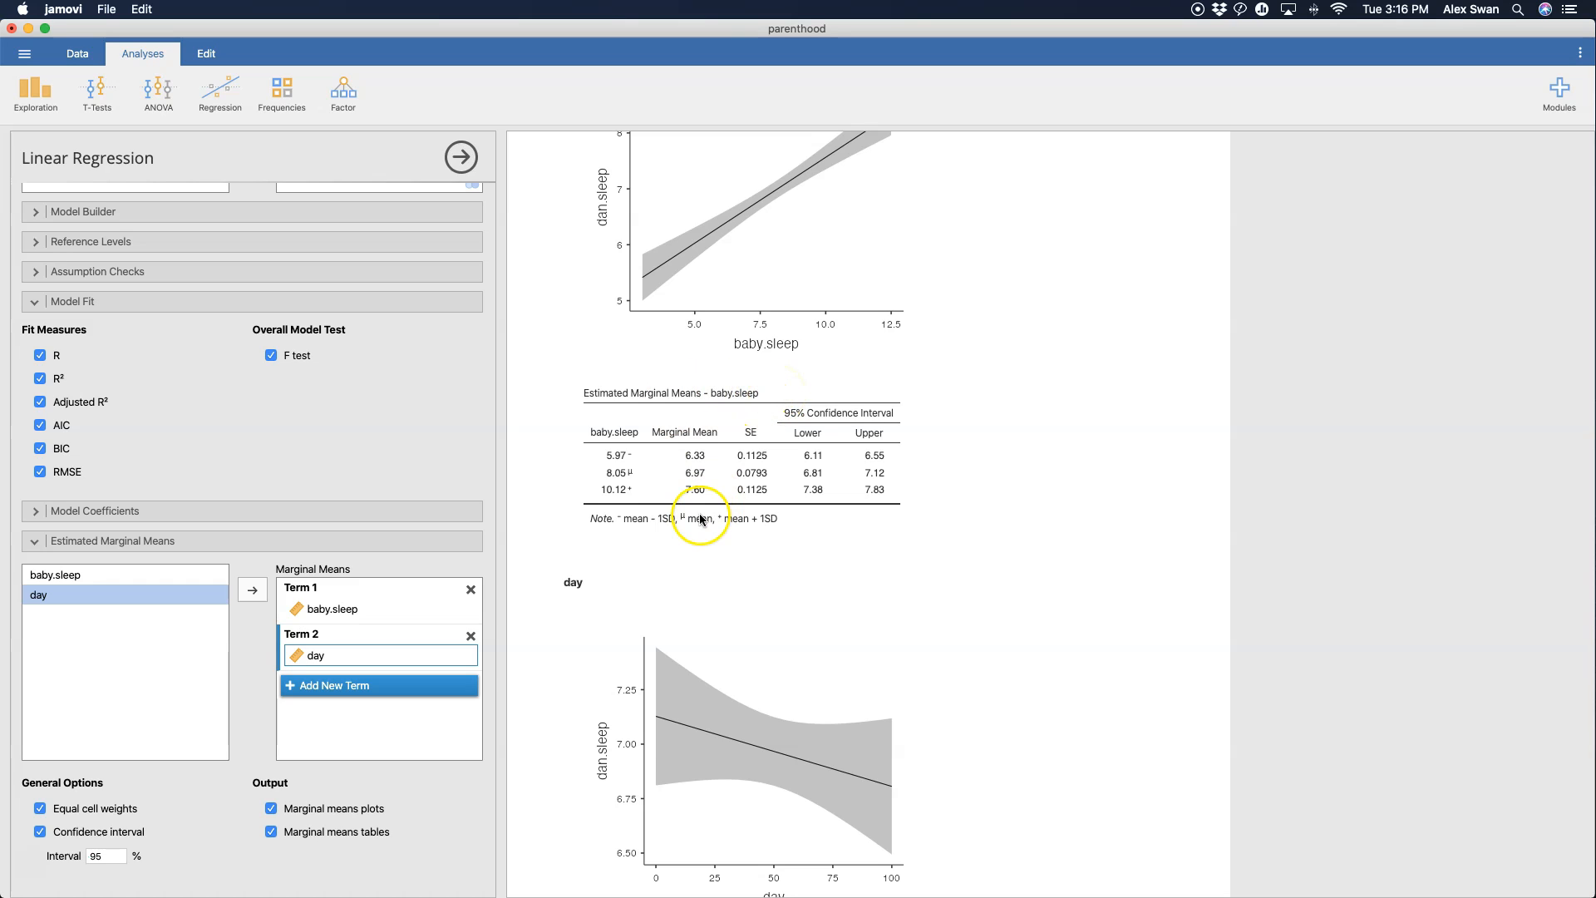
mouse_move(798, 561)
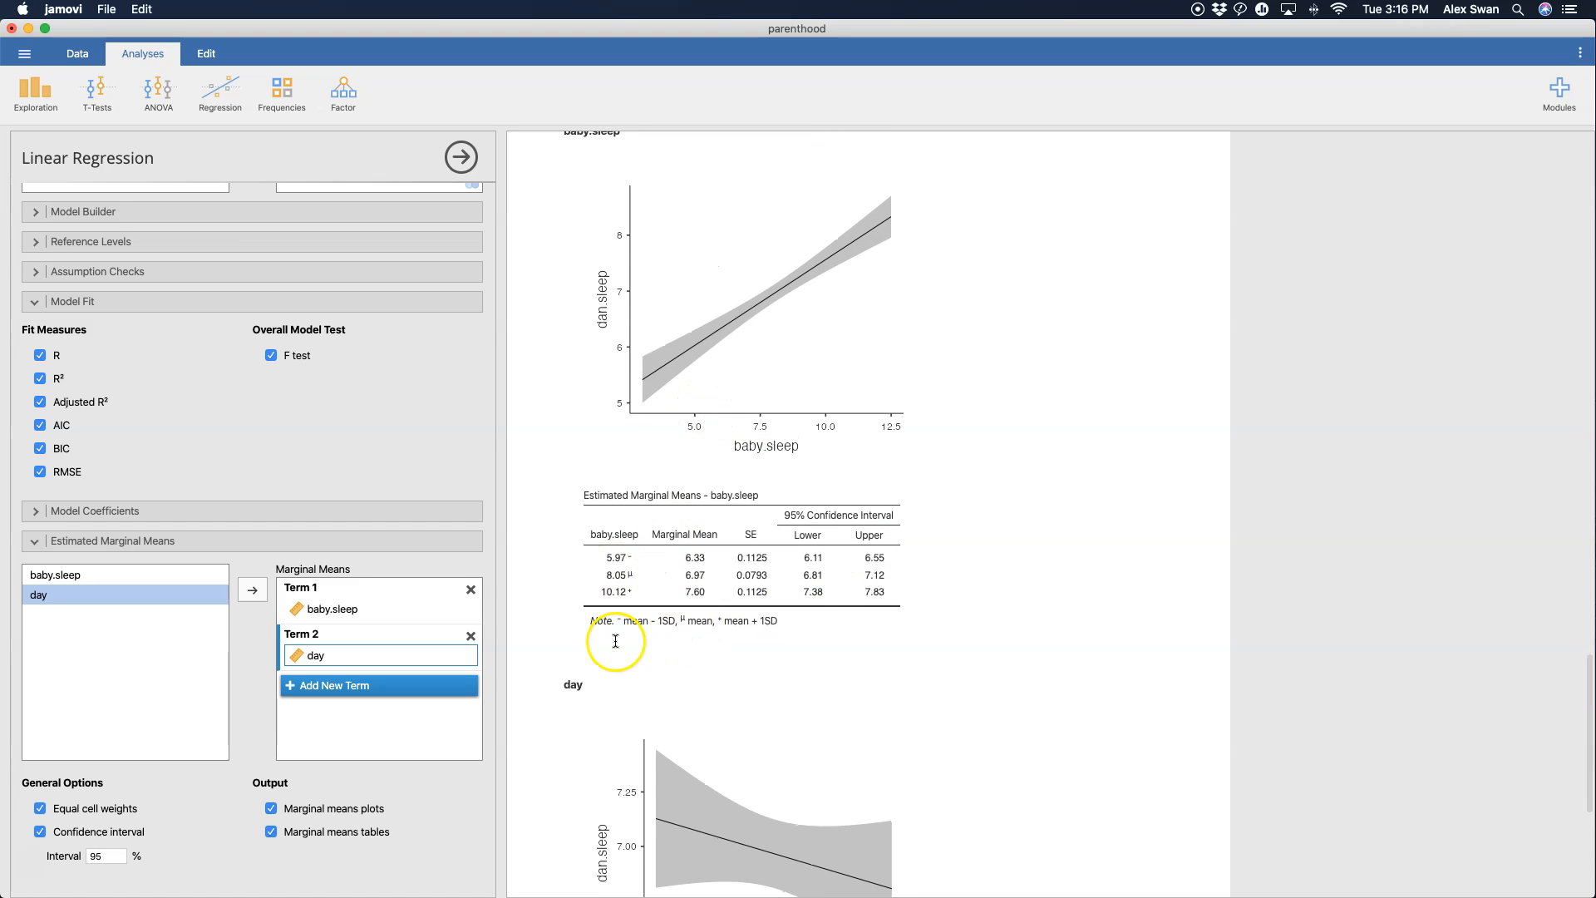
mouse_move(640, 619)
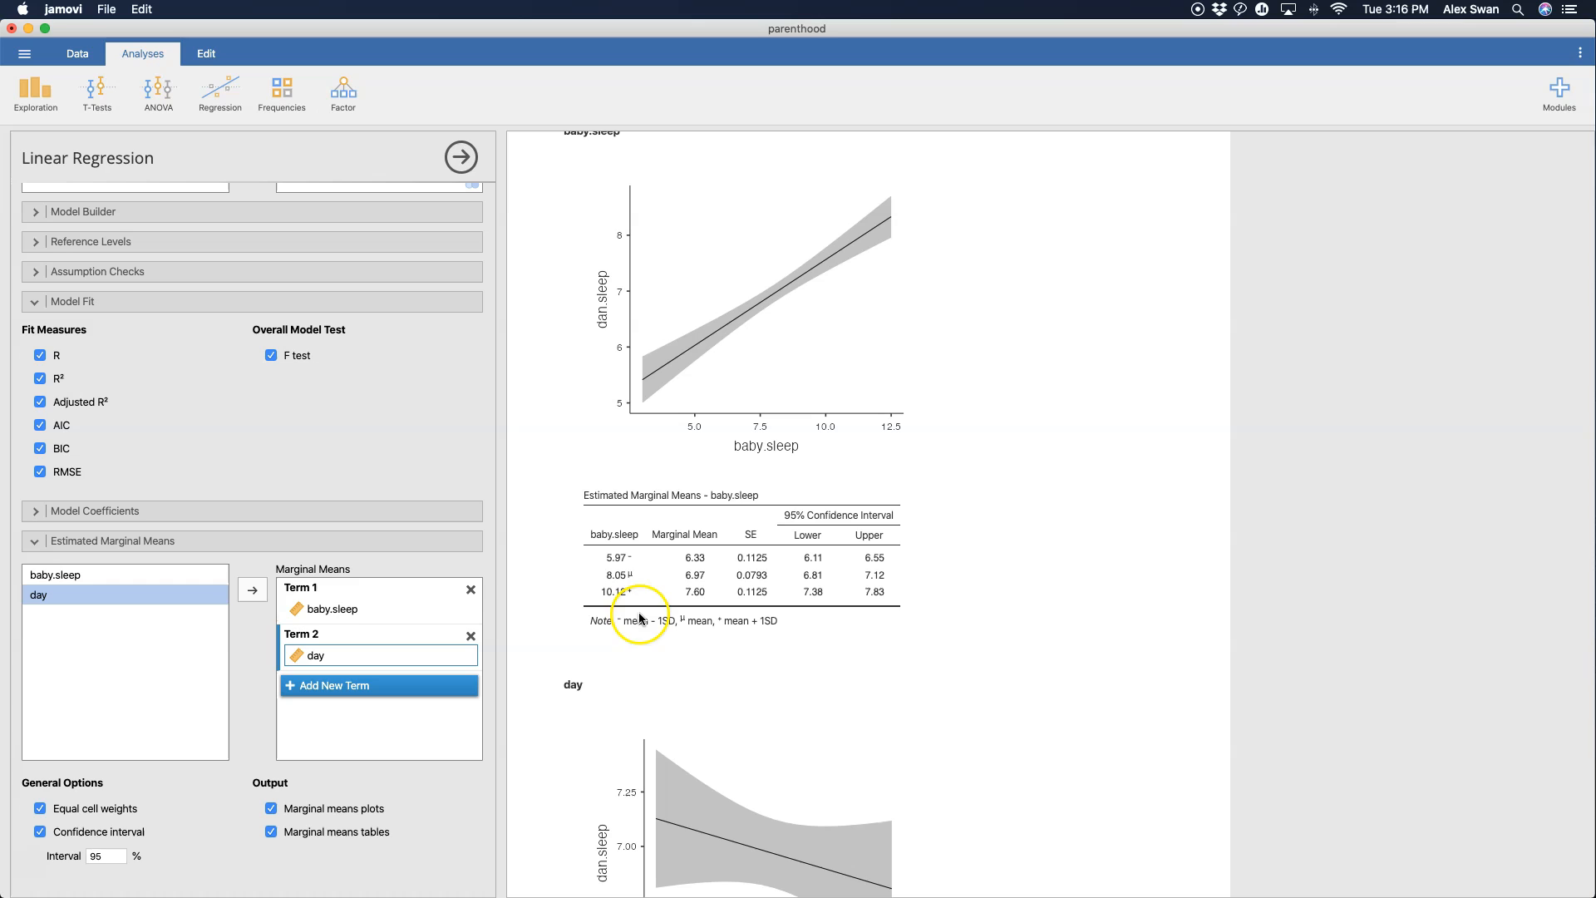
mouse_move(632, 592)
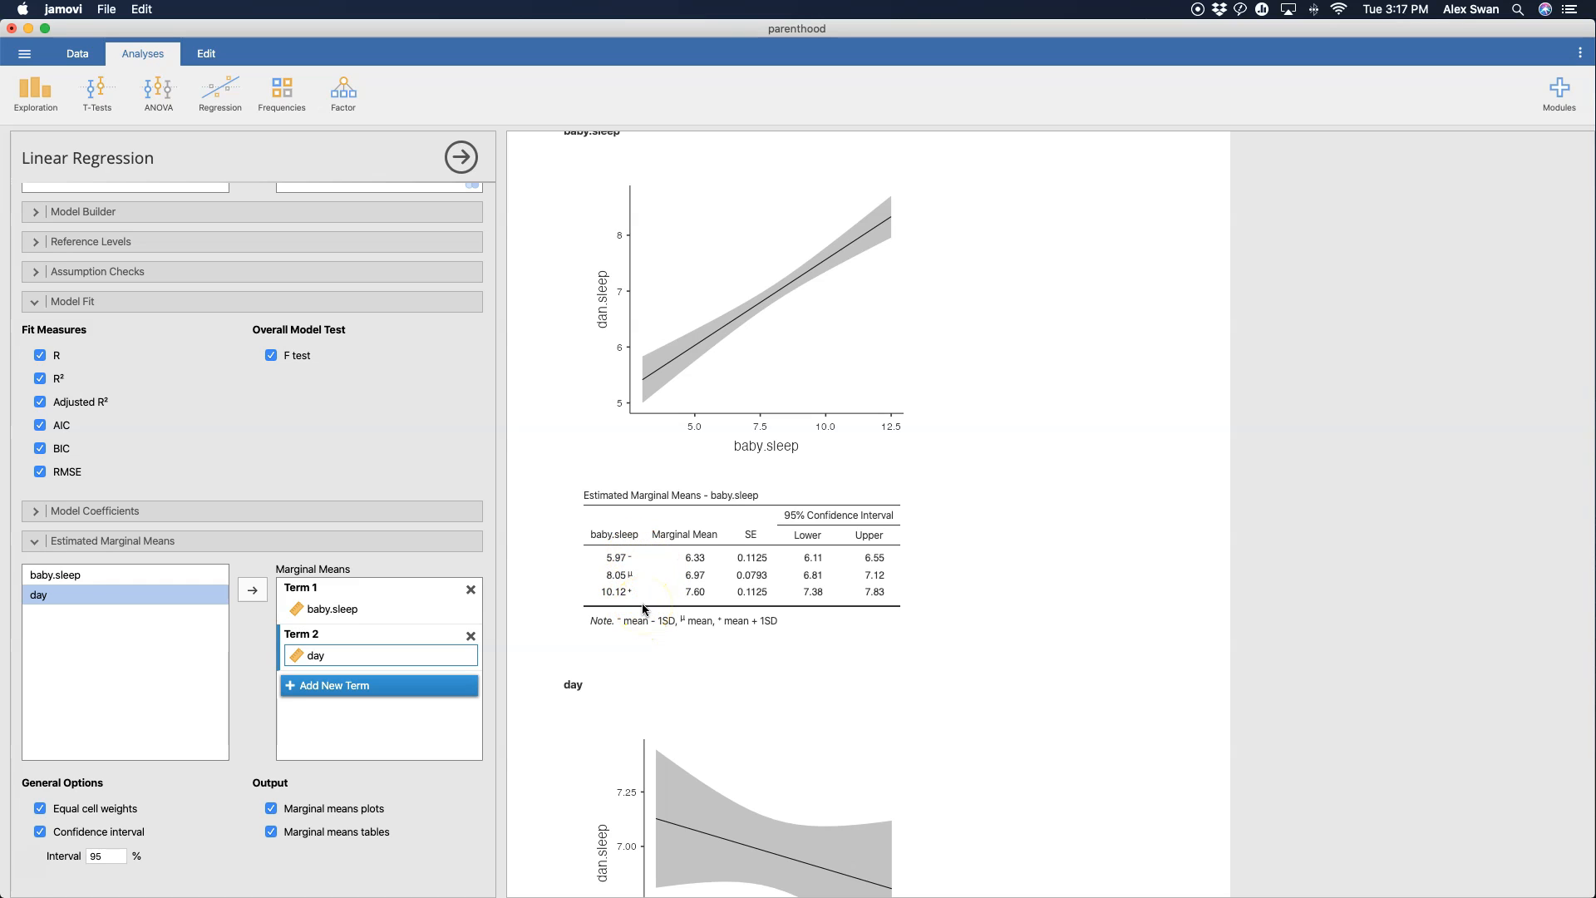
mouse_move(739, 595)
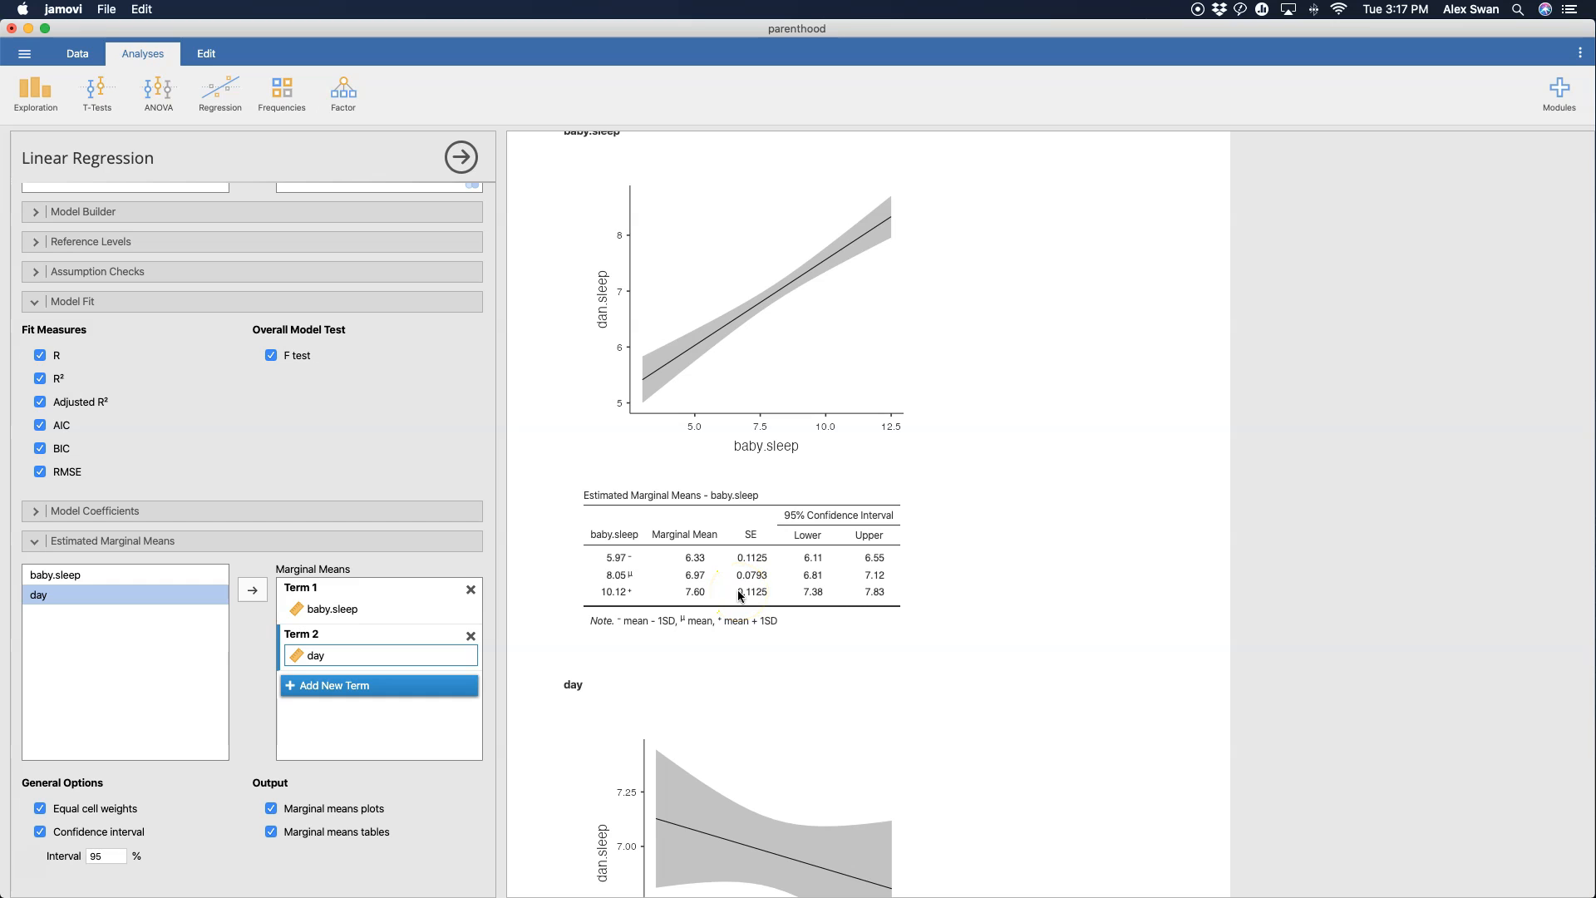
scroll("down", 3)
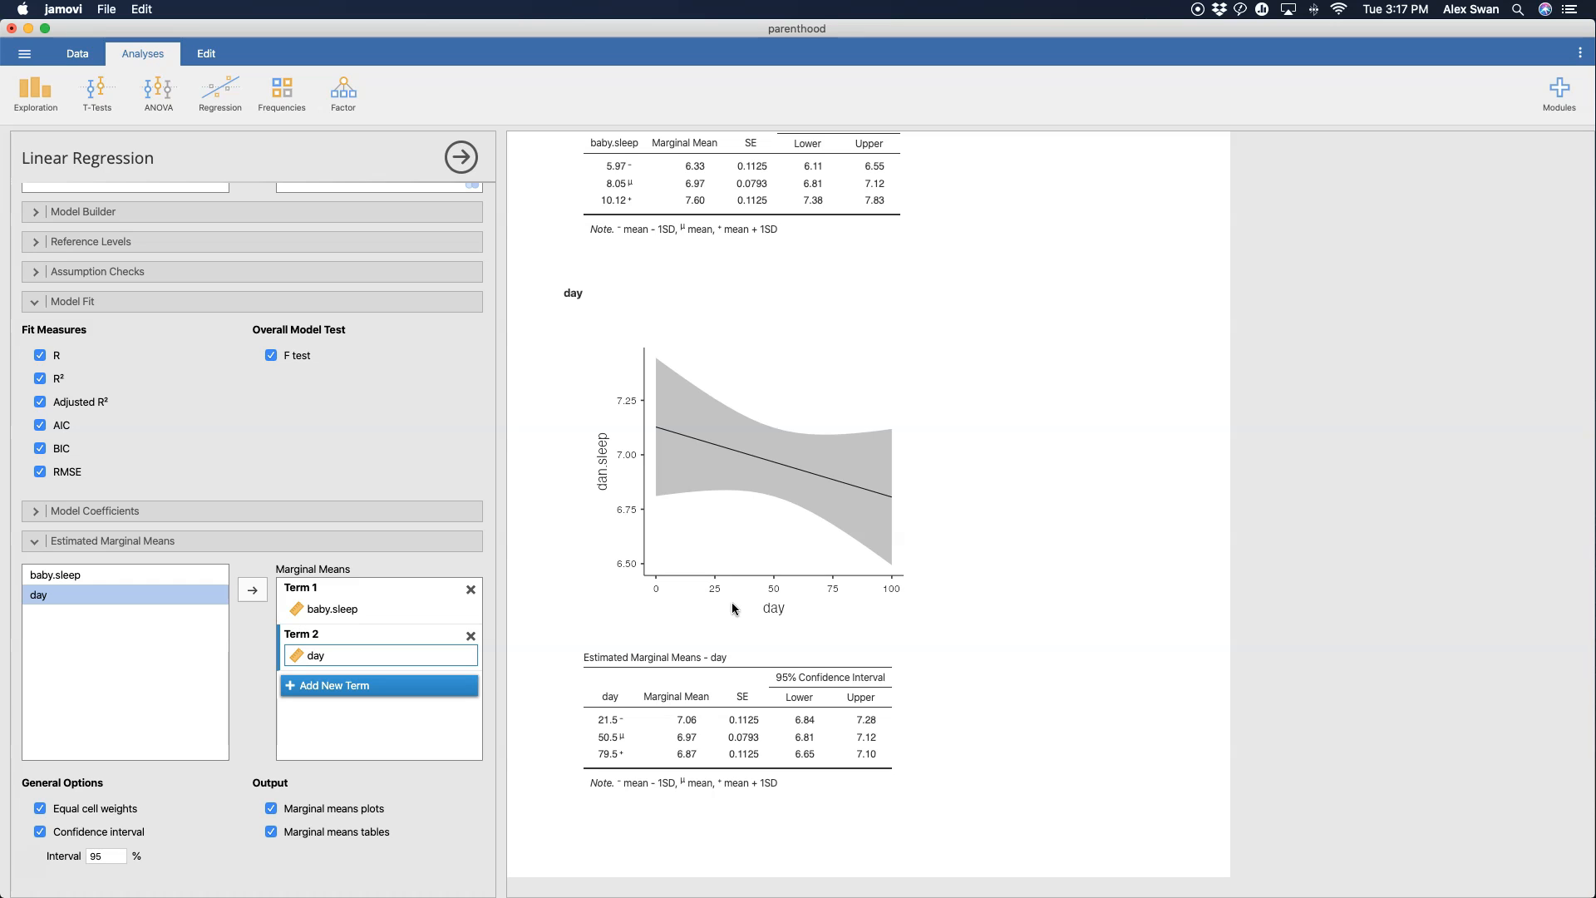
mouse_move(715, 742)
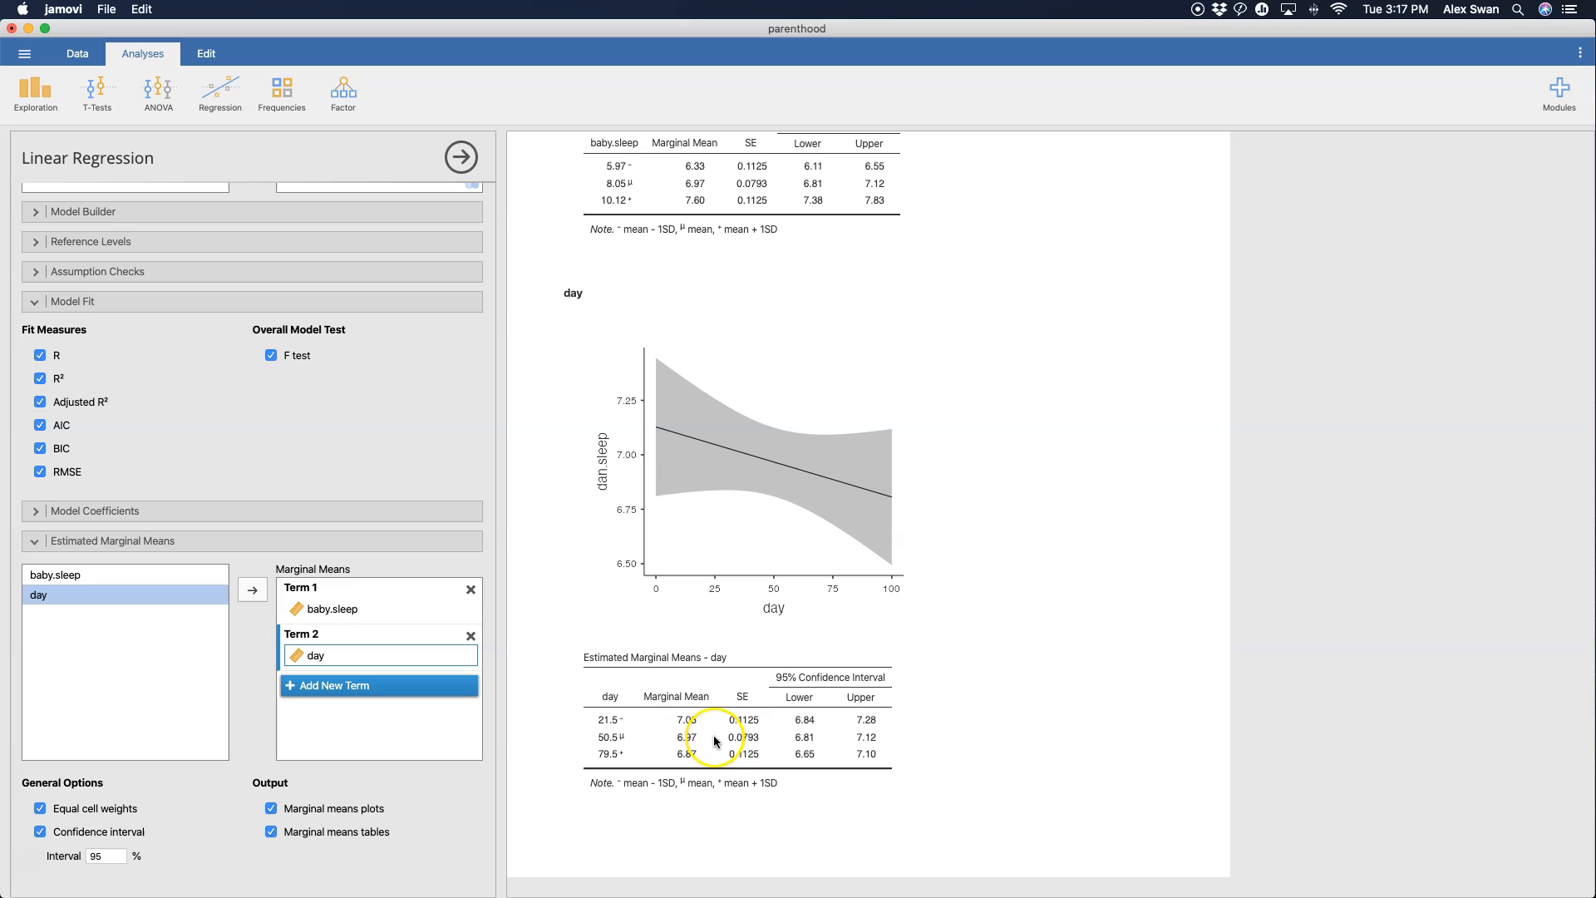
scroll("up", 3)
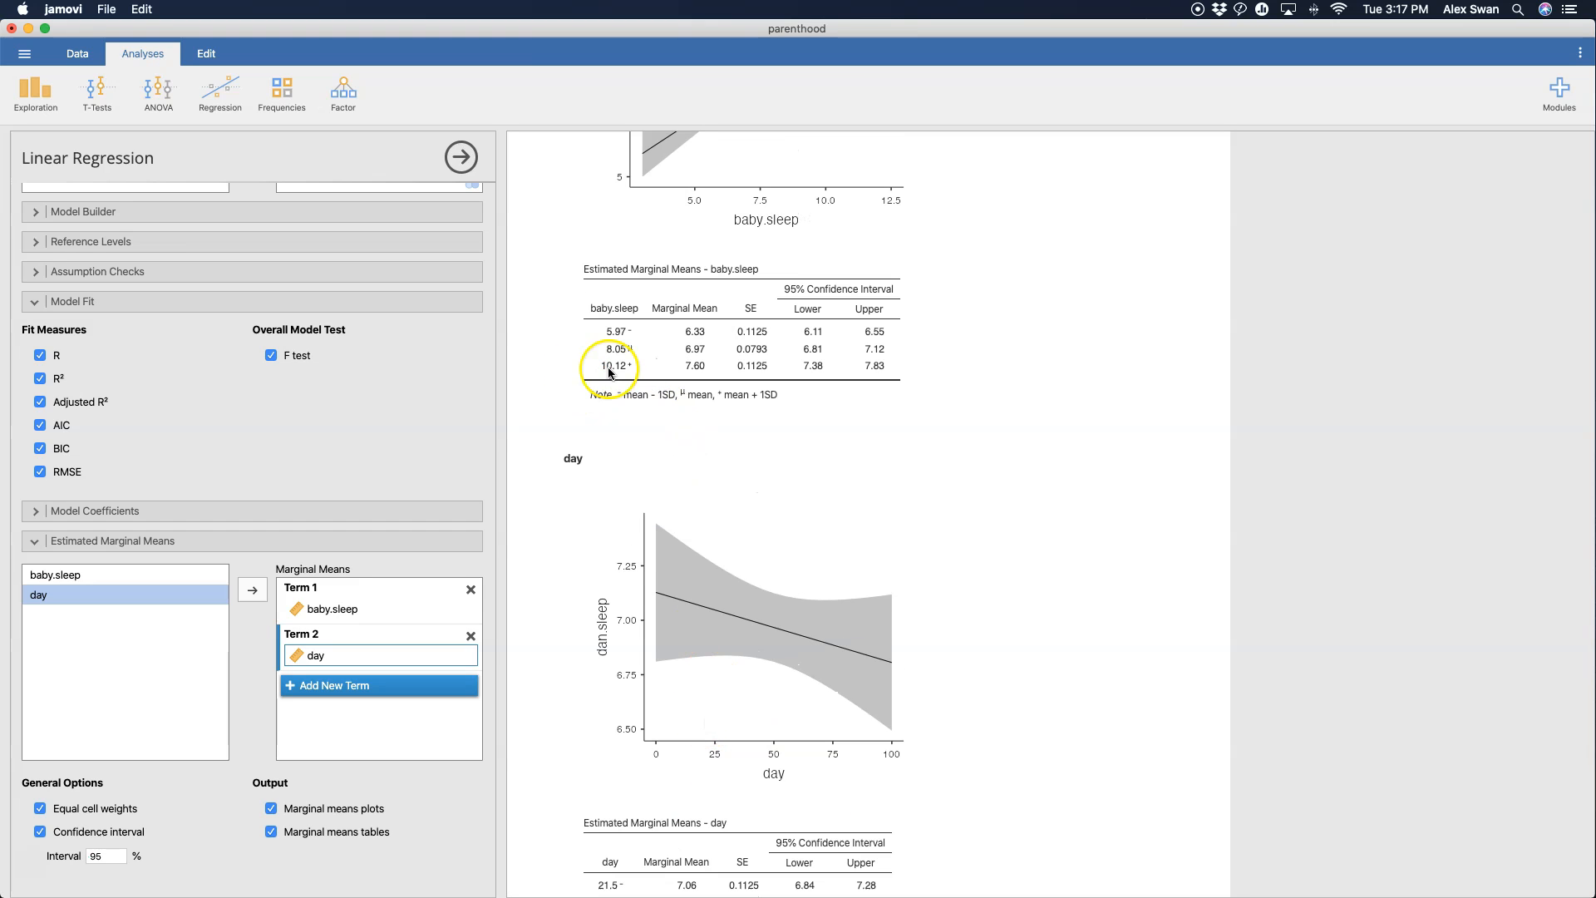
mouse_move(720, 451)
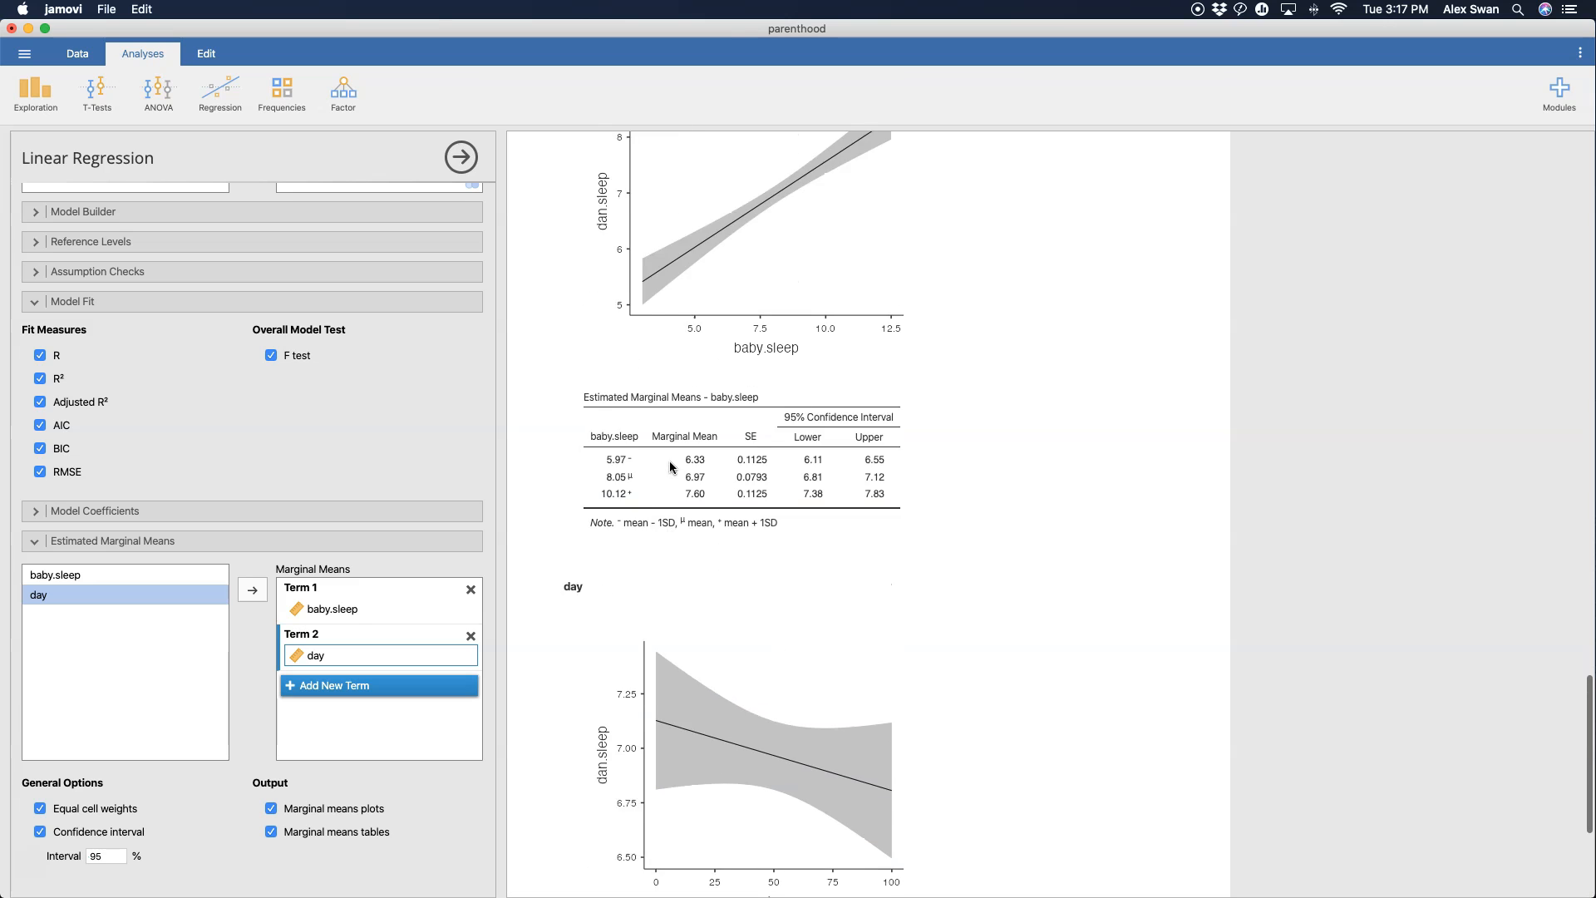
scroll("up", 3)
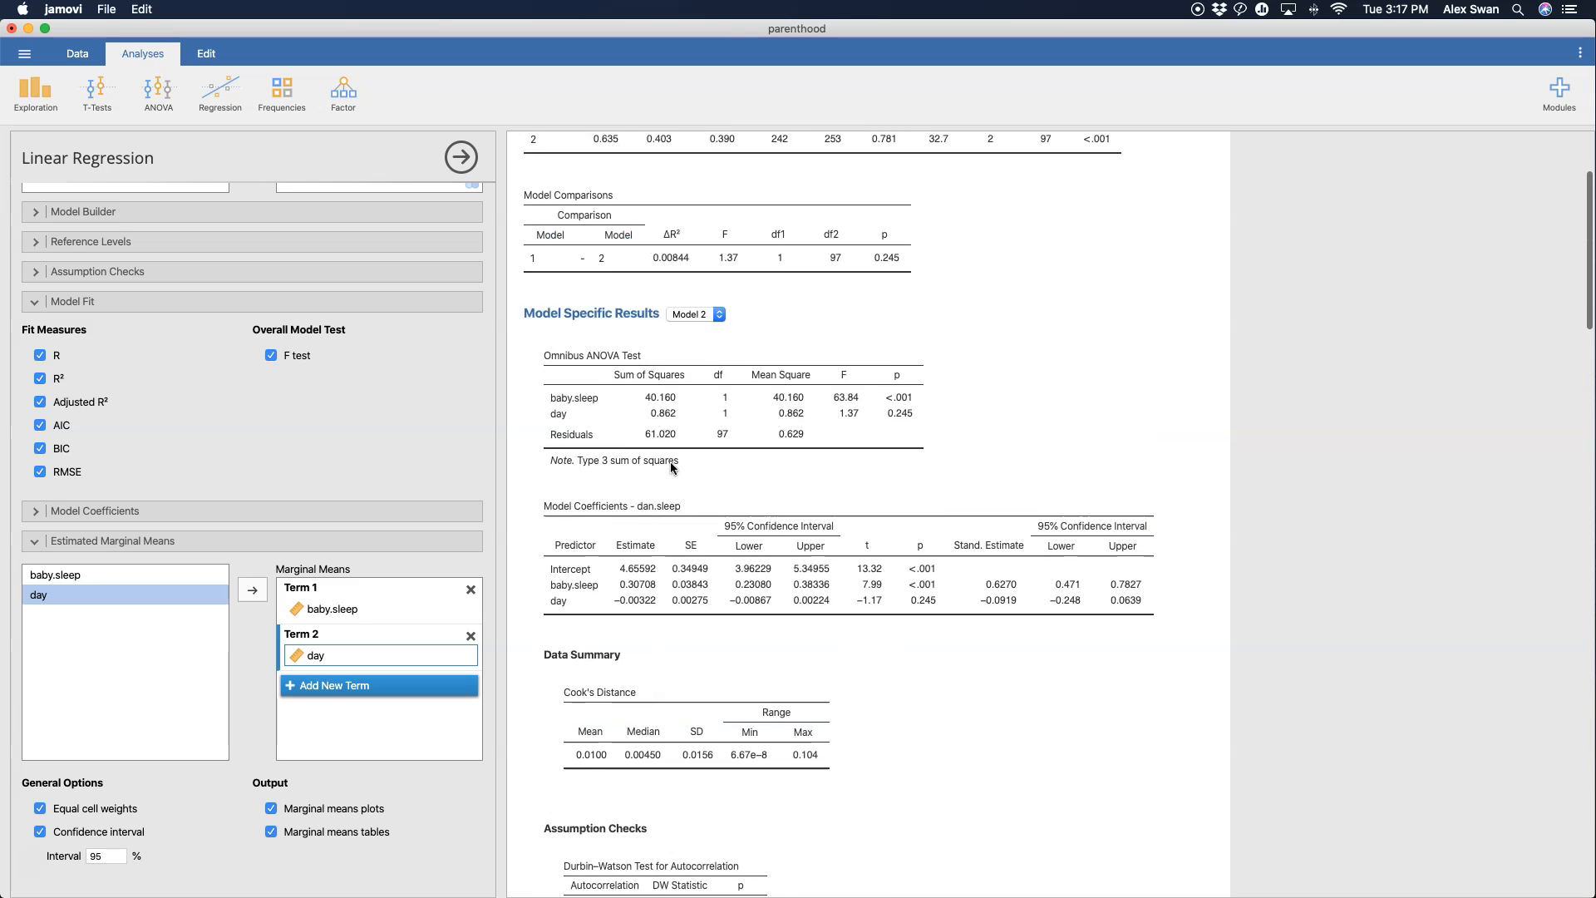
scroll("up", 3)
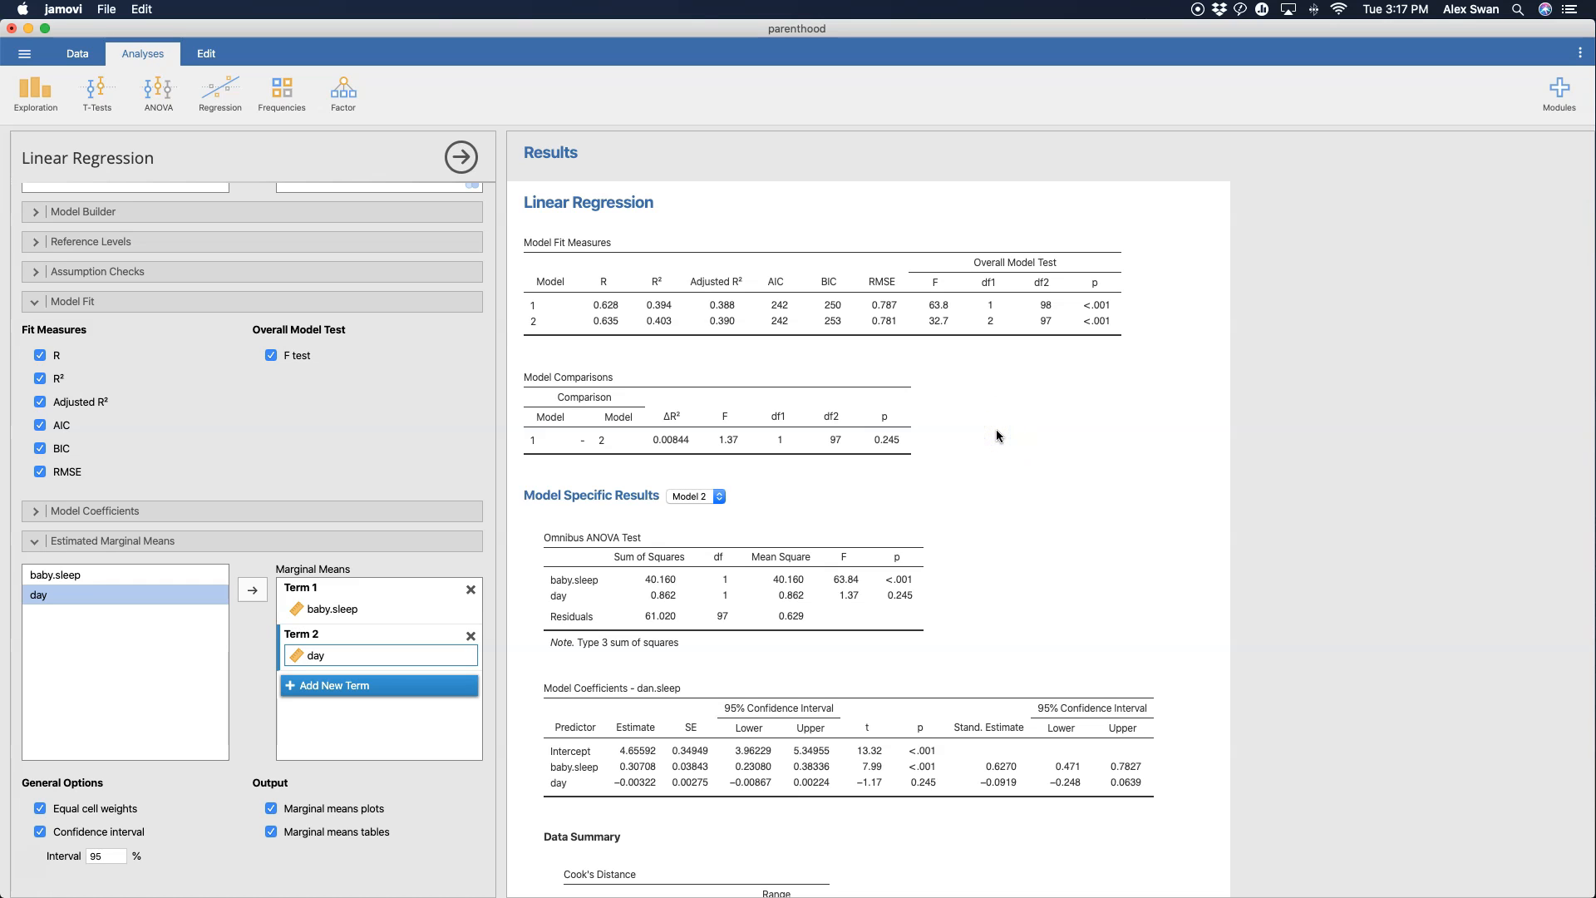
scroll("down", 3)
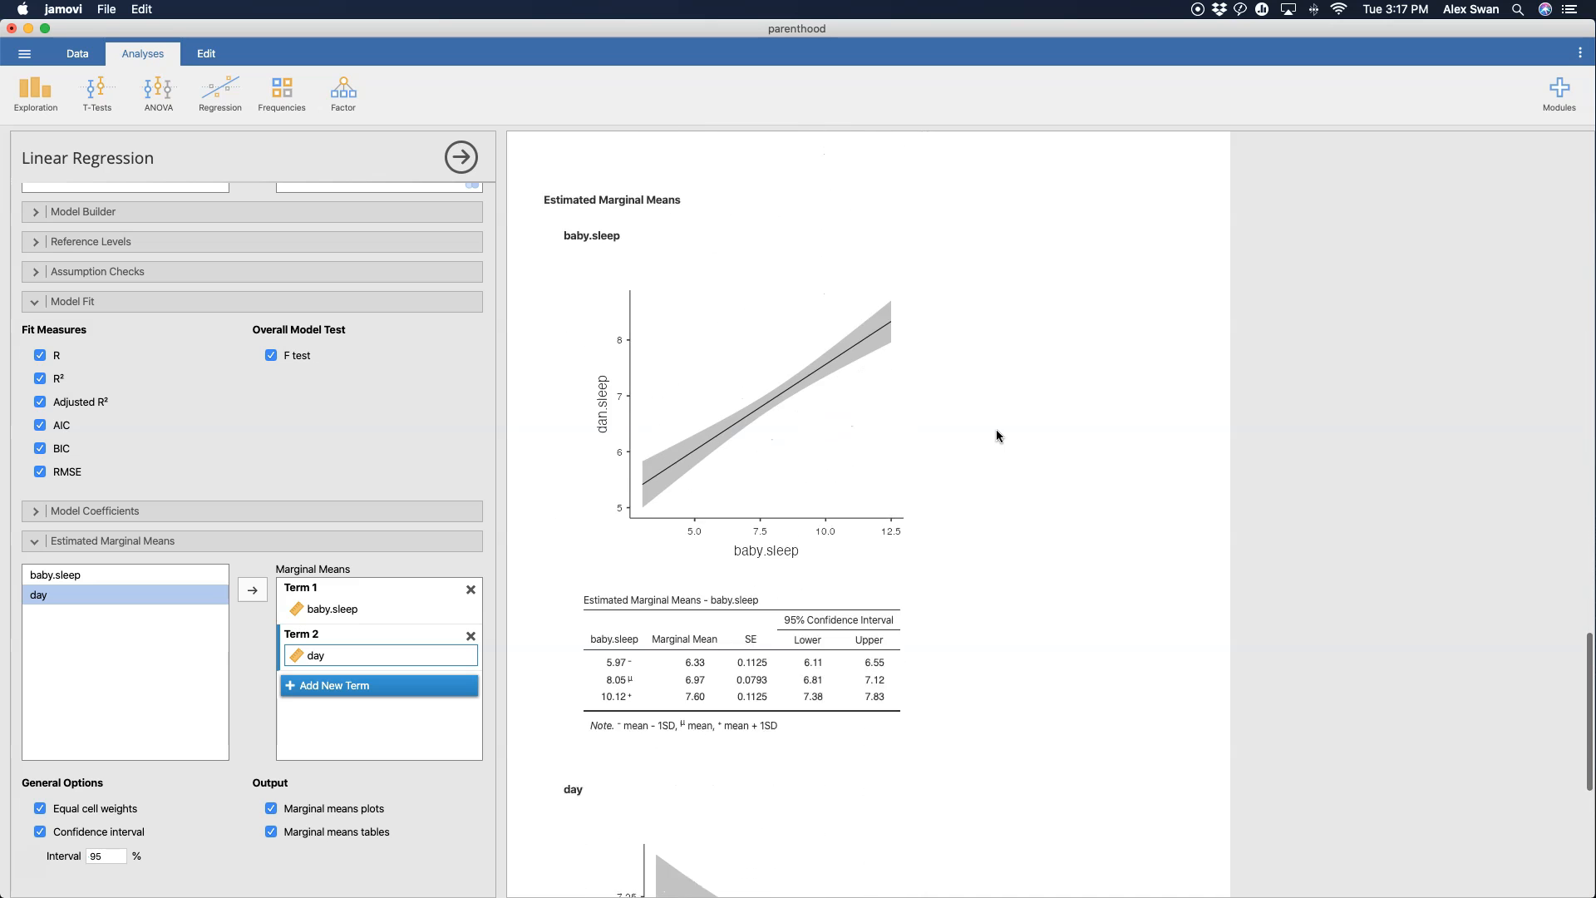
scroll("down", 3)
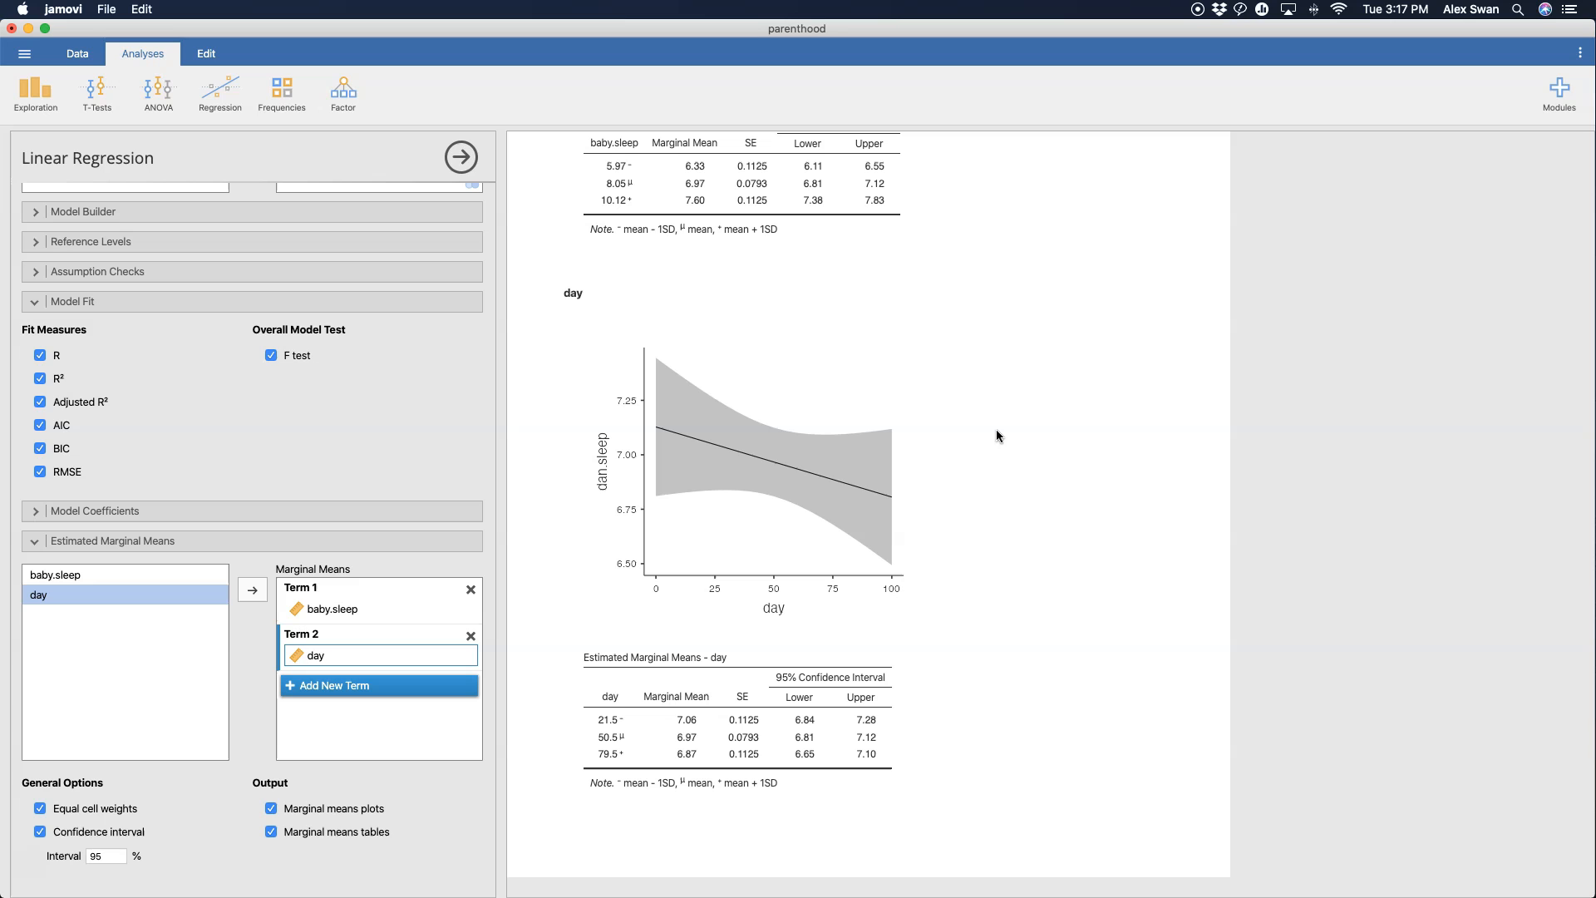
mouse_move(1014, 466)
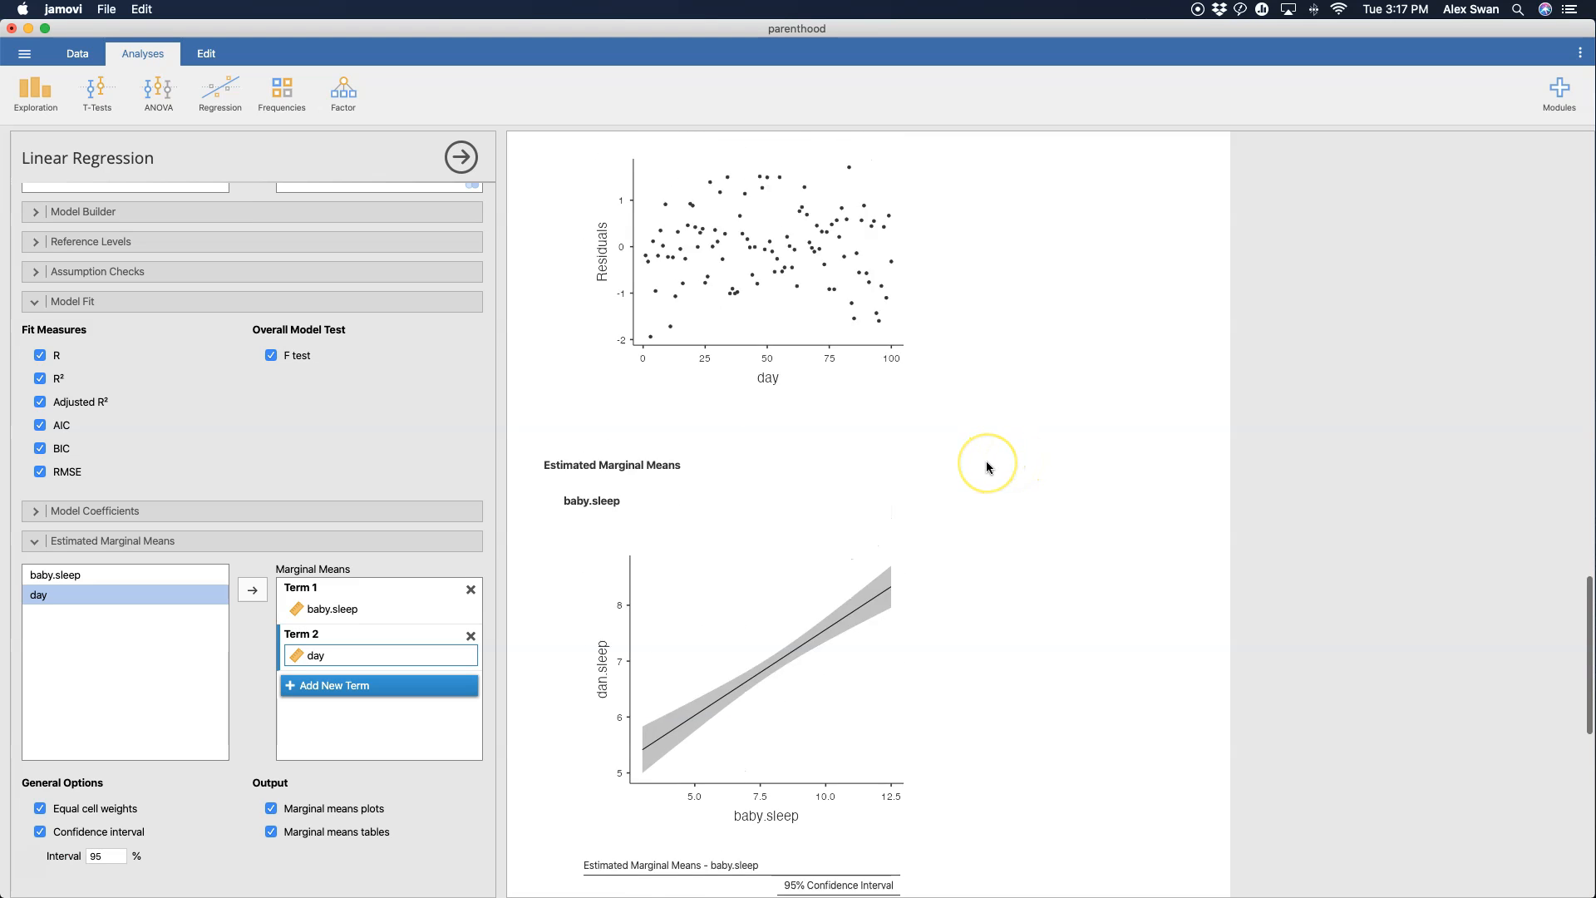
scroll("up", 3)
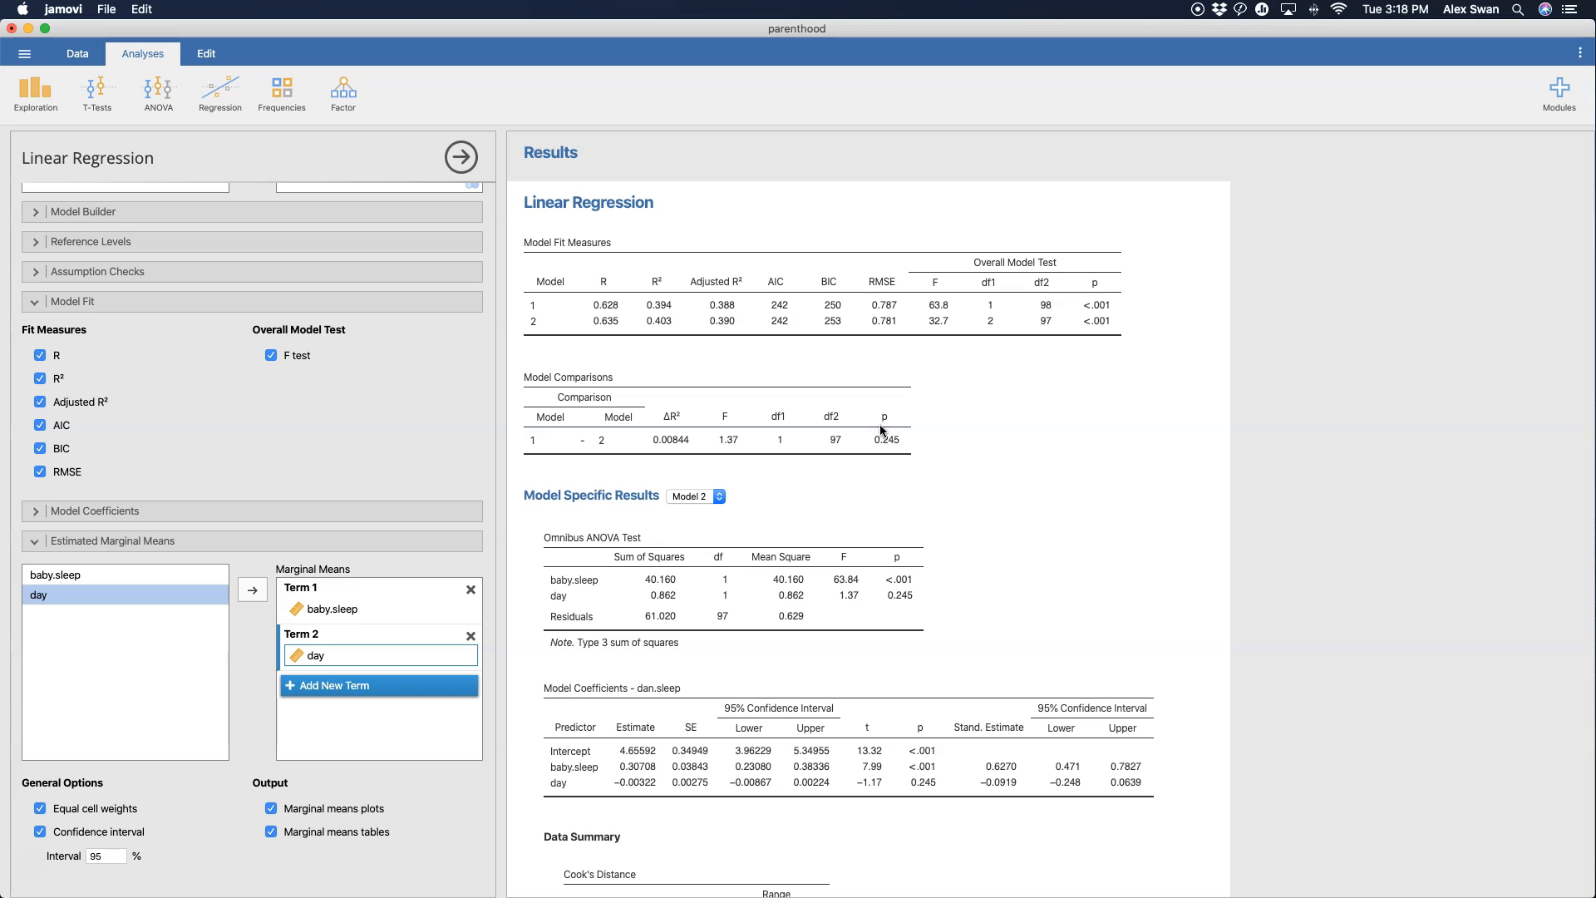
mouse_move(858, 432)
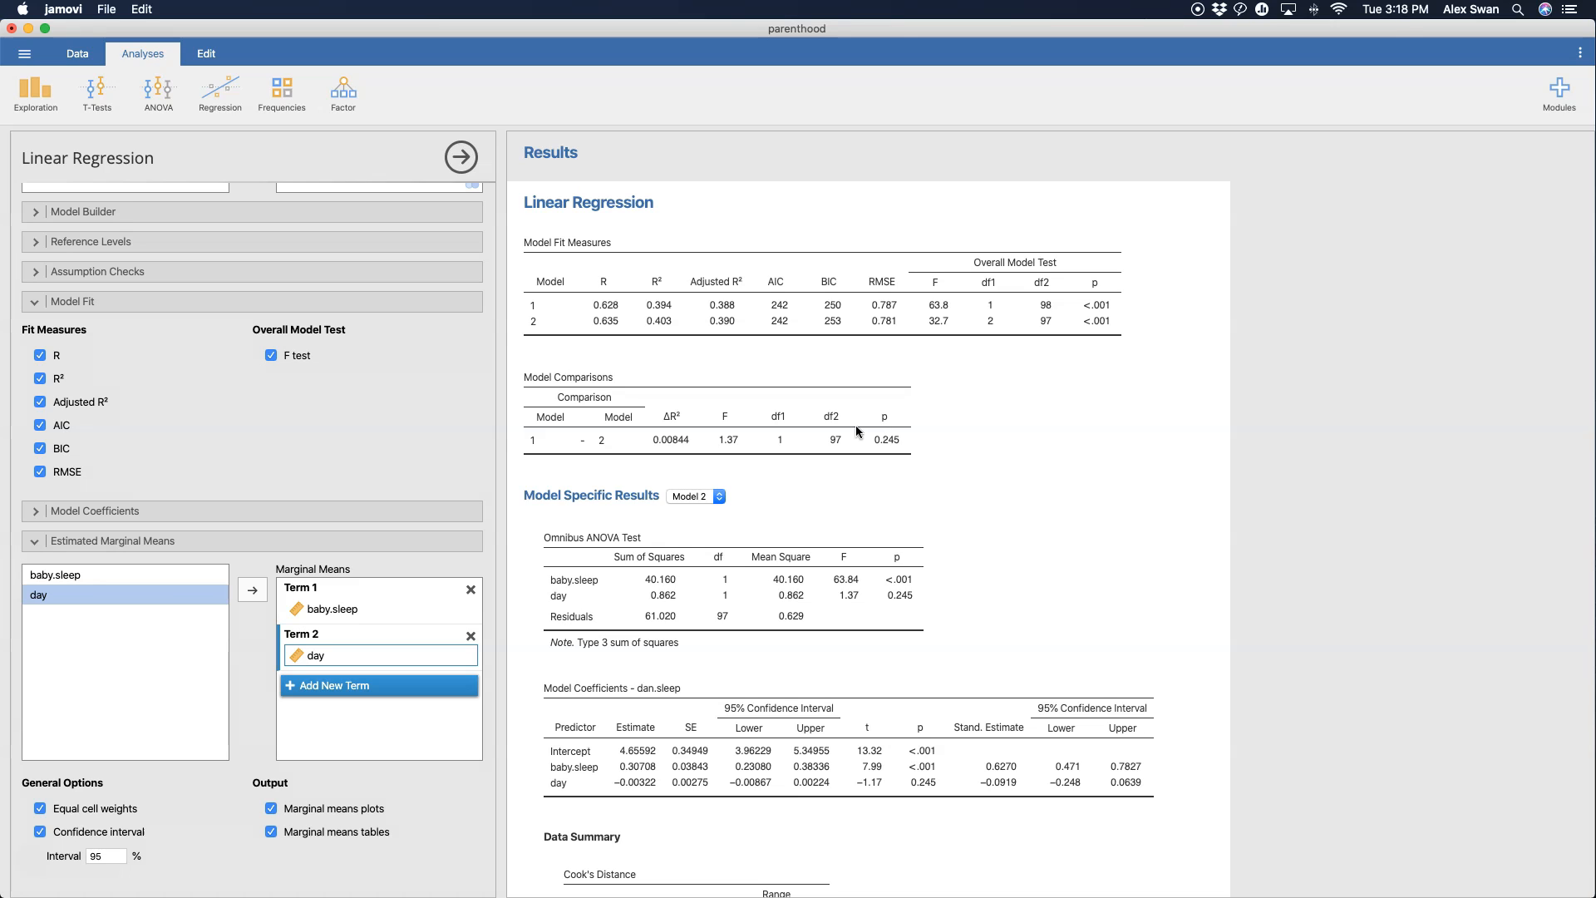